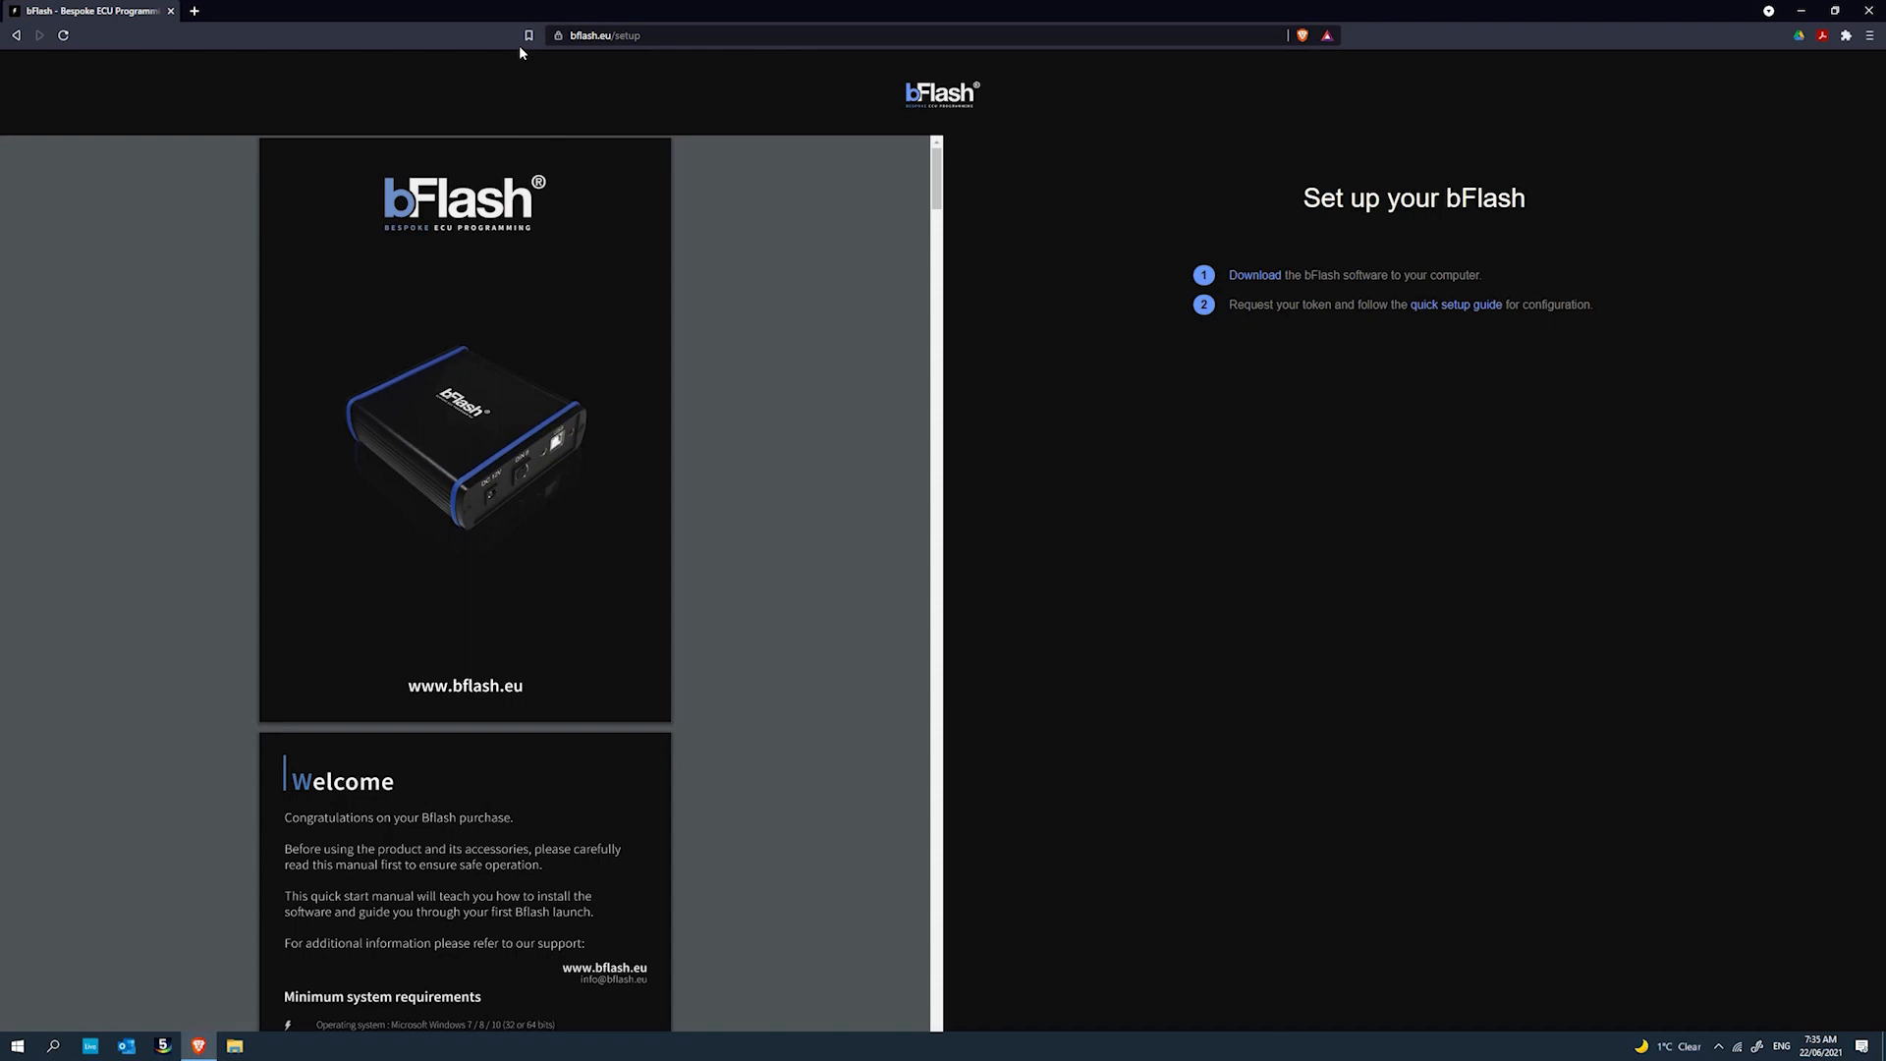
mouse_move(764, 98)
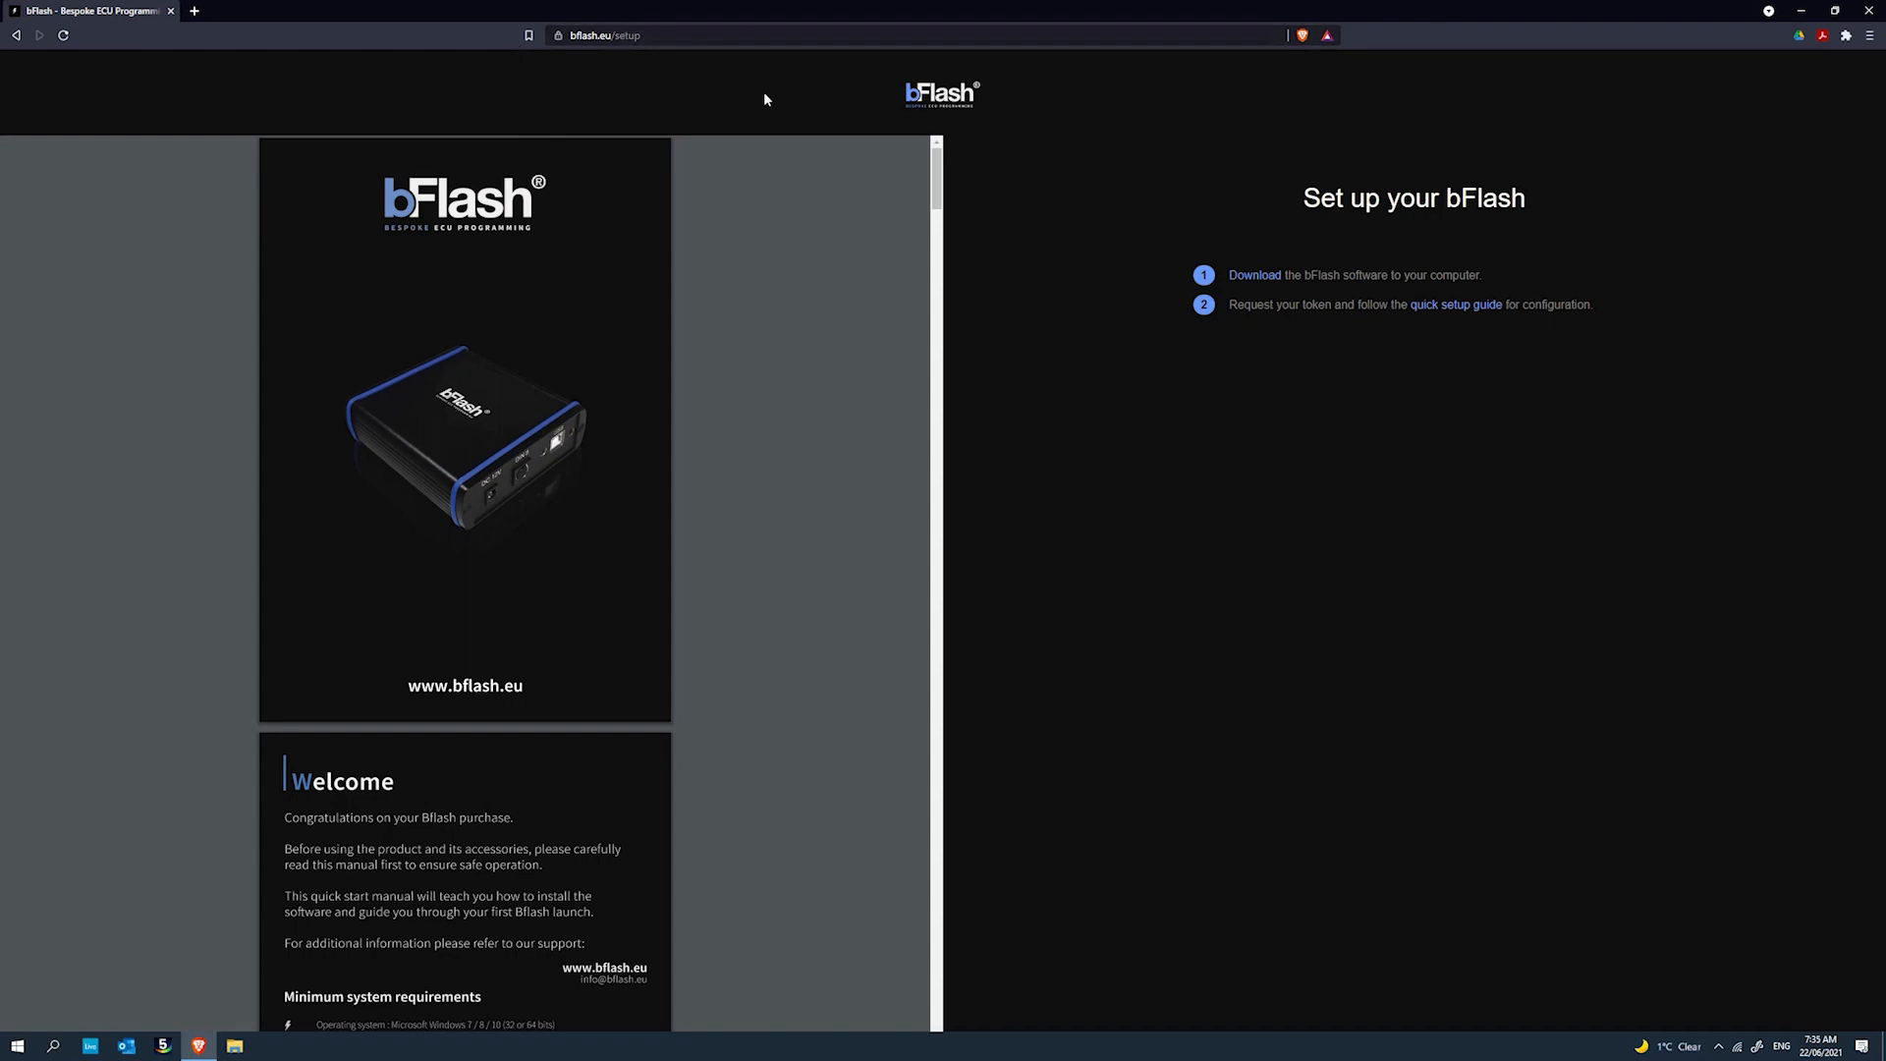
mouse_move(425, 336)
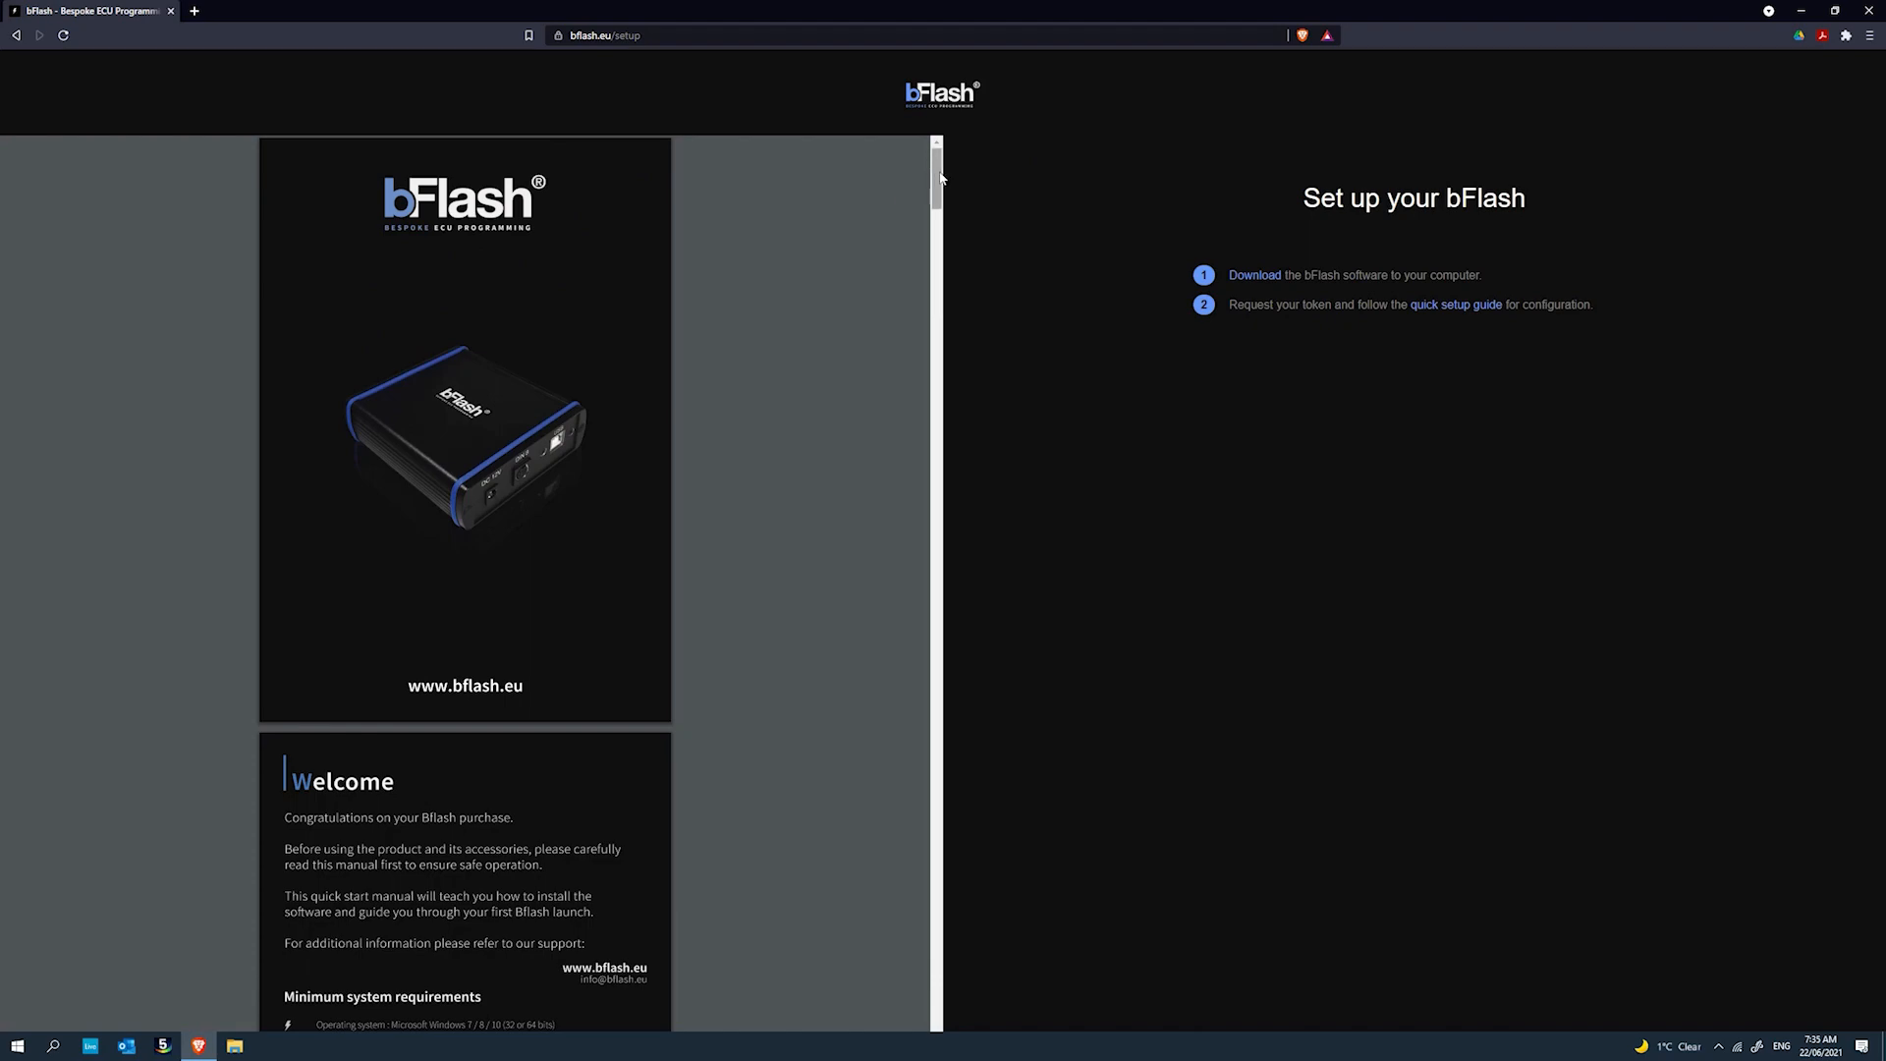
Reach the bFlash software download page from the bFlash site.
scroll(down, 3)
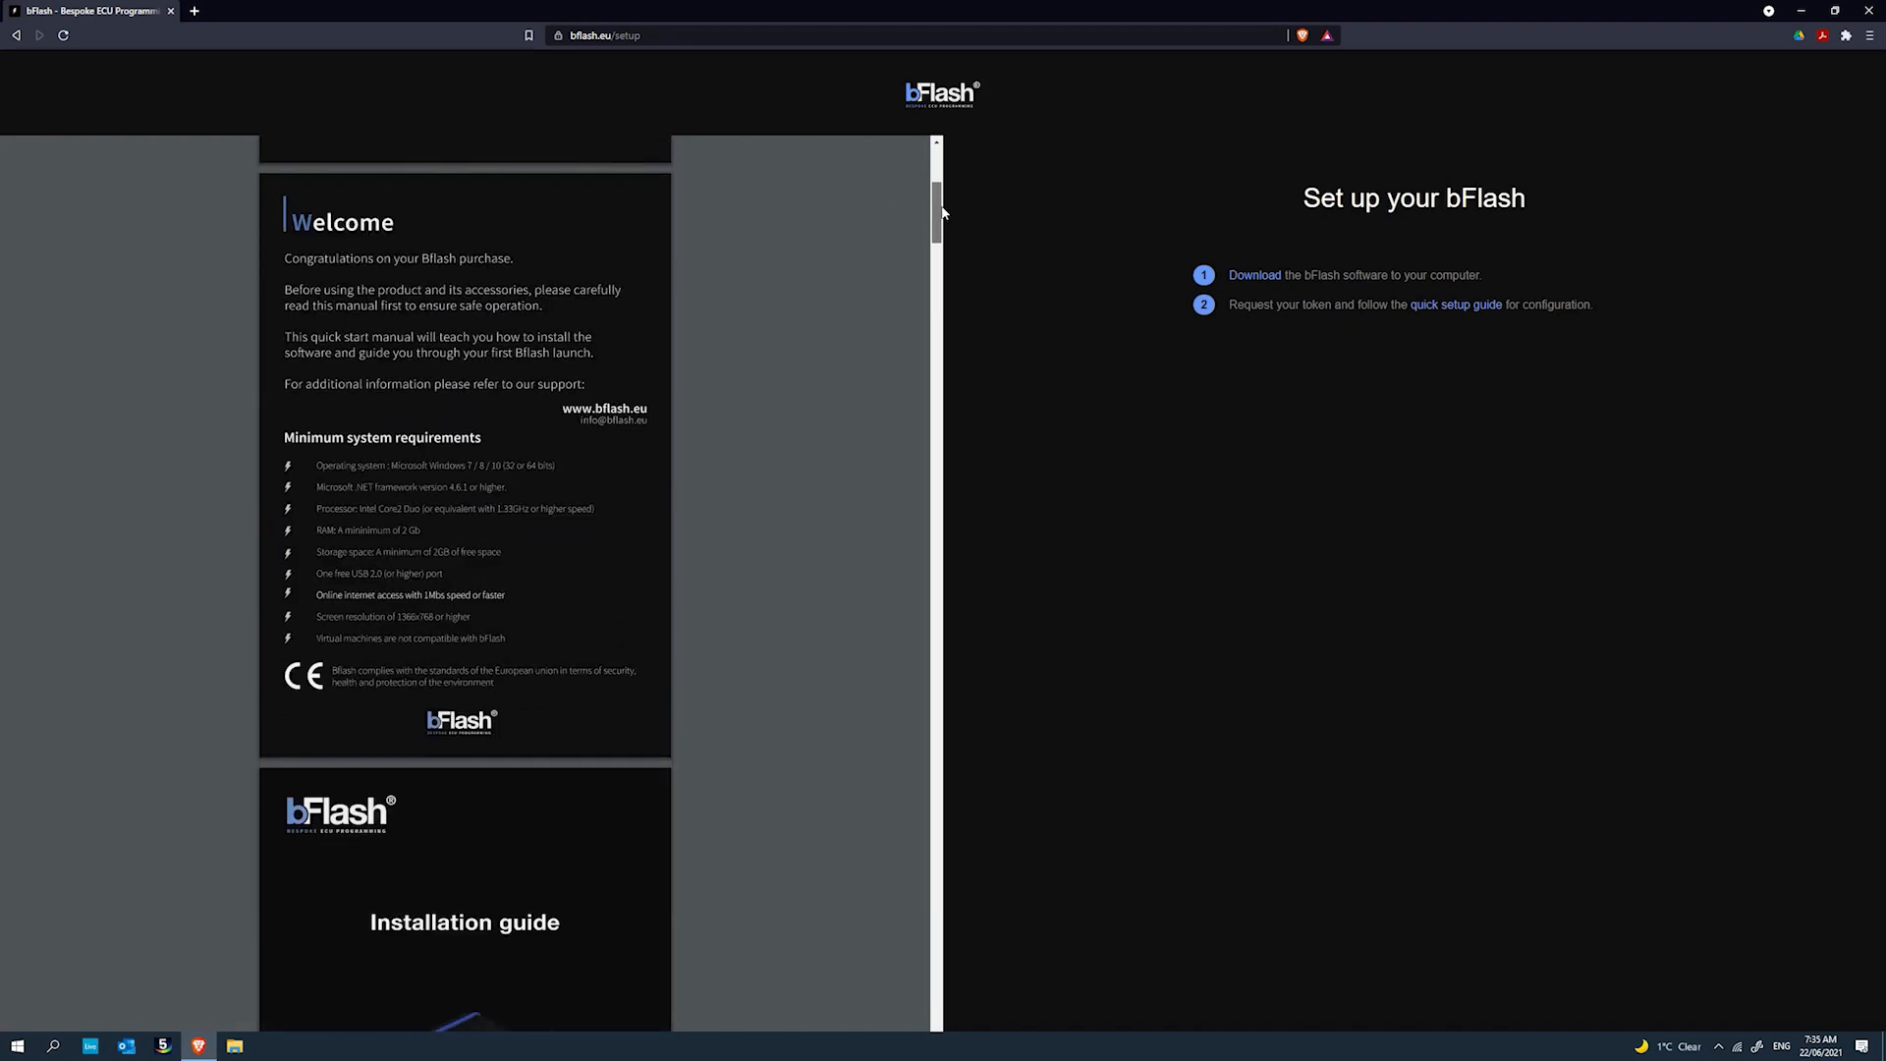
scroll(down, 3)
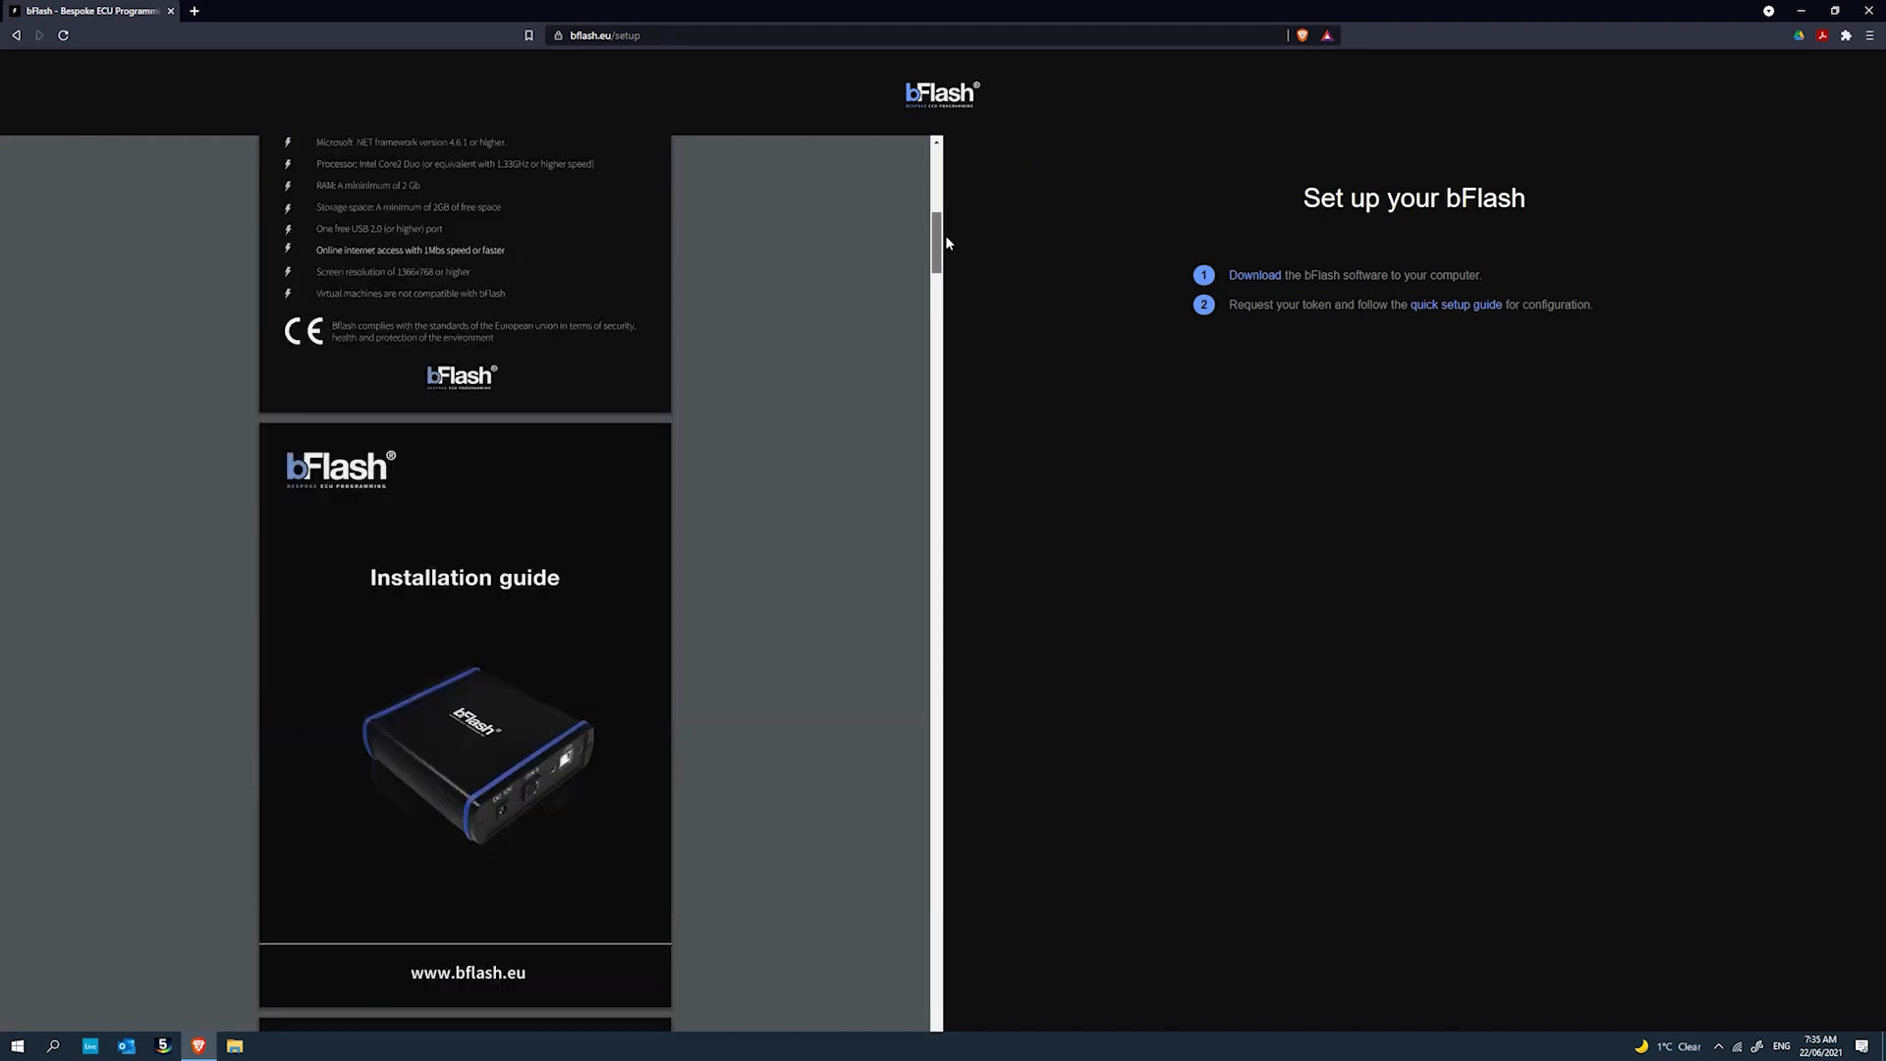
scroll(down, 3)
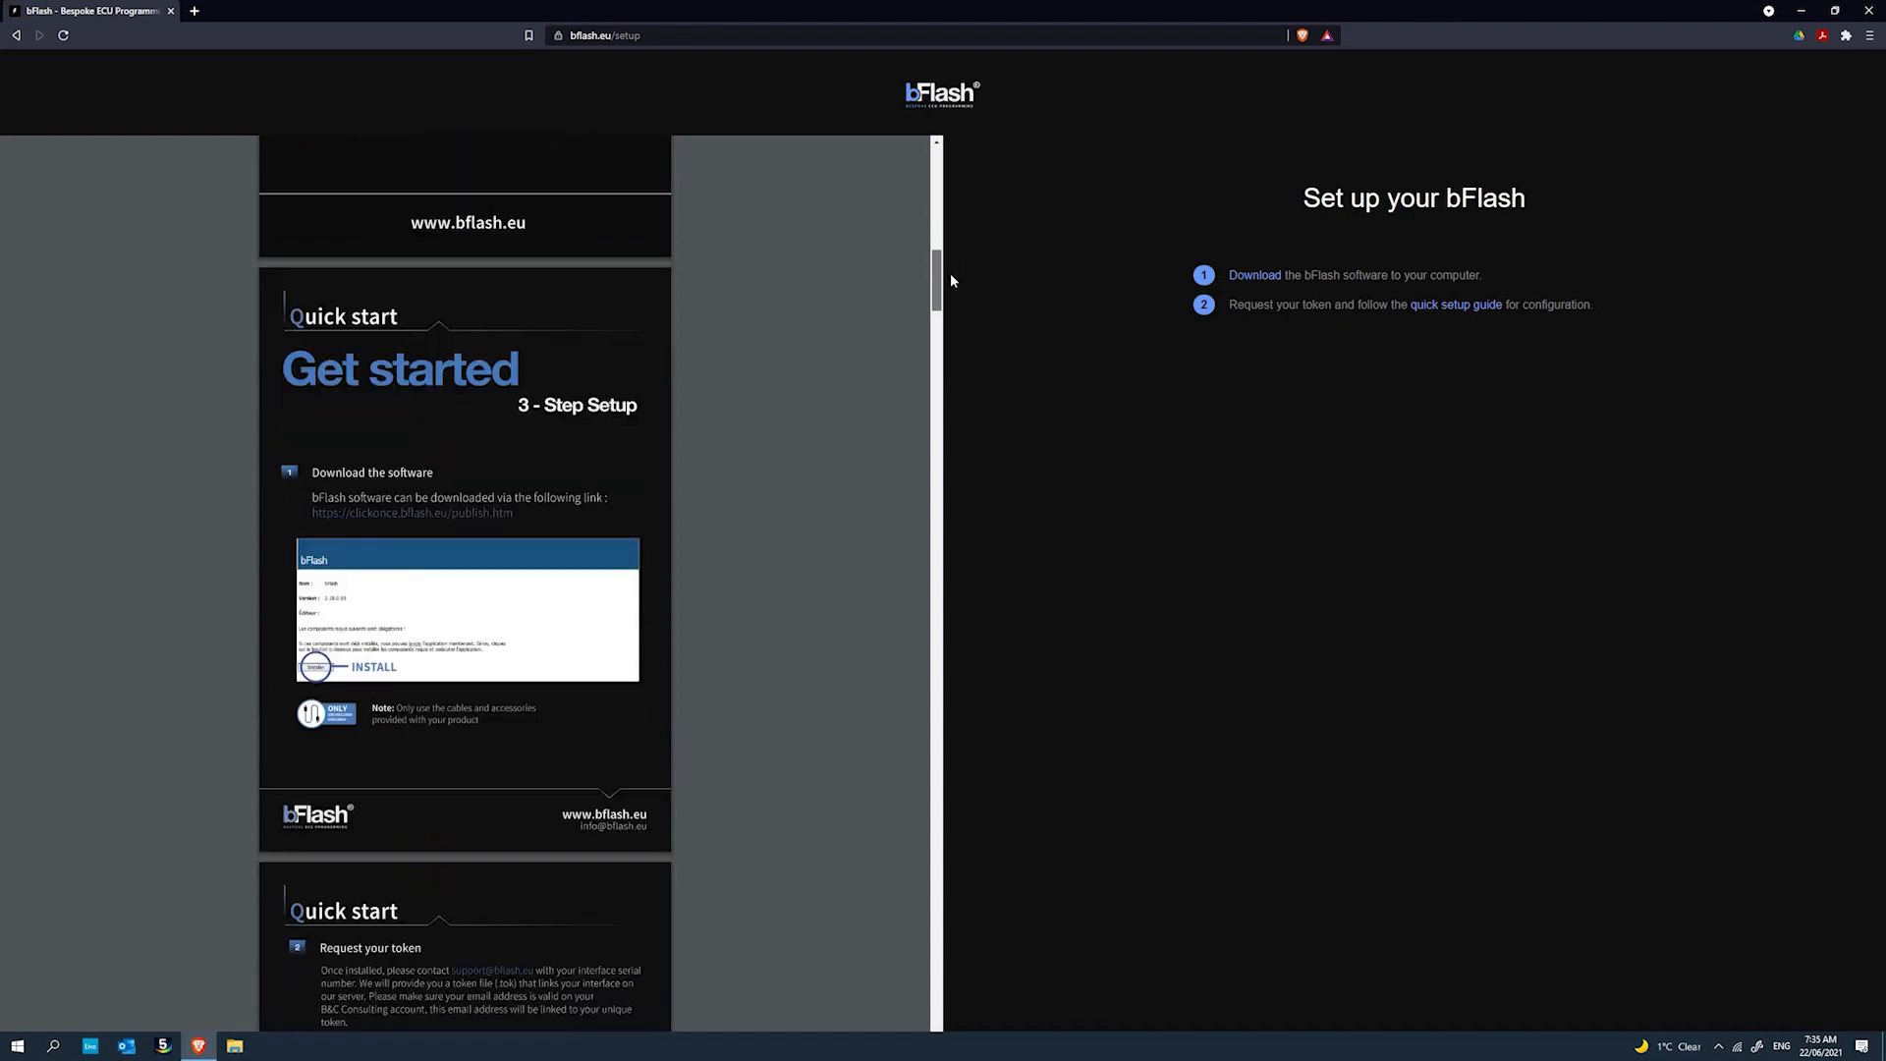
scroll(down, 3)
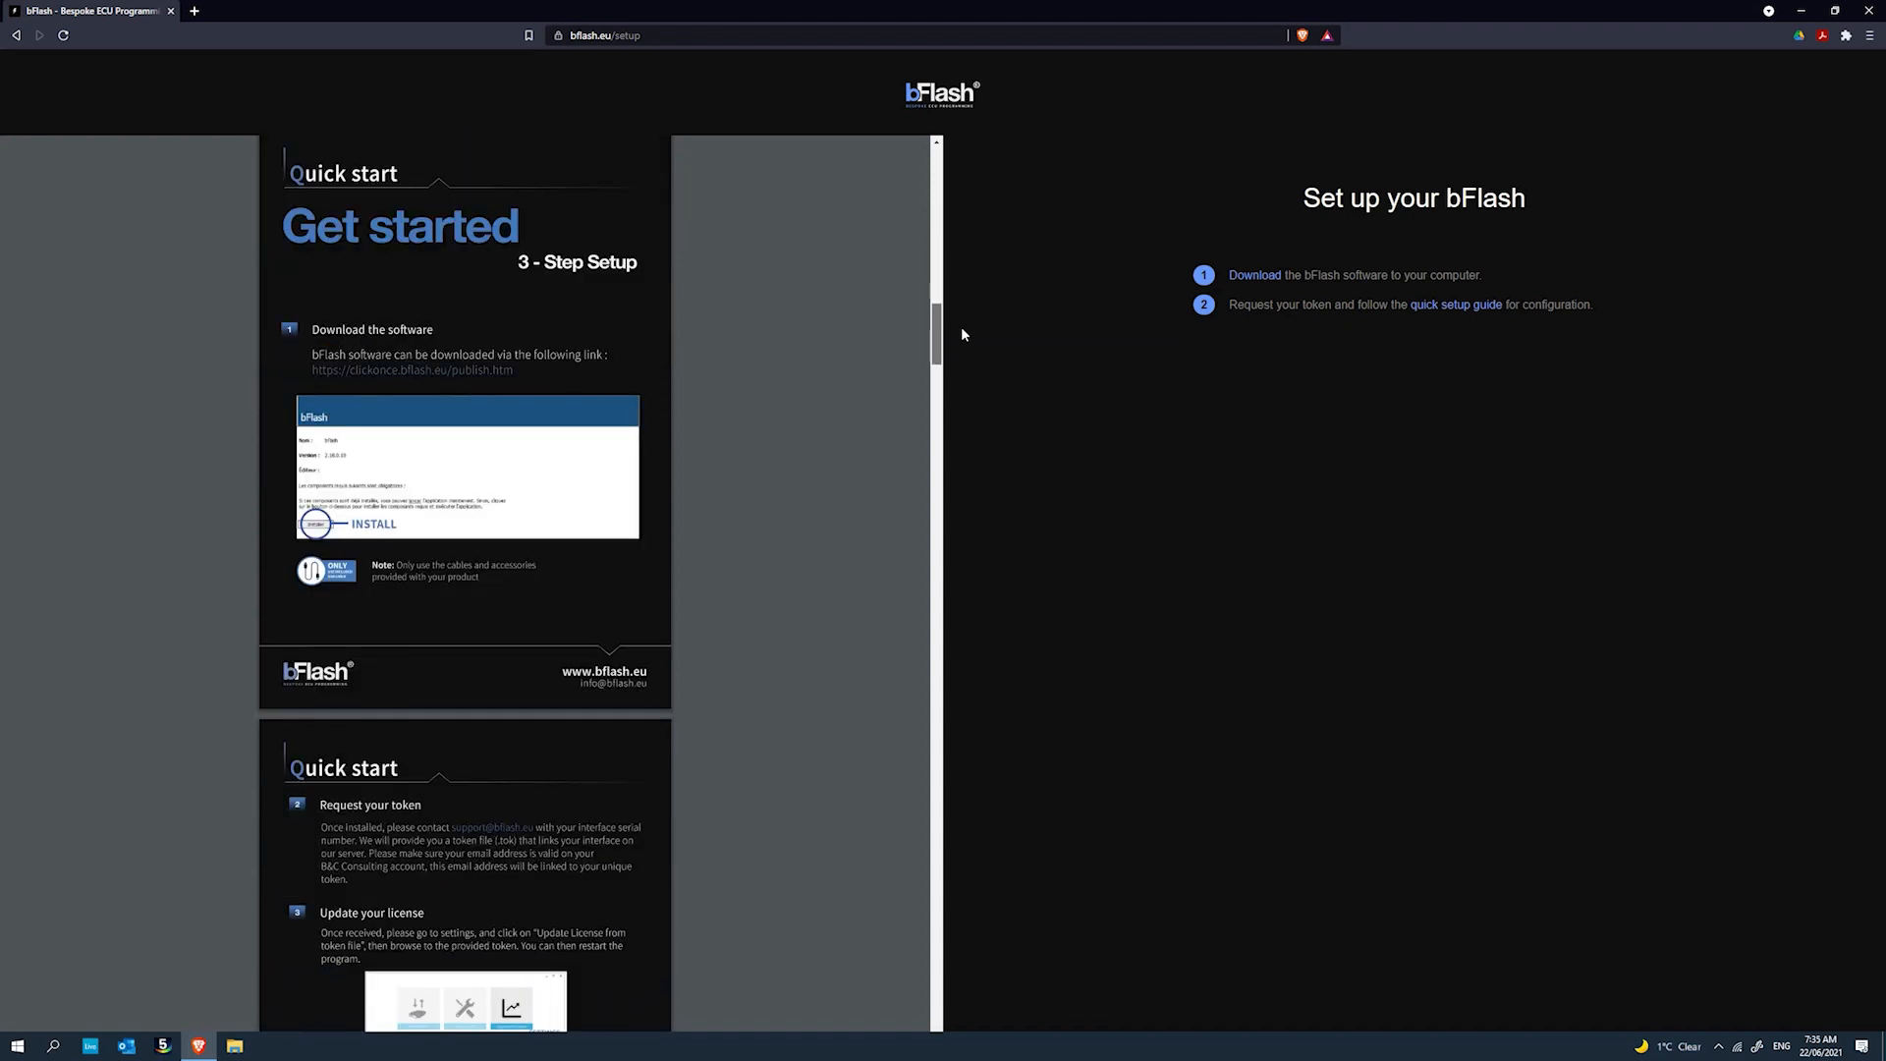
scroll(down, 3)
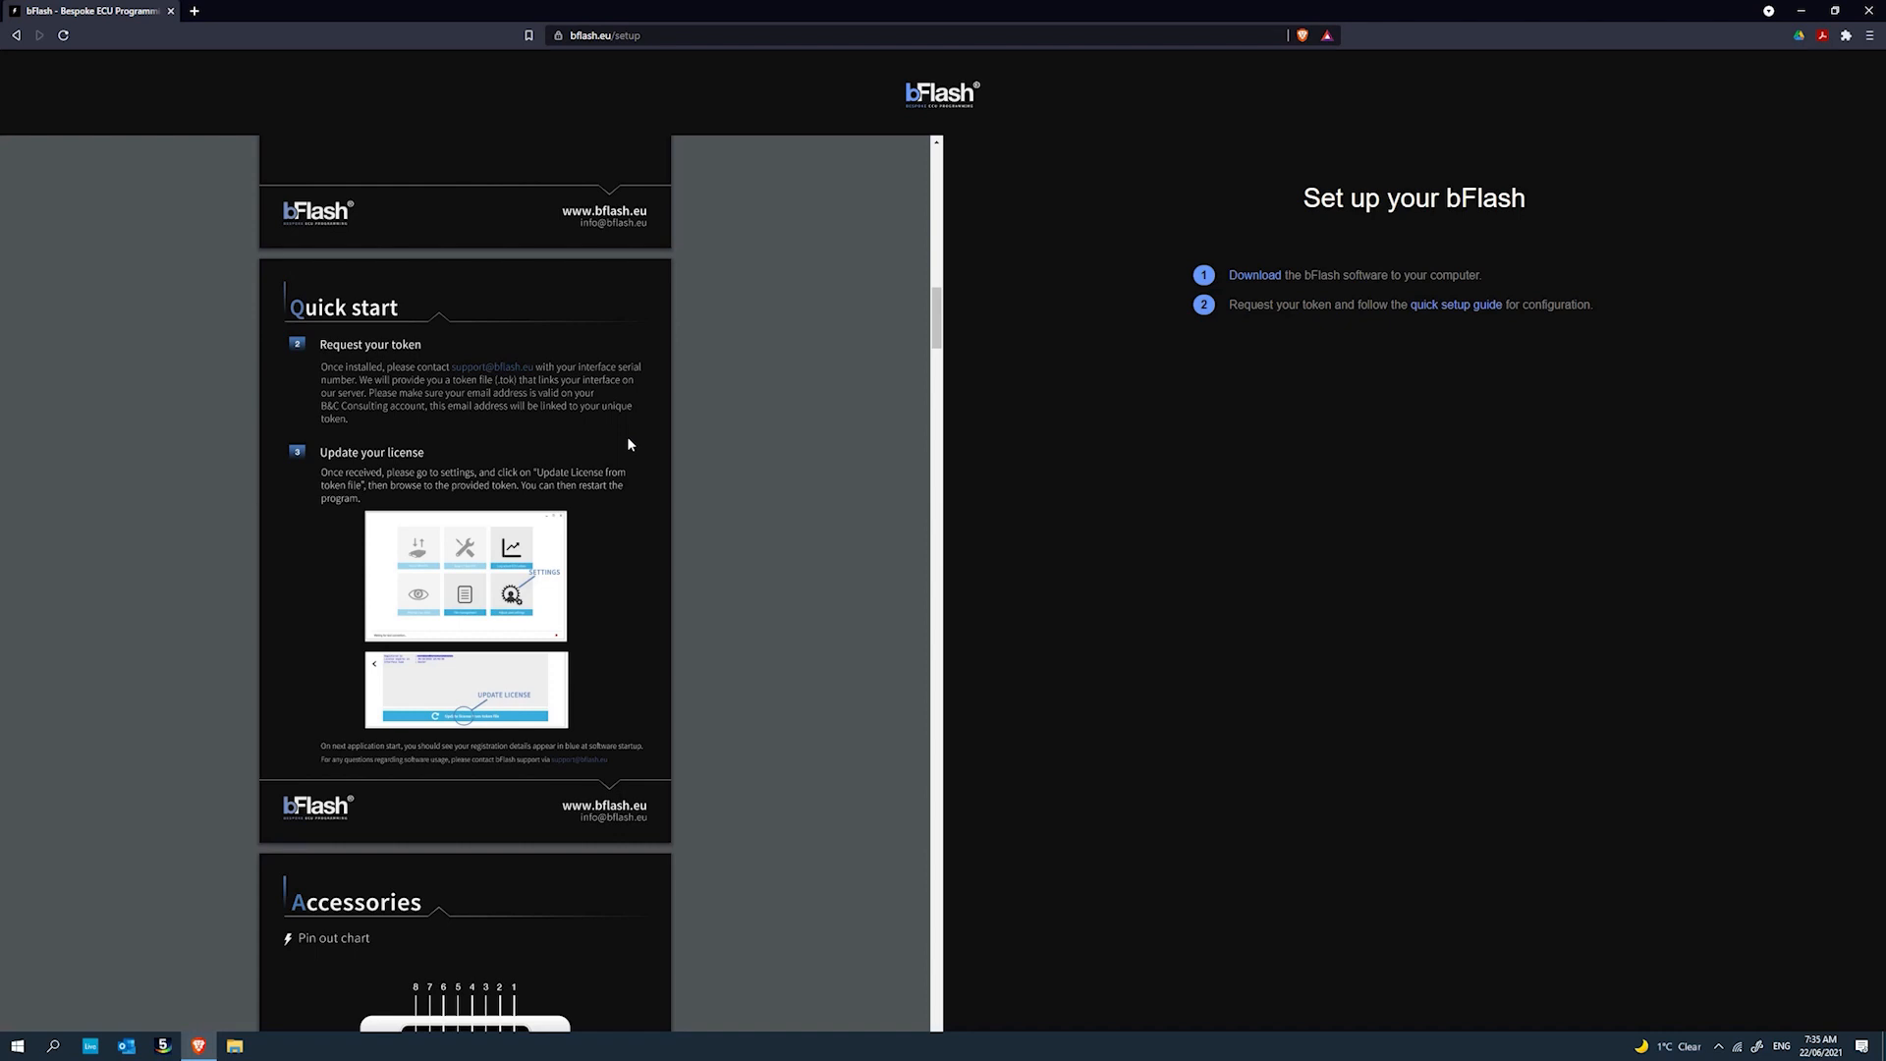
mouse_move(1094, 389)
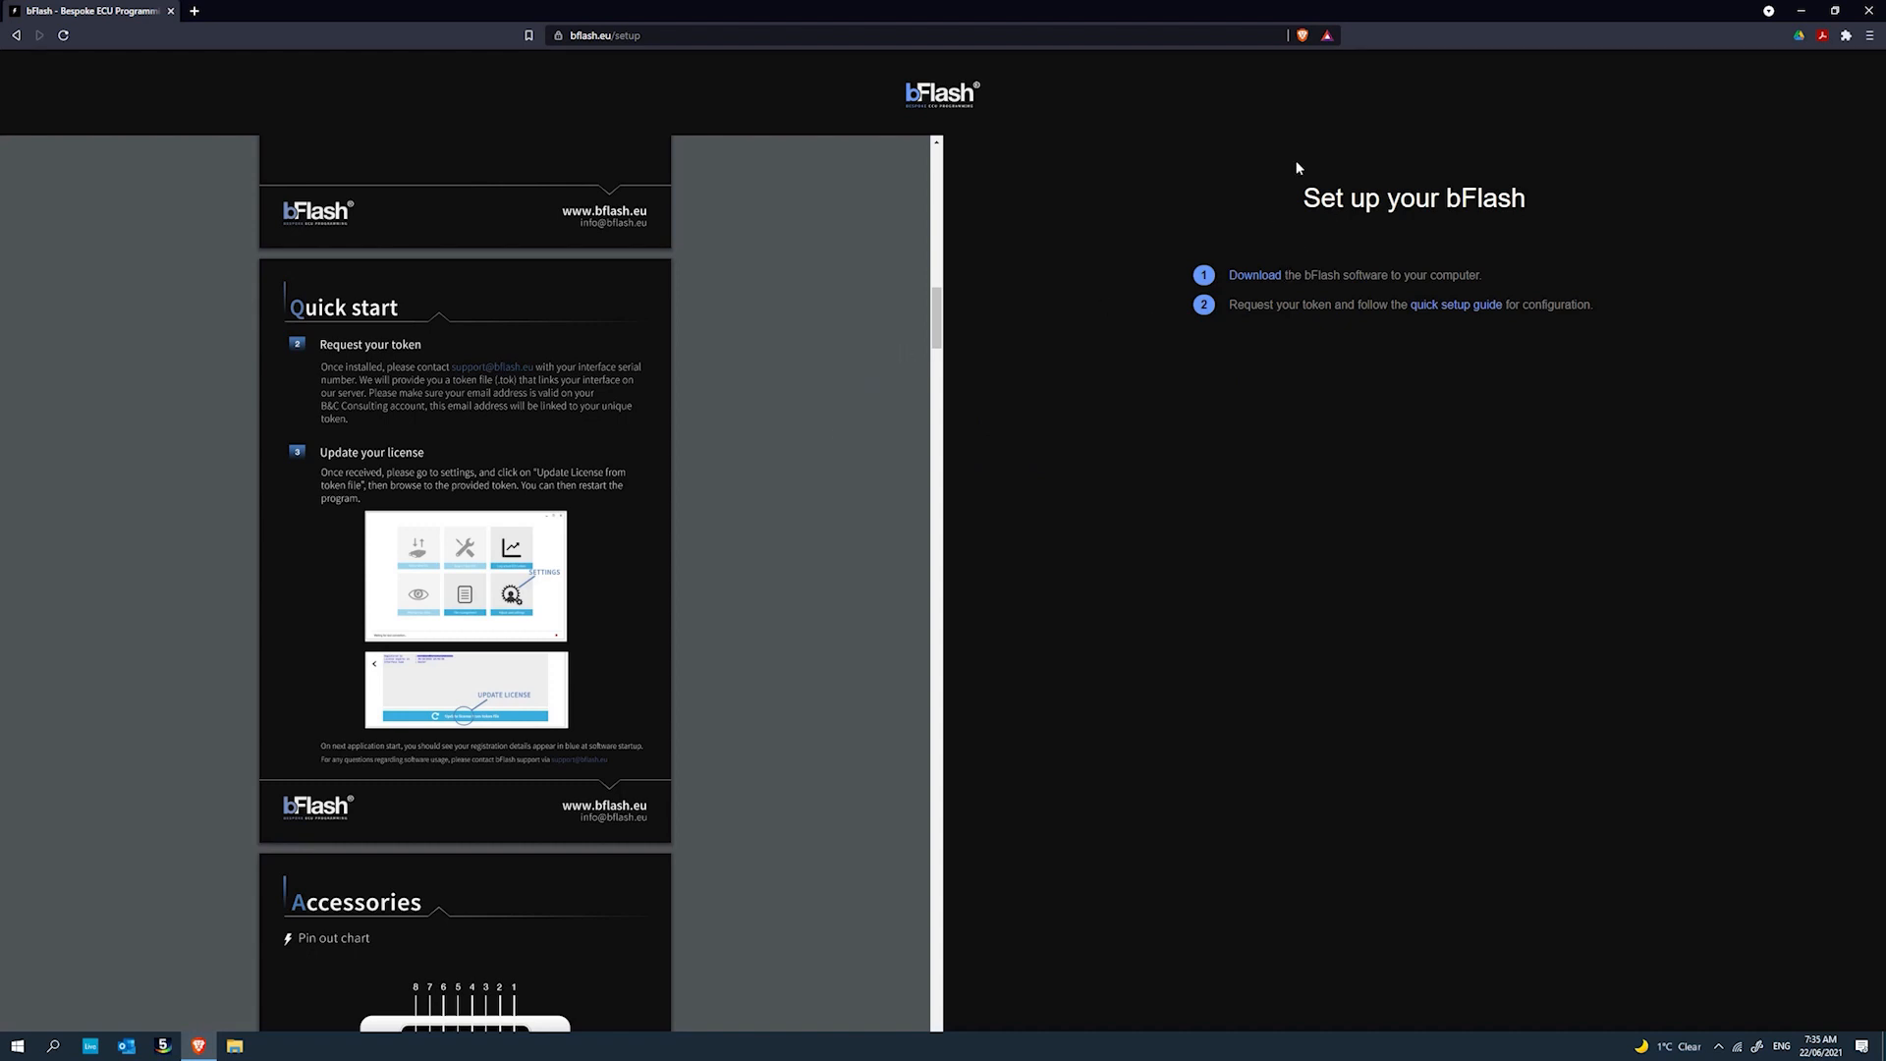
click(1253, 275)
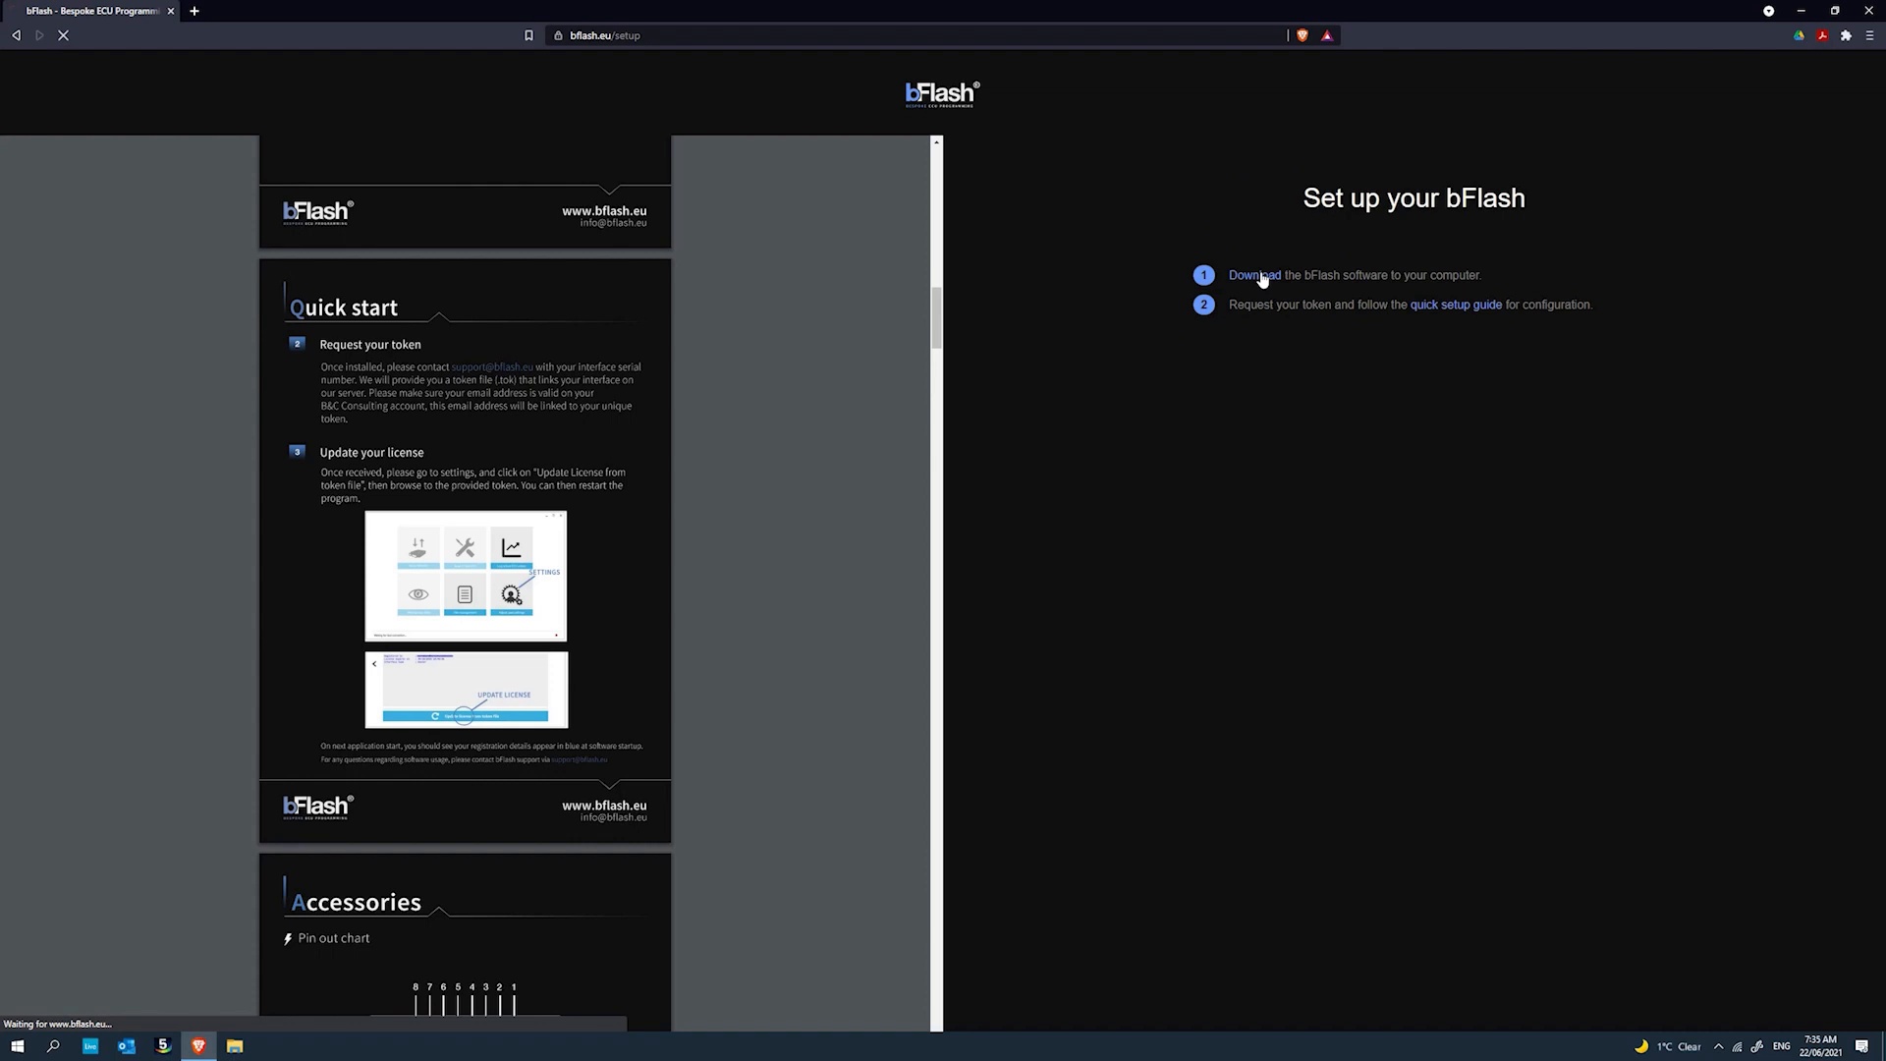
click(1251, 275)
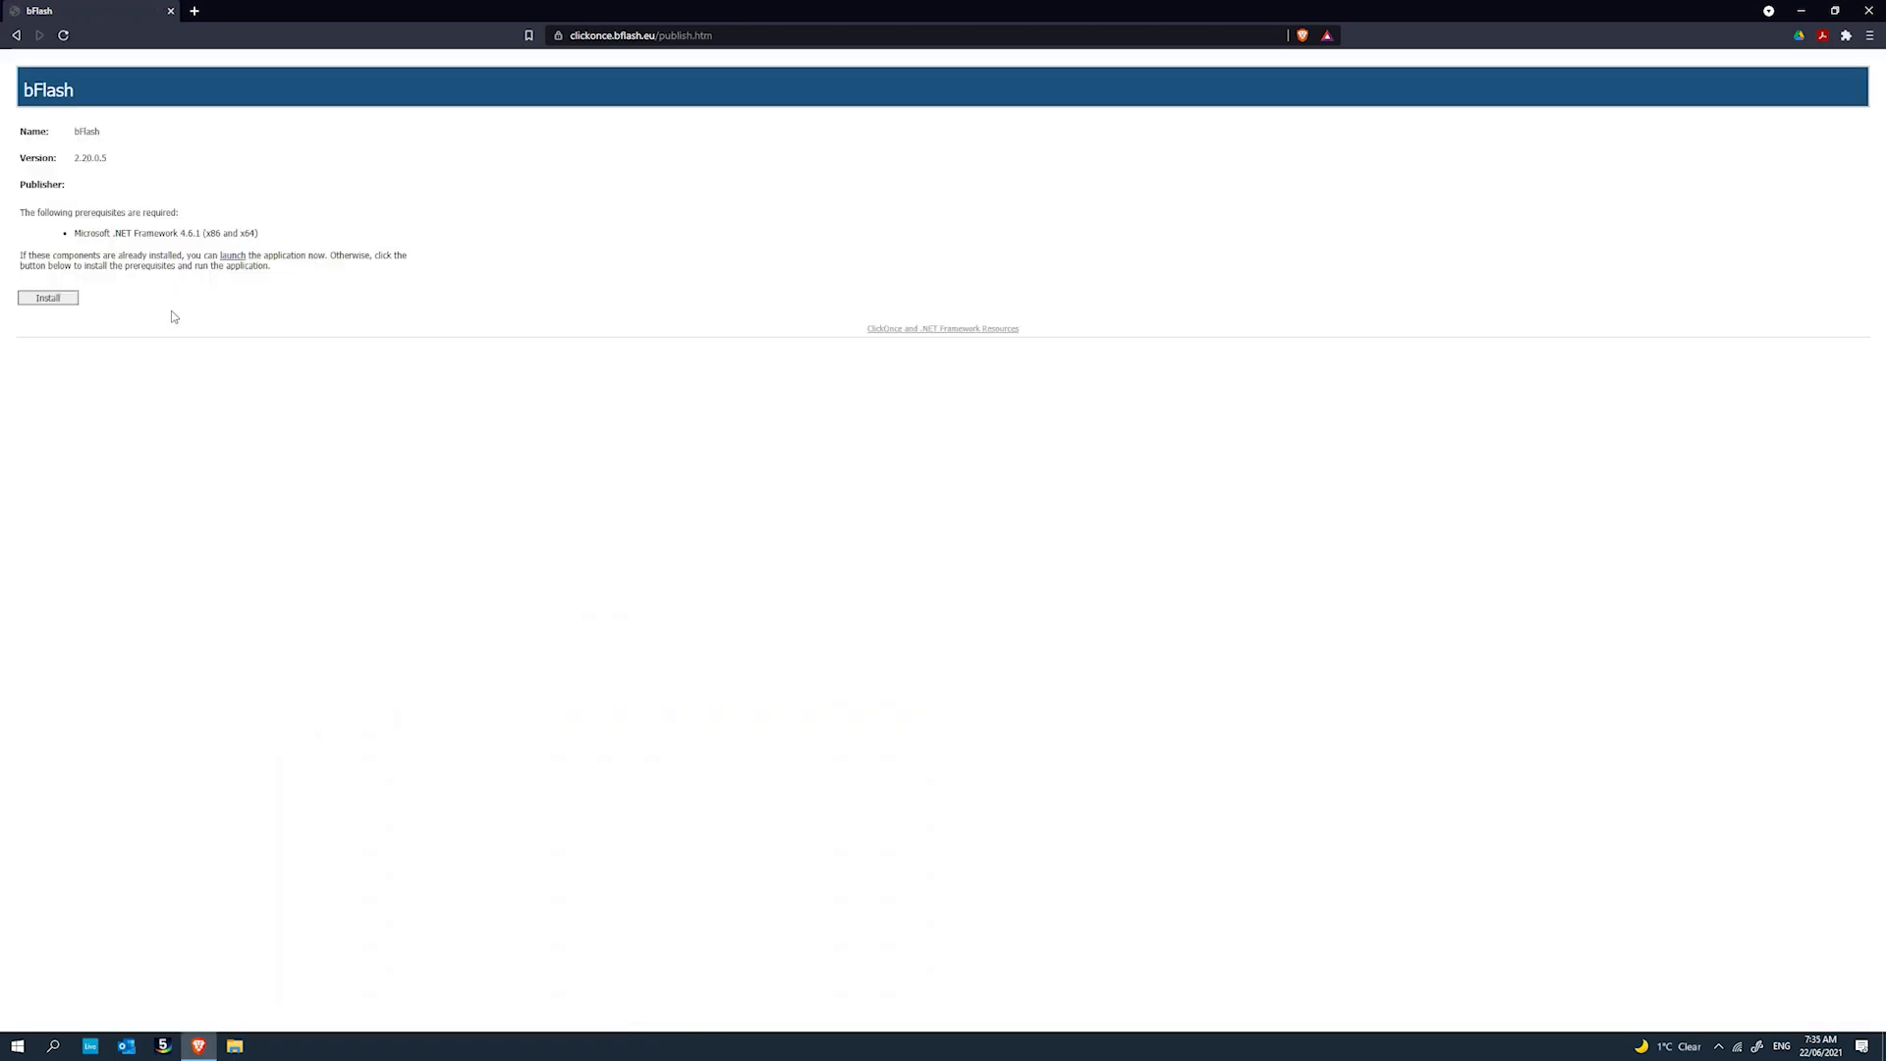
Start the bflash_setup installer download and save it to the Desktop.
click(47, 297)
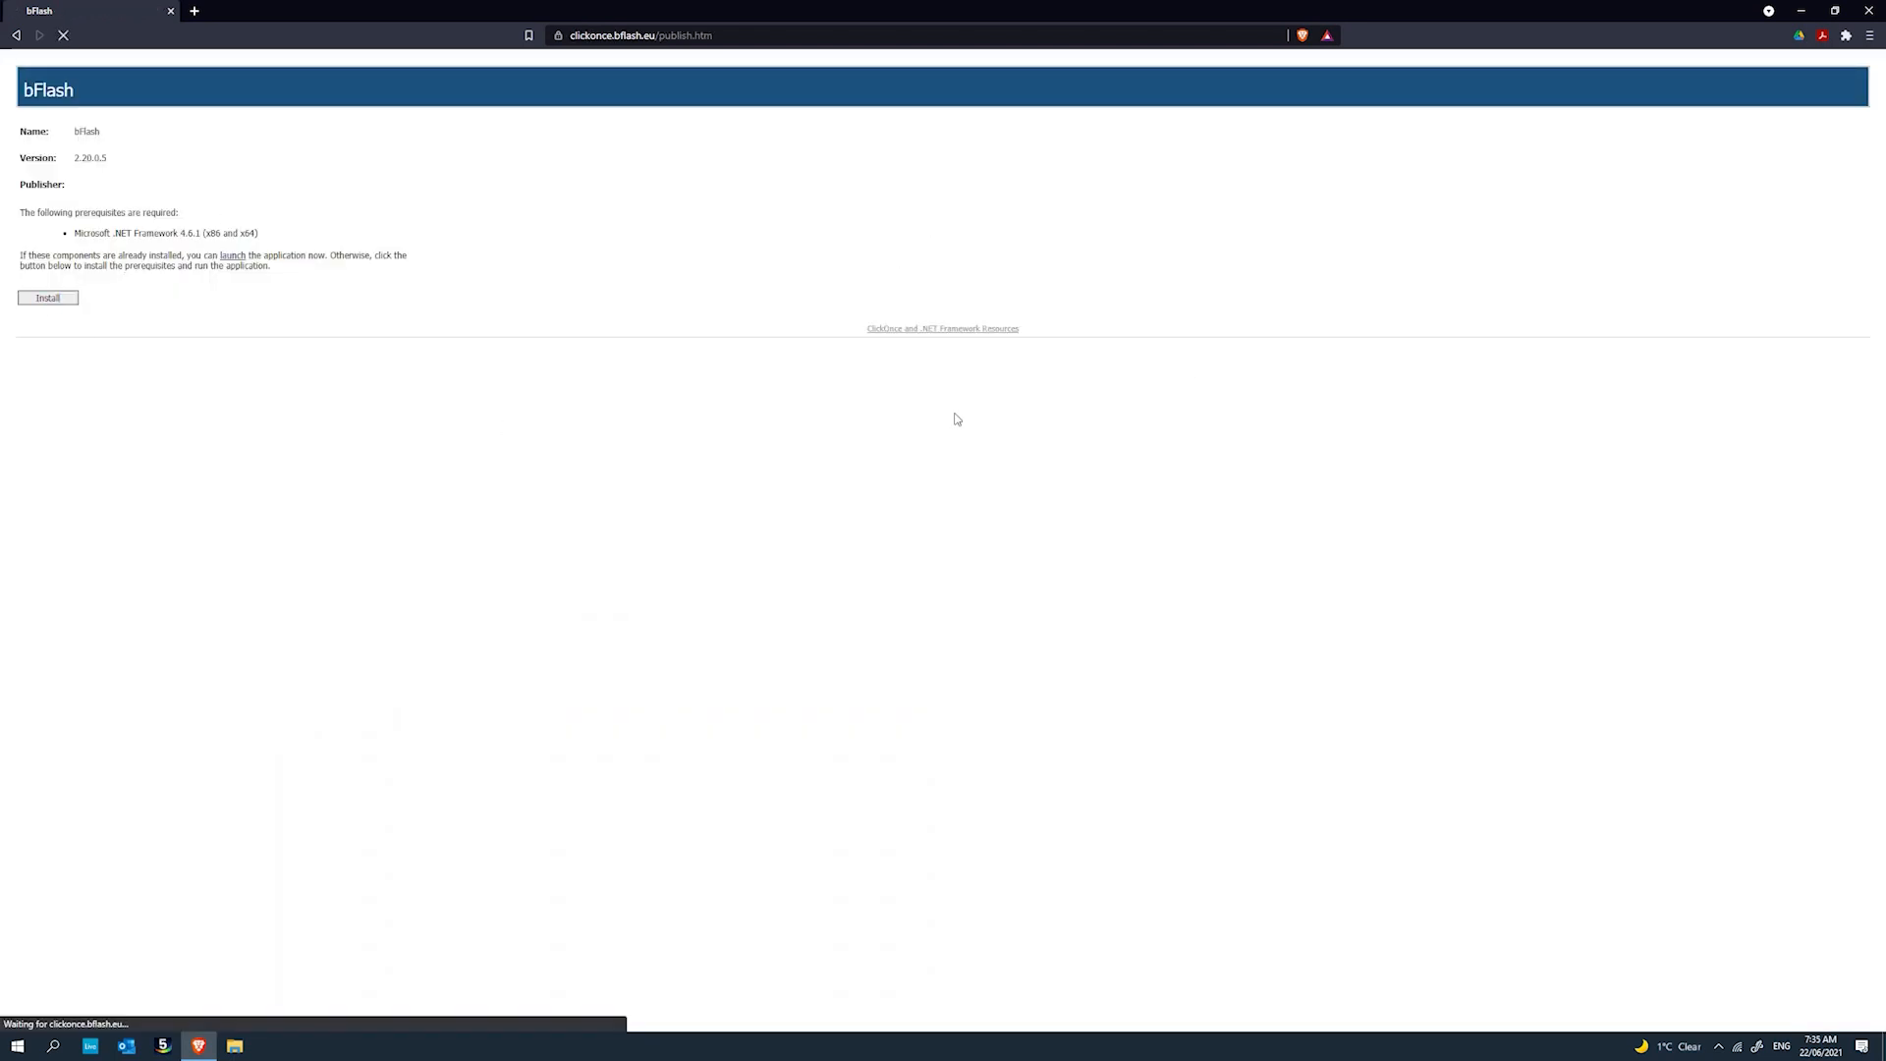
click(47, 297)
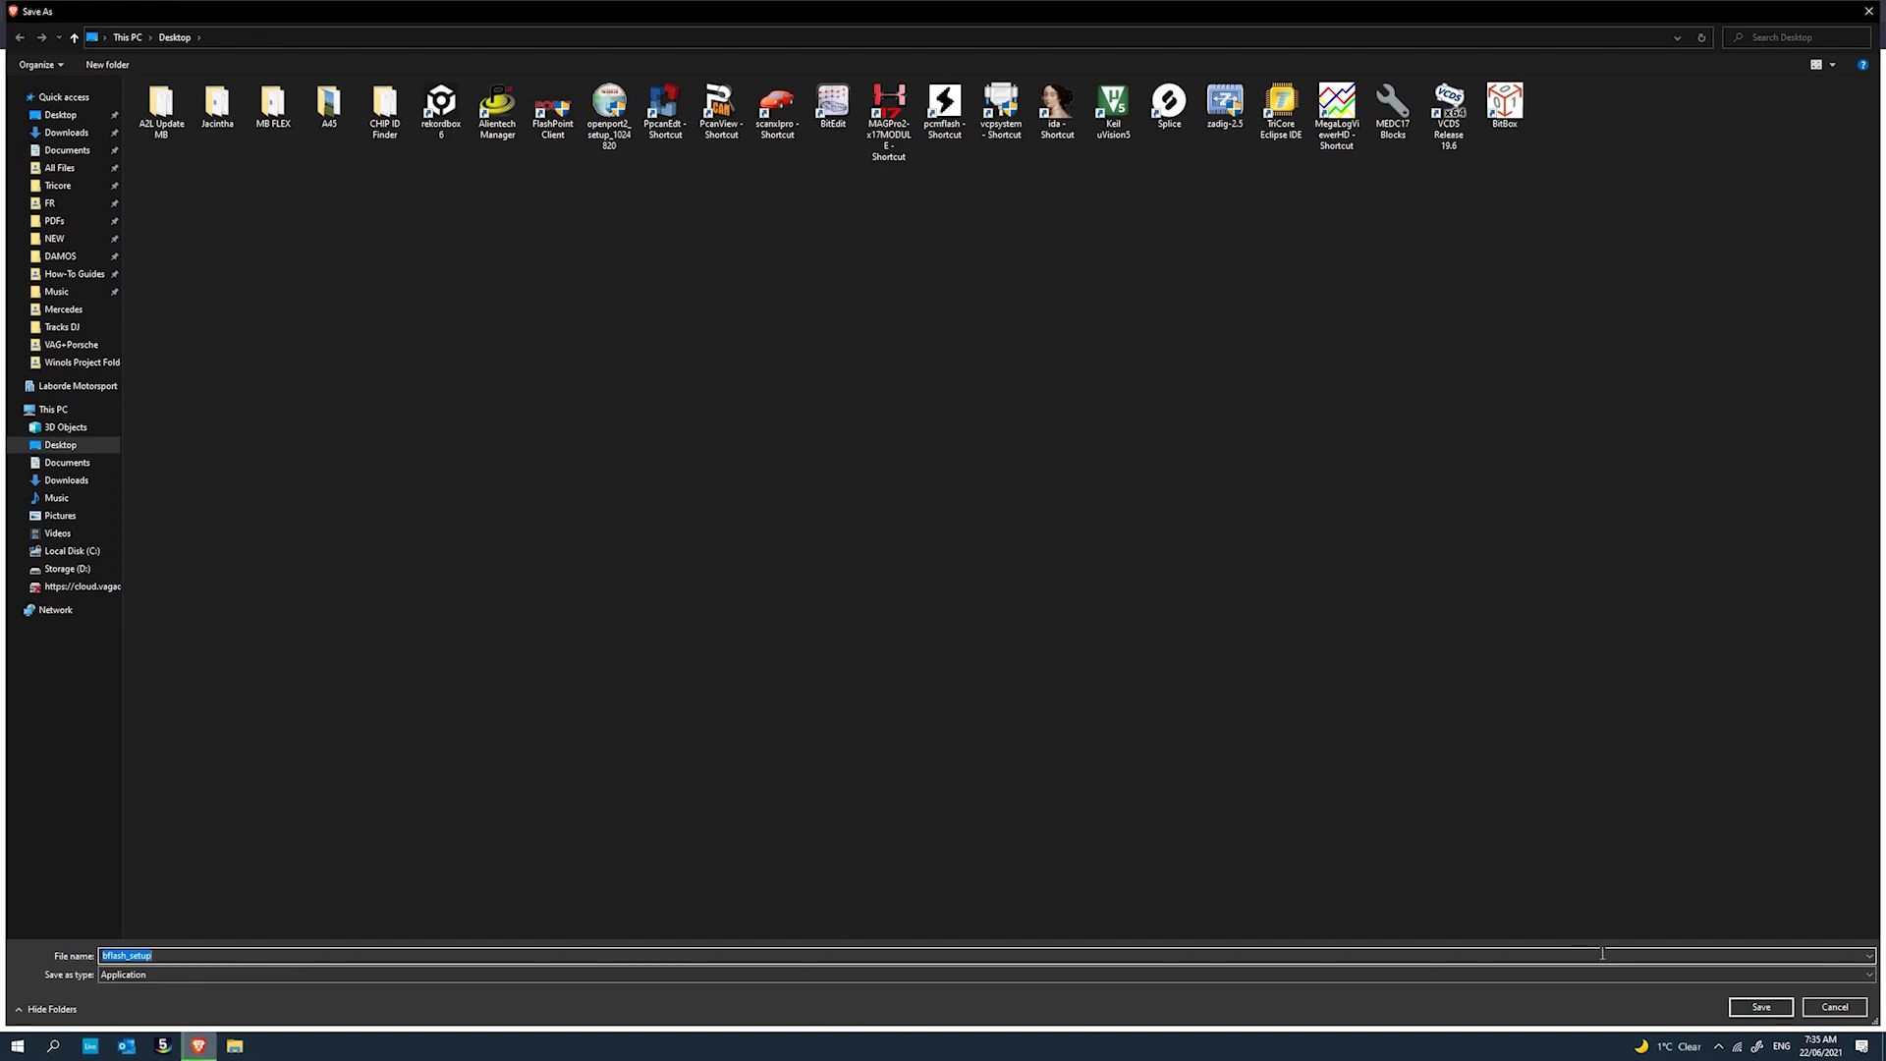
click(1758, 1006)
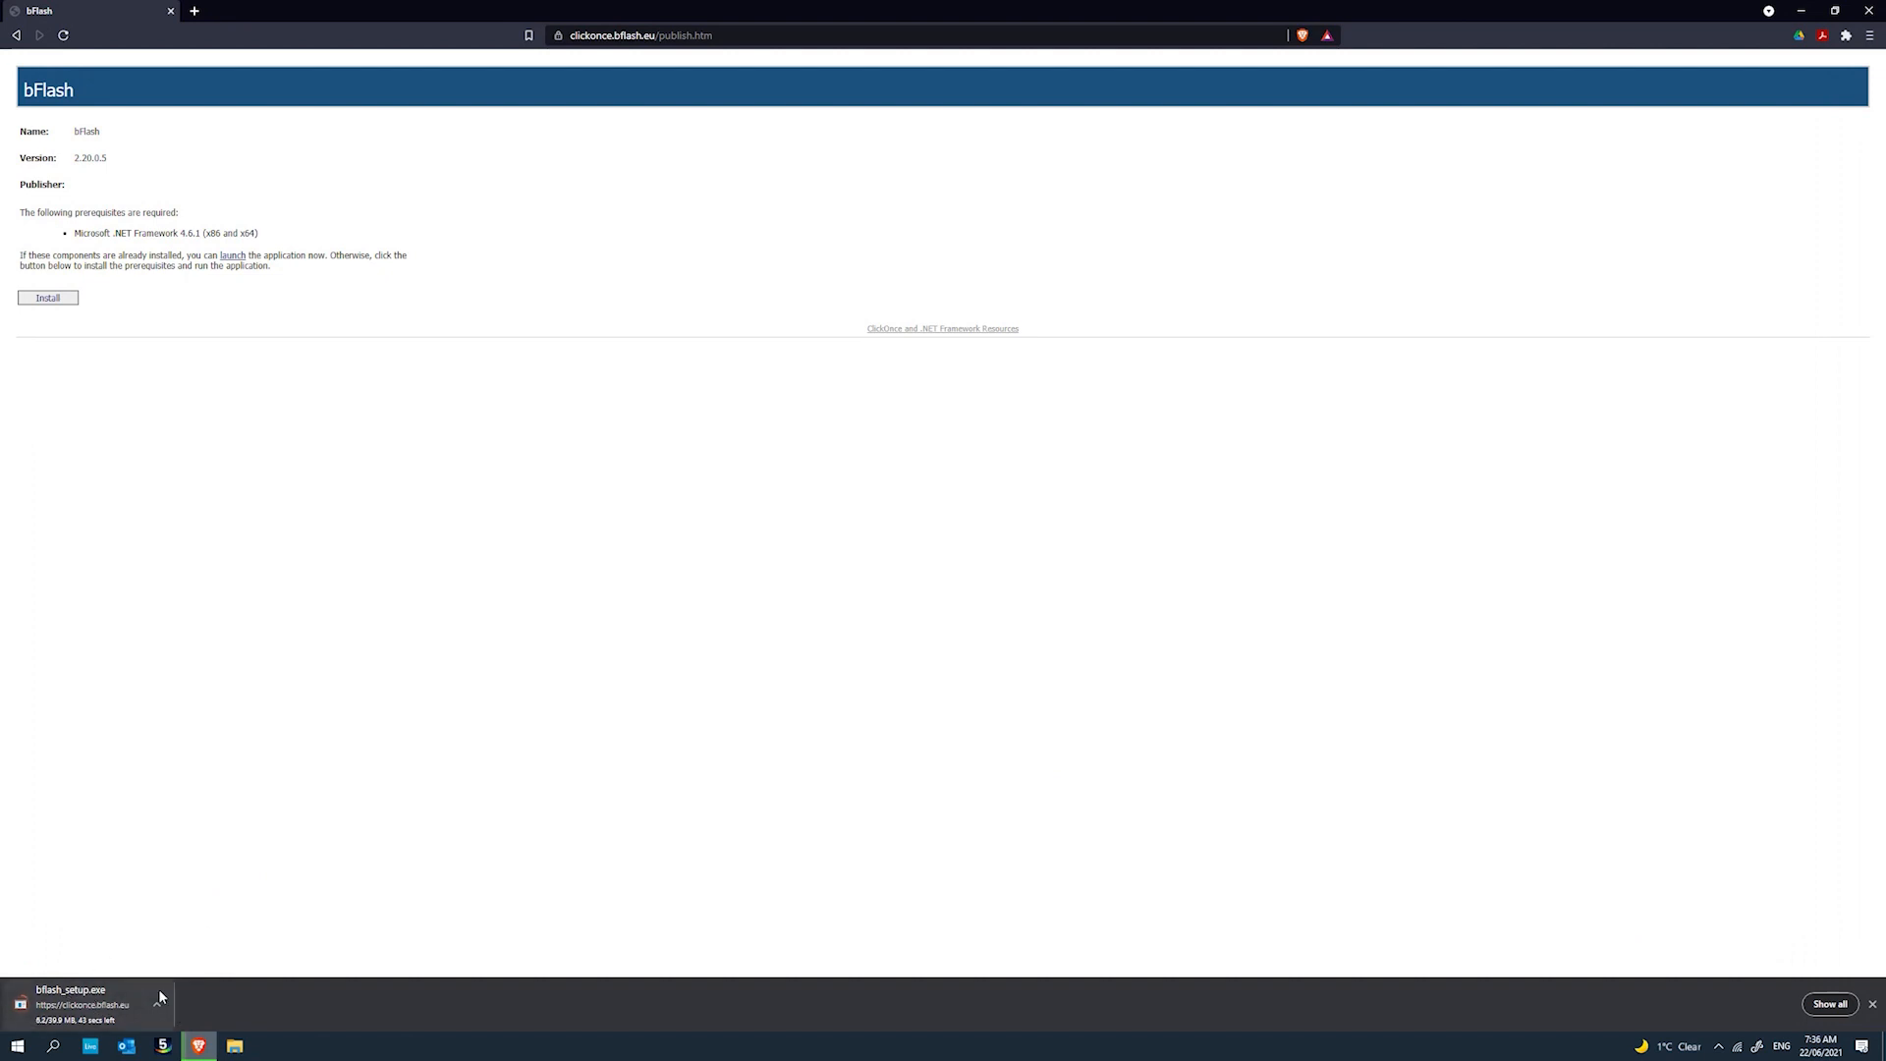
mouse_move(275, 831)
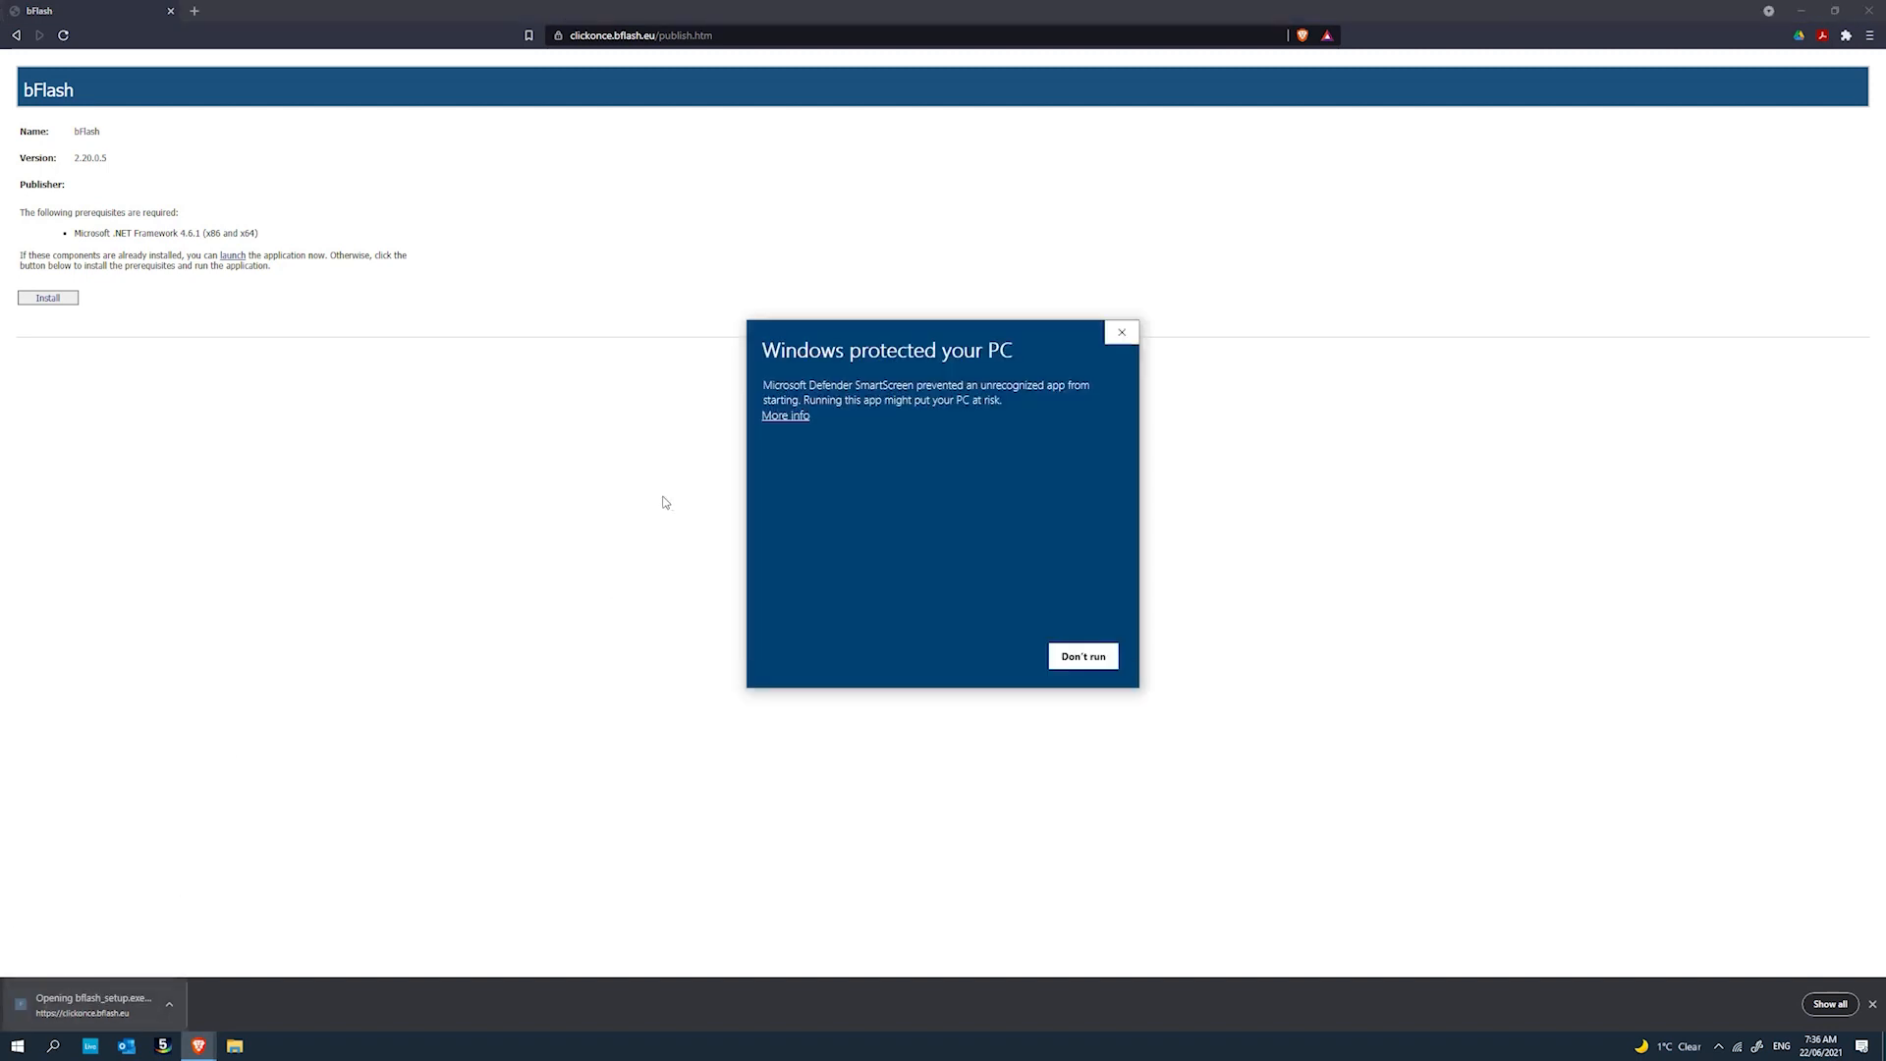
Run the unrecognized bFlash installer anyway and continue setup with the desktop shortcut kept.
click(784, 415)
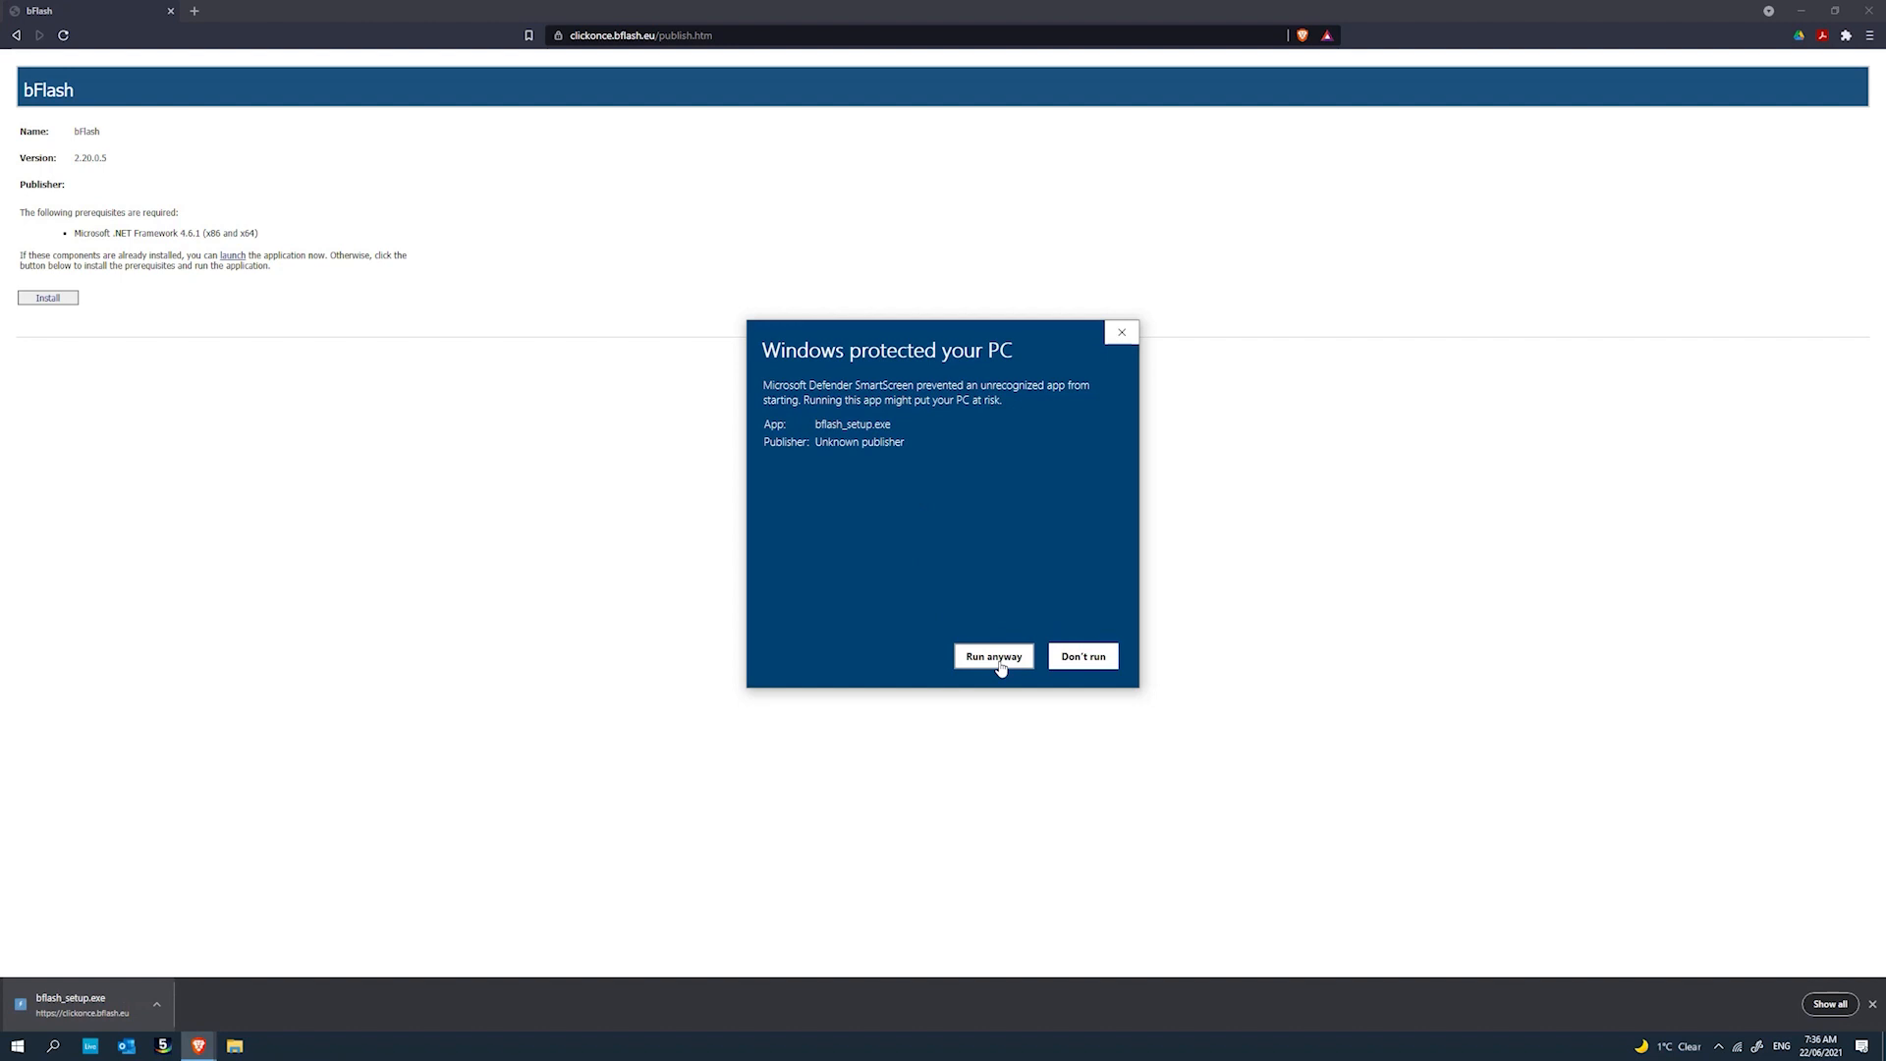
click(994, 656)
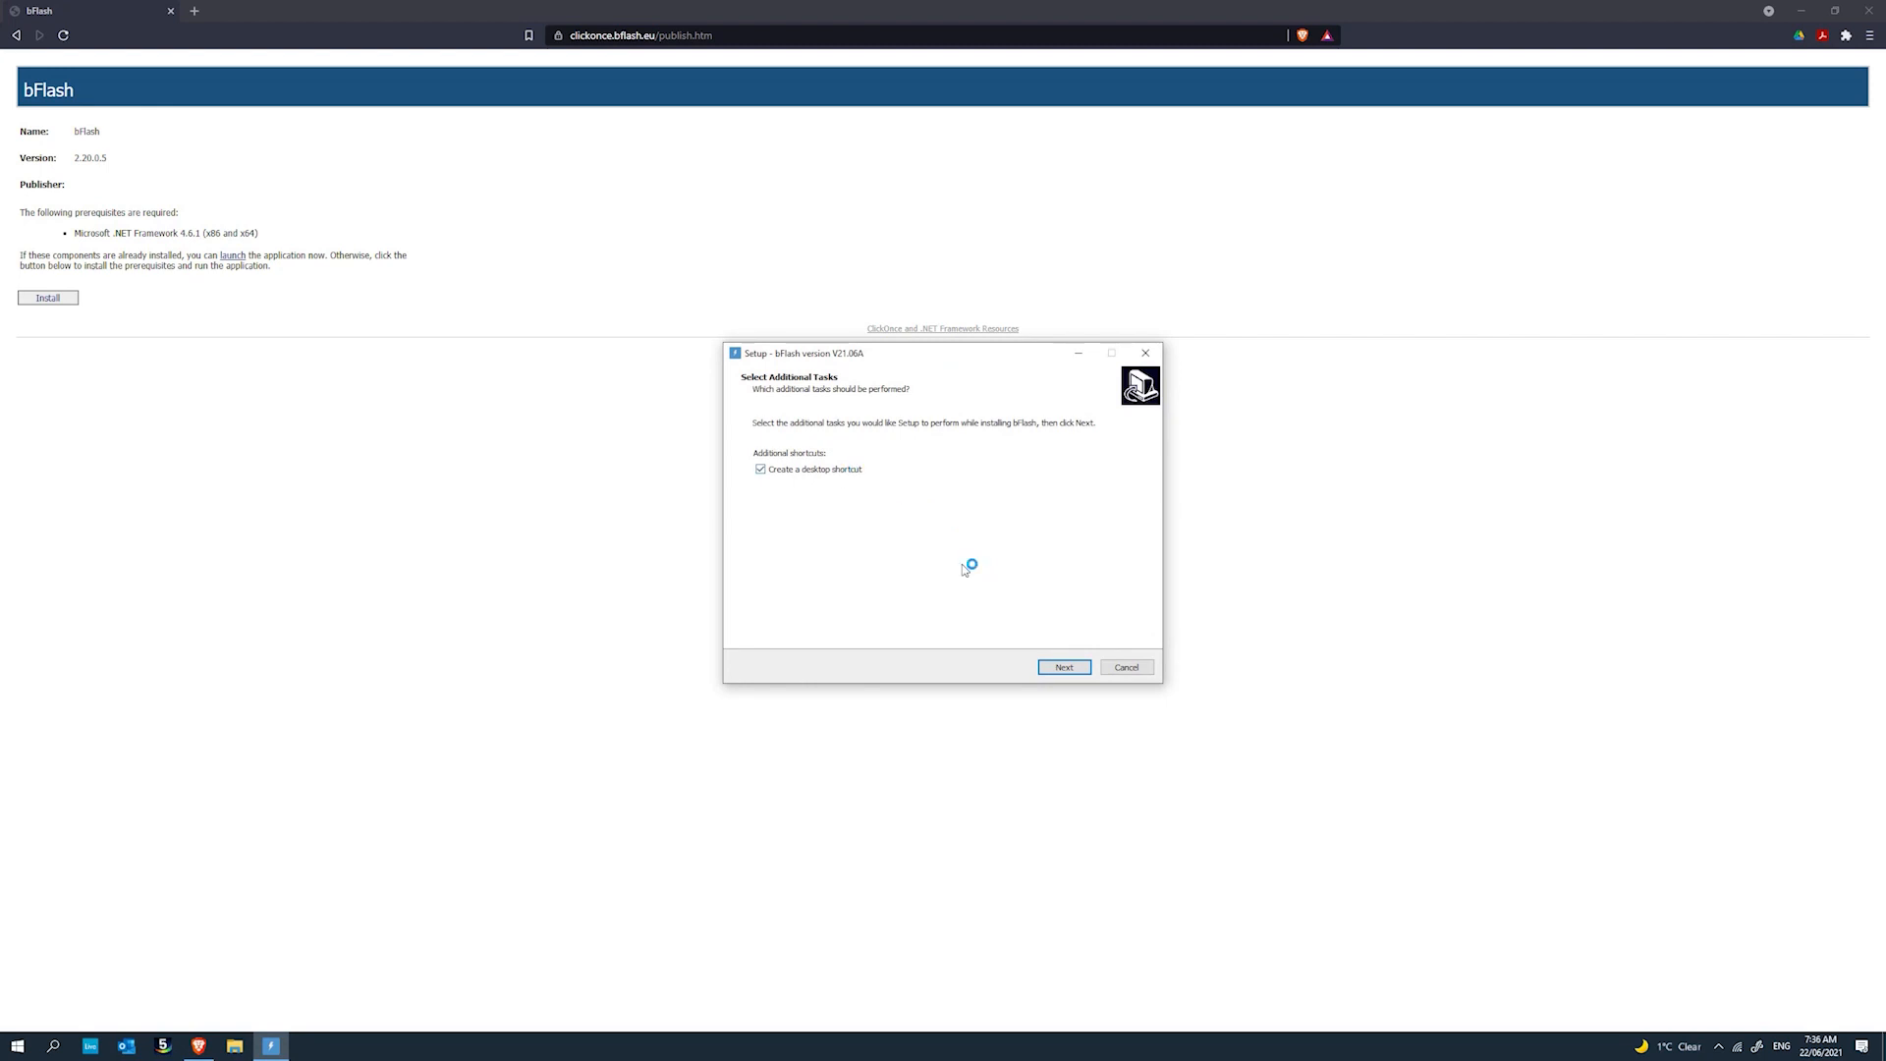
click(1063, 666)
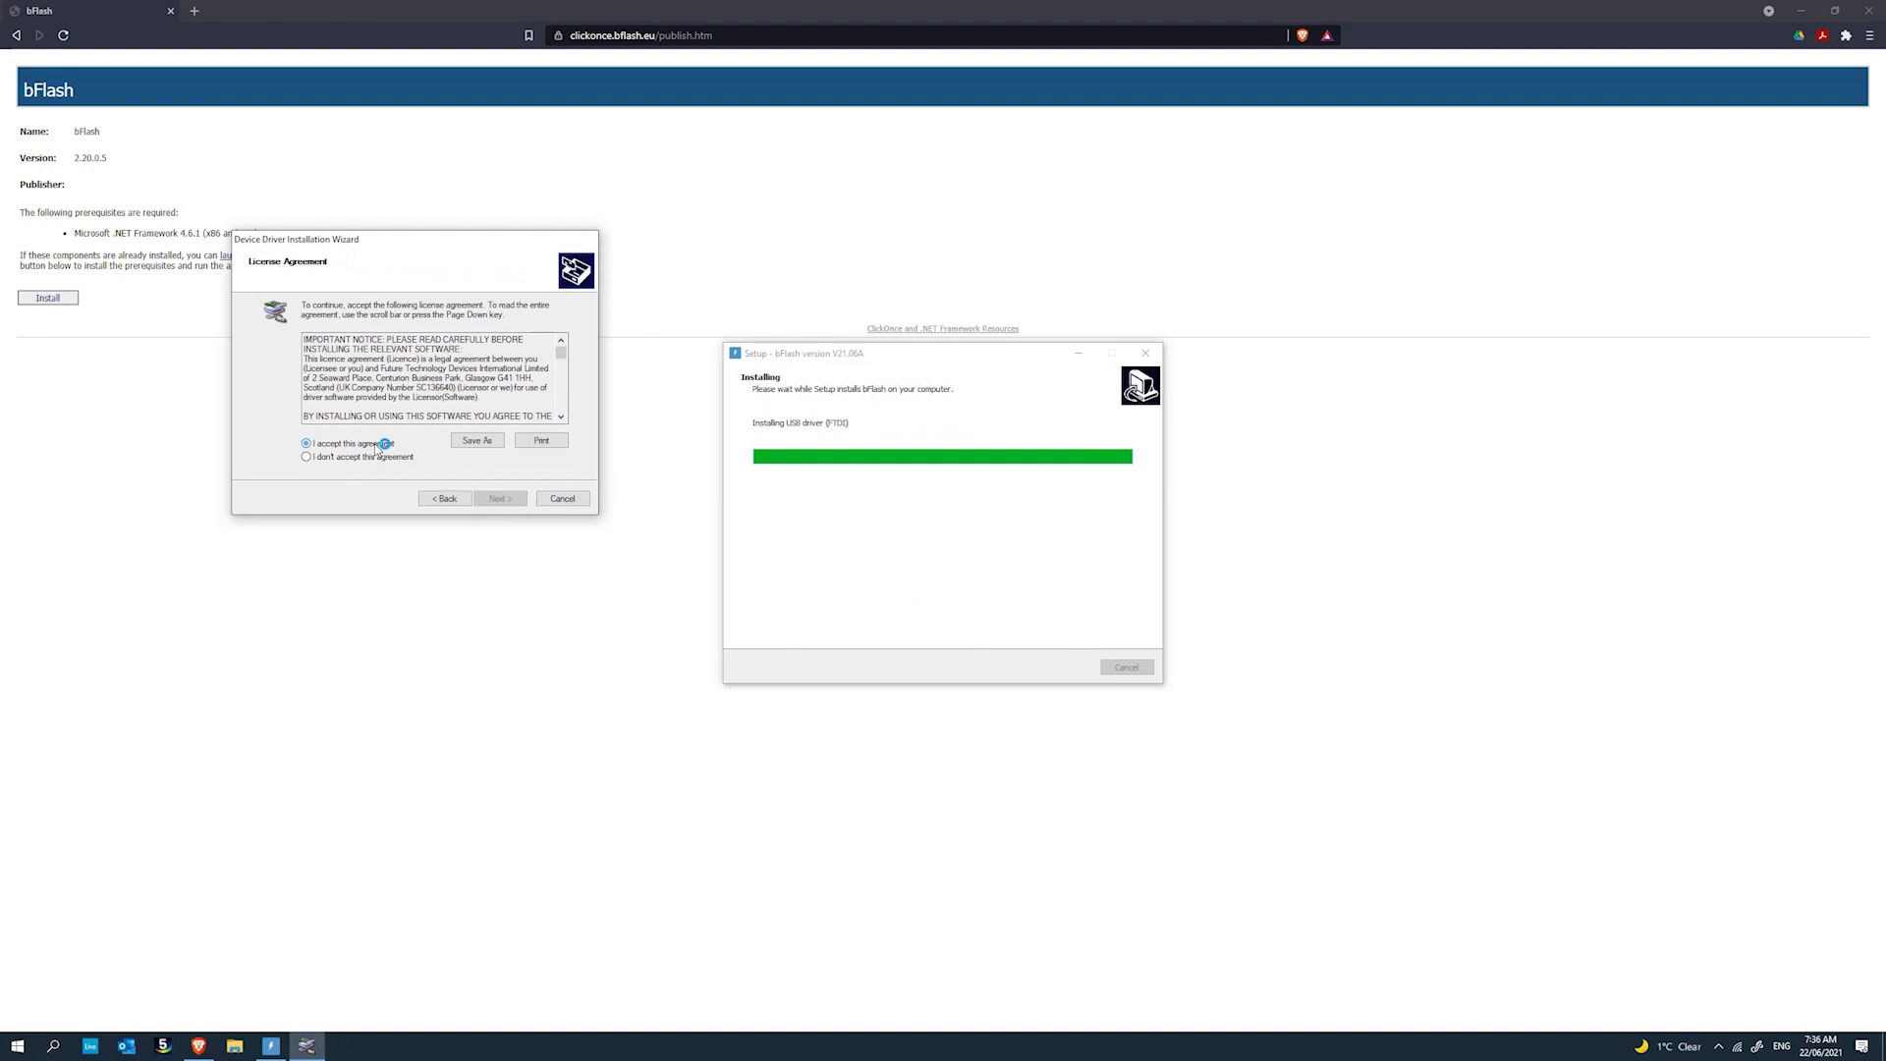
Accept the FTDI USB driver license and complete the driver installation.
click(497, 497)
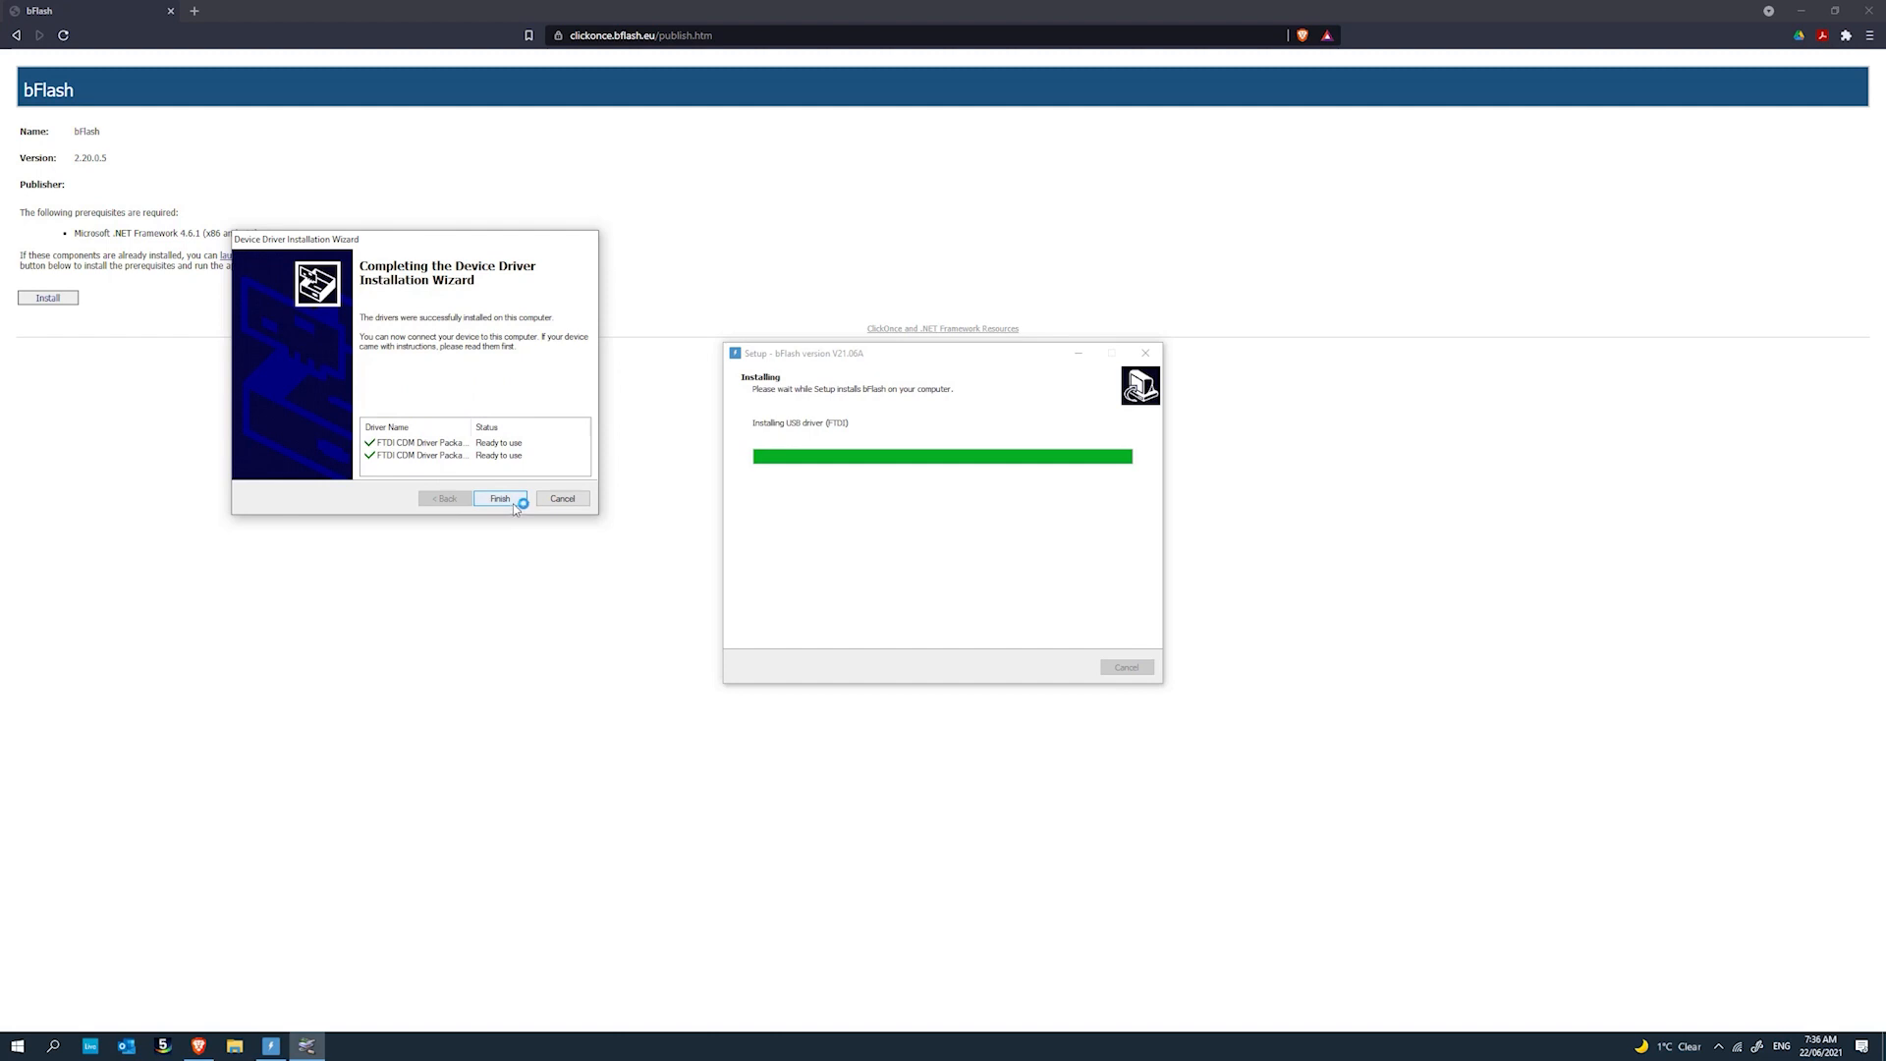
click(497, 497)
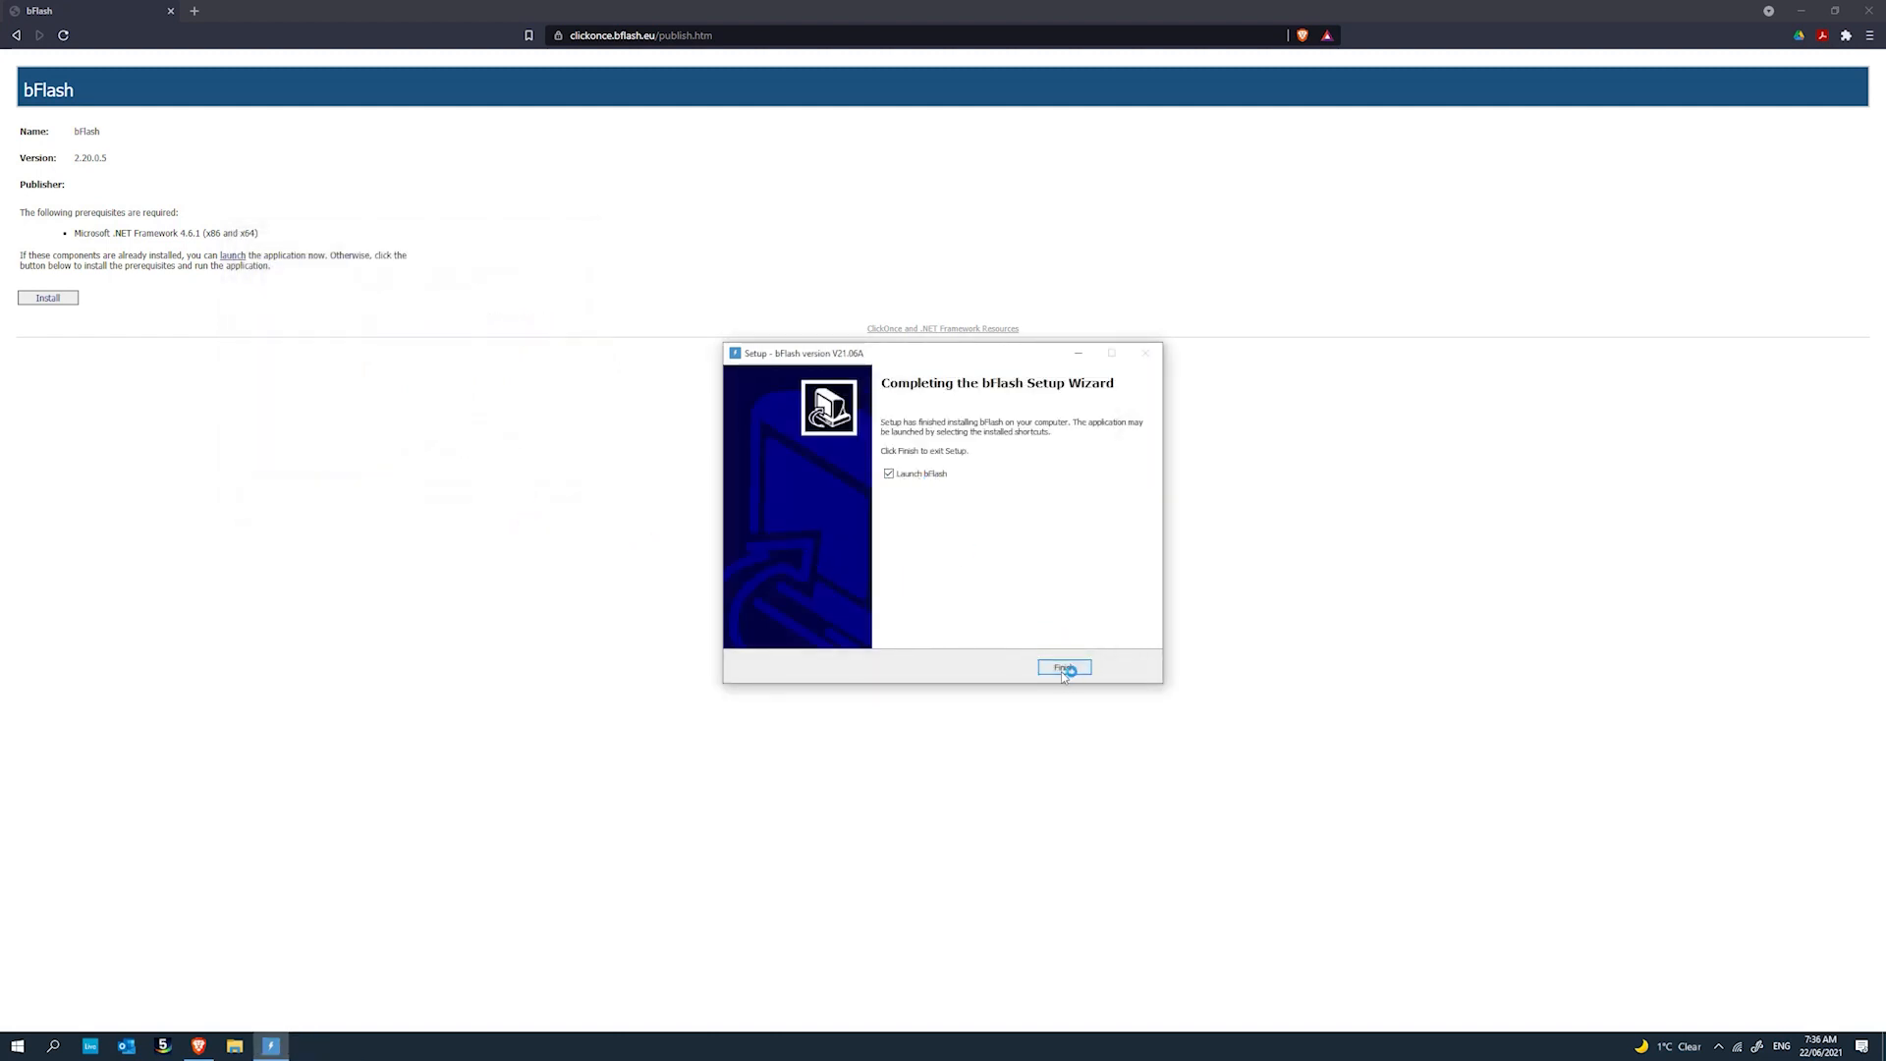
Finish setup launching bFlash 21.06A and enlarge its window to full screen.
click(1063, 668)
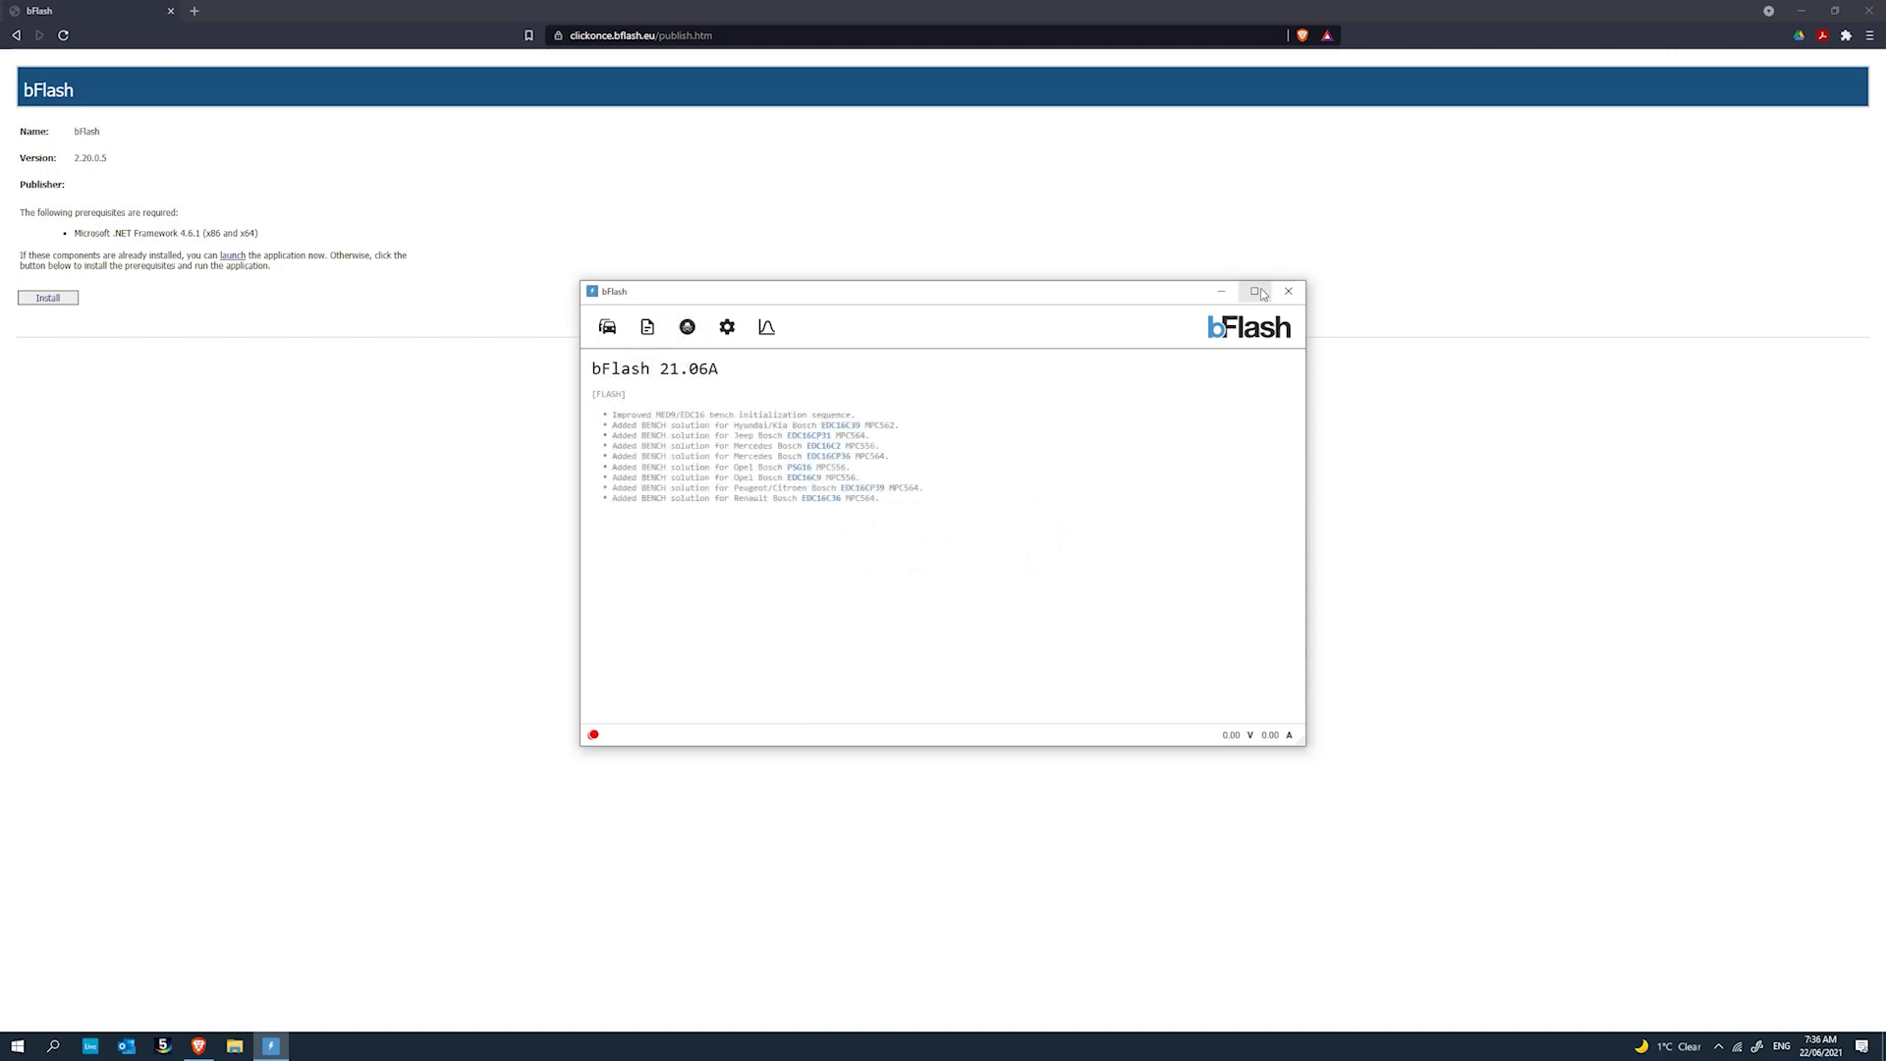
click(1255, 291)
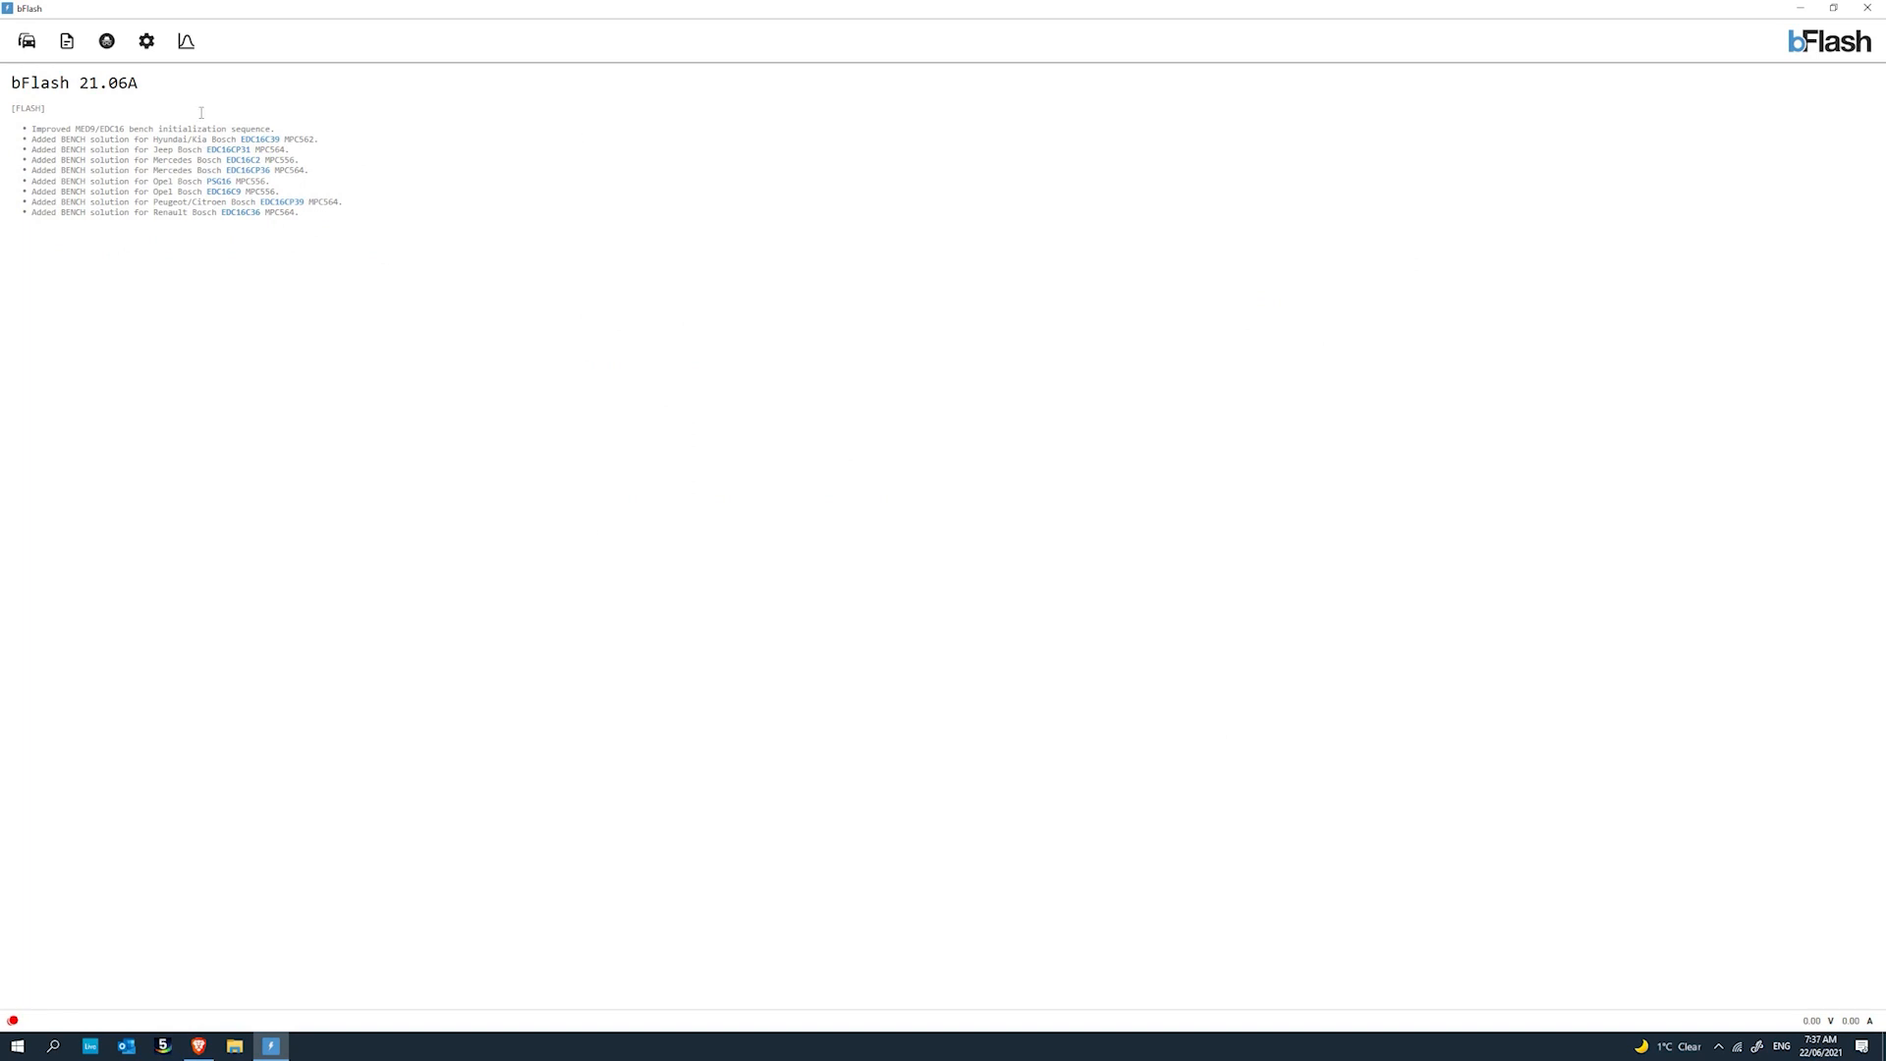
click(185, 39)
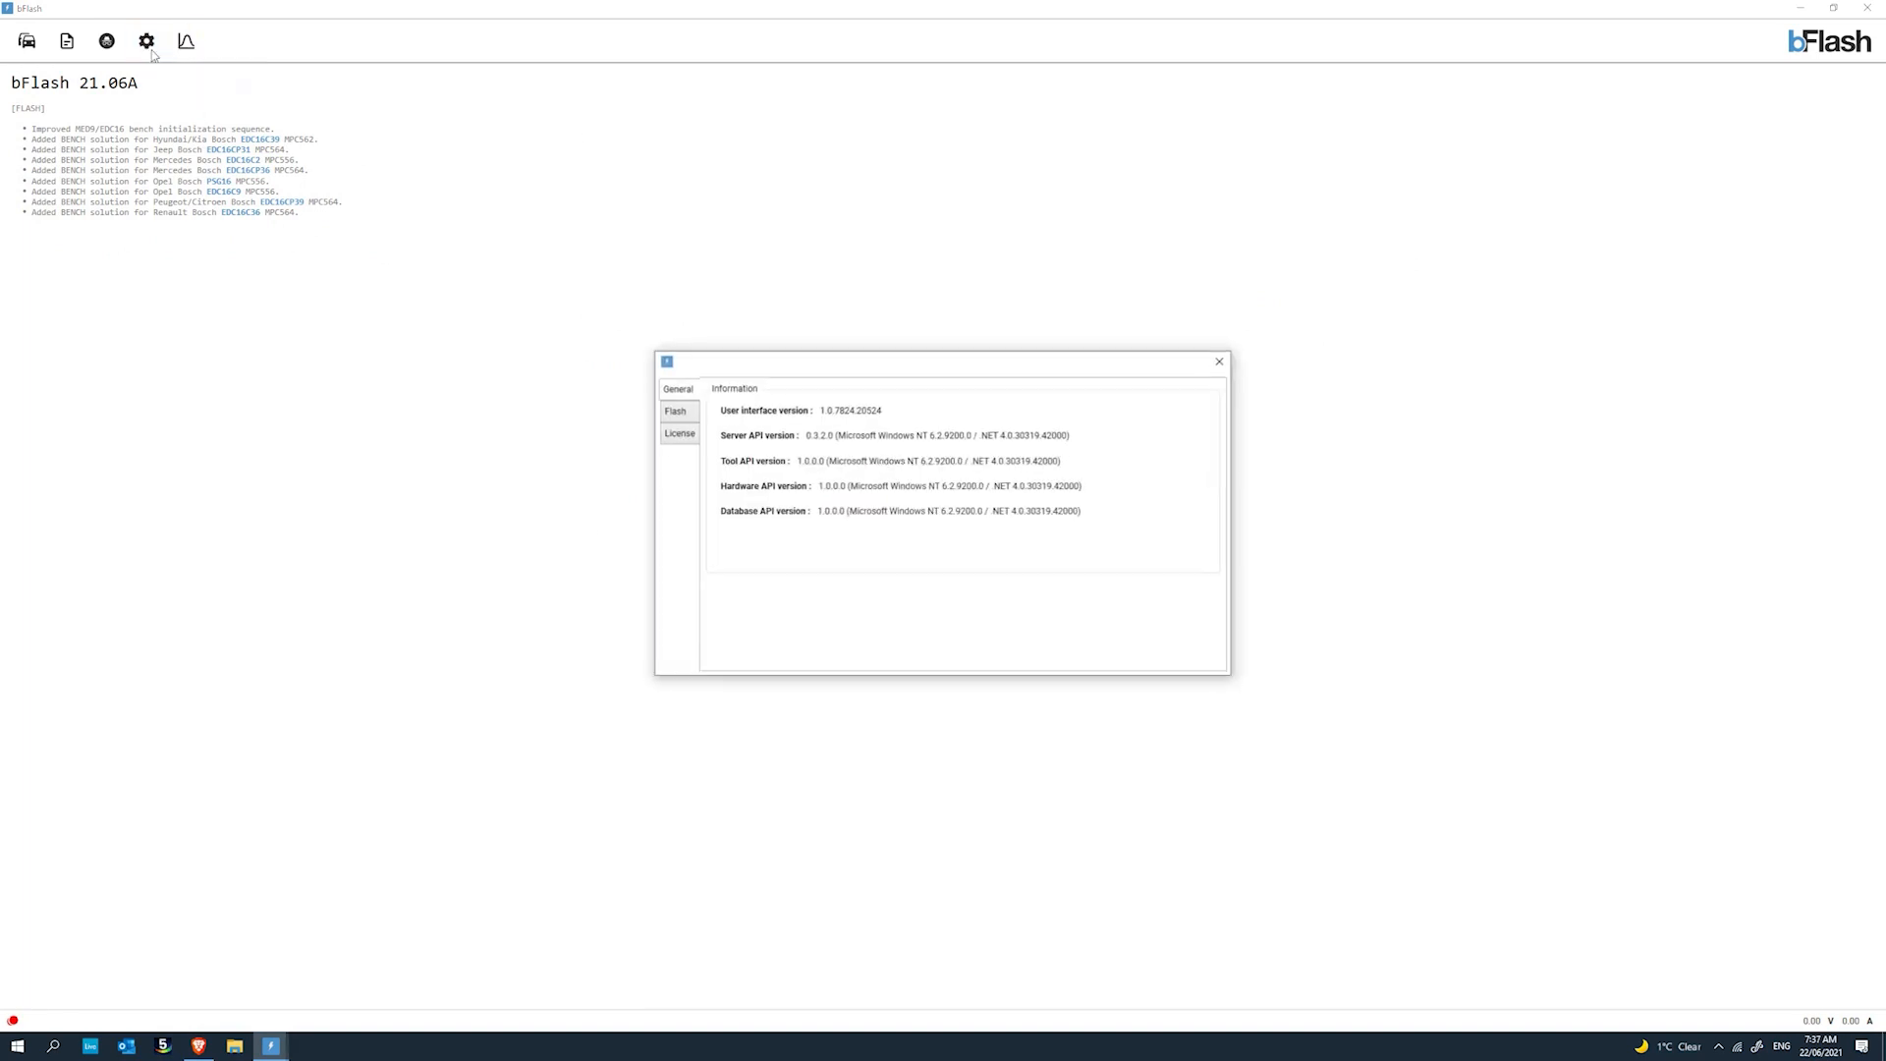
click(680, 432)
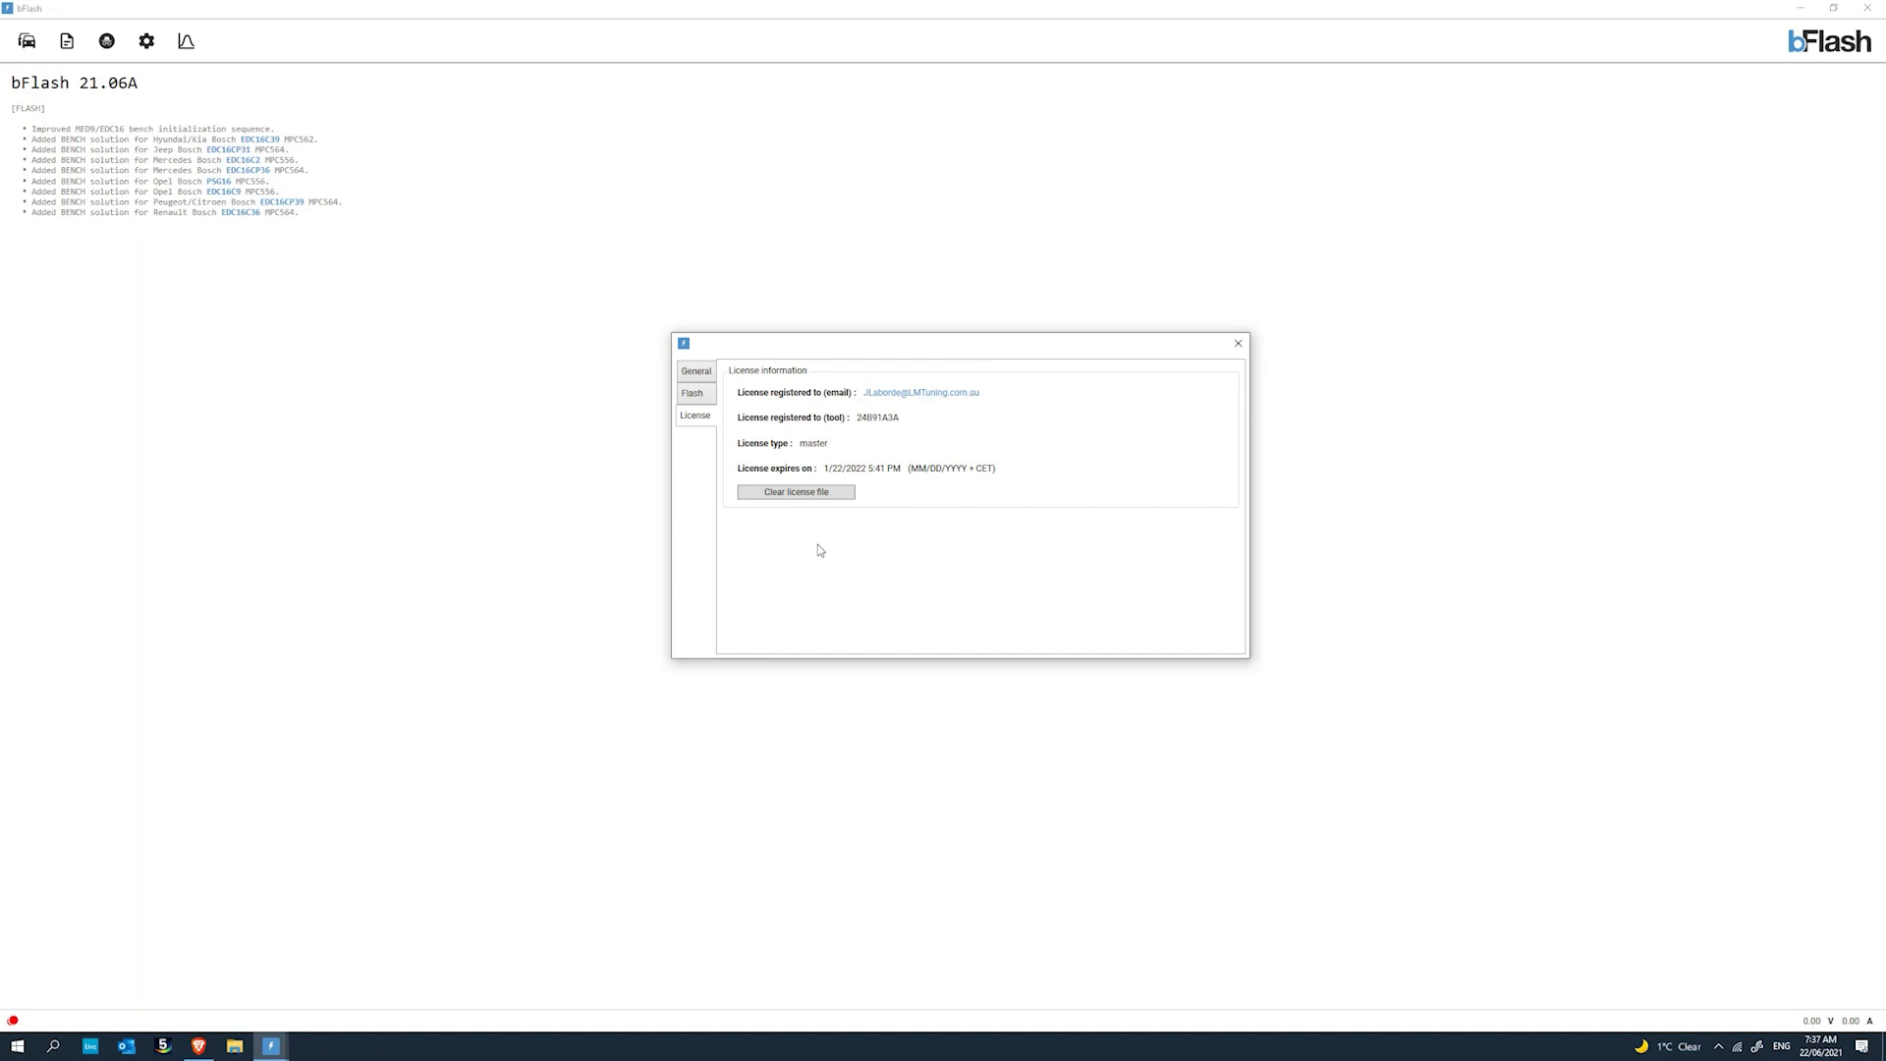
mouse_move(974, 472)
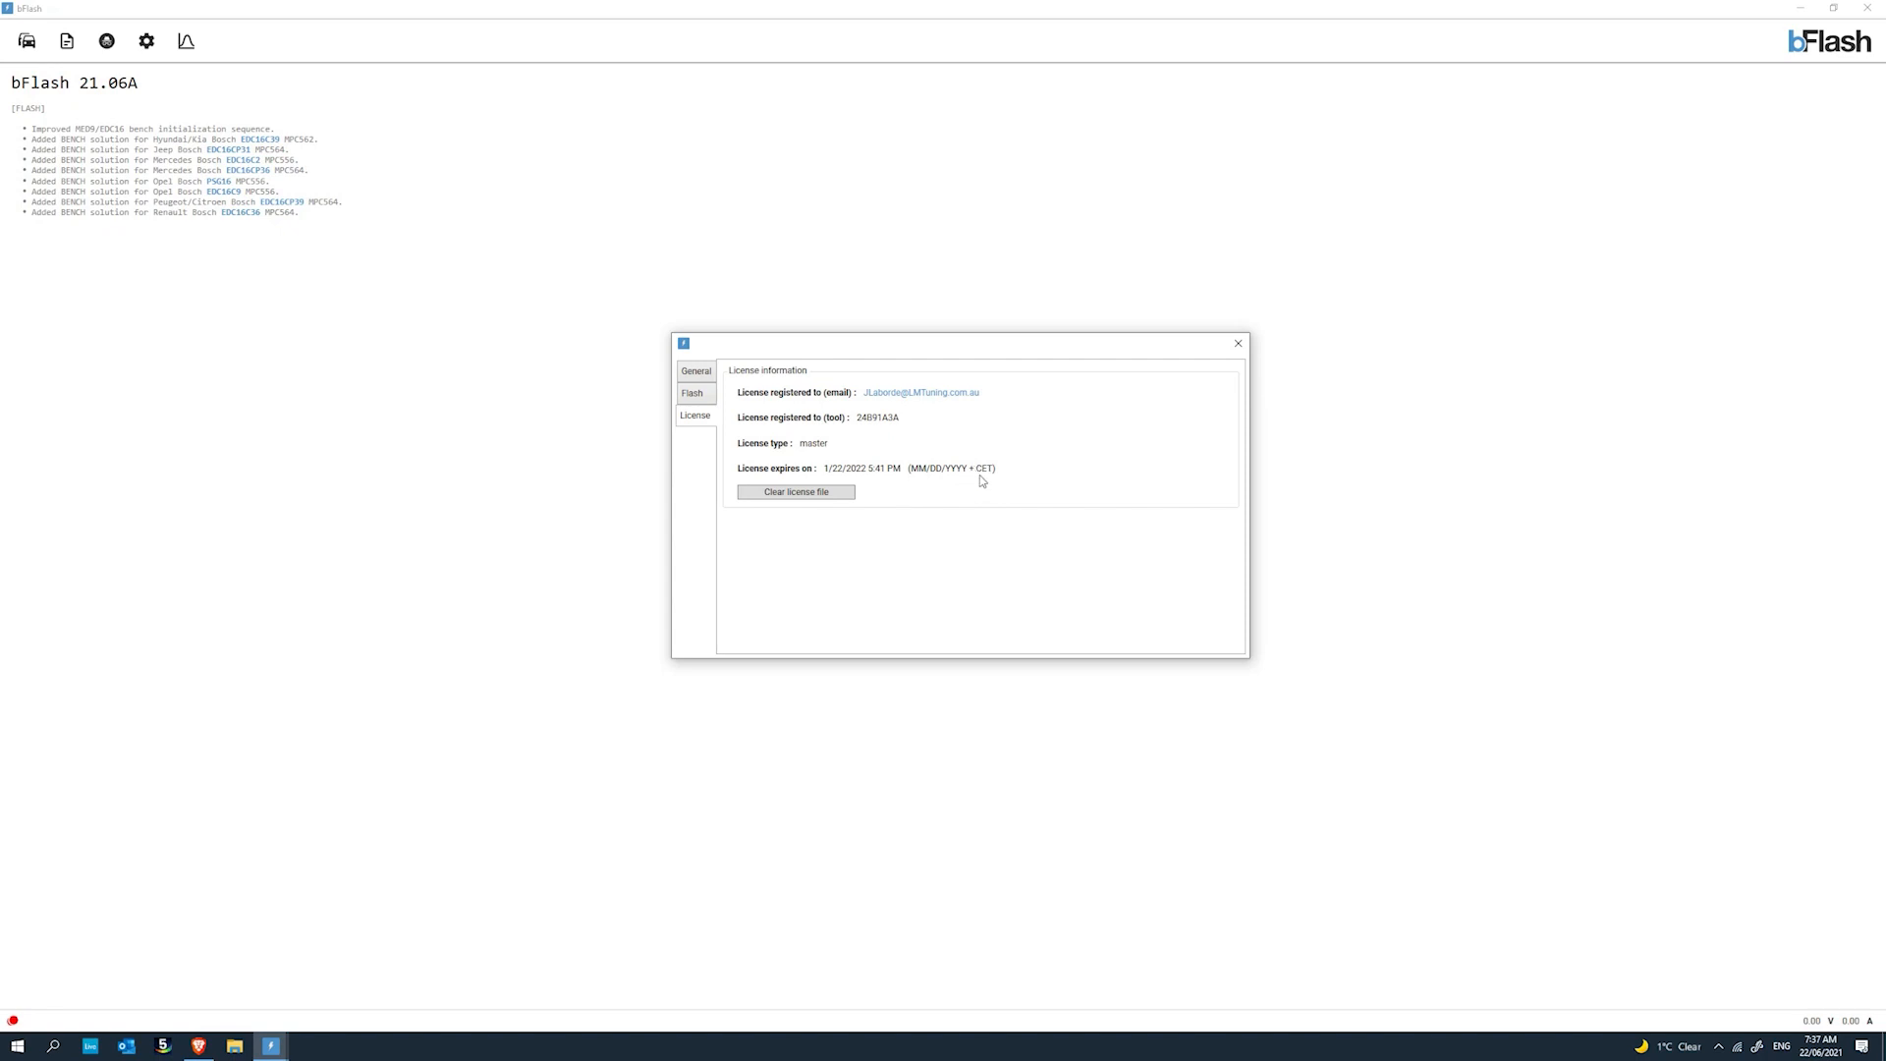
mouse_move(257, 592)
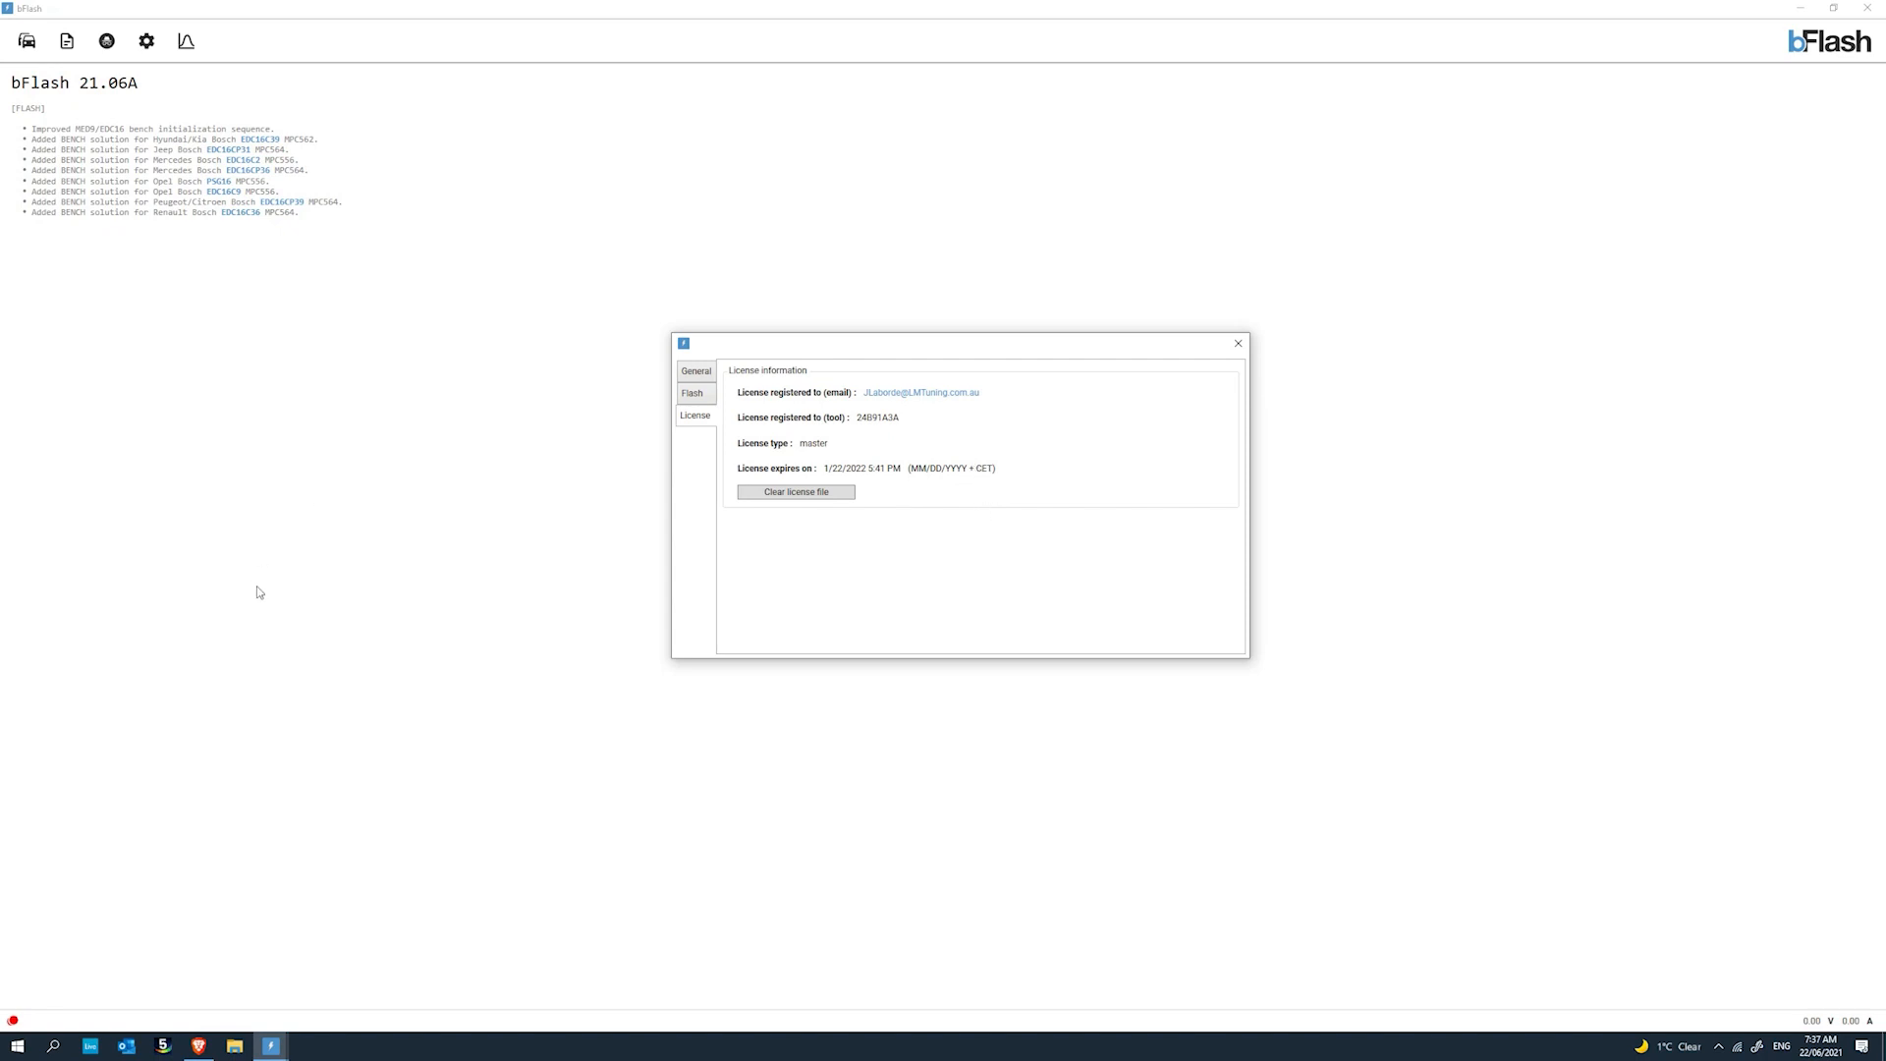
mouse_move(891, 508)
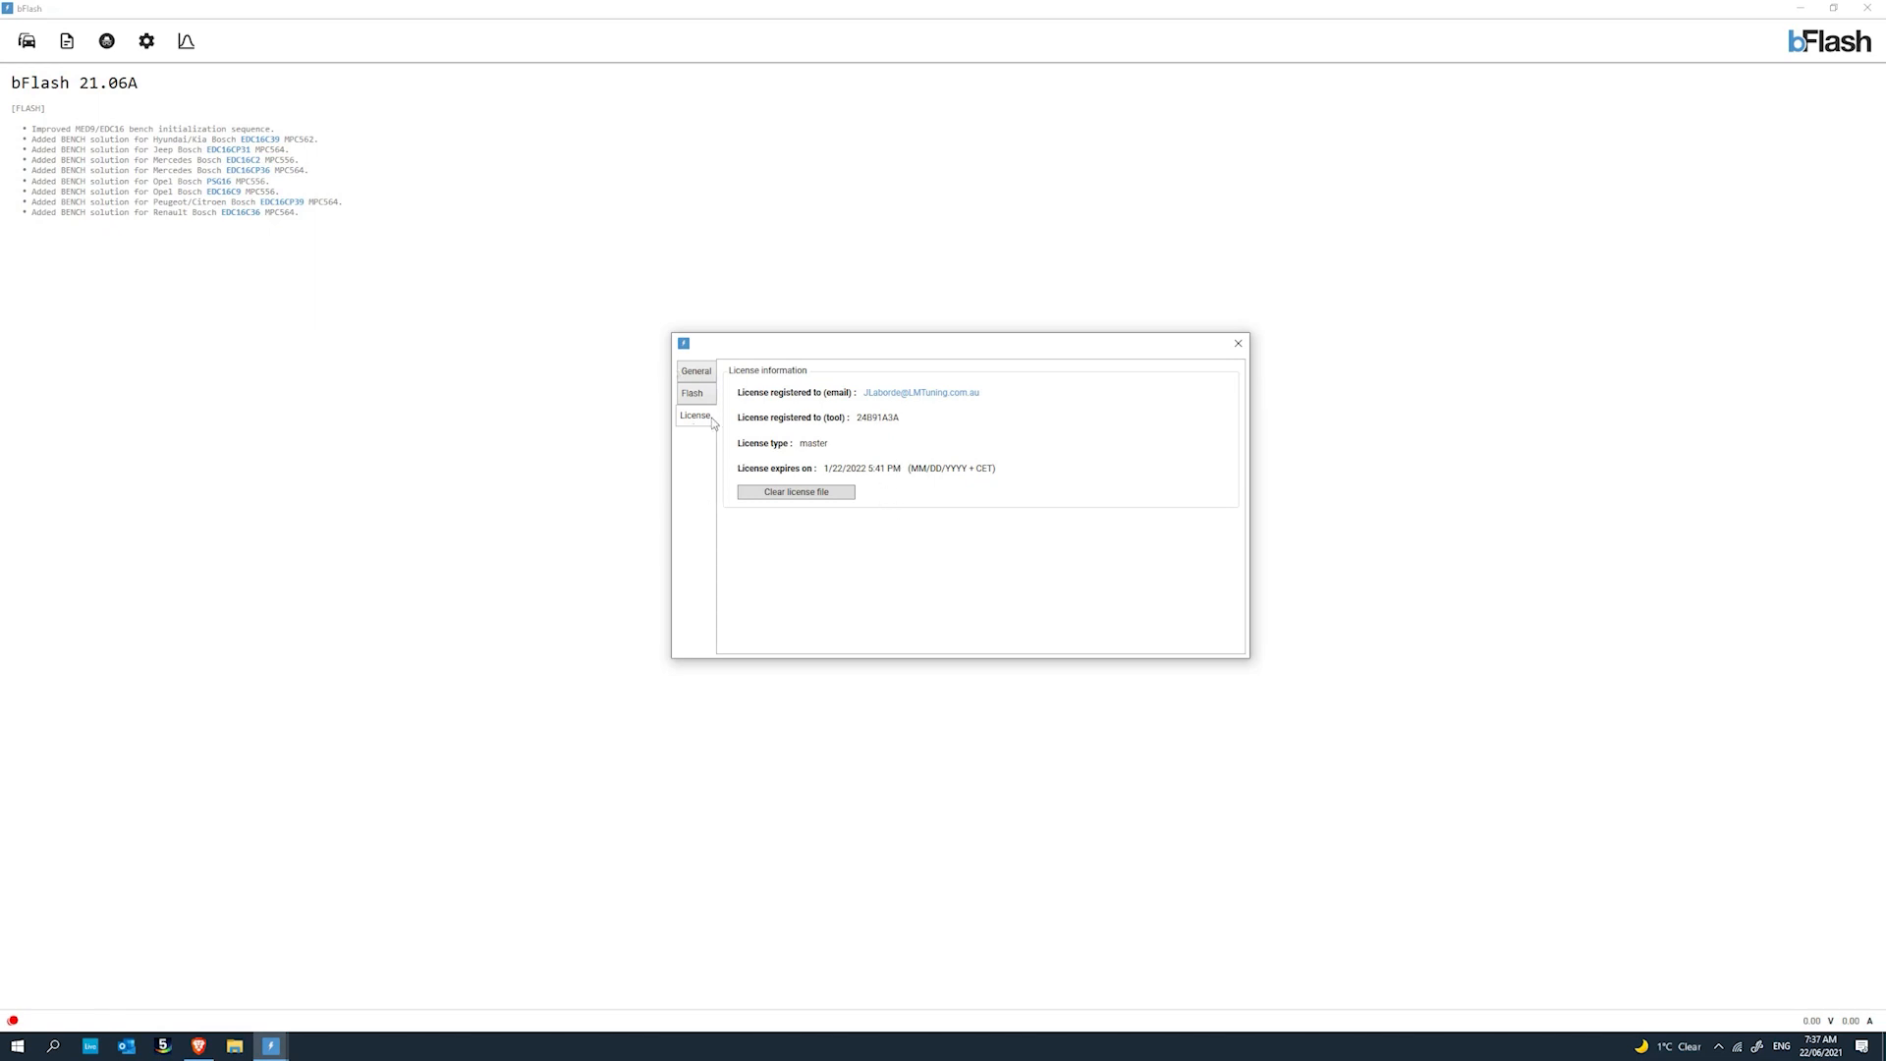
click(695, 371)
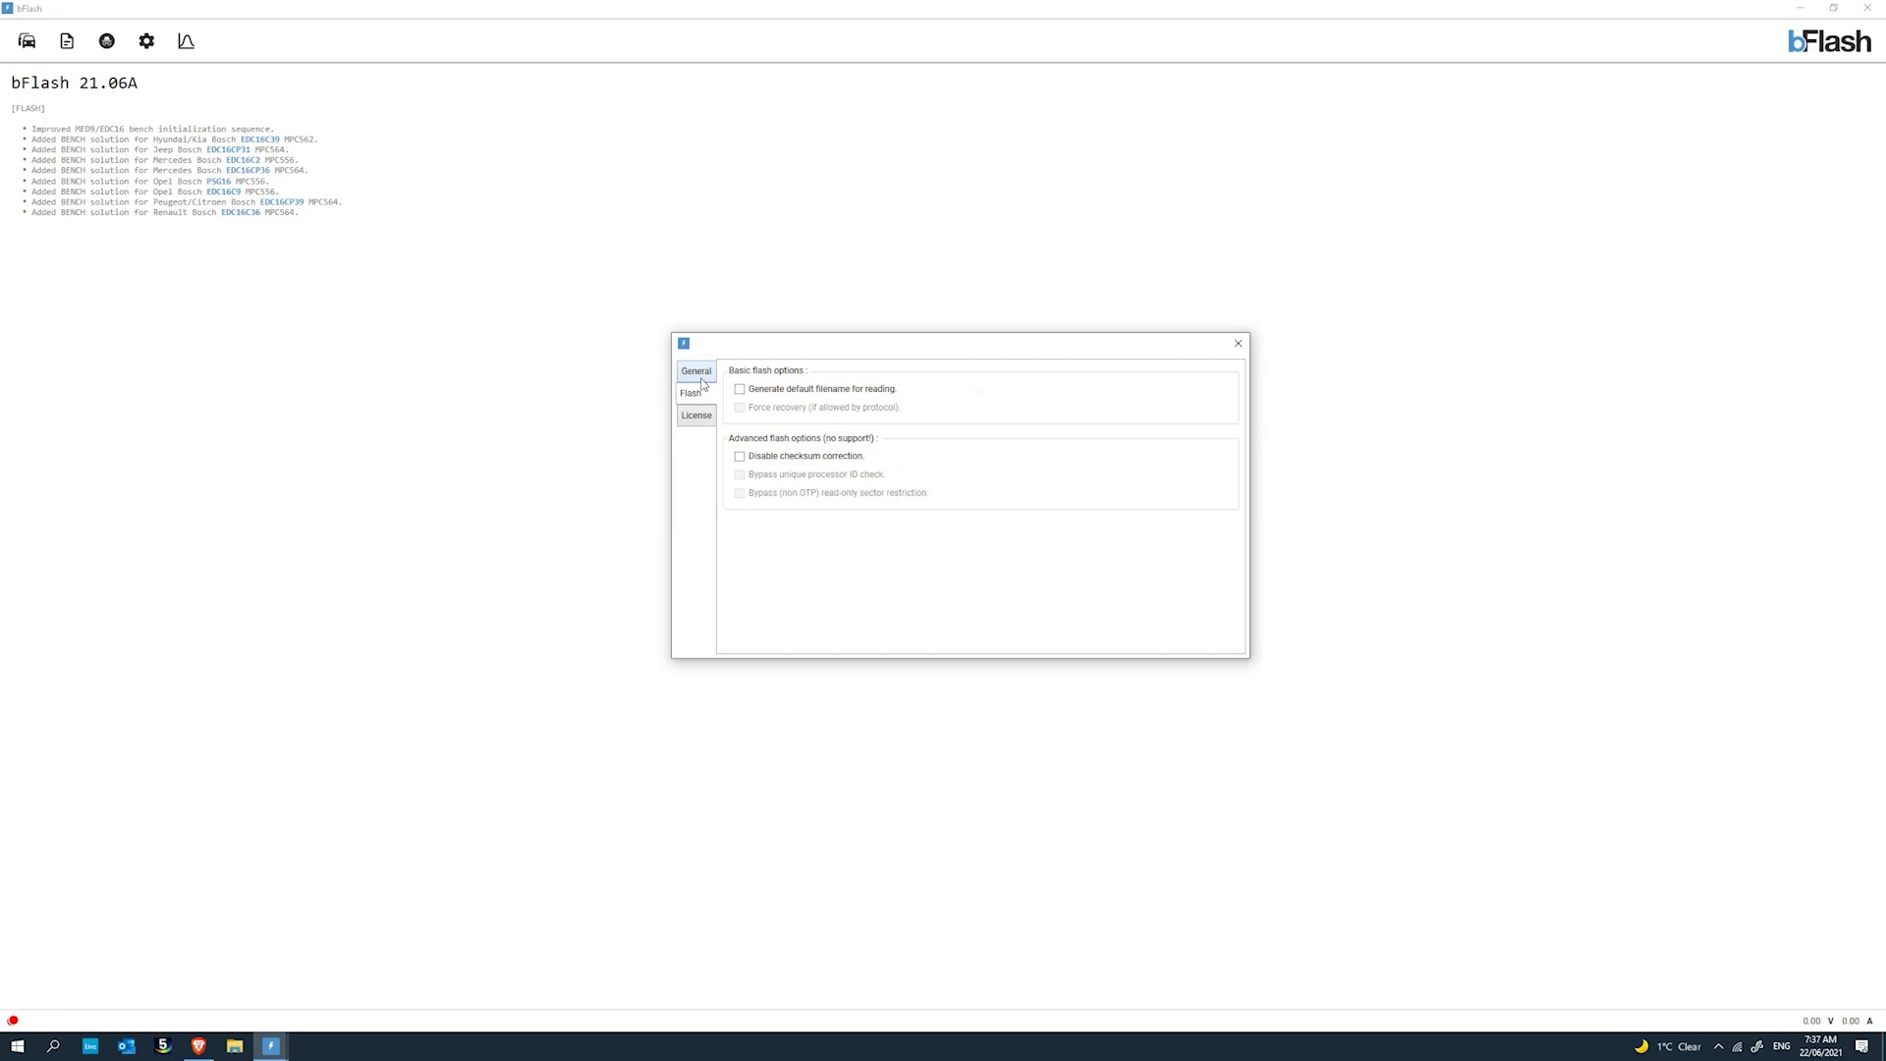
click(696, 369)
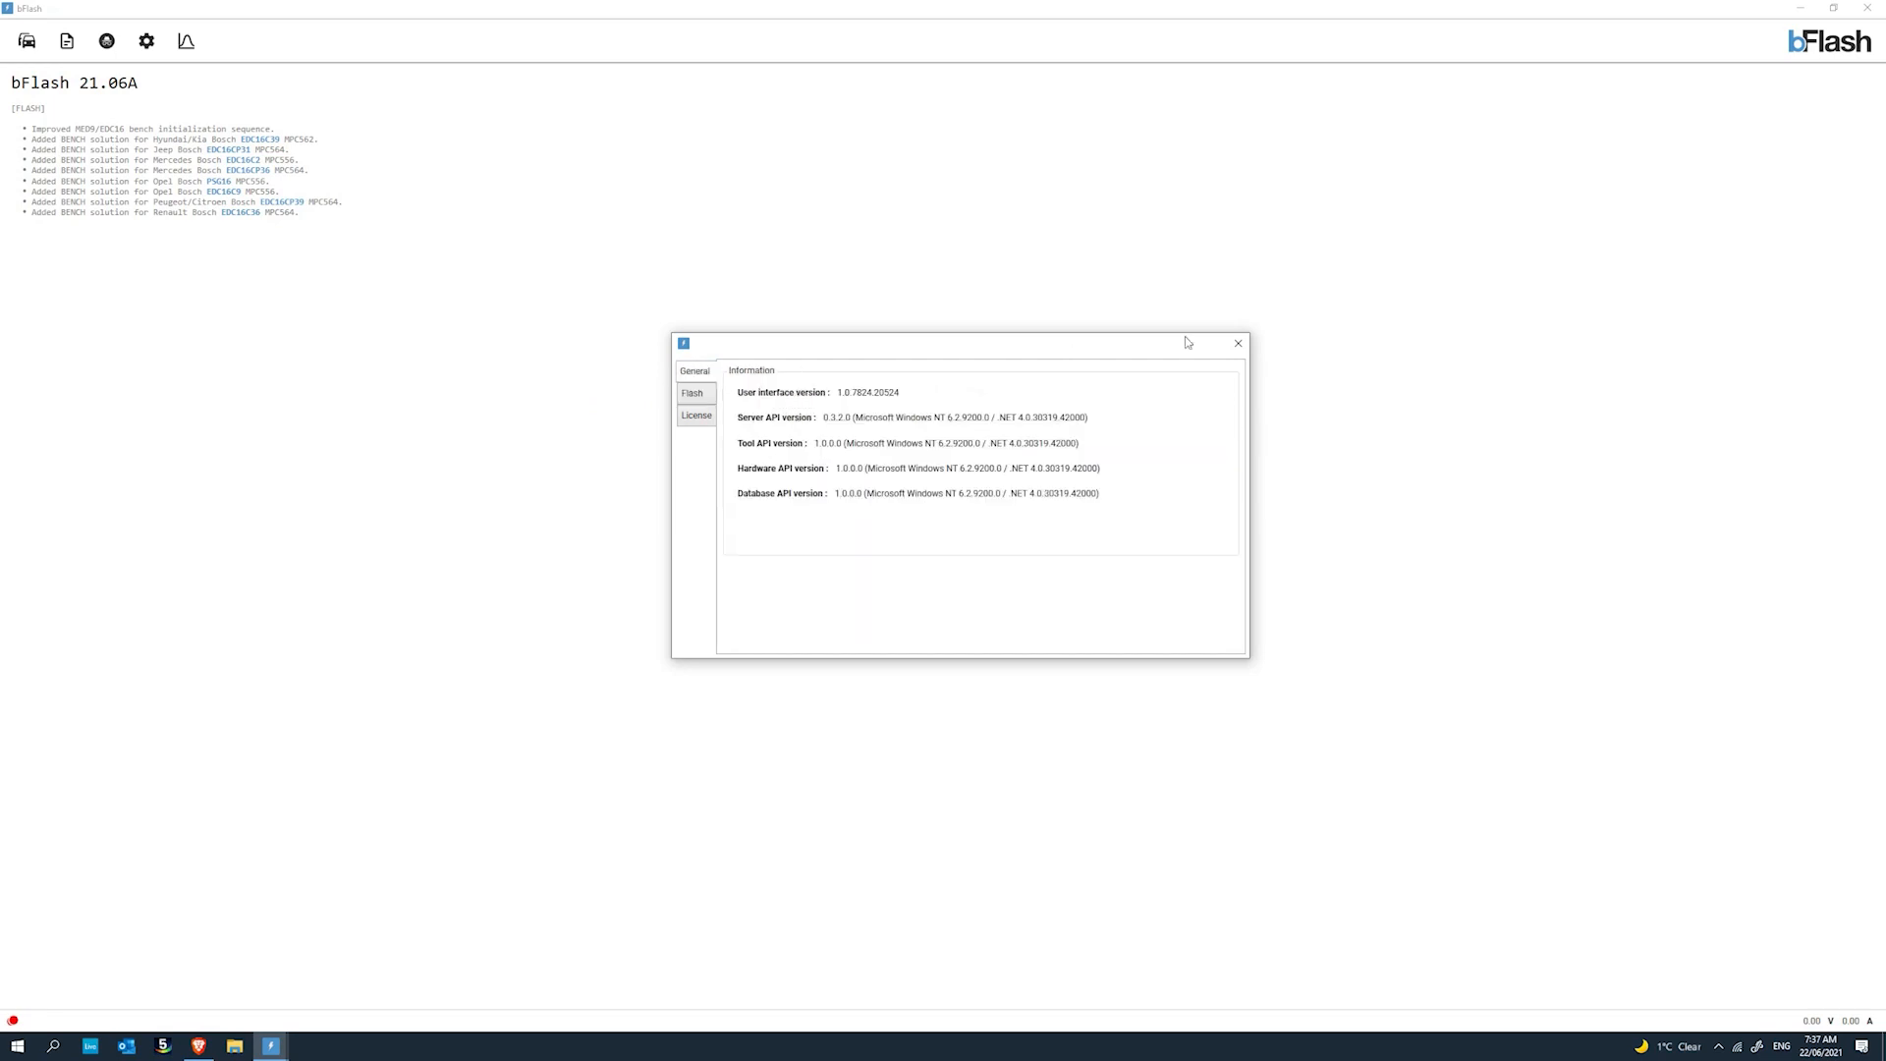
click(1236, 342)
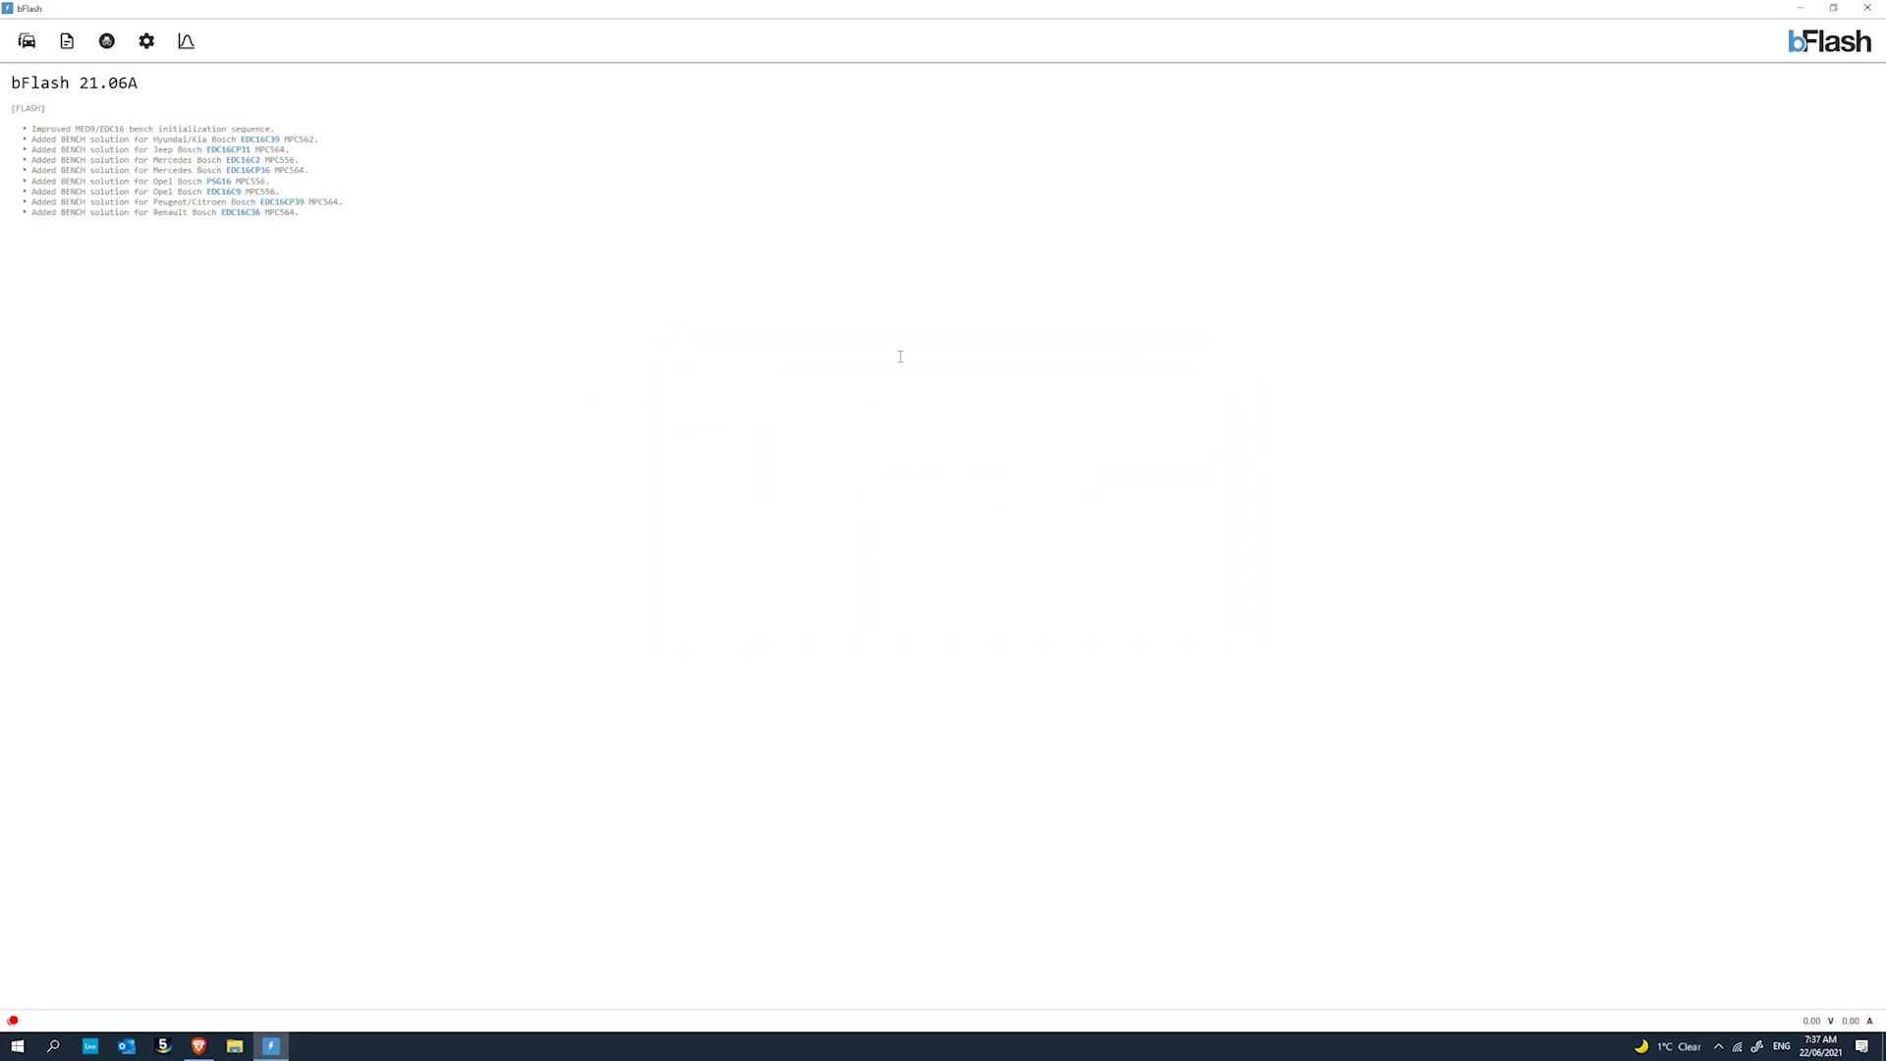
mouse_move(689, 383)
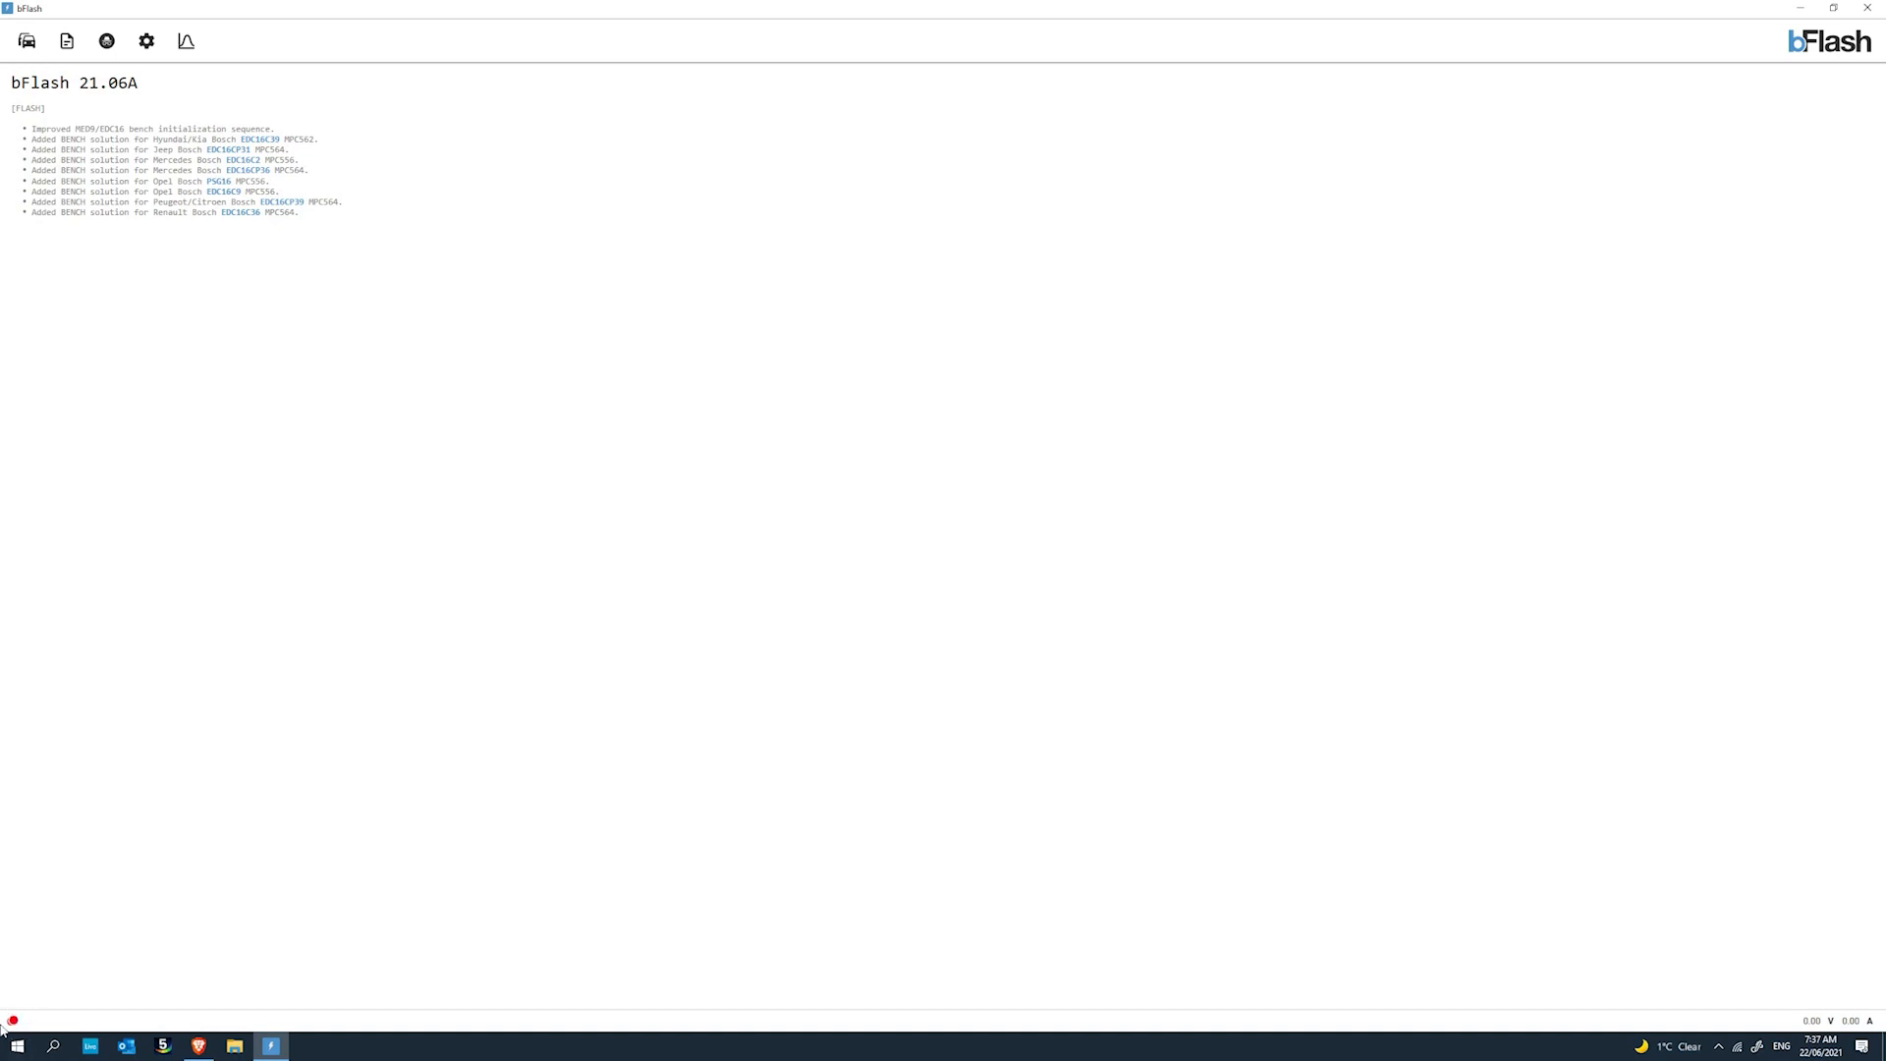
mouse_move(11, 1037)
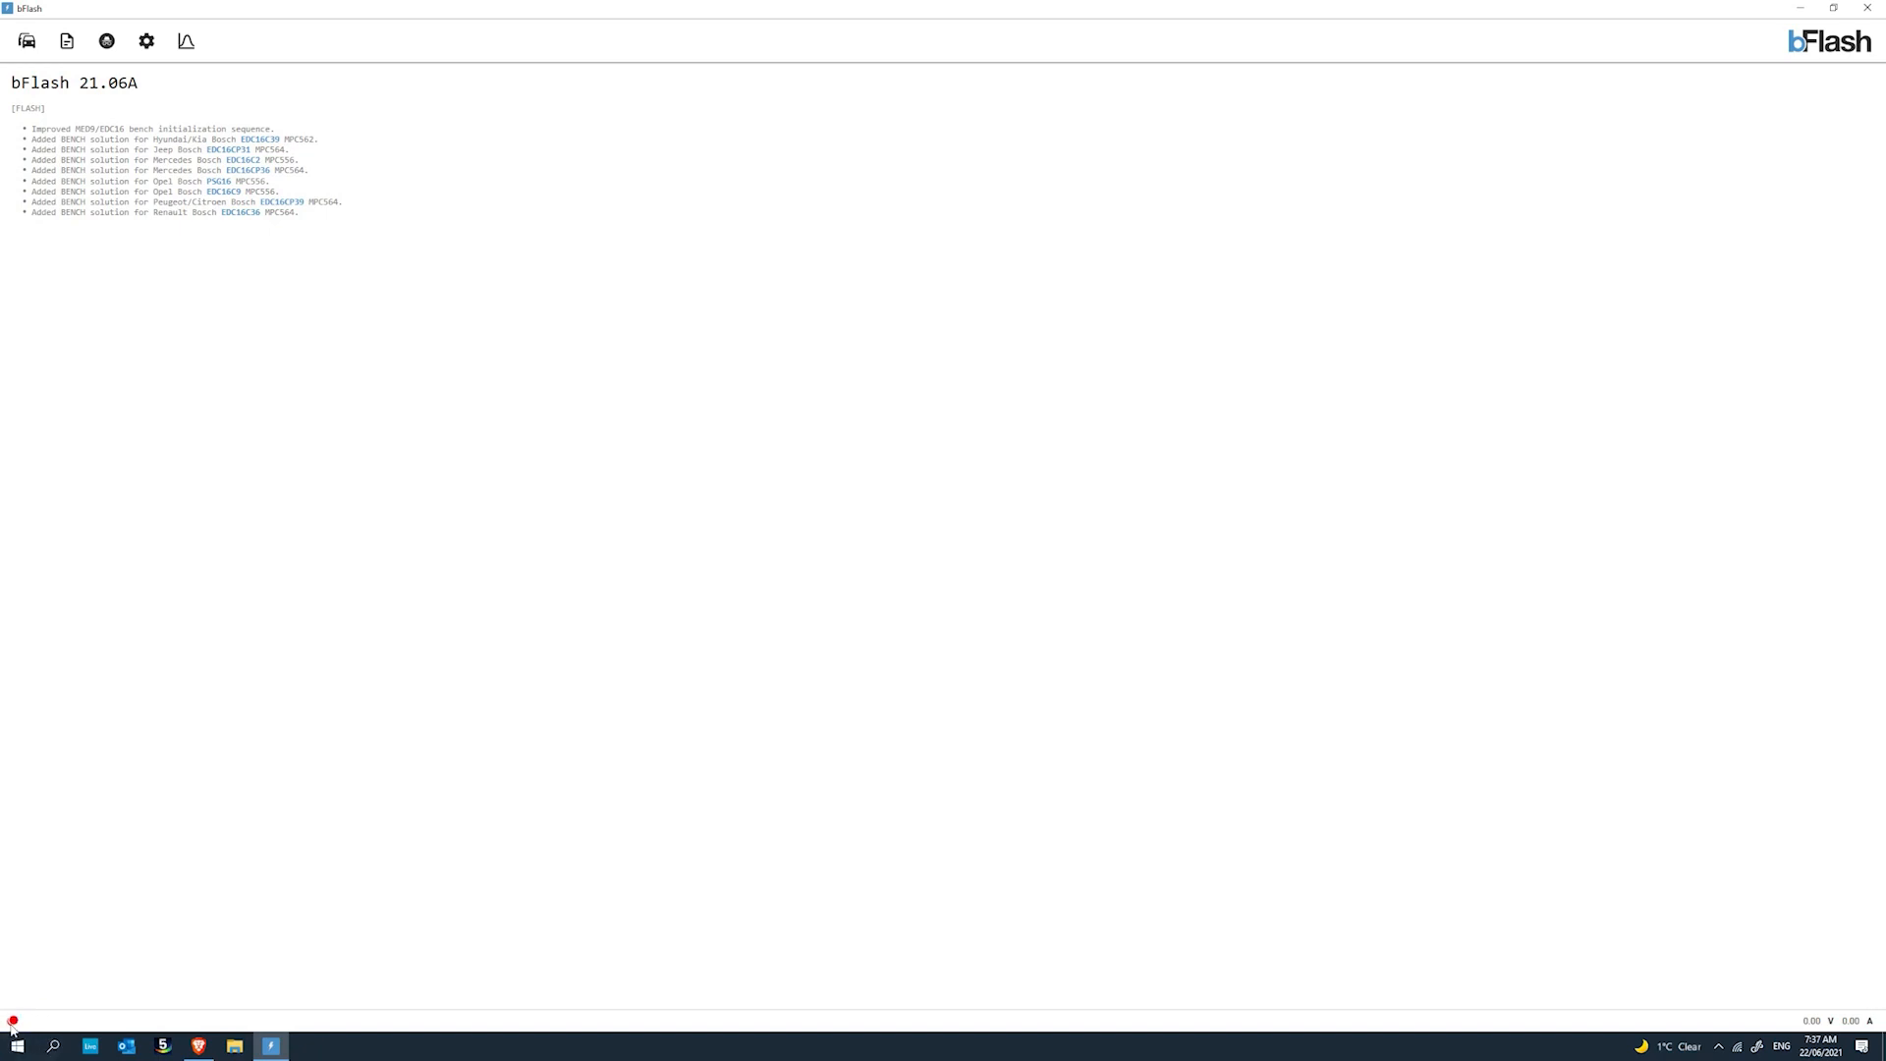
mouse_move(25, 1022)
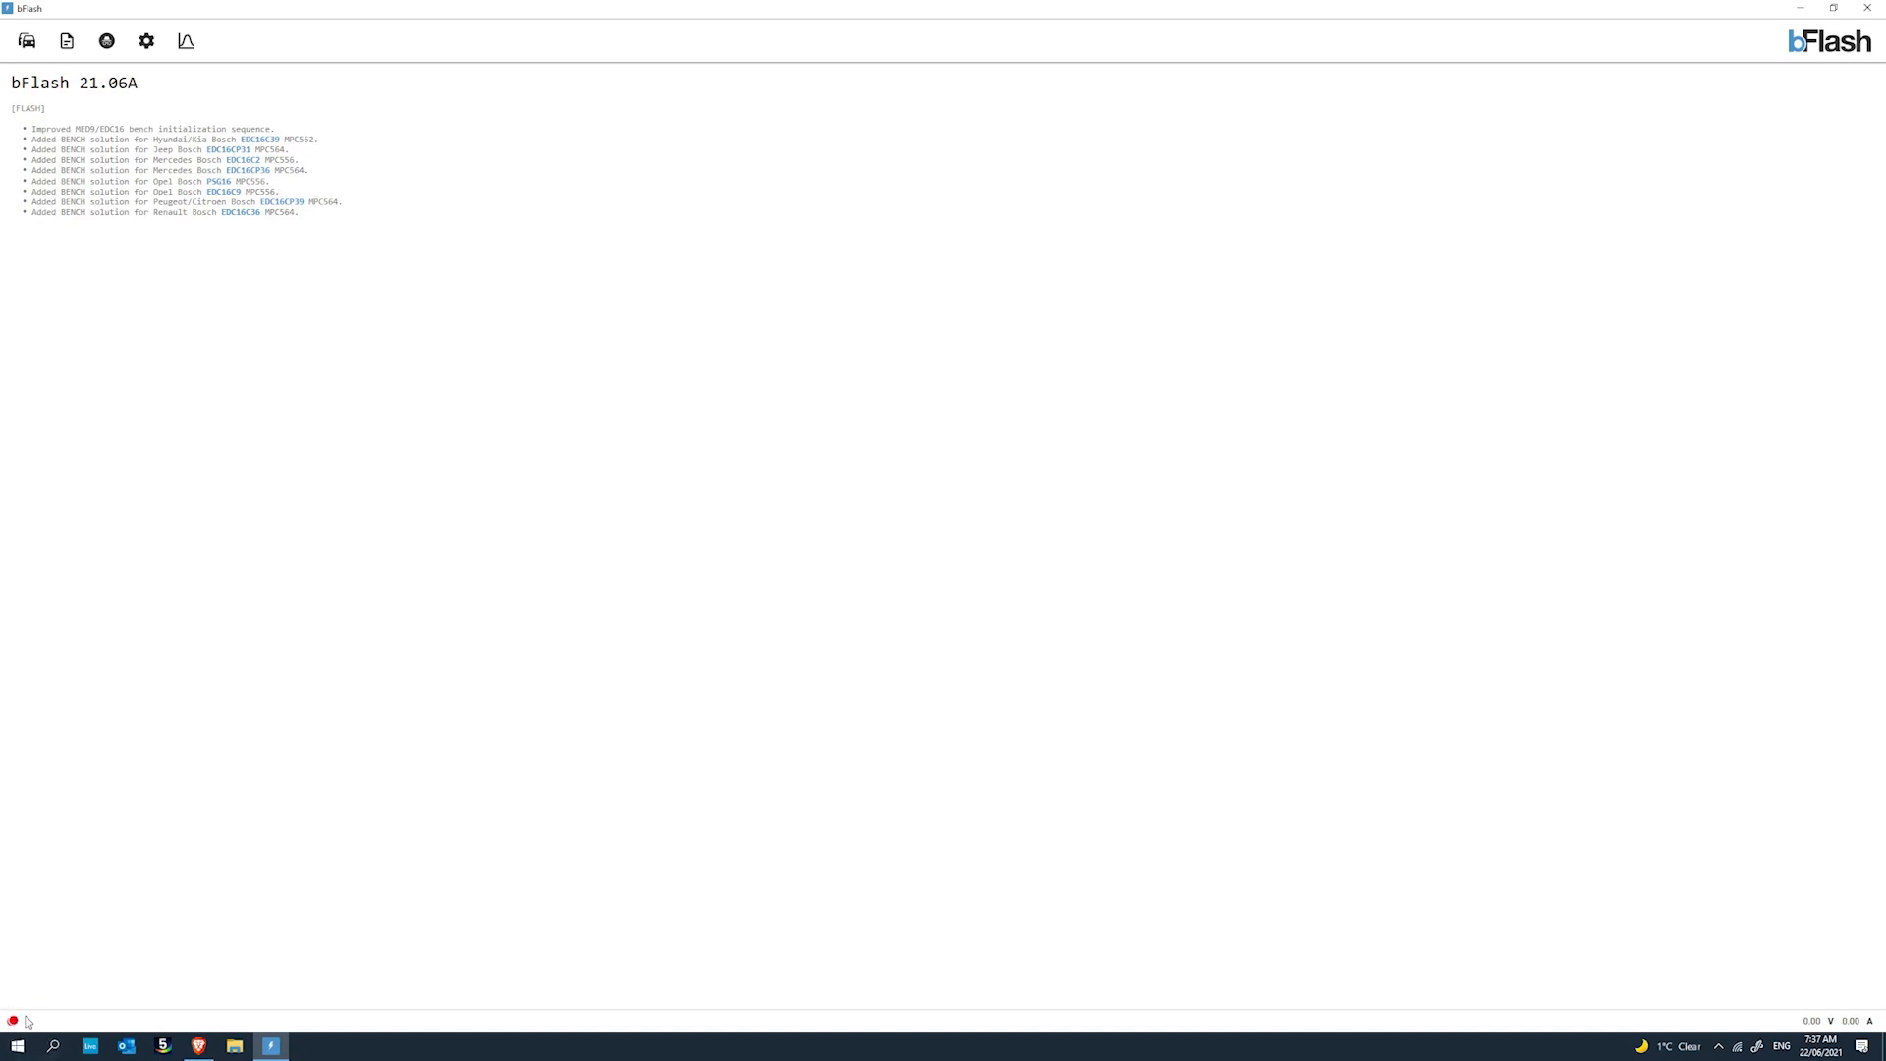
mouse_move(1681, 1029)
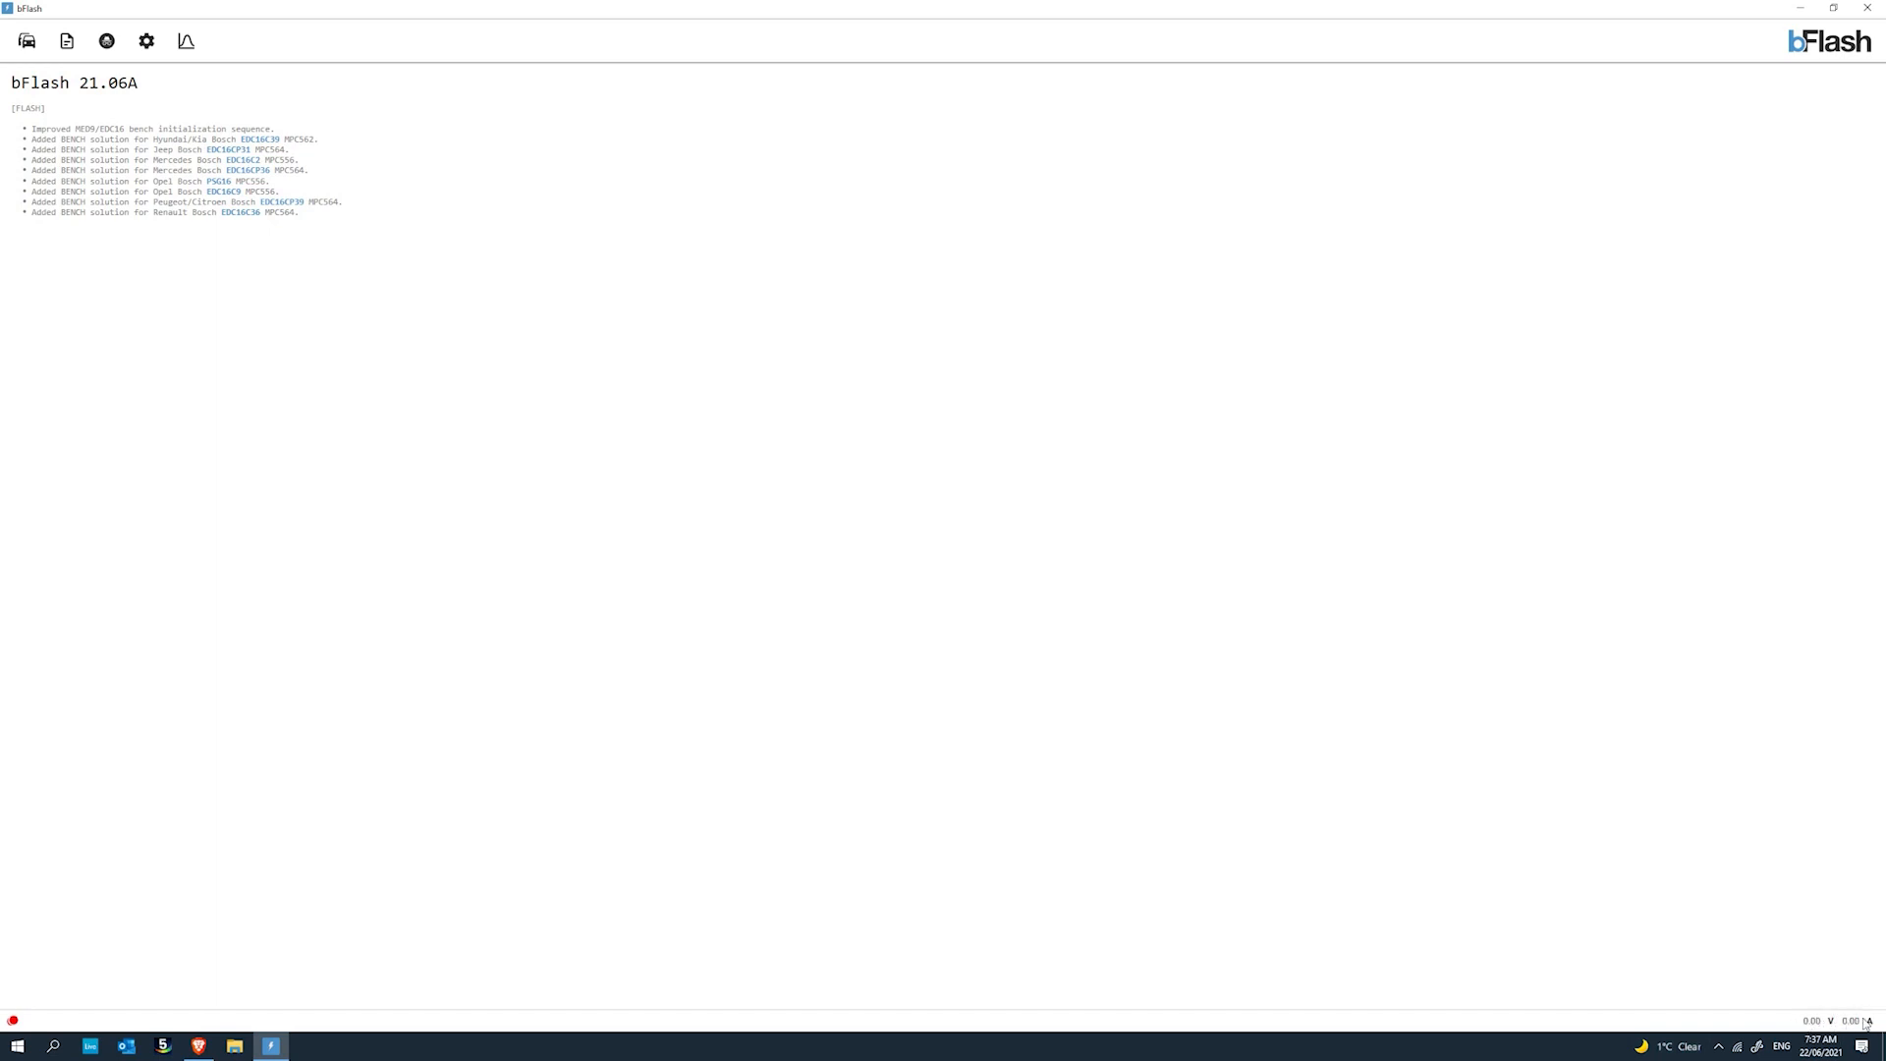
mouse_move(1862, 1021)
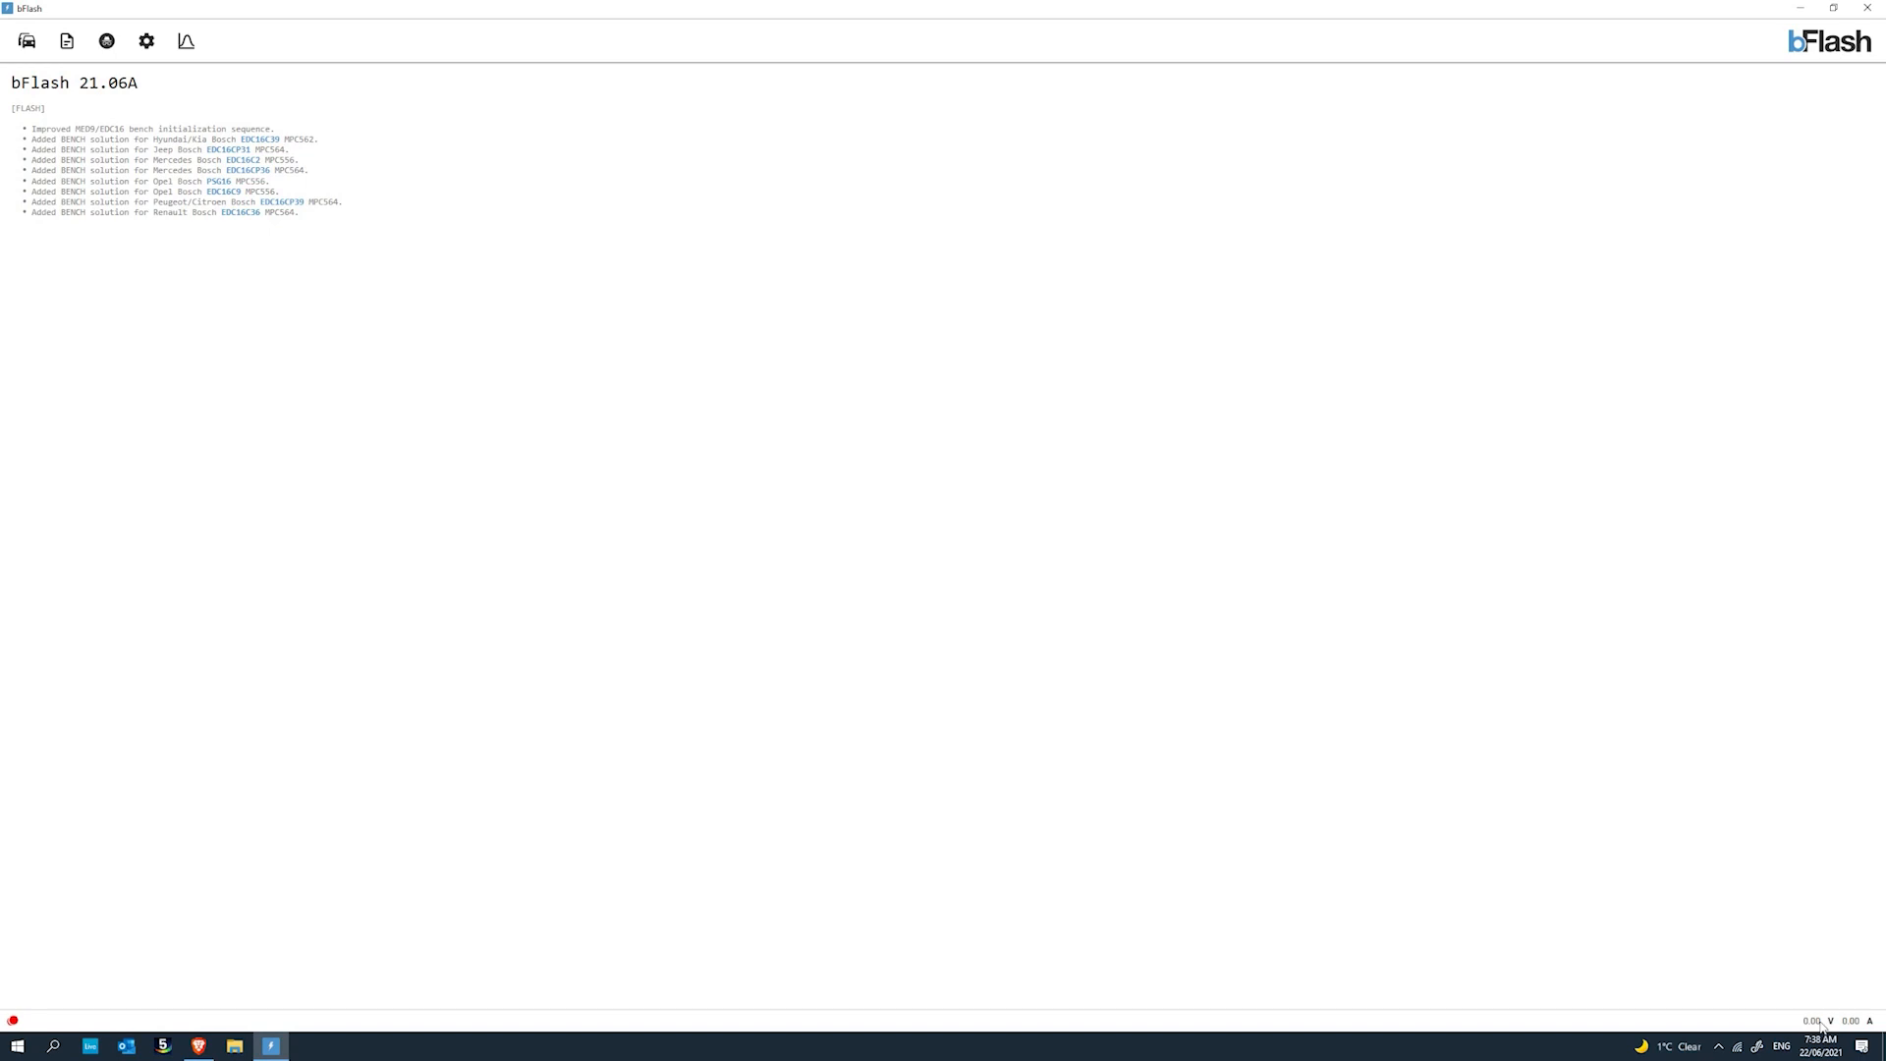
mouse_move(1819, 1027)
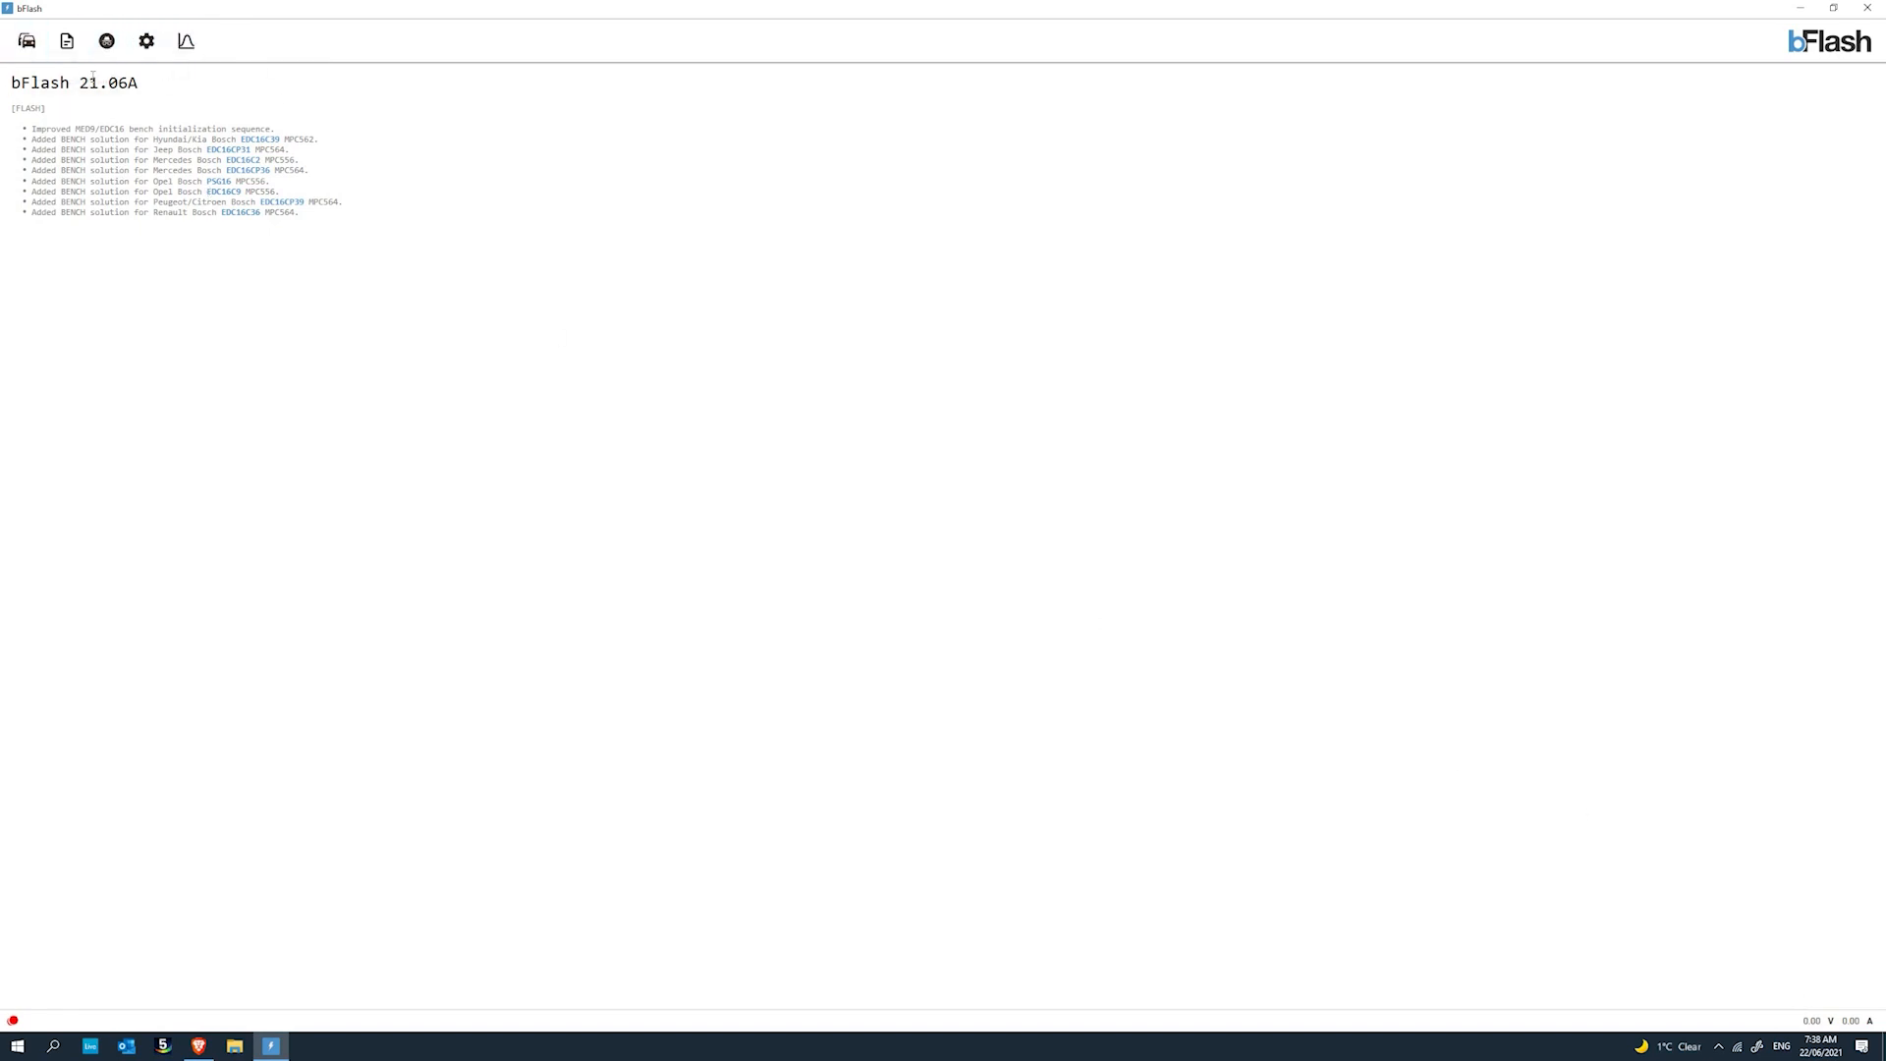
Show the Control unit selection and browse the brand grid down to Wiesmann.
click(26, 39)
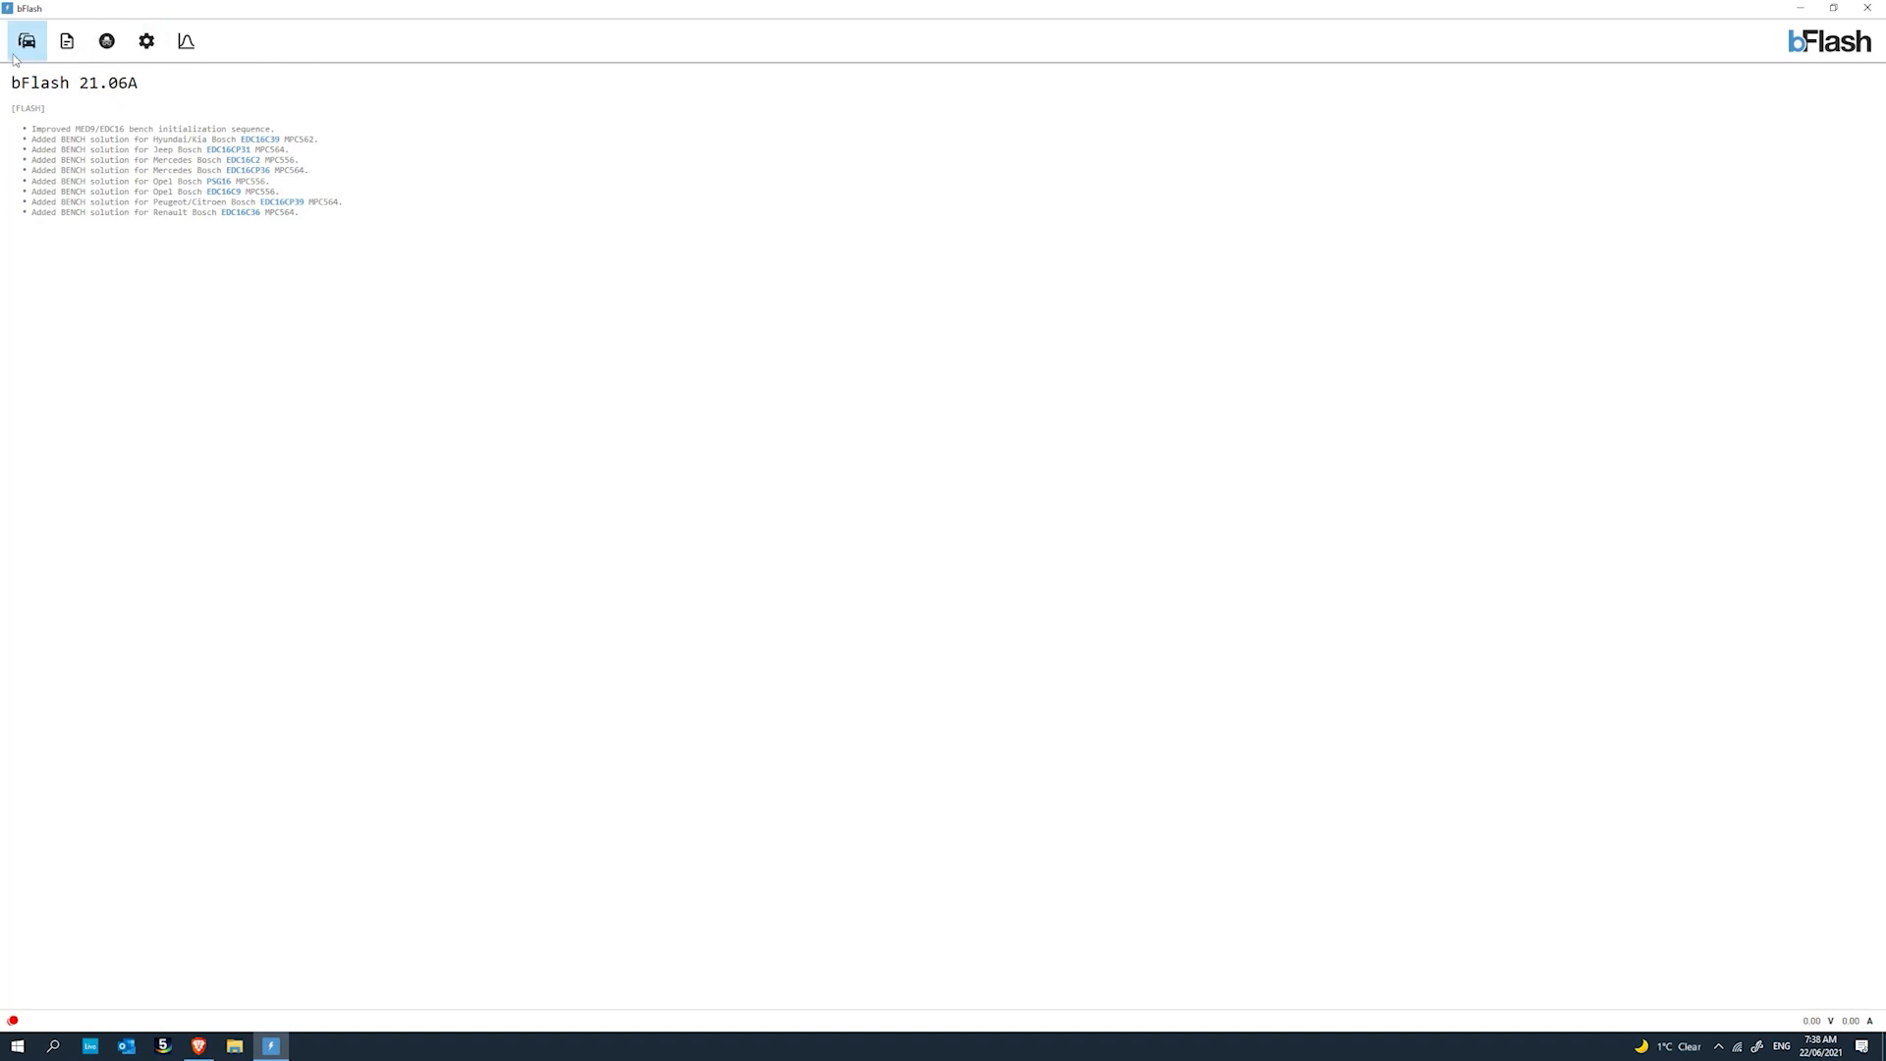
click(25, 39)
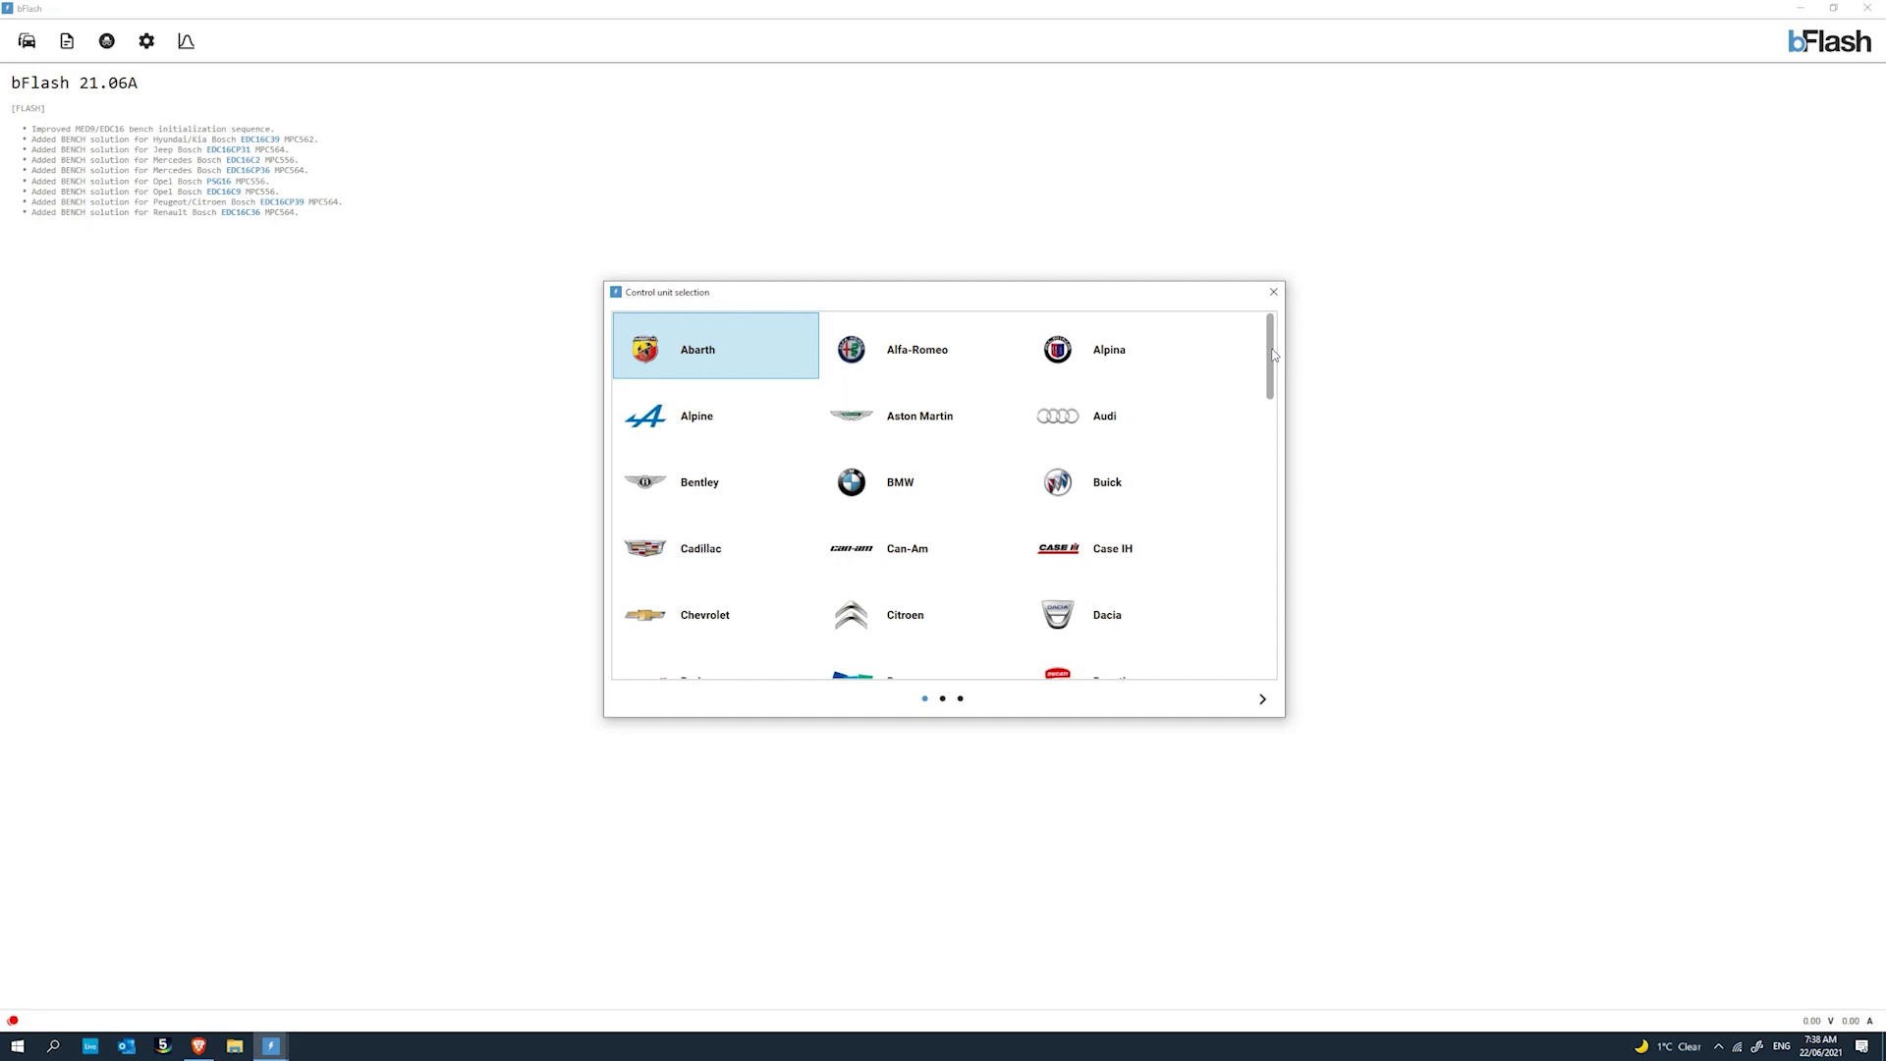
mouse_move(1271, 361)
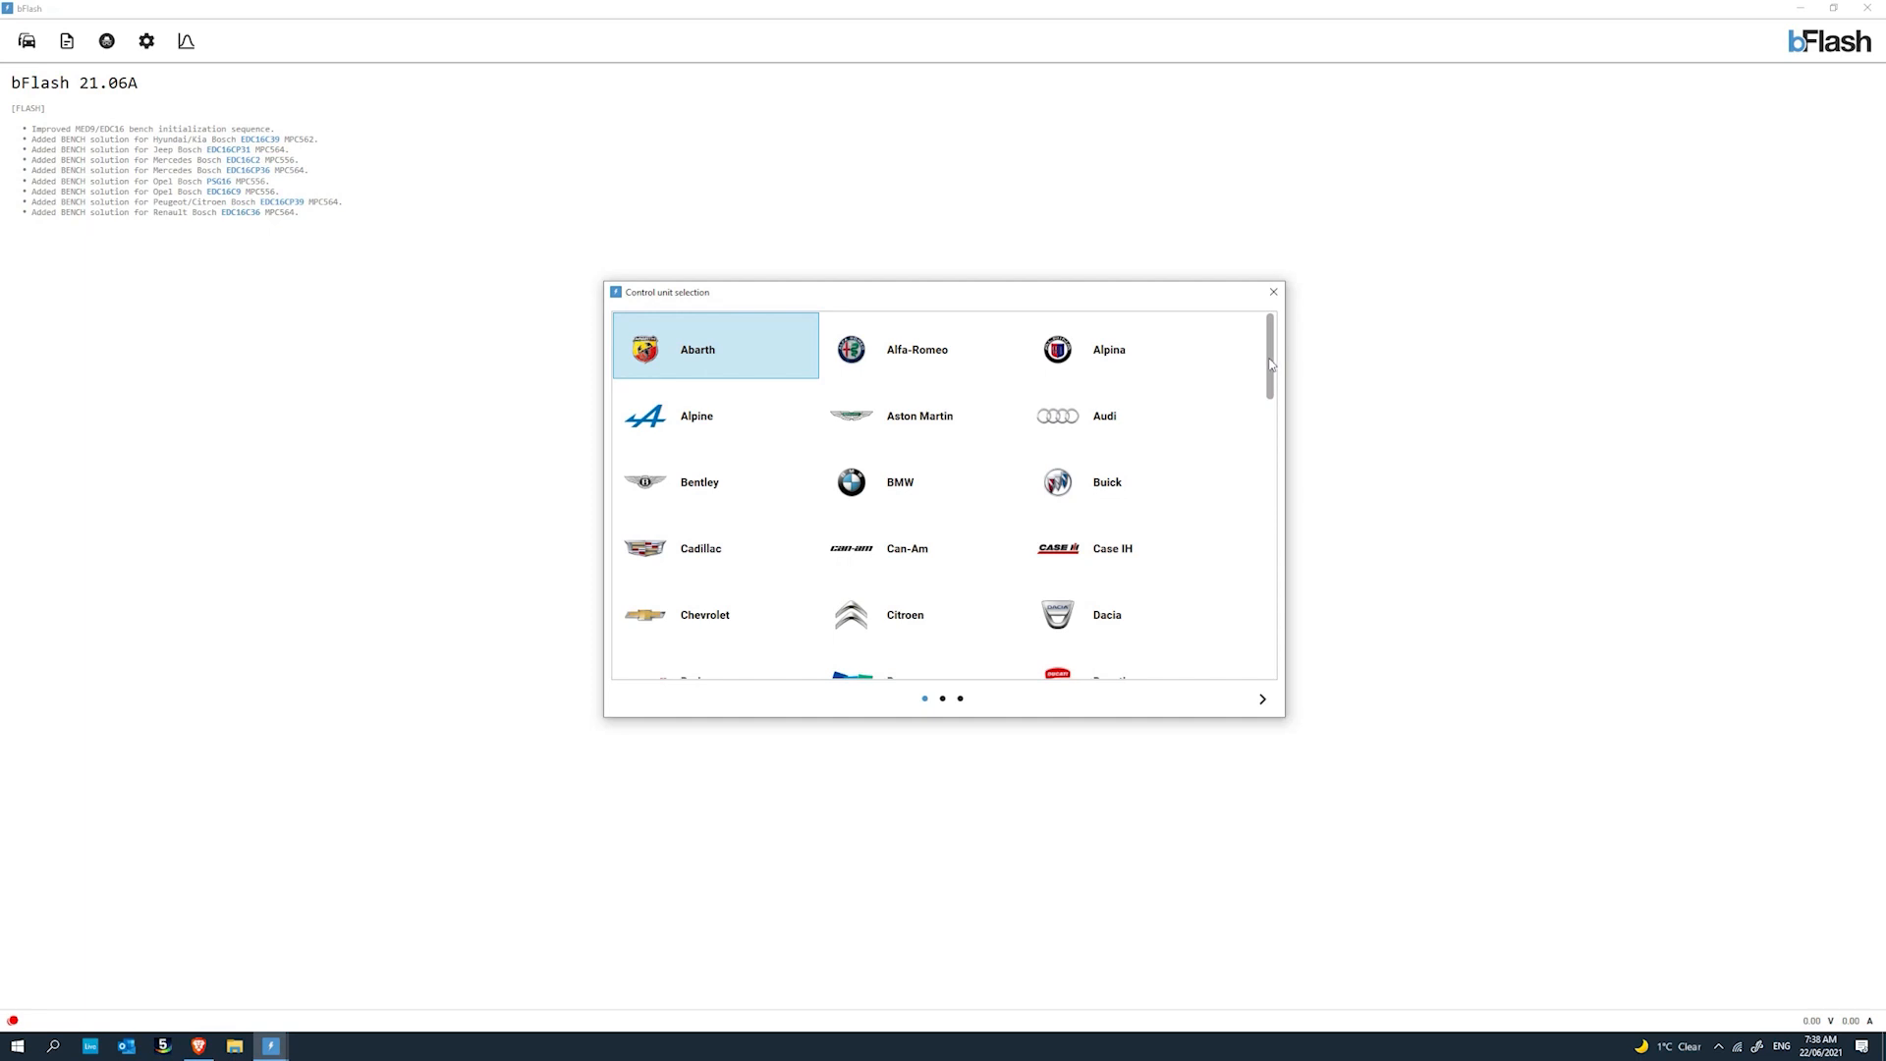
mouse_move(1265, 365)
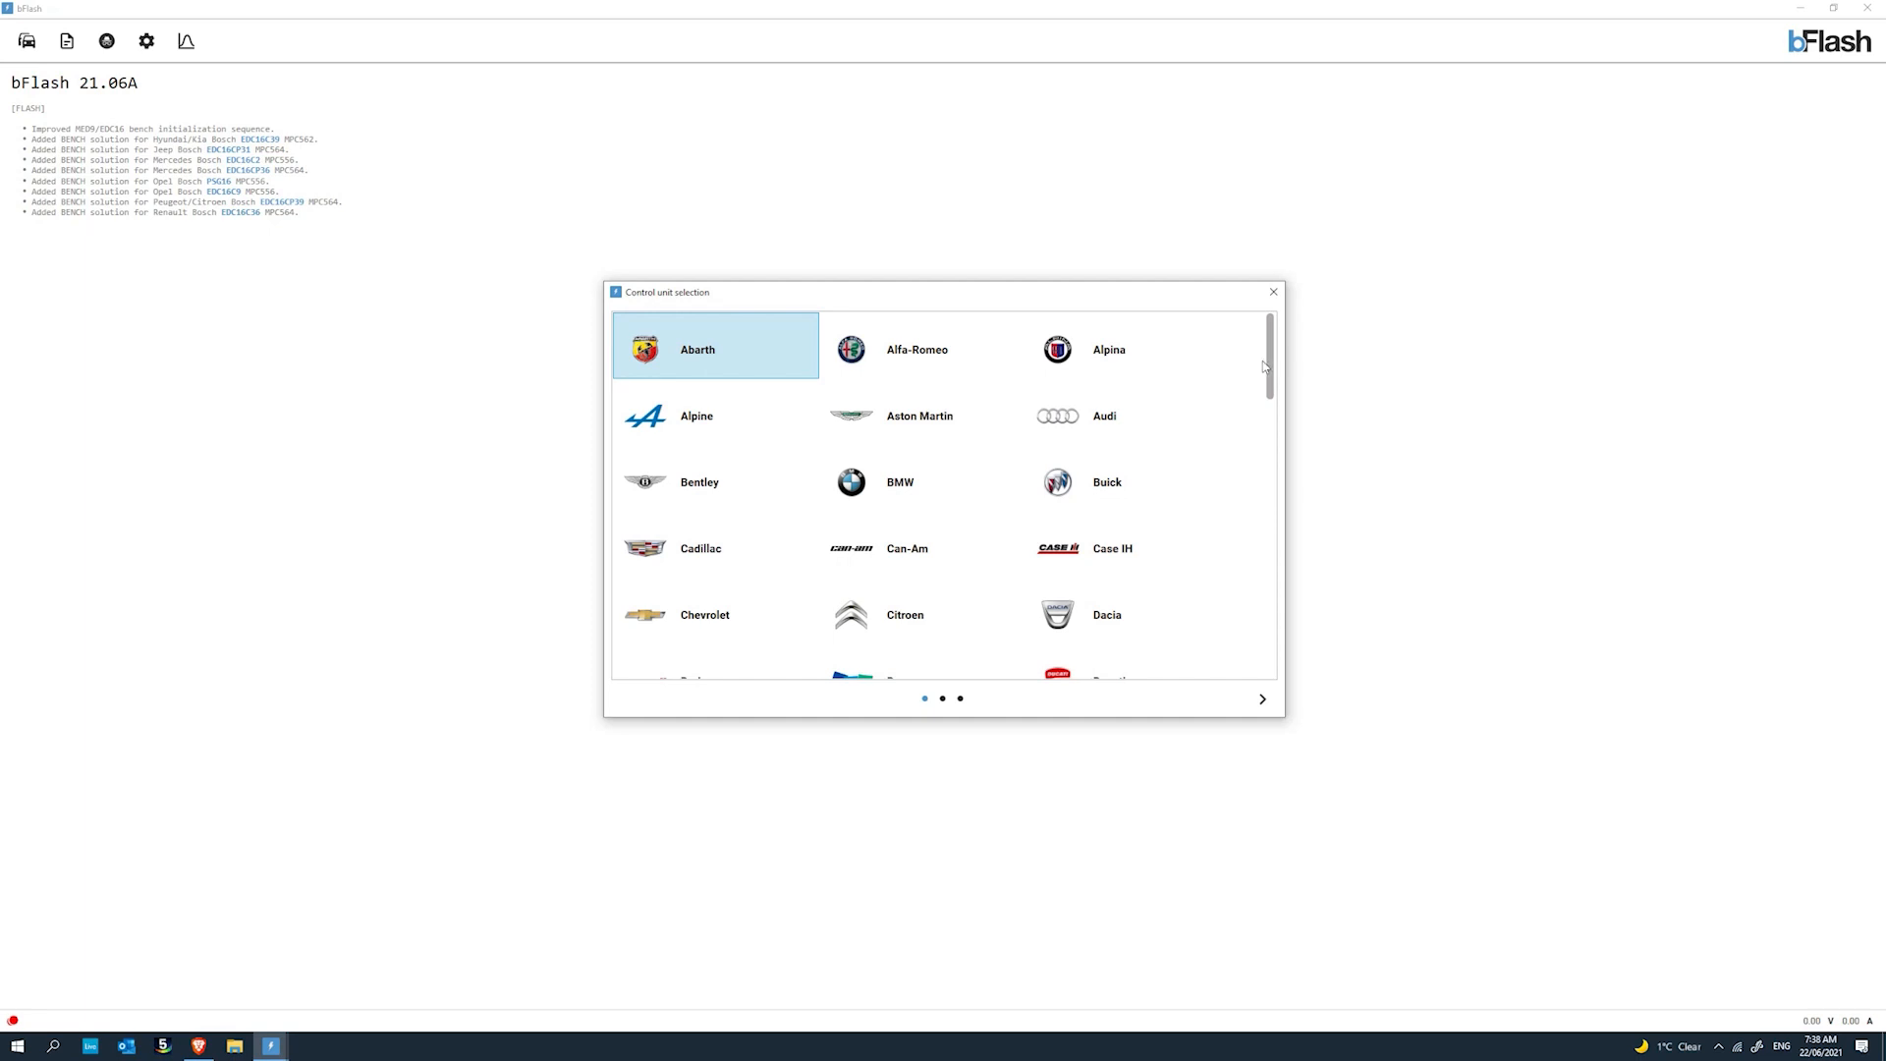
mouse_move(1263, 417)
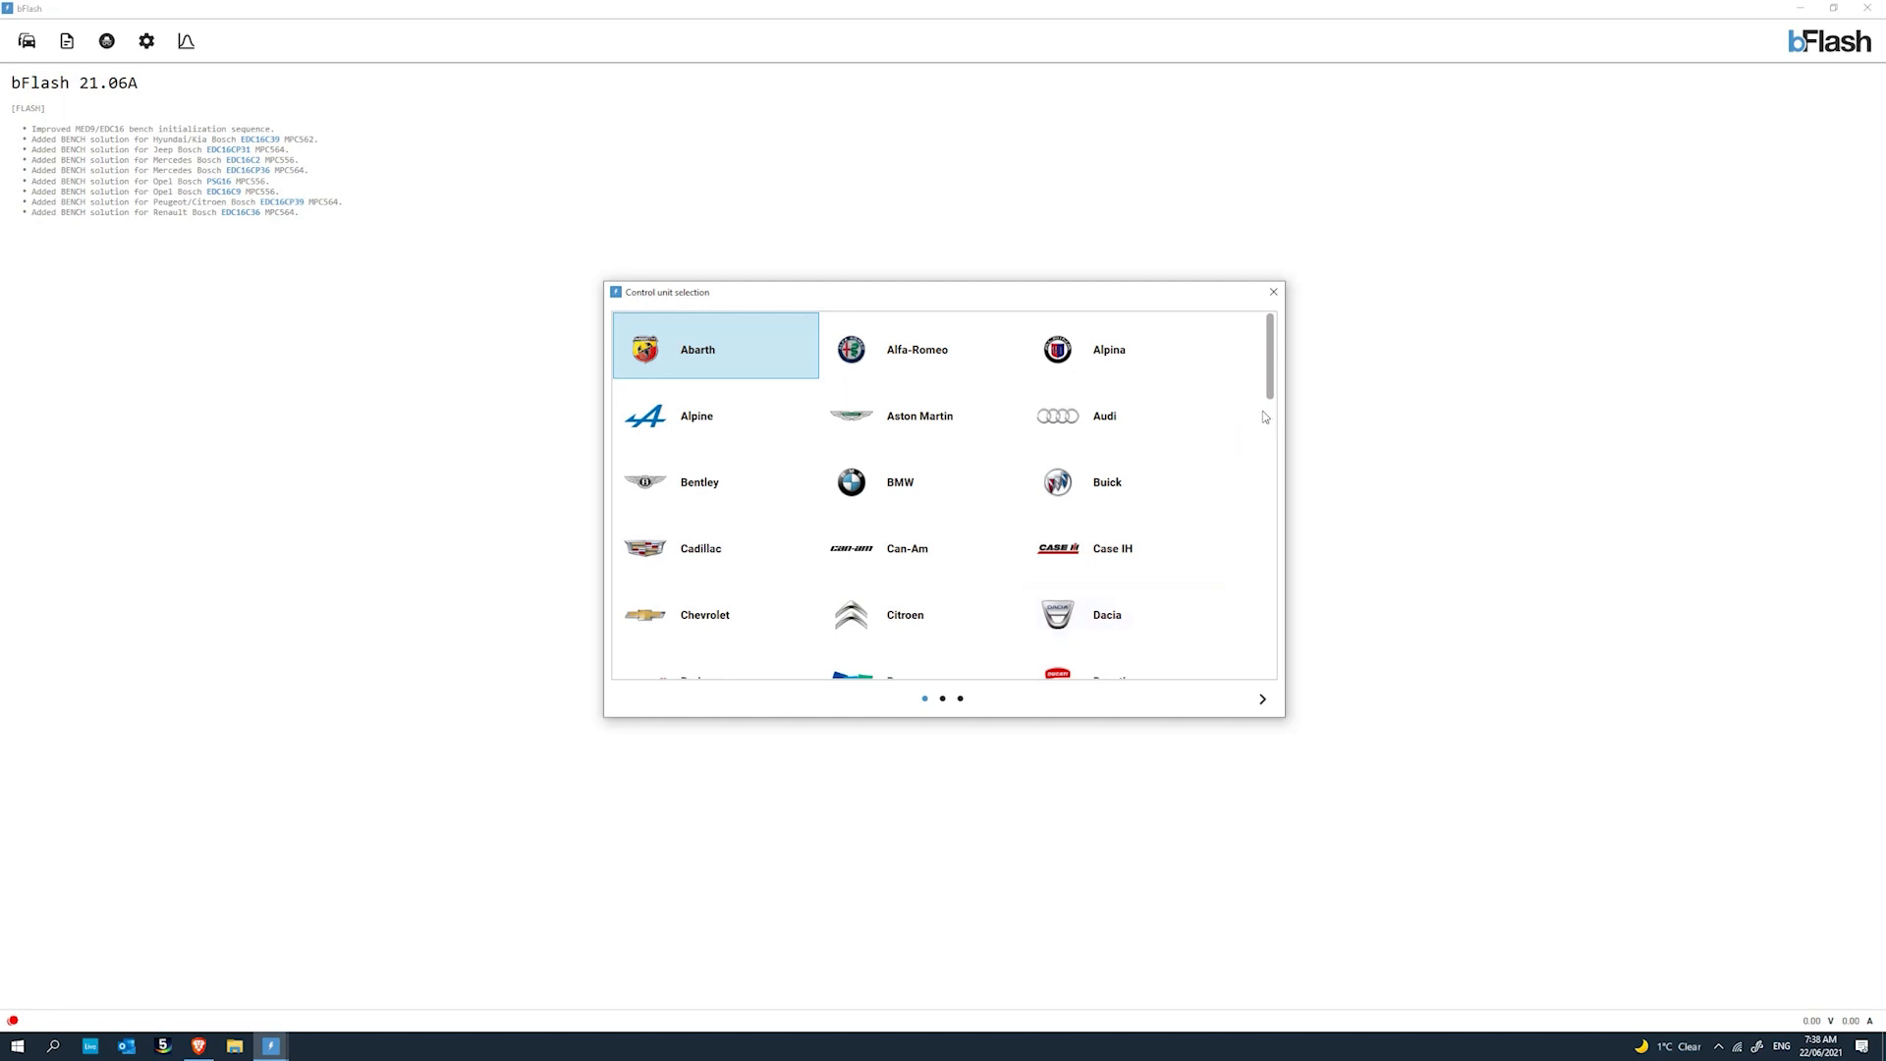
mouse_move(1273, 366)
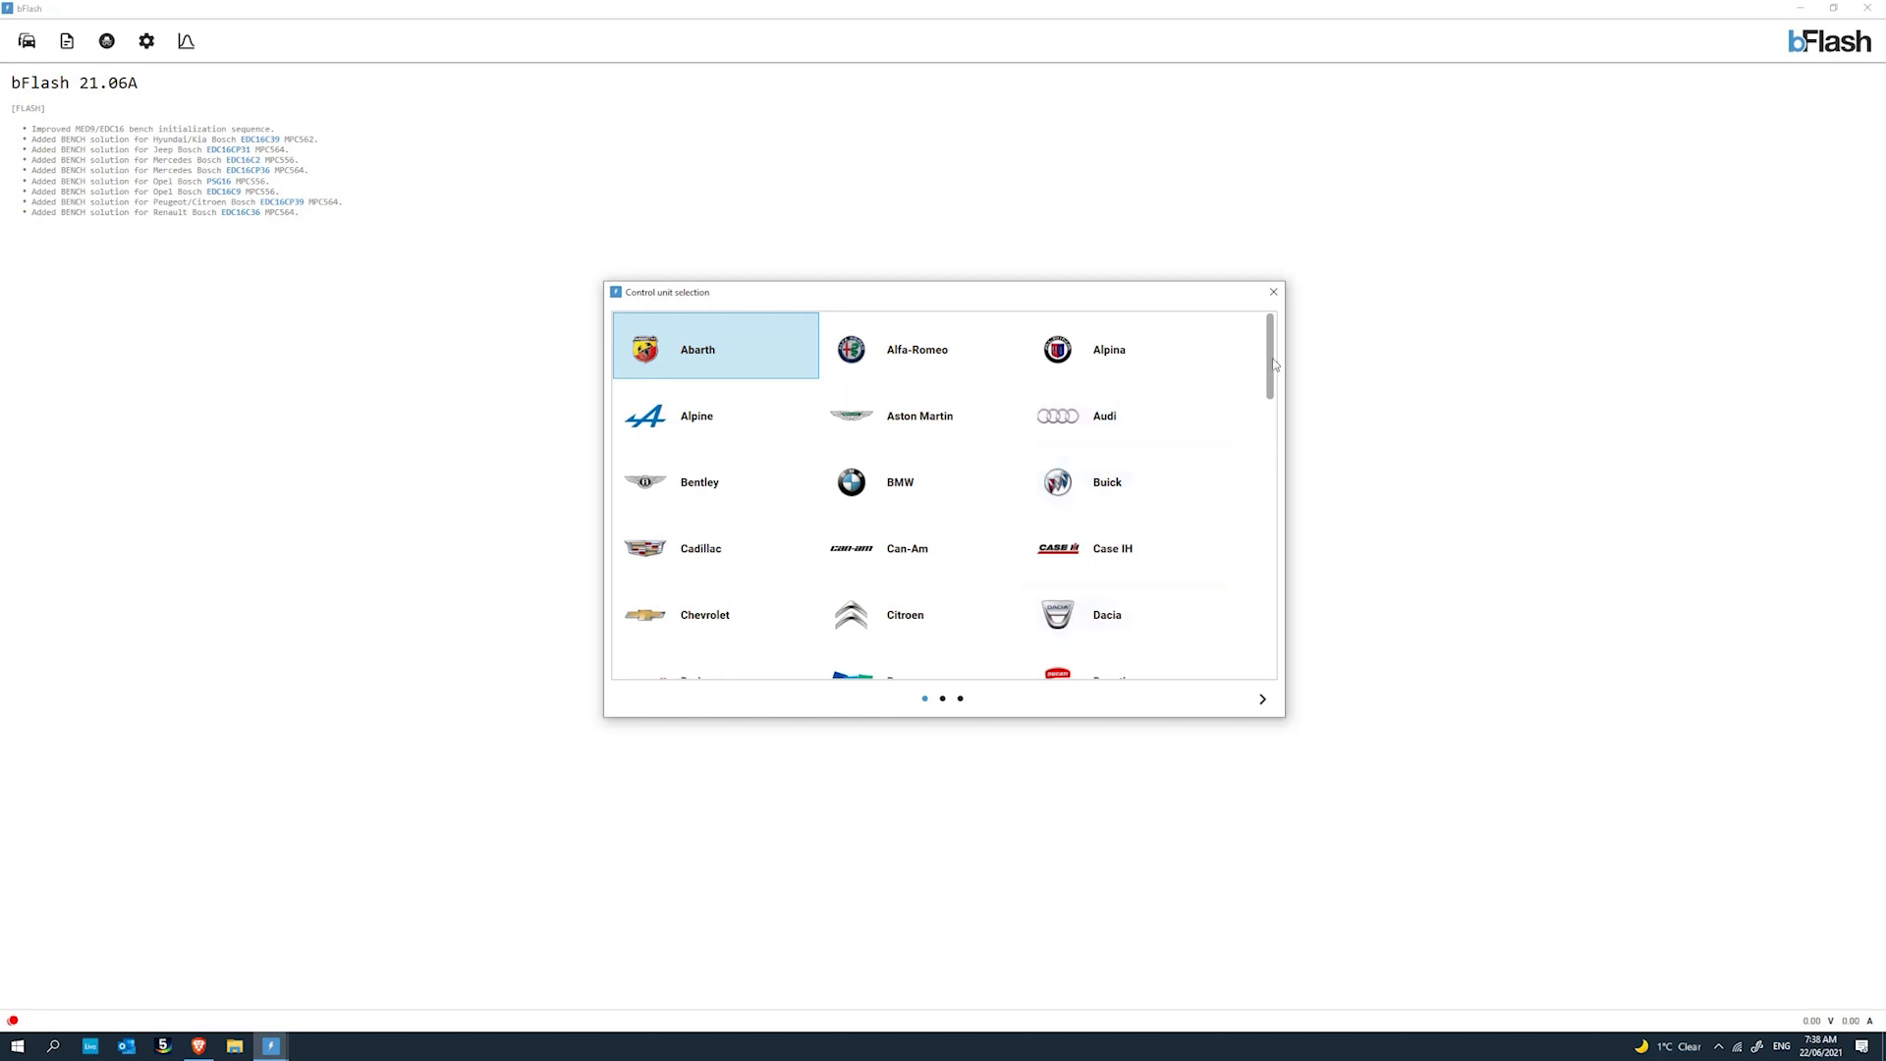
mouse_move(1277, 367)
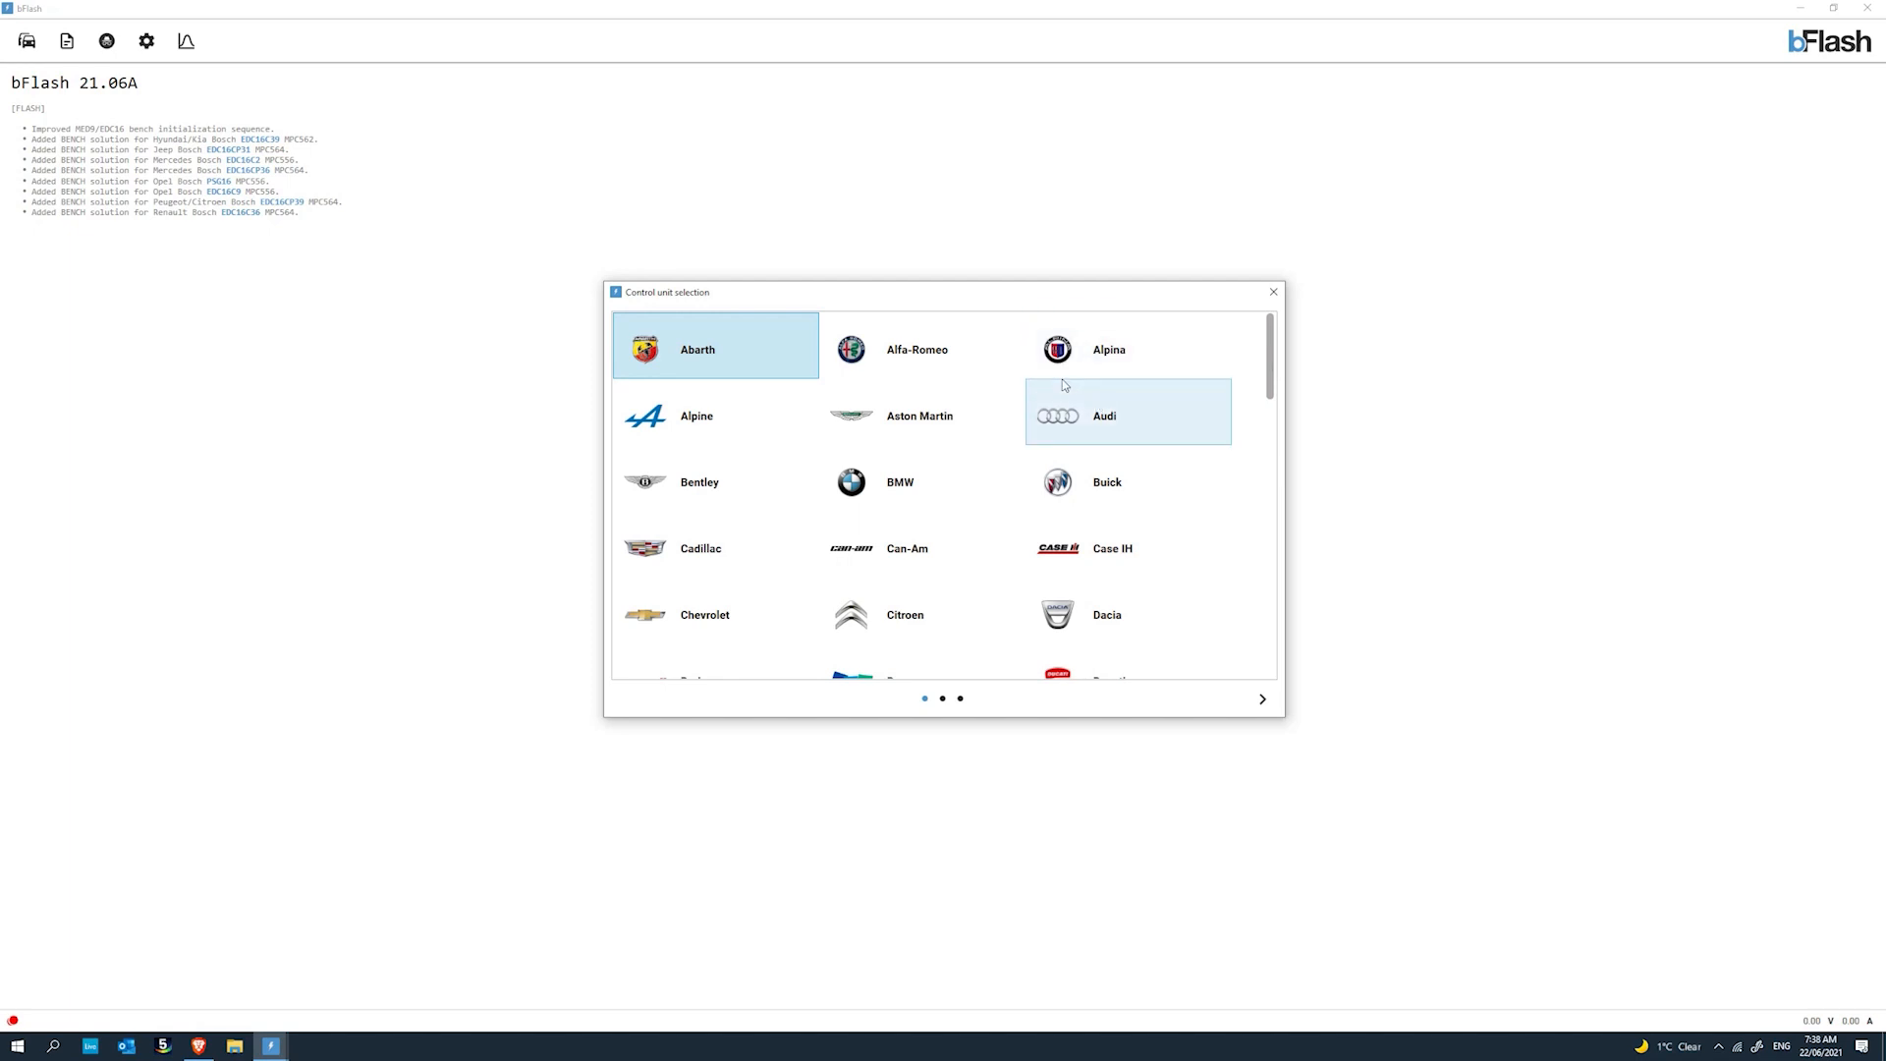
mouse_move(1275, 358)
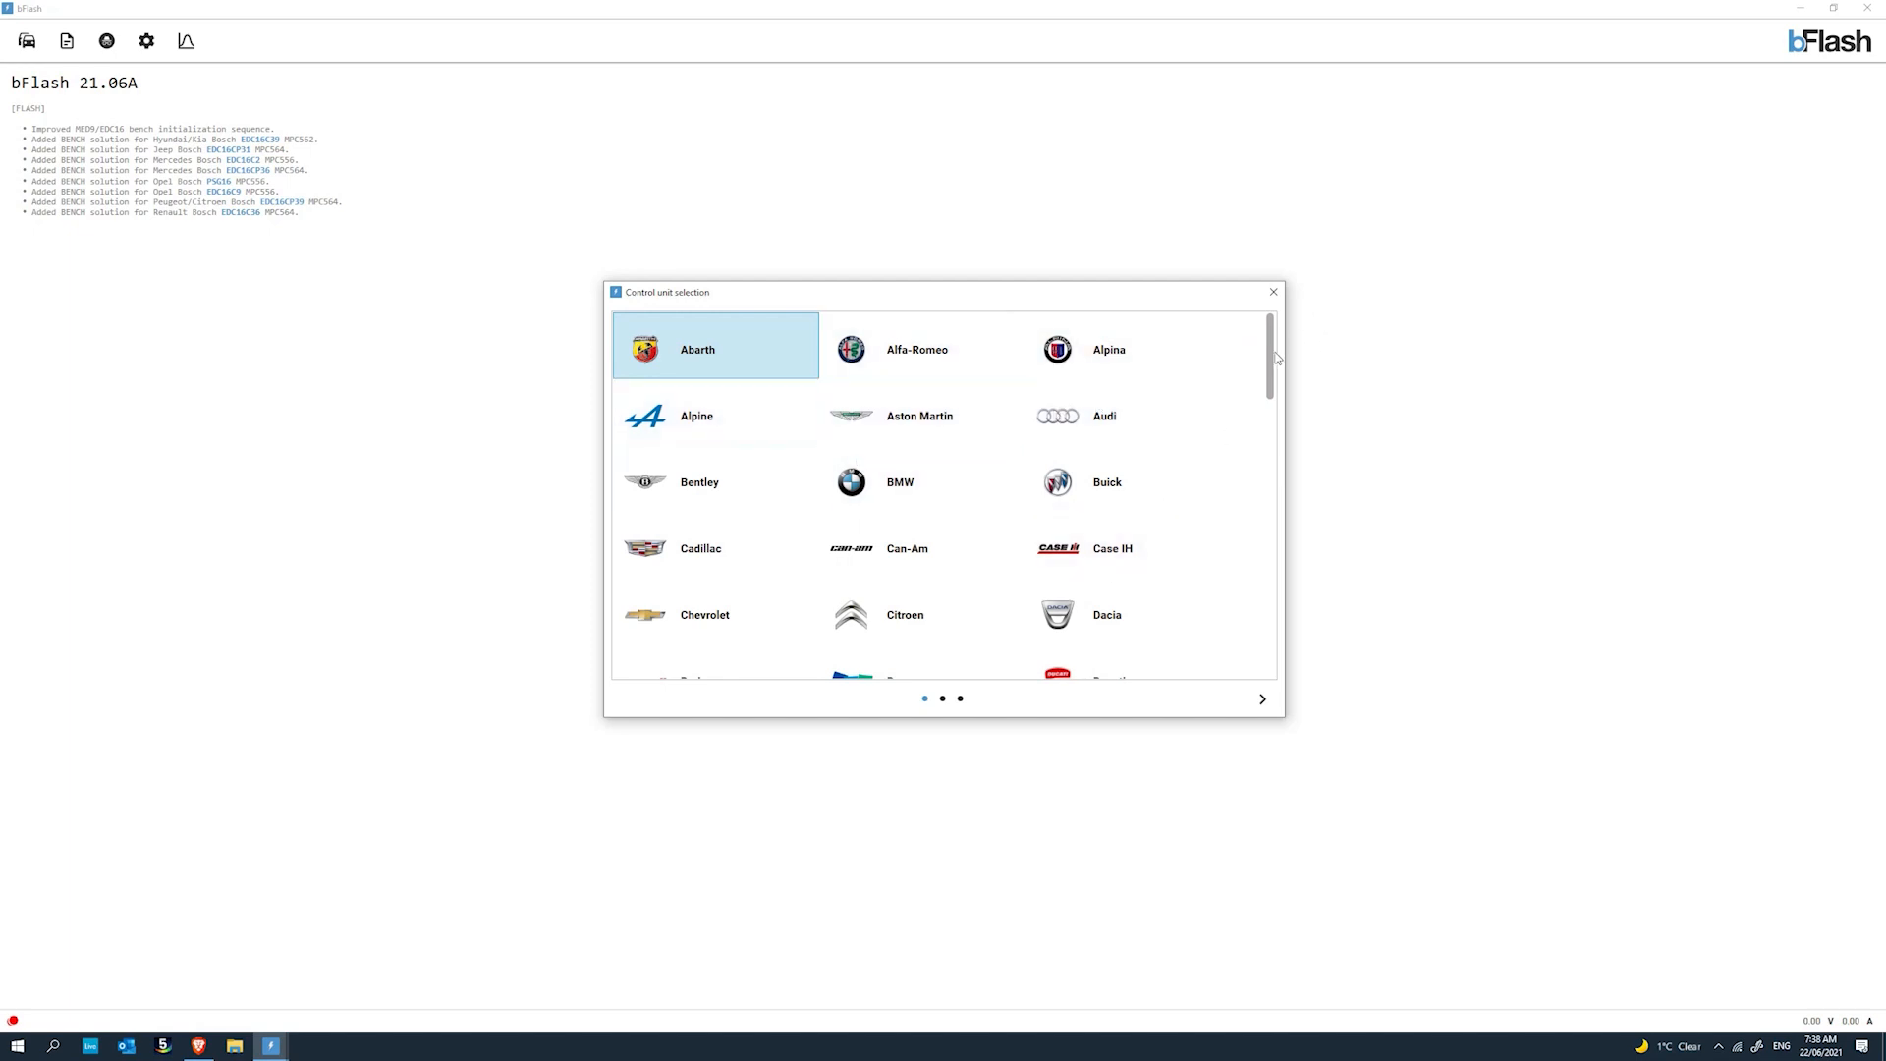
mouse_move(1273, 358)
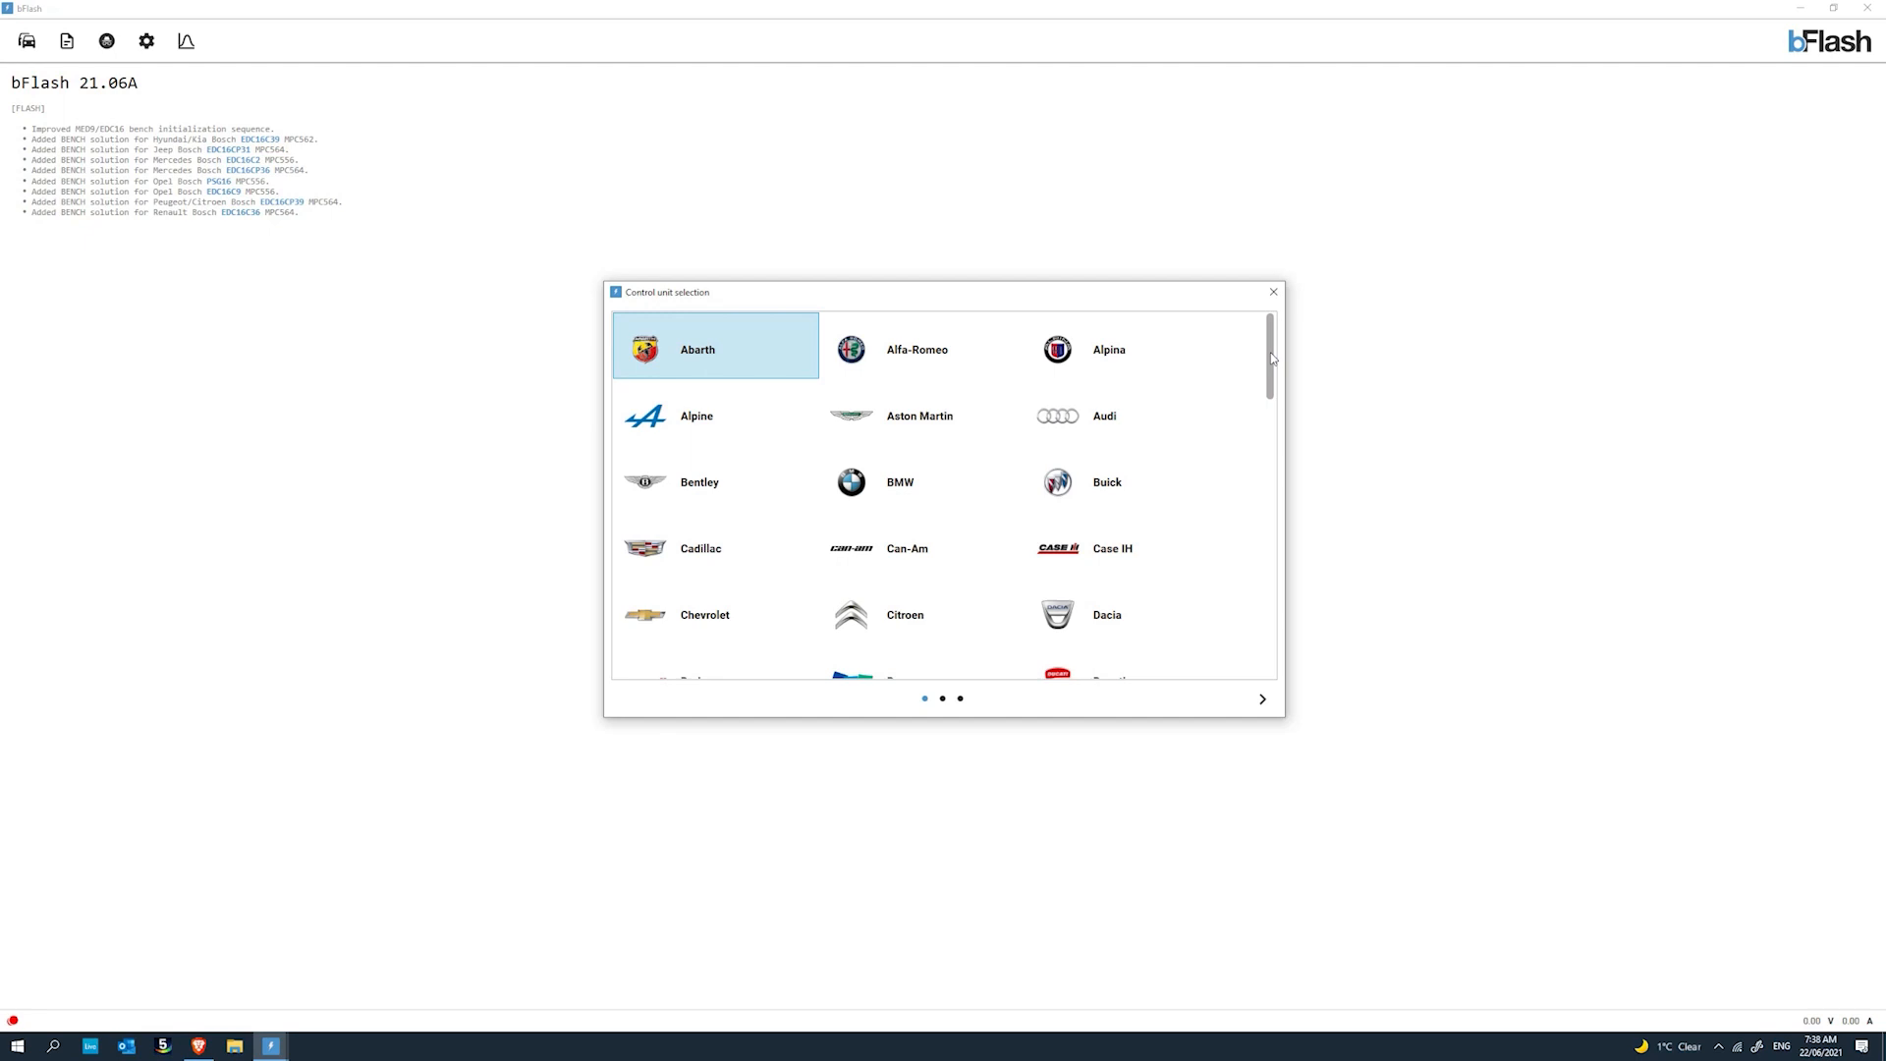
mouse_move(1106, 481)
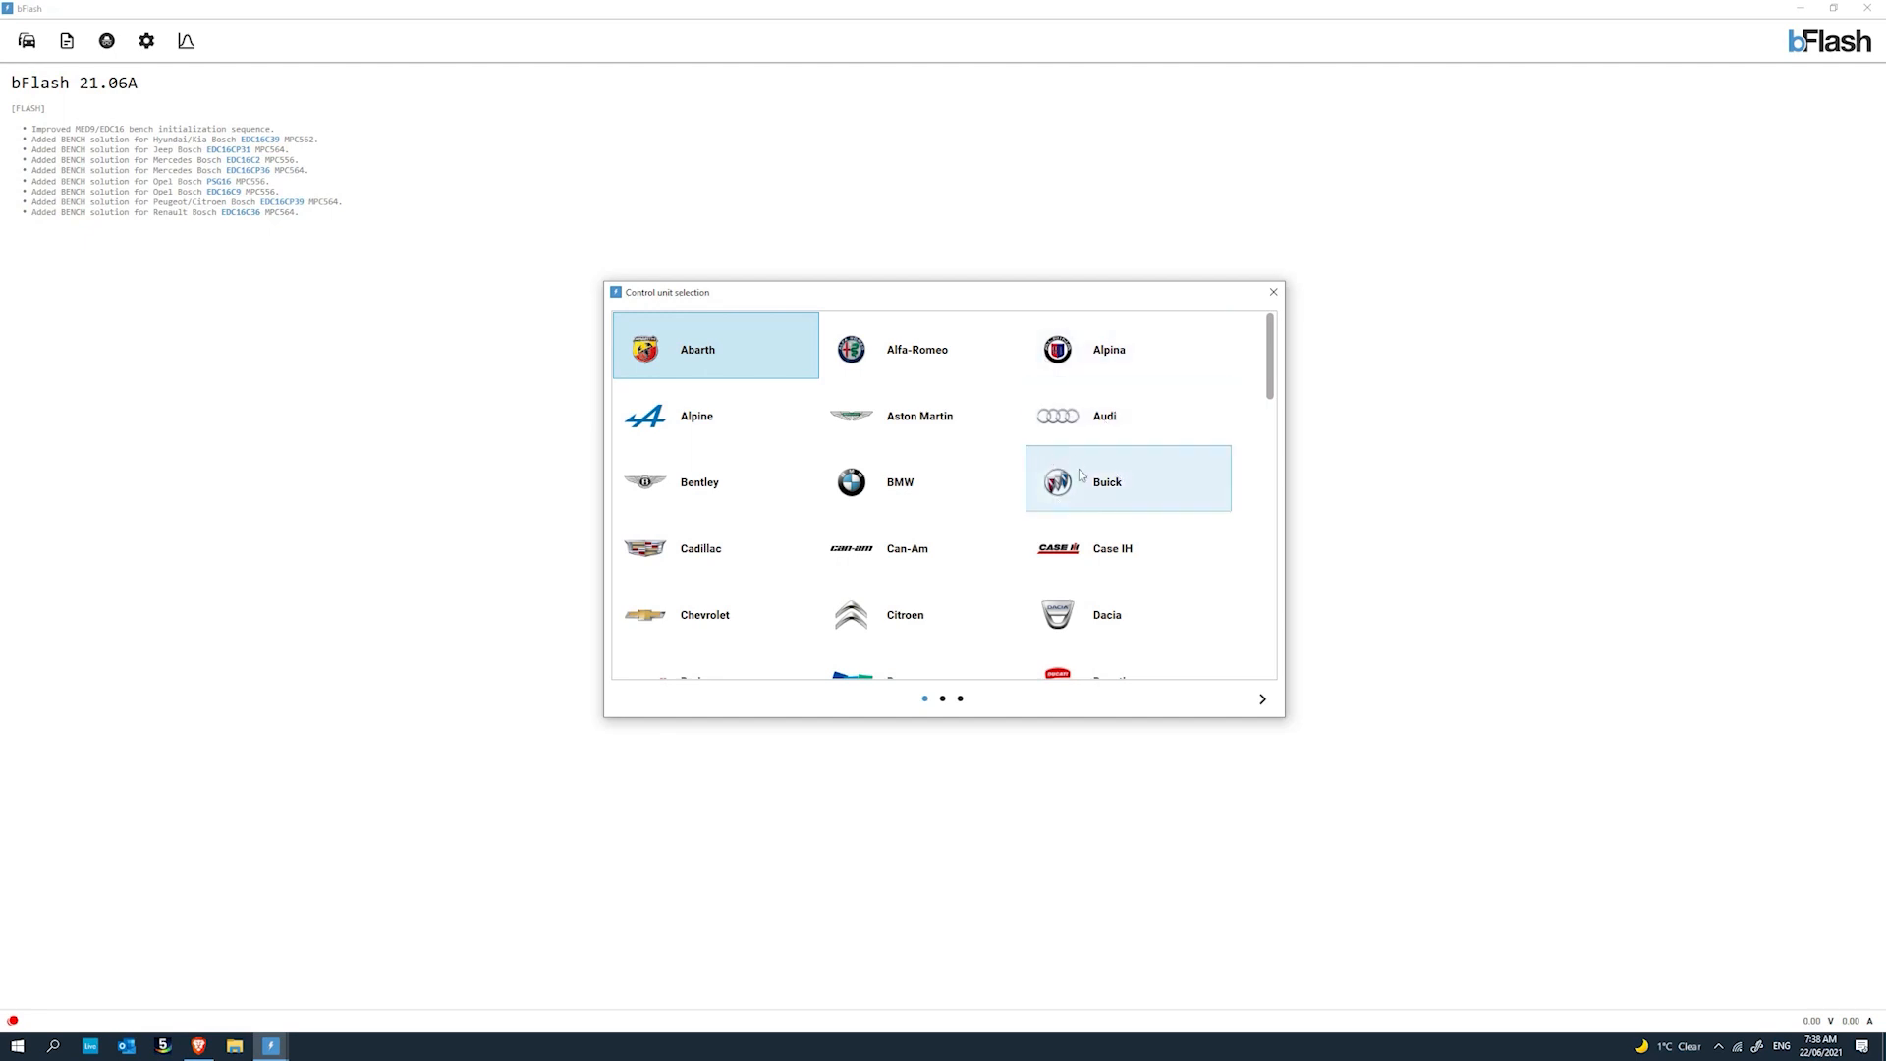
scroll(down, 3)
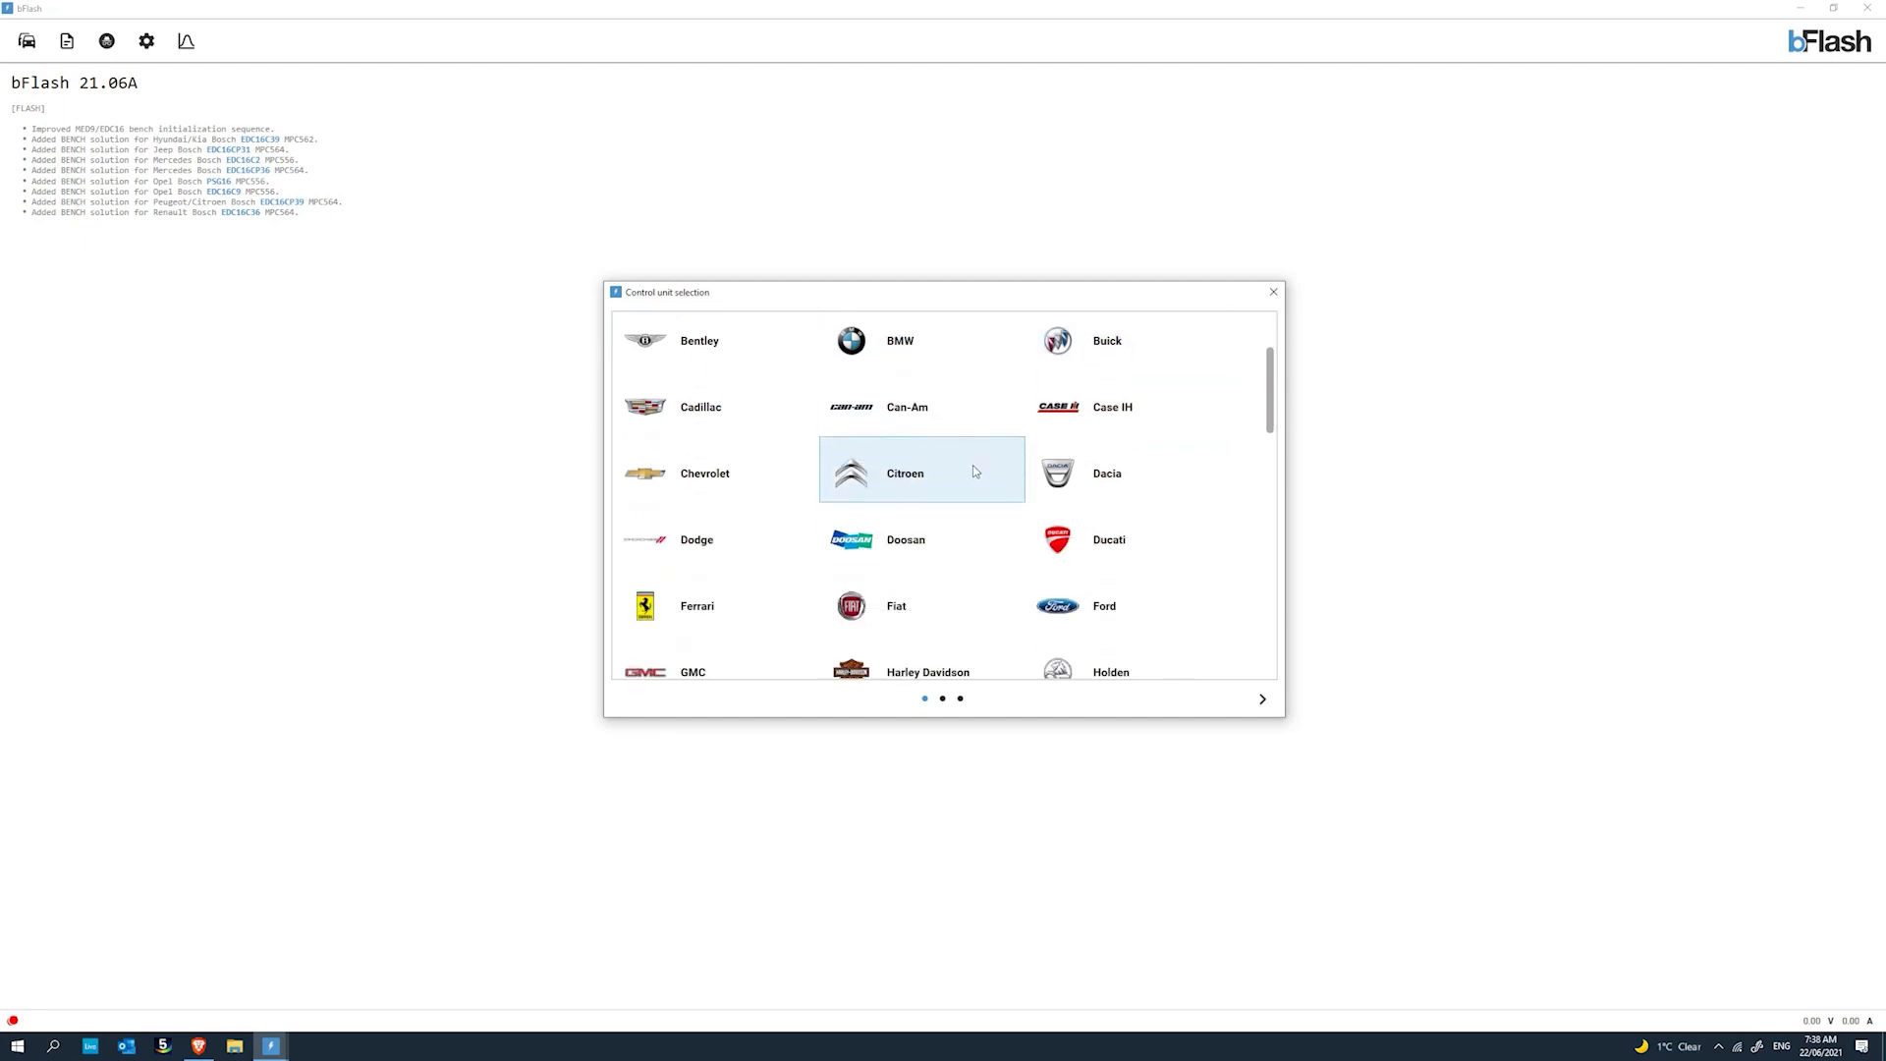
scroll(down, 3)
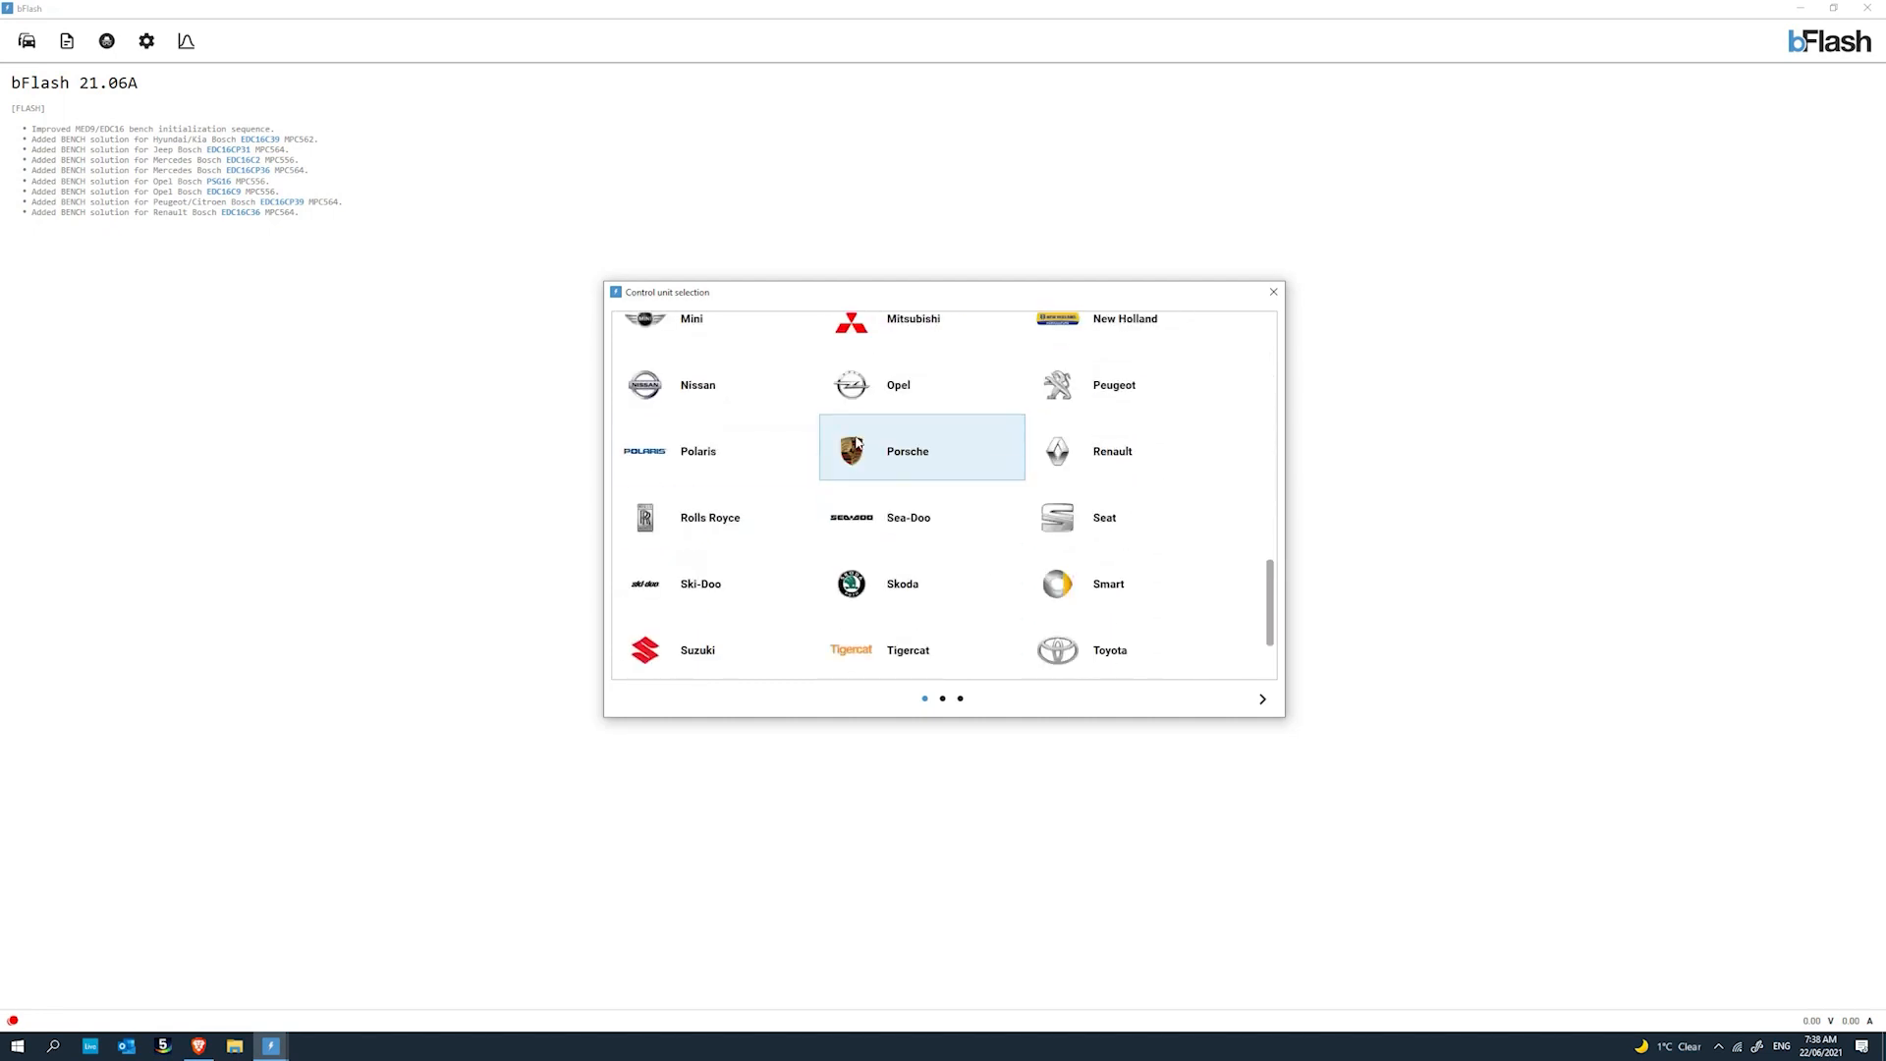
scroll(down, 3)
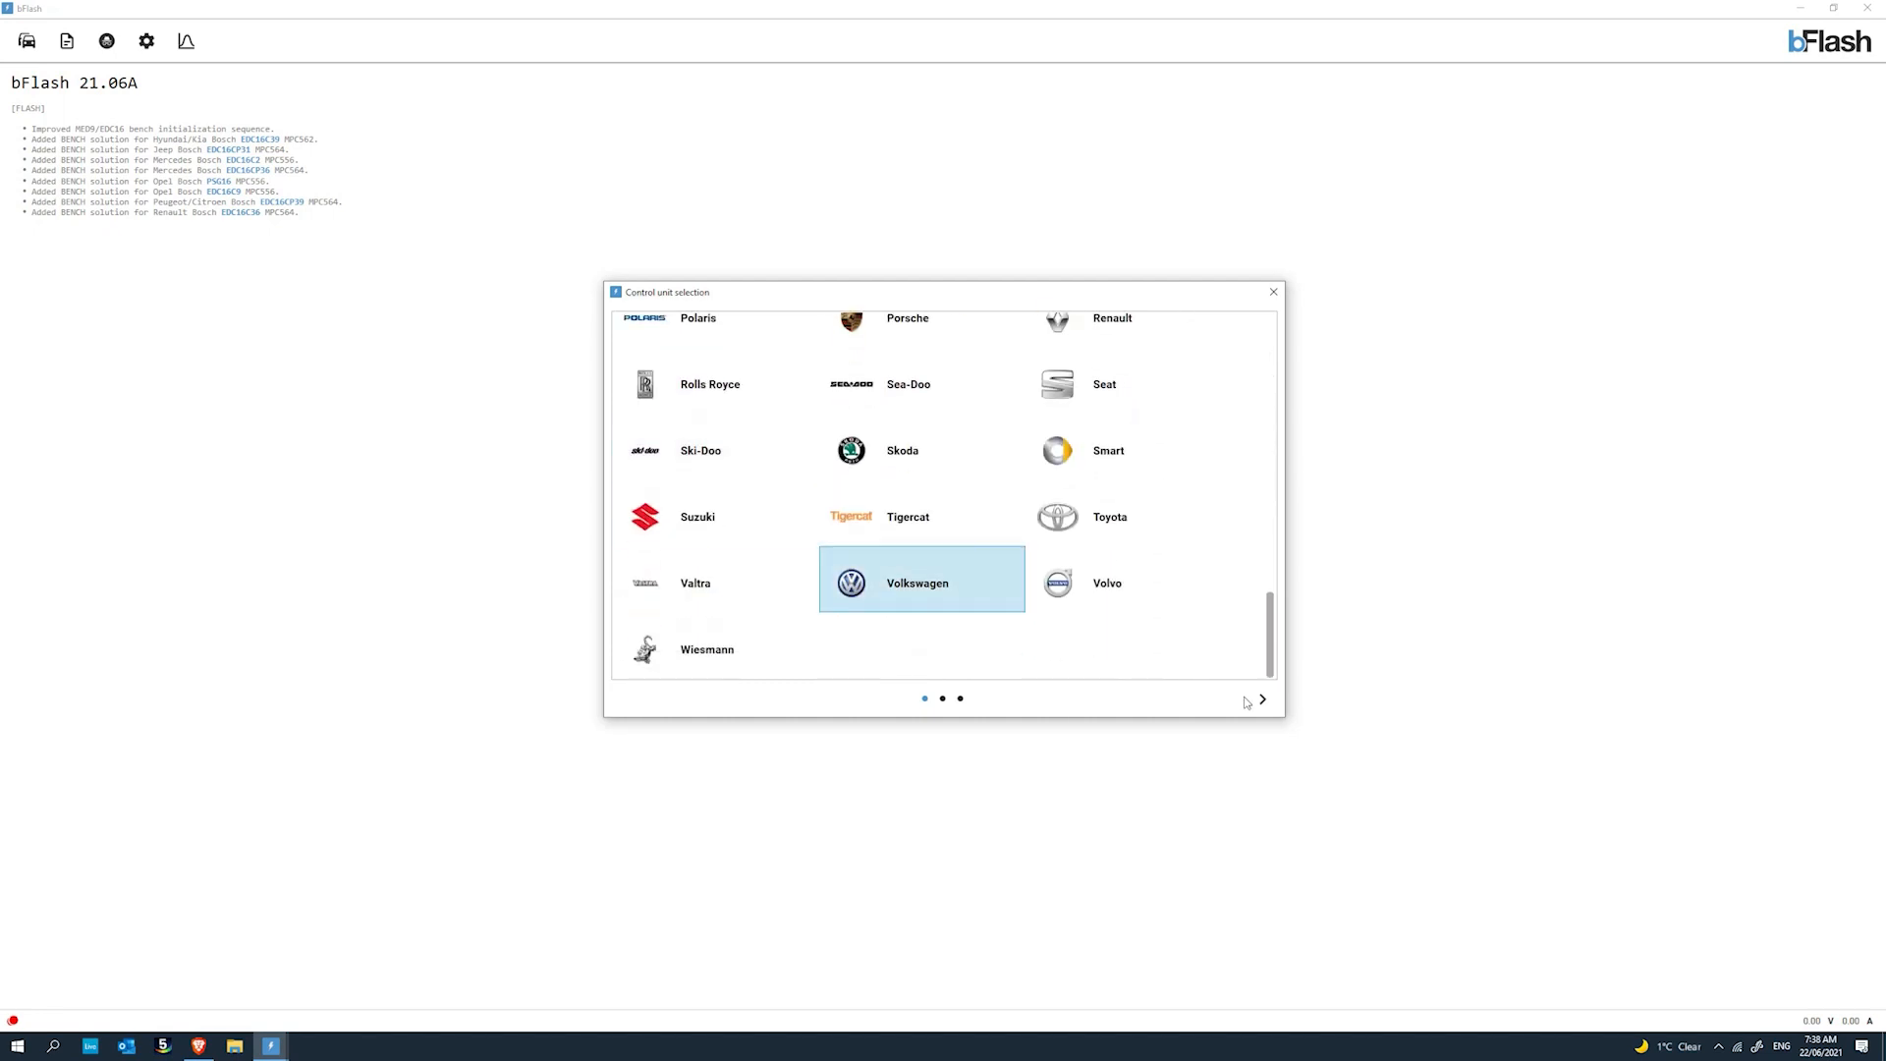
Choose Volkswagen and pick its Bosch EDC17CP54 TC1793 engine control unit.
click(920, 582)
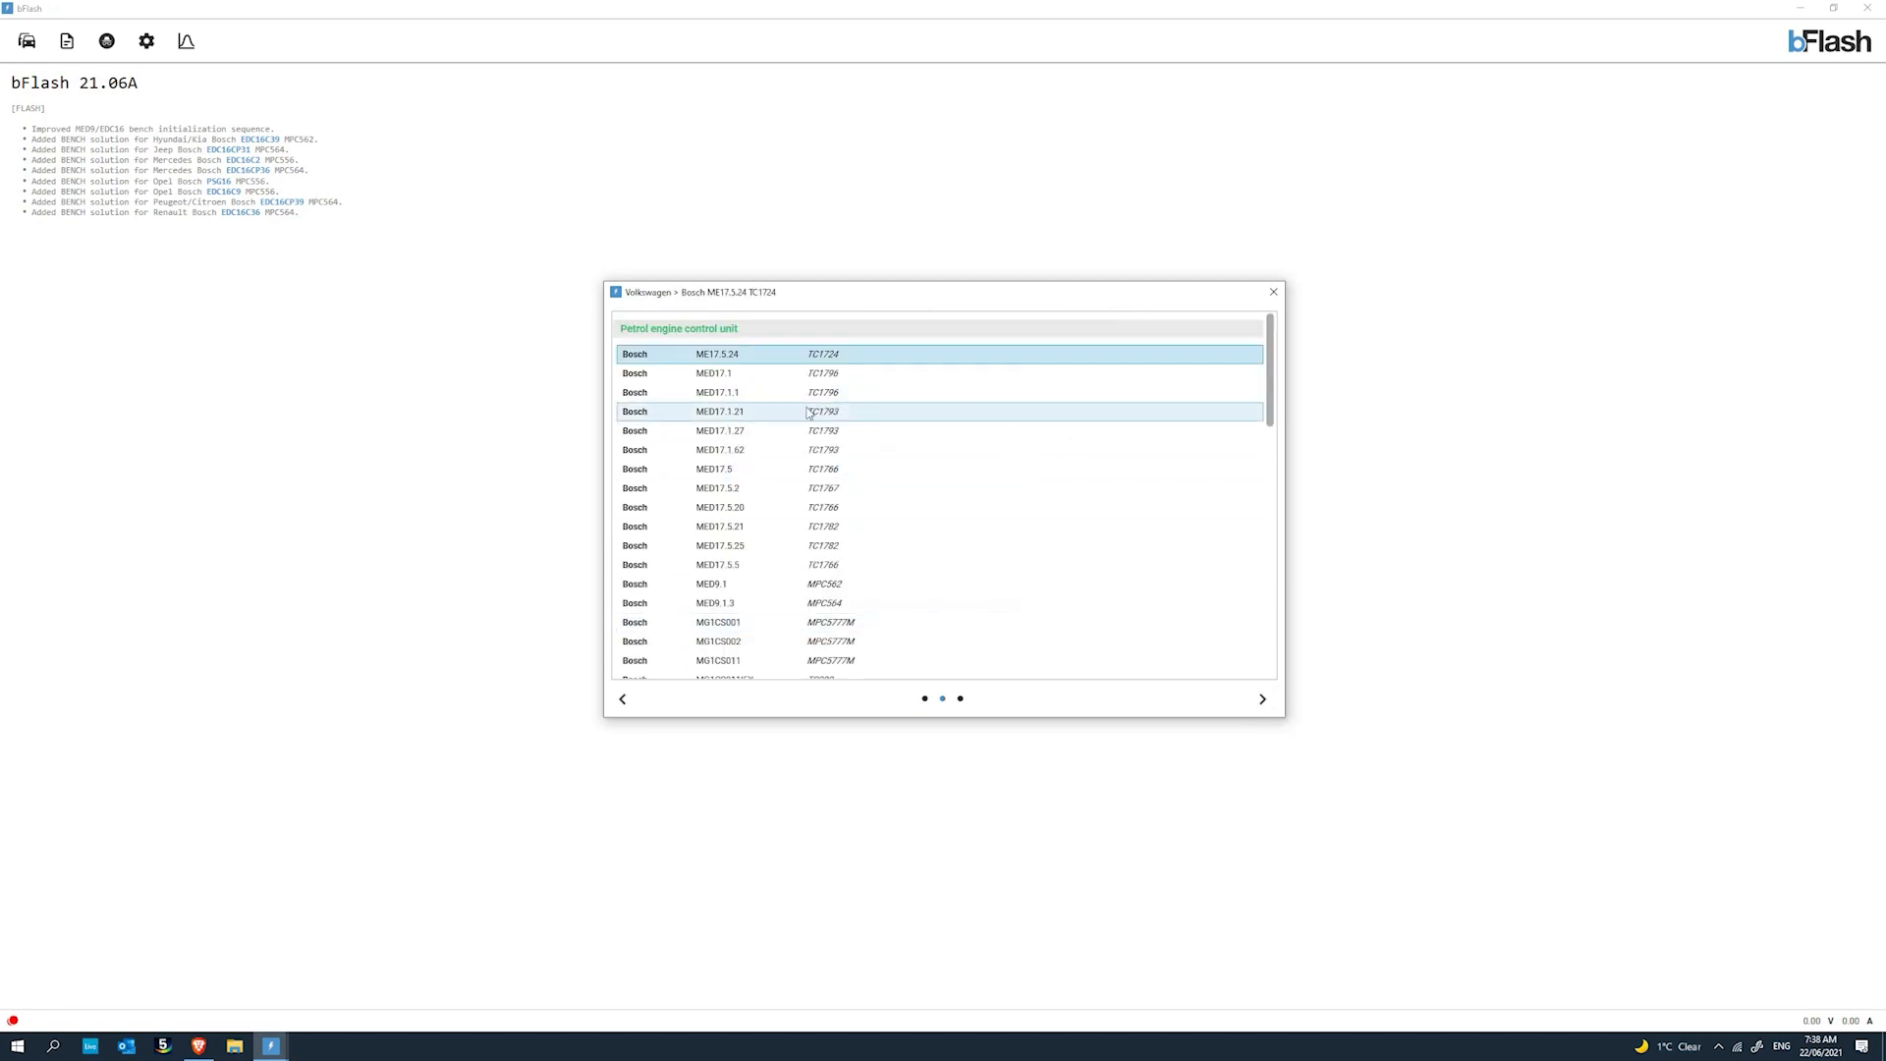
mouse_move(1094, 430)
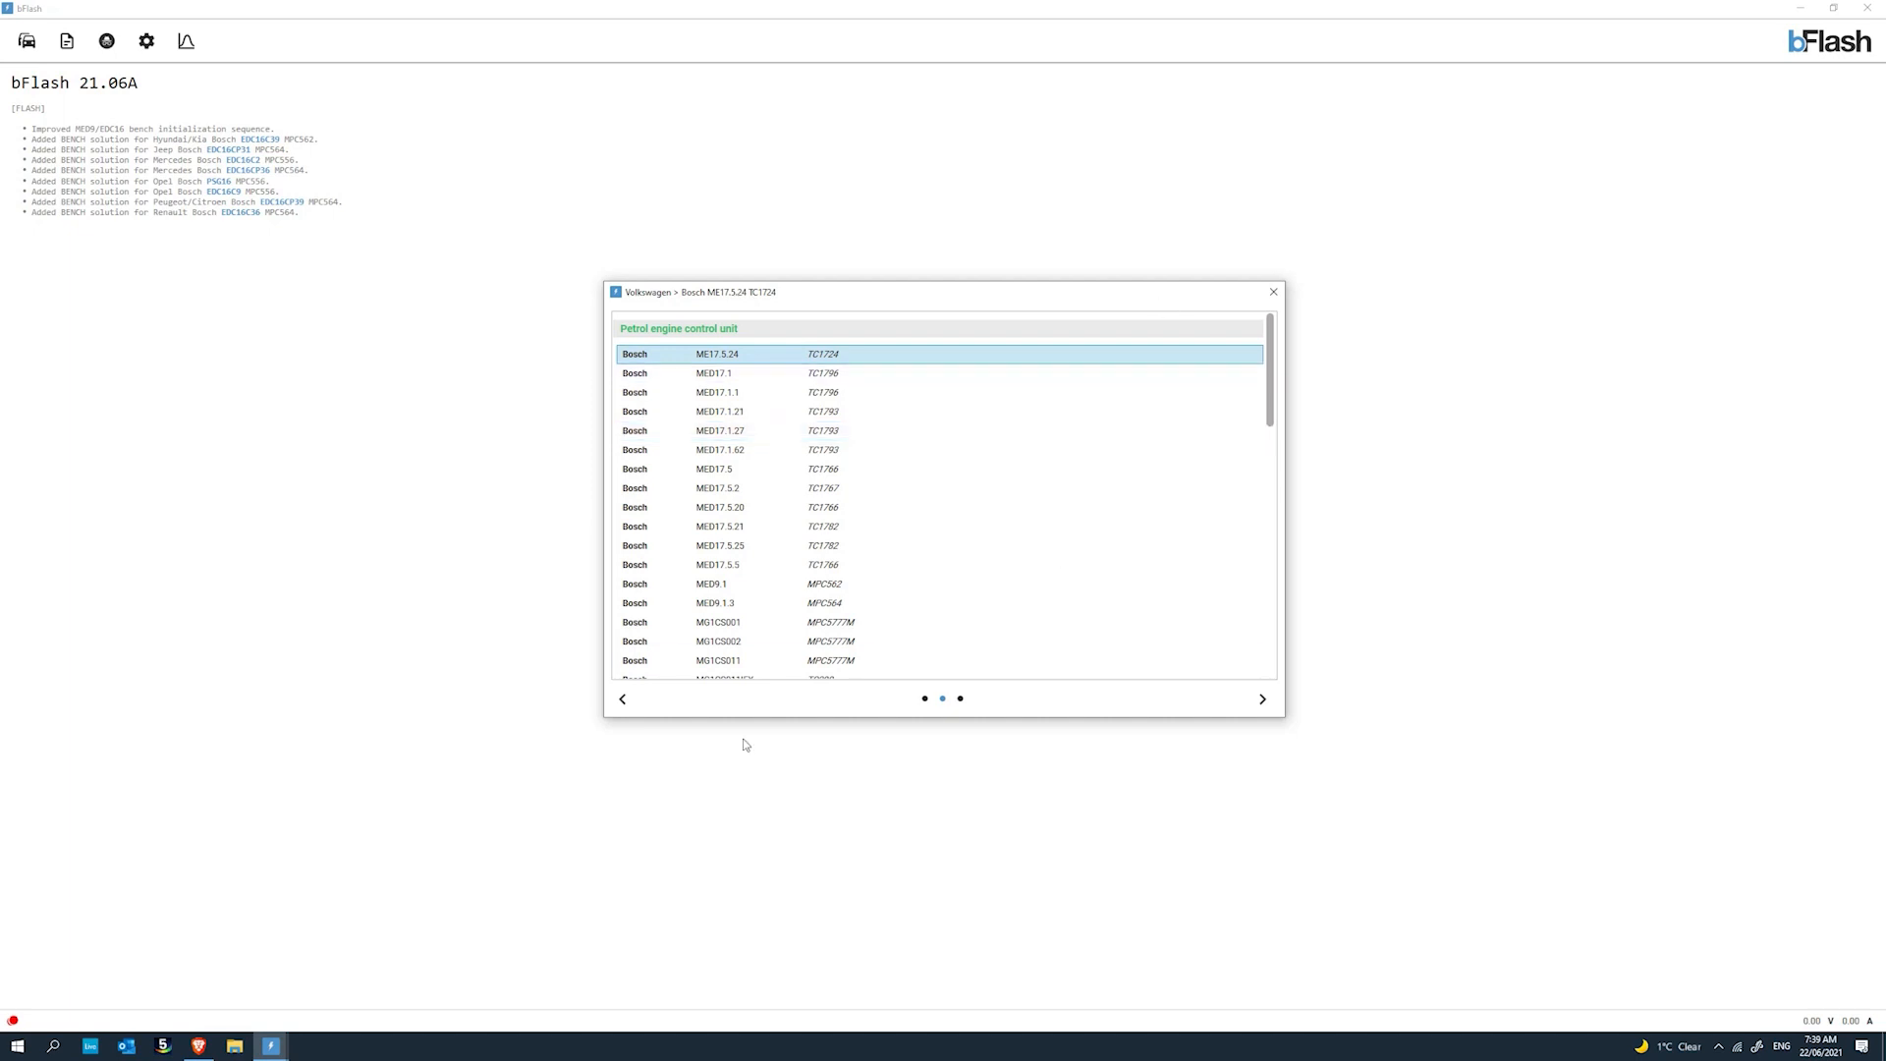
mouse_move(1045, 507)
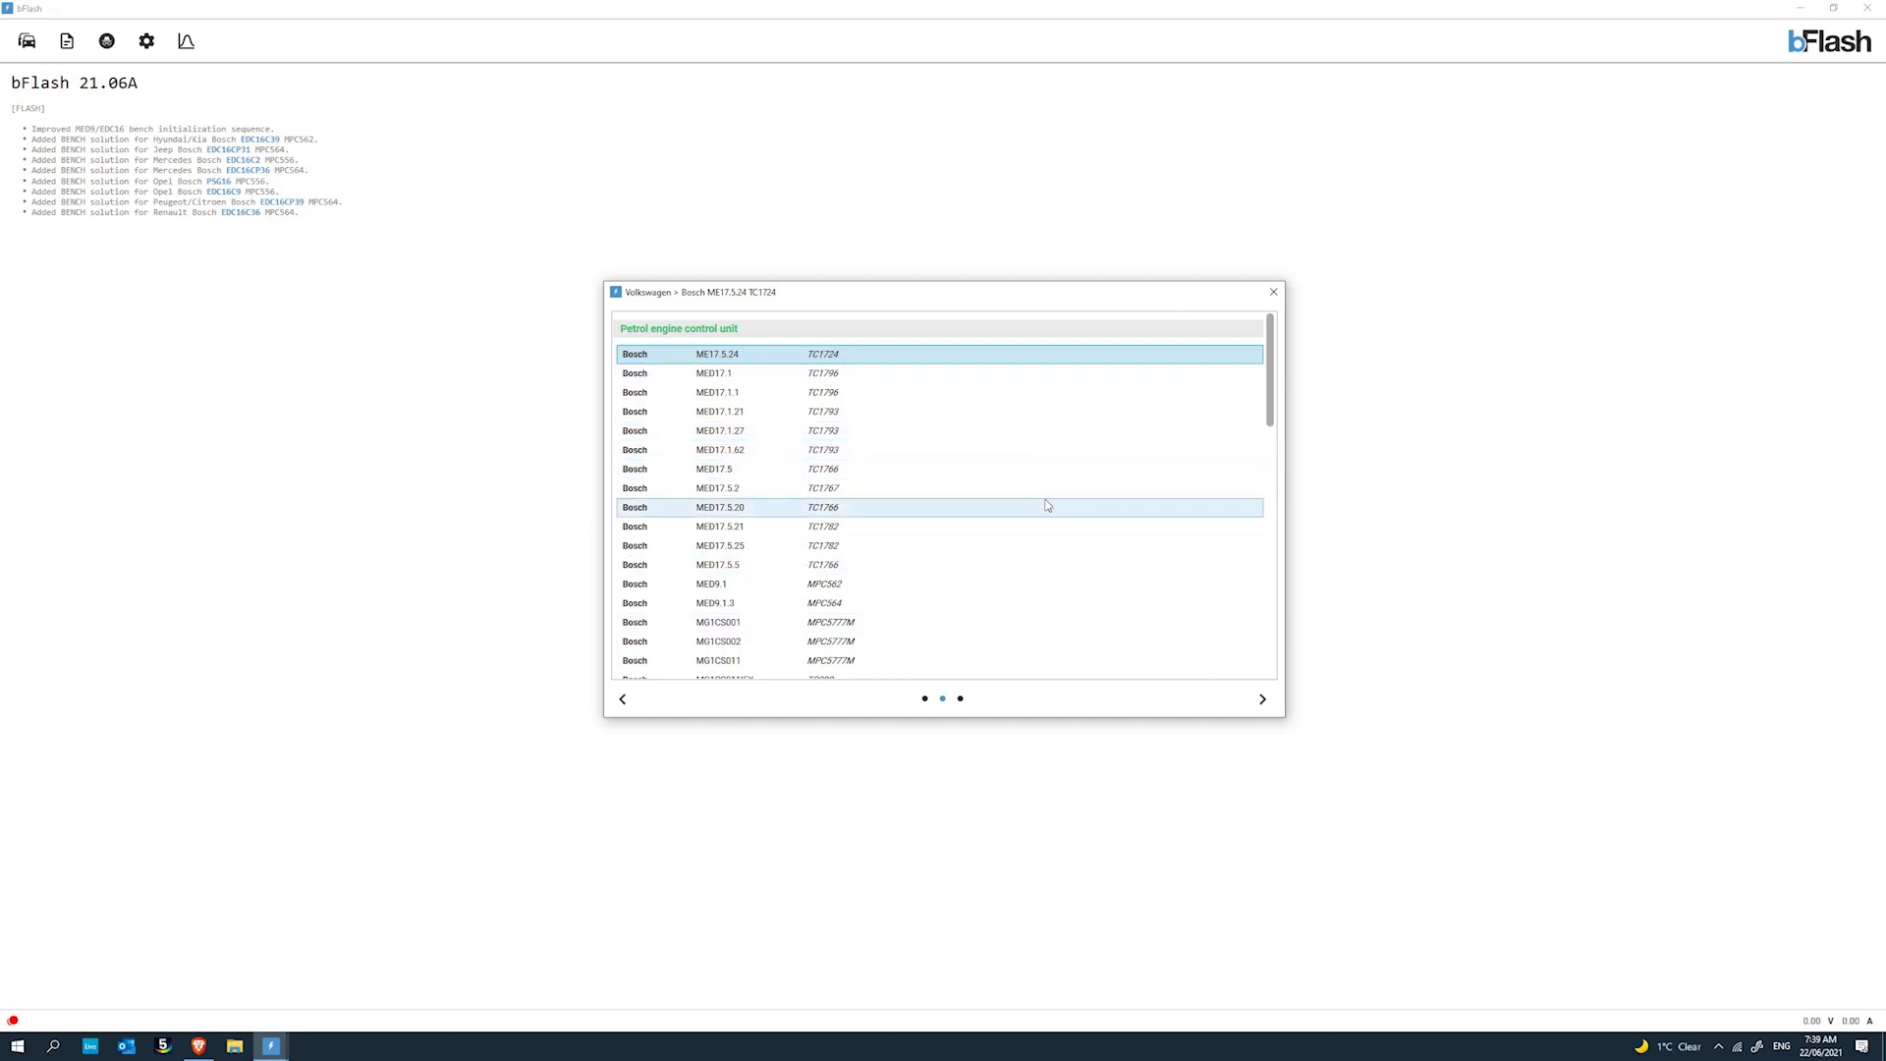
mouse_move(1000, 469)
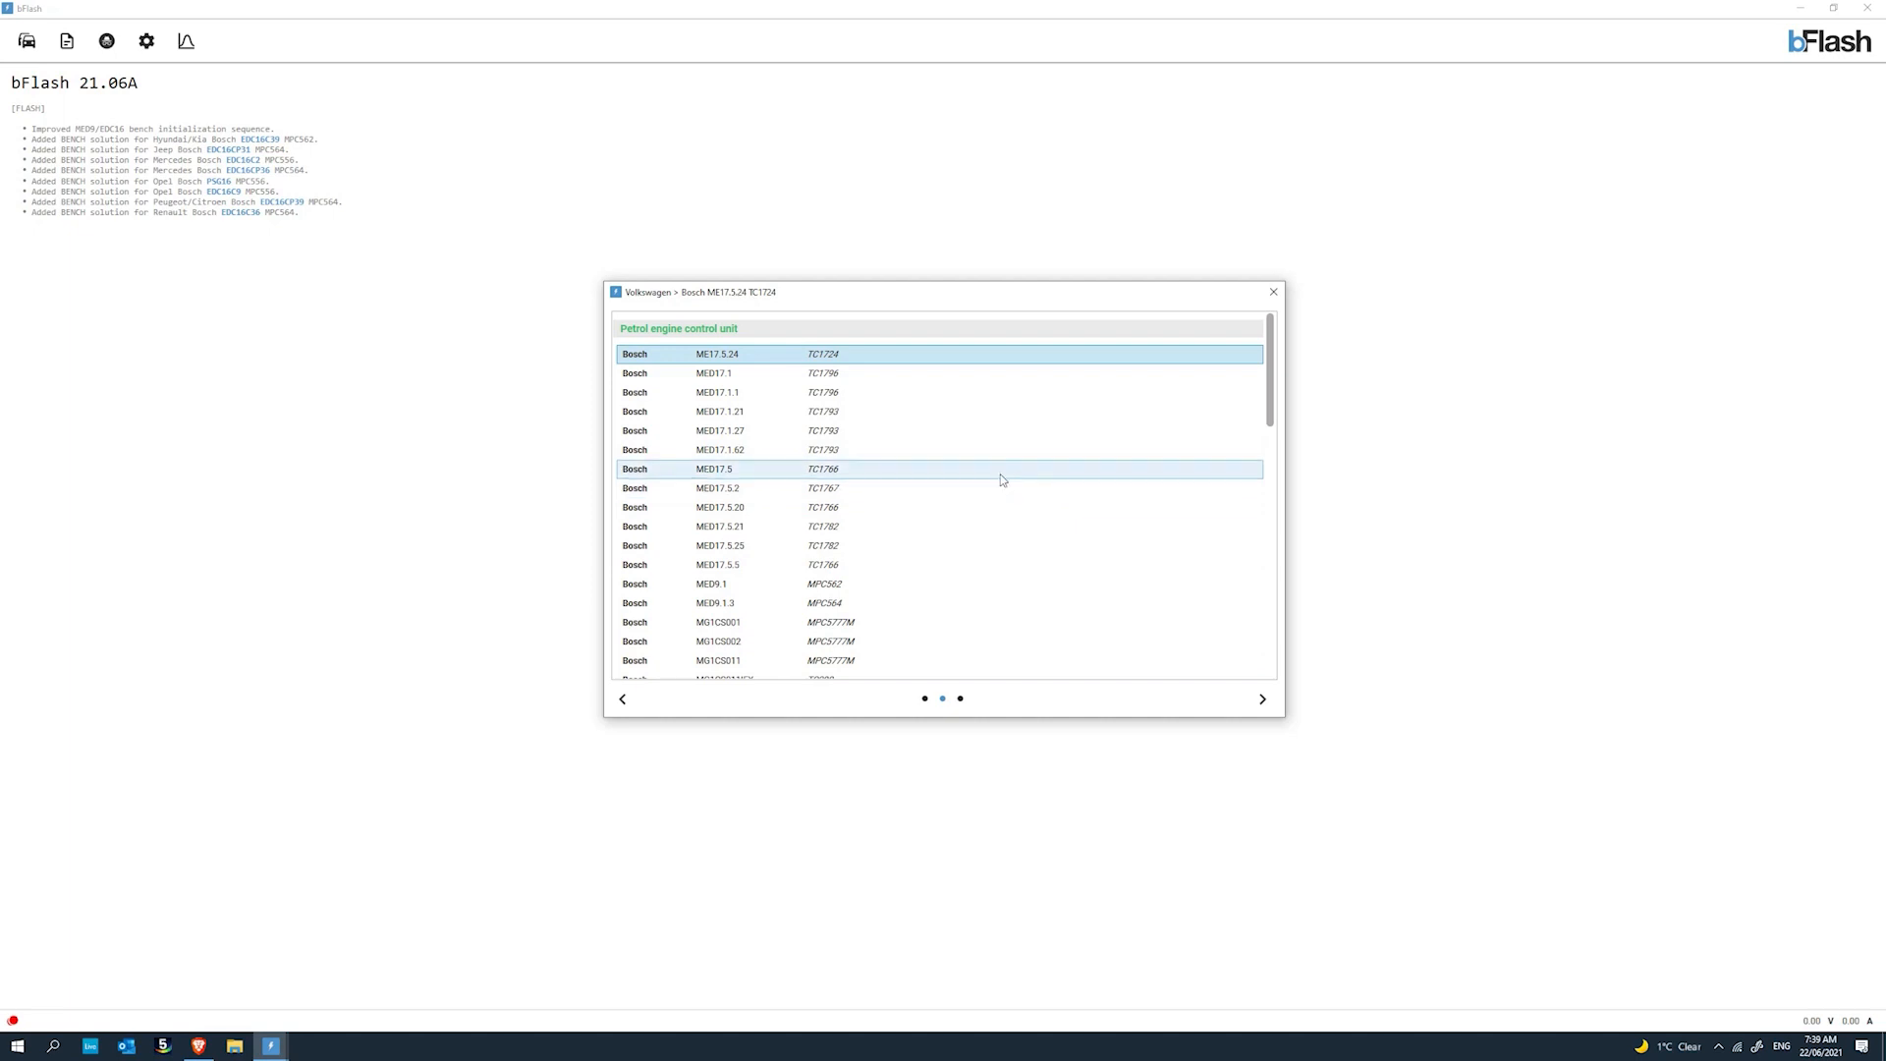
scroll(down, 3)
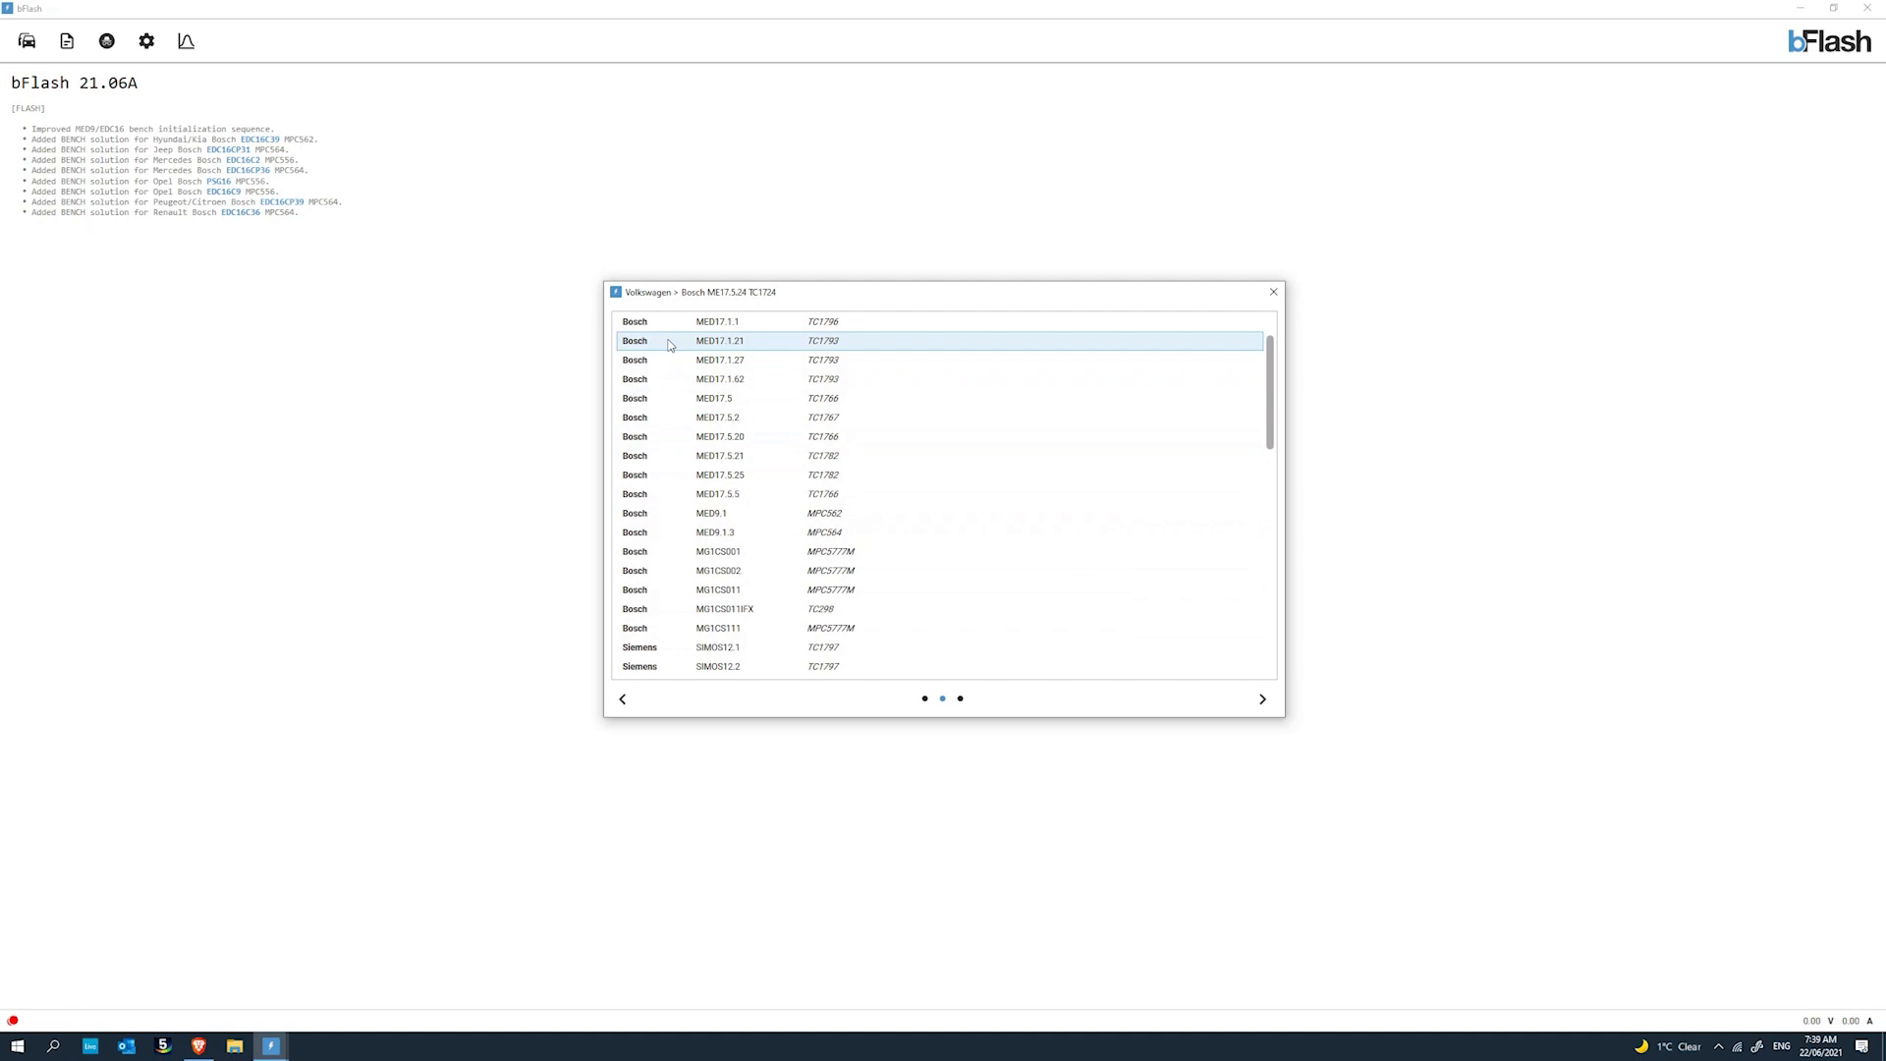
scroll(down, 3)
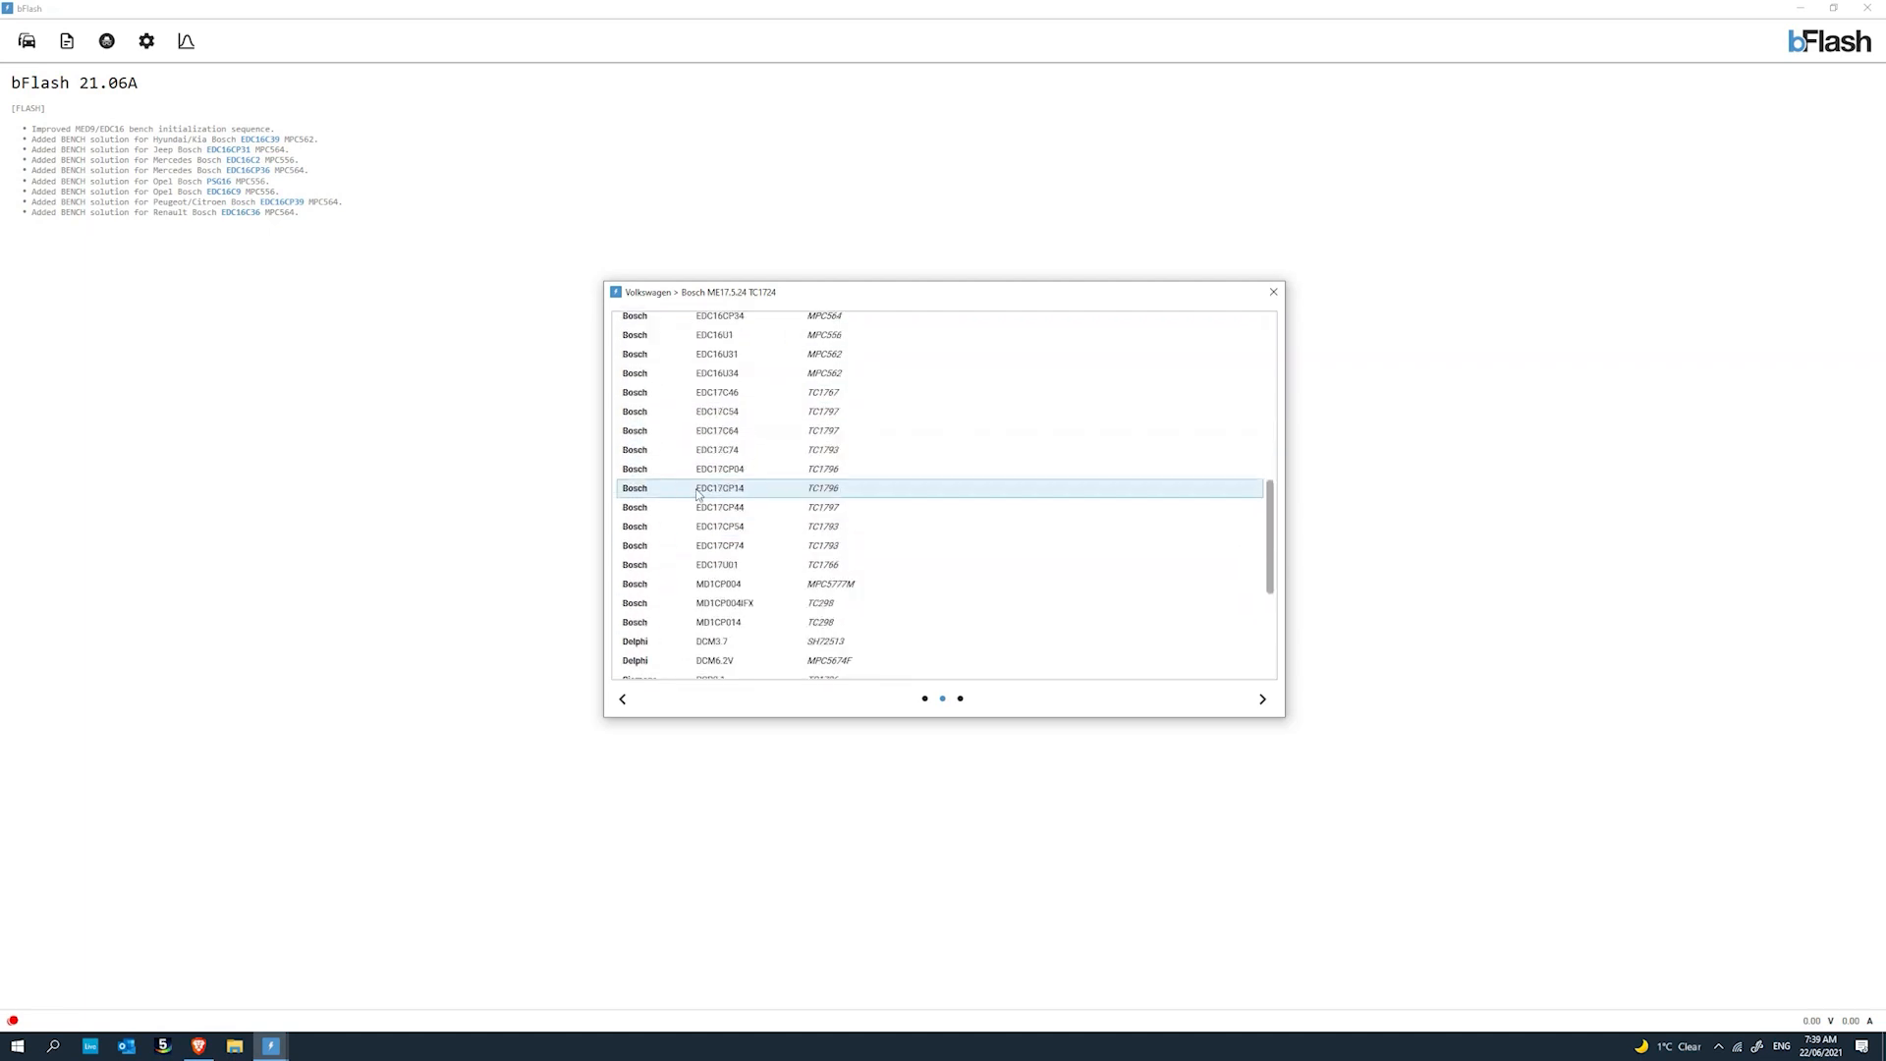
scroll(down, 3)
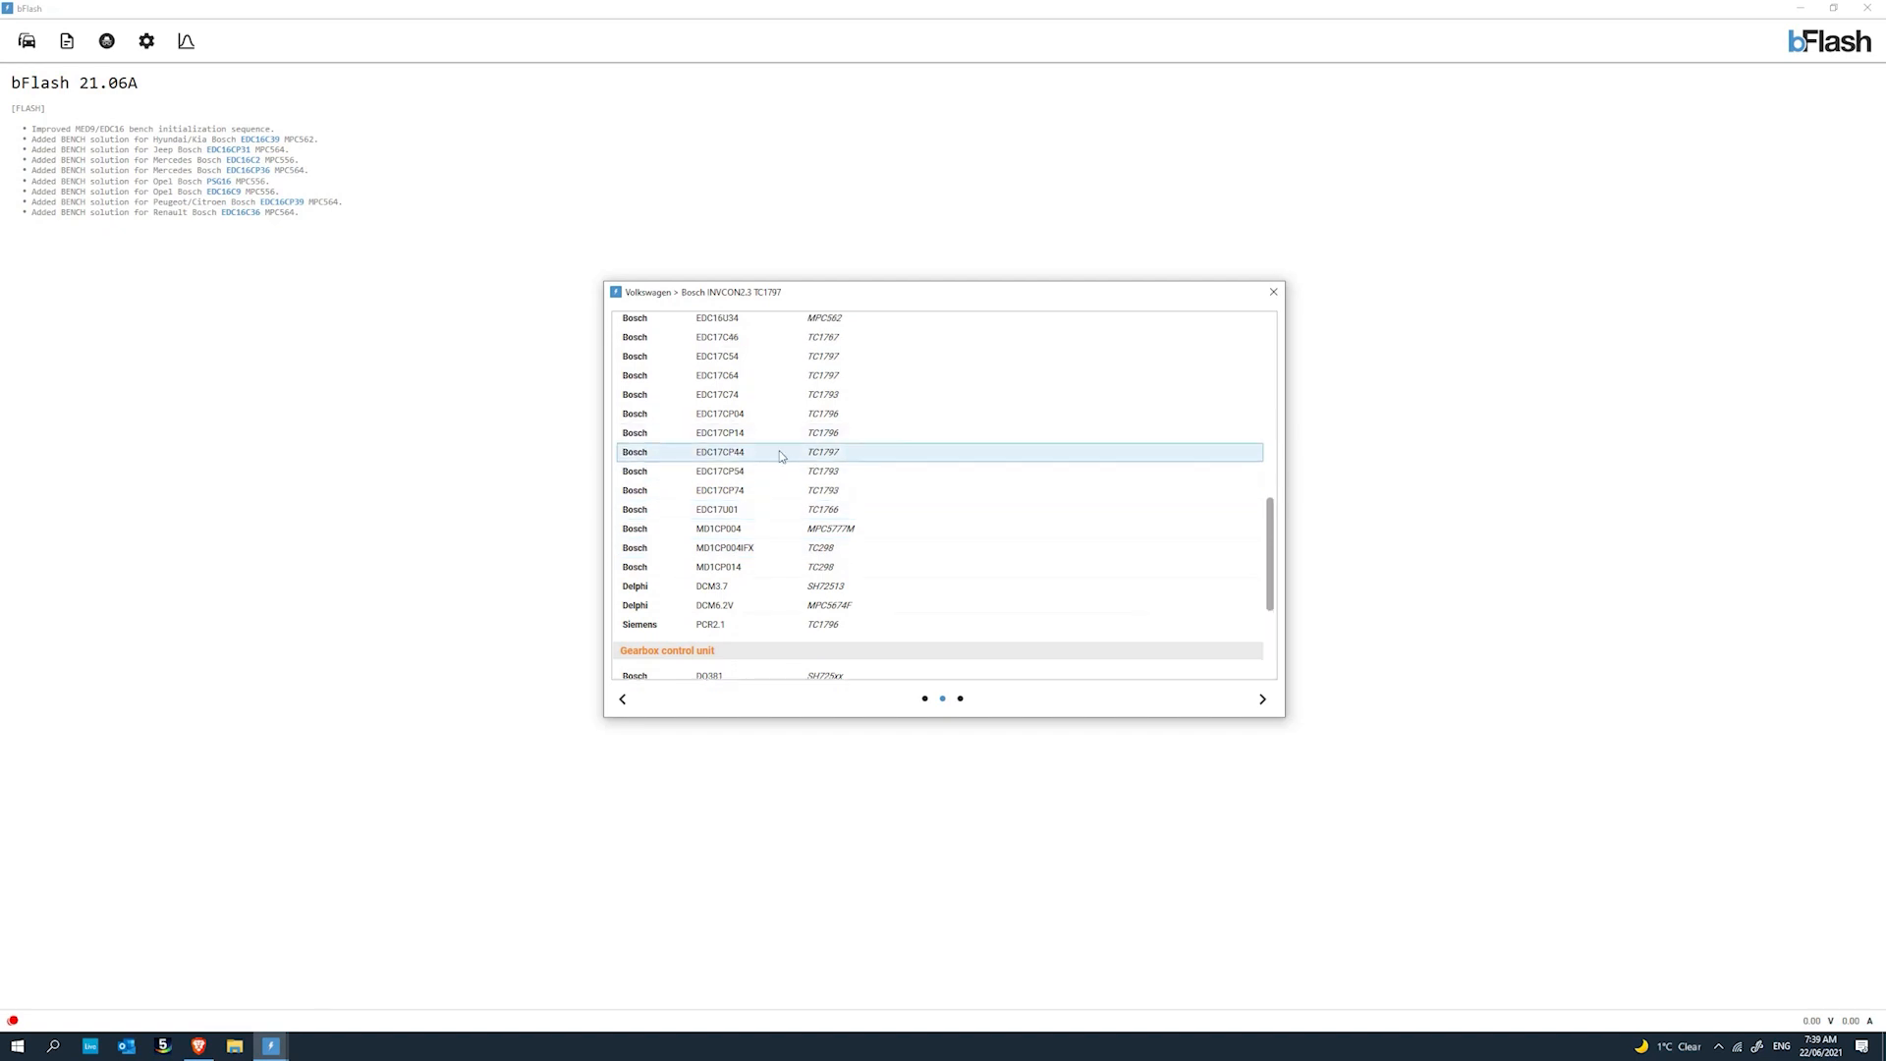
click(721, 469)
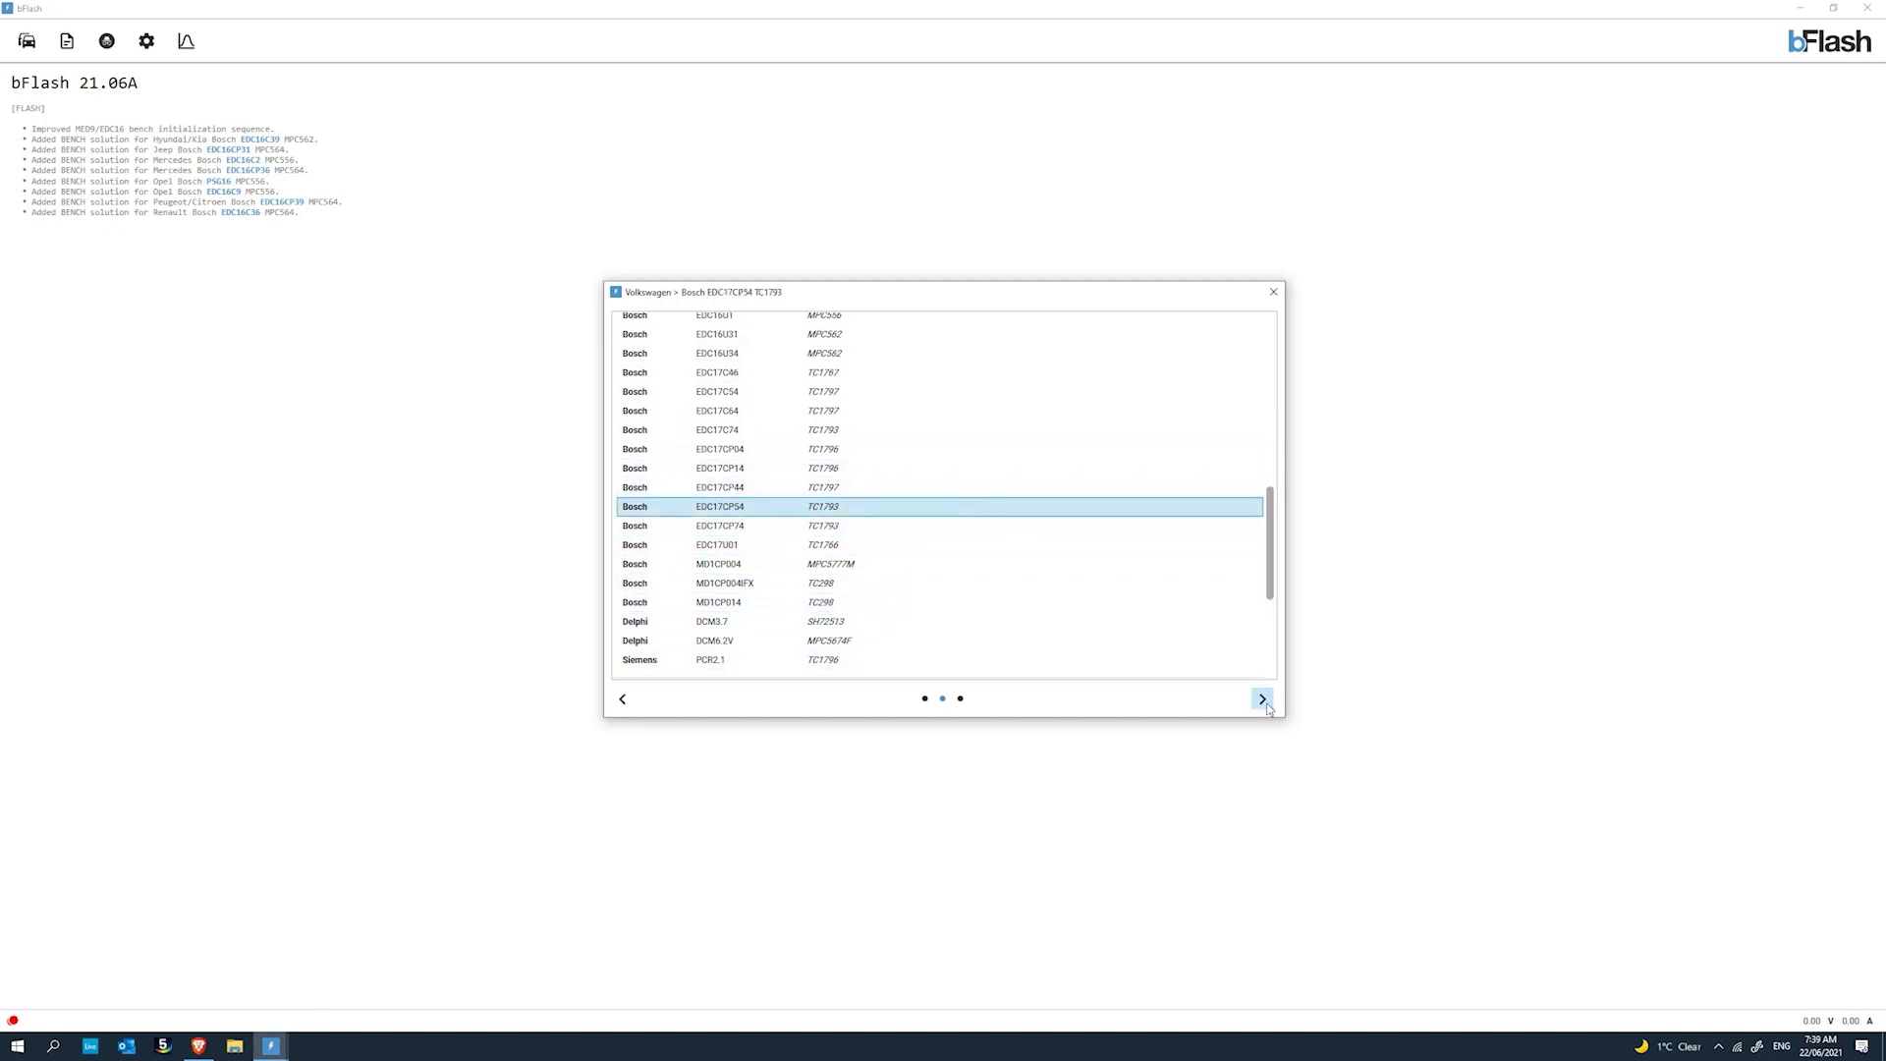
Continue to the Read / Write method page offering BENCH Protocol for the EDC17CP54.
click(1261, 699)
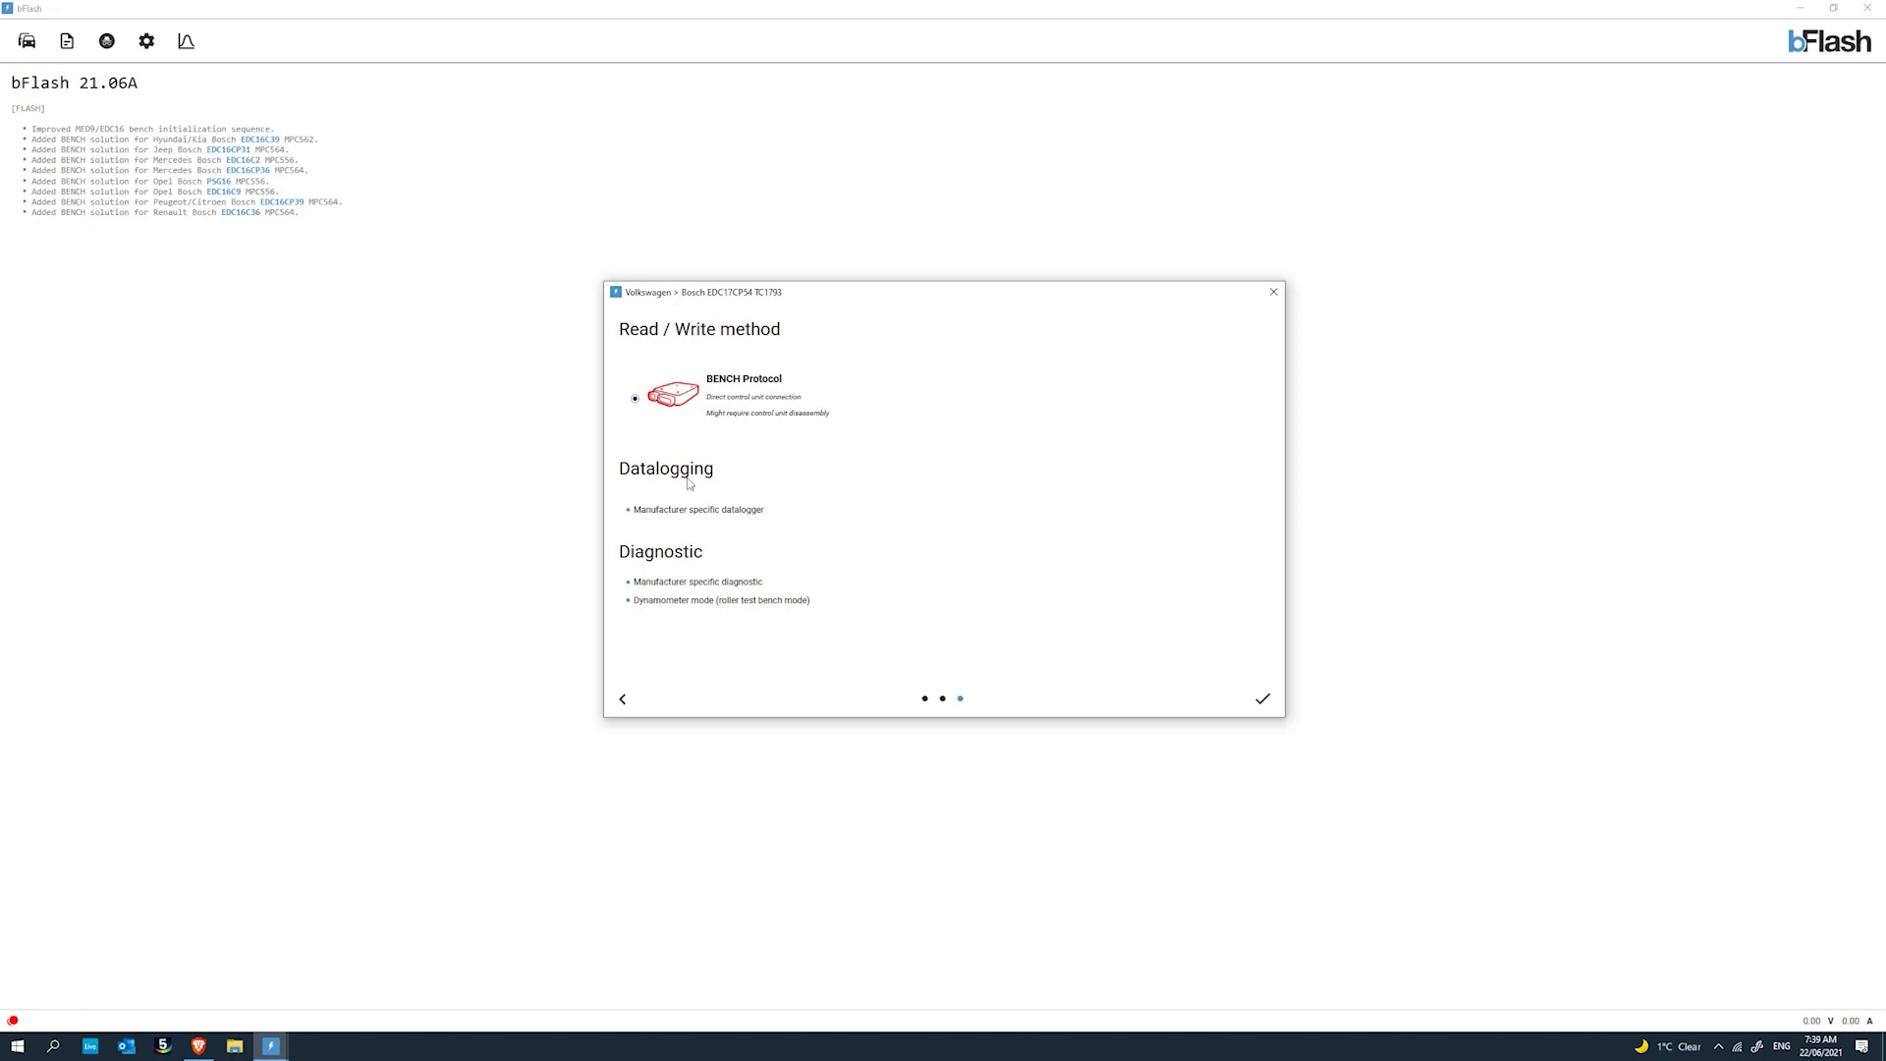
mouse_move(681, 583)
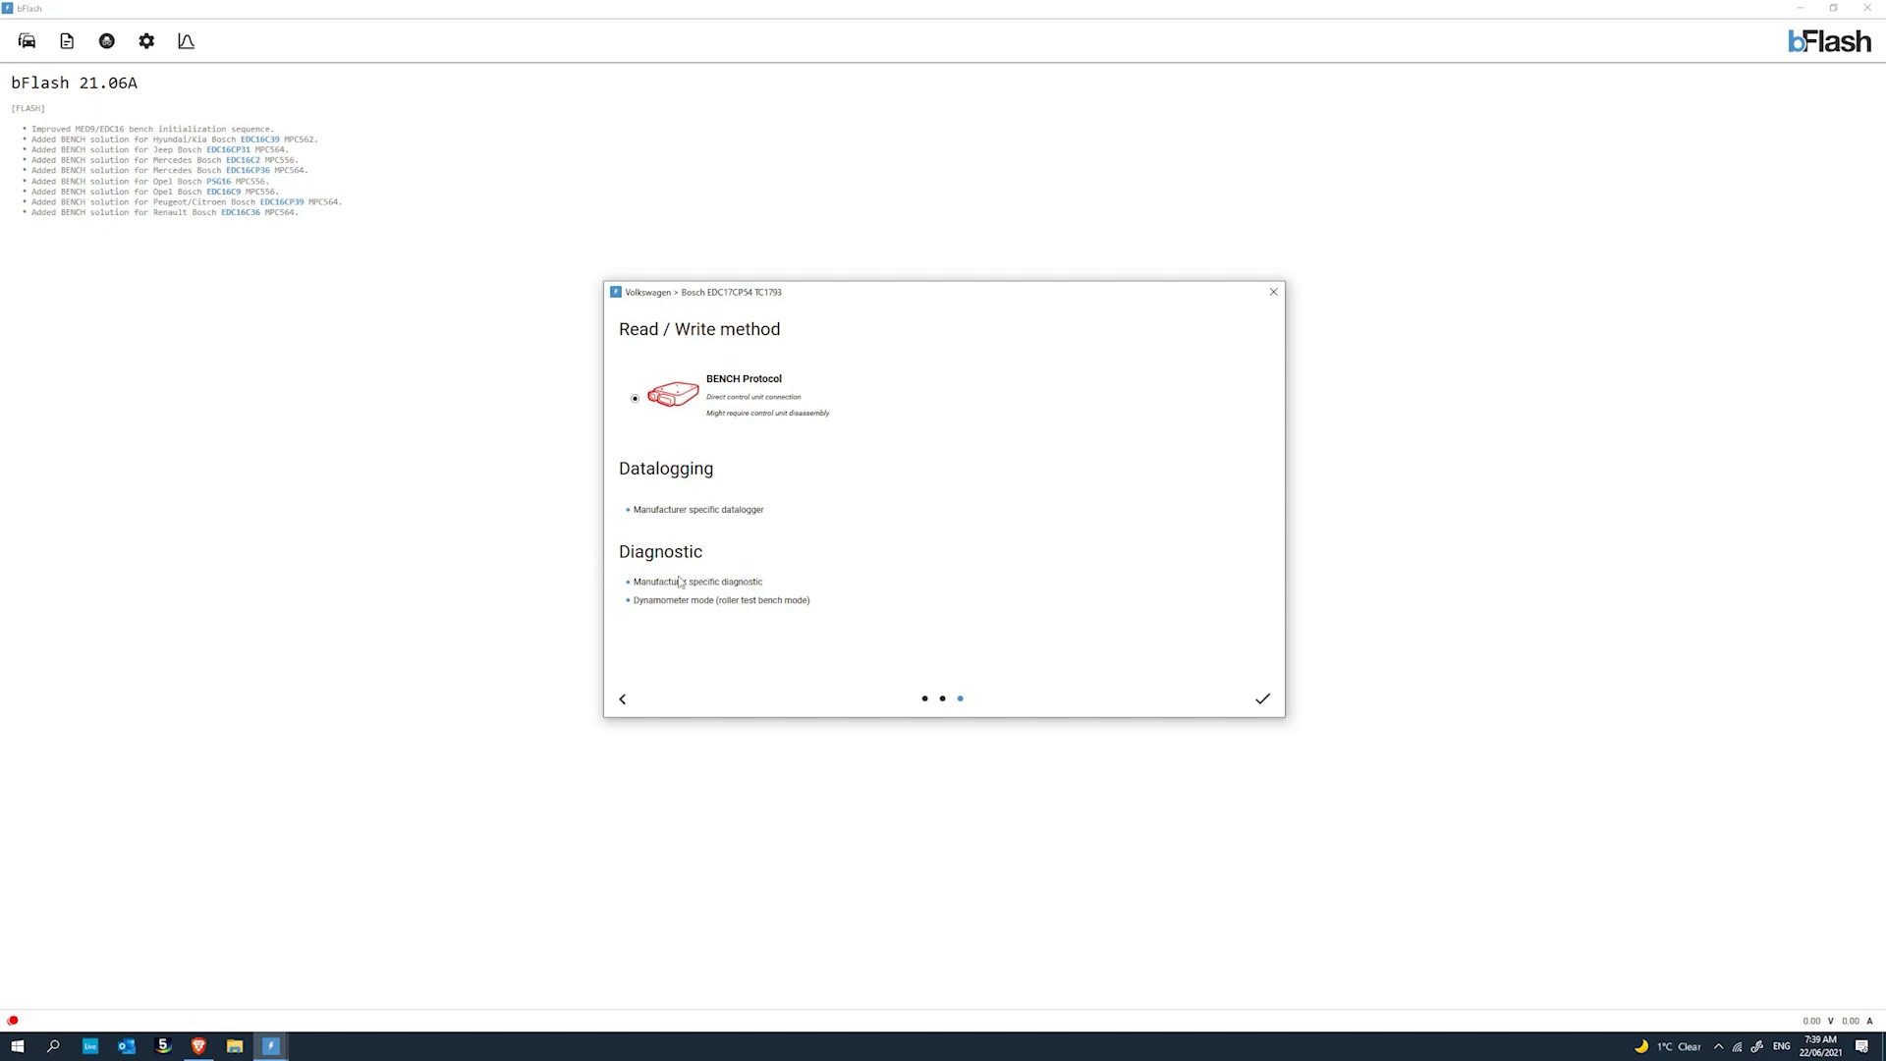
mouse_move(599, 593)
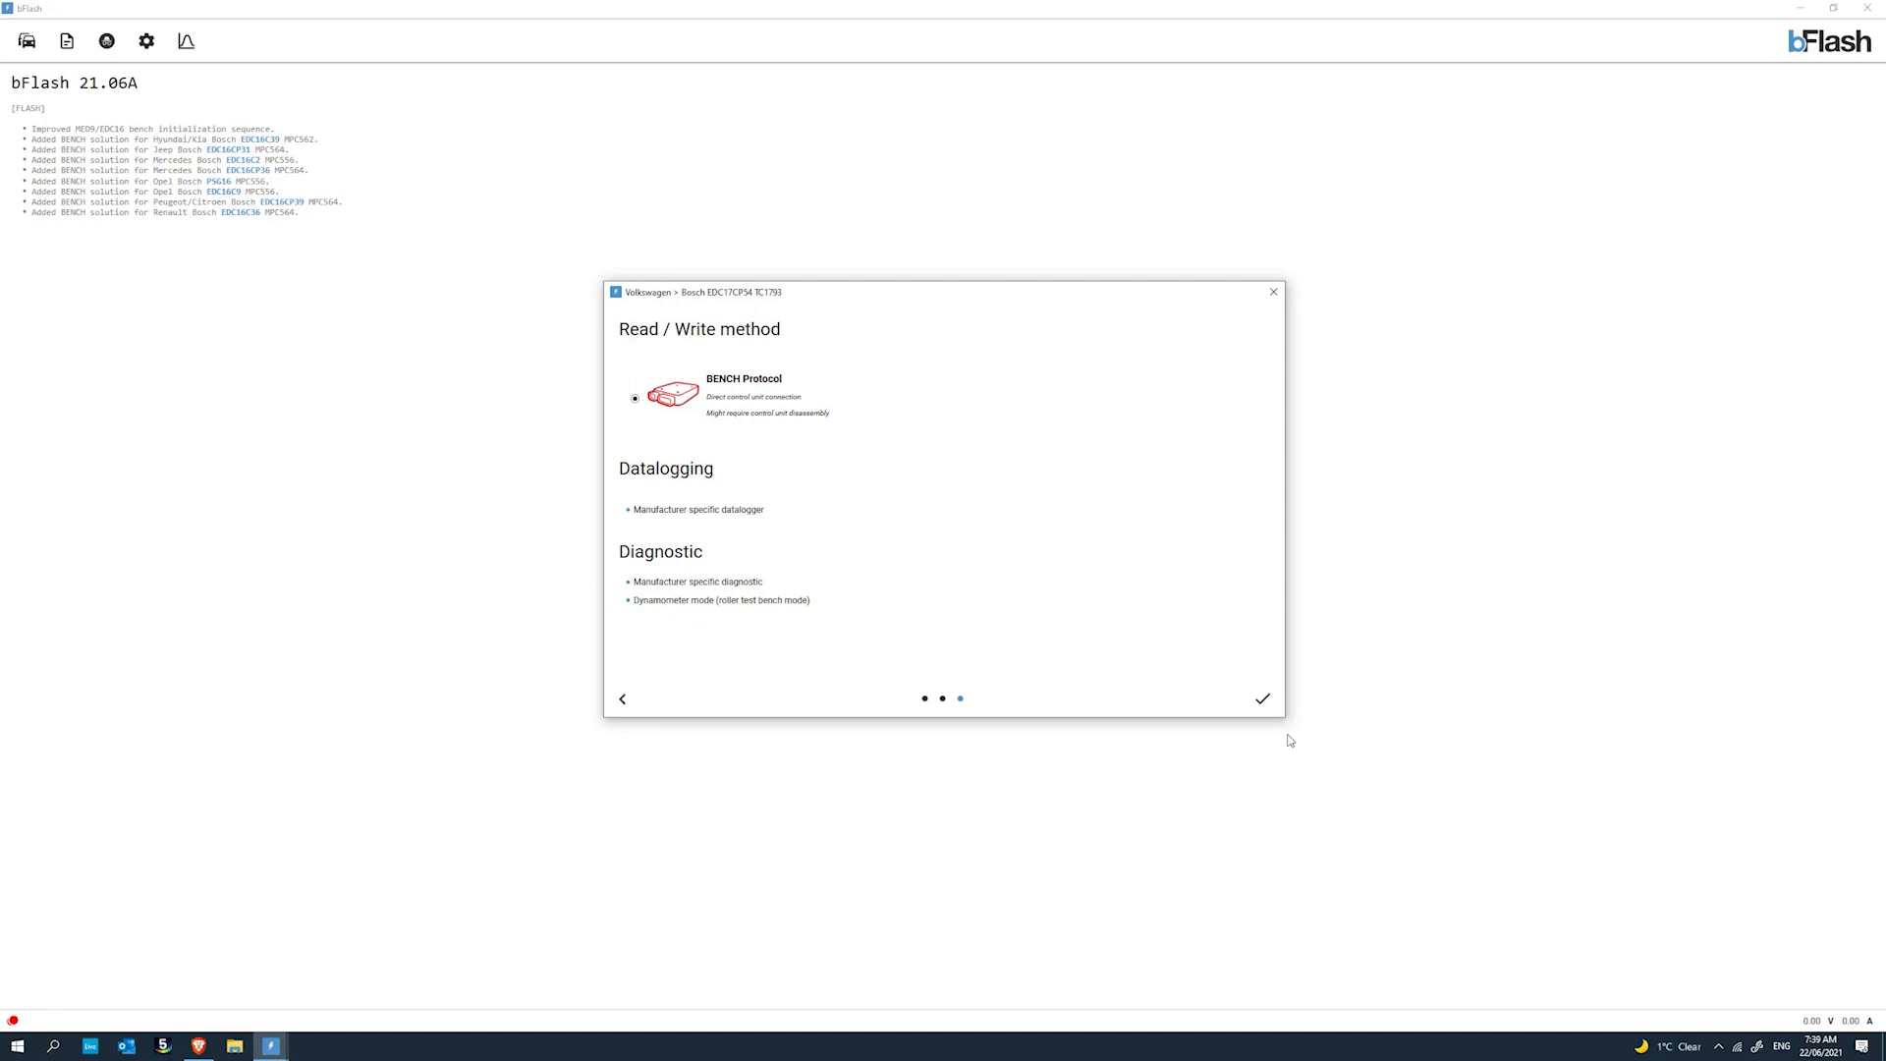
click(1263, 700)
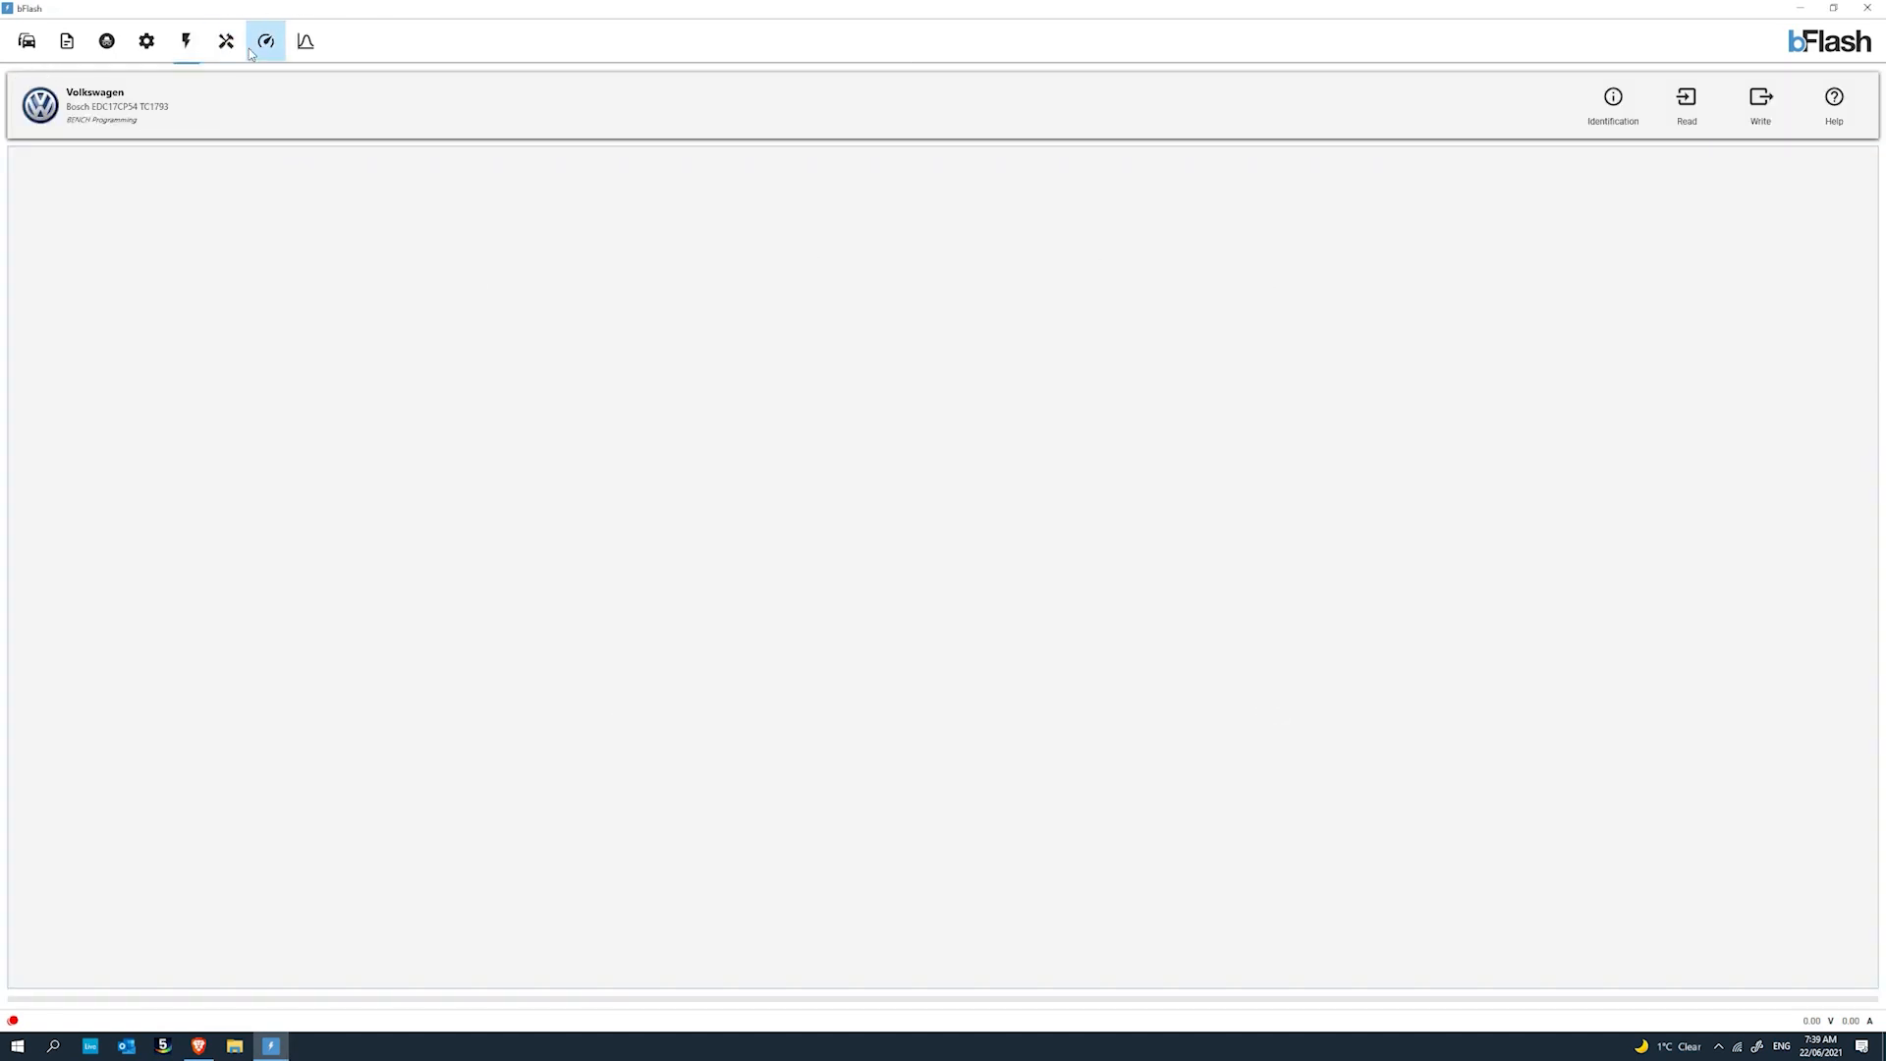
mouse_move(224, 42)
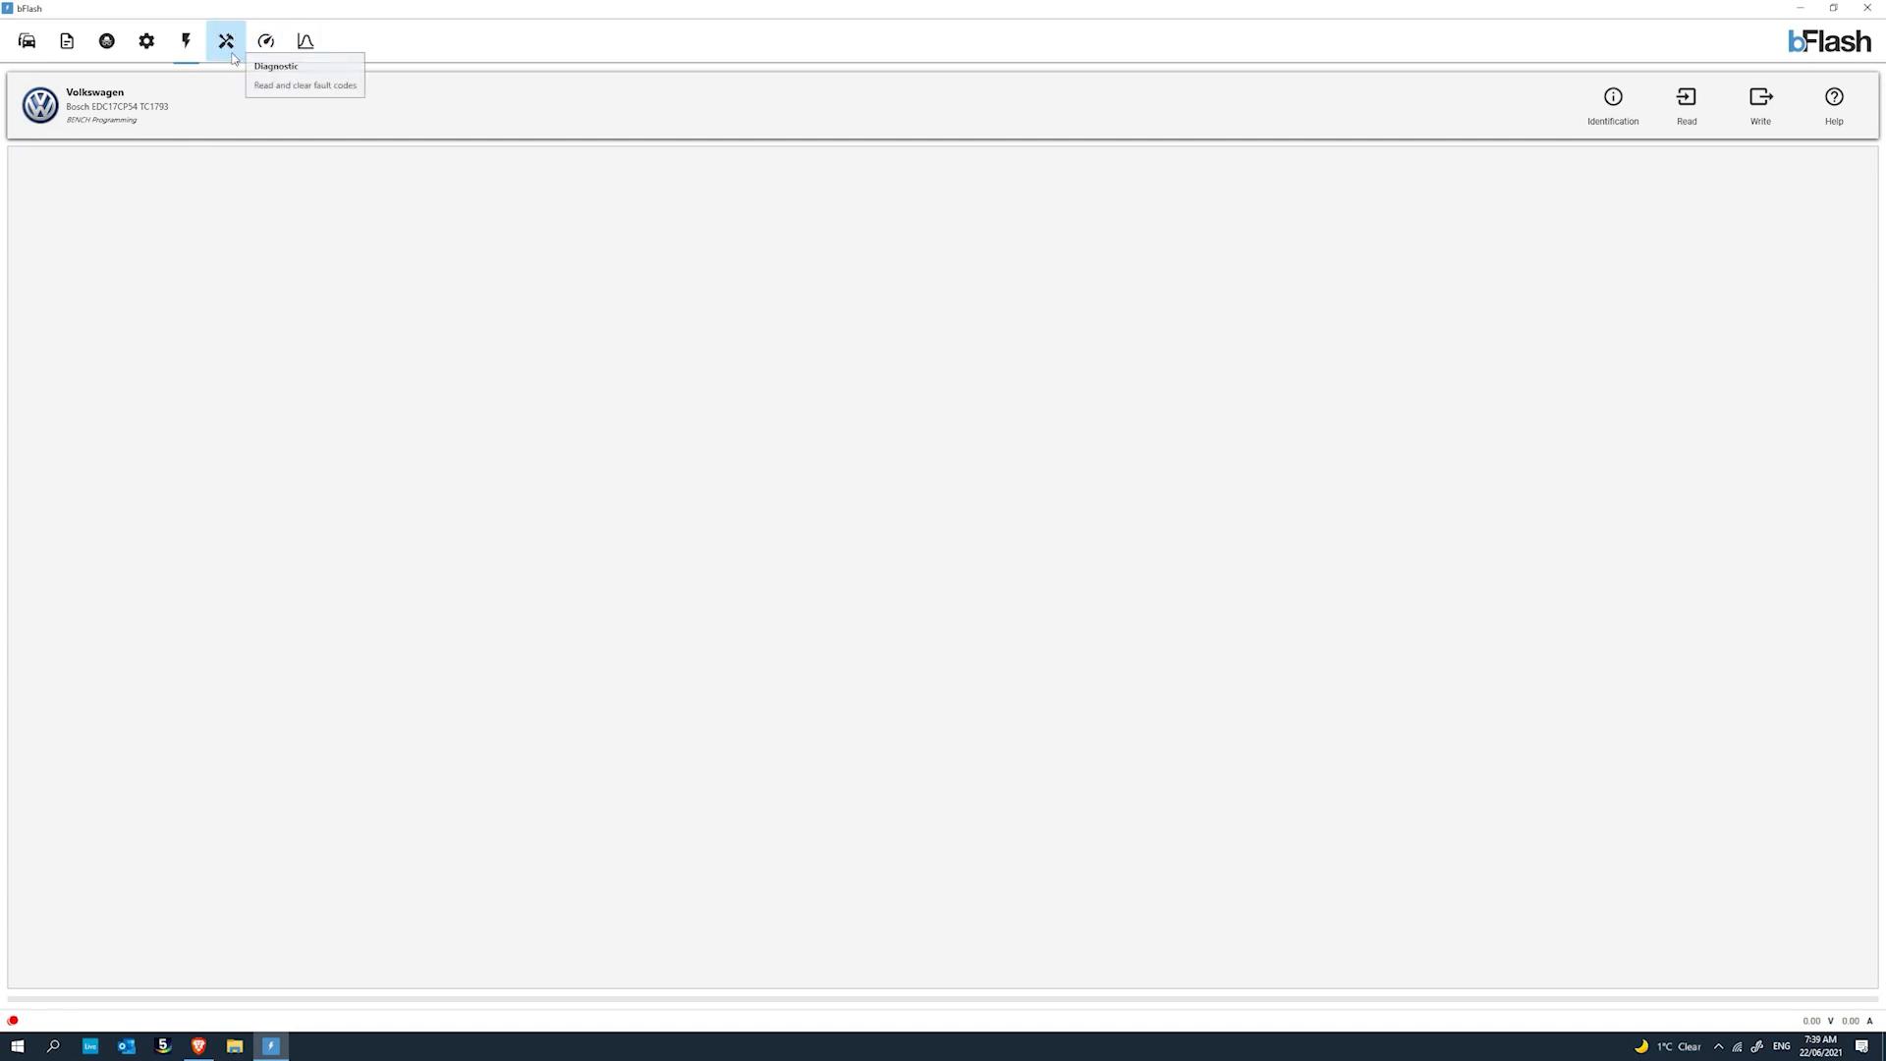
click(226, 42)
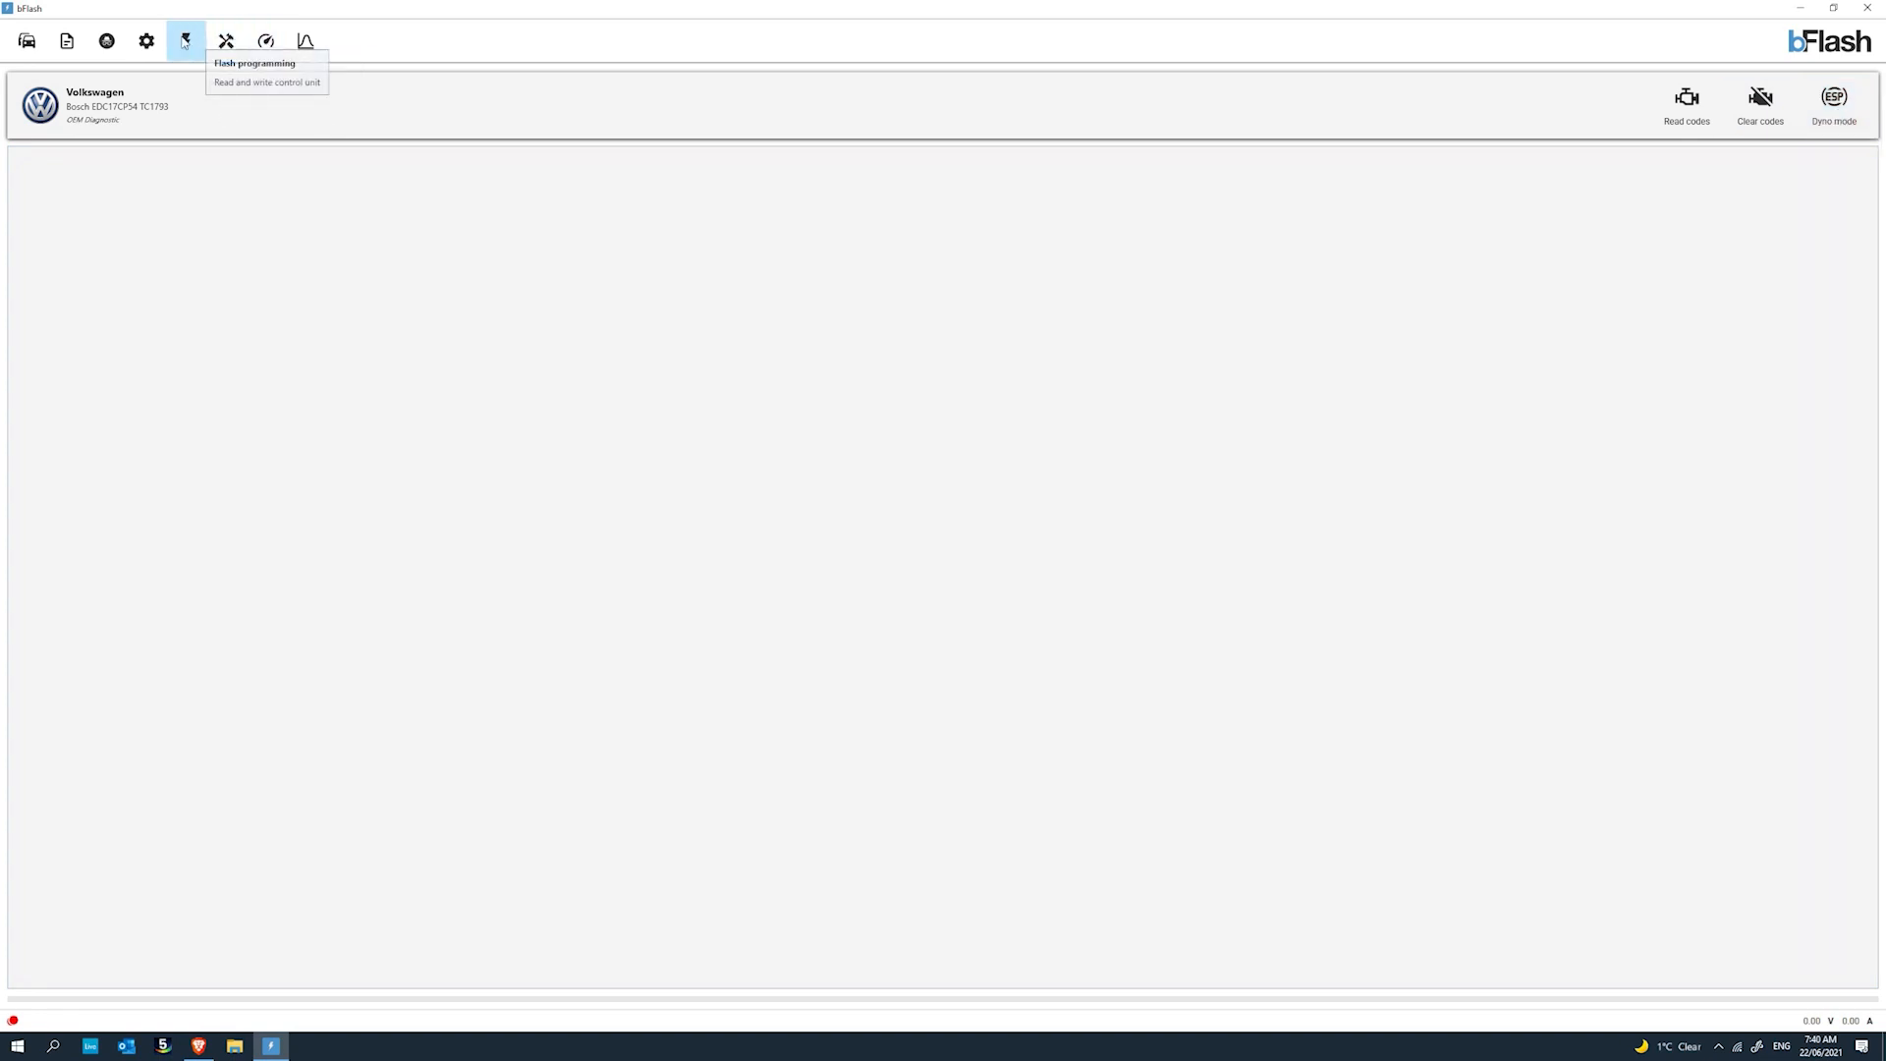
click(185, 40)
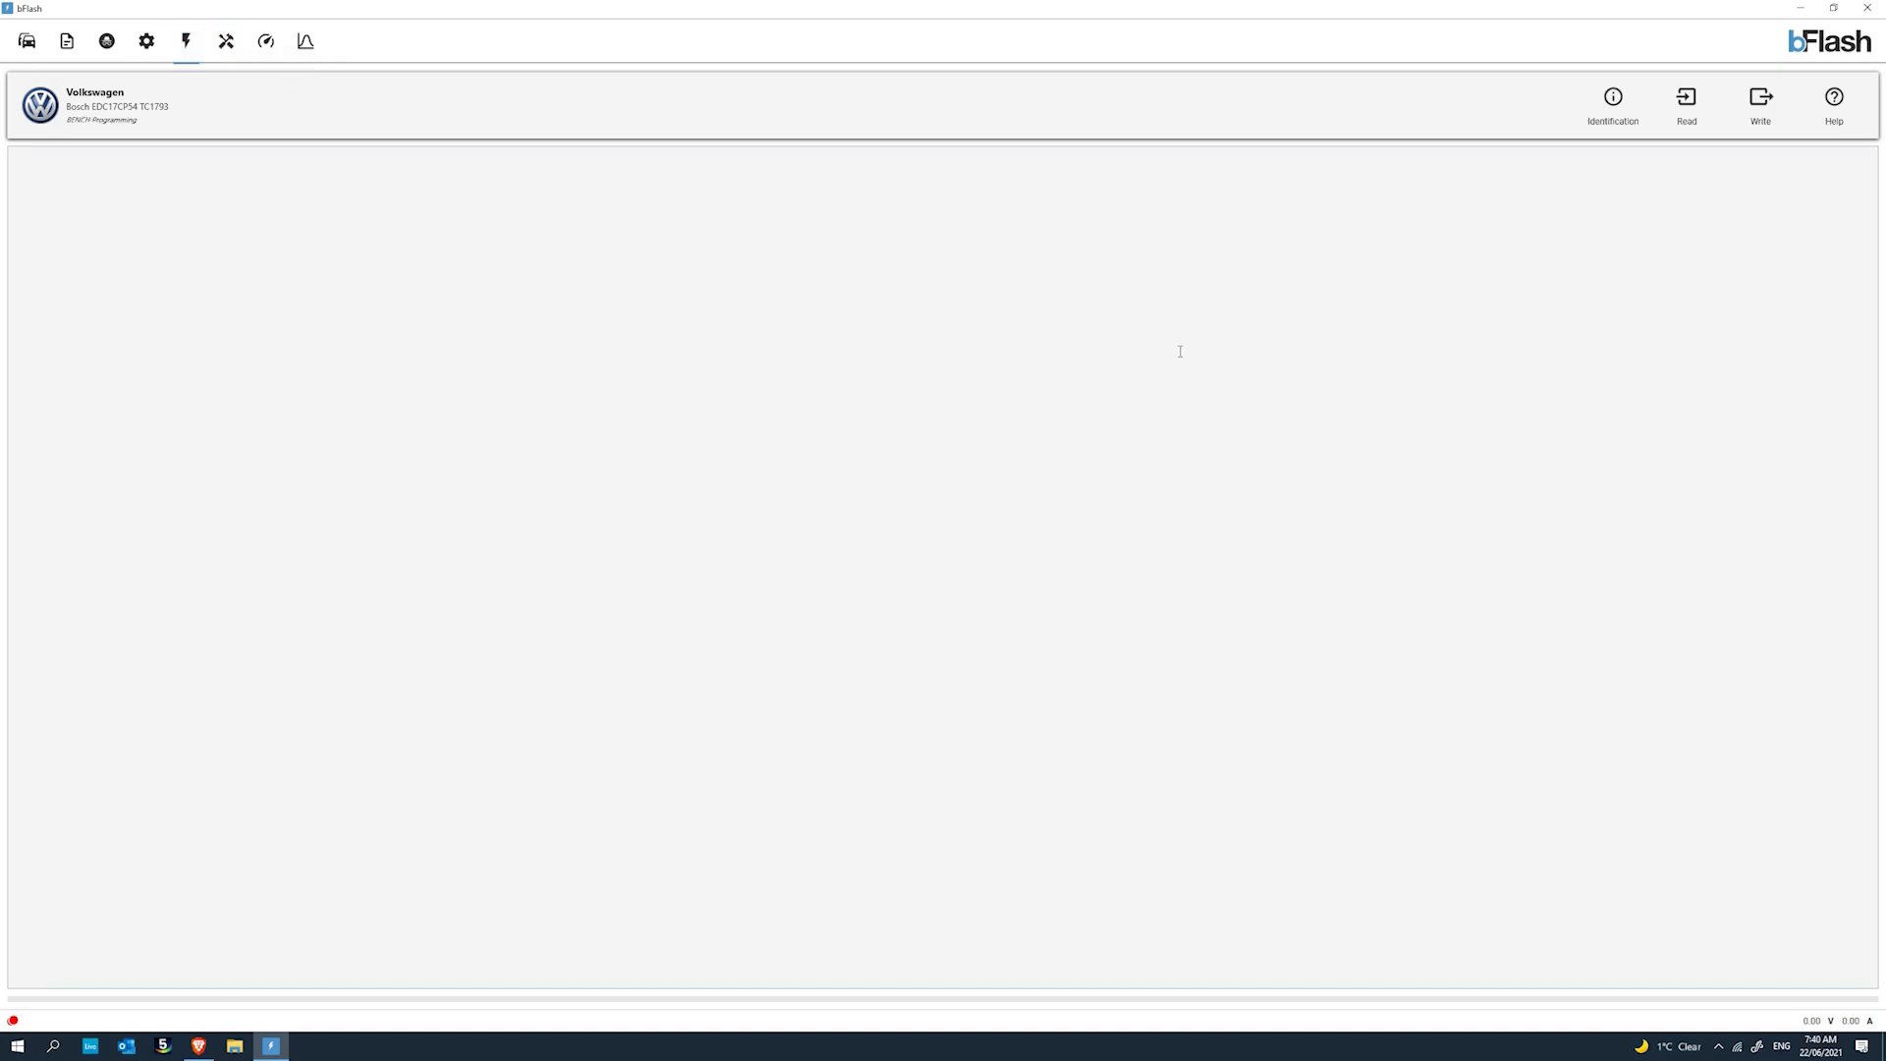
mouse_move(1481, 460)
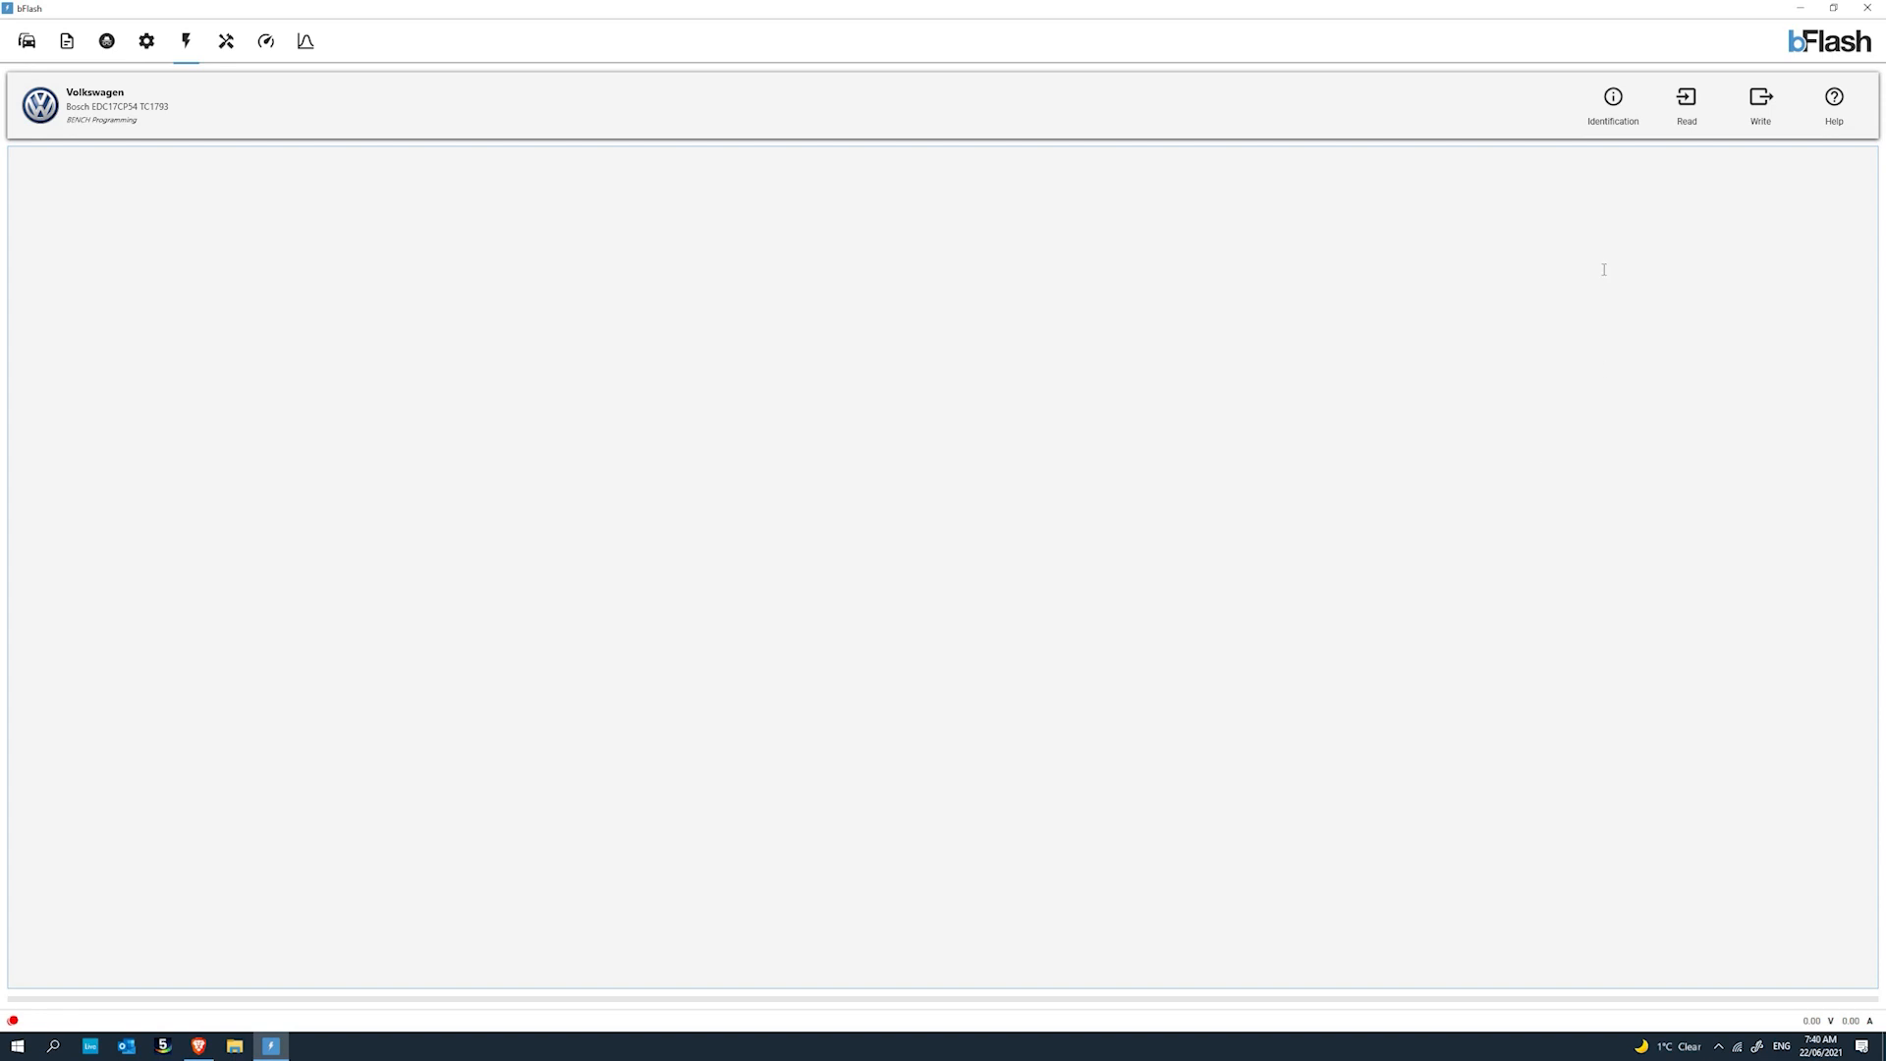
mouse_move(1516, 193)
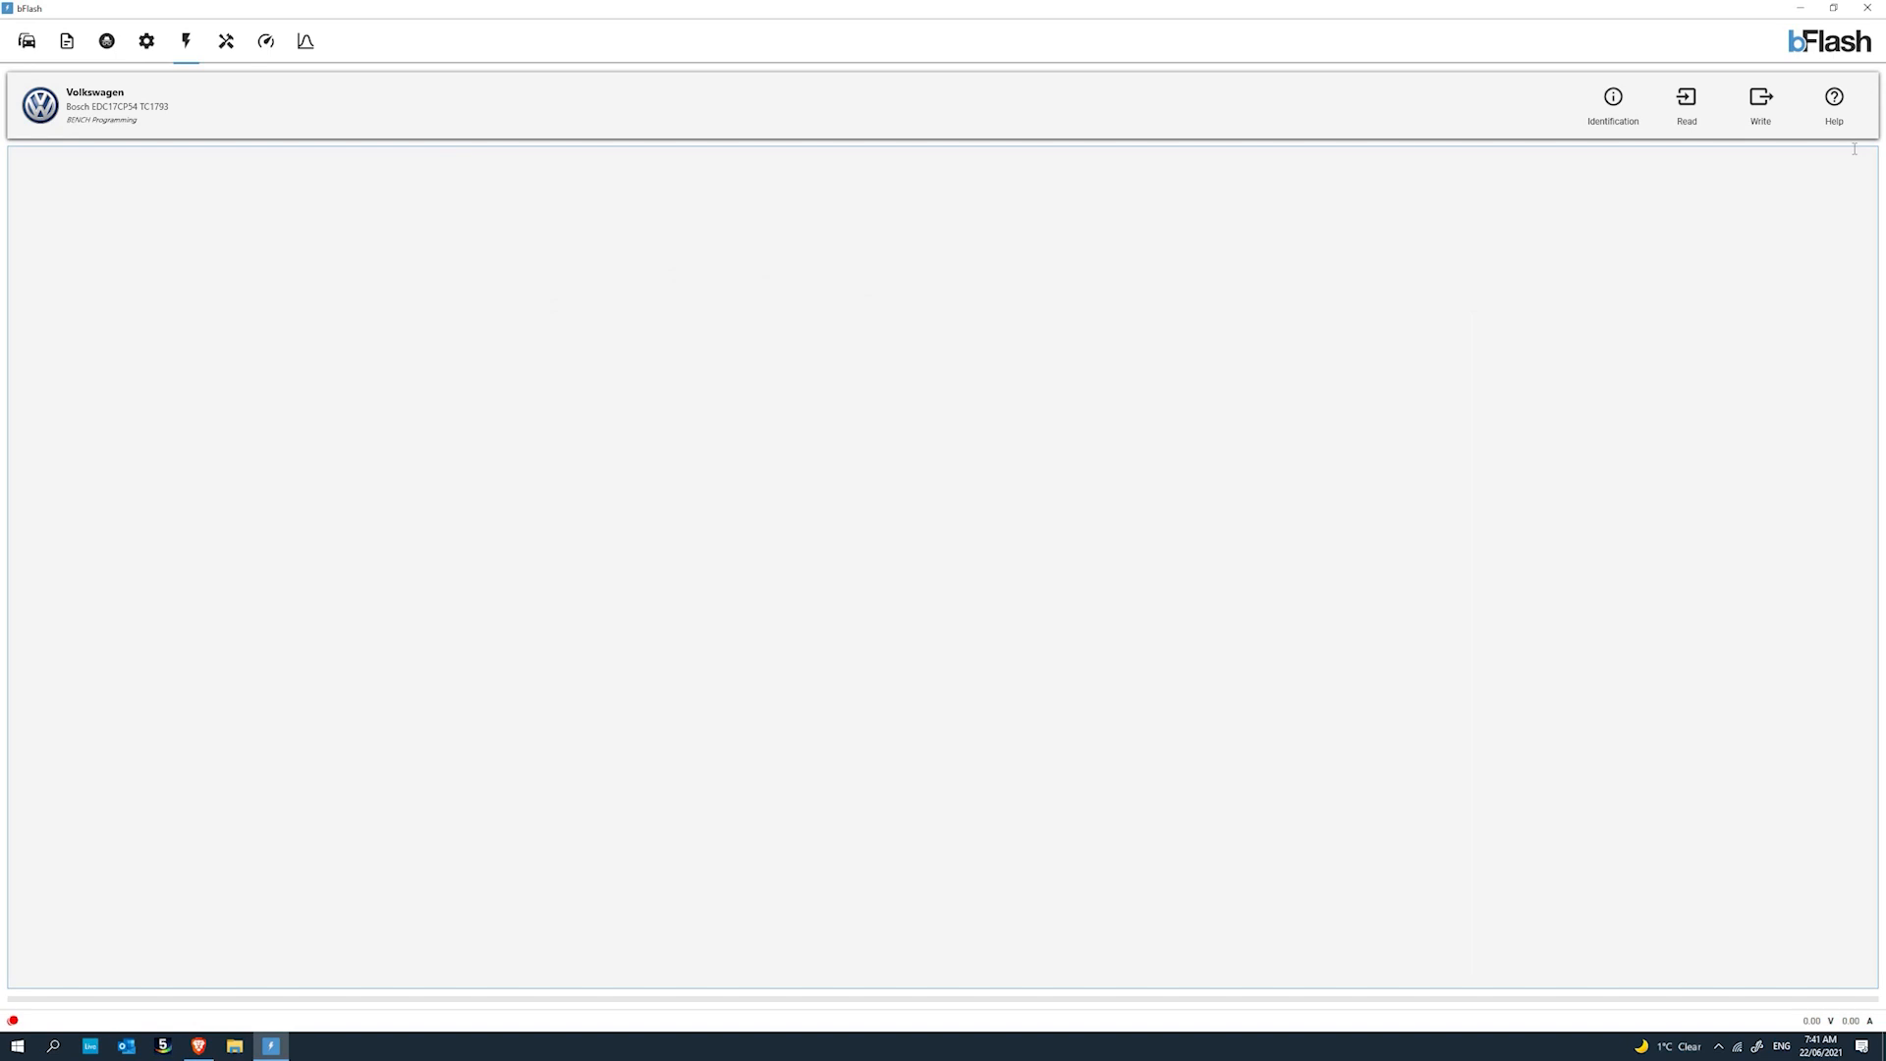
mouse_move(1833, 102)
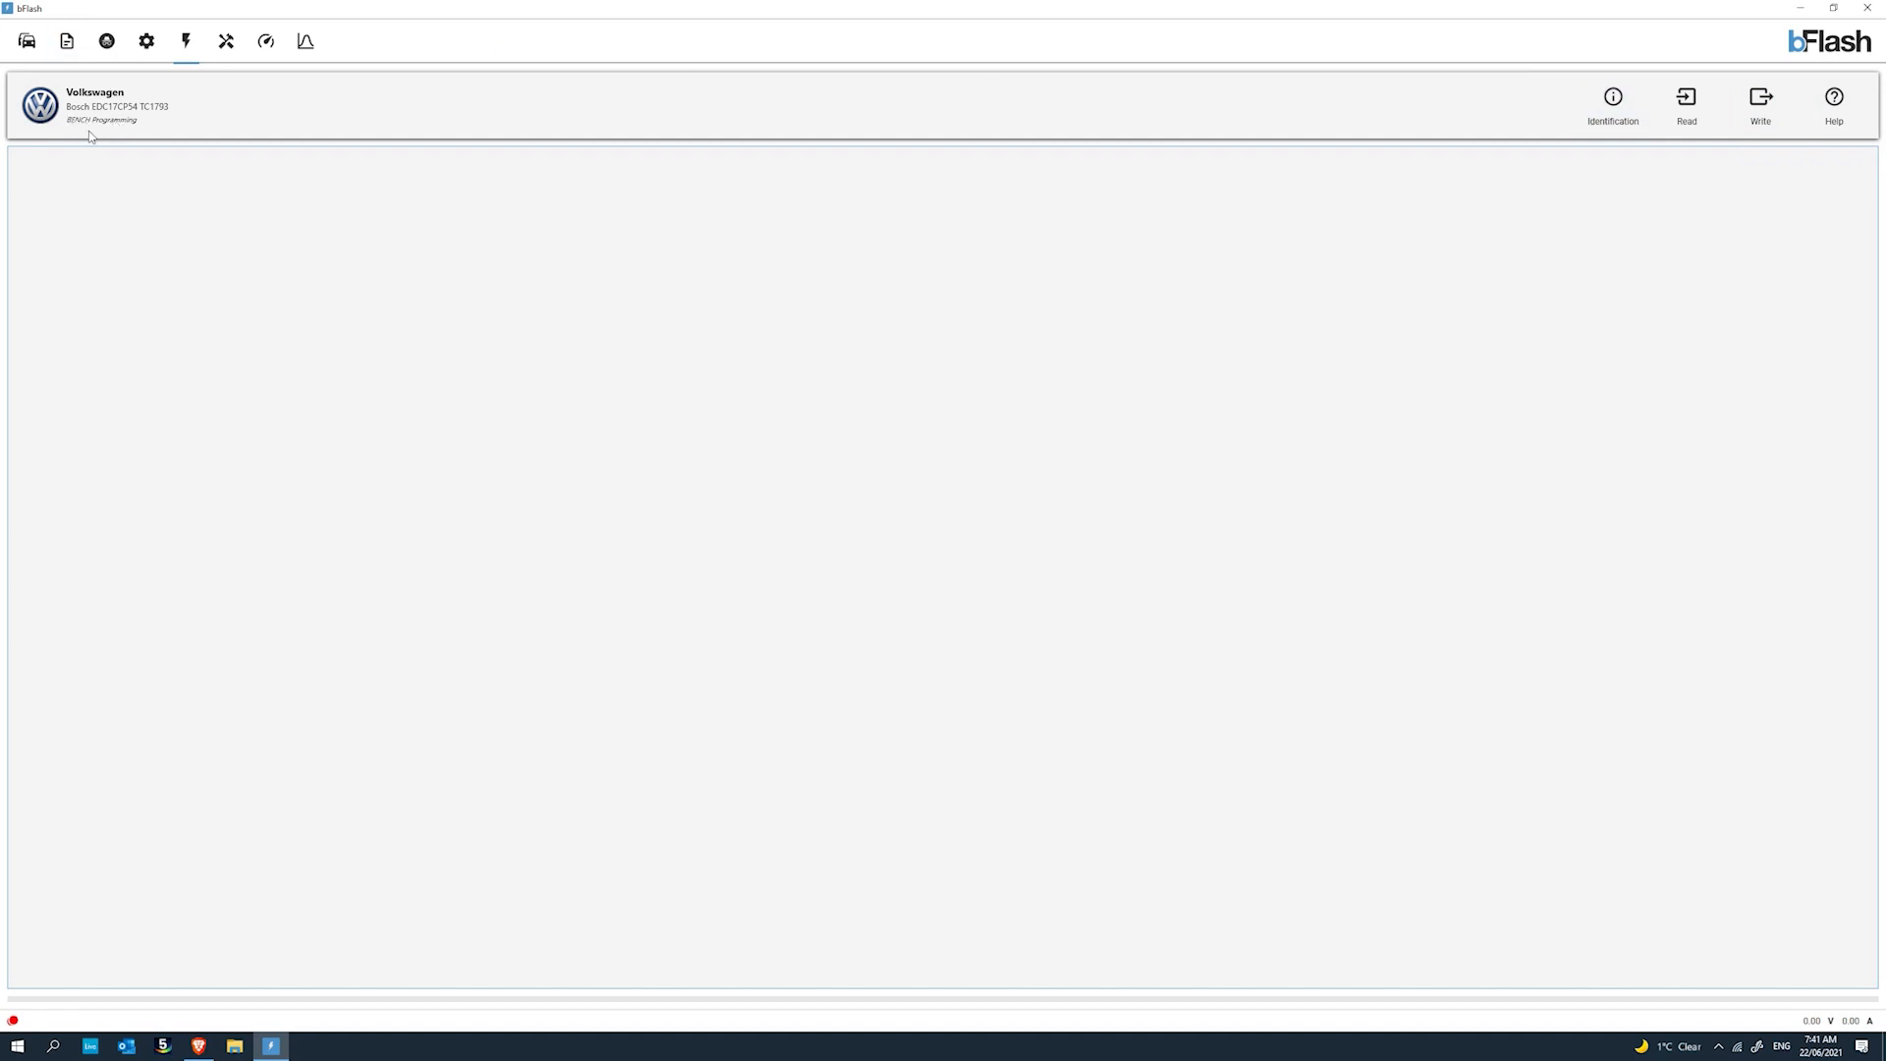
mouse_move(1599, 190)
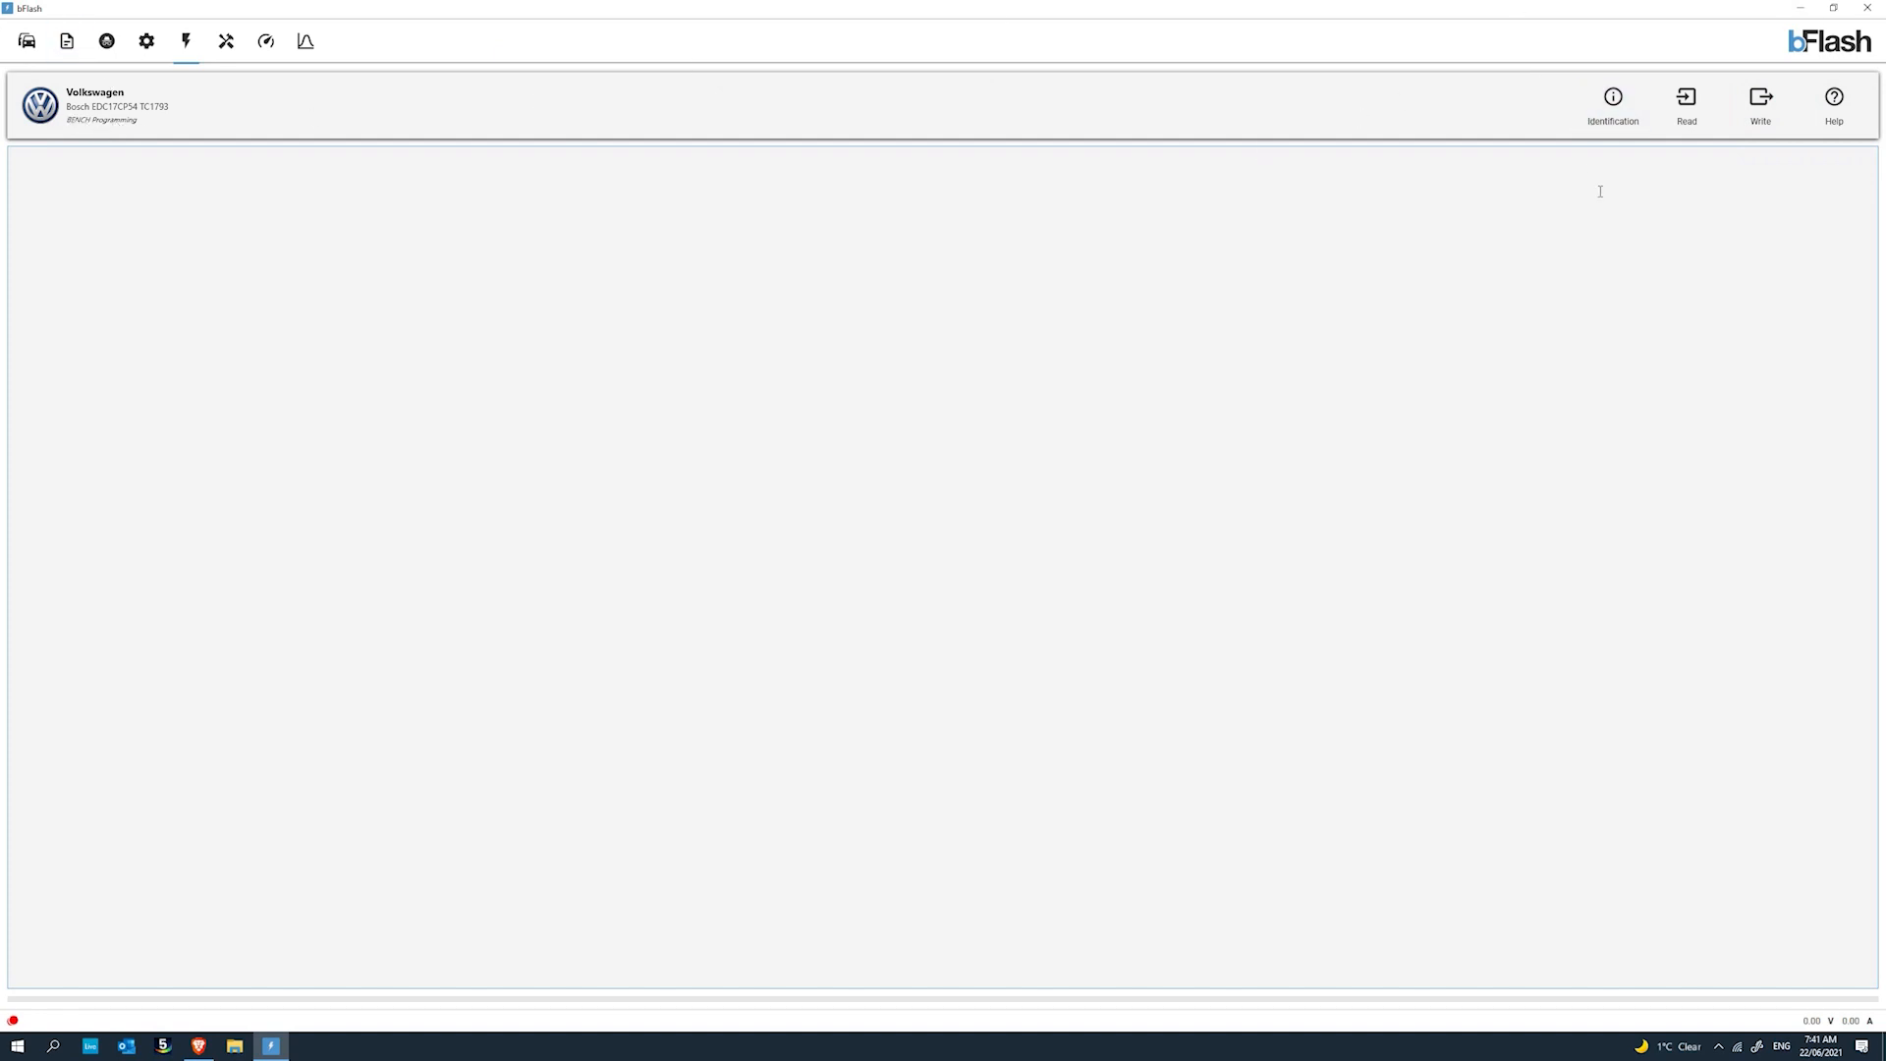
mouse_move(1571, 214)
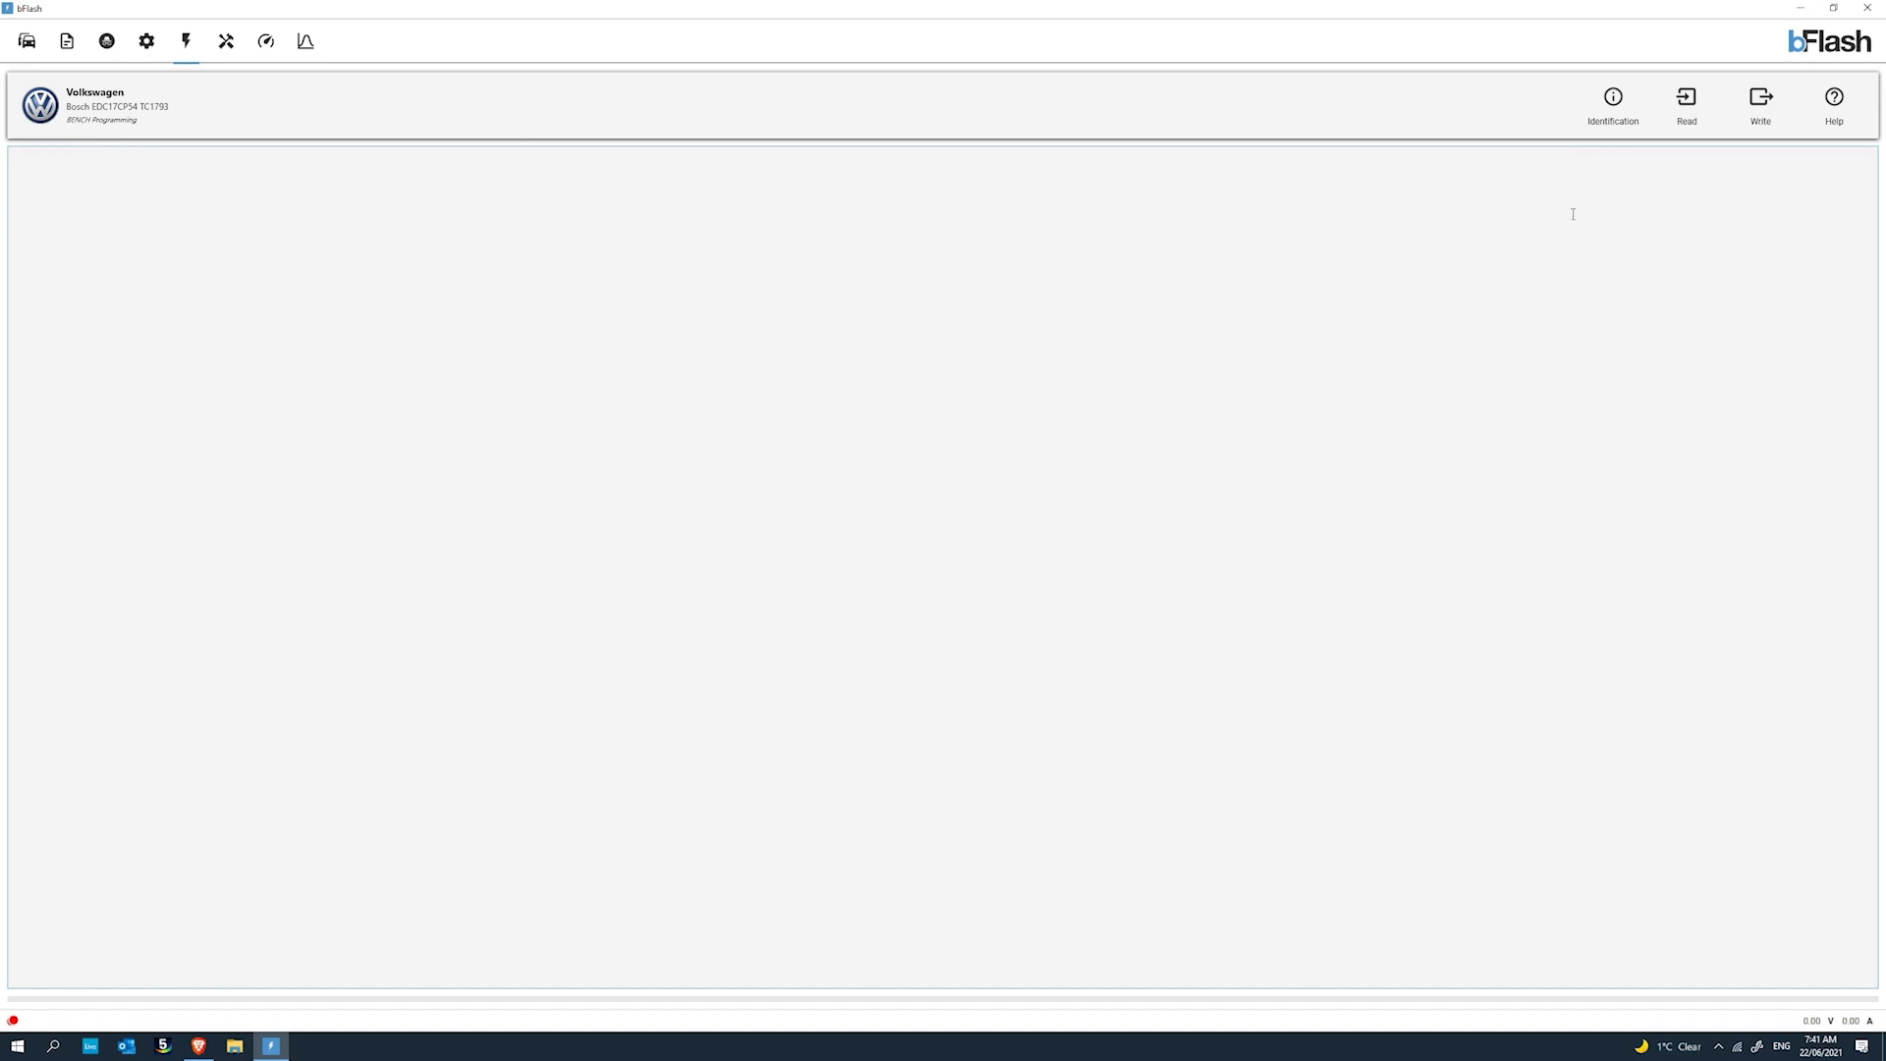
mouse_move(1833, 98)
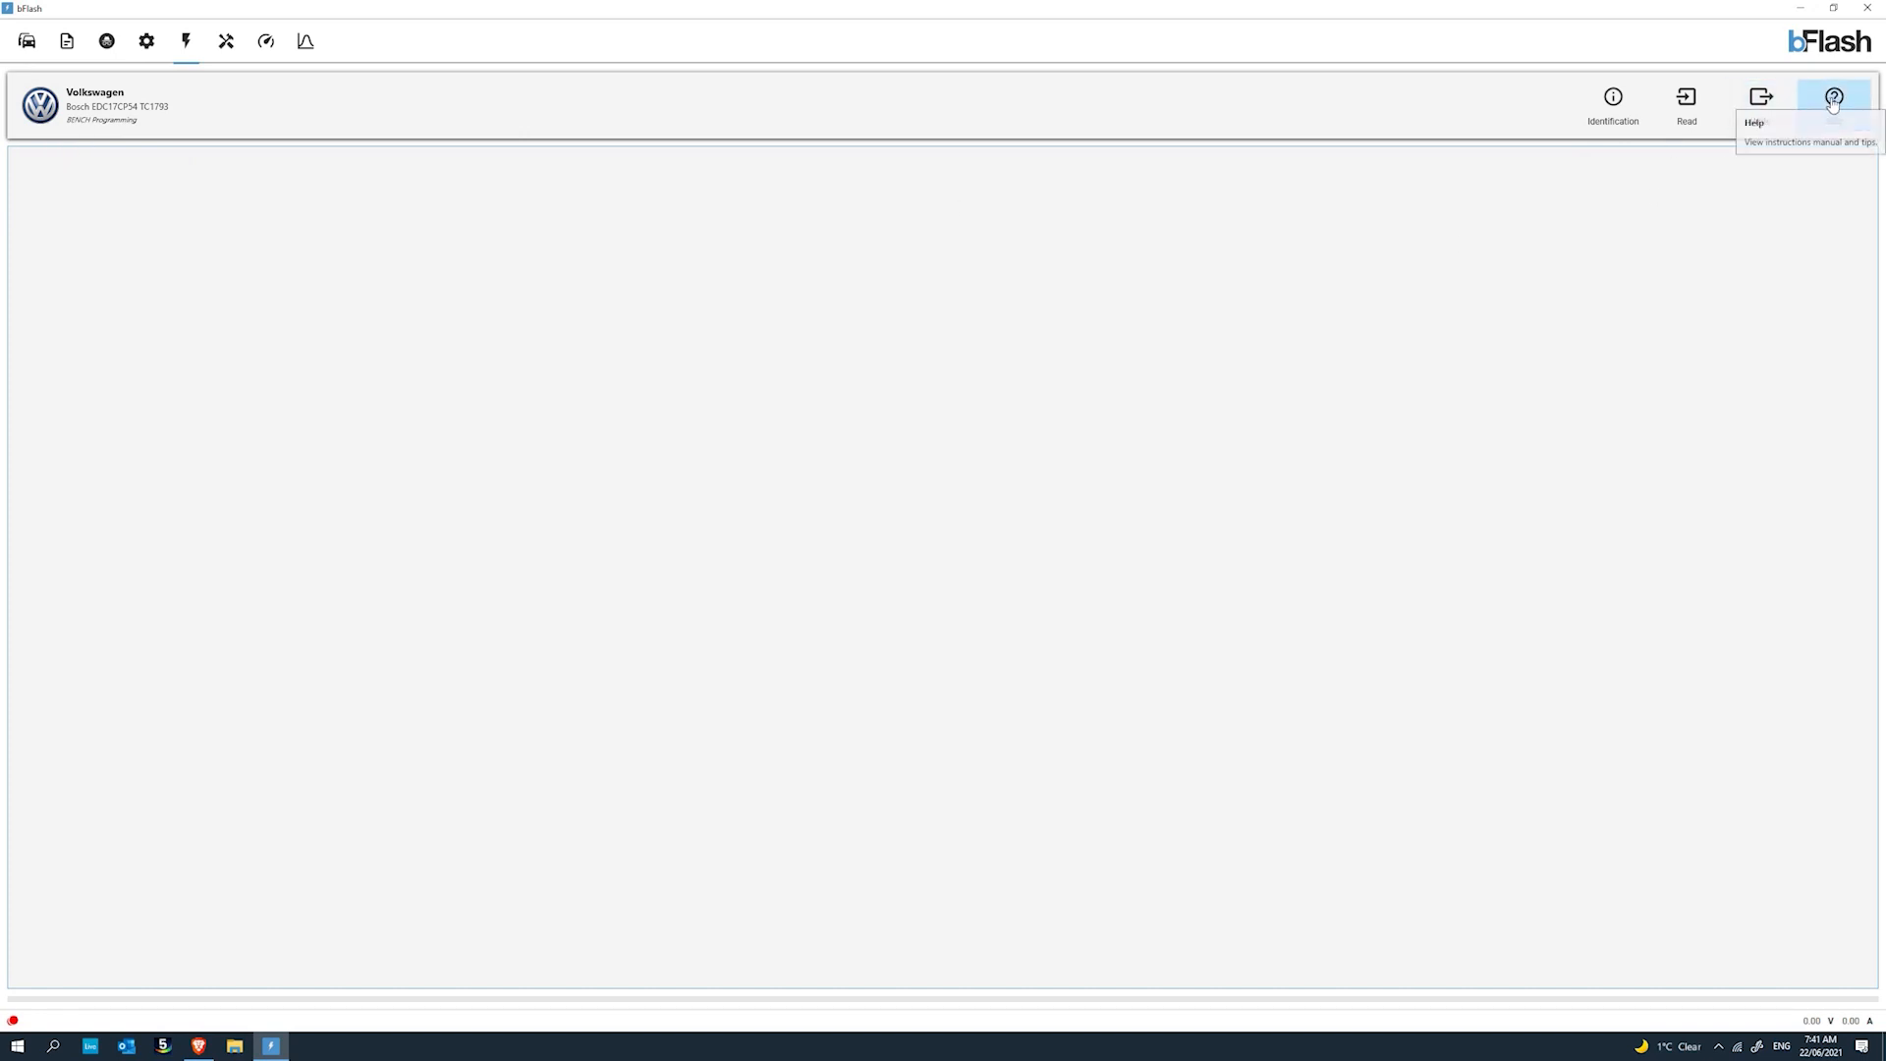
View the VAG Bosch EDC17CP54 TC1793 helpguide's connector wiring and power-supply notes in Brave.
click(1832, 96)
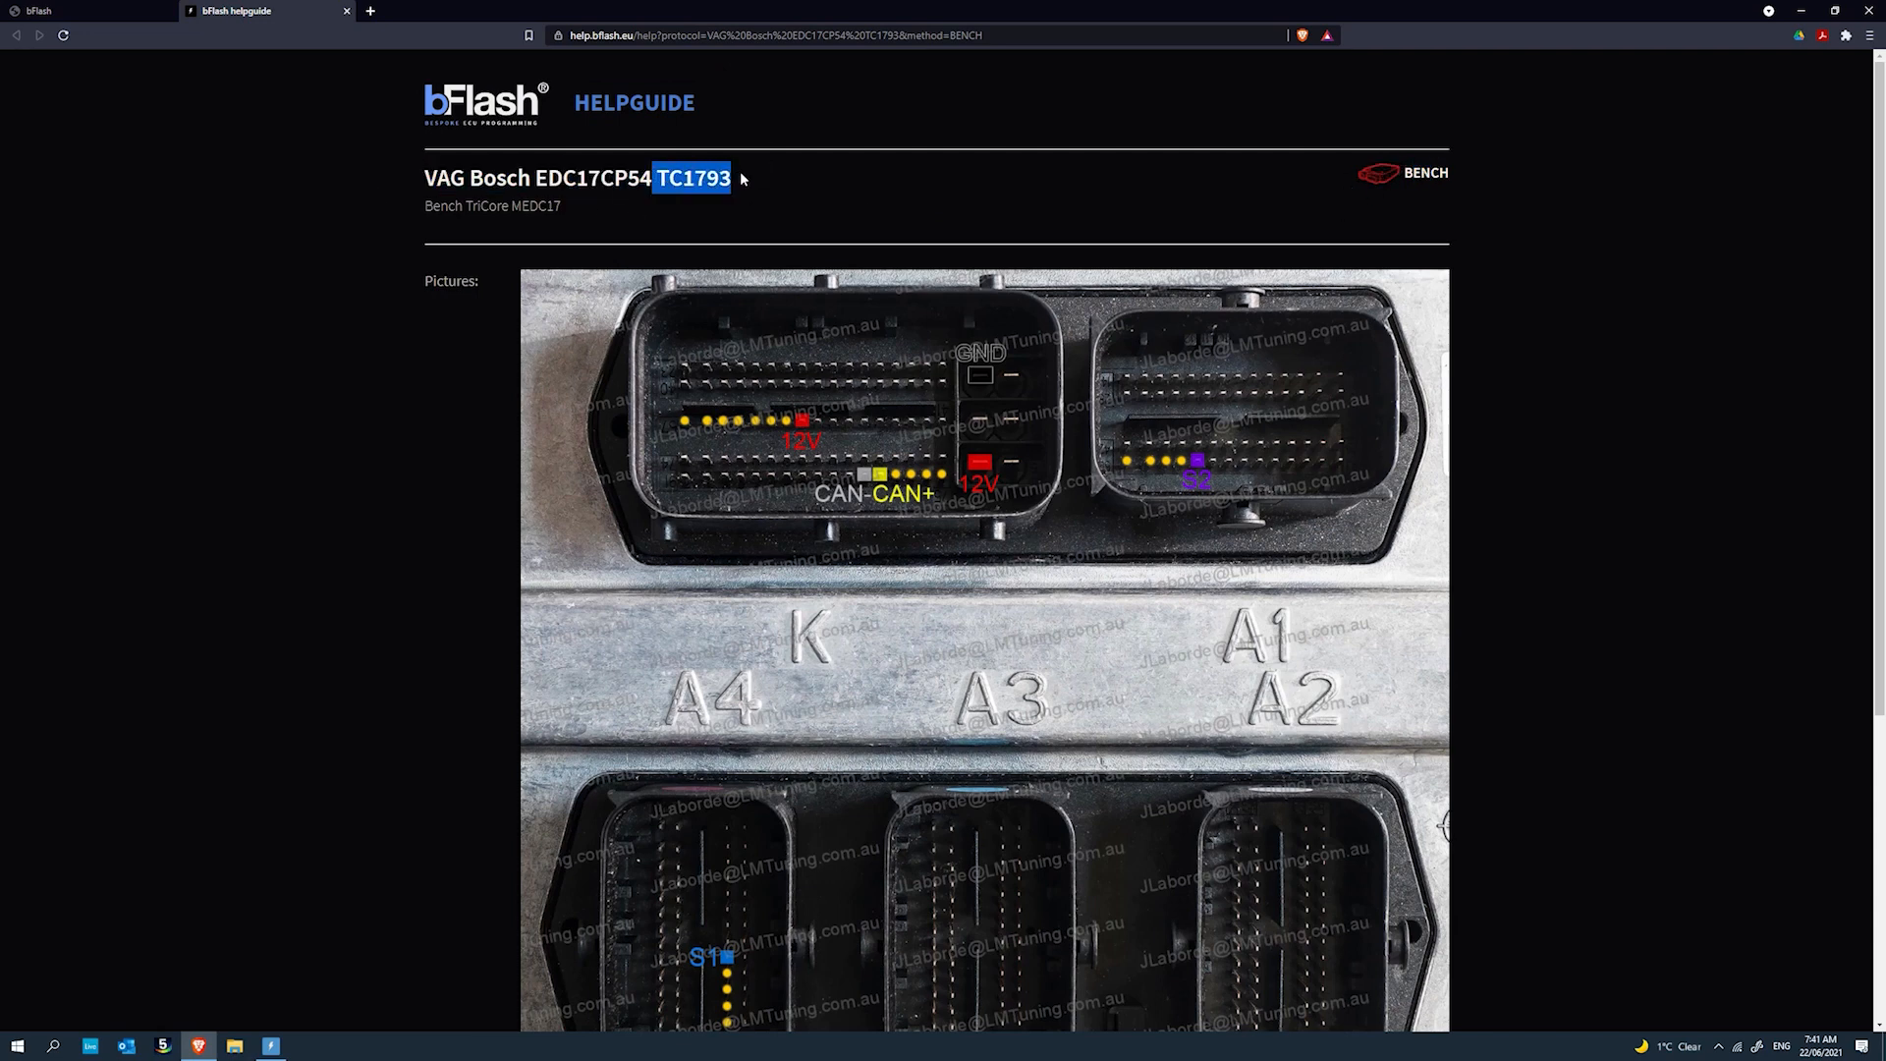
scroll(down, 3)
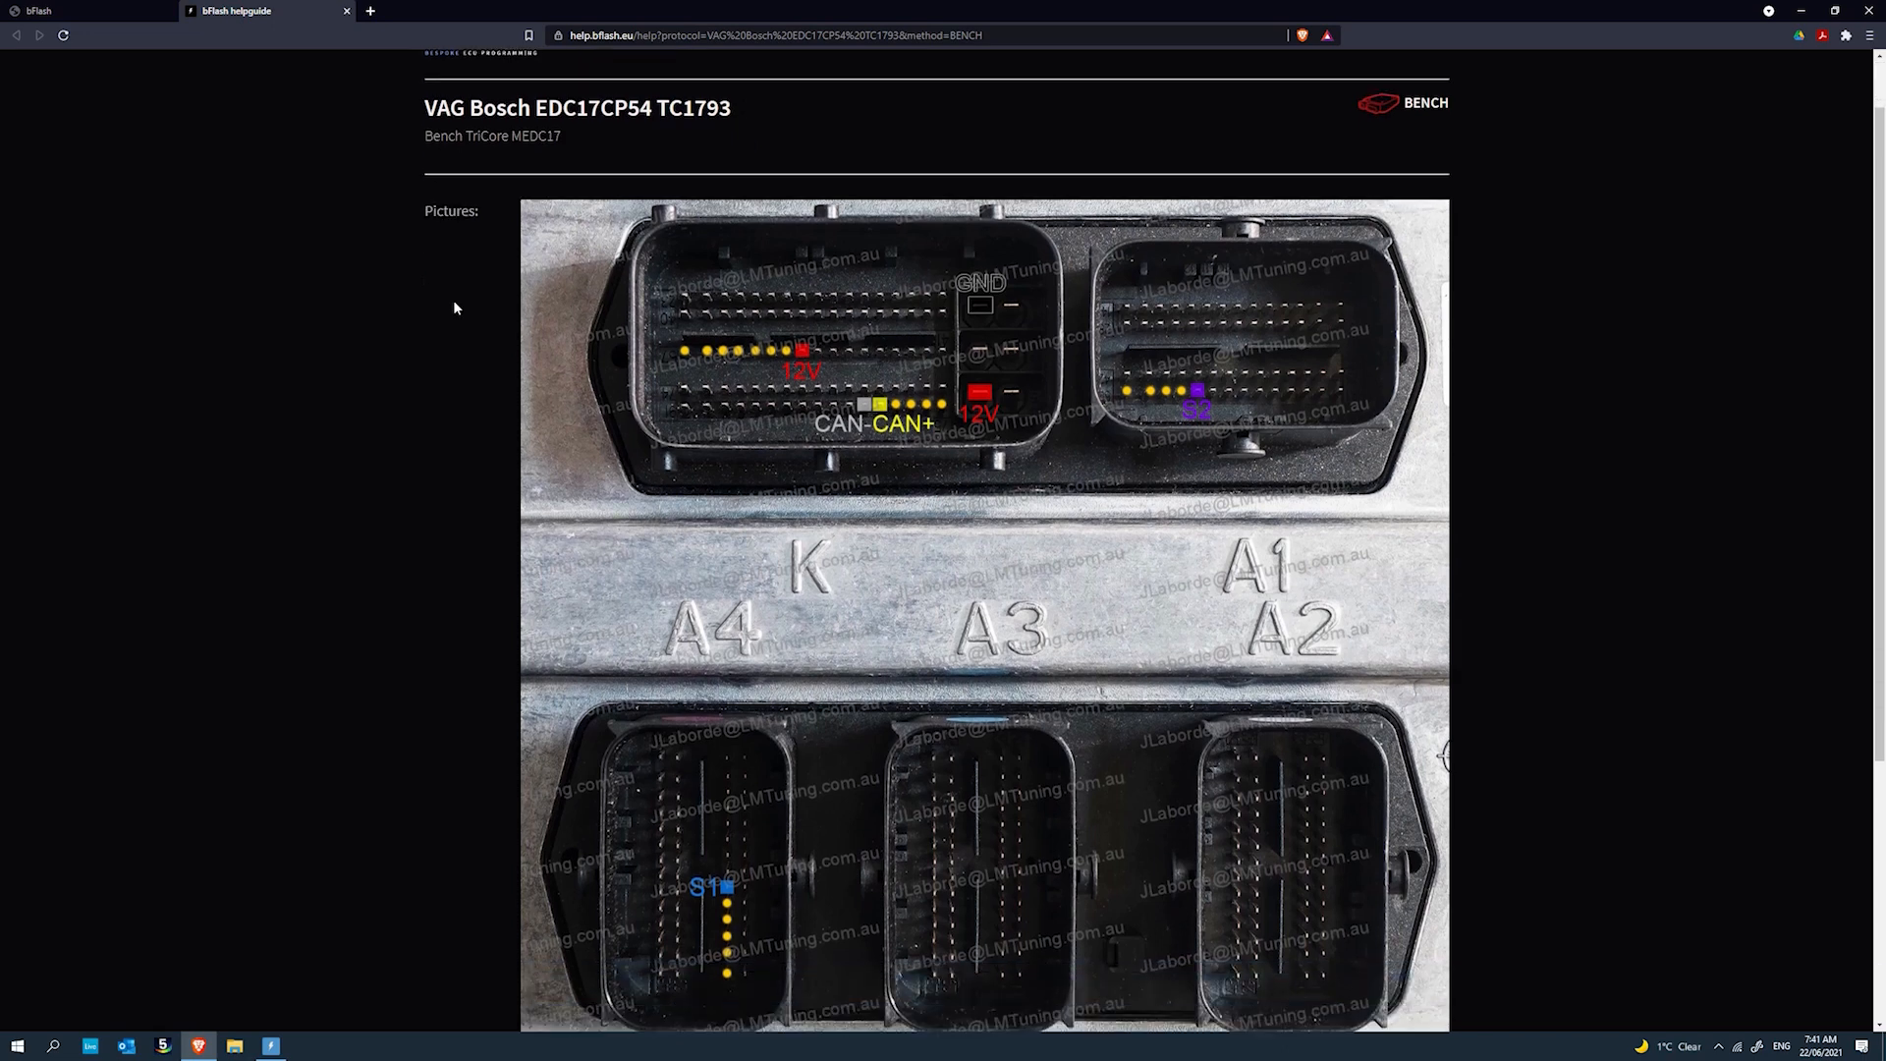
scroll(down, 3)
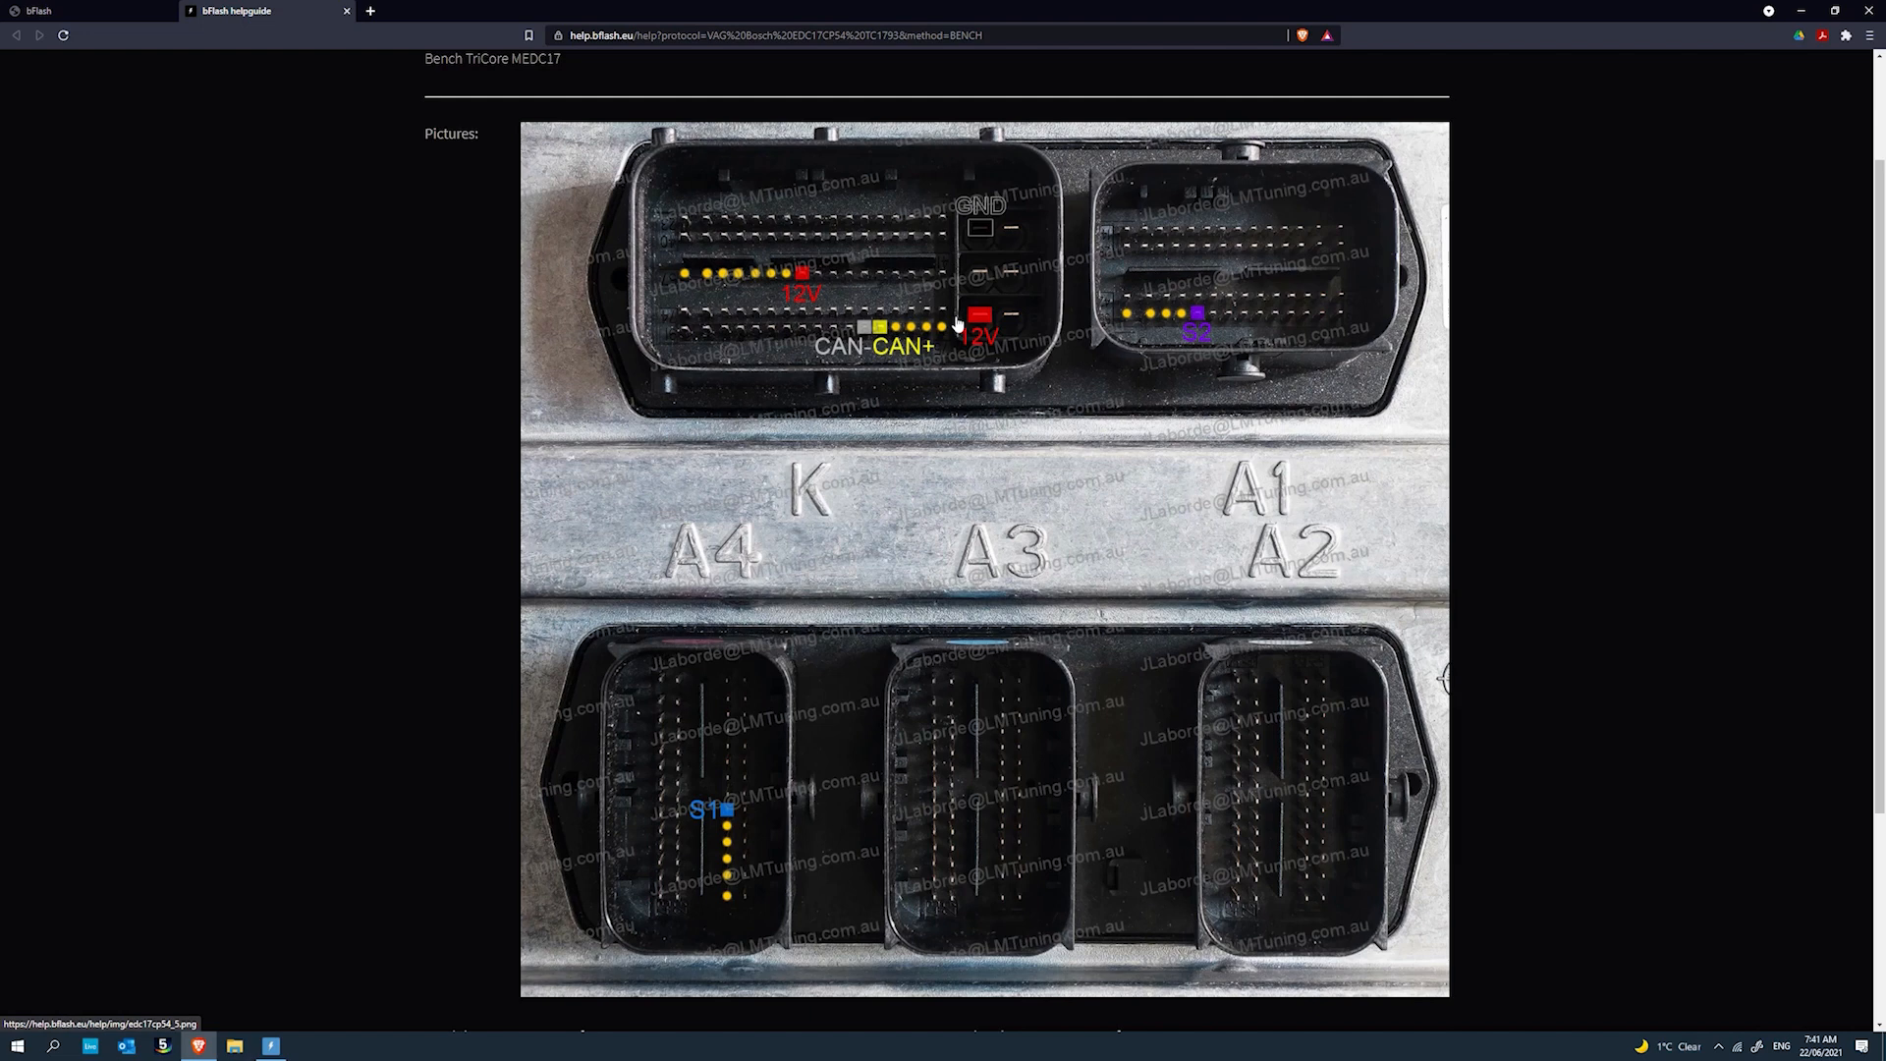
mouse_move(859, 316)
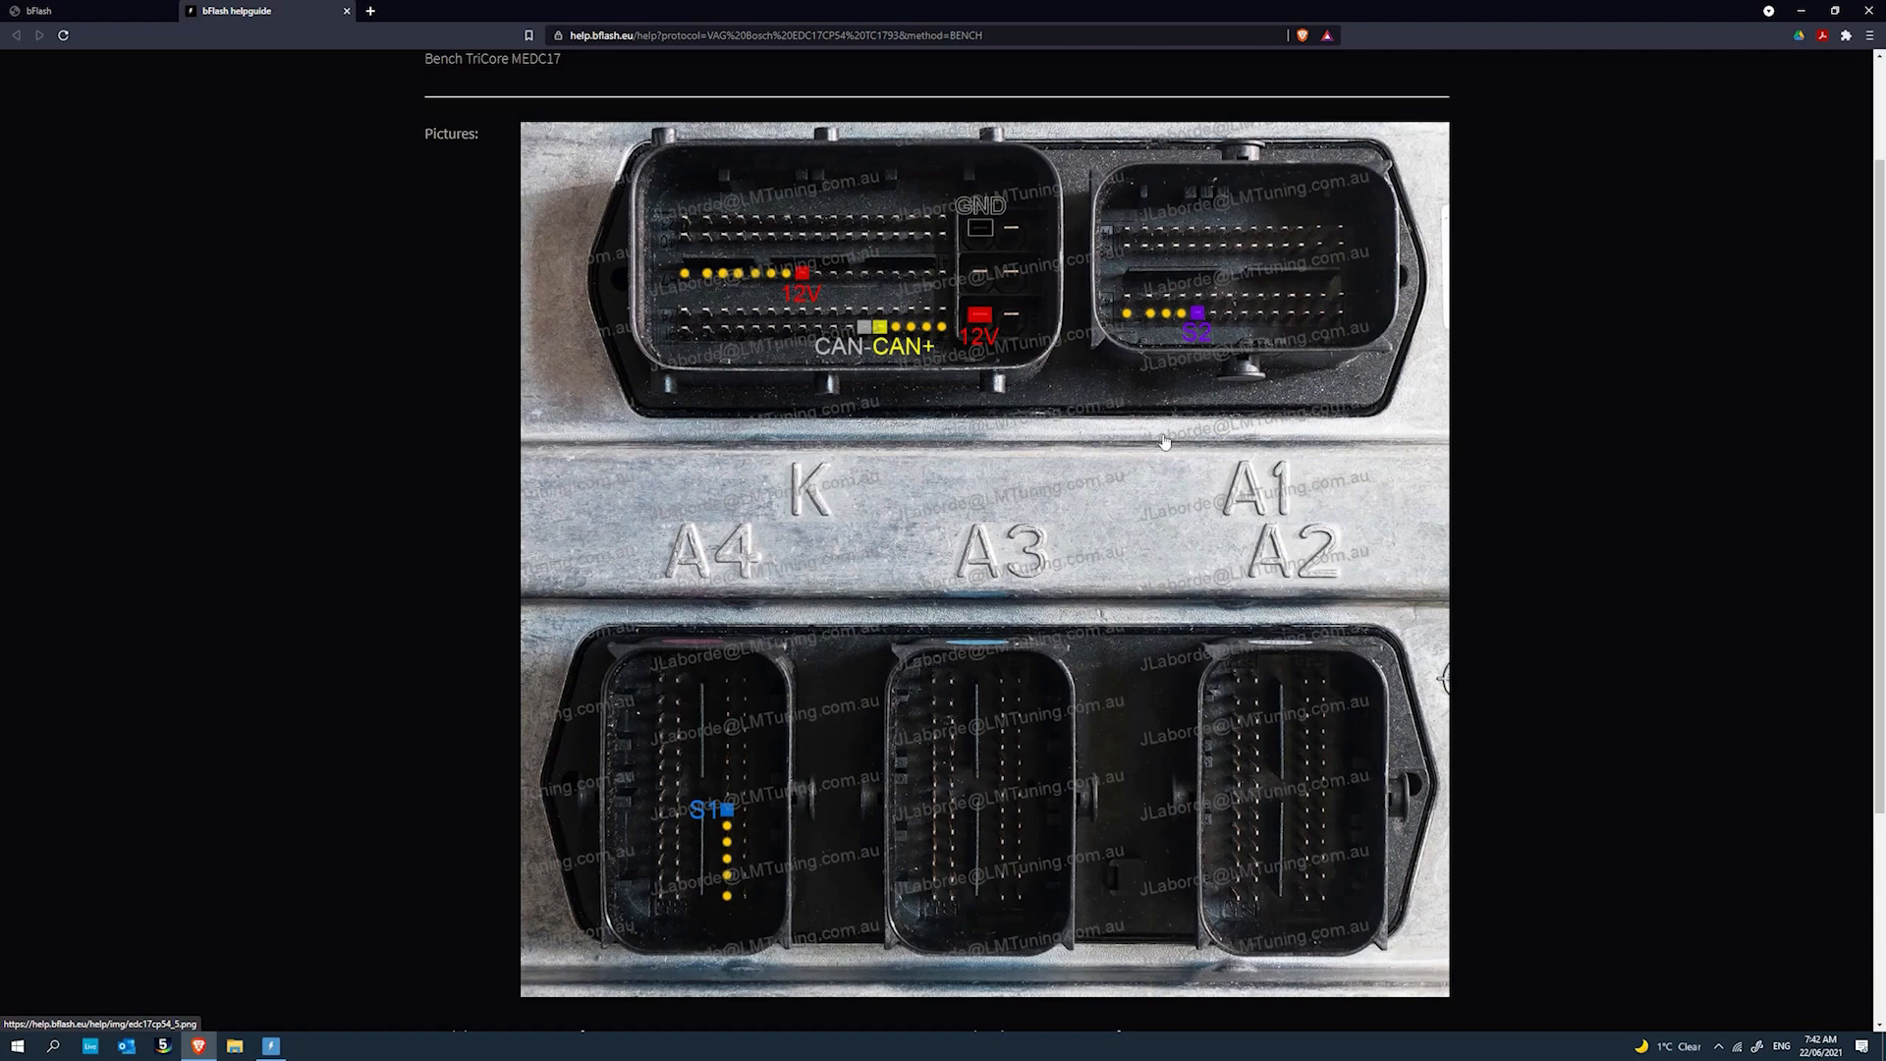
scroll(down, 3)
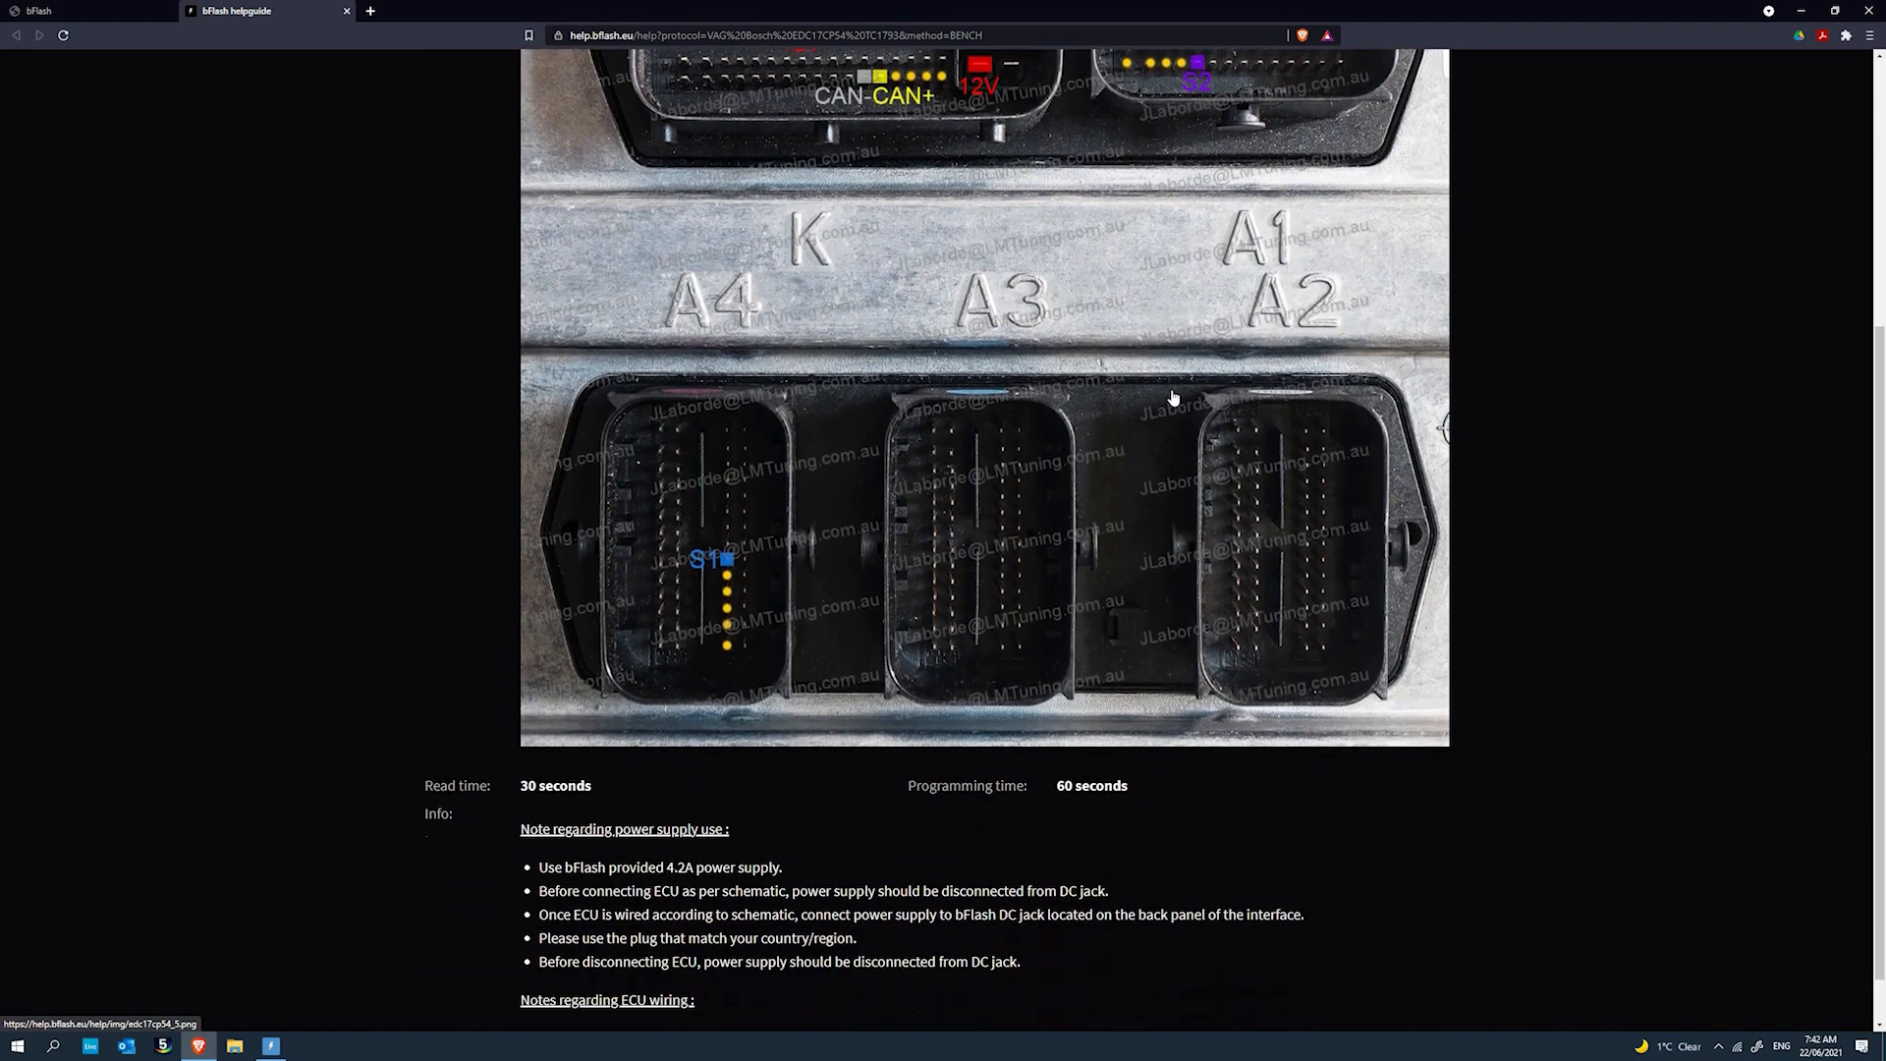
scroll(down, 3)
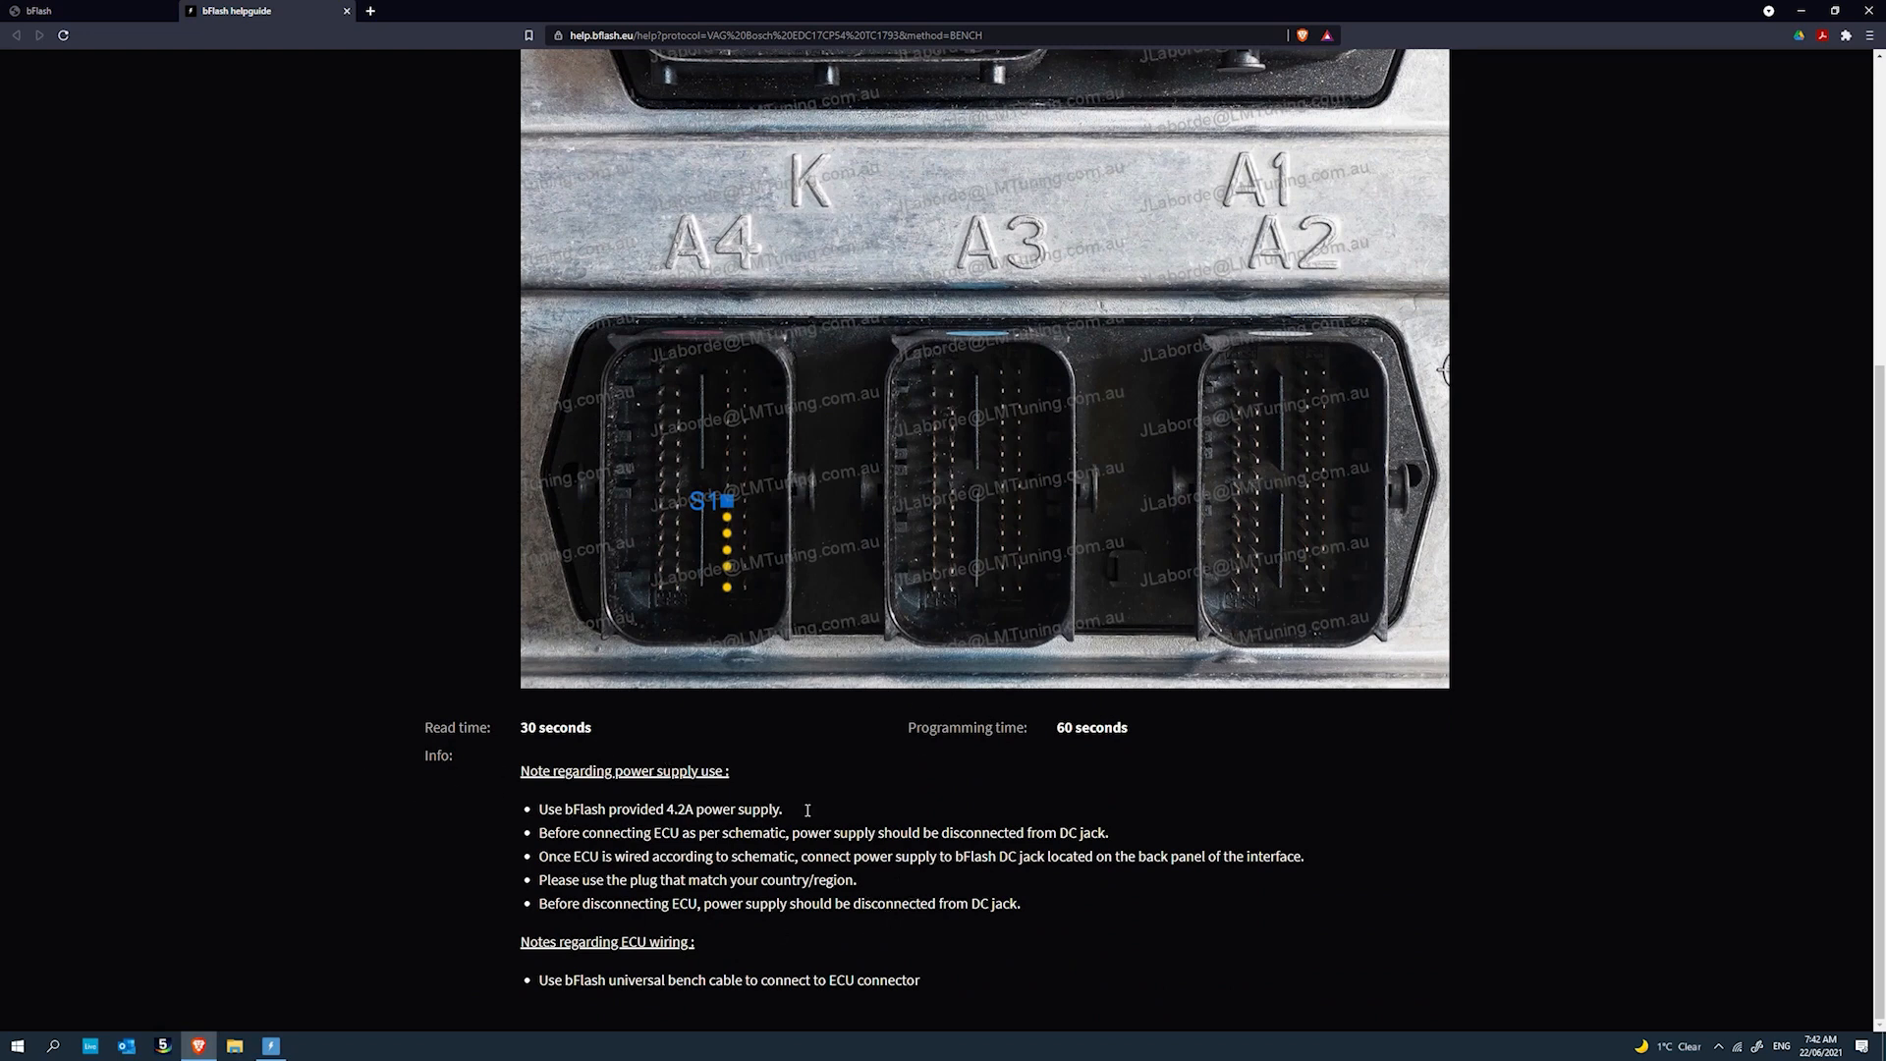
mouse_move(823, 849)
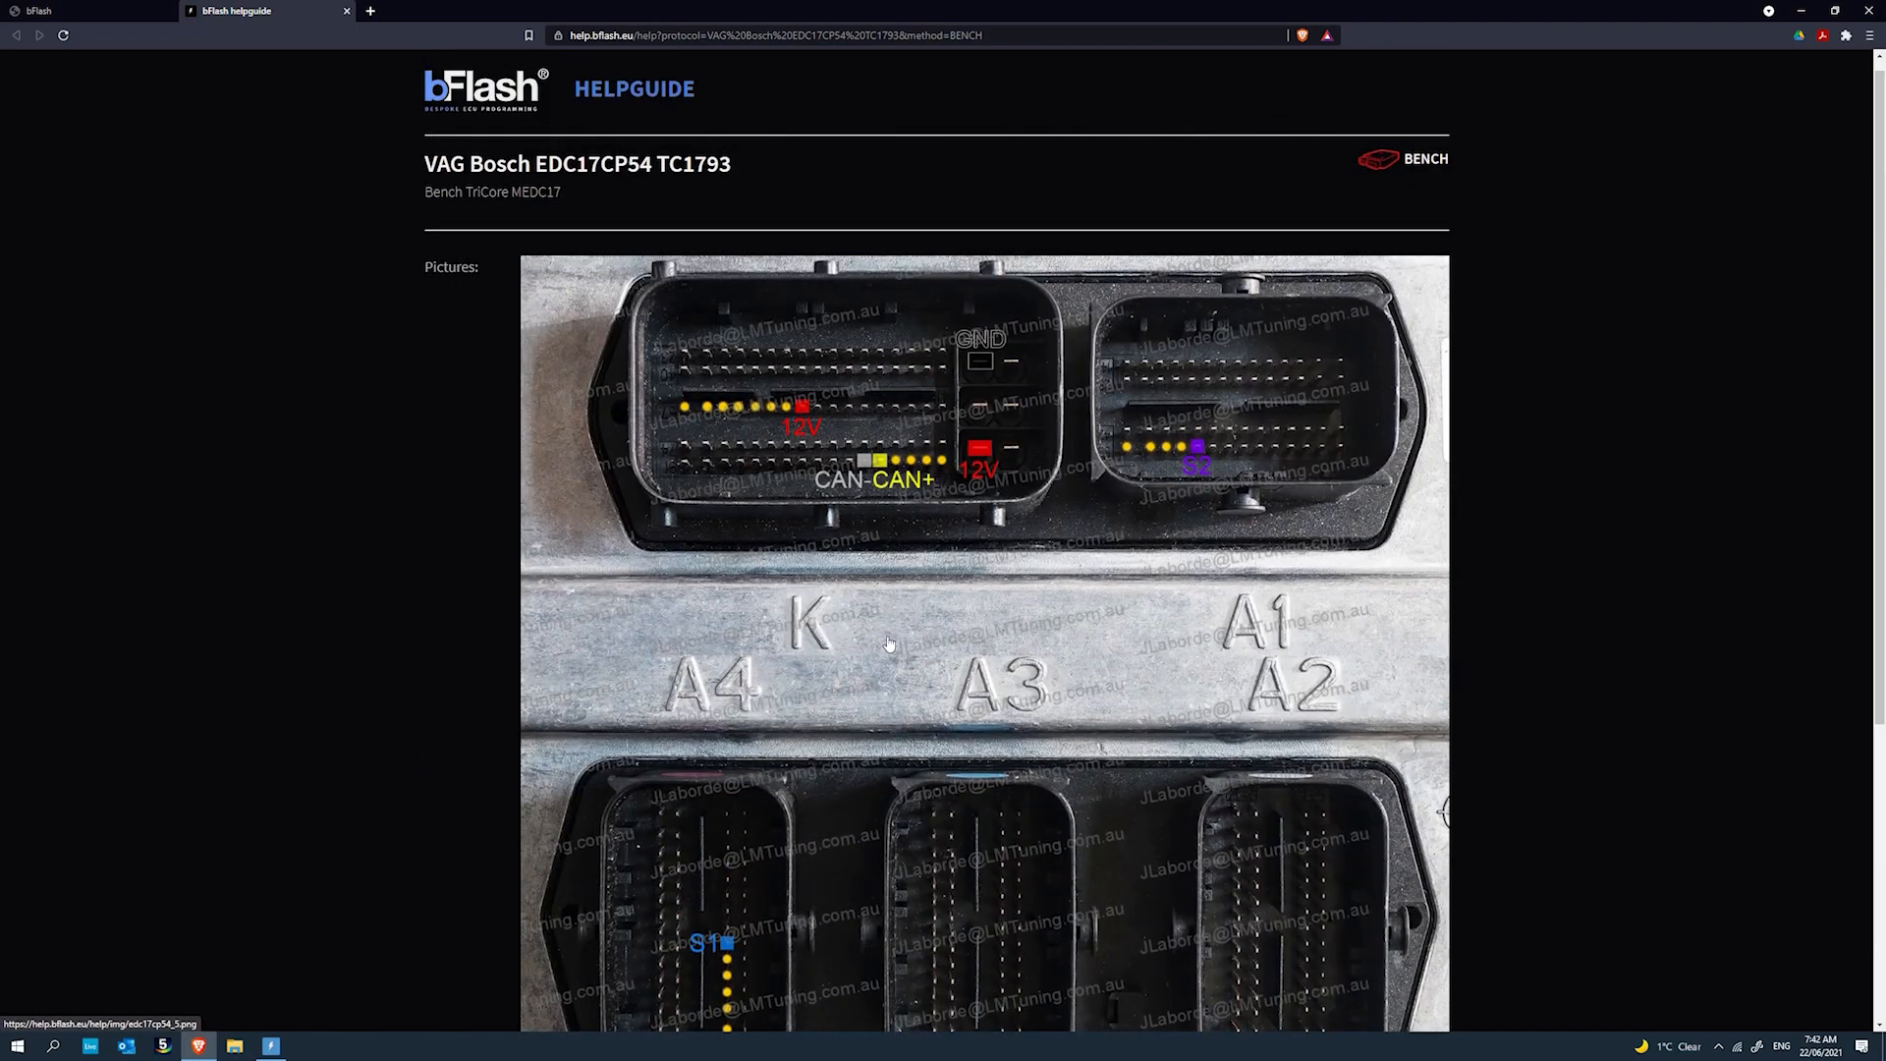
mouse_move(300, 1053)
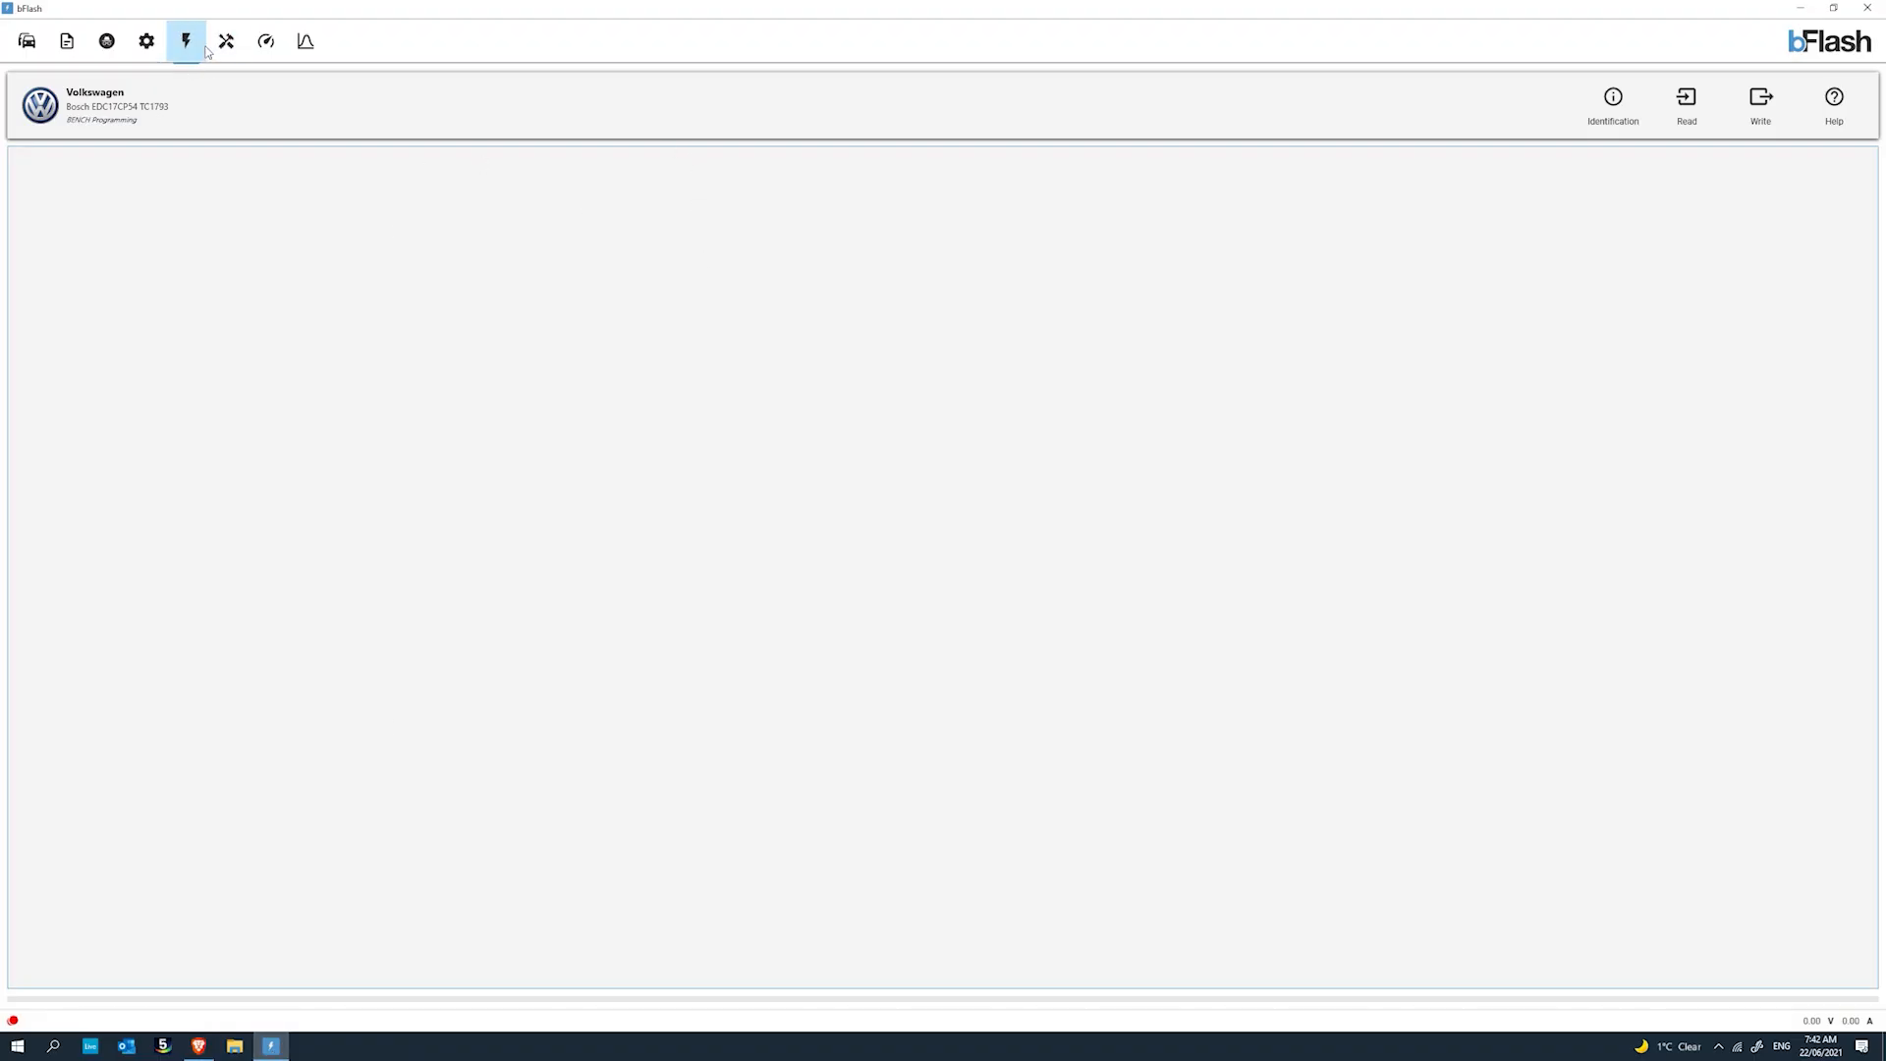
Choose Hyundai, pick the Siemens SIM2K250 TC1782 unit, and bring up its helpguide.
click(25, 41)
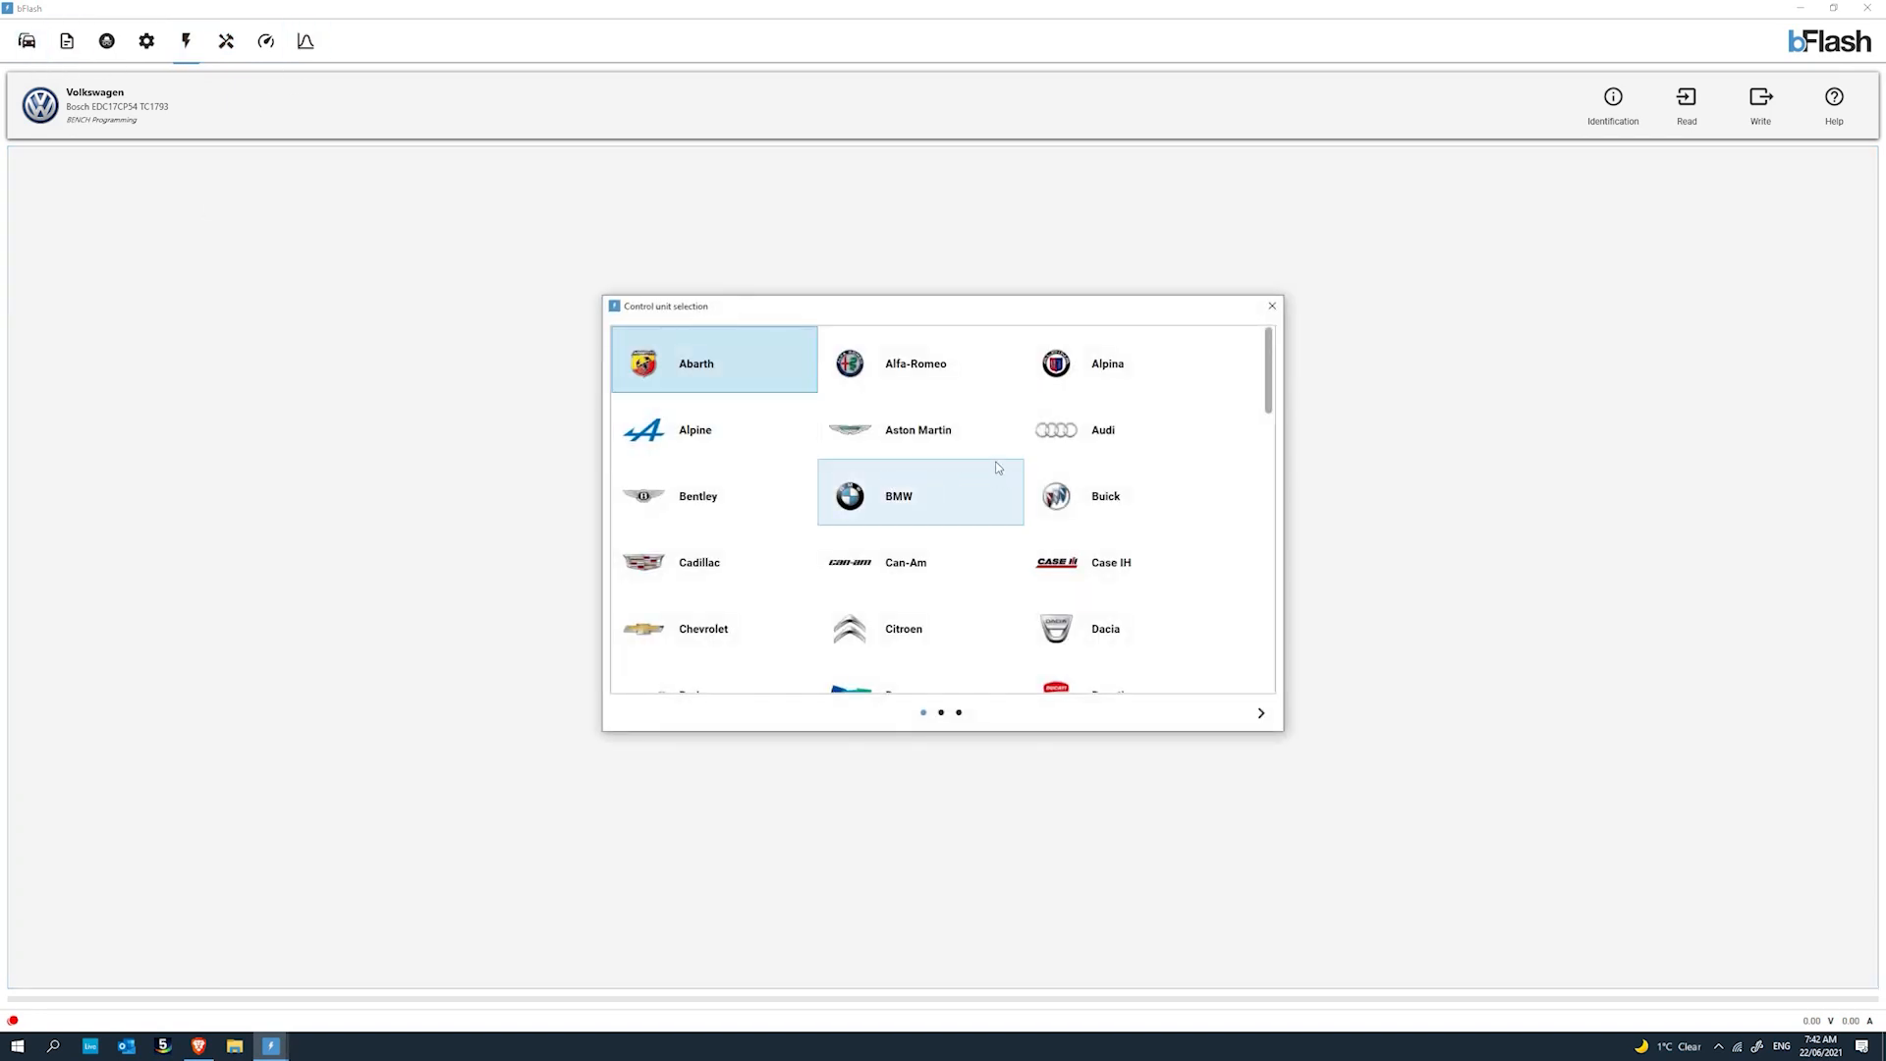
scroll(down, 3)
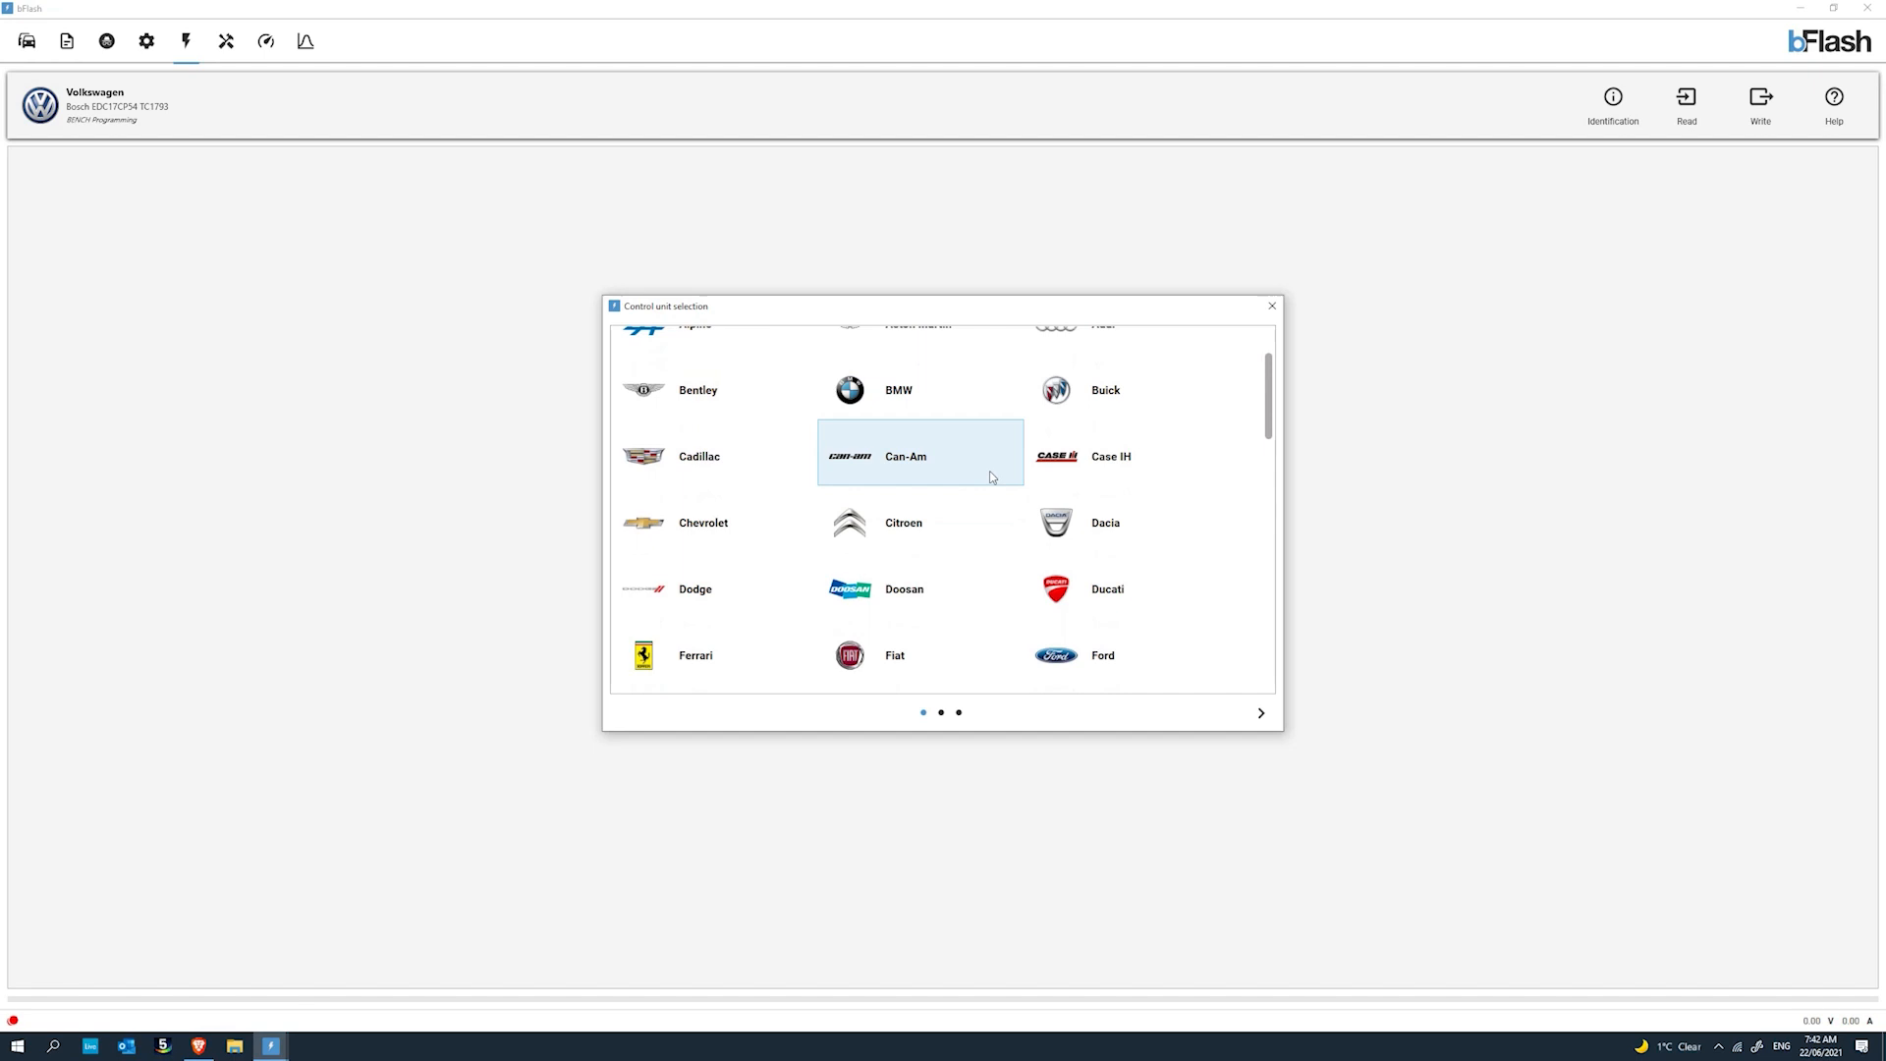
scroll(down, 3)
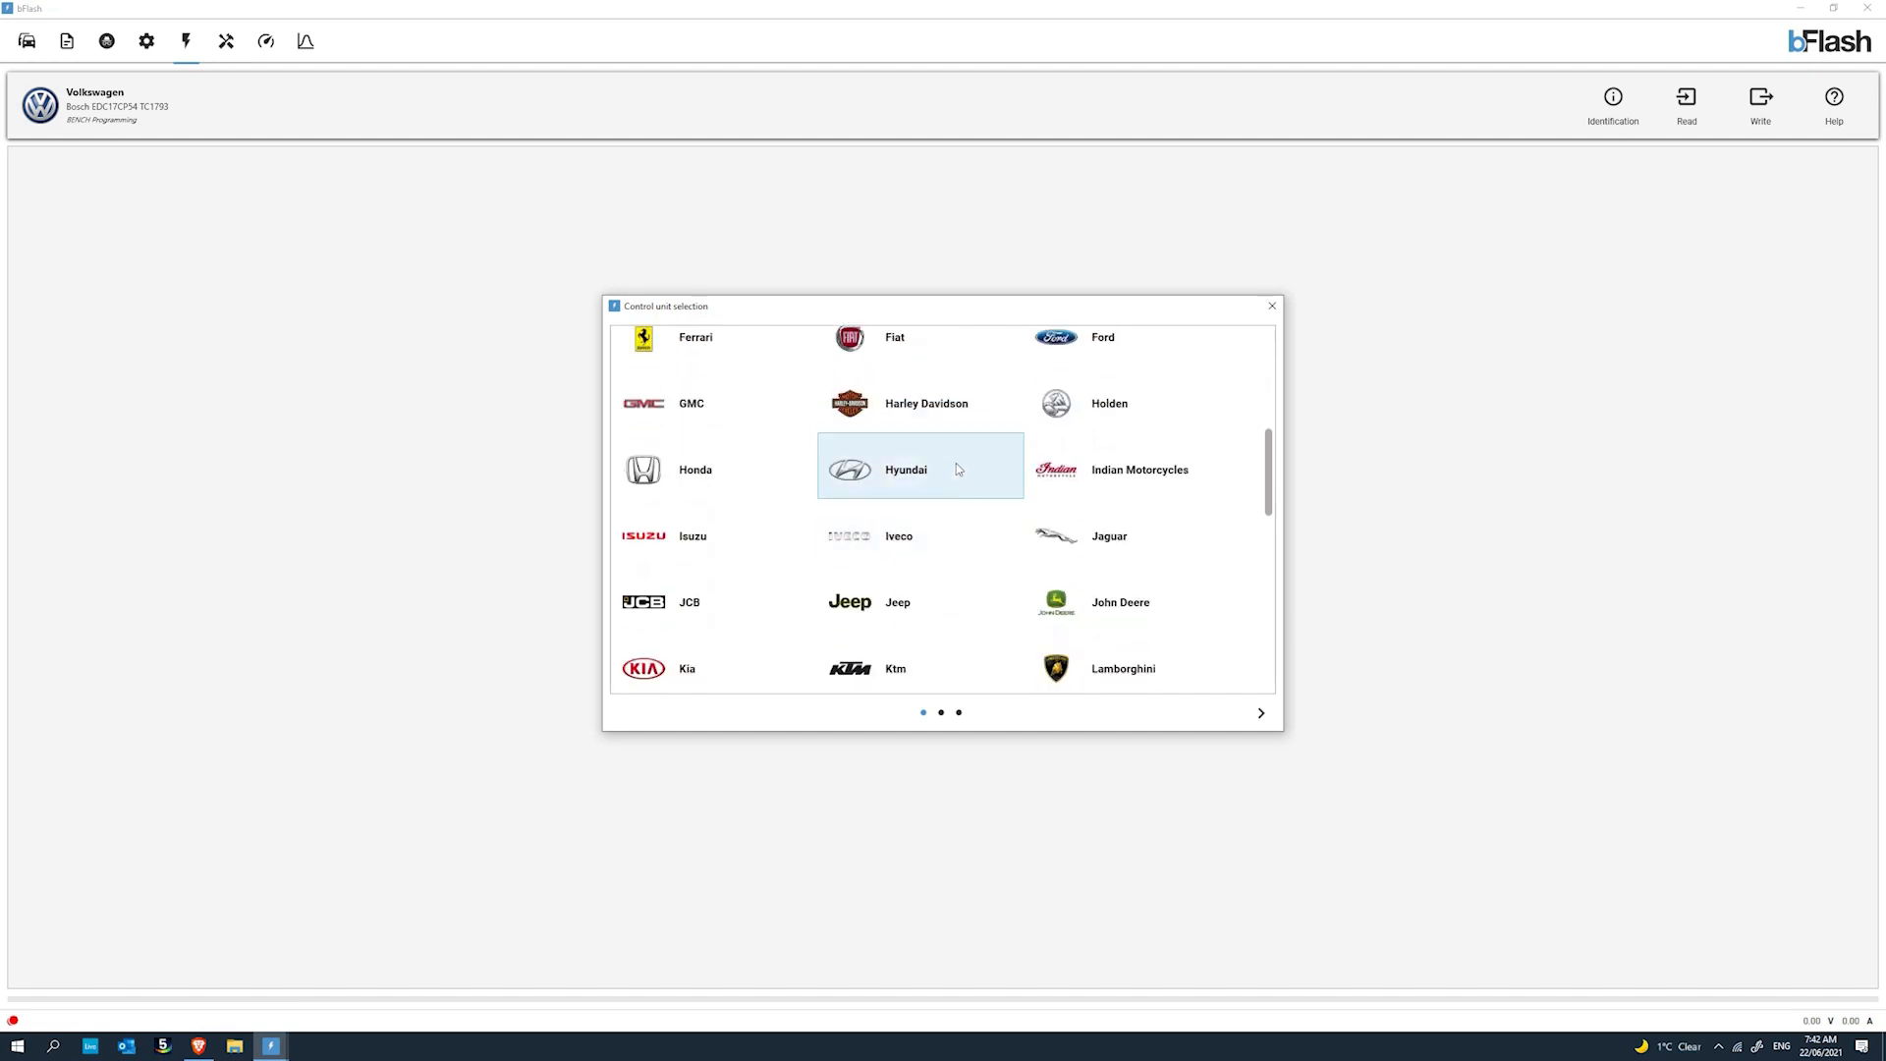
click(906, 469)
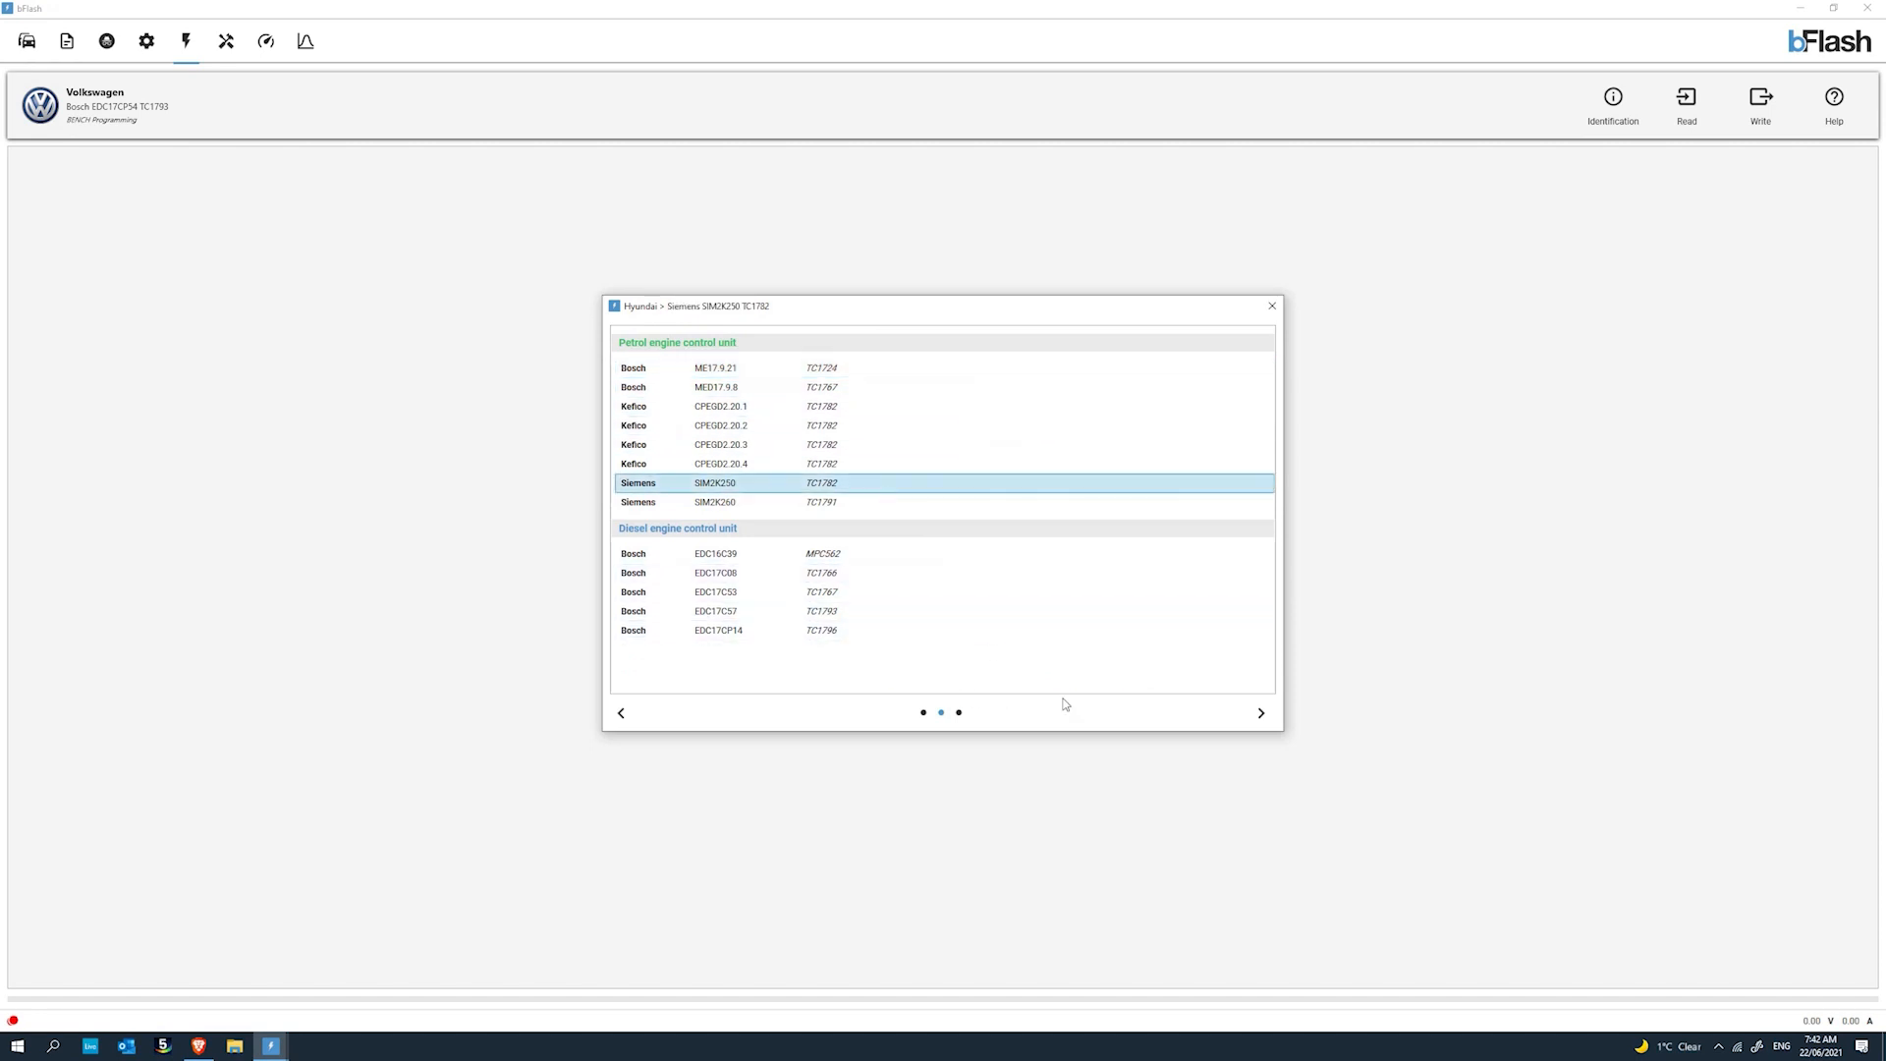
click(1259, 711)
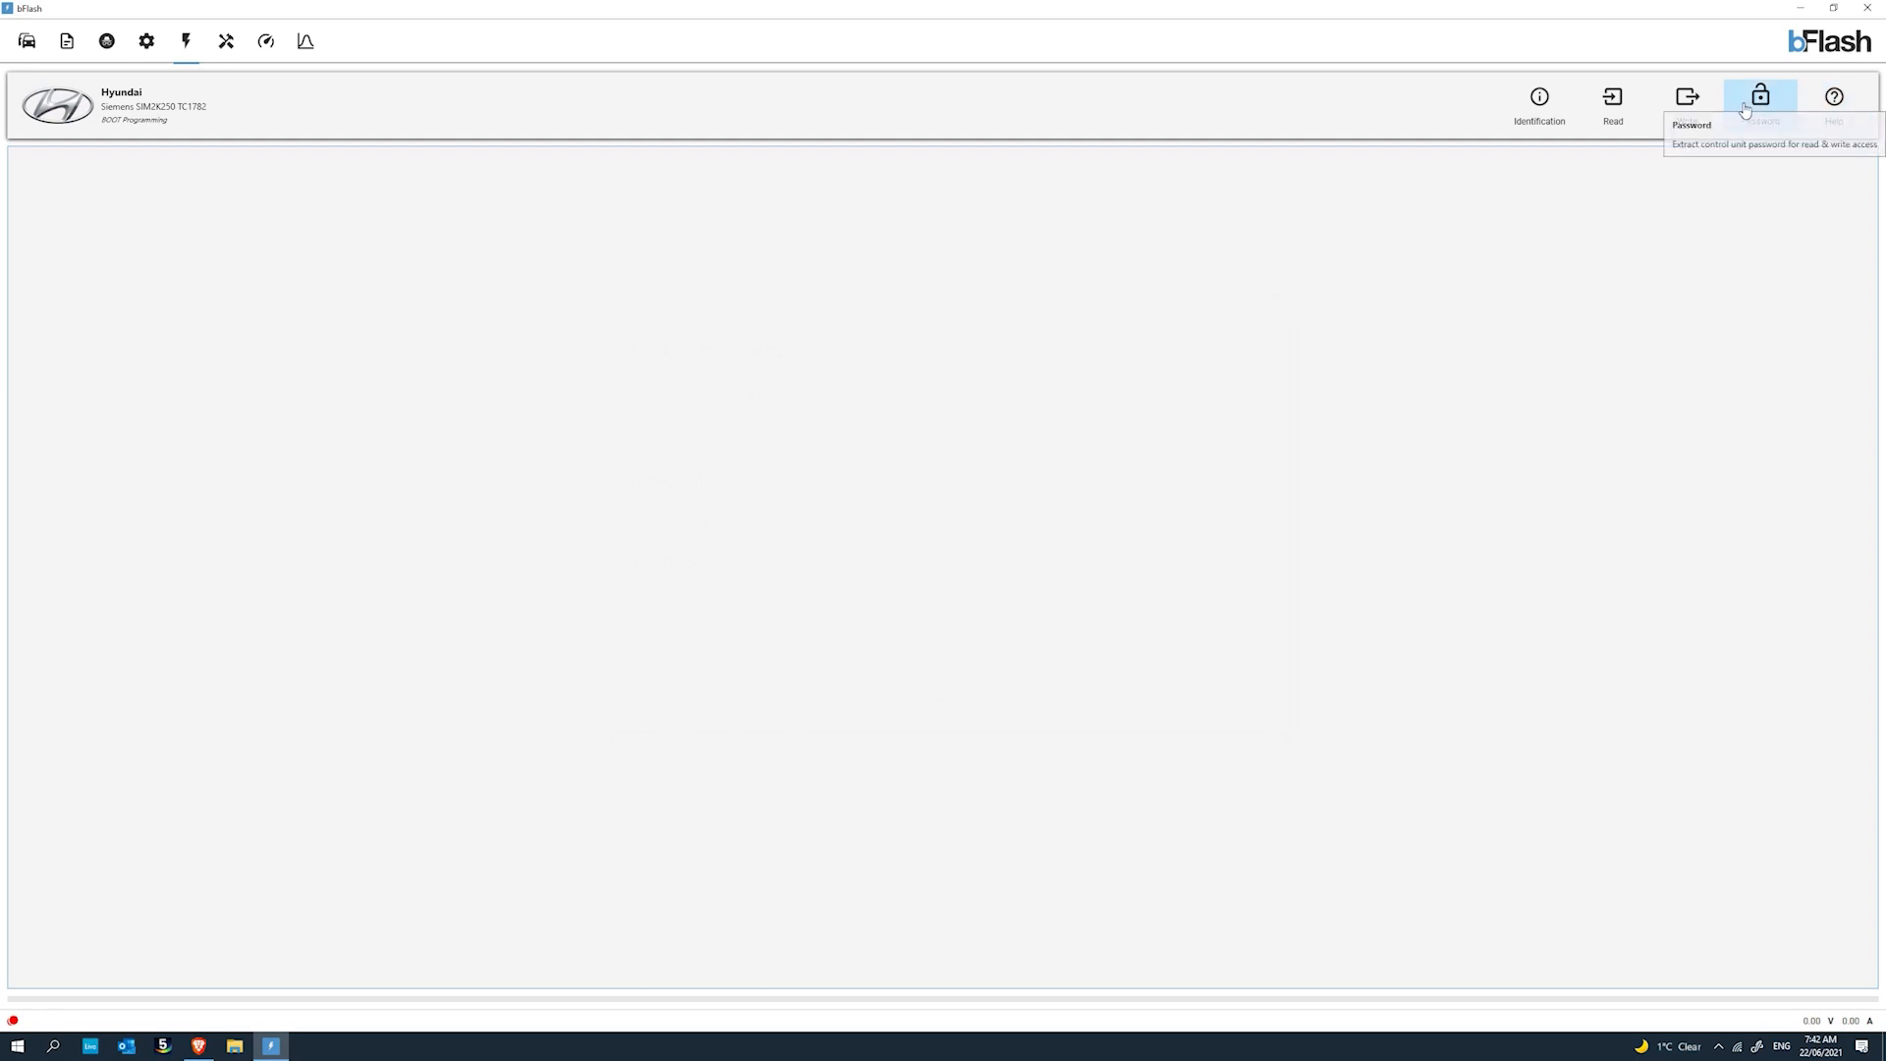
mouse_move(1833, 103)
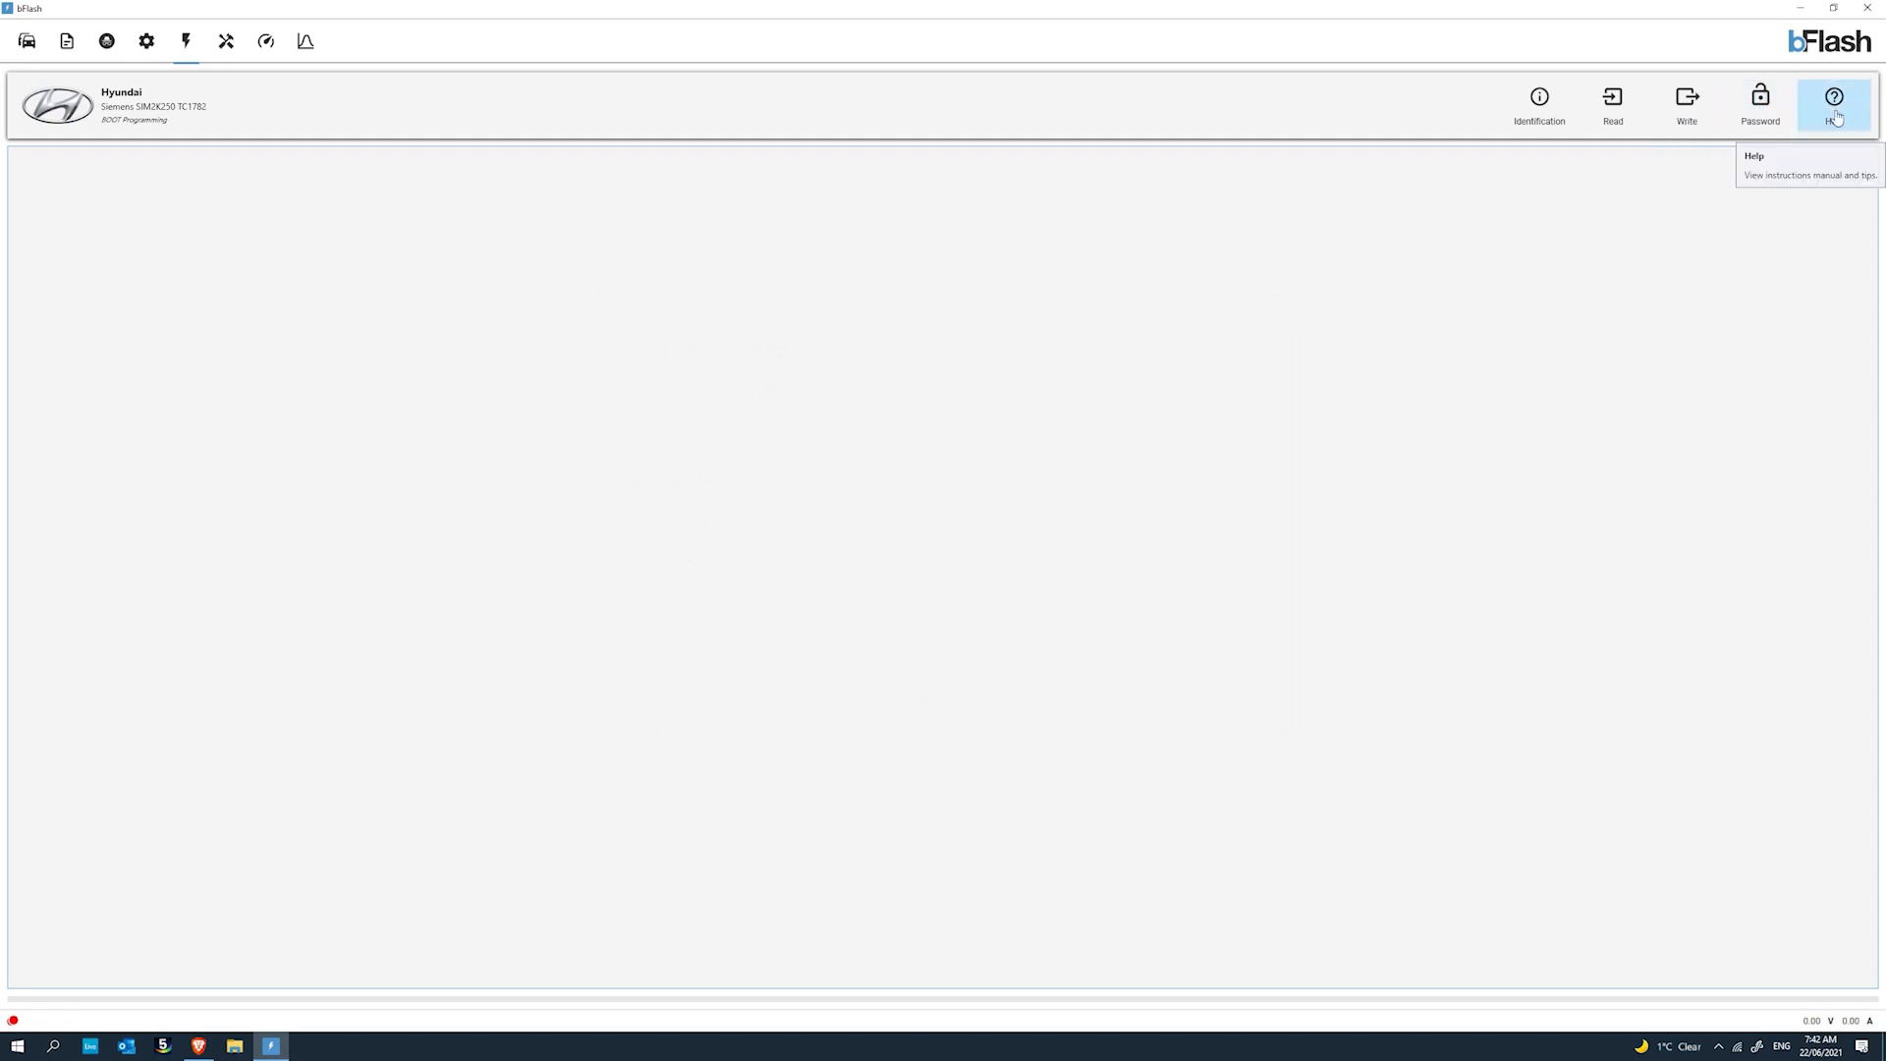
click(1833, 102)
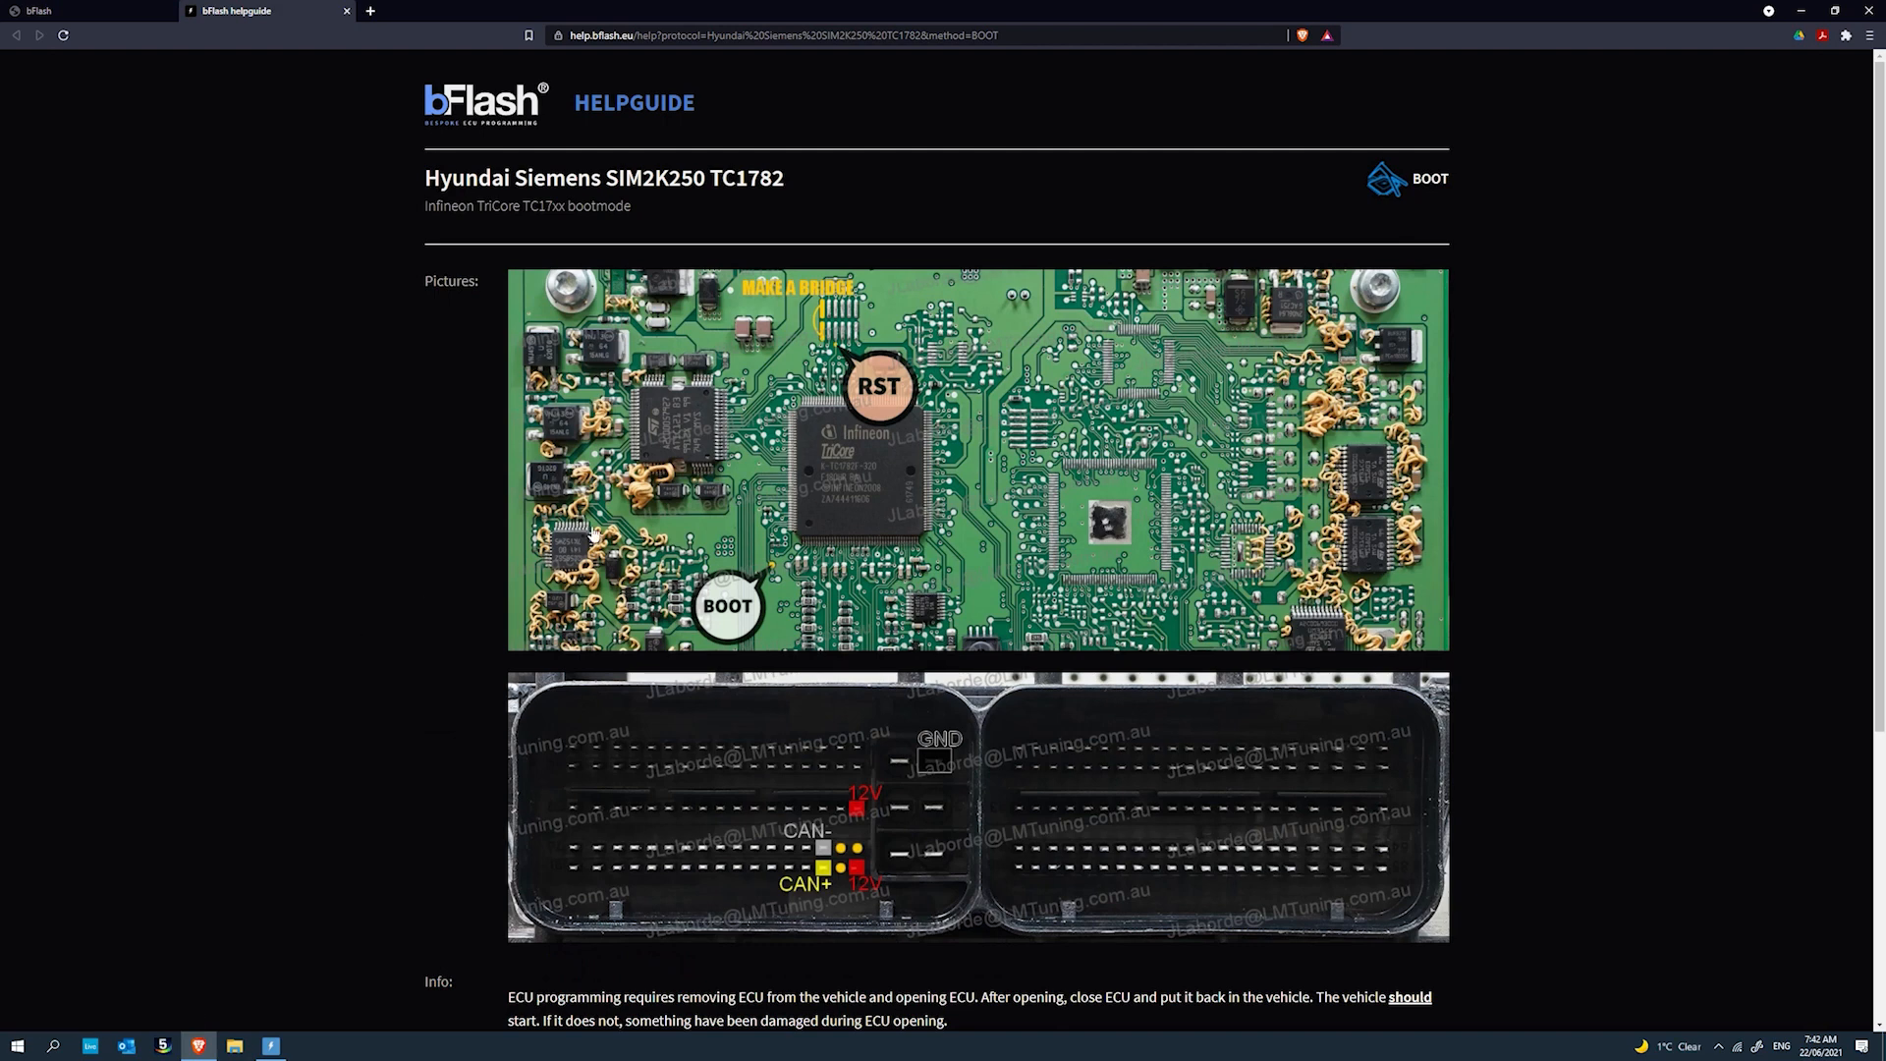
mouse_move(1032, 485)
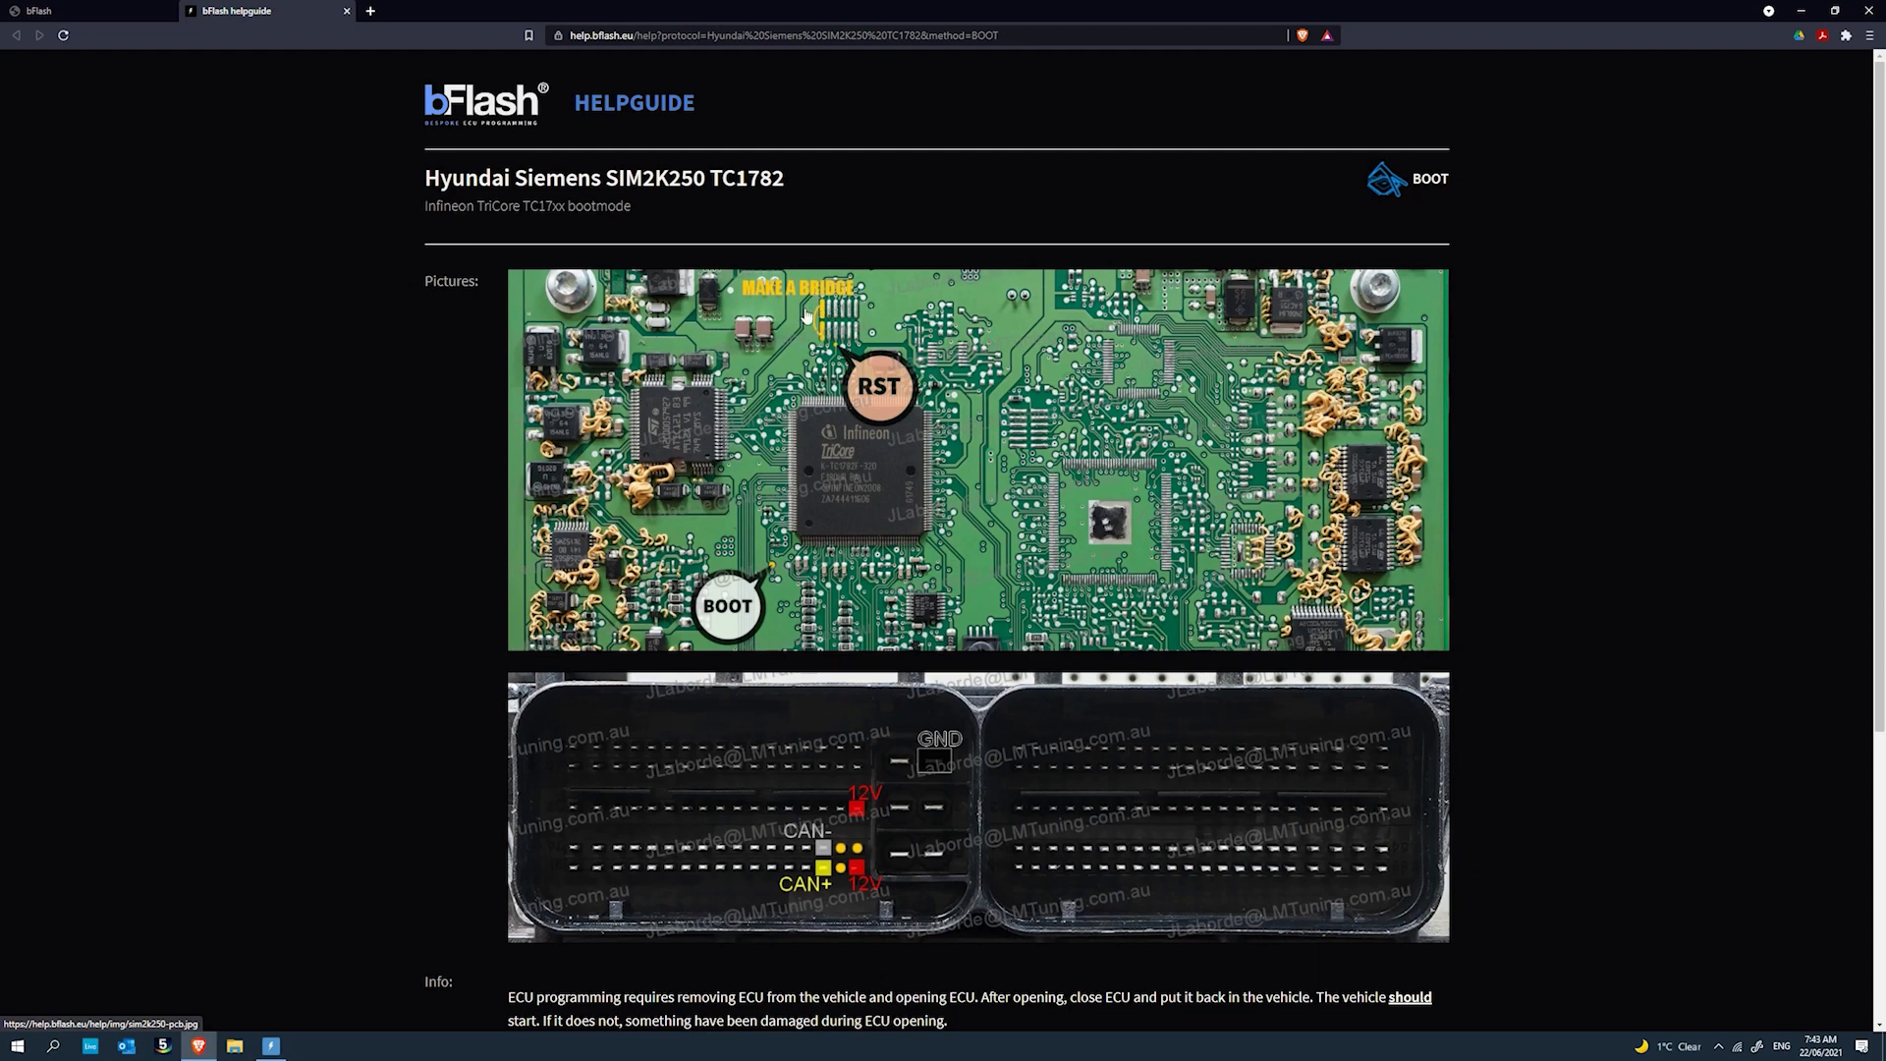
mouse_move(843, 326)
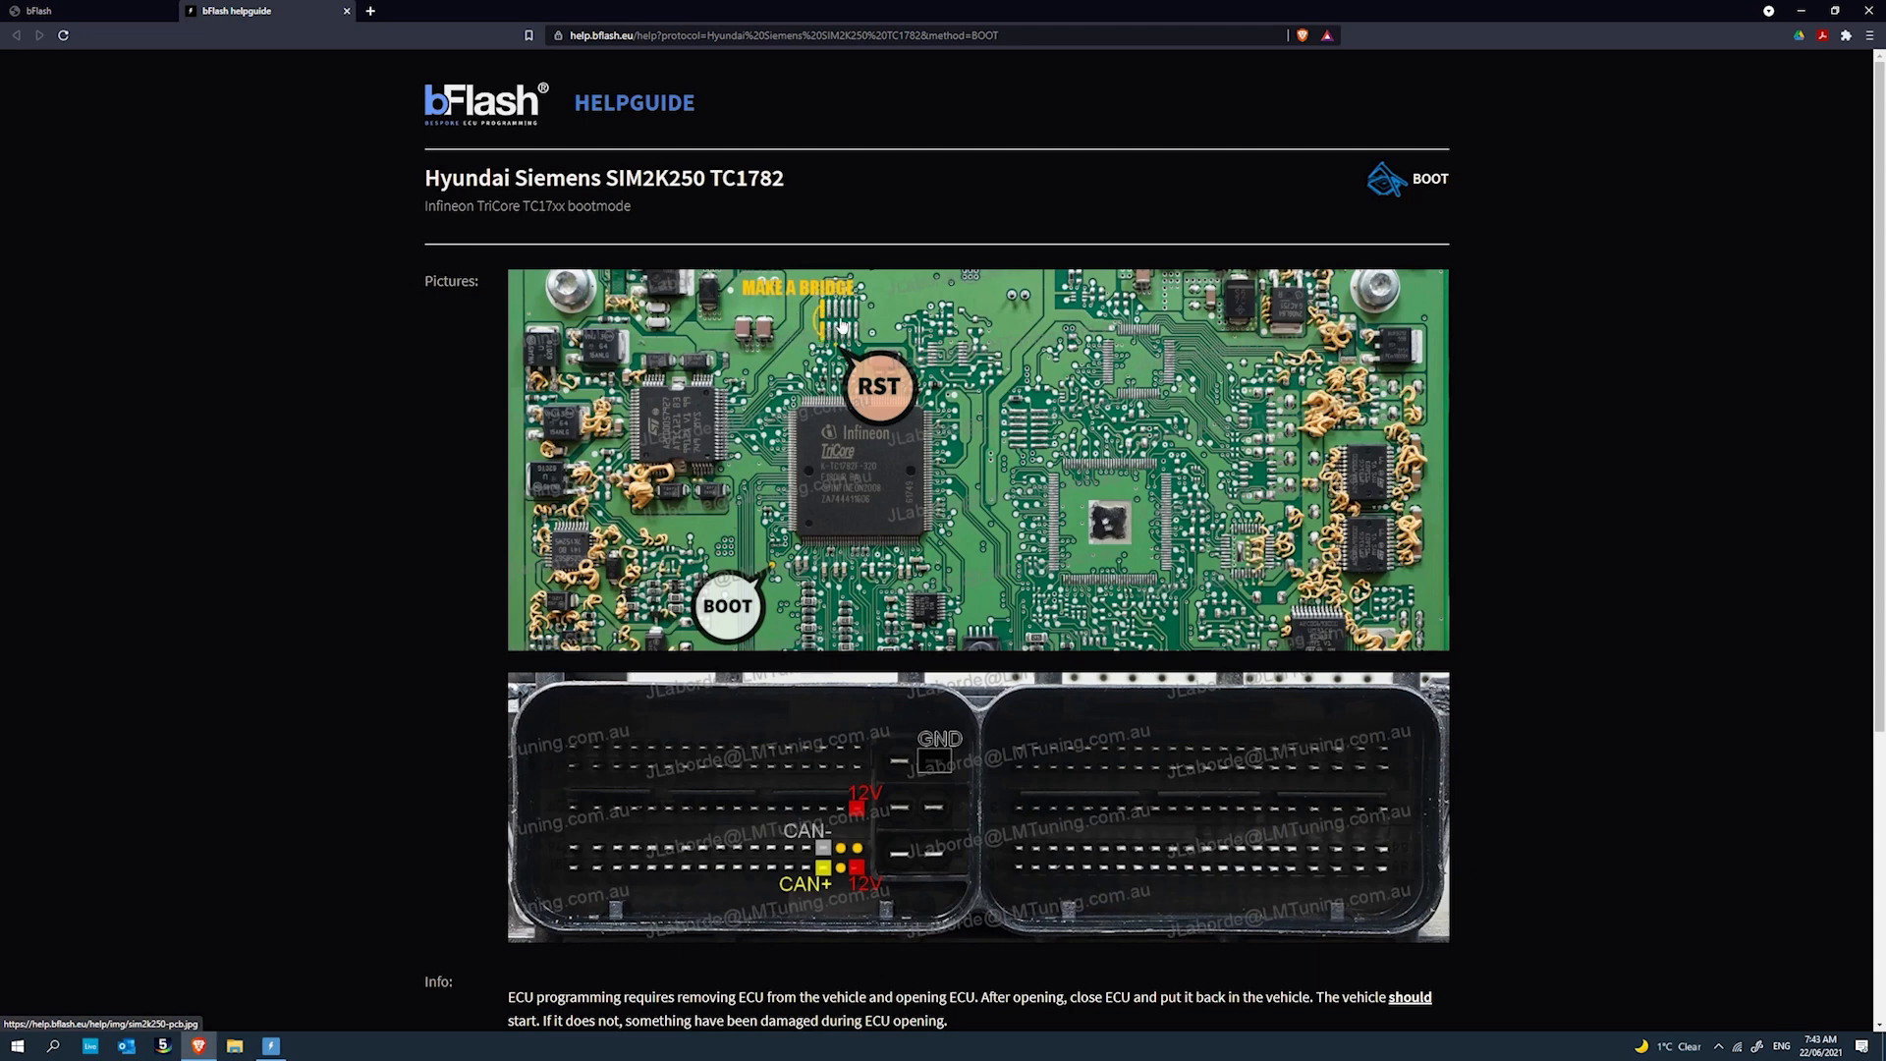
mouse_move(532, 133)
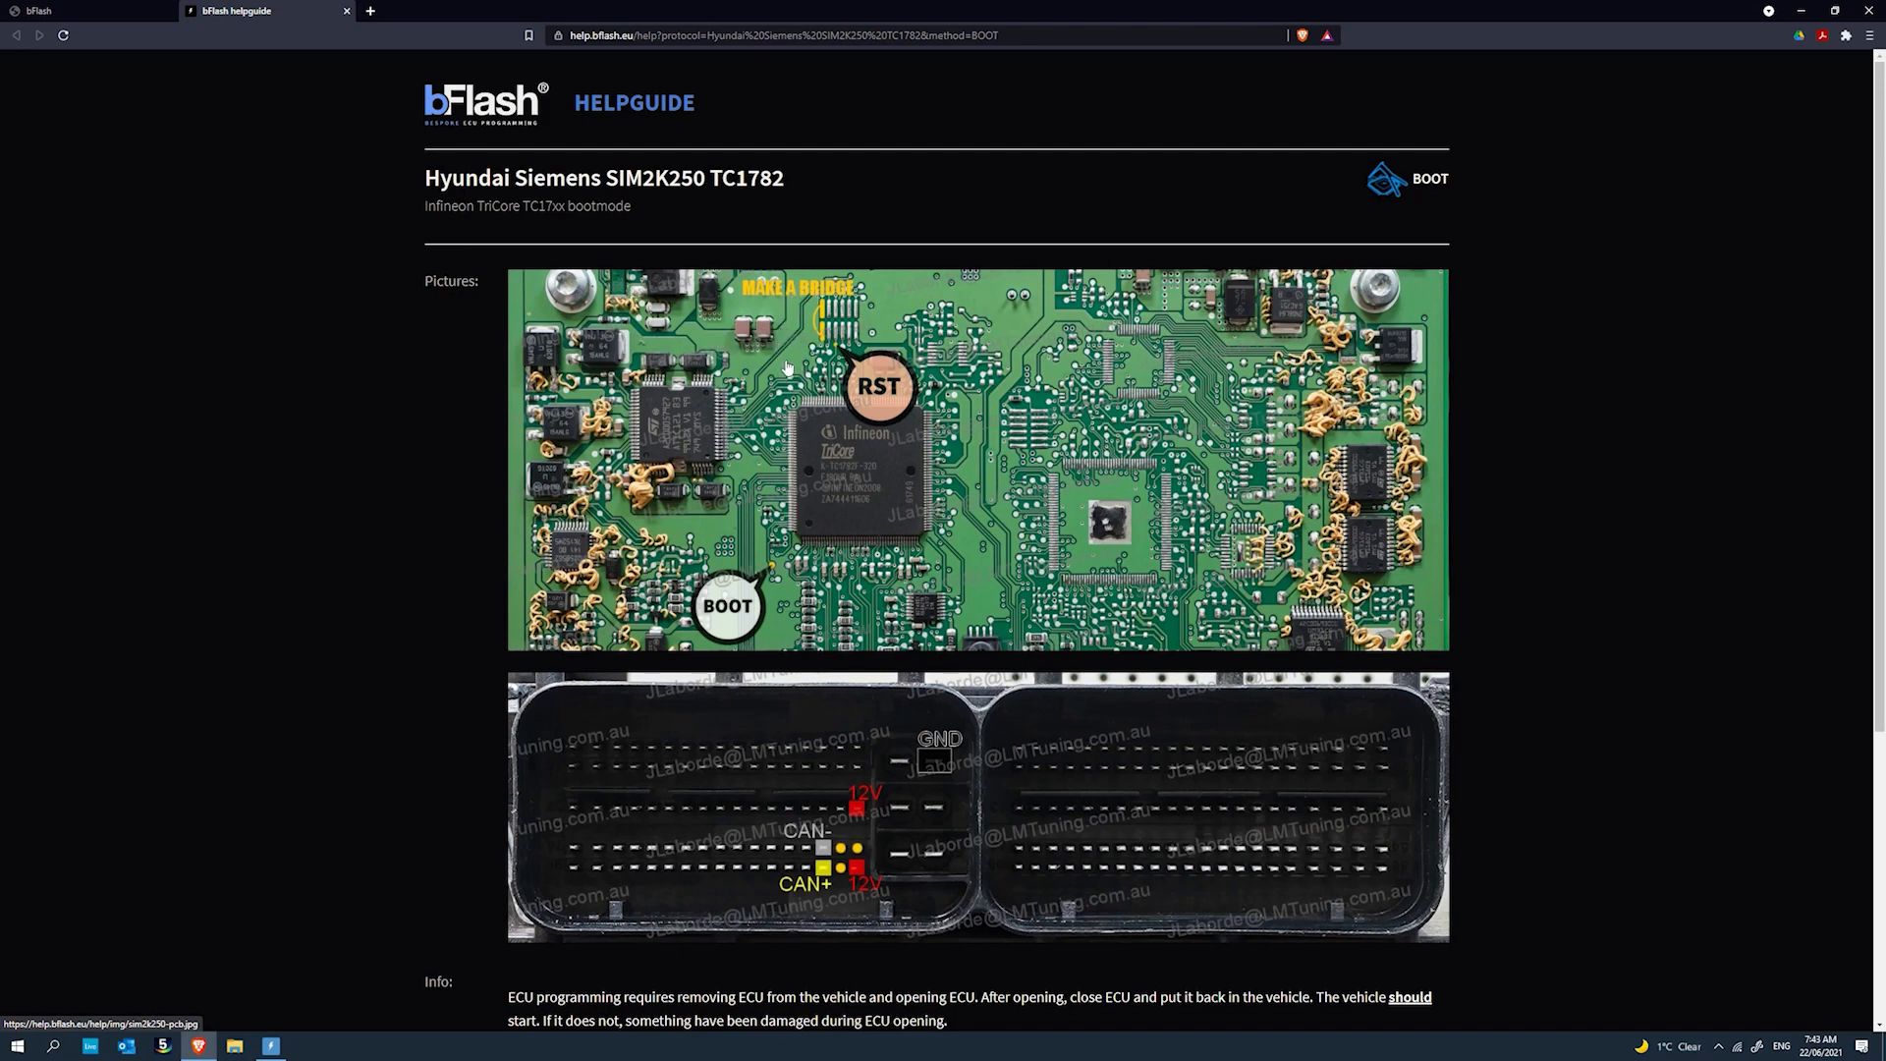
mouse_move(792, 320)
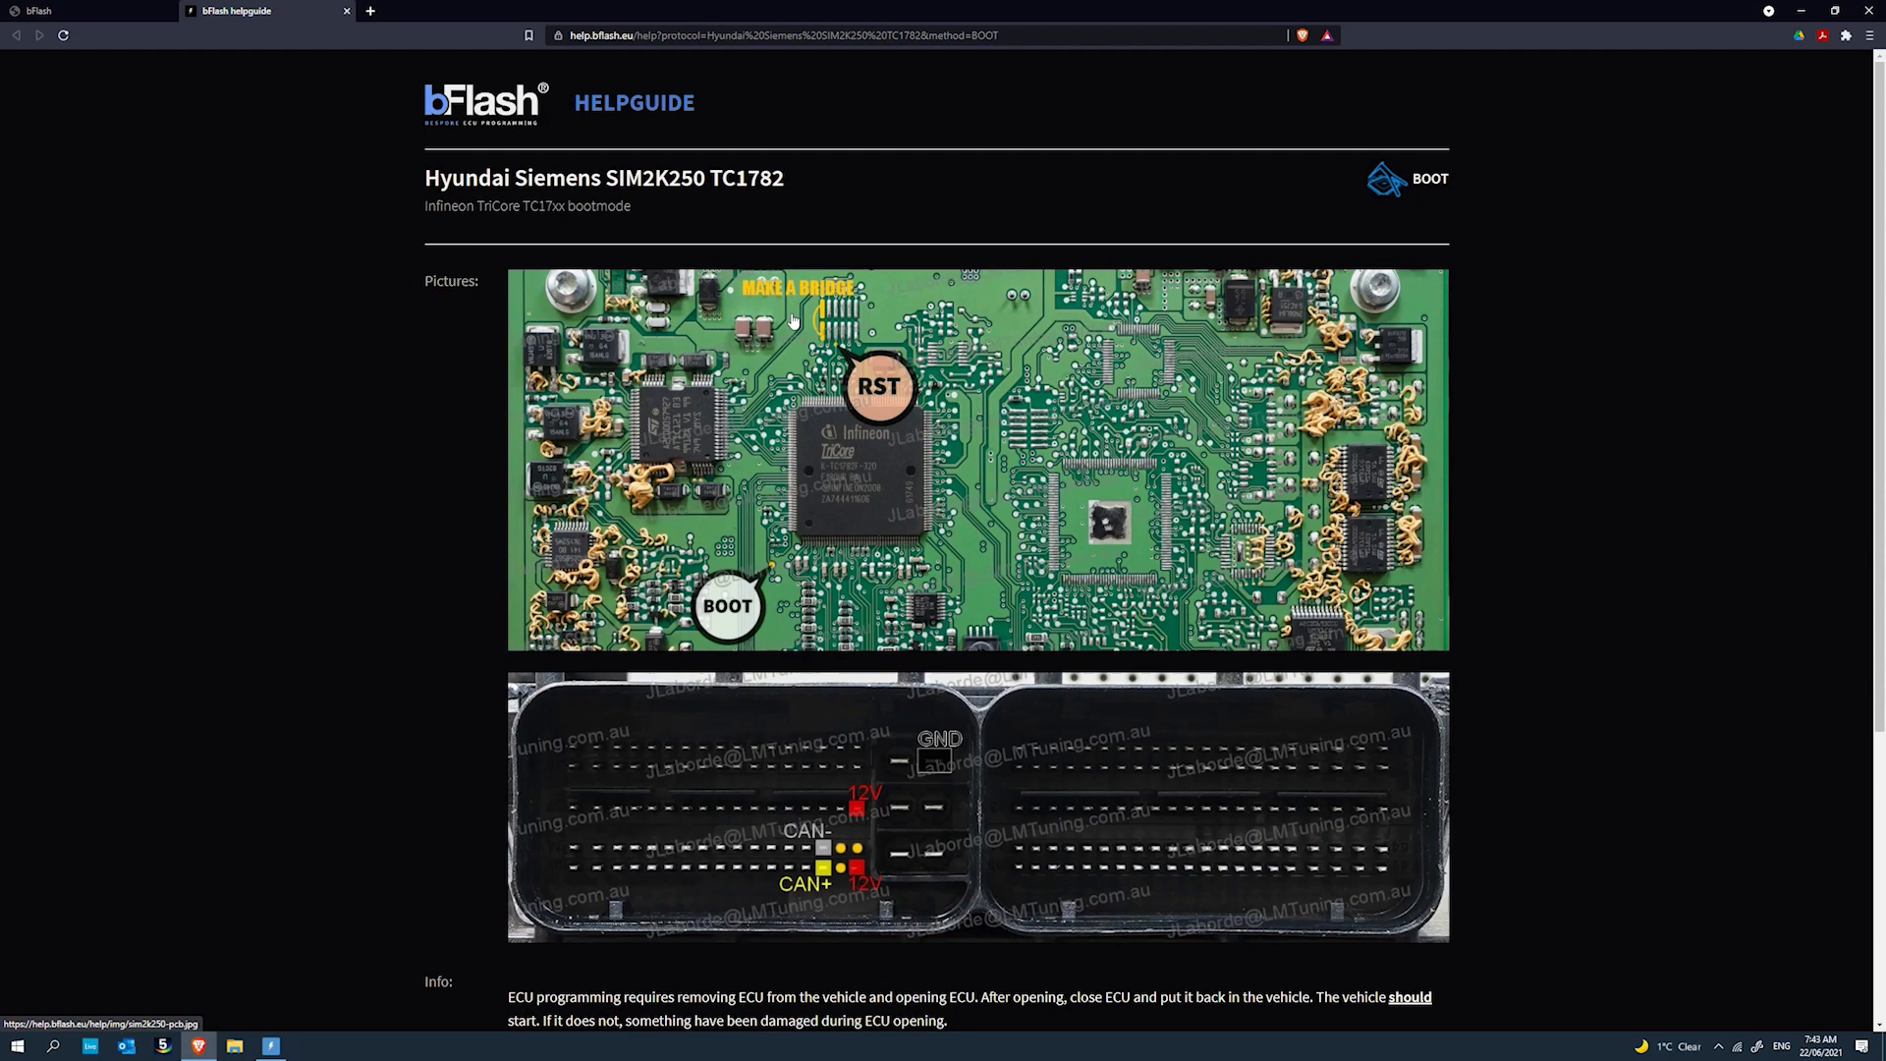
mouse_move(815, 349)
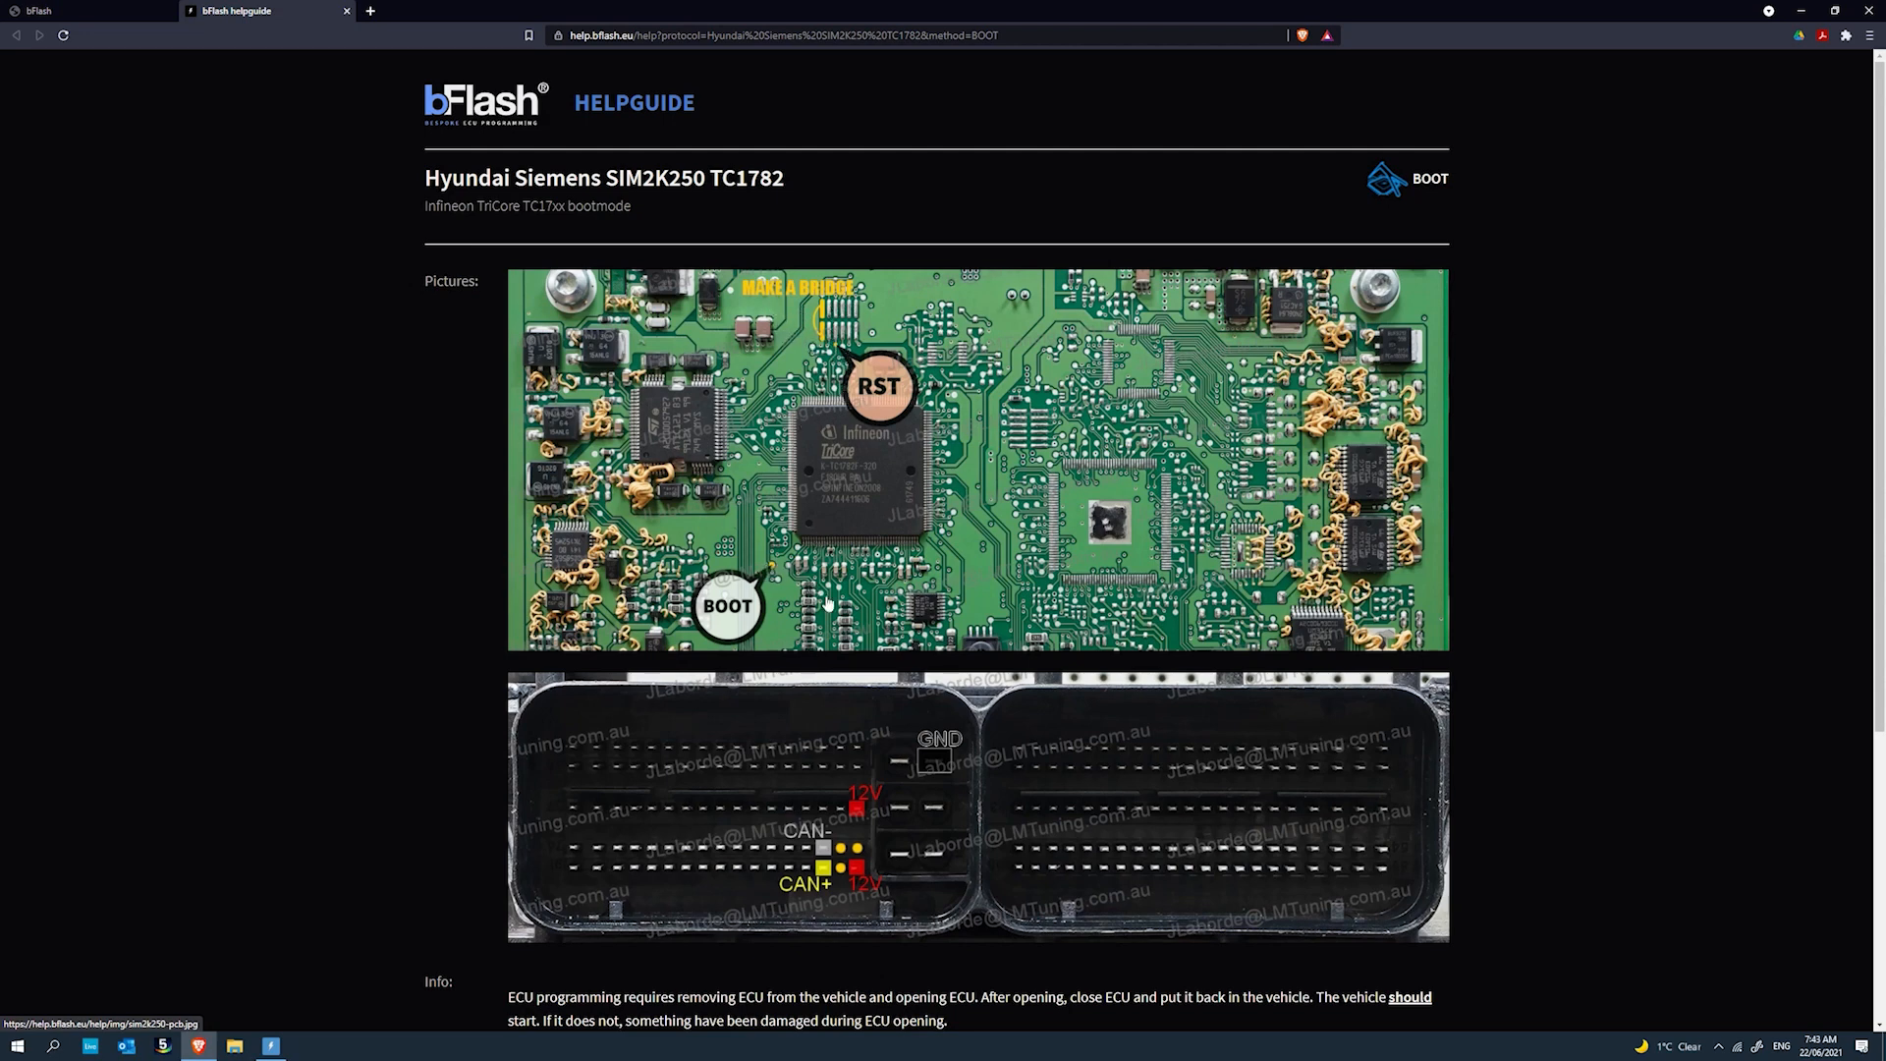
Scroll the Hyundai SIM2K250 BOOT-mode helpguide down to the info and power-supply notes.
scroll(down, 3)
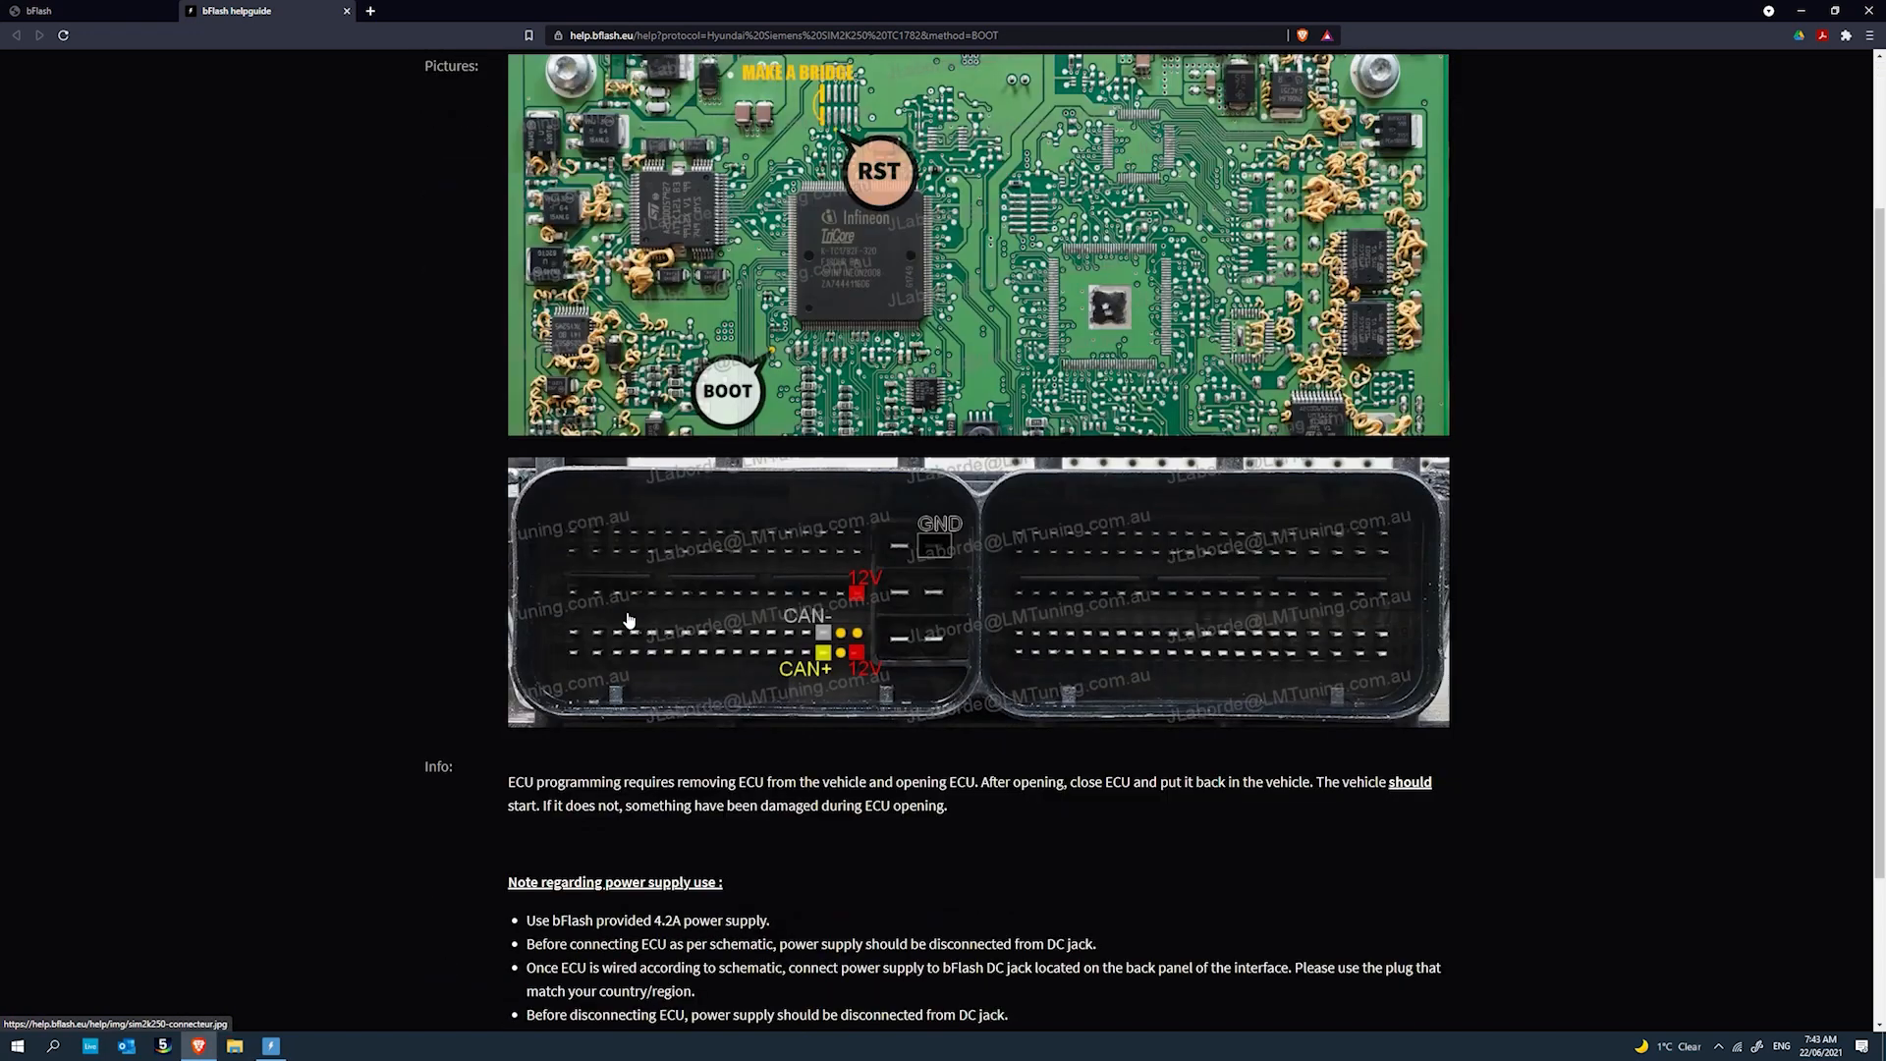
Read further down the helpguide and highlight the boot password warning.
scroll(down, 3)
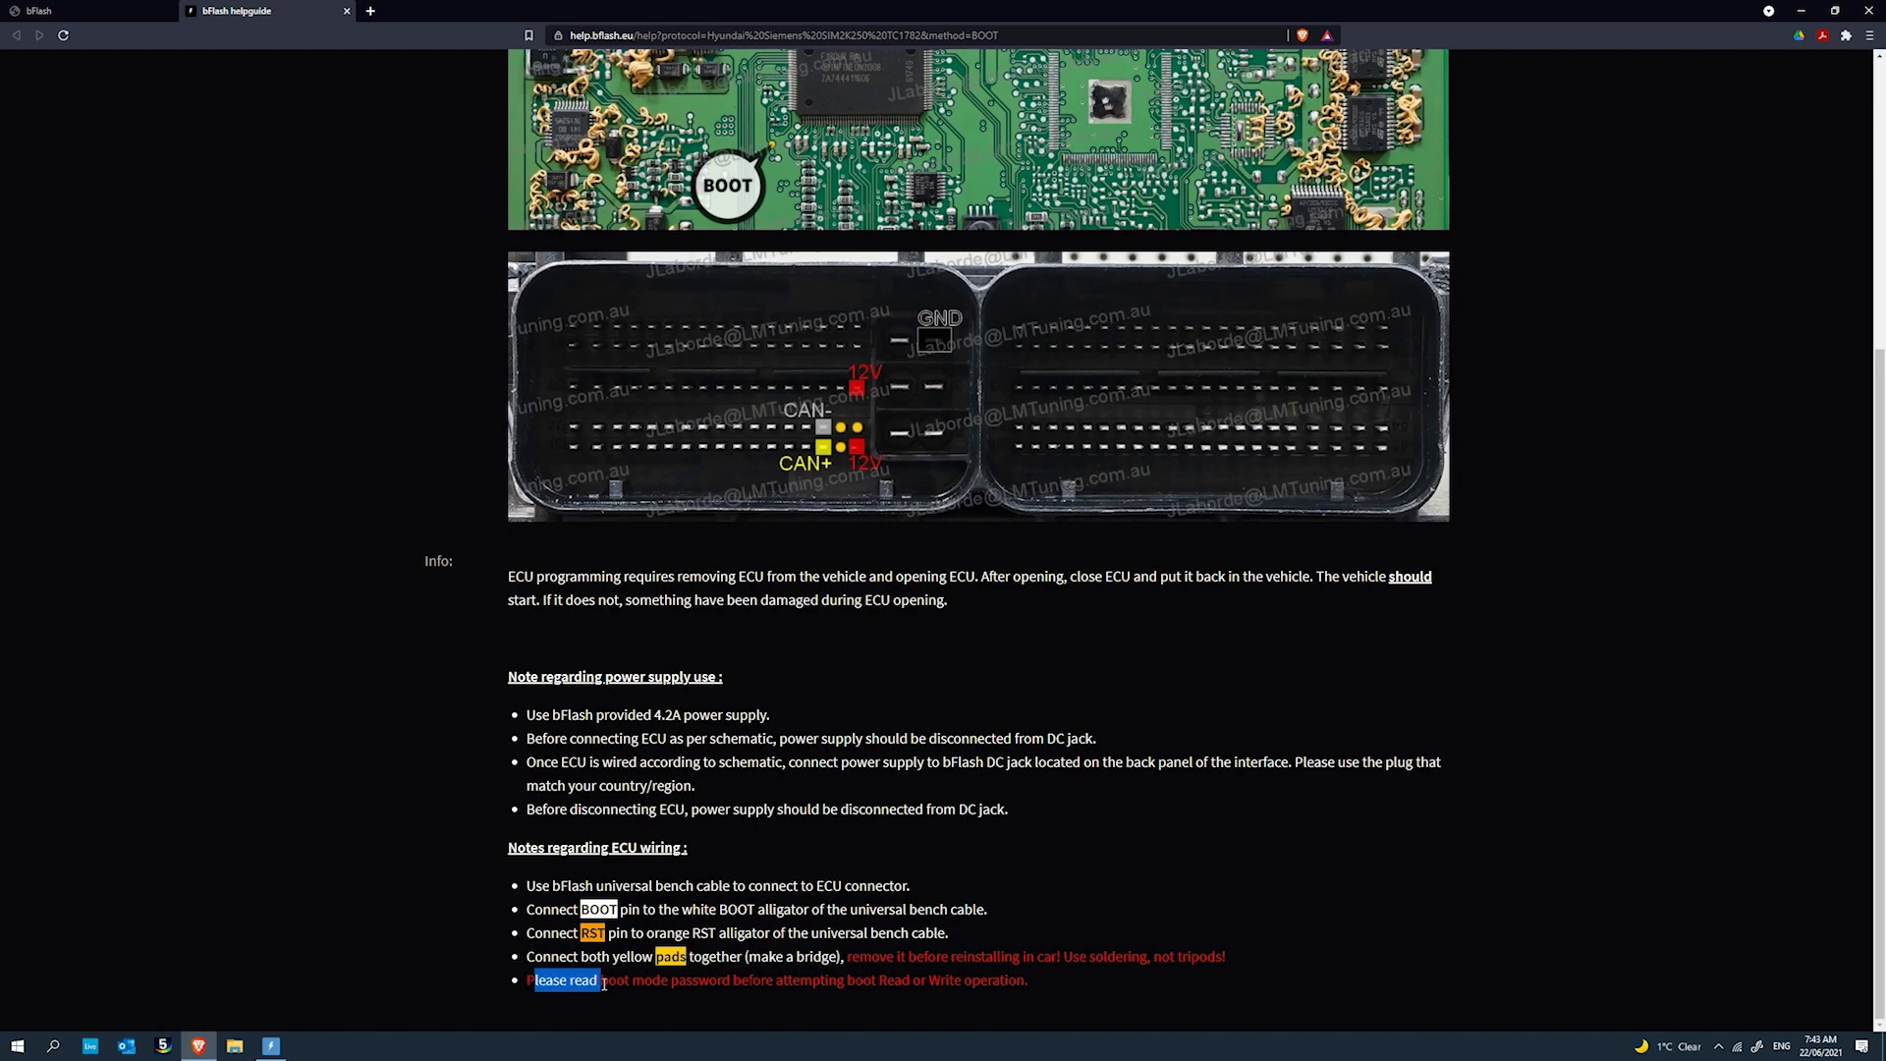
drag(566, 979, 816, 978)
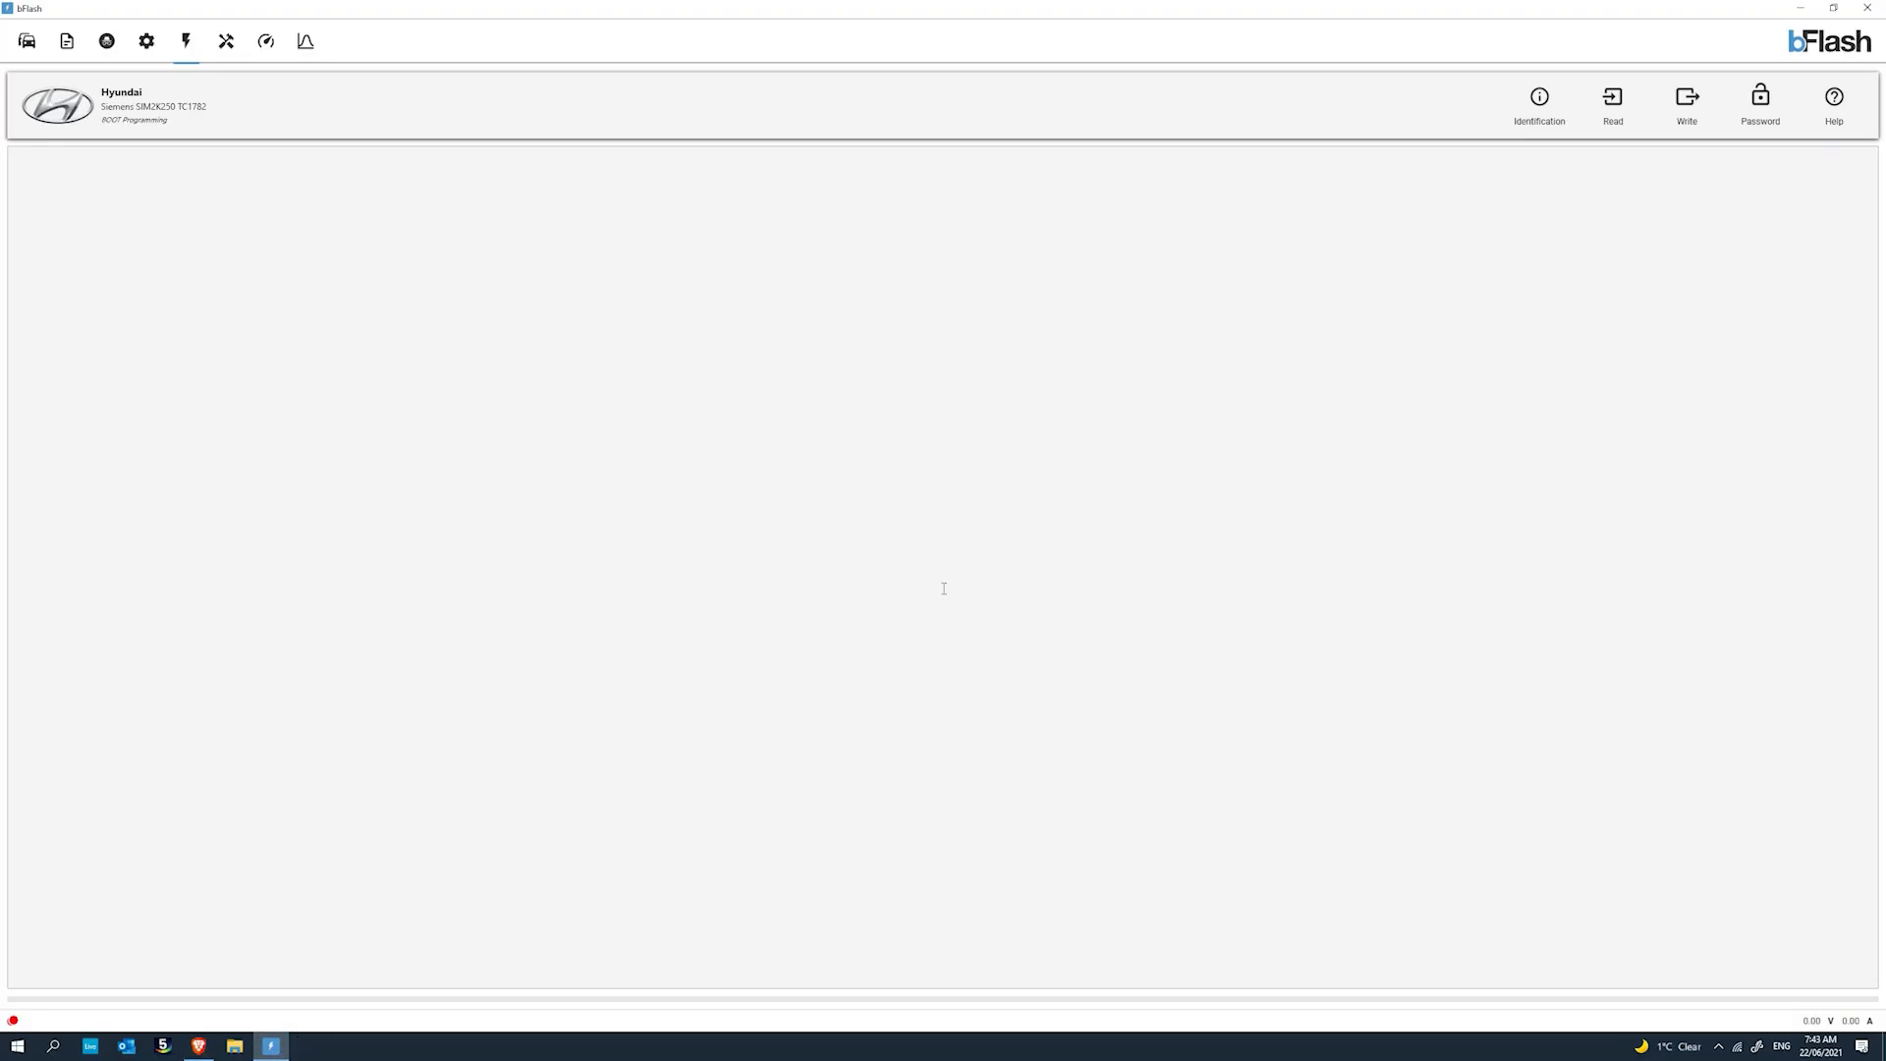
mouse_move(25, 39)
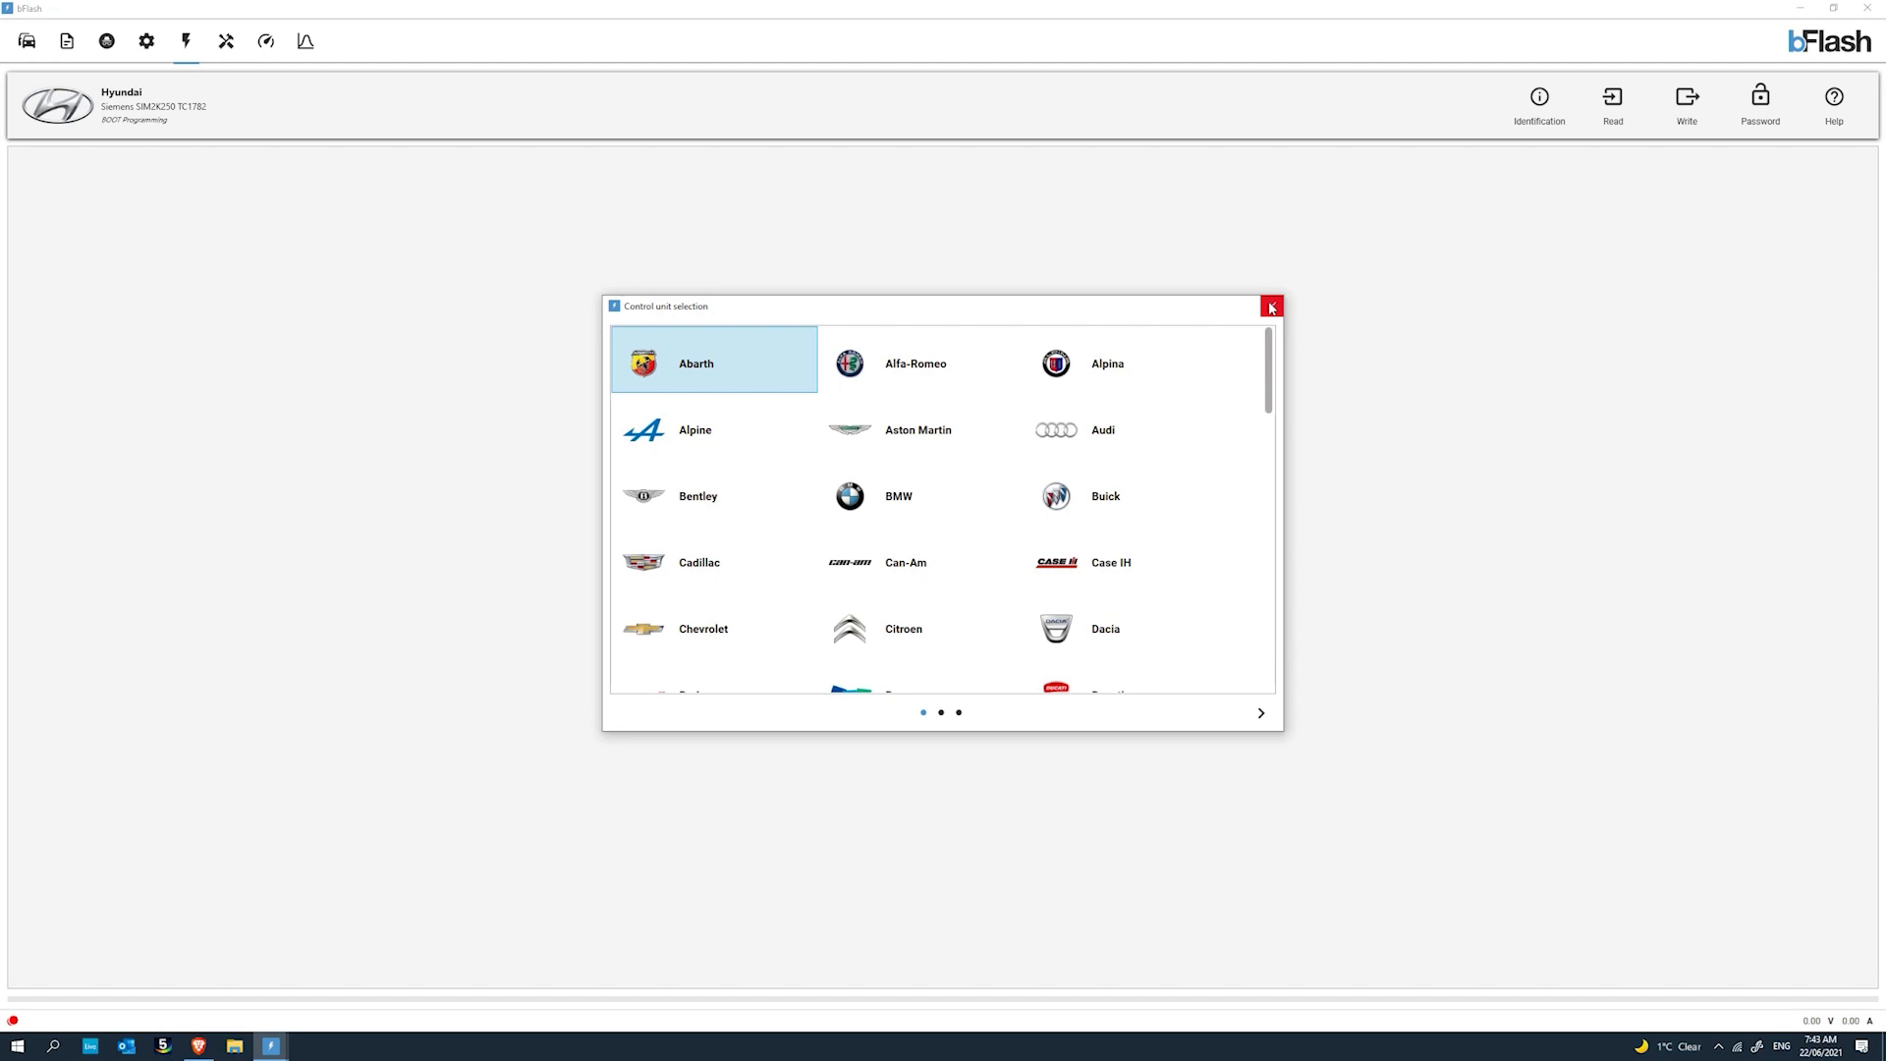
scroll(down, 3)
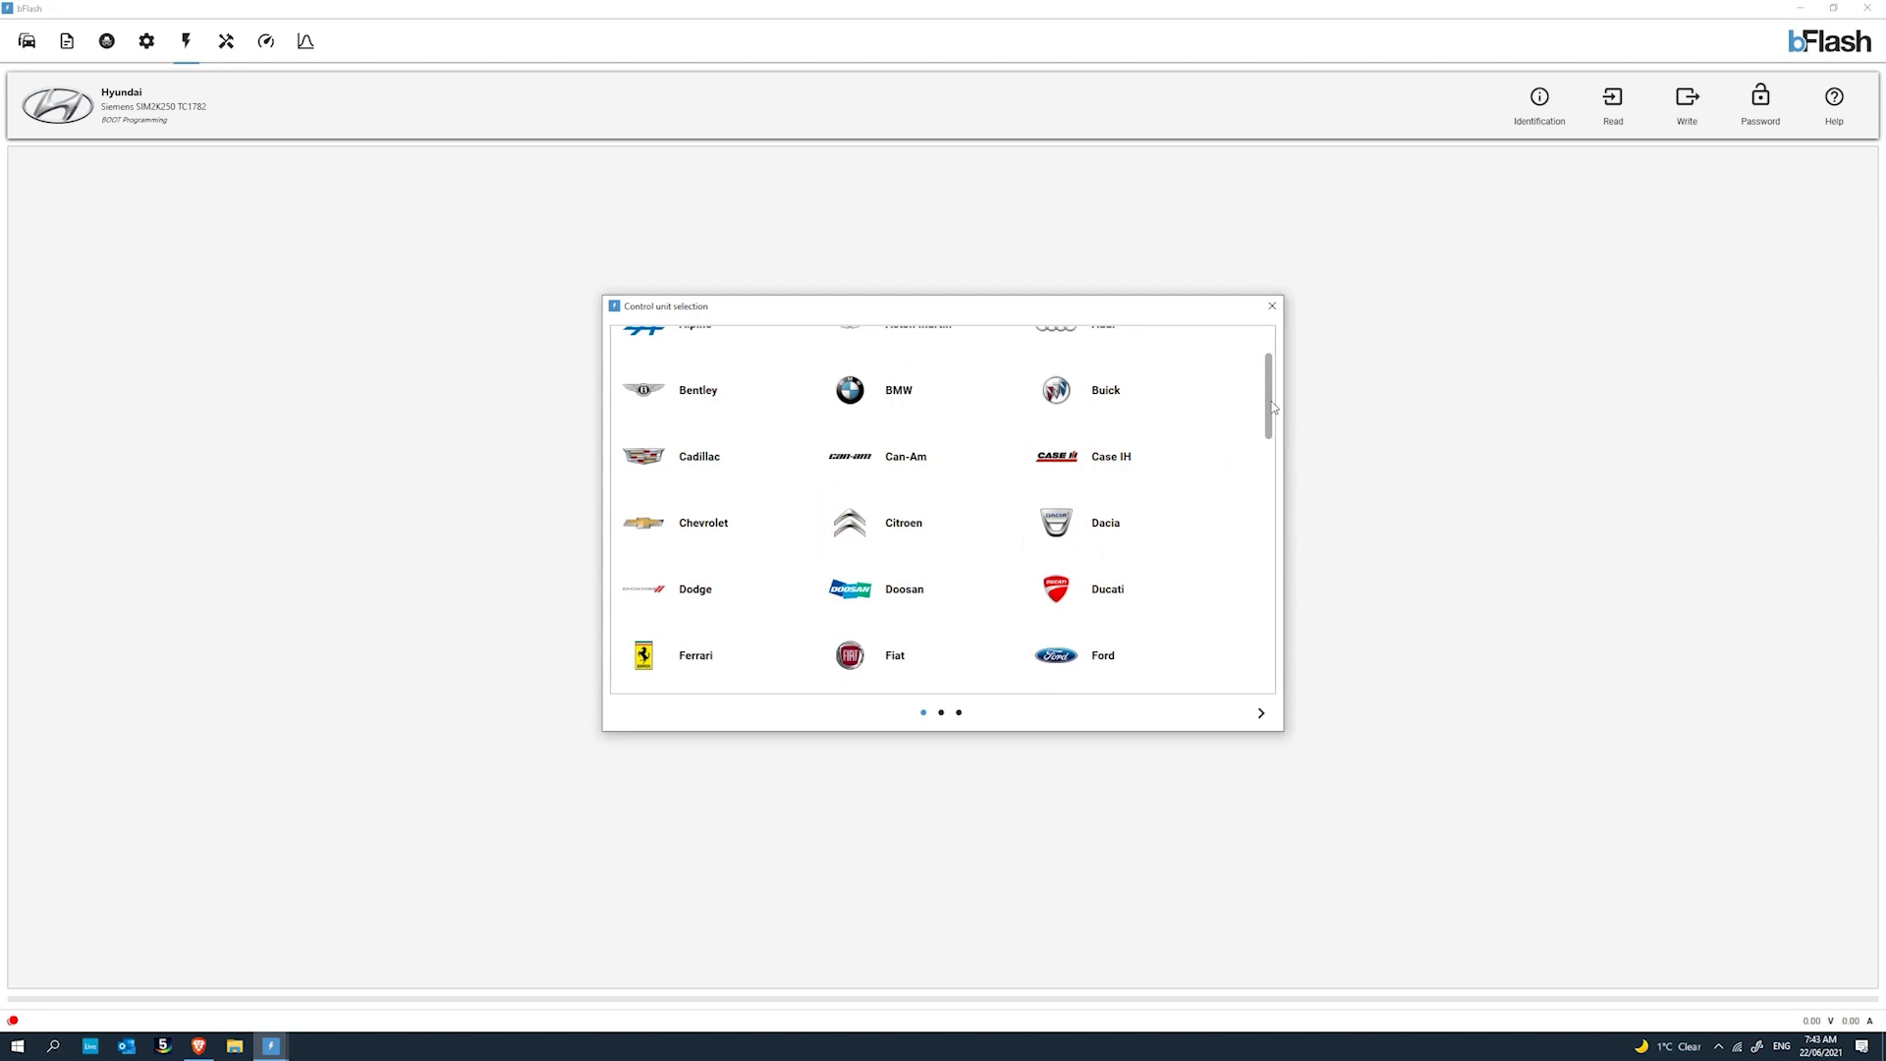
scroll(down, 3)
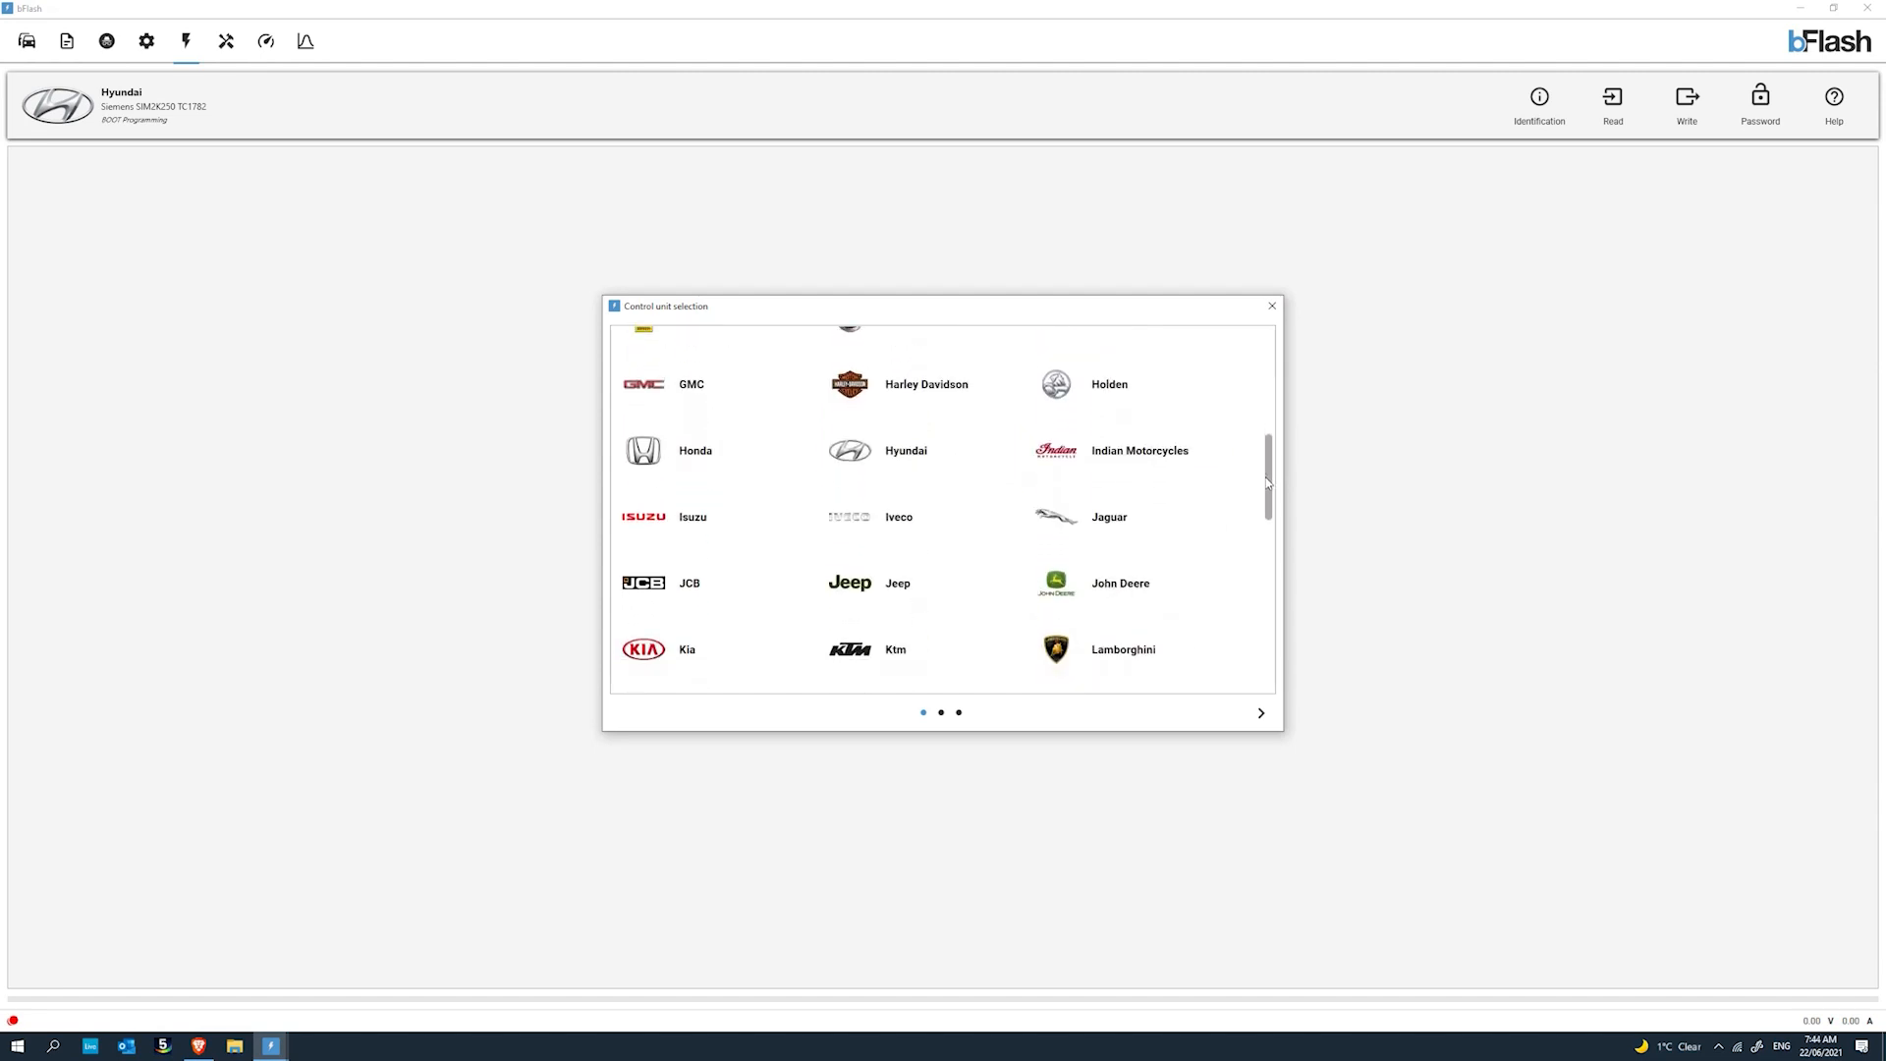
scroll(down, 3)
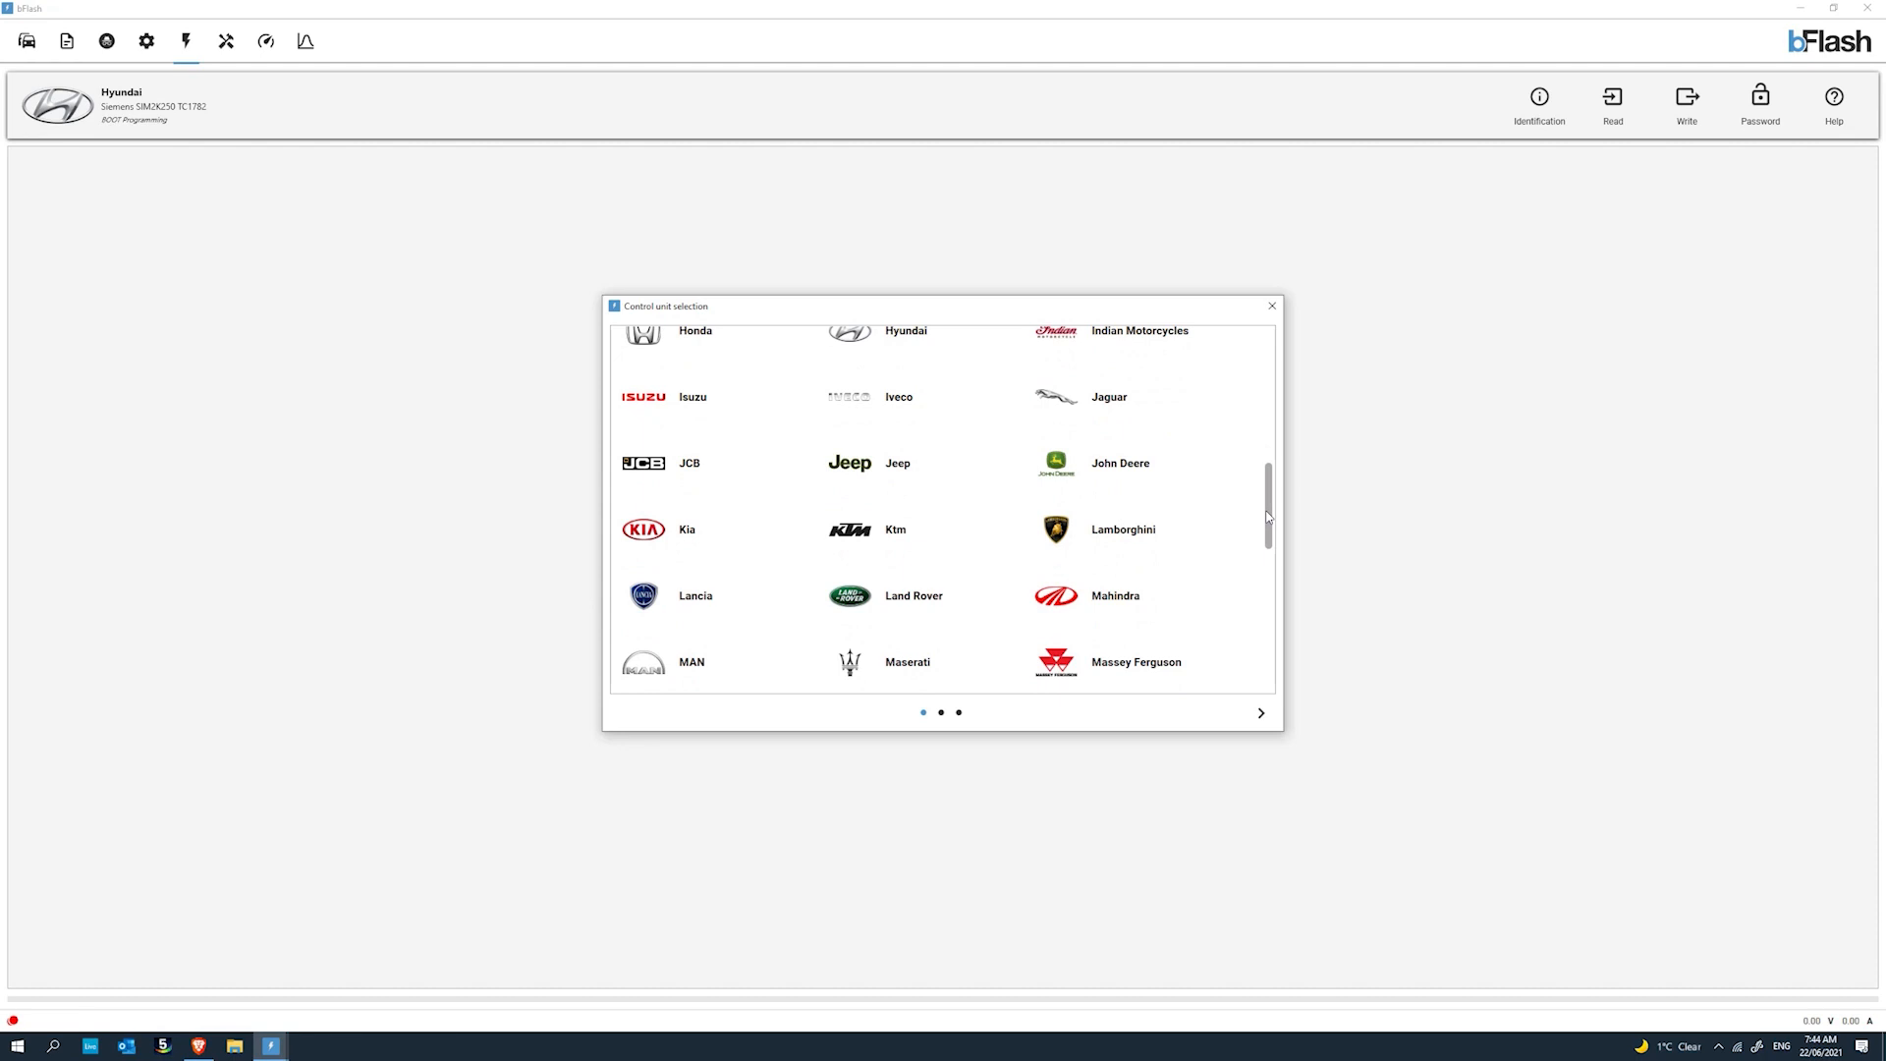
scroll(down, 3)
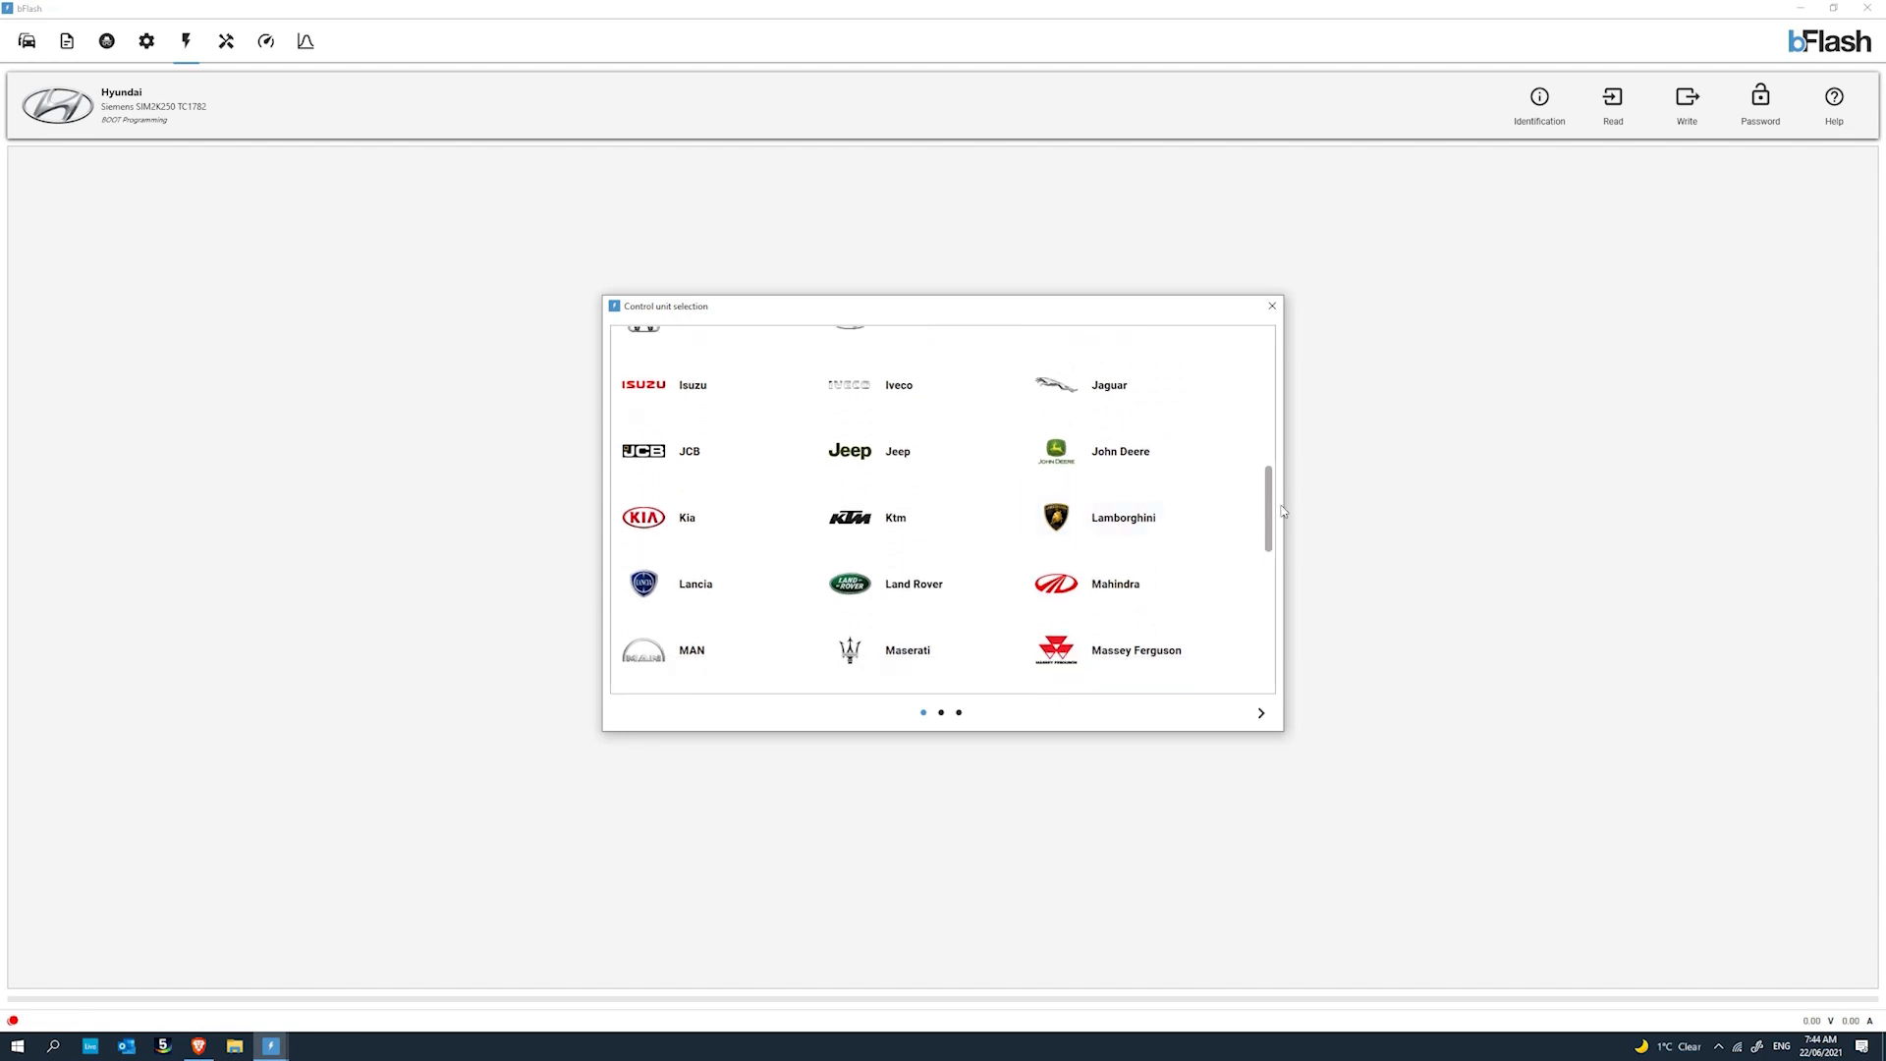
scroll(down, 3)
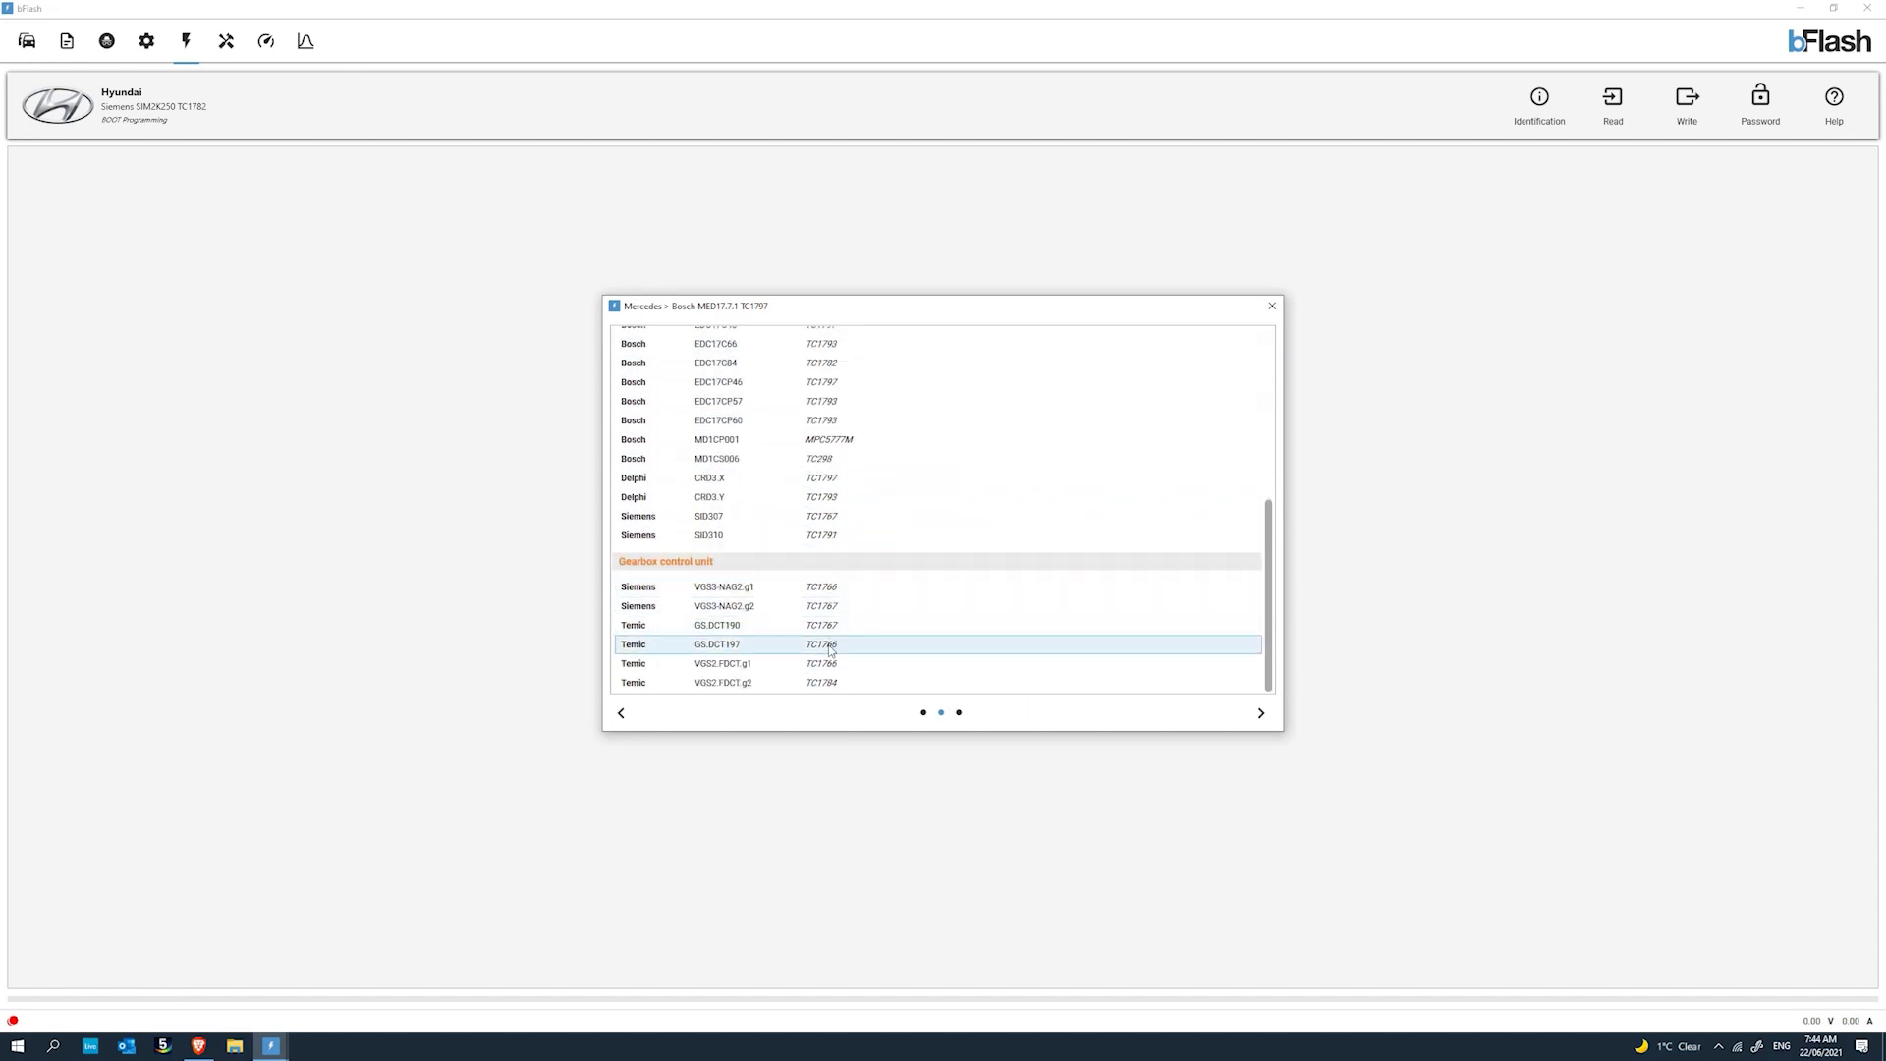
click(146, 41)
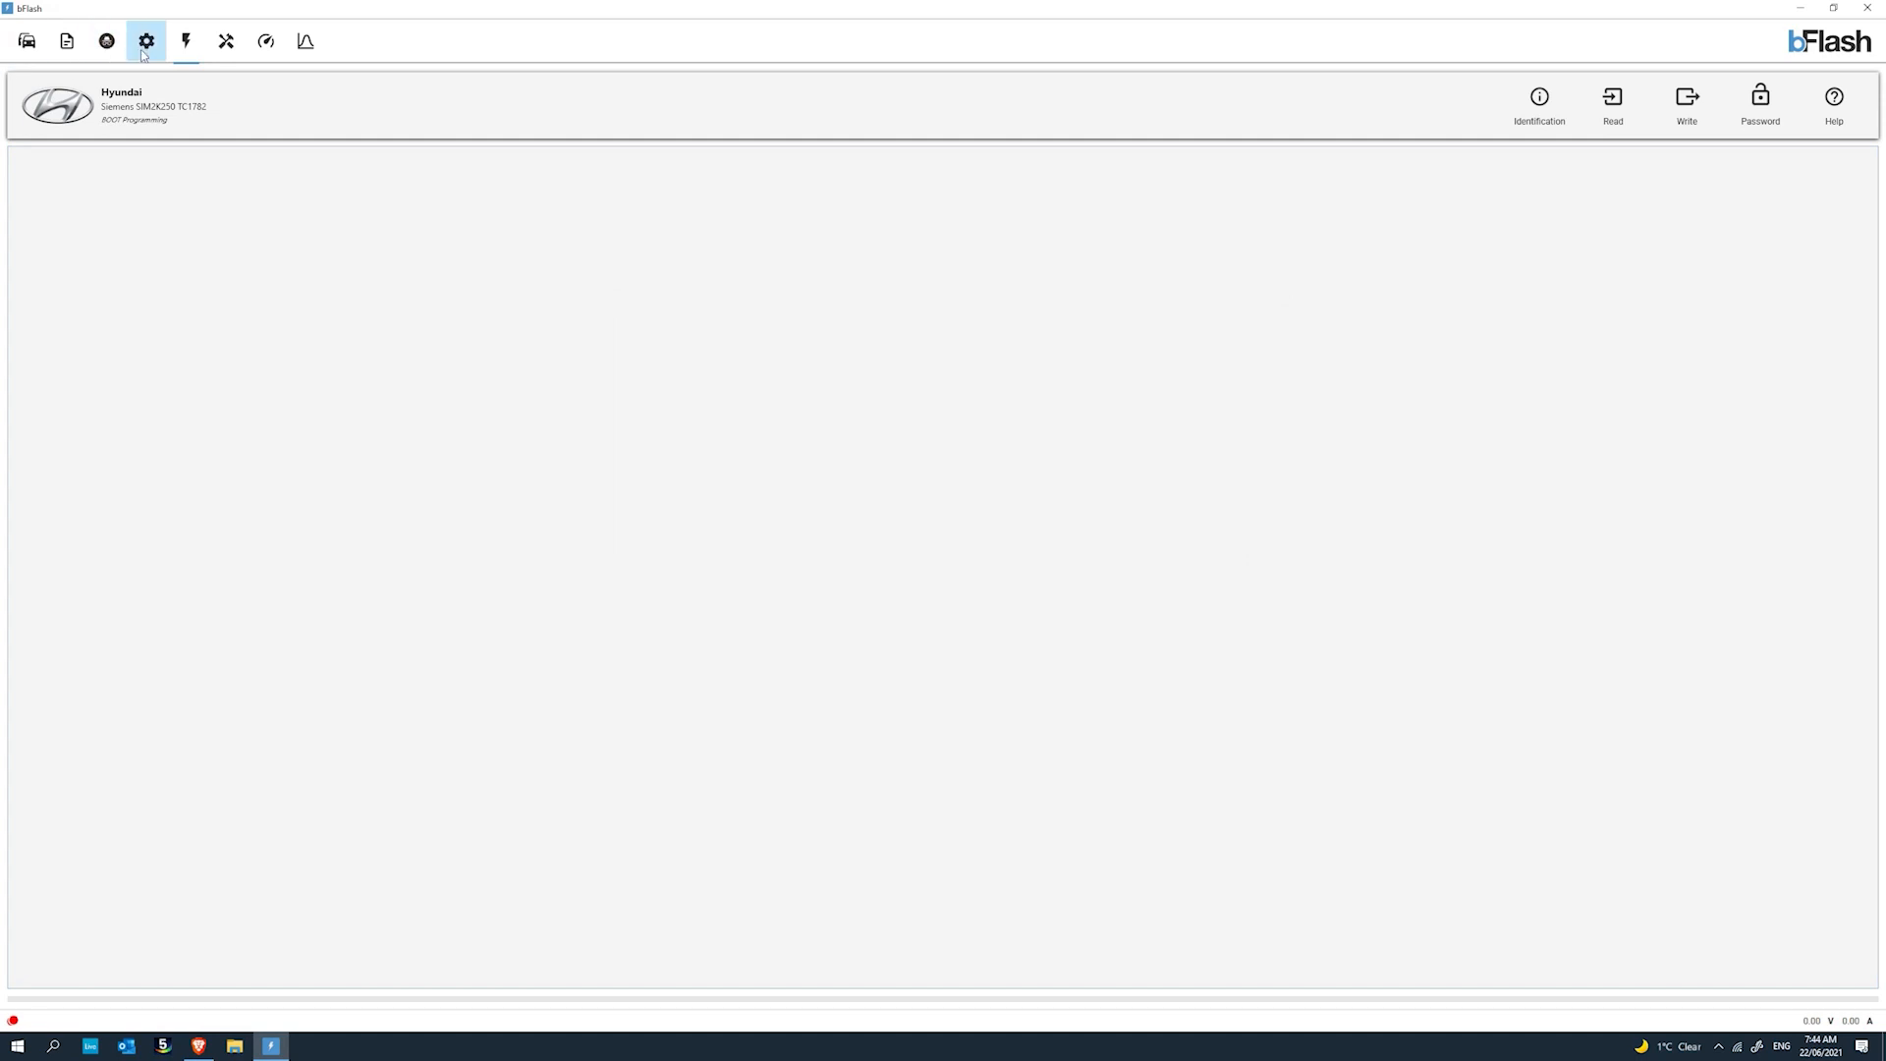
mouse_move(266, 39)
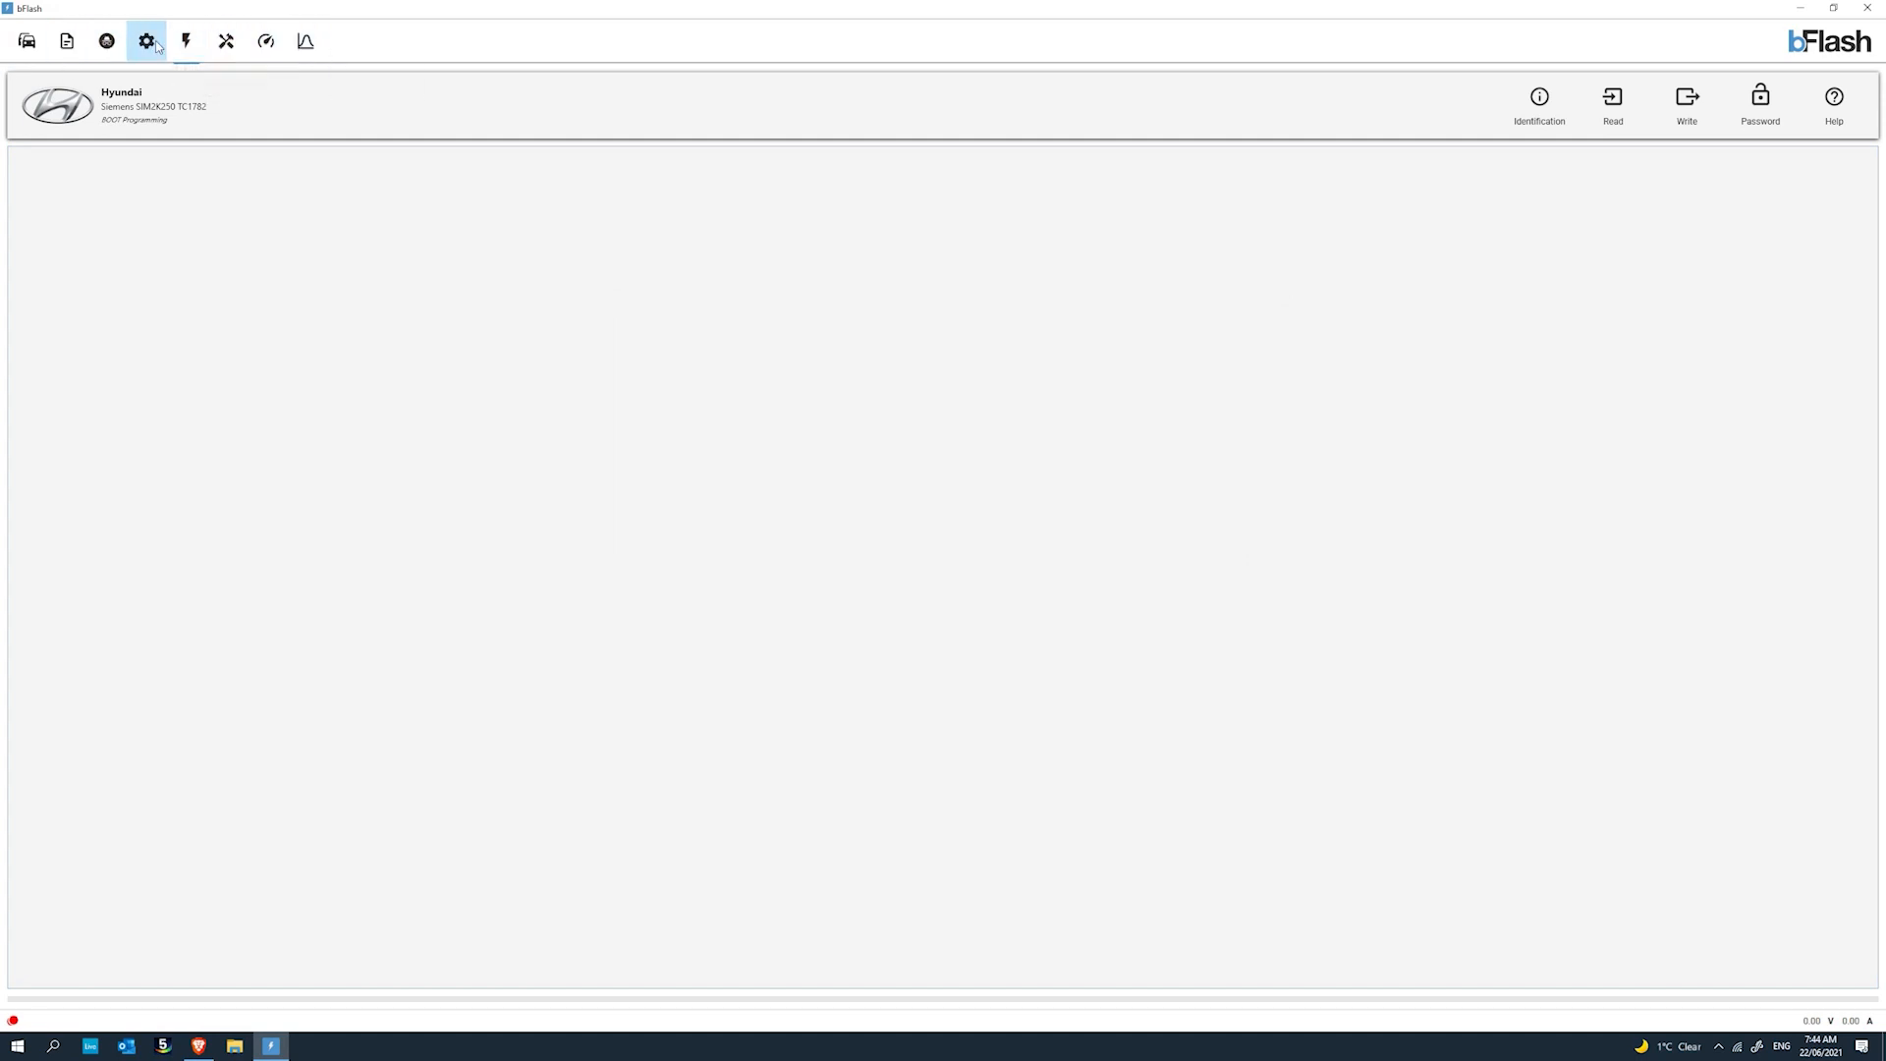
Bring up the settings with version information, then move to the Flash options page.
click(146, 41)
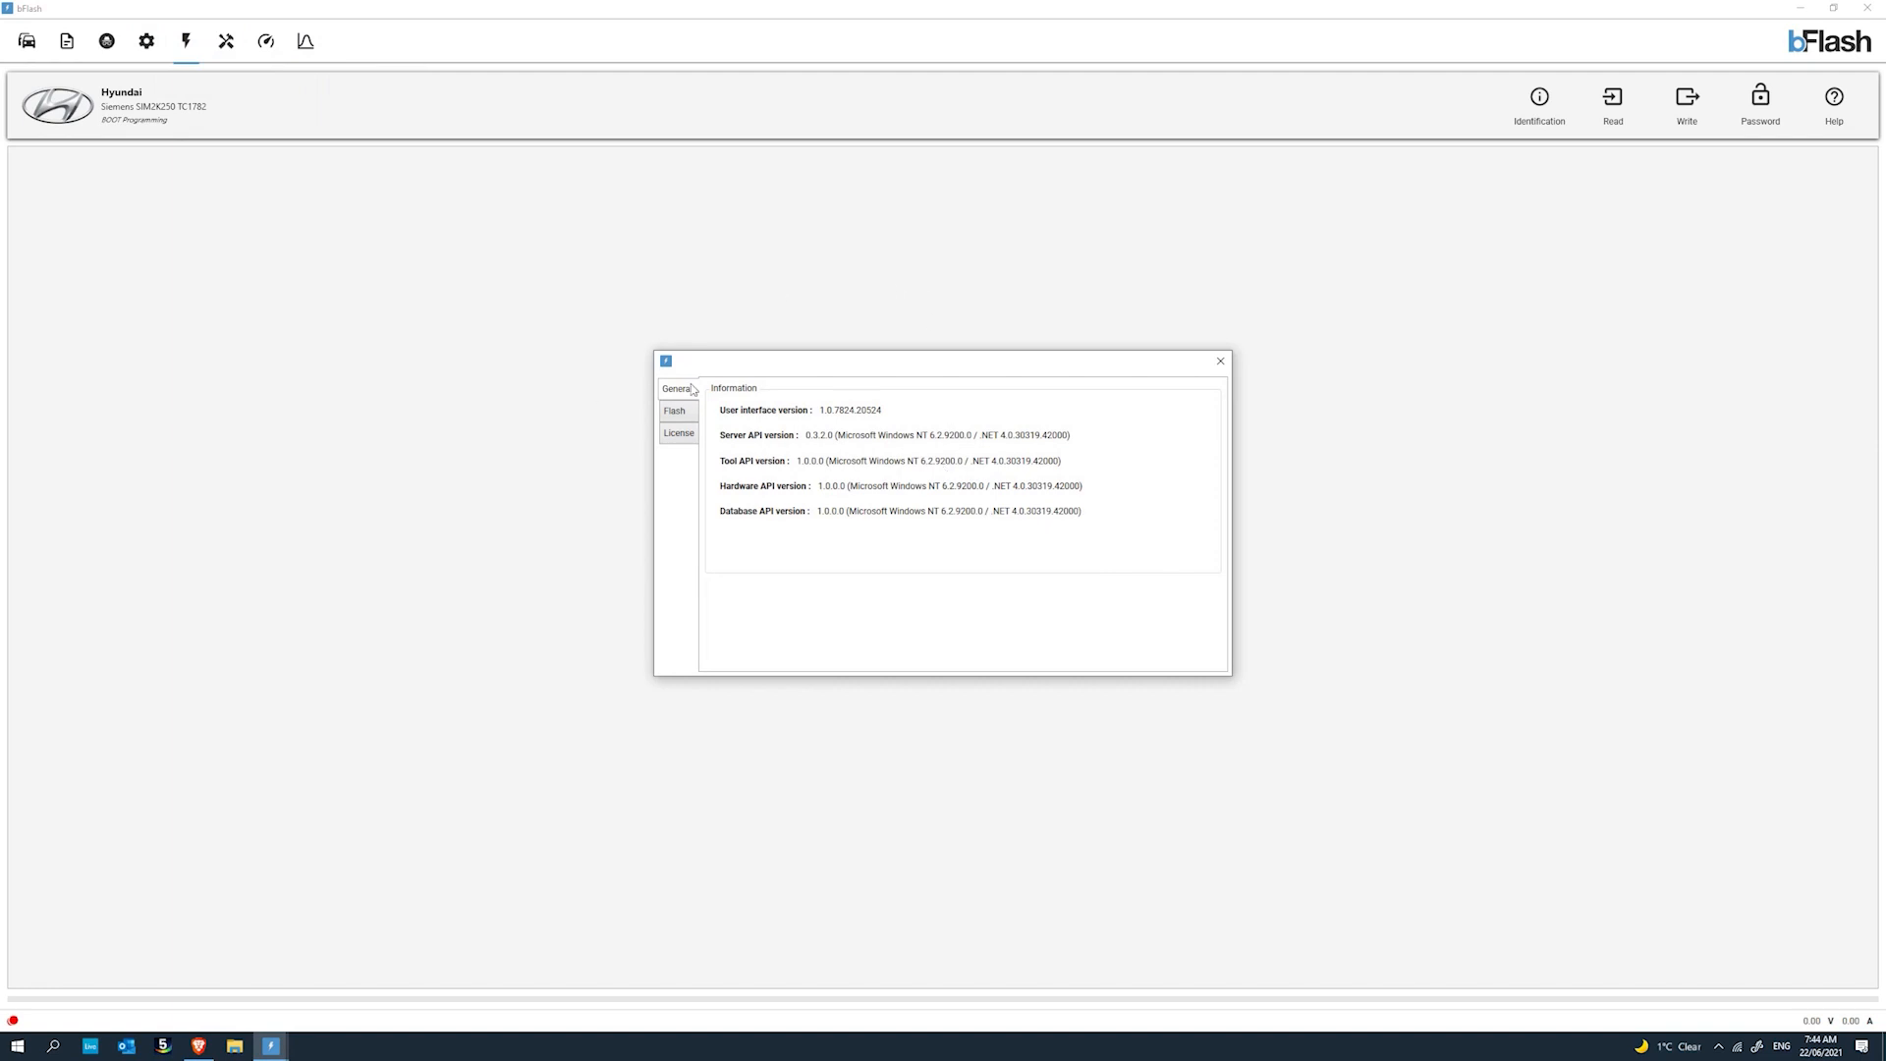
mouse_move(827, 411)
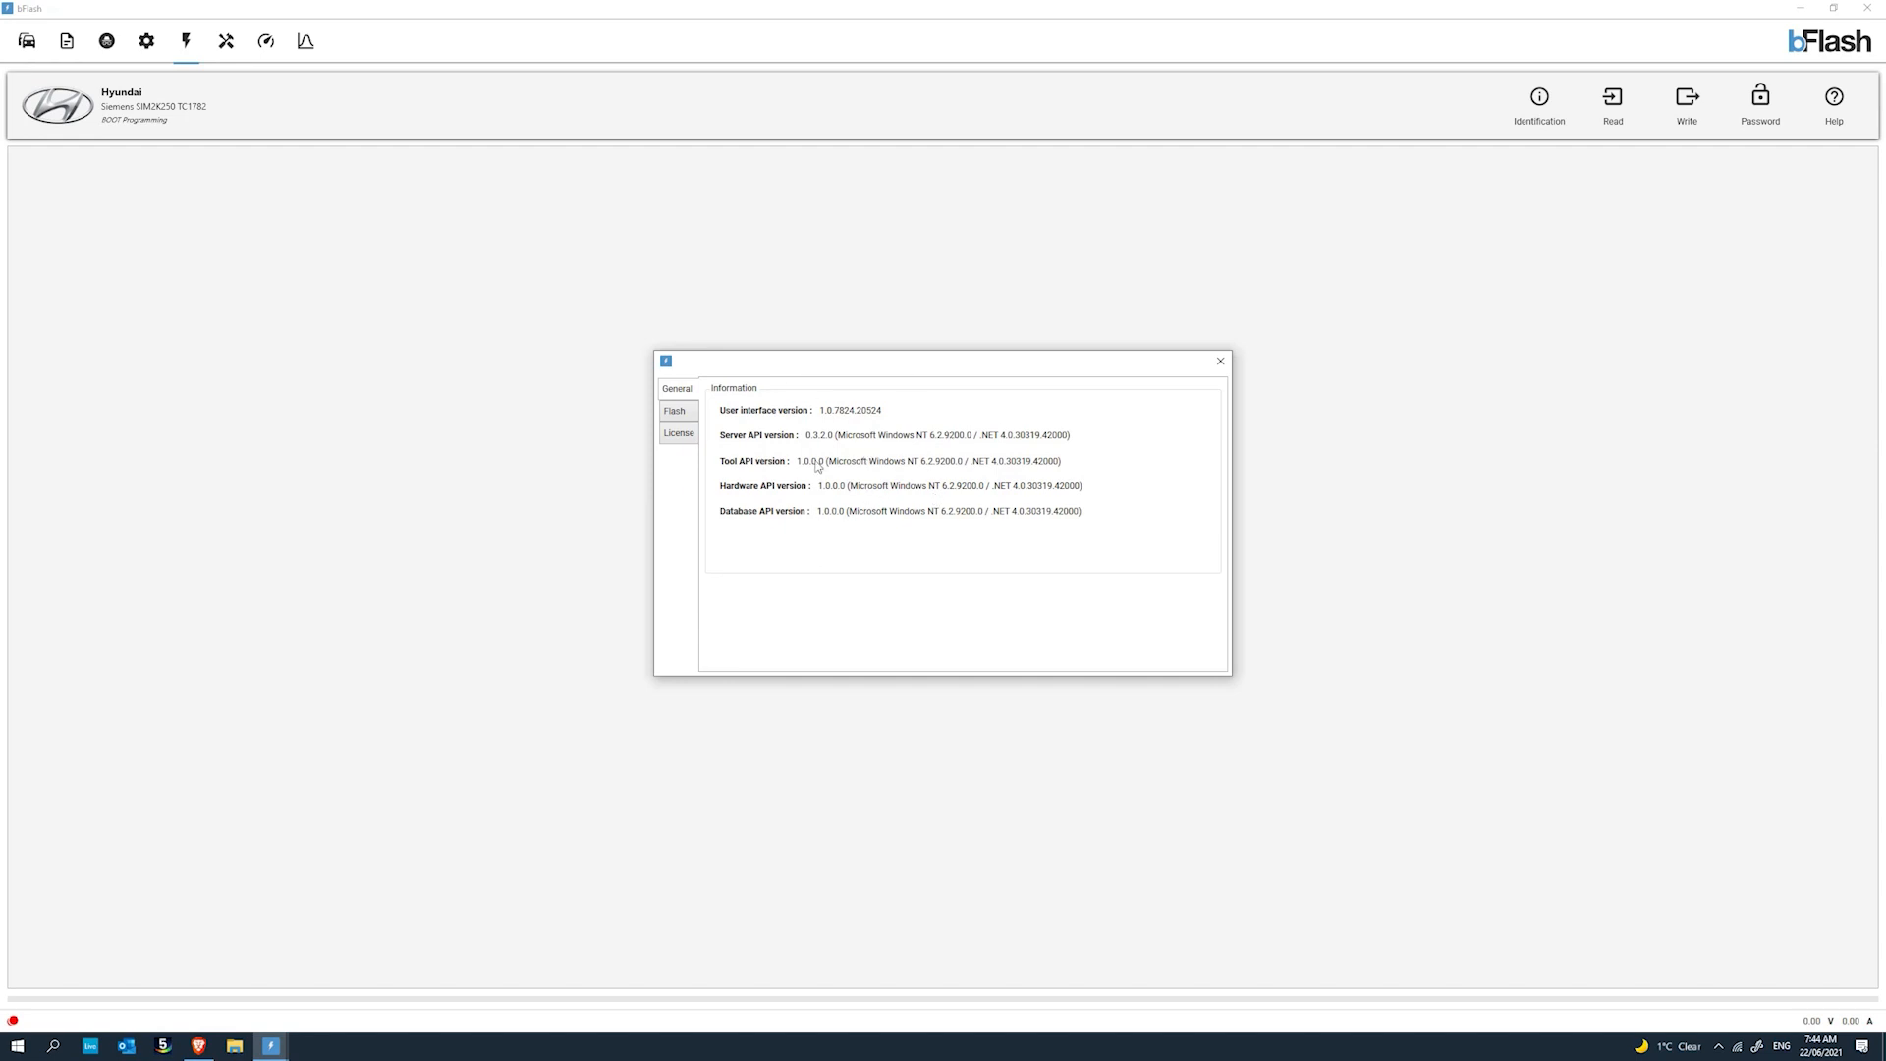
mouse_move(842, 526)
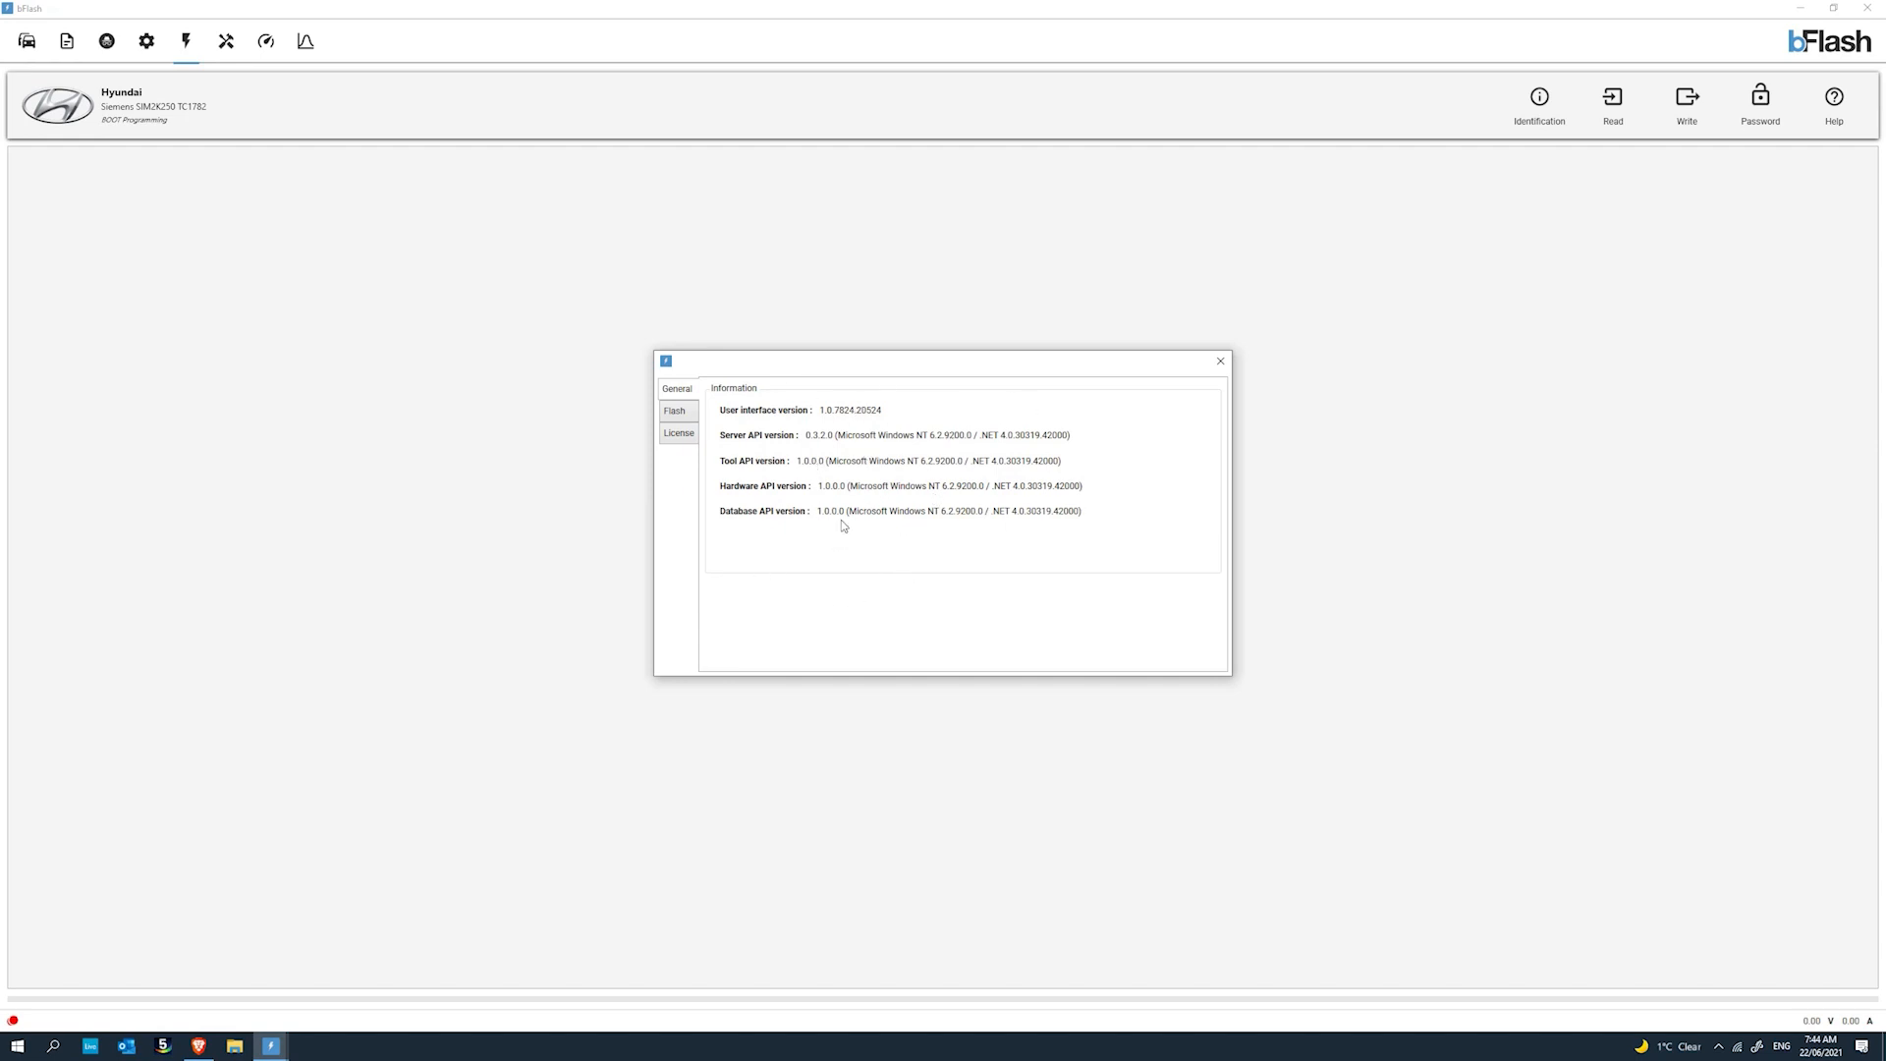
click(674, 411)
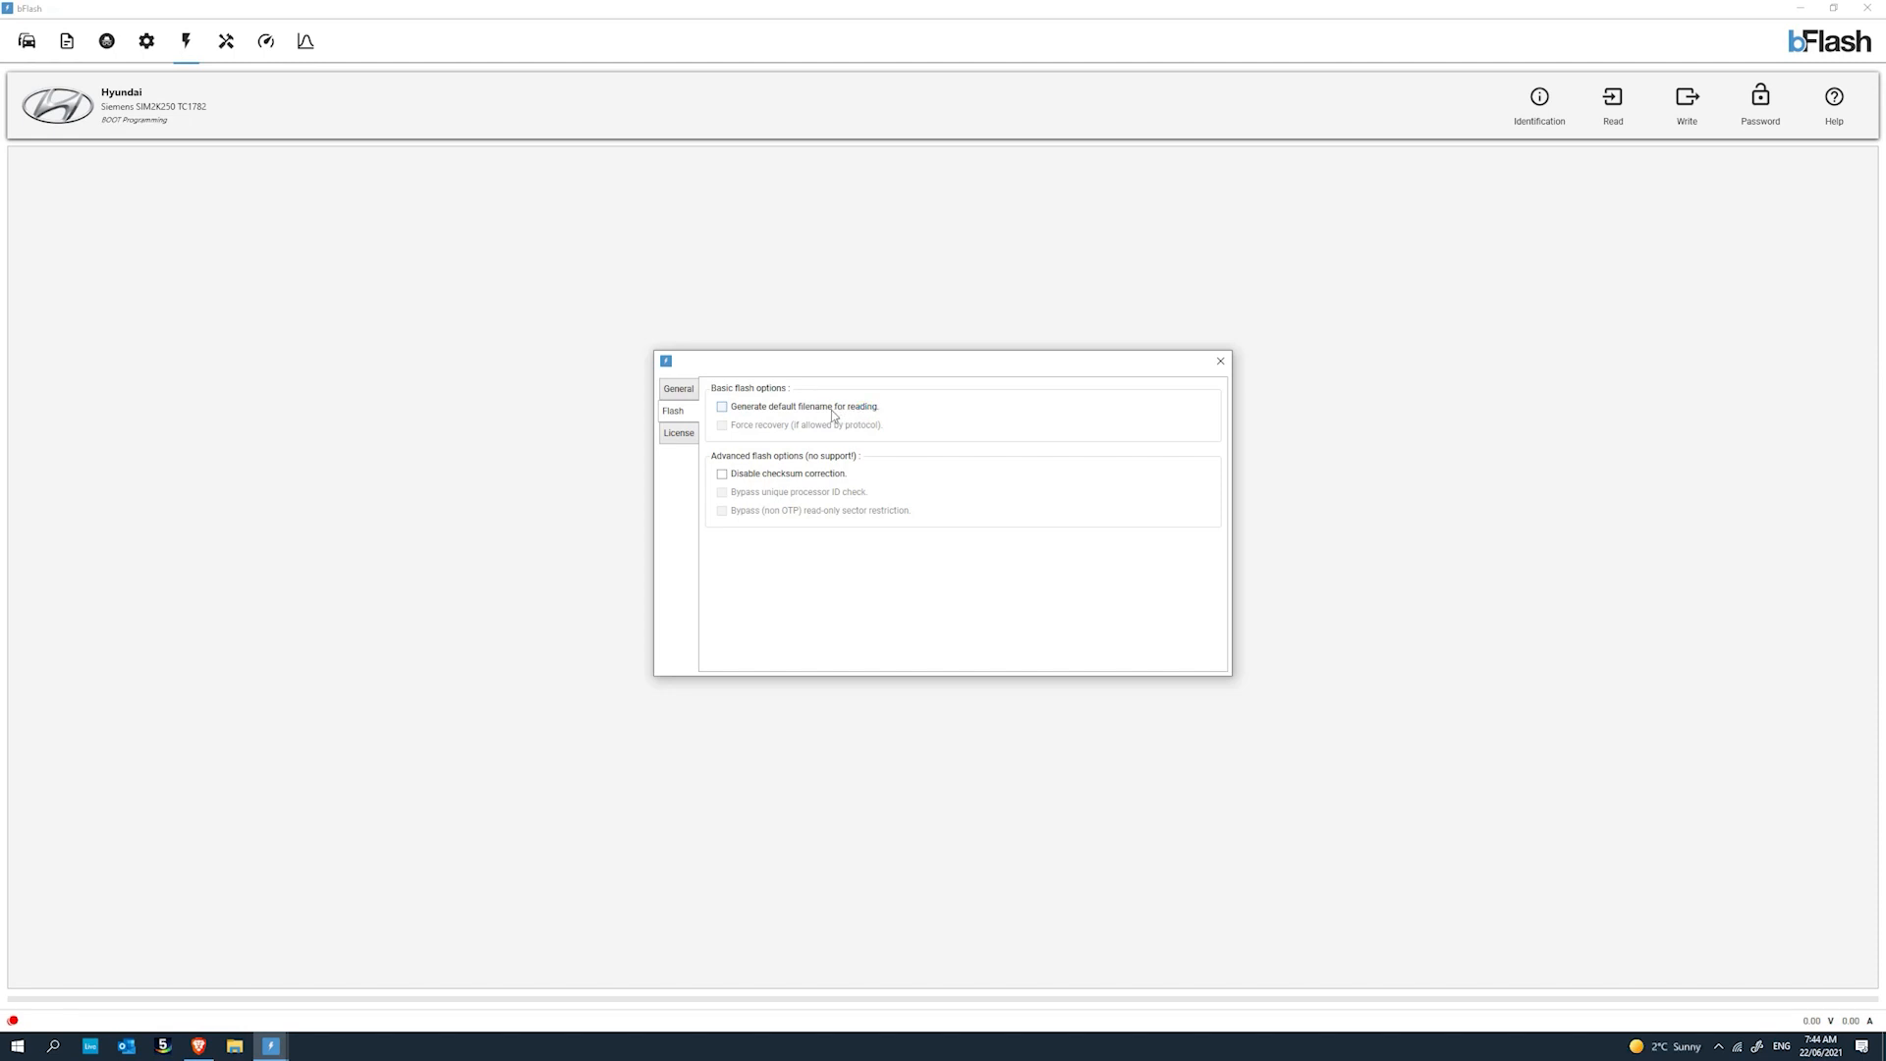
Toggle default read filenames on and back off, and glance at the License page.
click(721, 406)
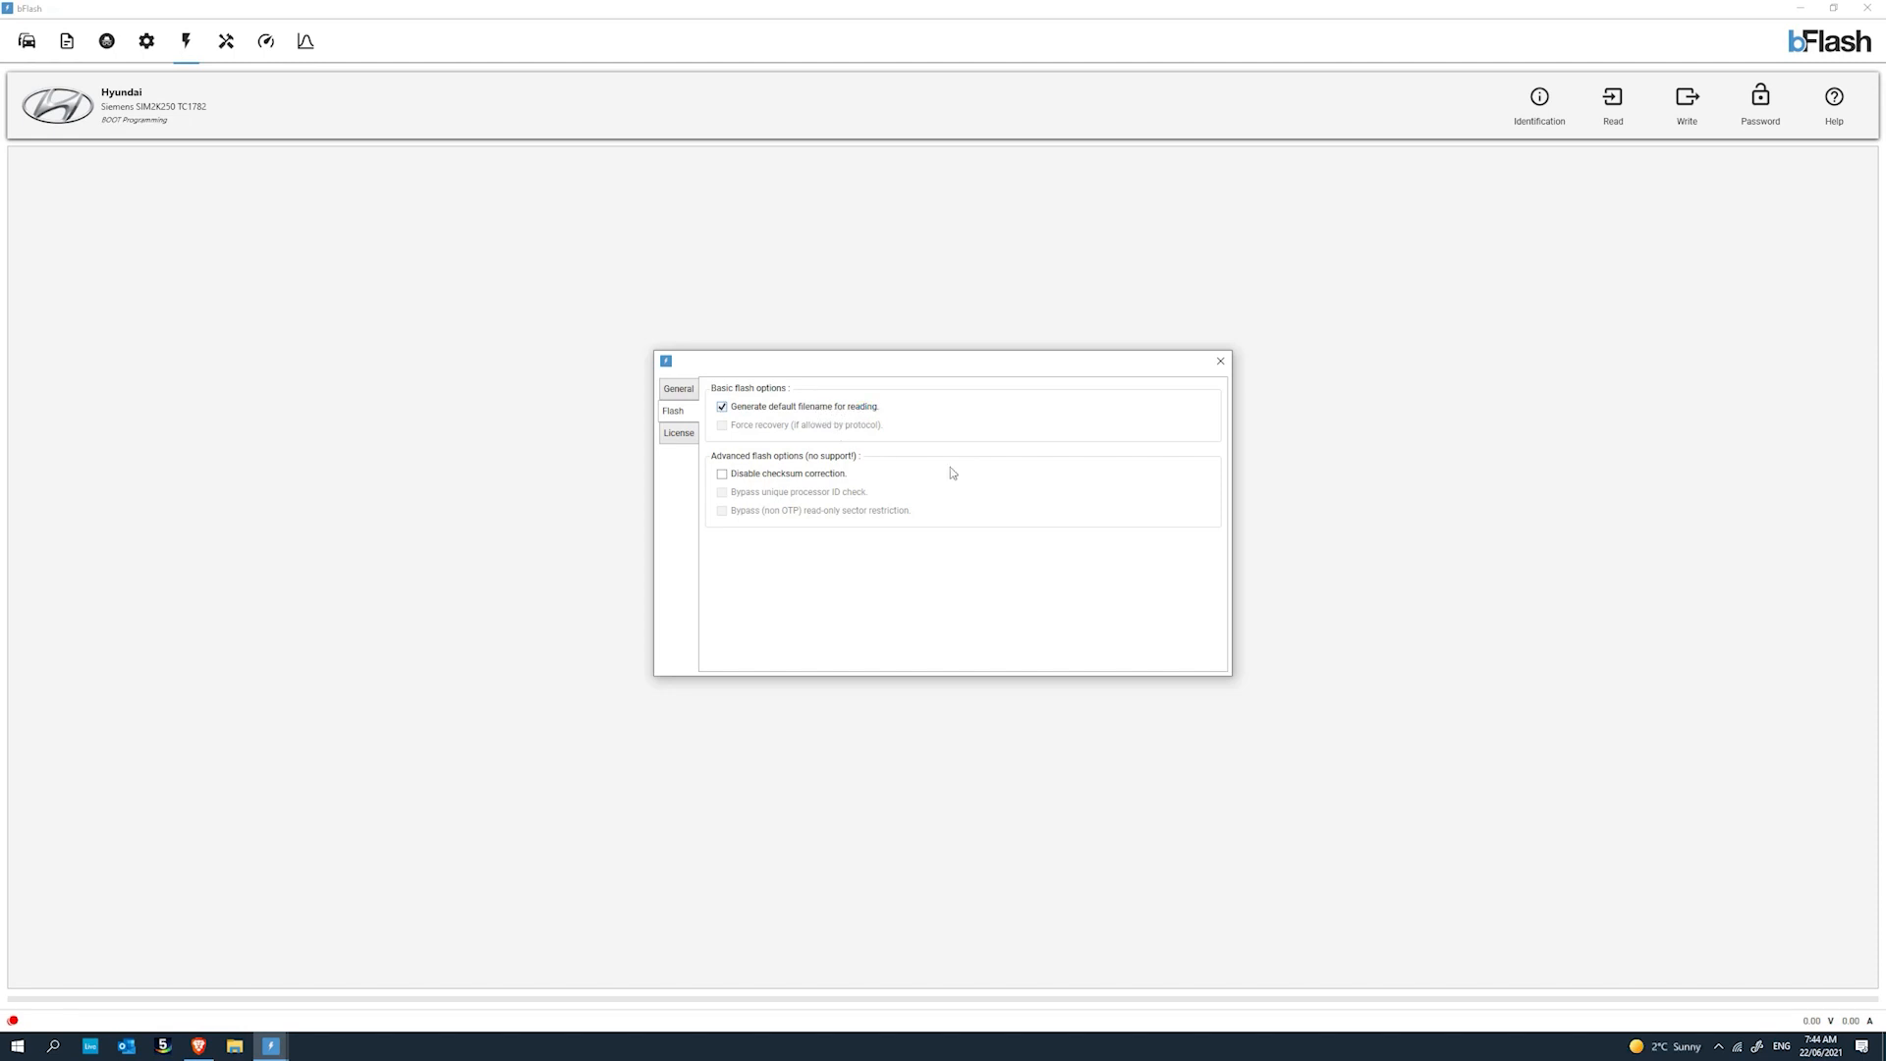
mouse_move(1004, 414)
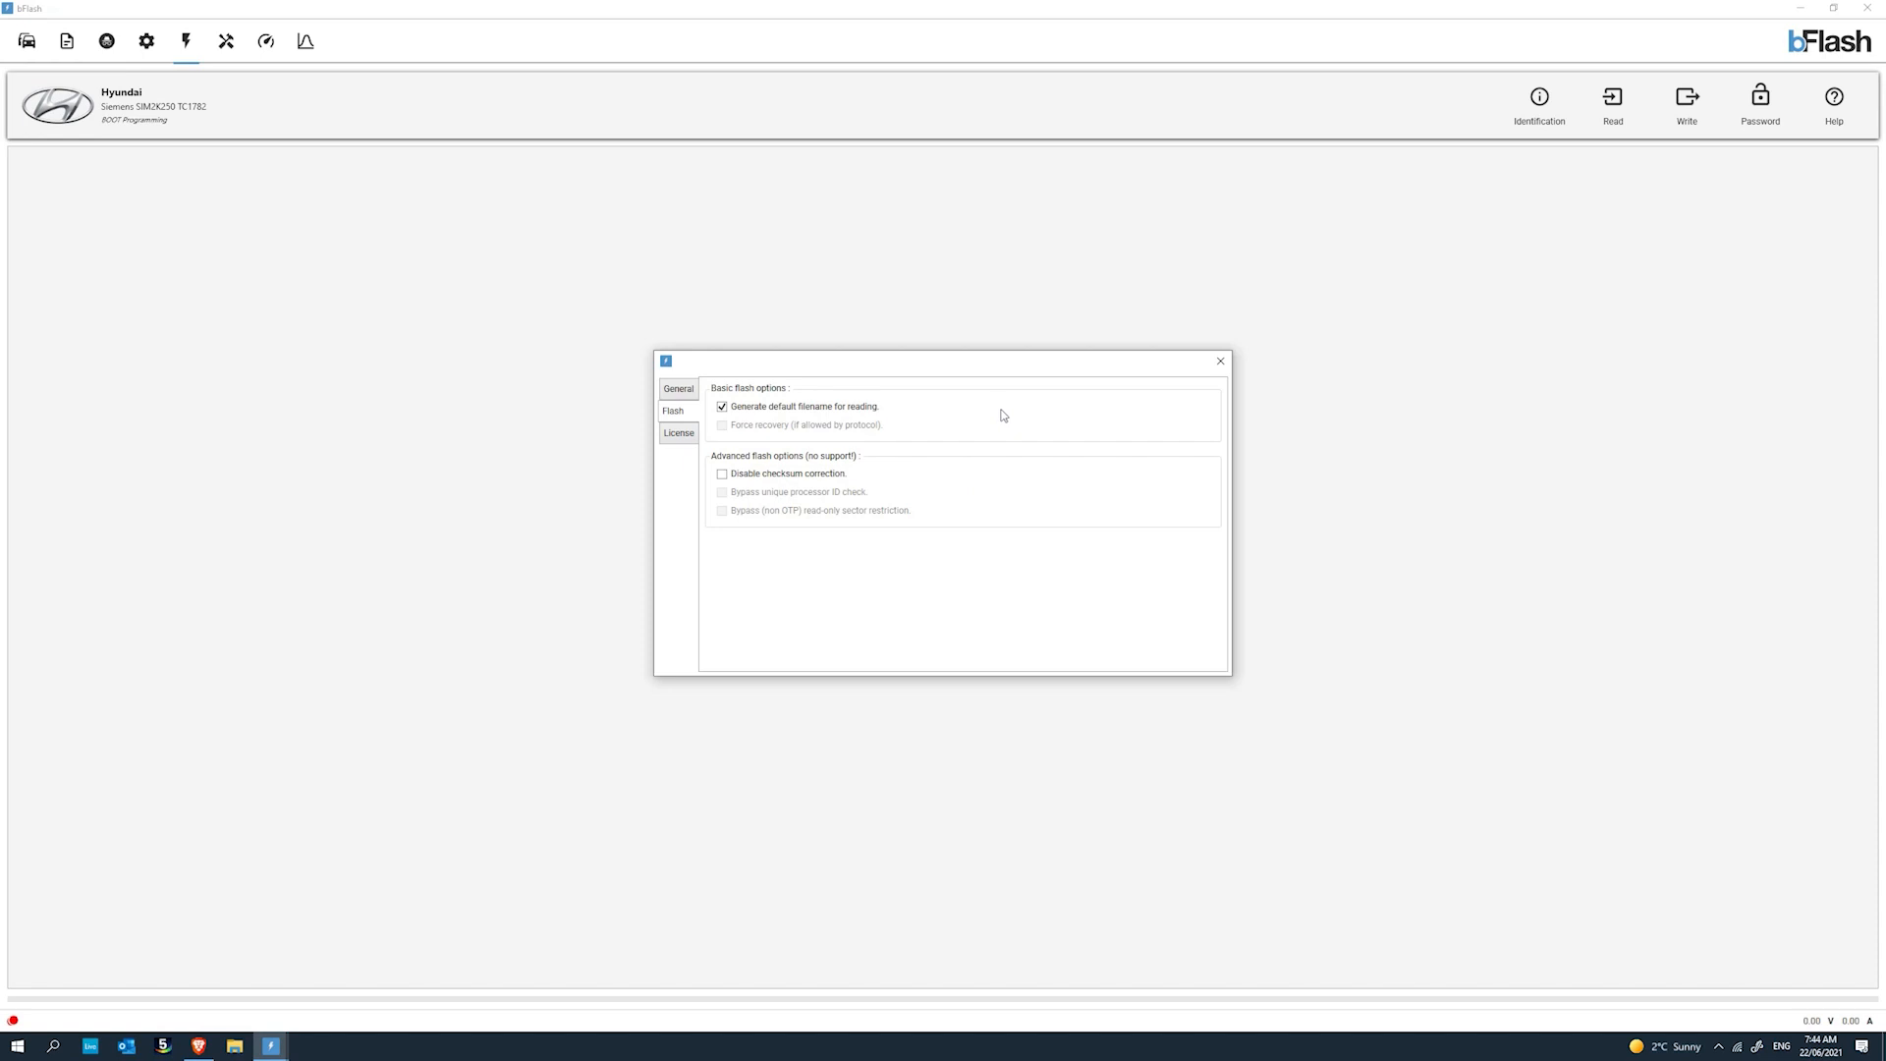
click(720, 406)
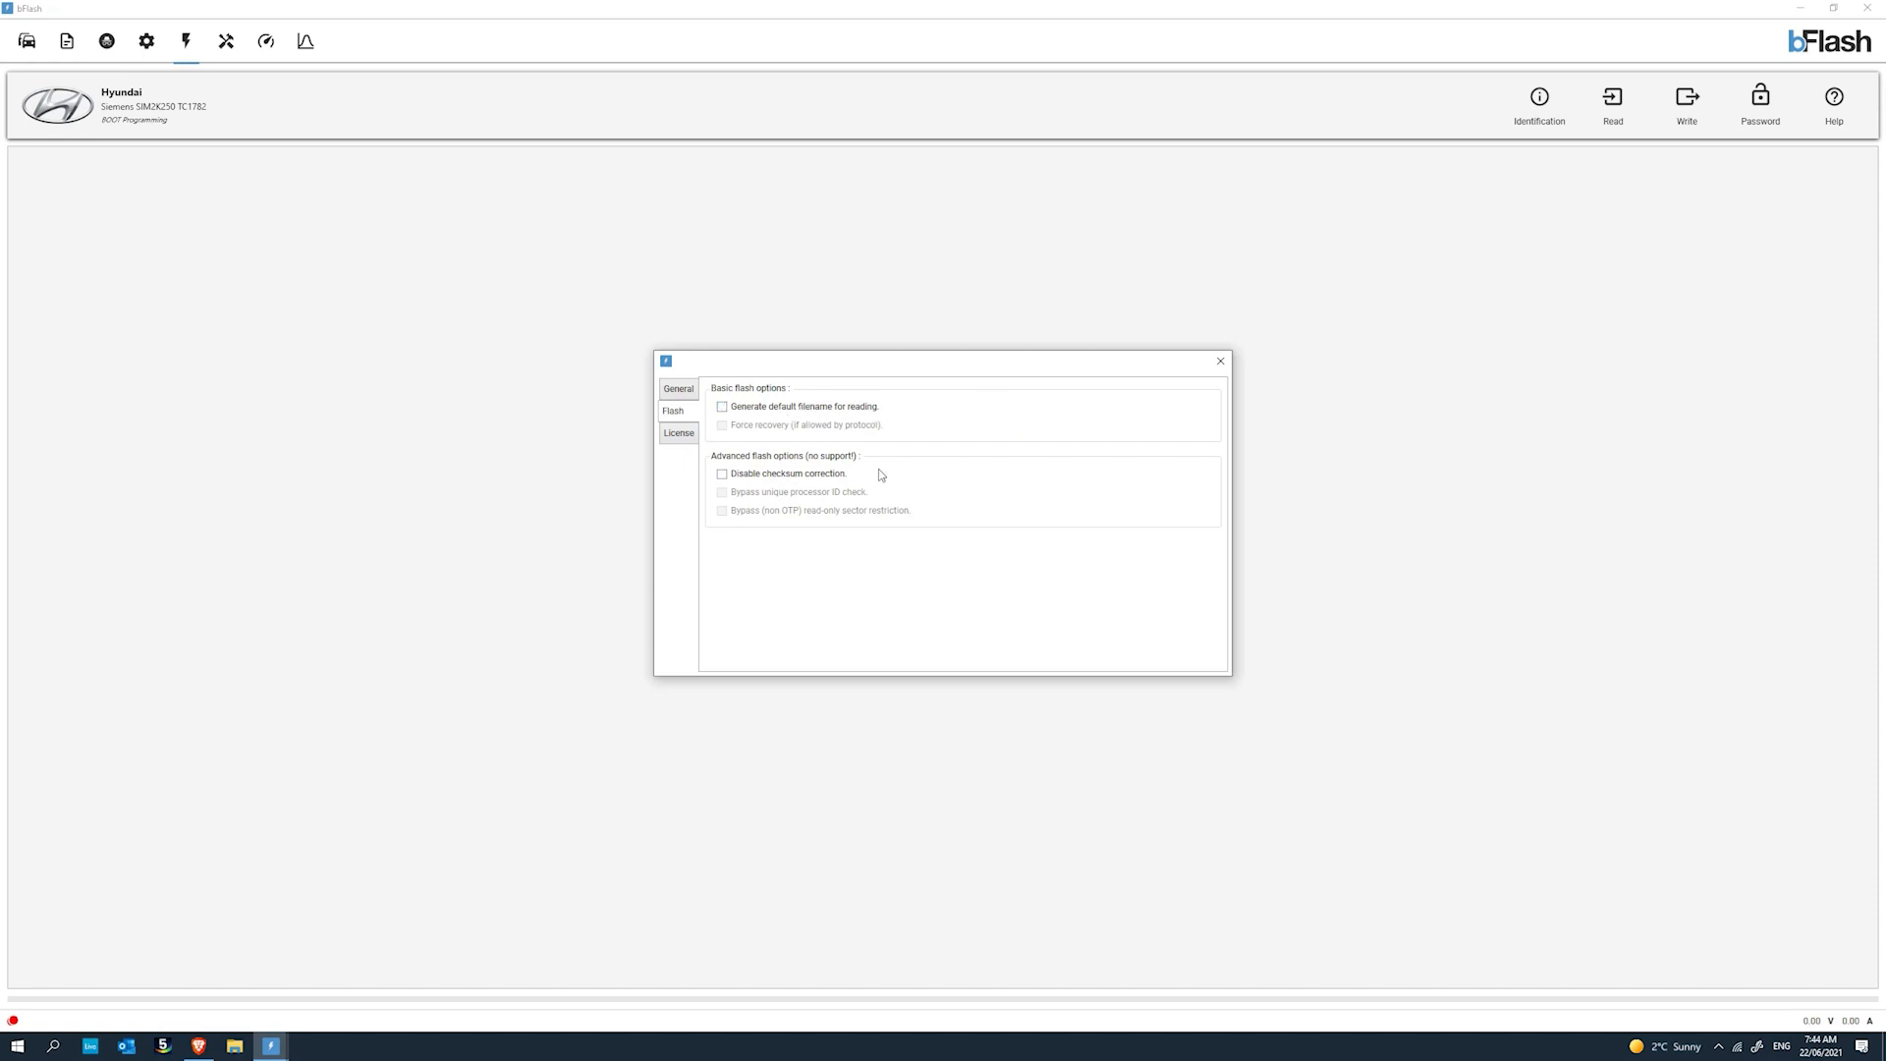
mouse_move(1014, 416)
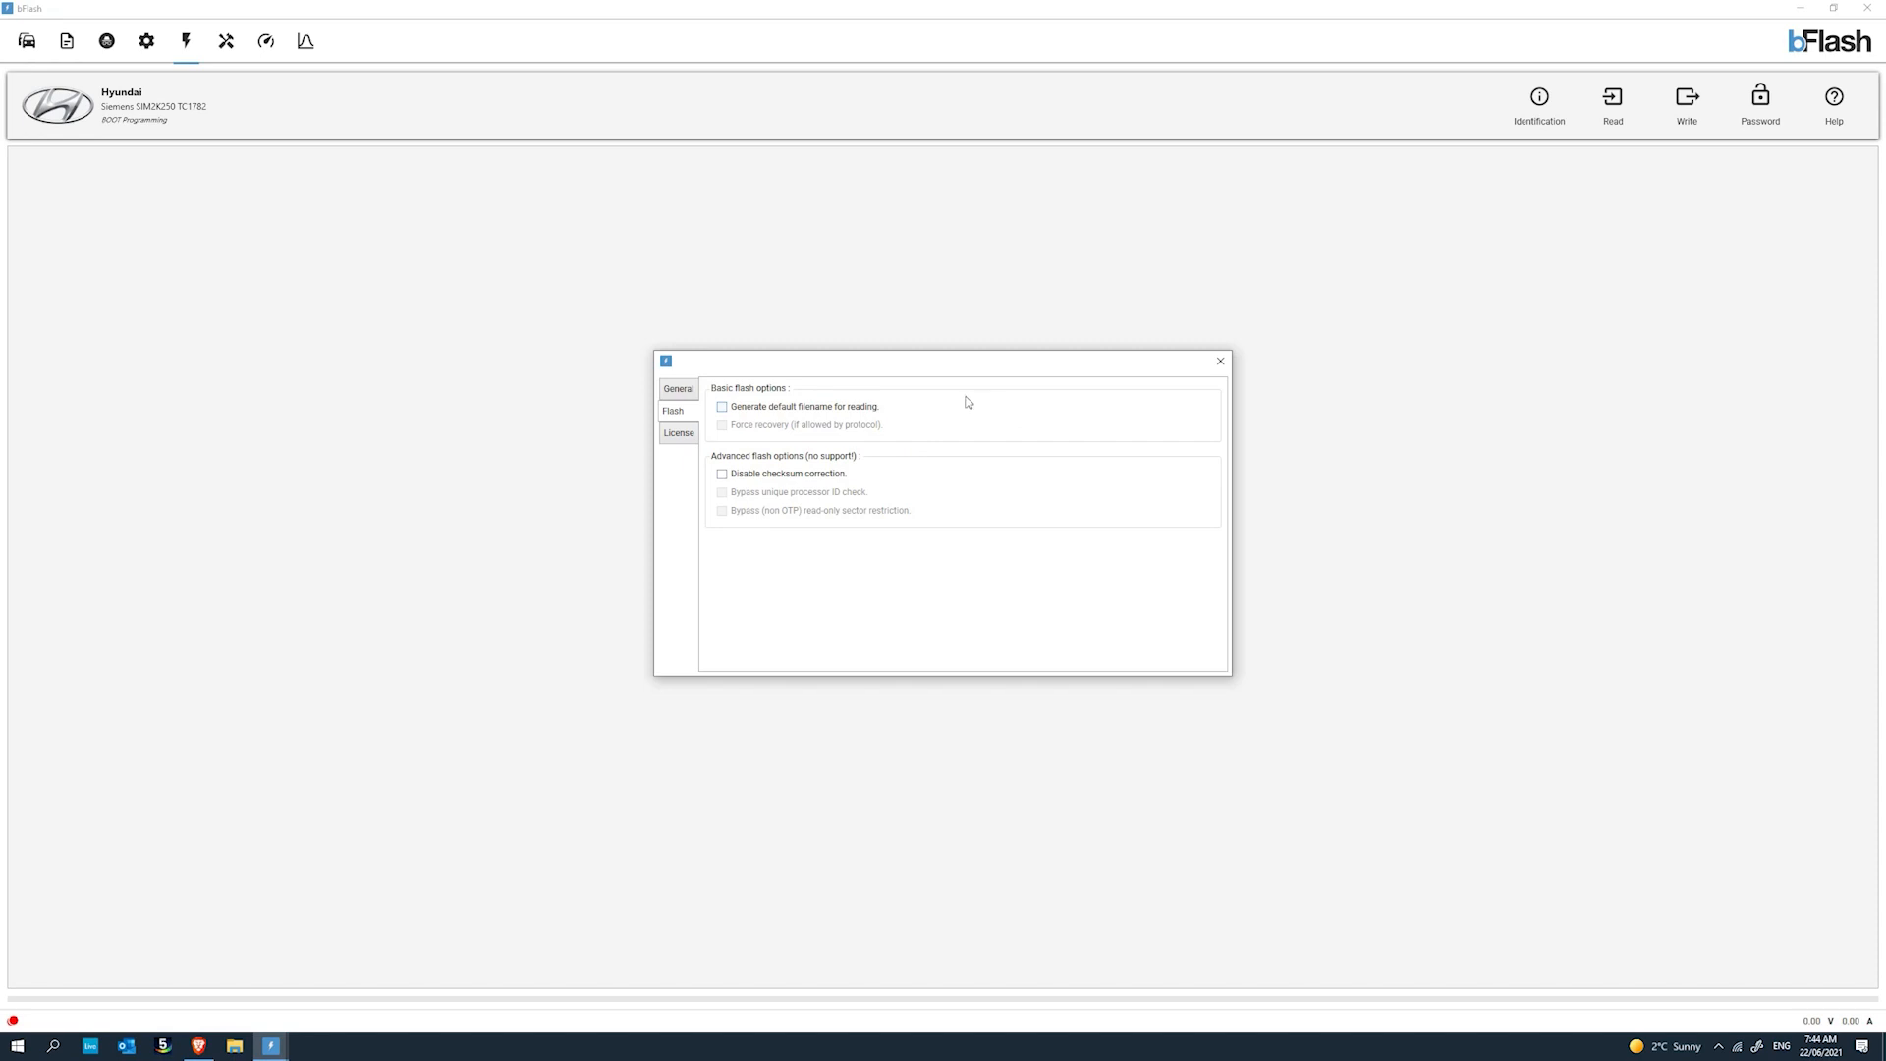
mouse_move(805, 400)
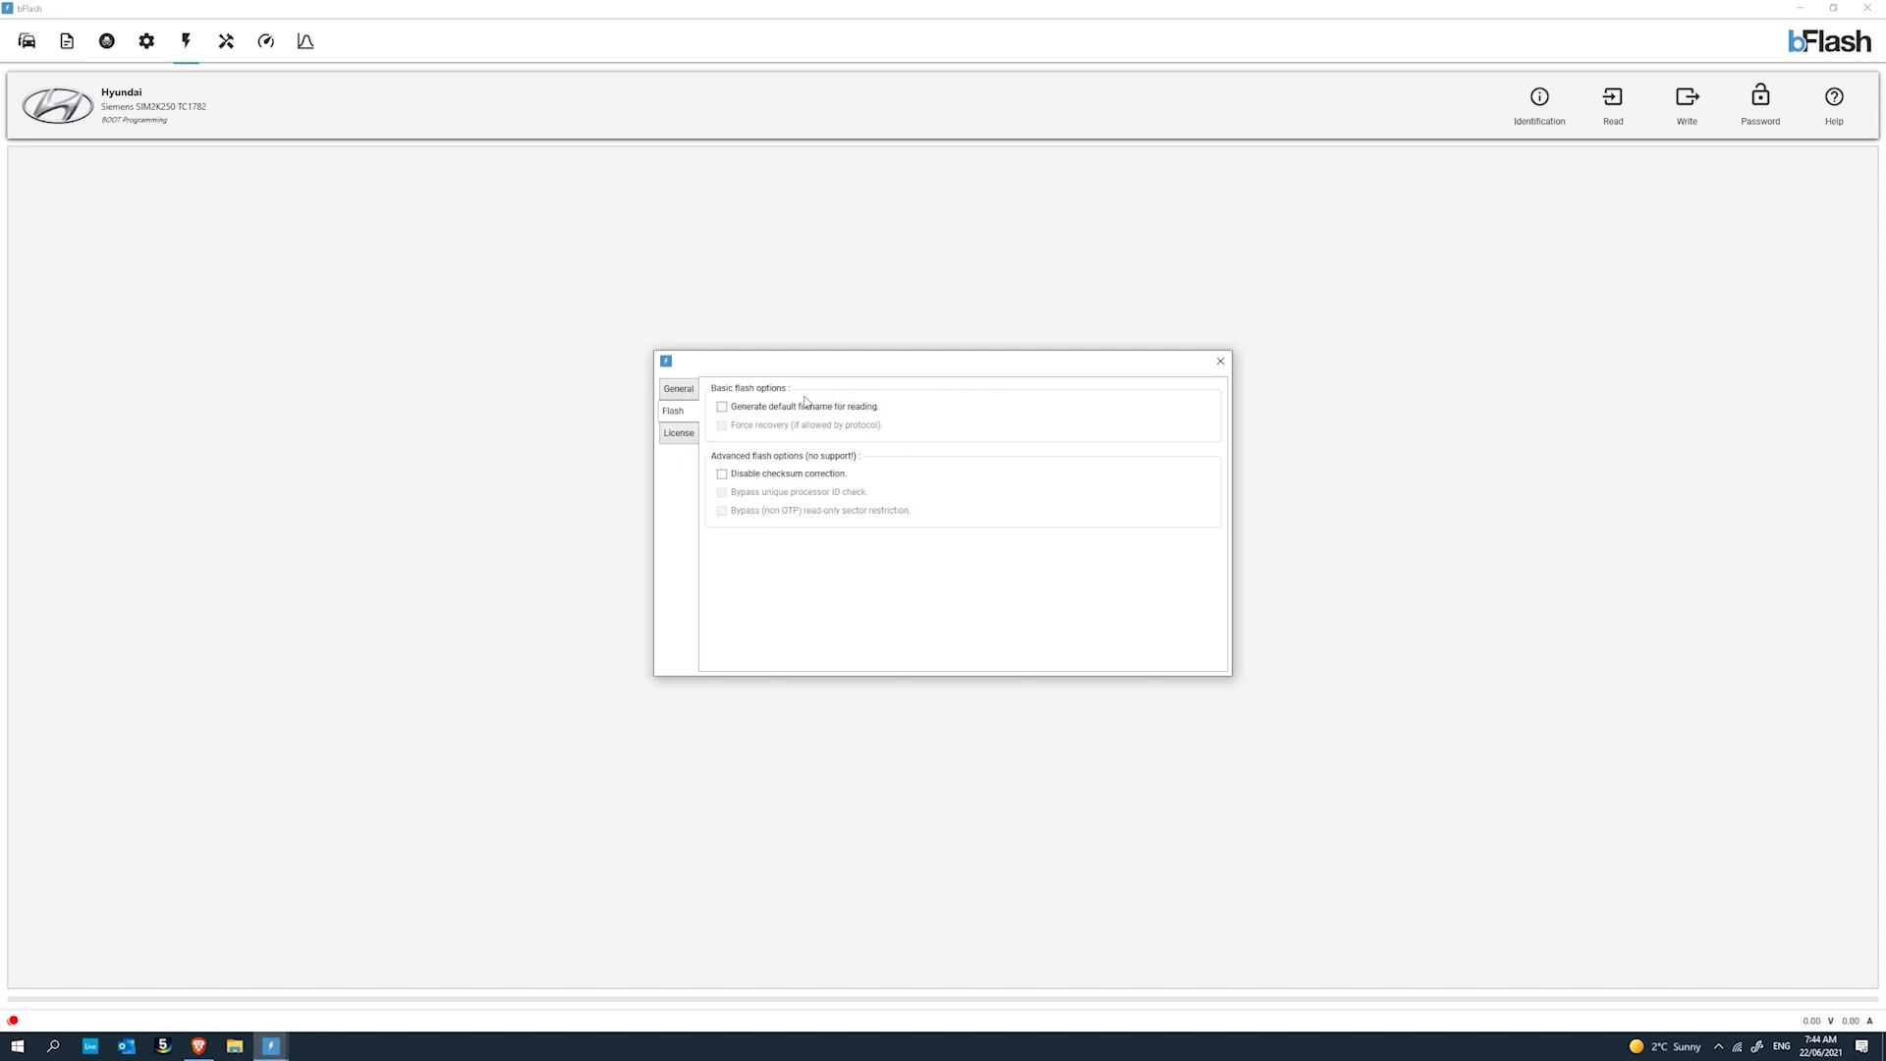
mouse_move(951, 414)
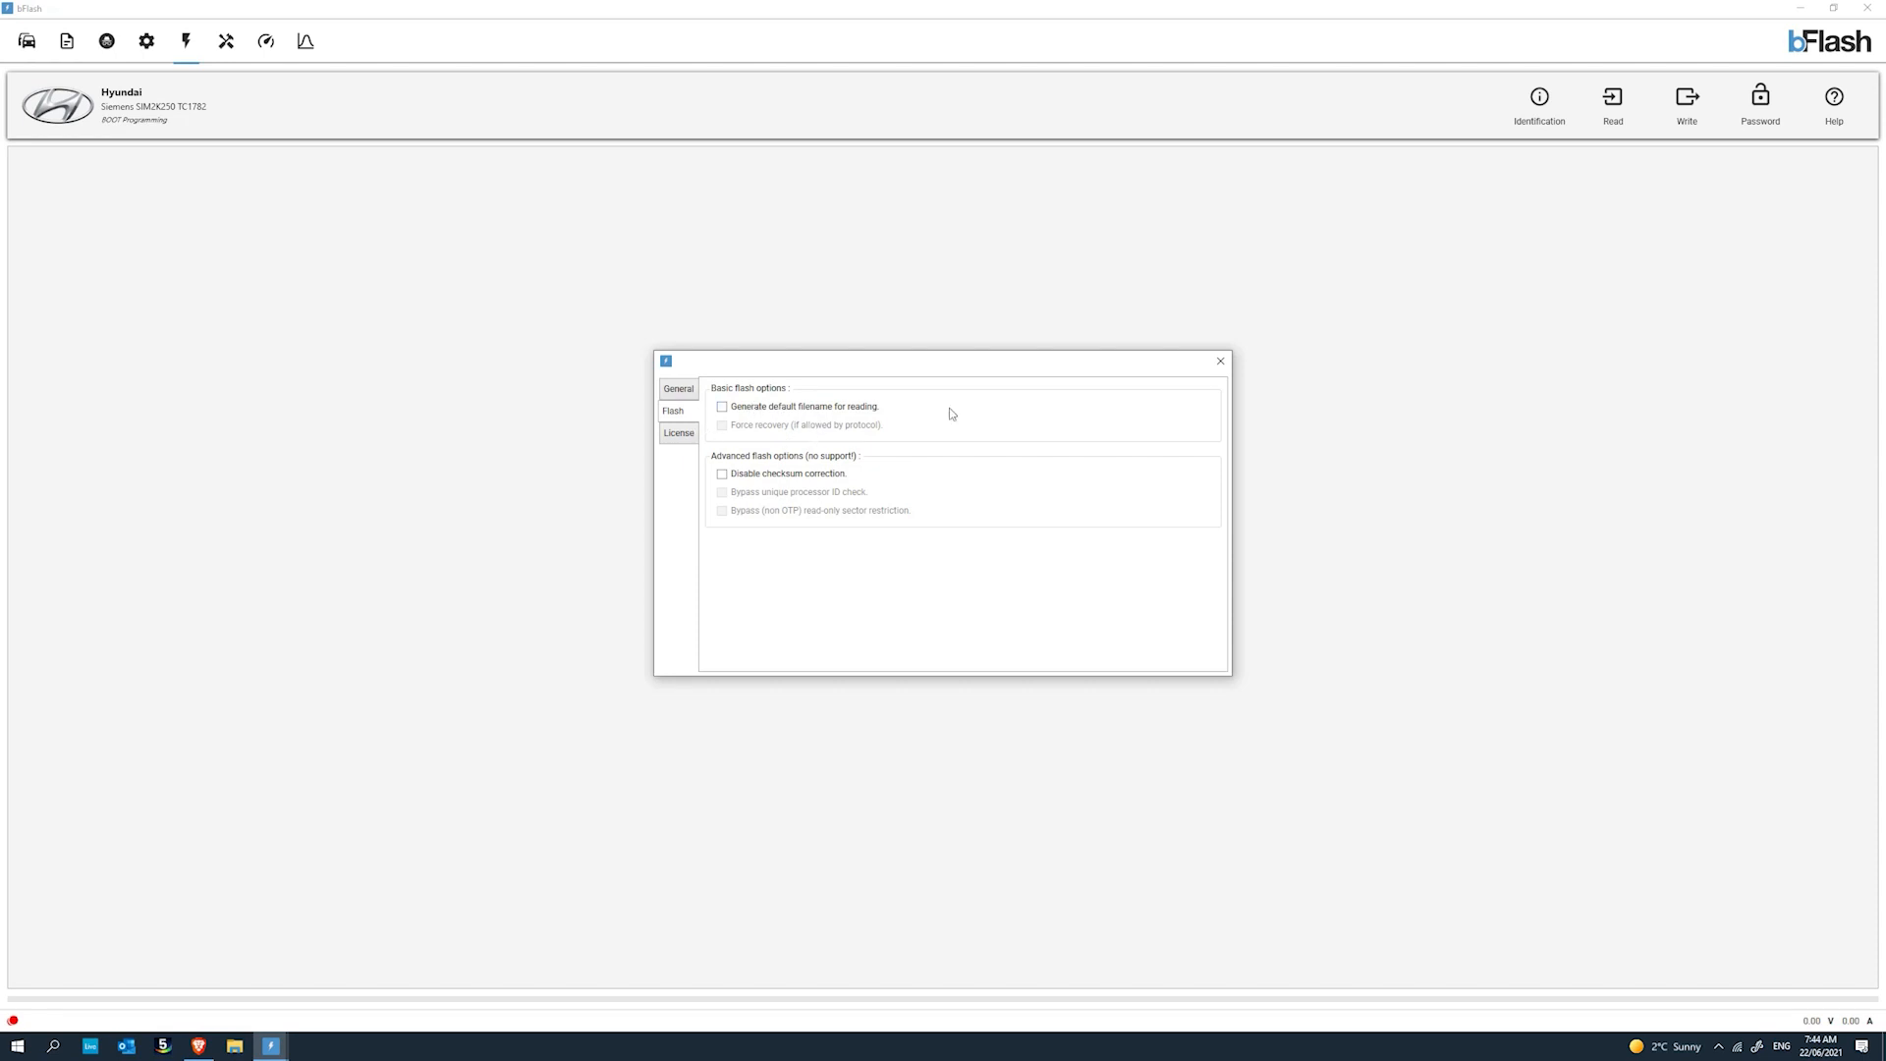
mouse_move(762, 411)
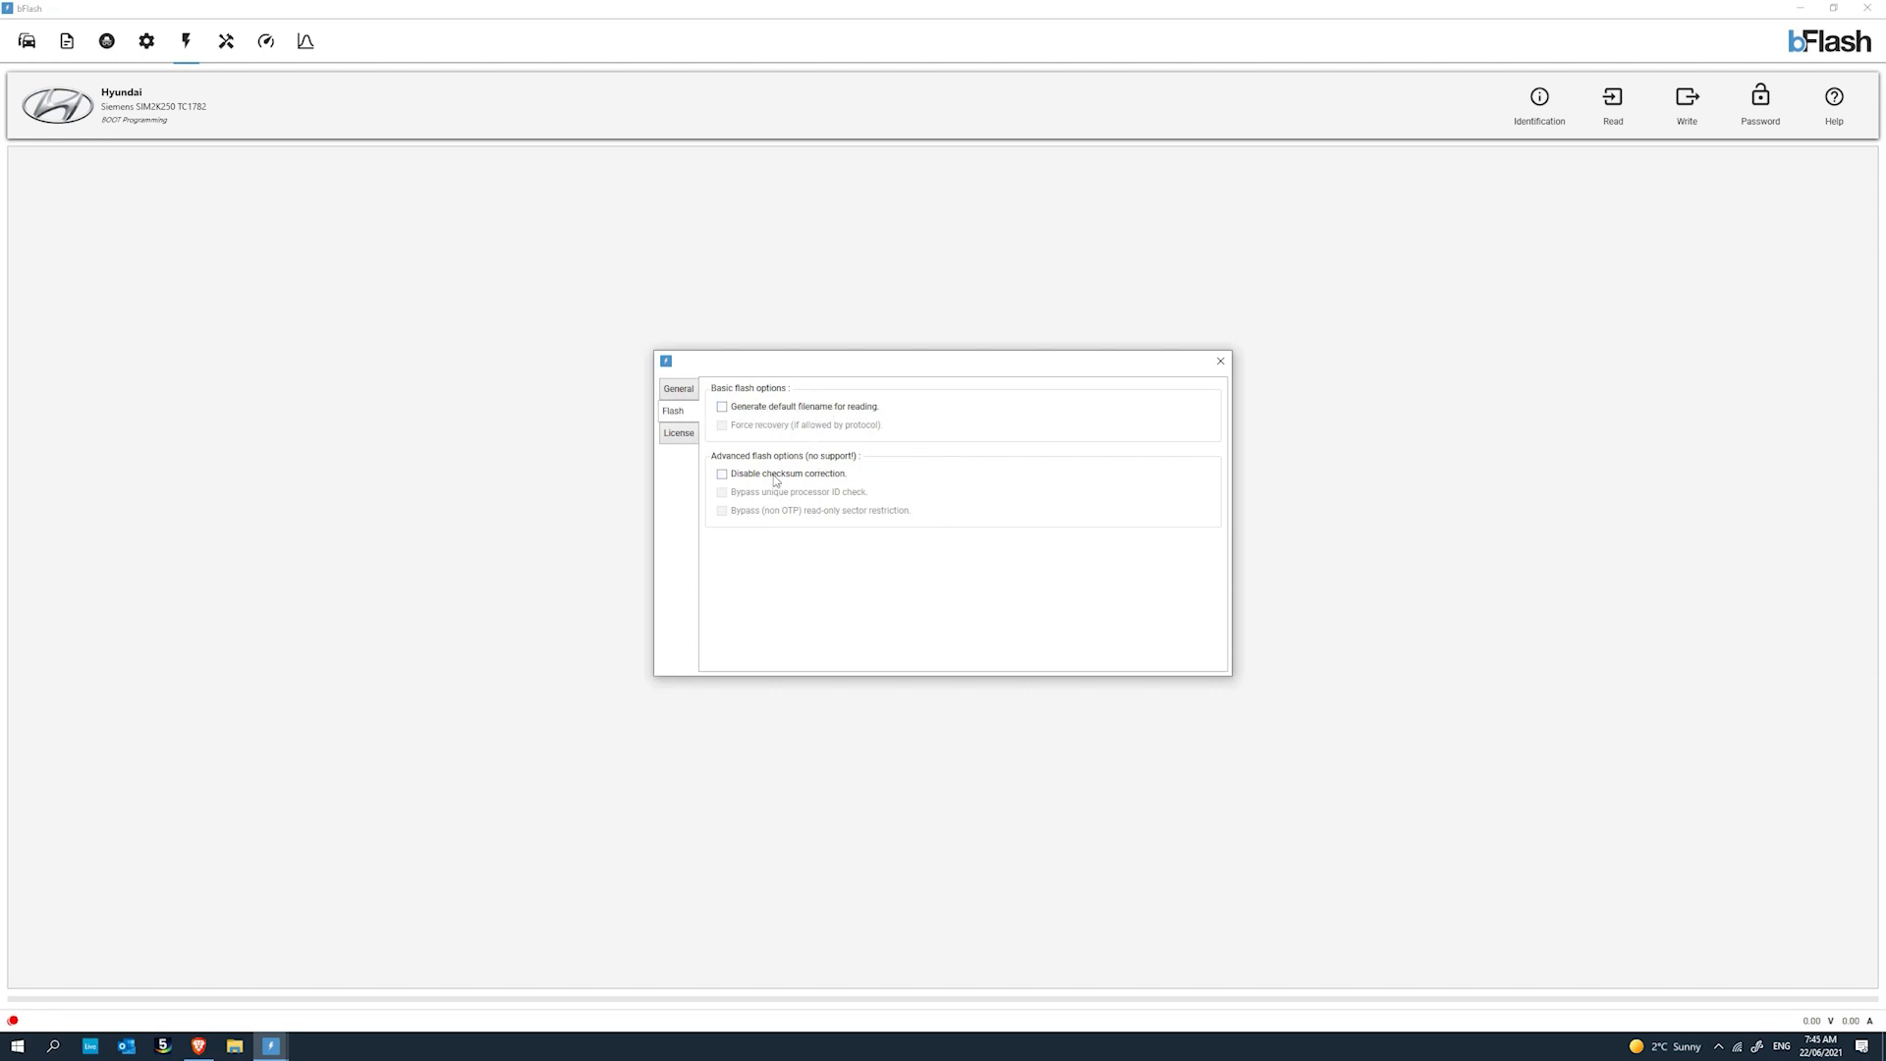
click(678, 432)
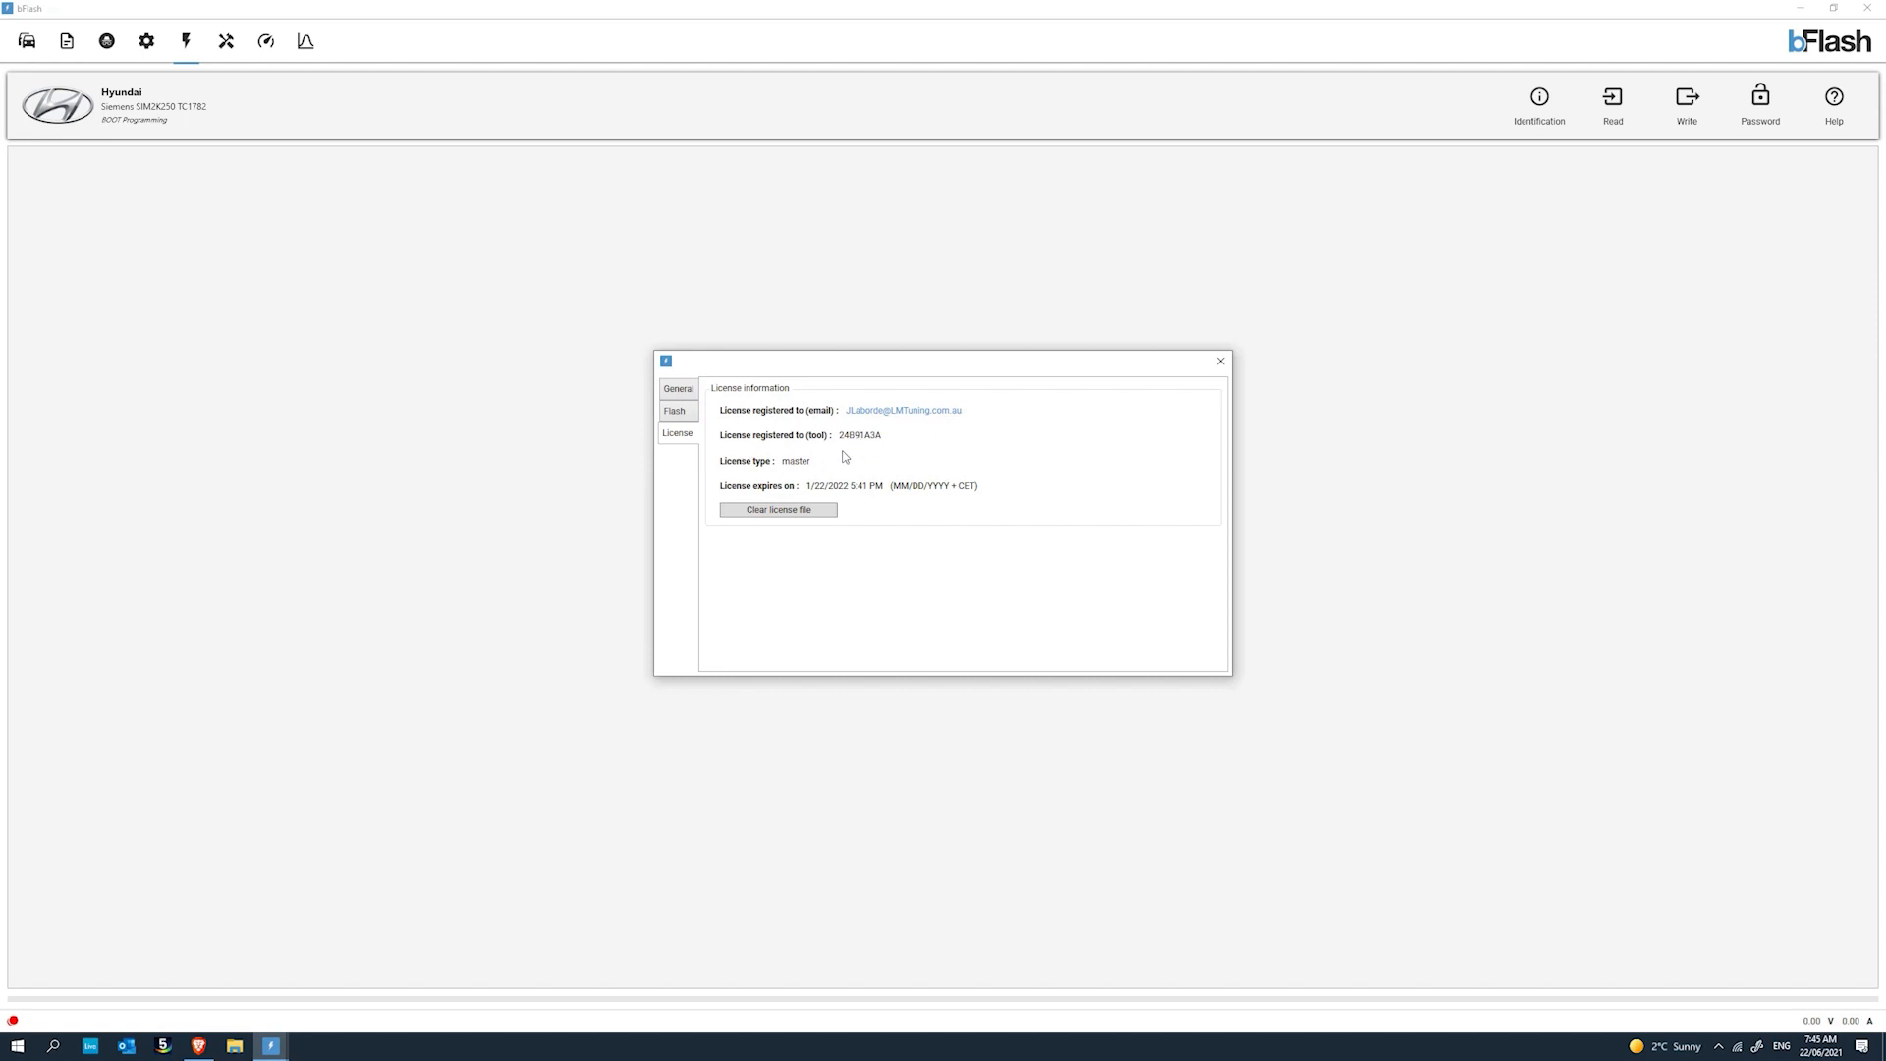
mouse_move(861, 479)
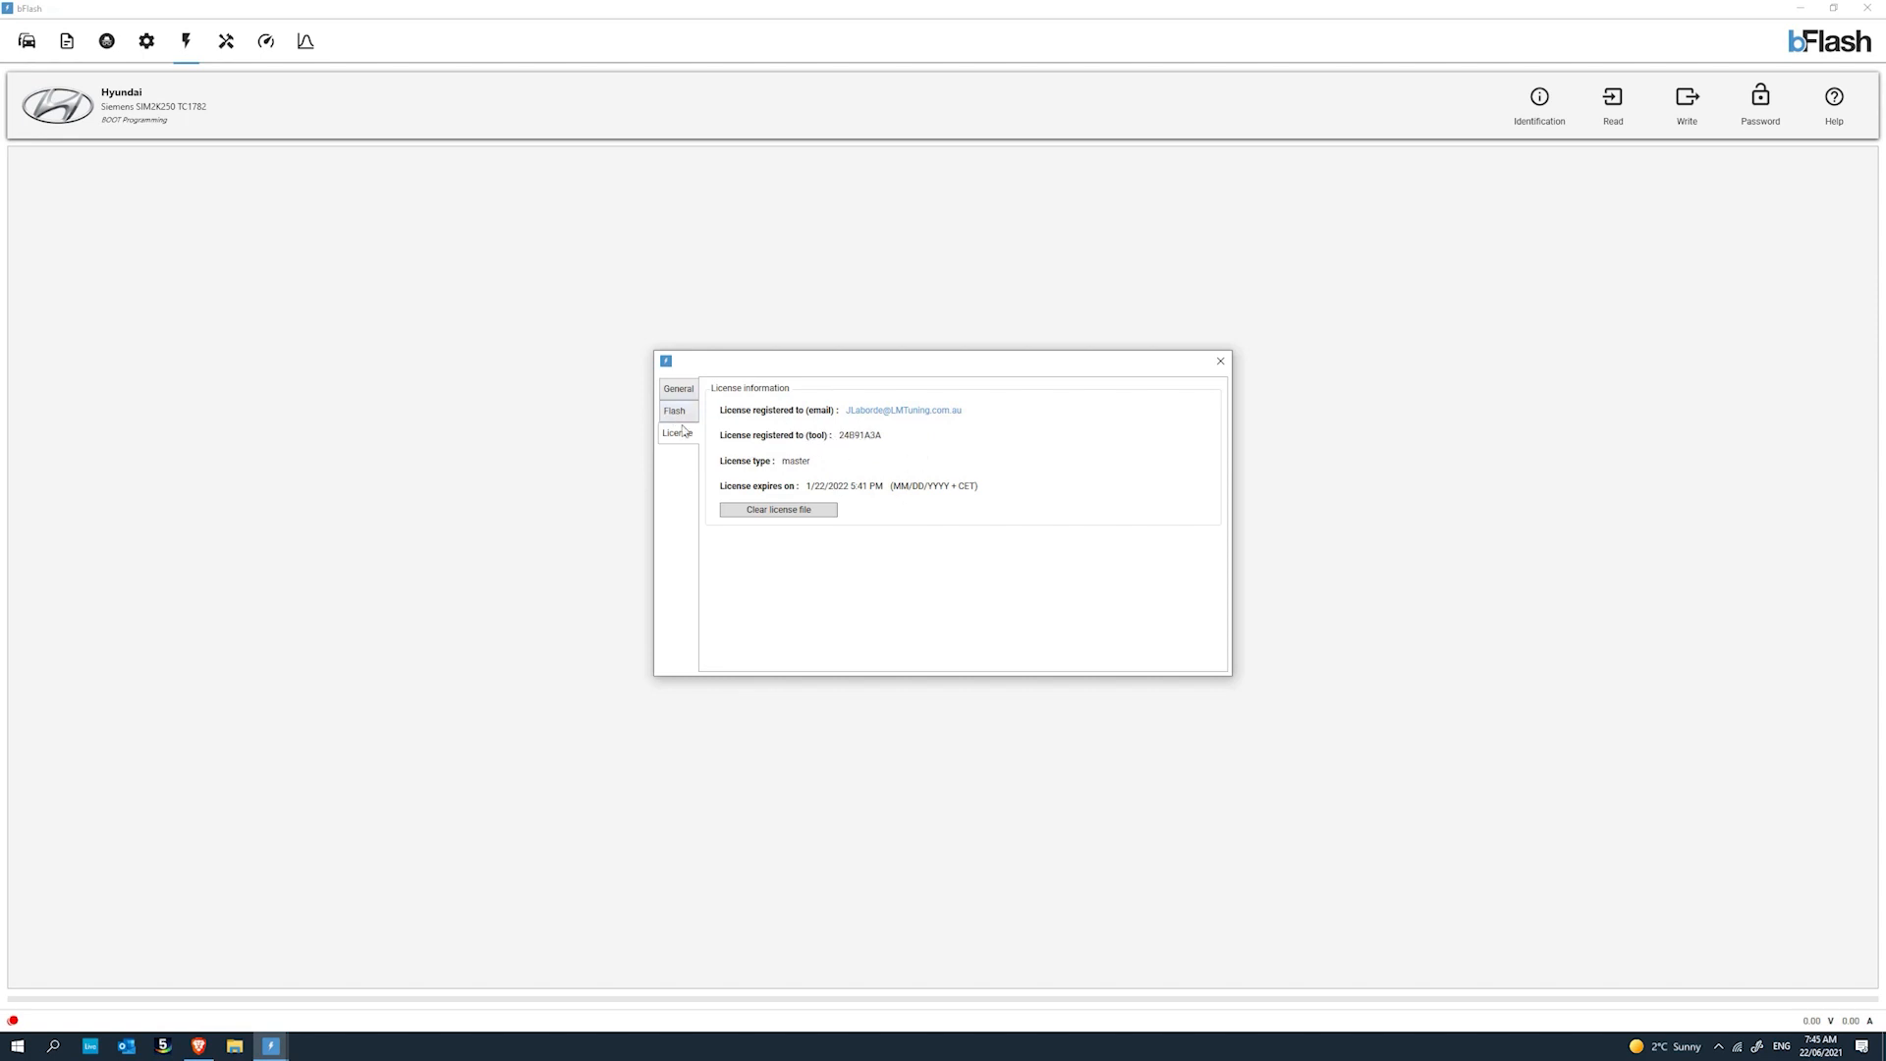
click(677, 387)
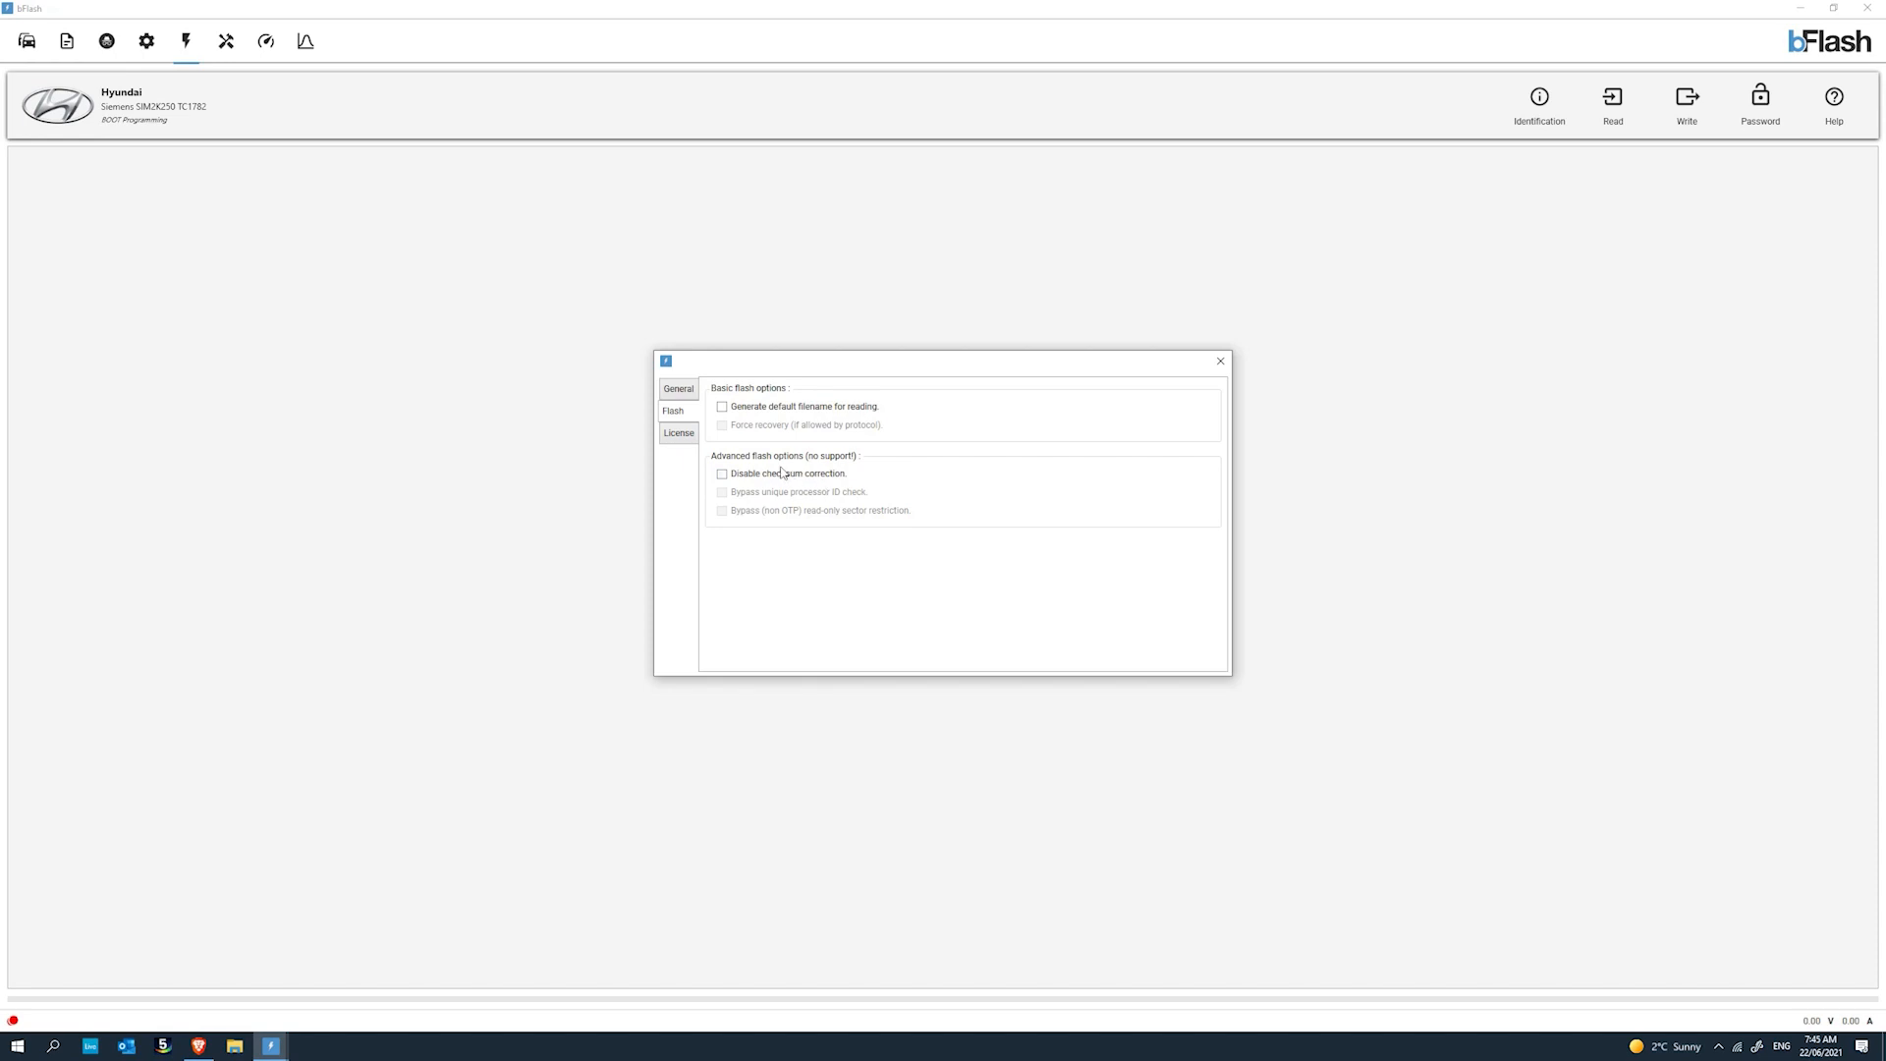
mouse_move(765, 495)
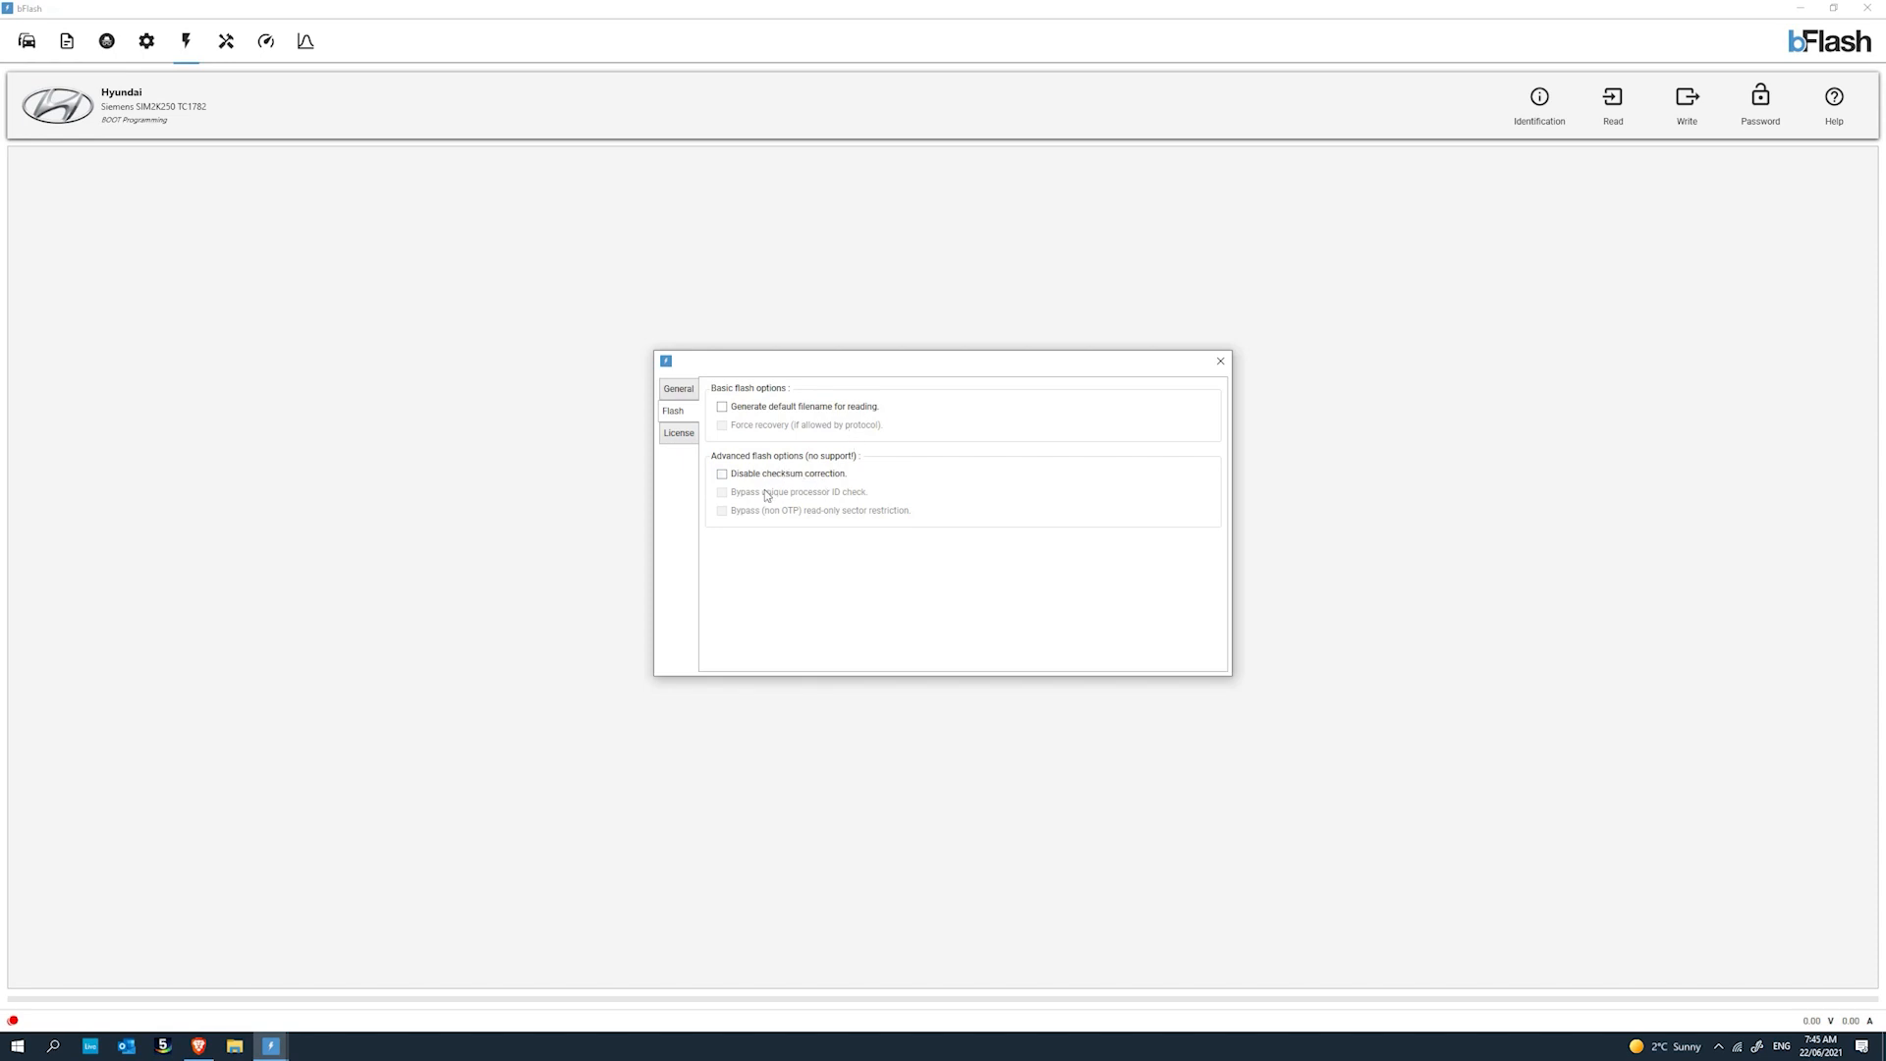
mouse_move(774, 548)
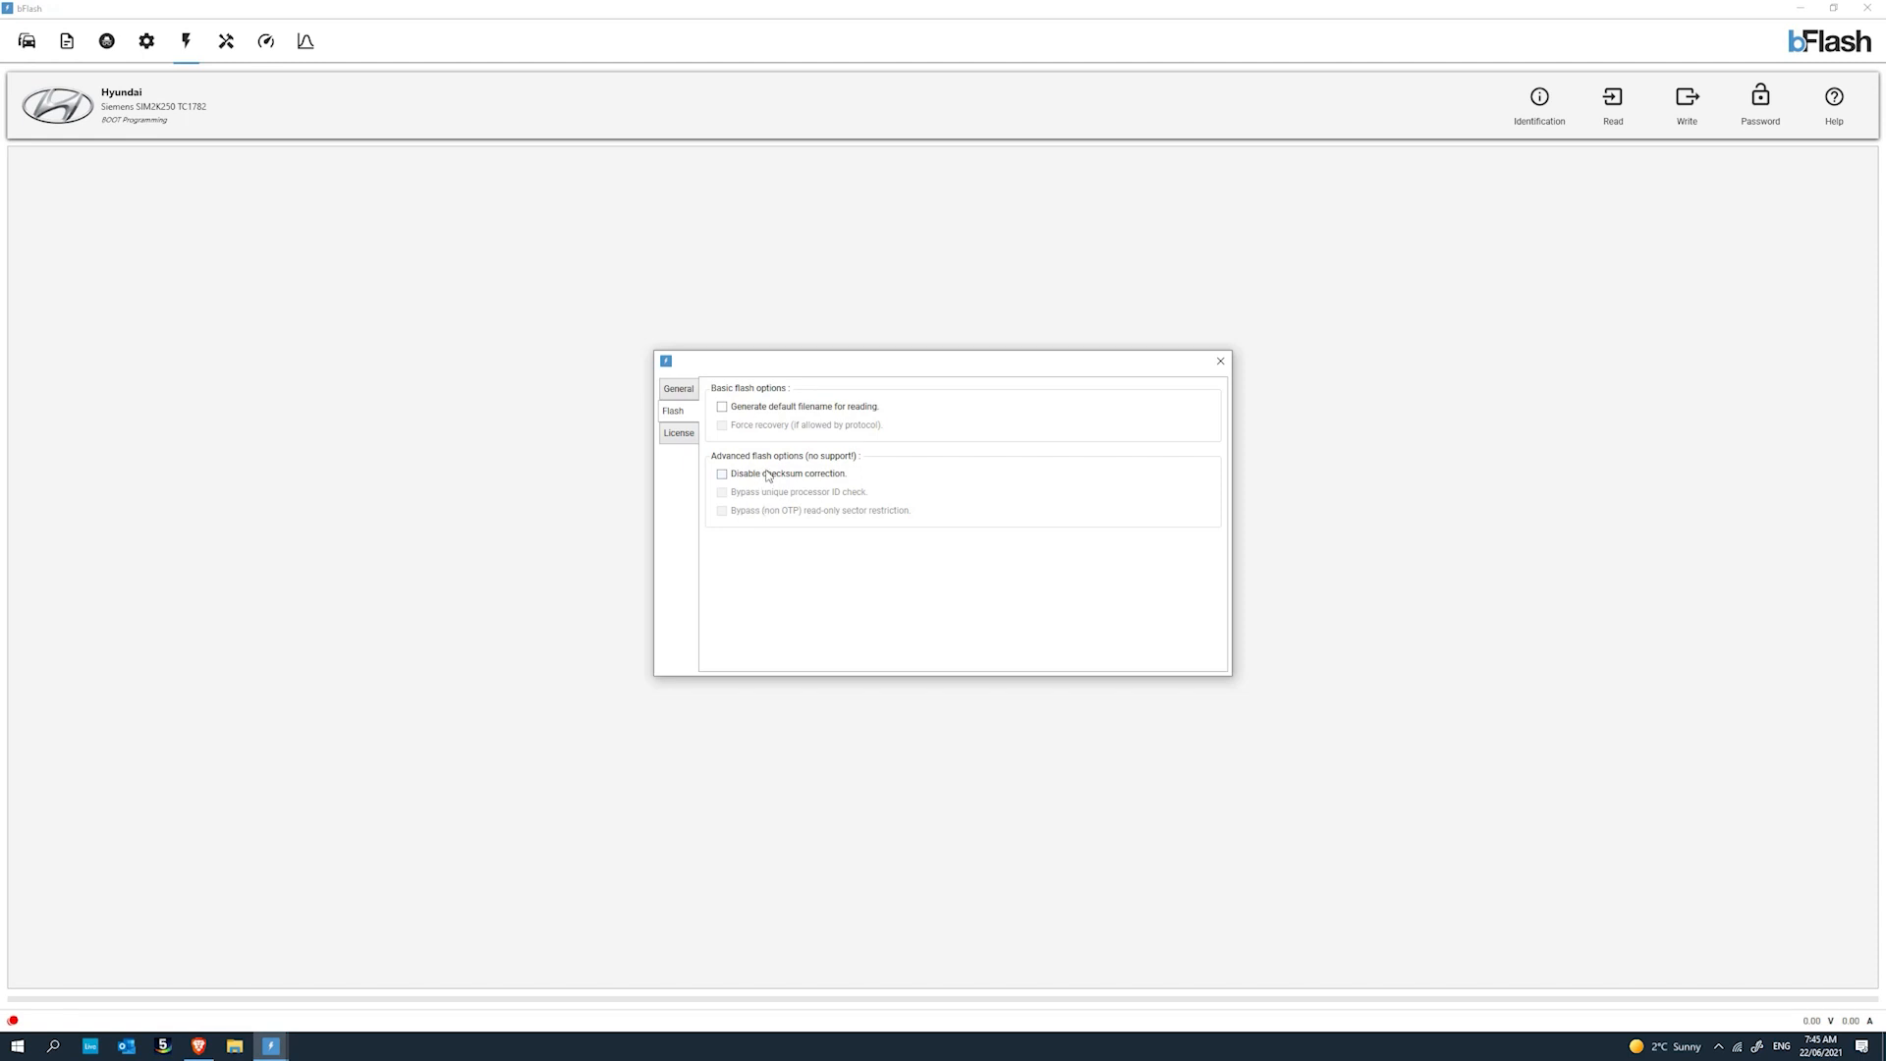
Review the checksum-correction option and other pages, then close the options dialog.
click(721, 474)
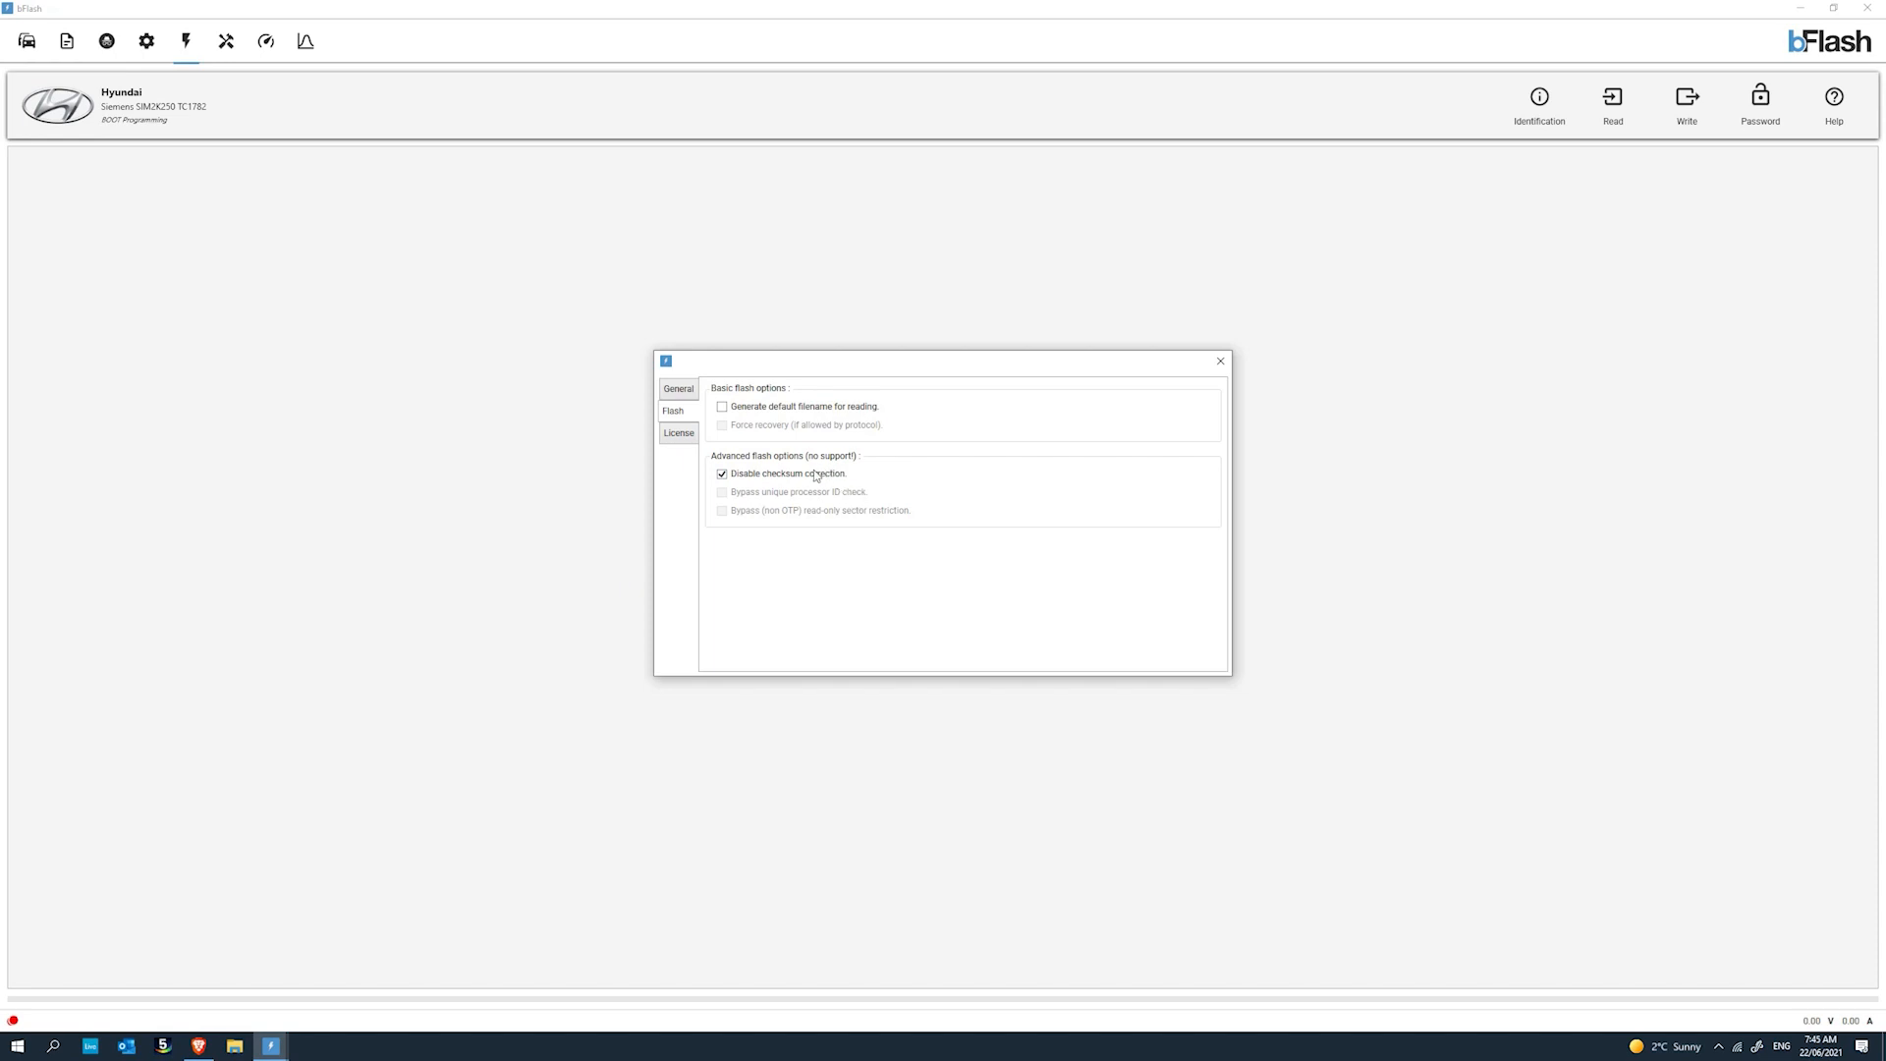
mouse_move(804, 477)
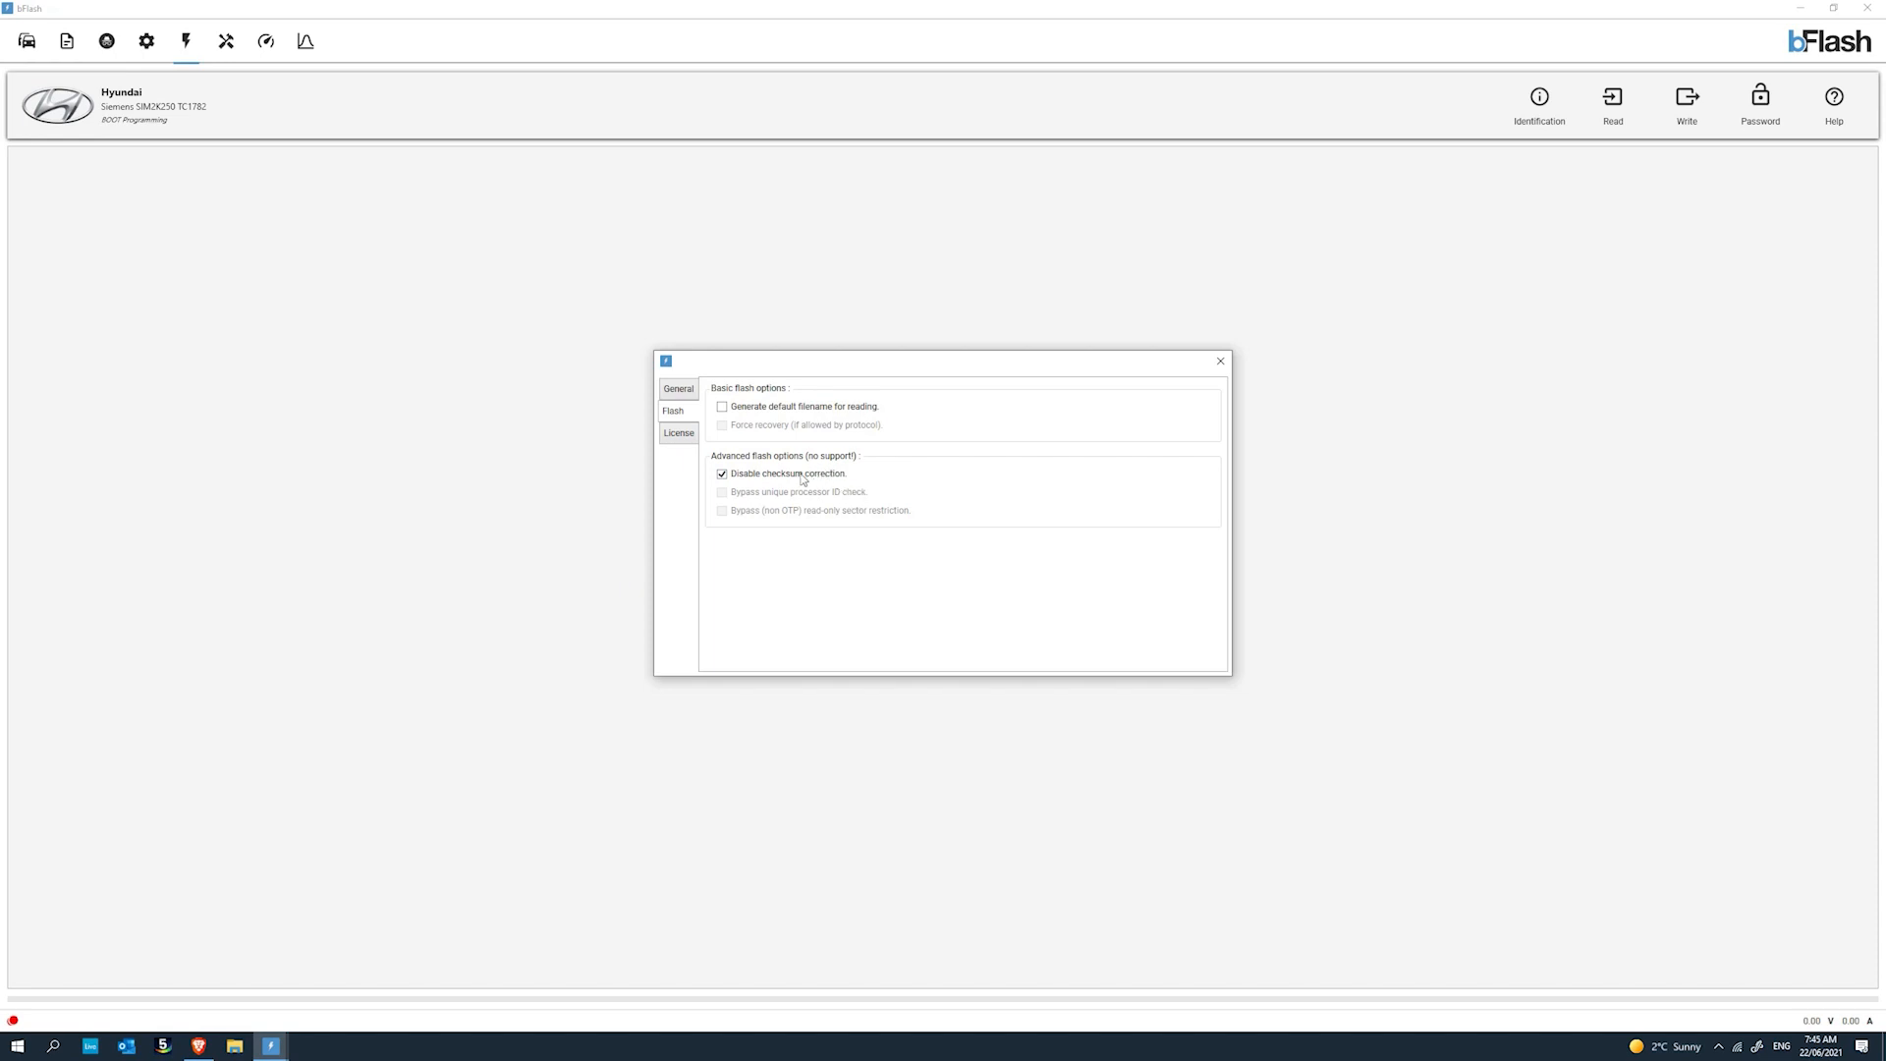
click(678, 387)
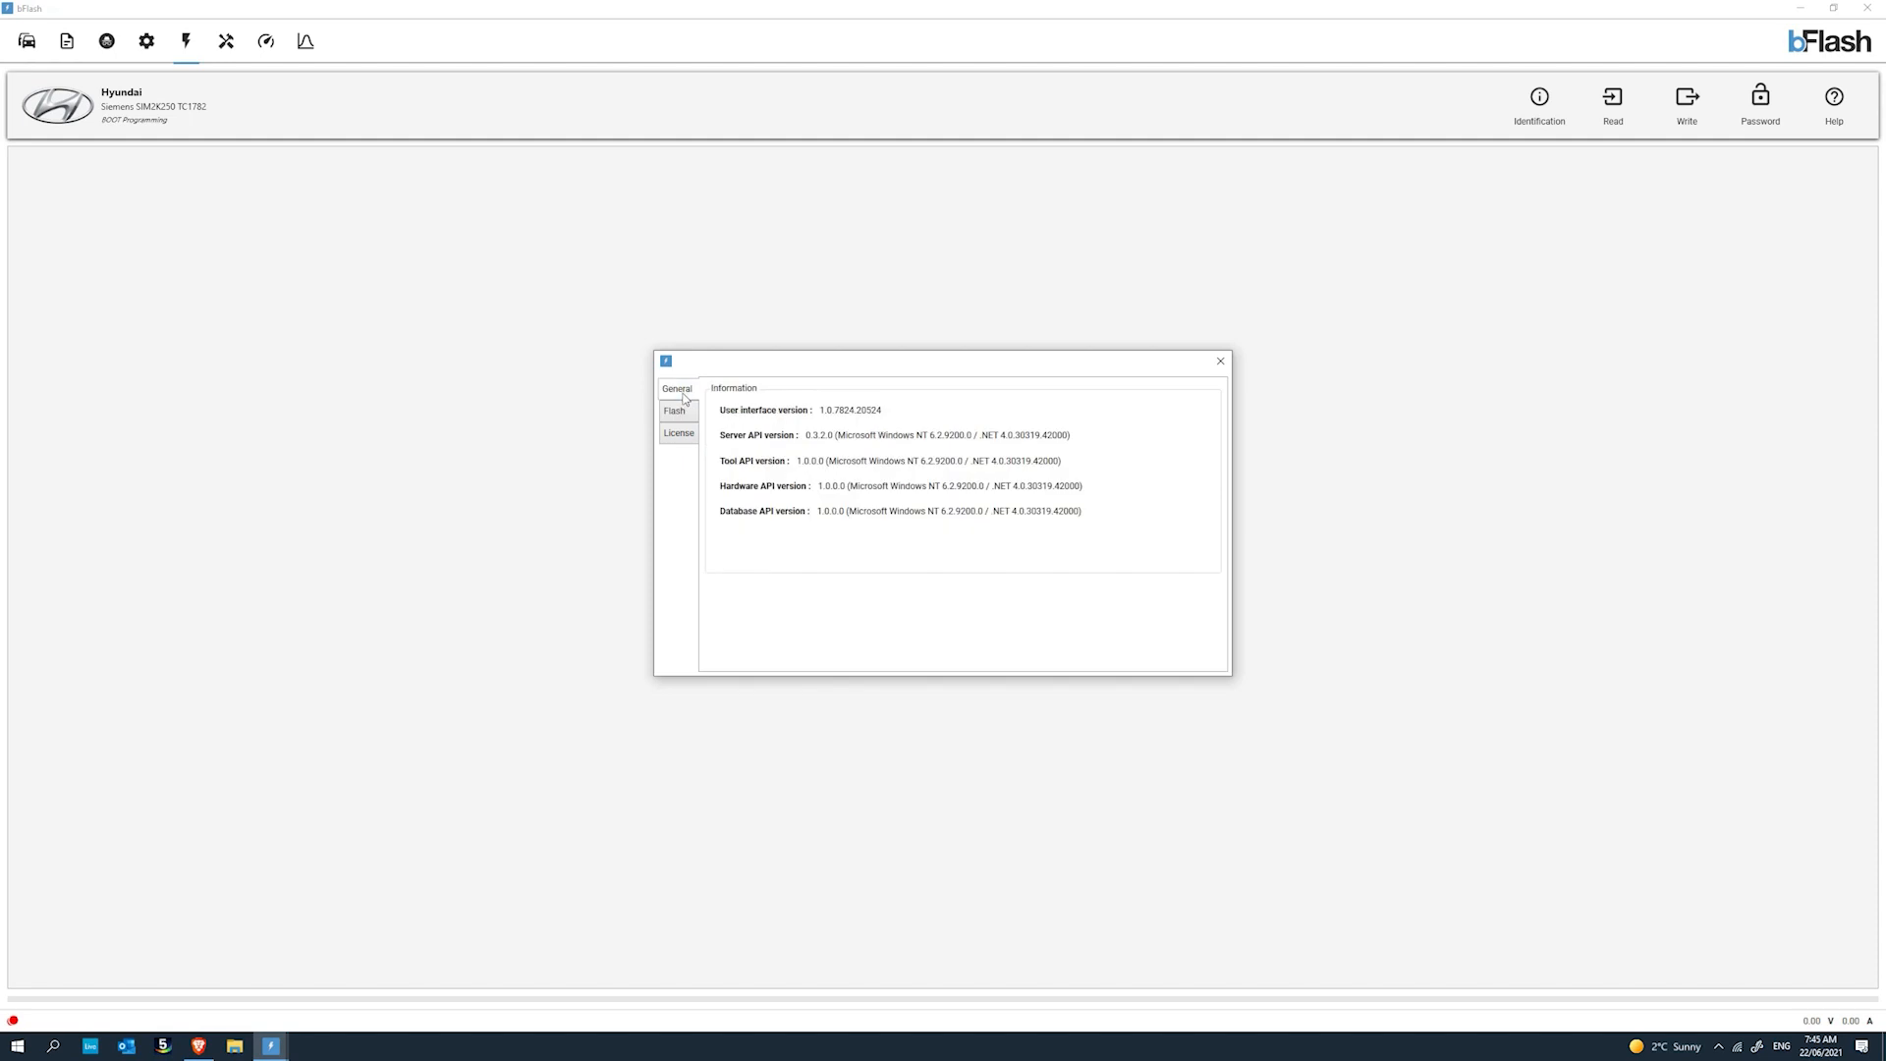
click(674, 411)
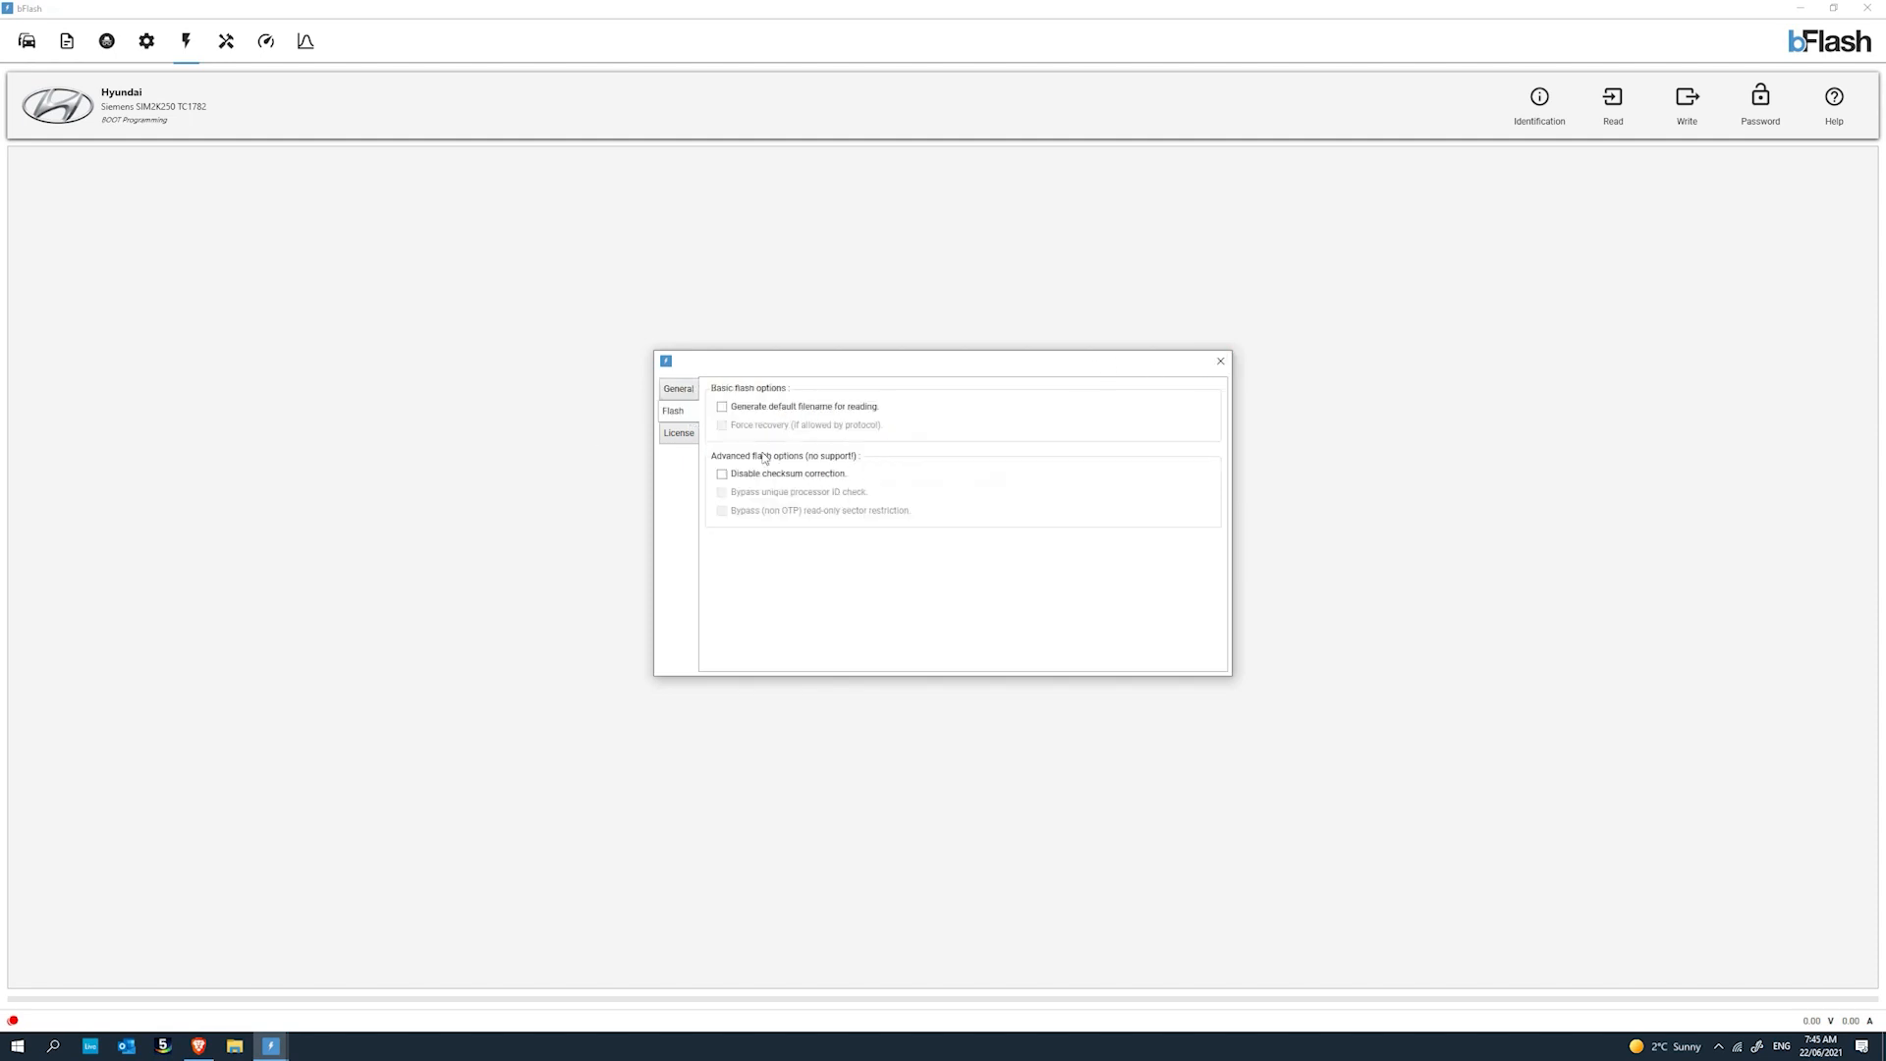
mouse_move(698, 486)
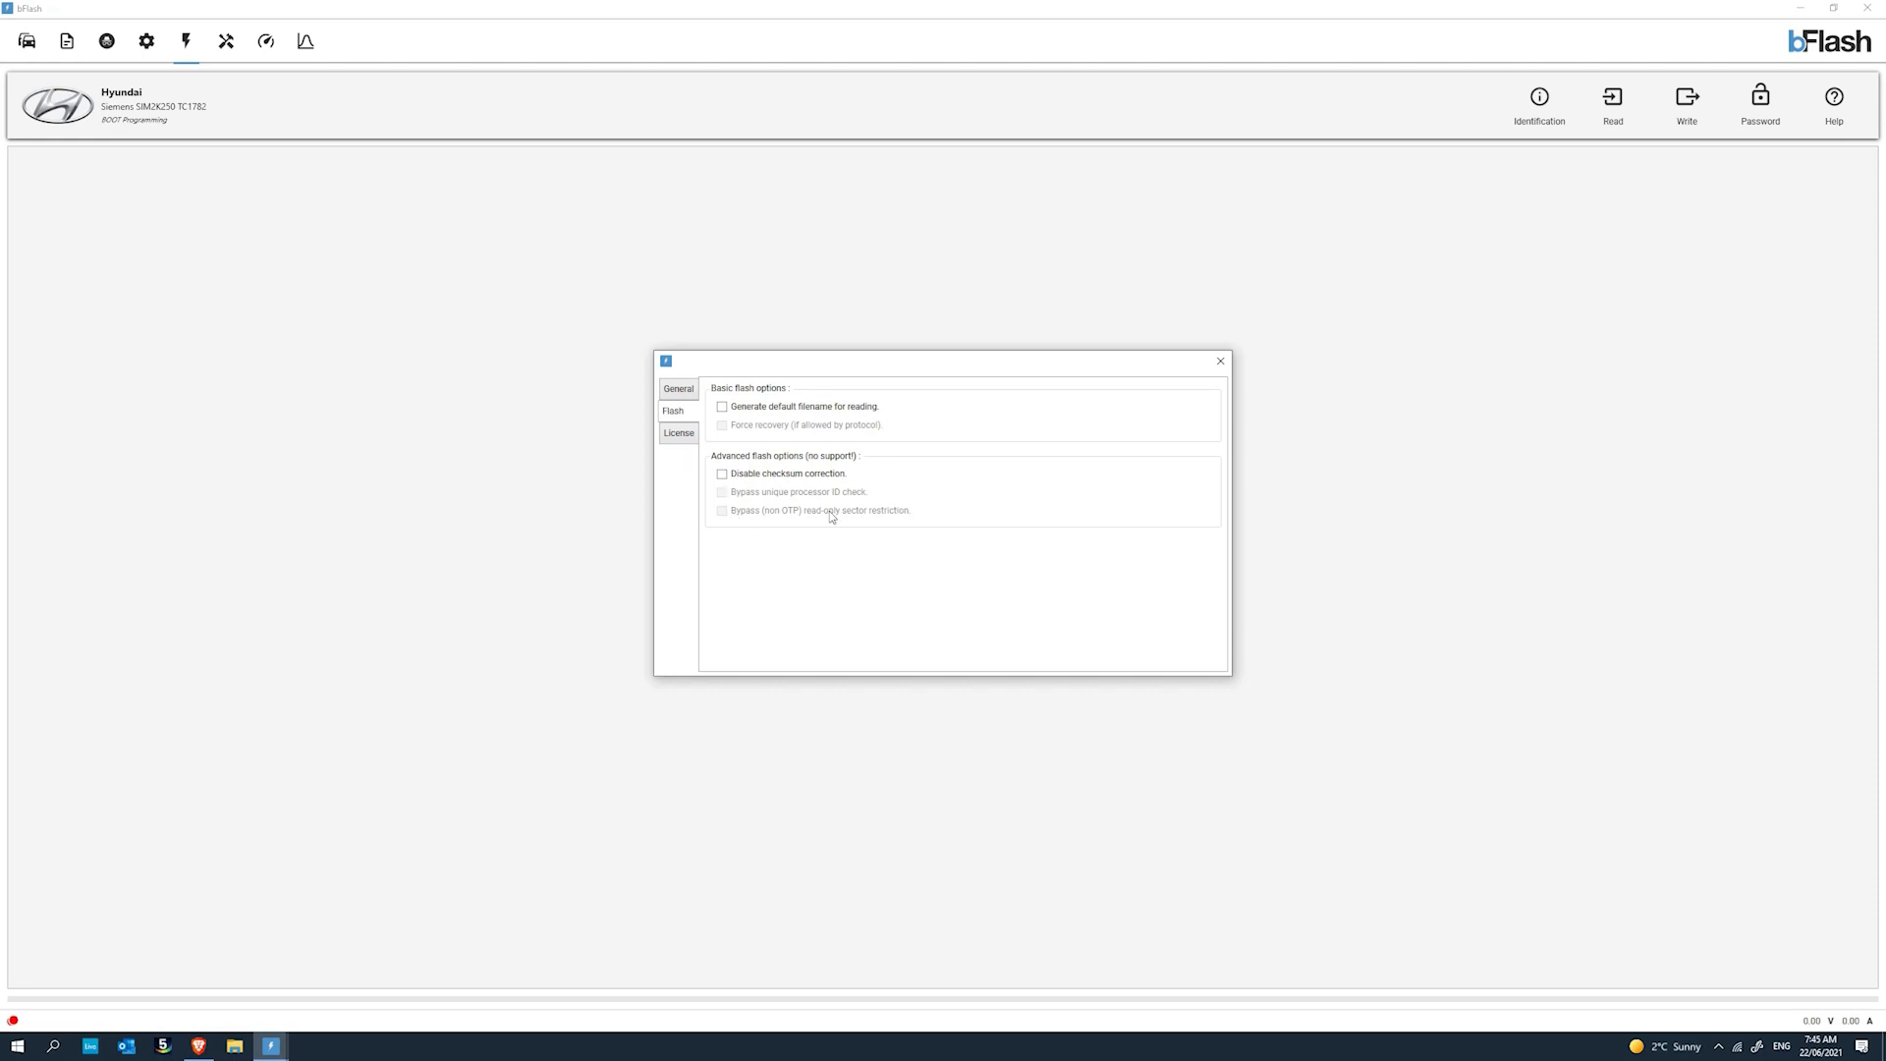
mouse_move(1220, 362)
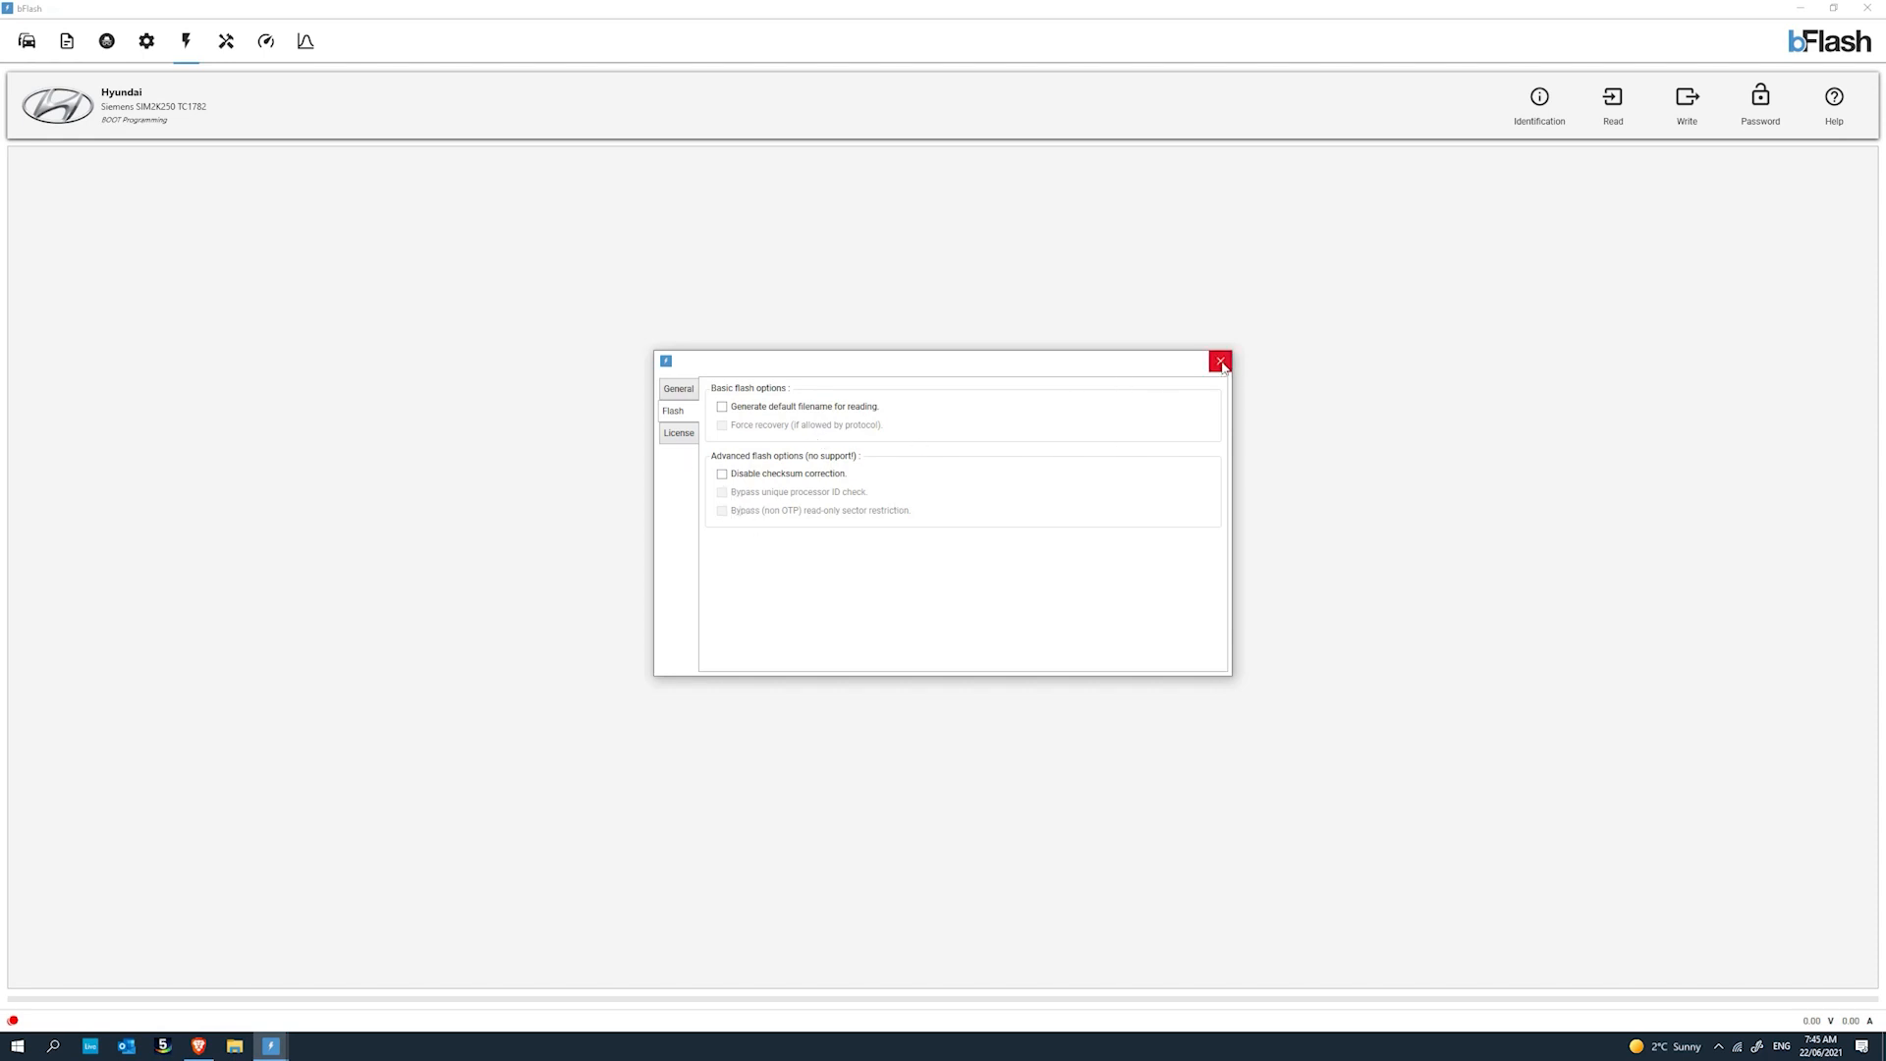
click(1220, 361)
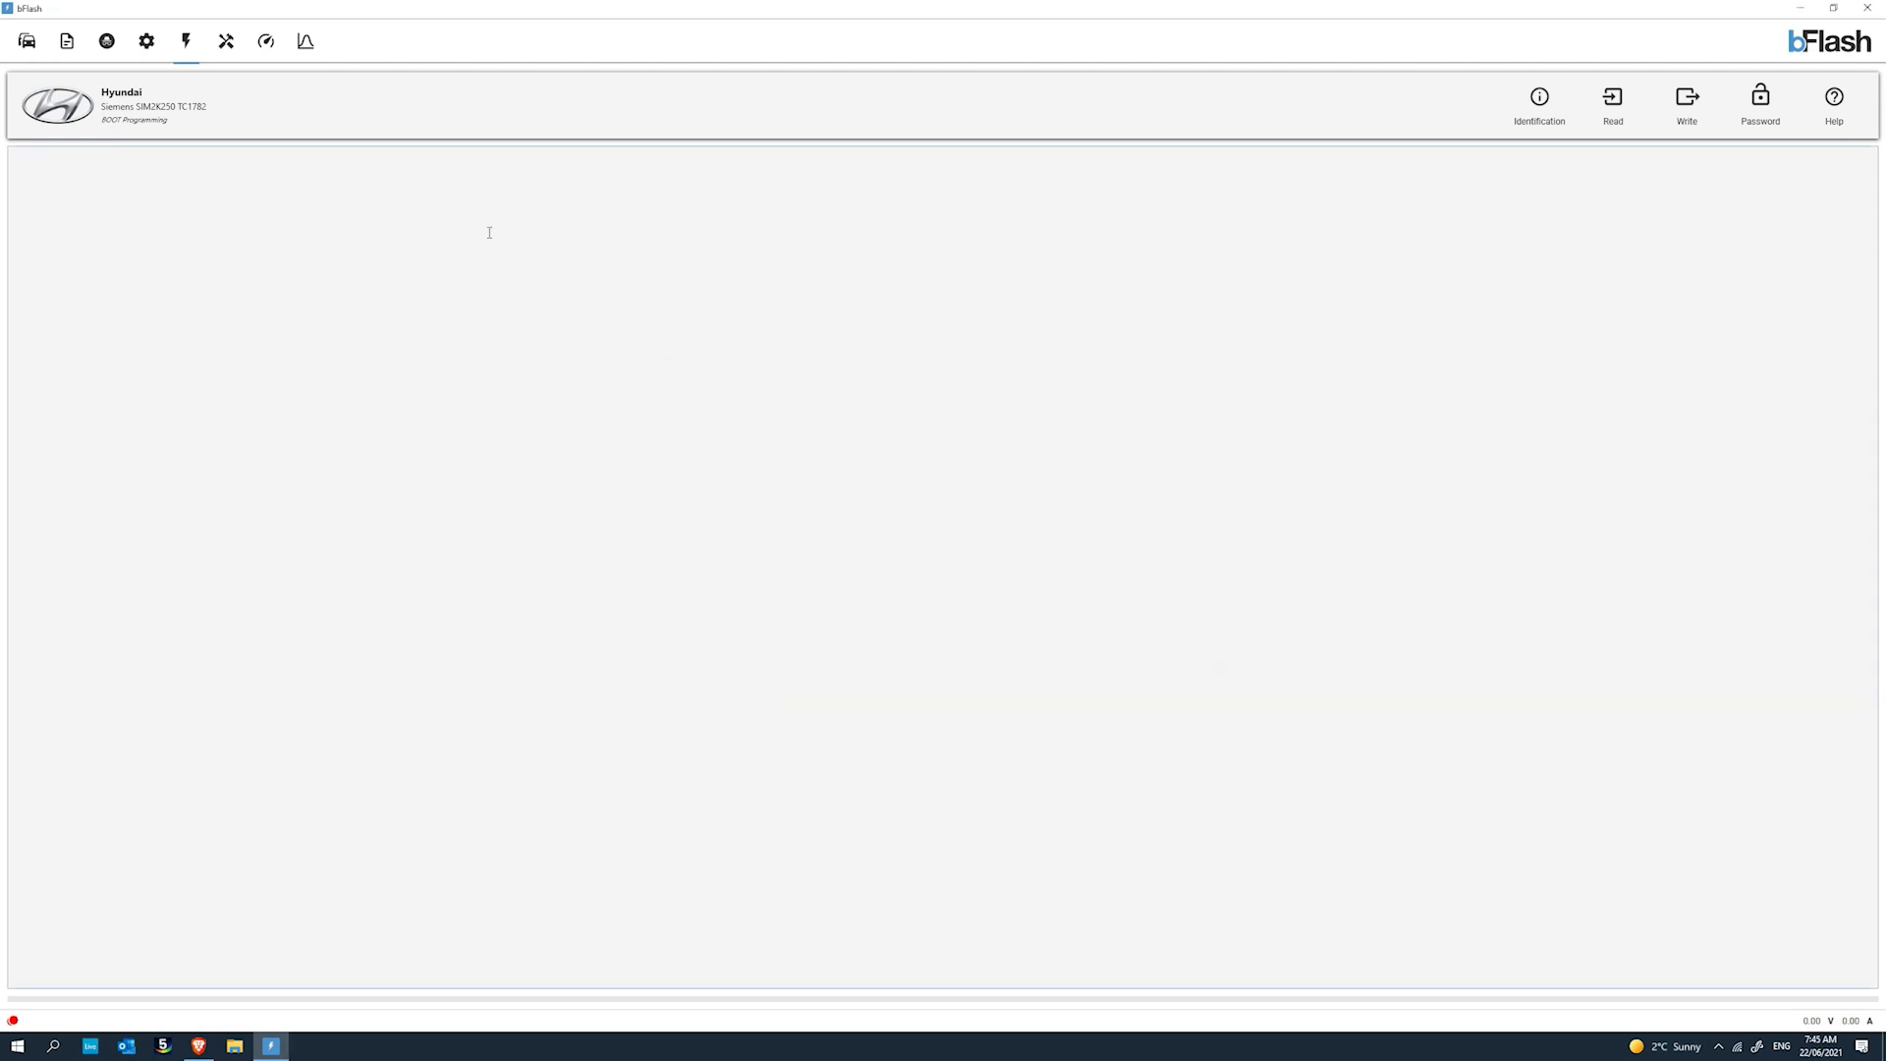
Bring up the Control unit selection window from the Hyundai Siemens SIM2K250 header.
click(106, 39)
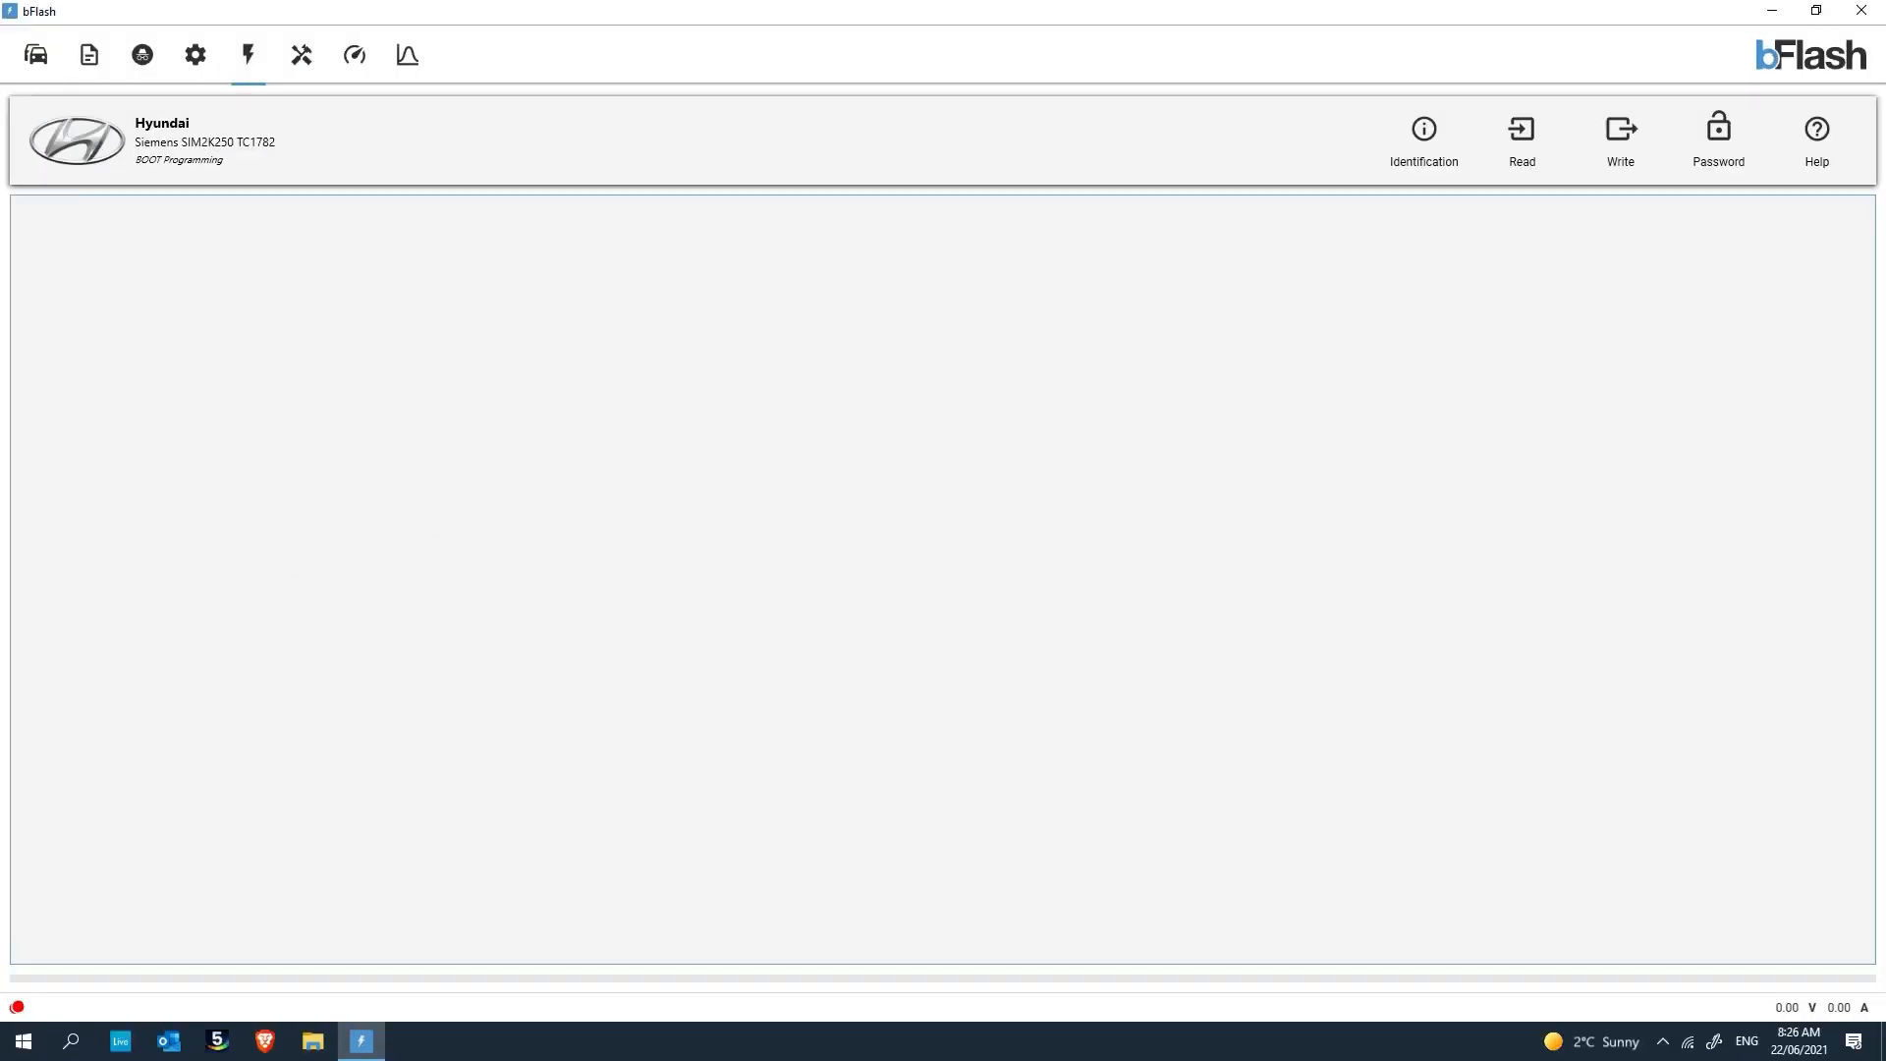
mouse_move(214, 185)
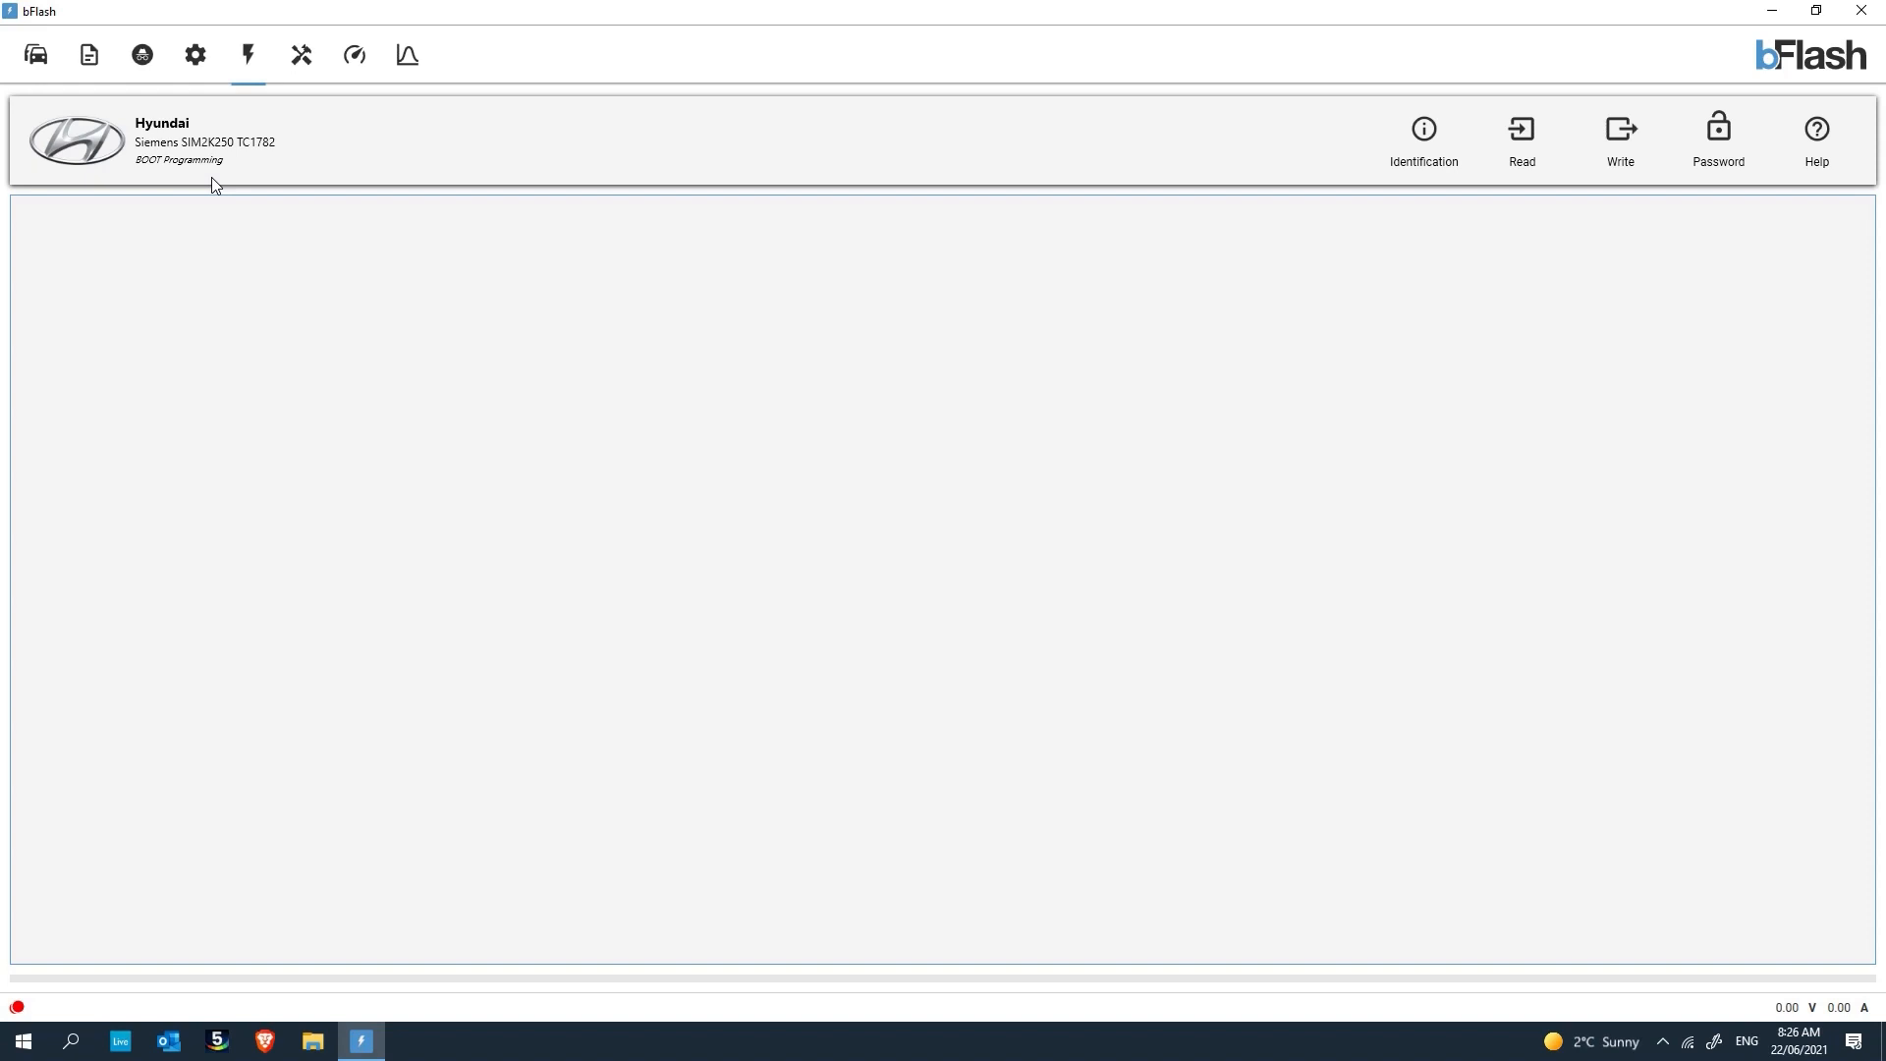
mouse_move(35, 55)
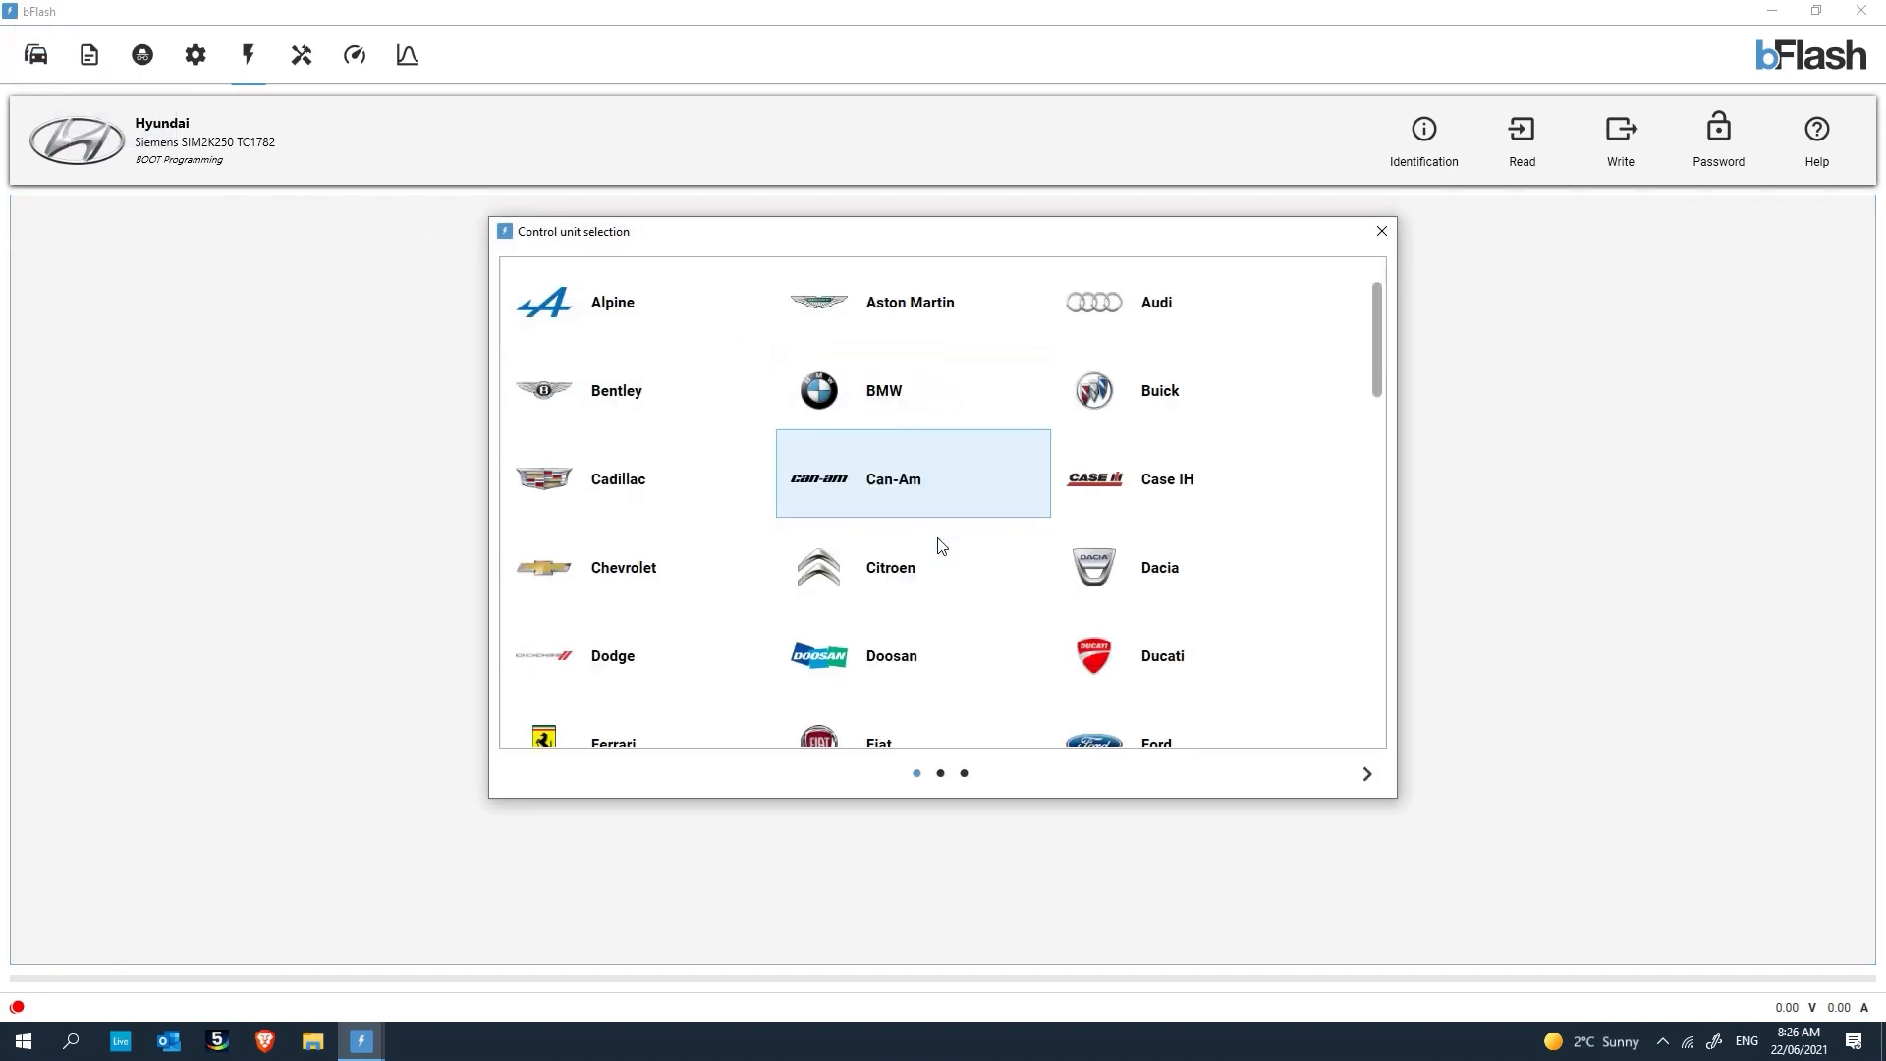
Select Mercedes with the Bosch MED17.7.2 TC1797 petrol engine unit for OBD programming.
scroll(down, 3)
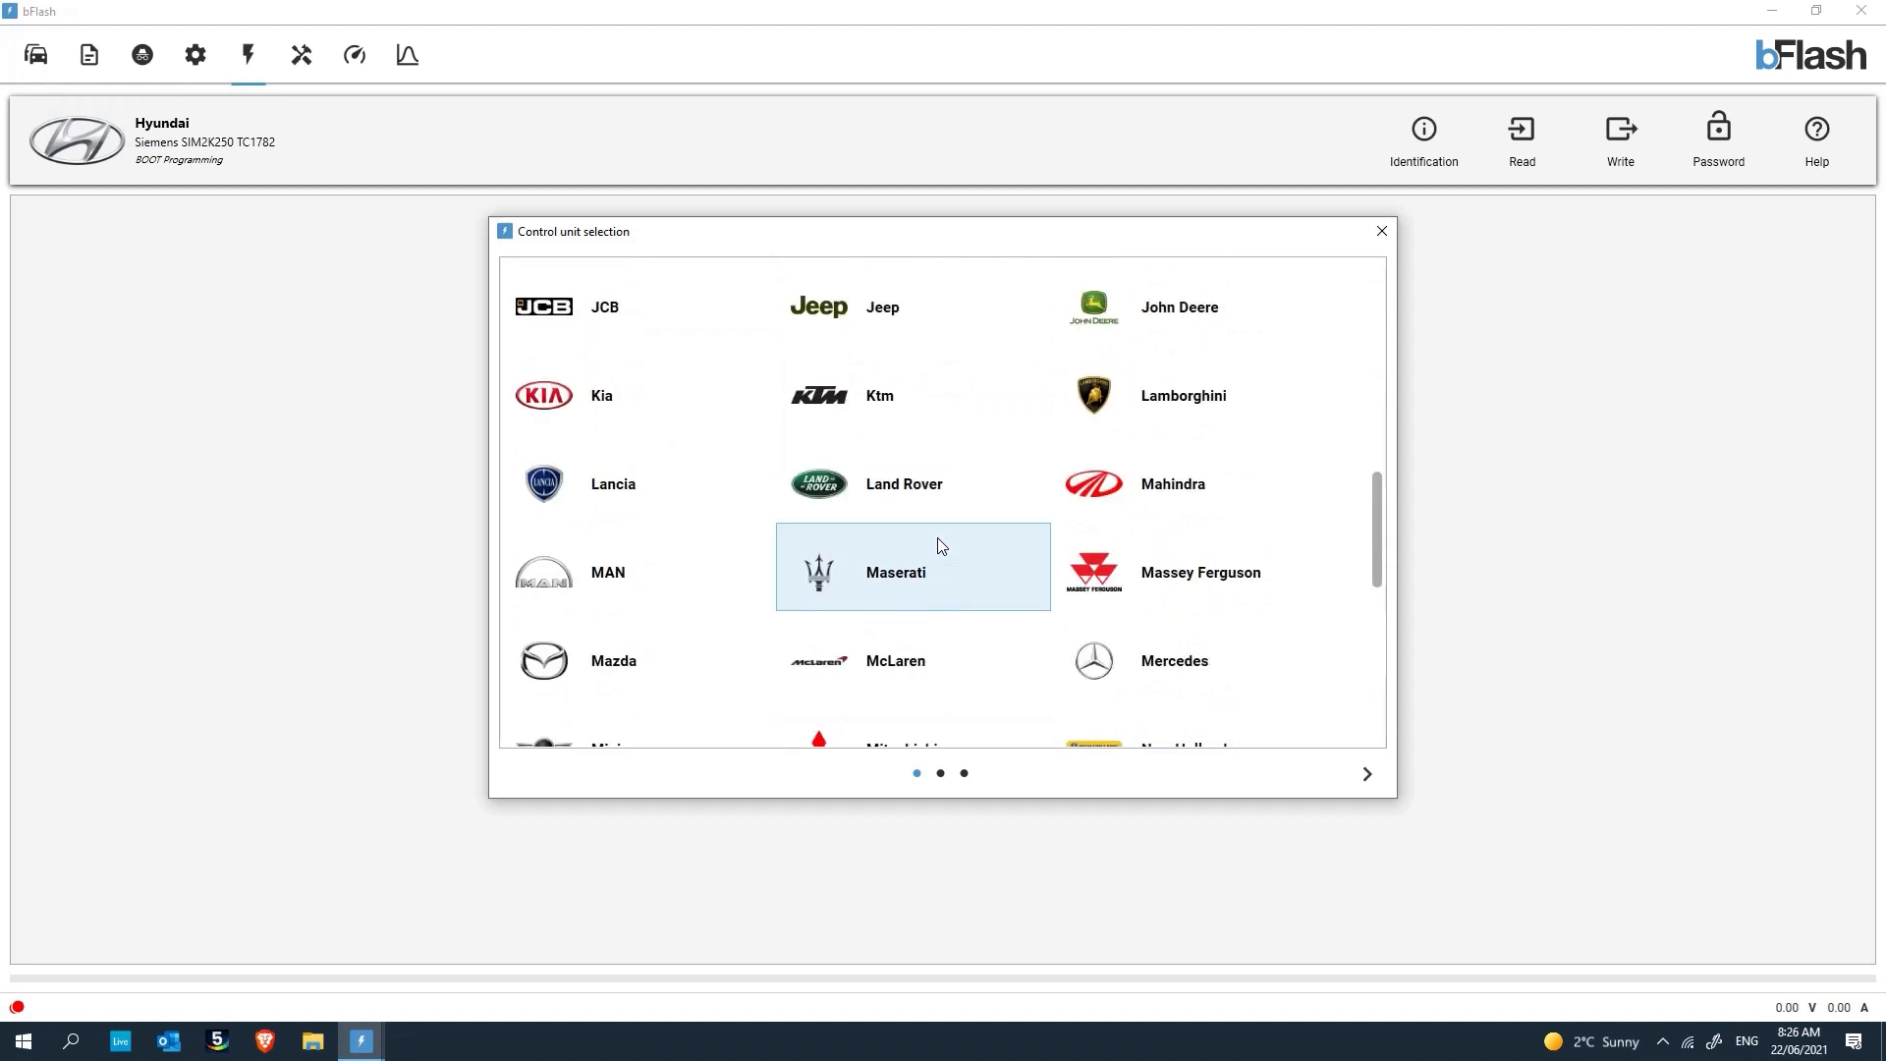
click(1174, 660)
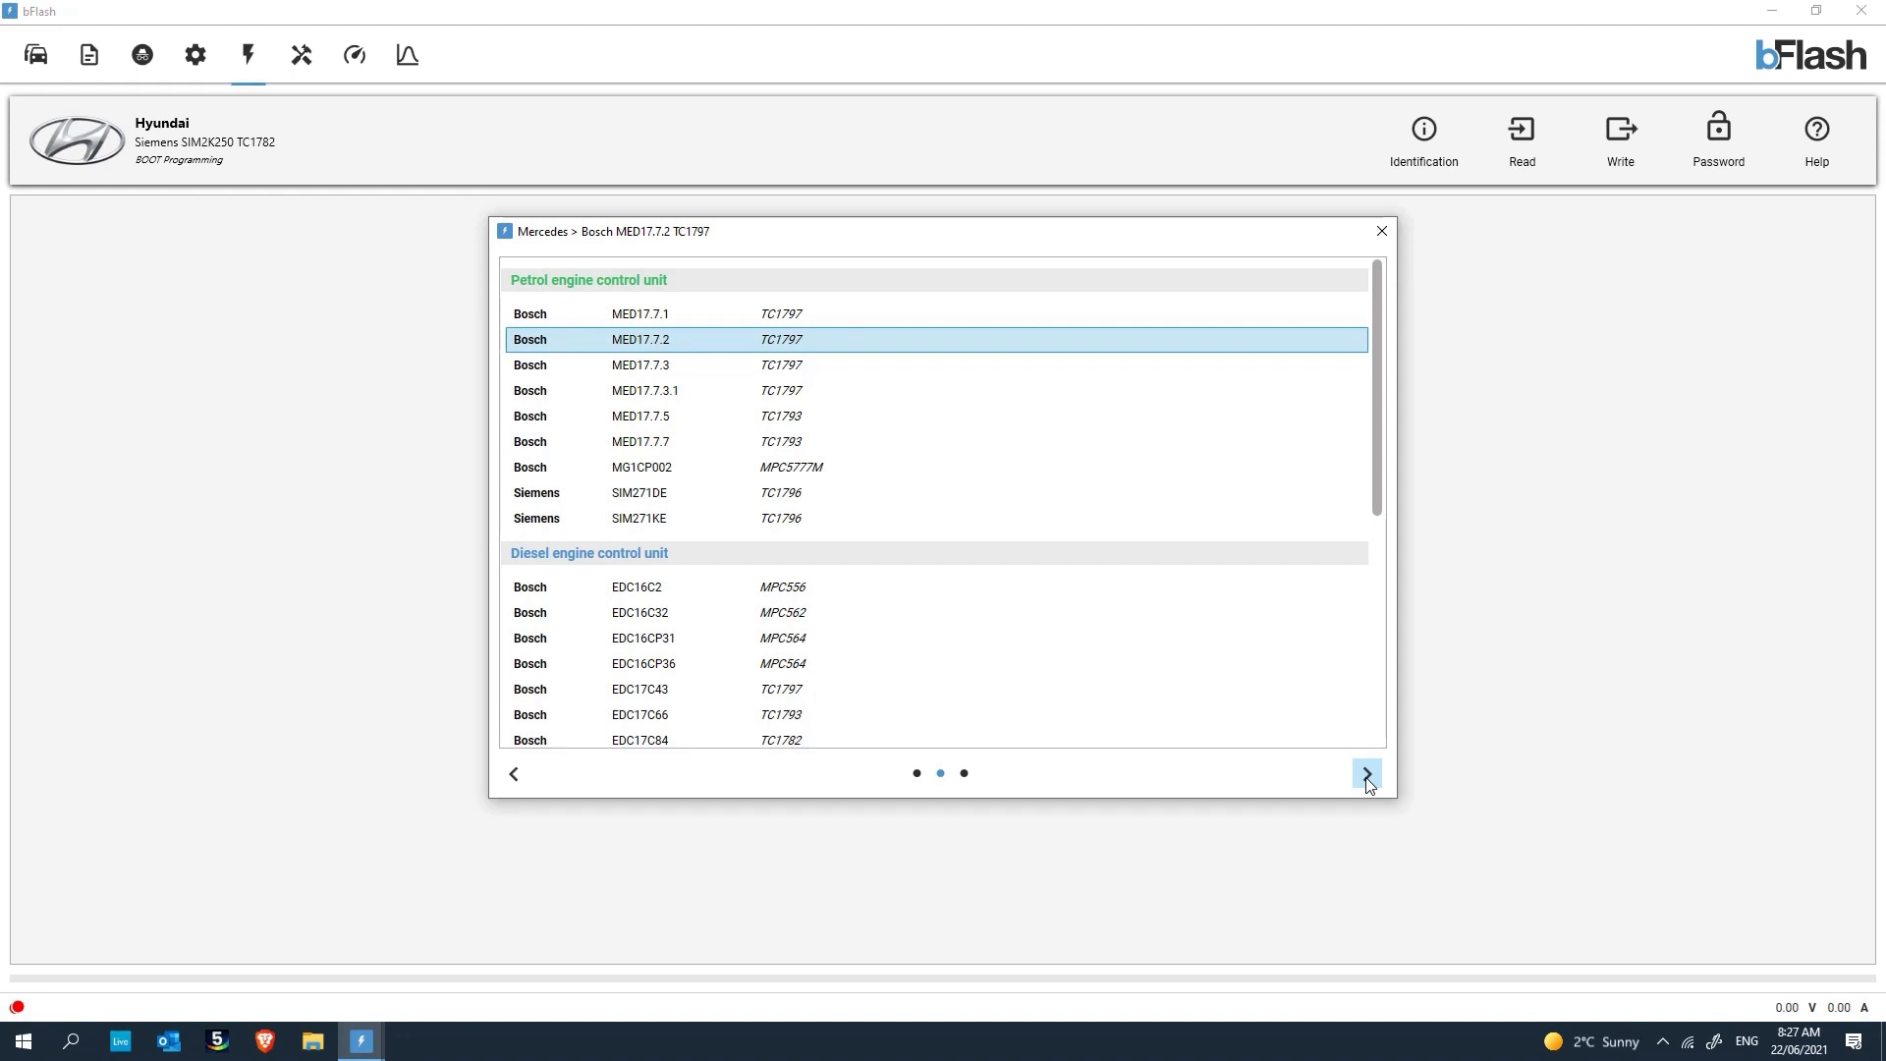
click(1366, 774)
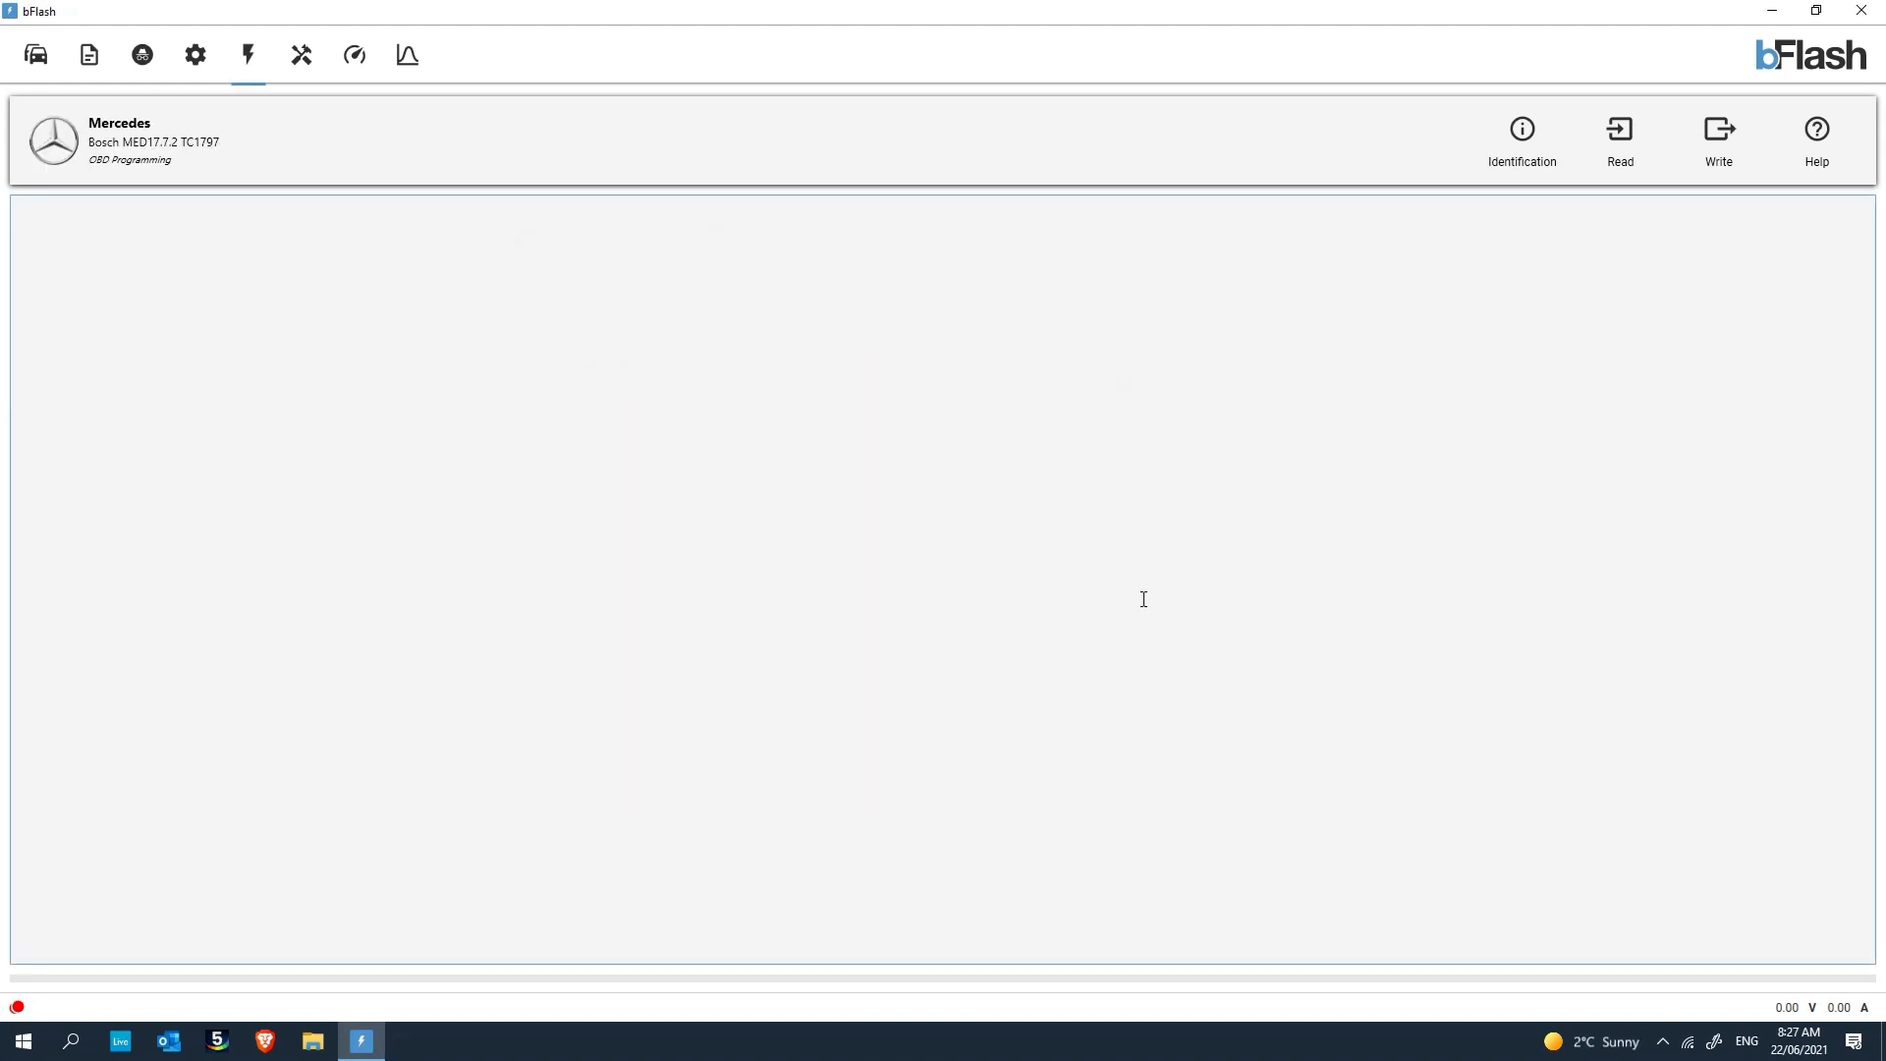
mouse_move(1256, 678)
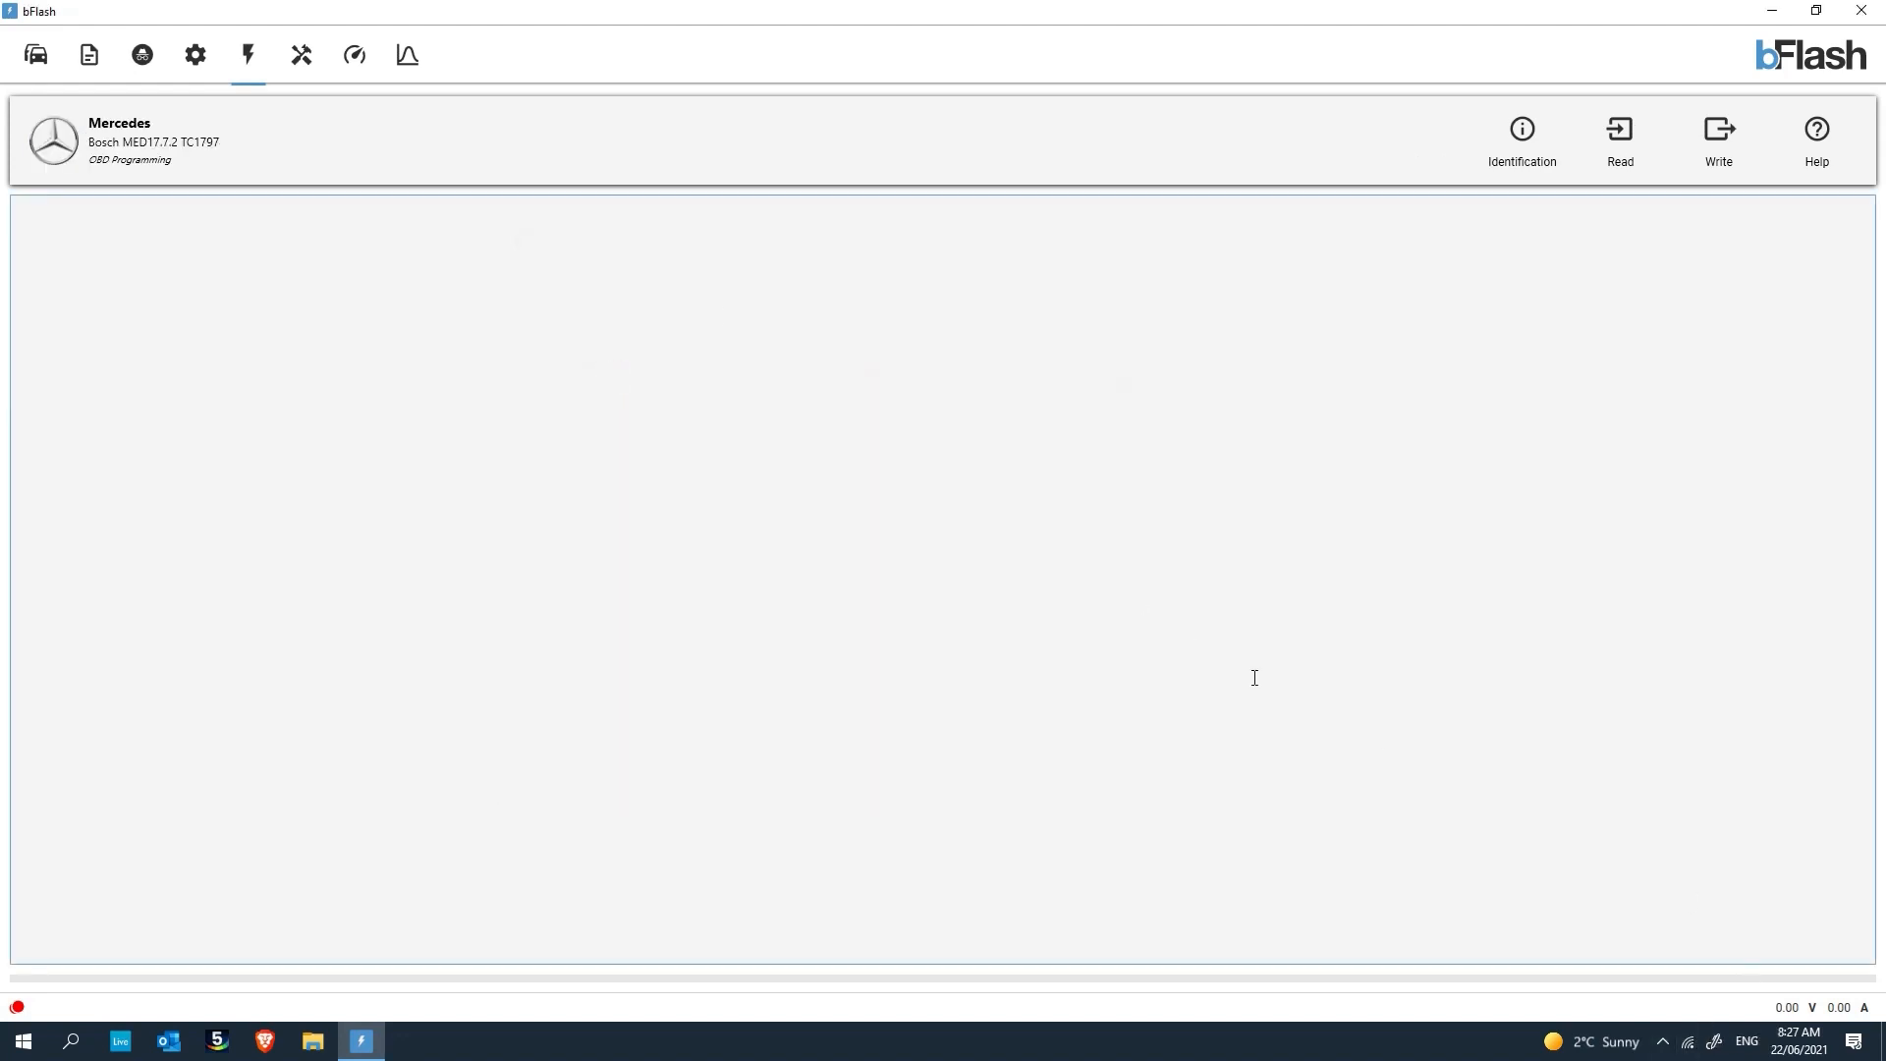
mouse_move(1354, 334)
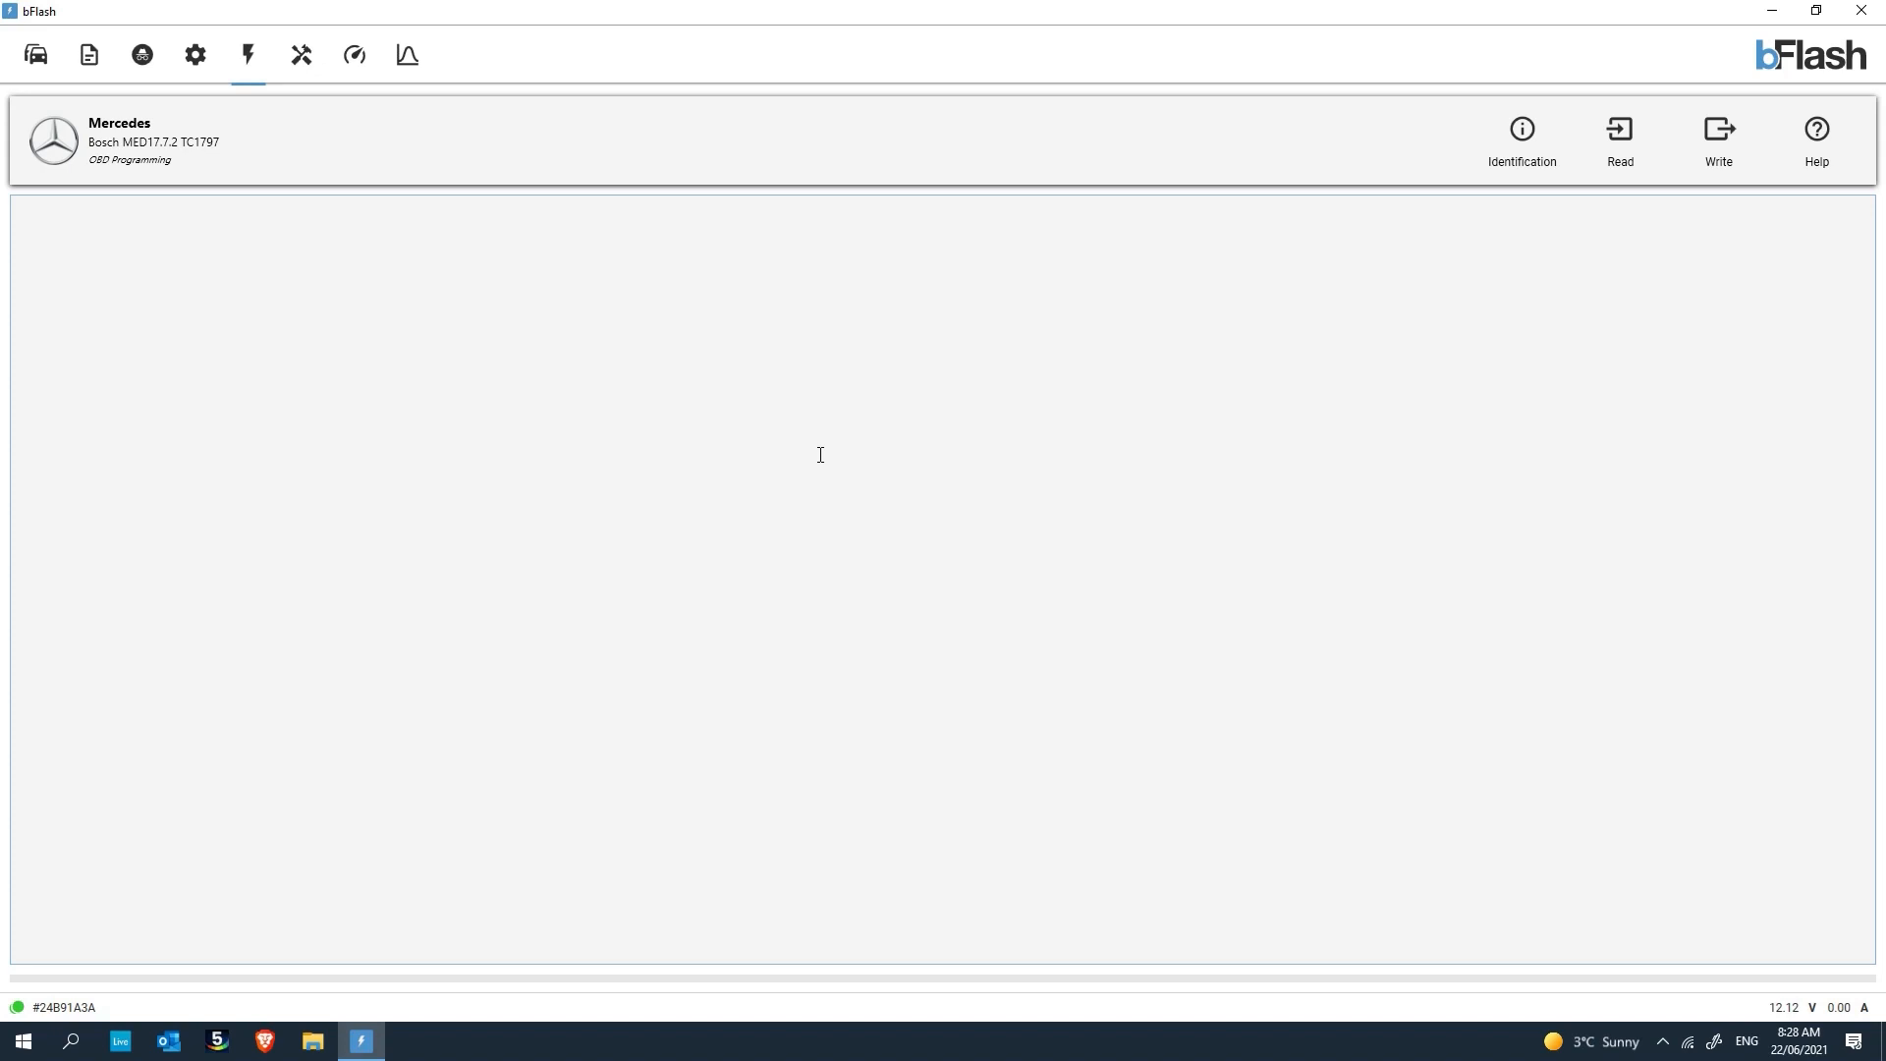
mouse_move(18, 1008)
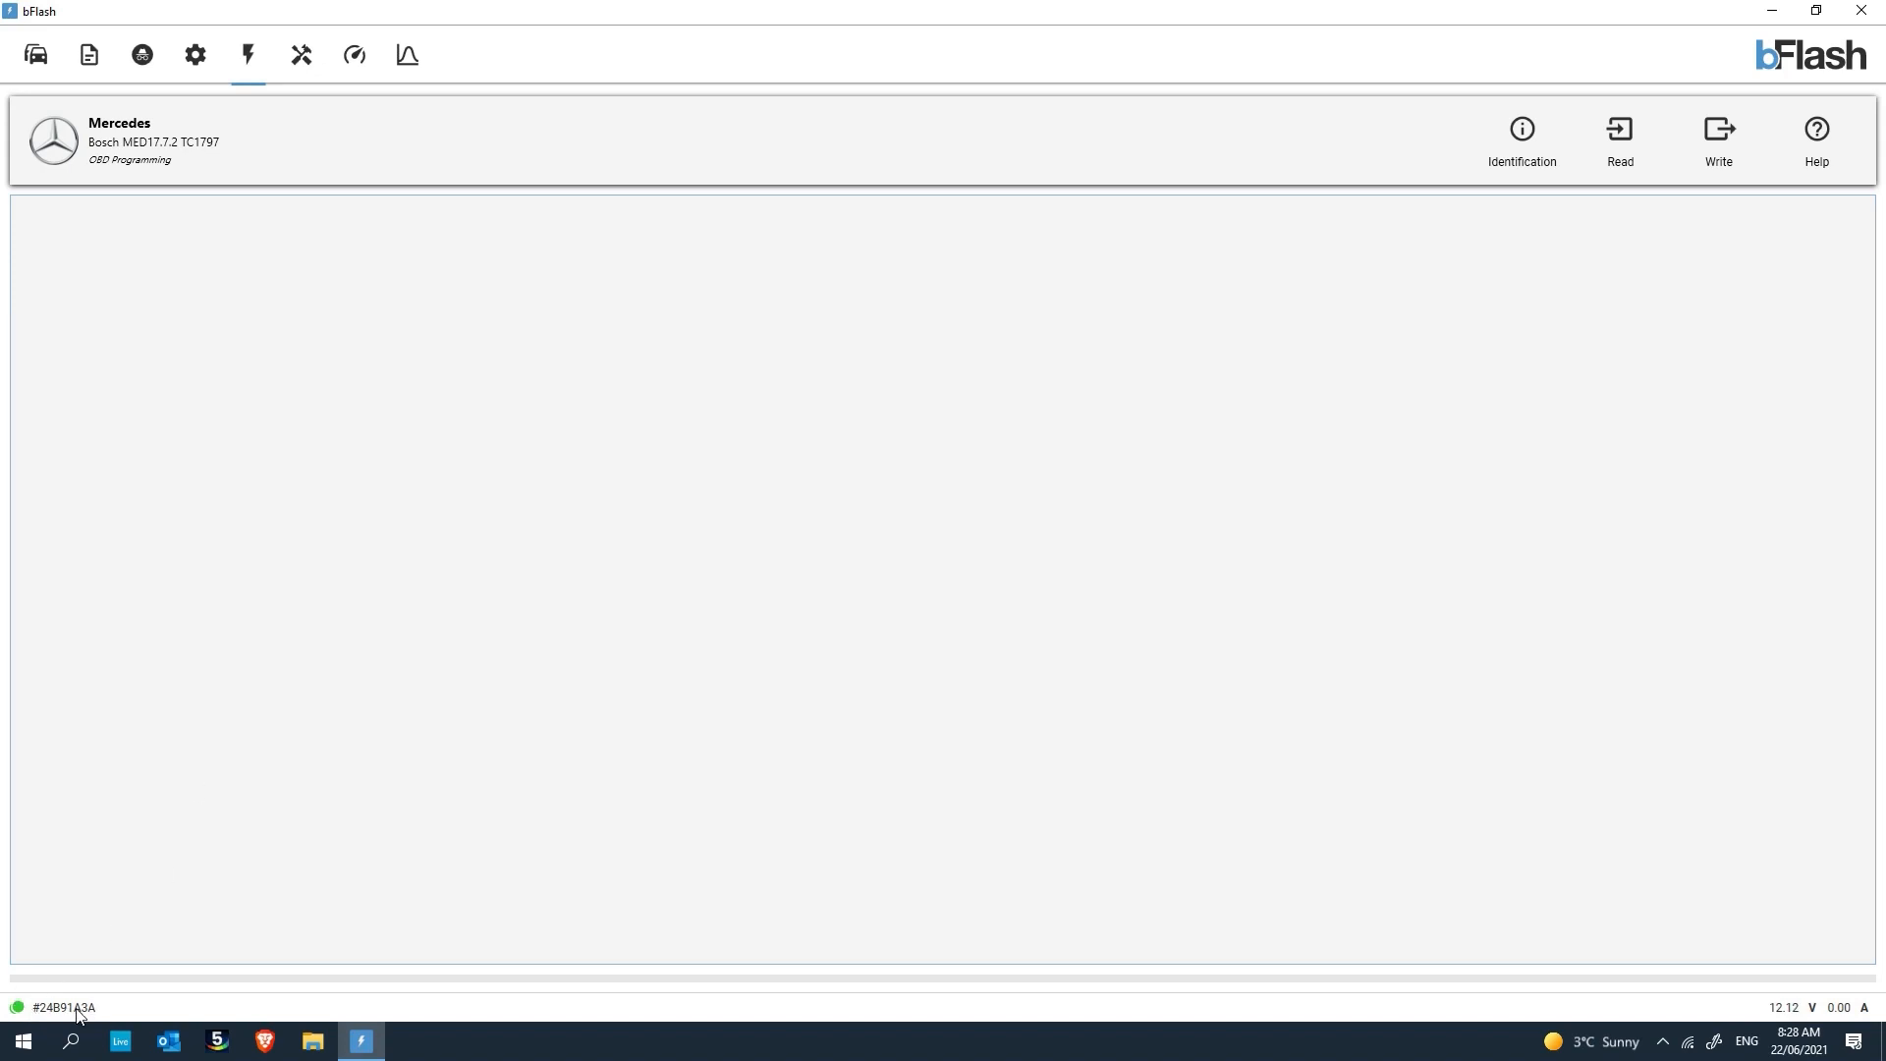
mouse_move(87, 1010)
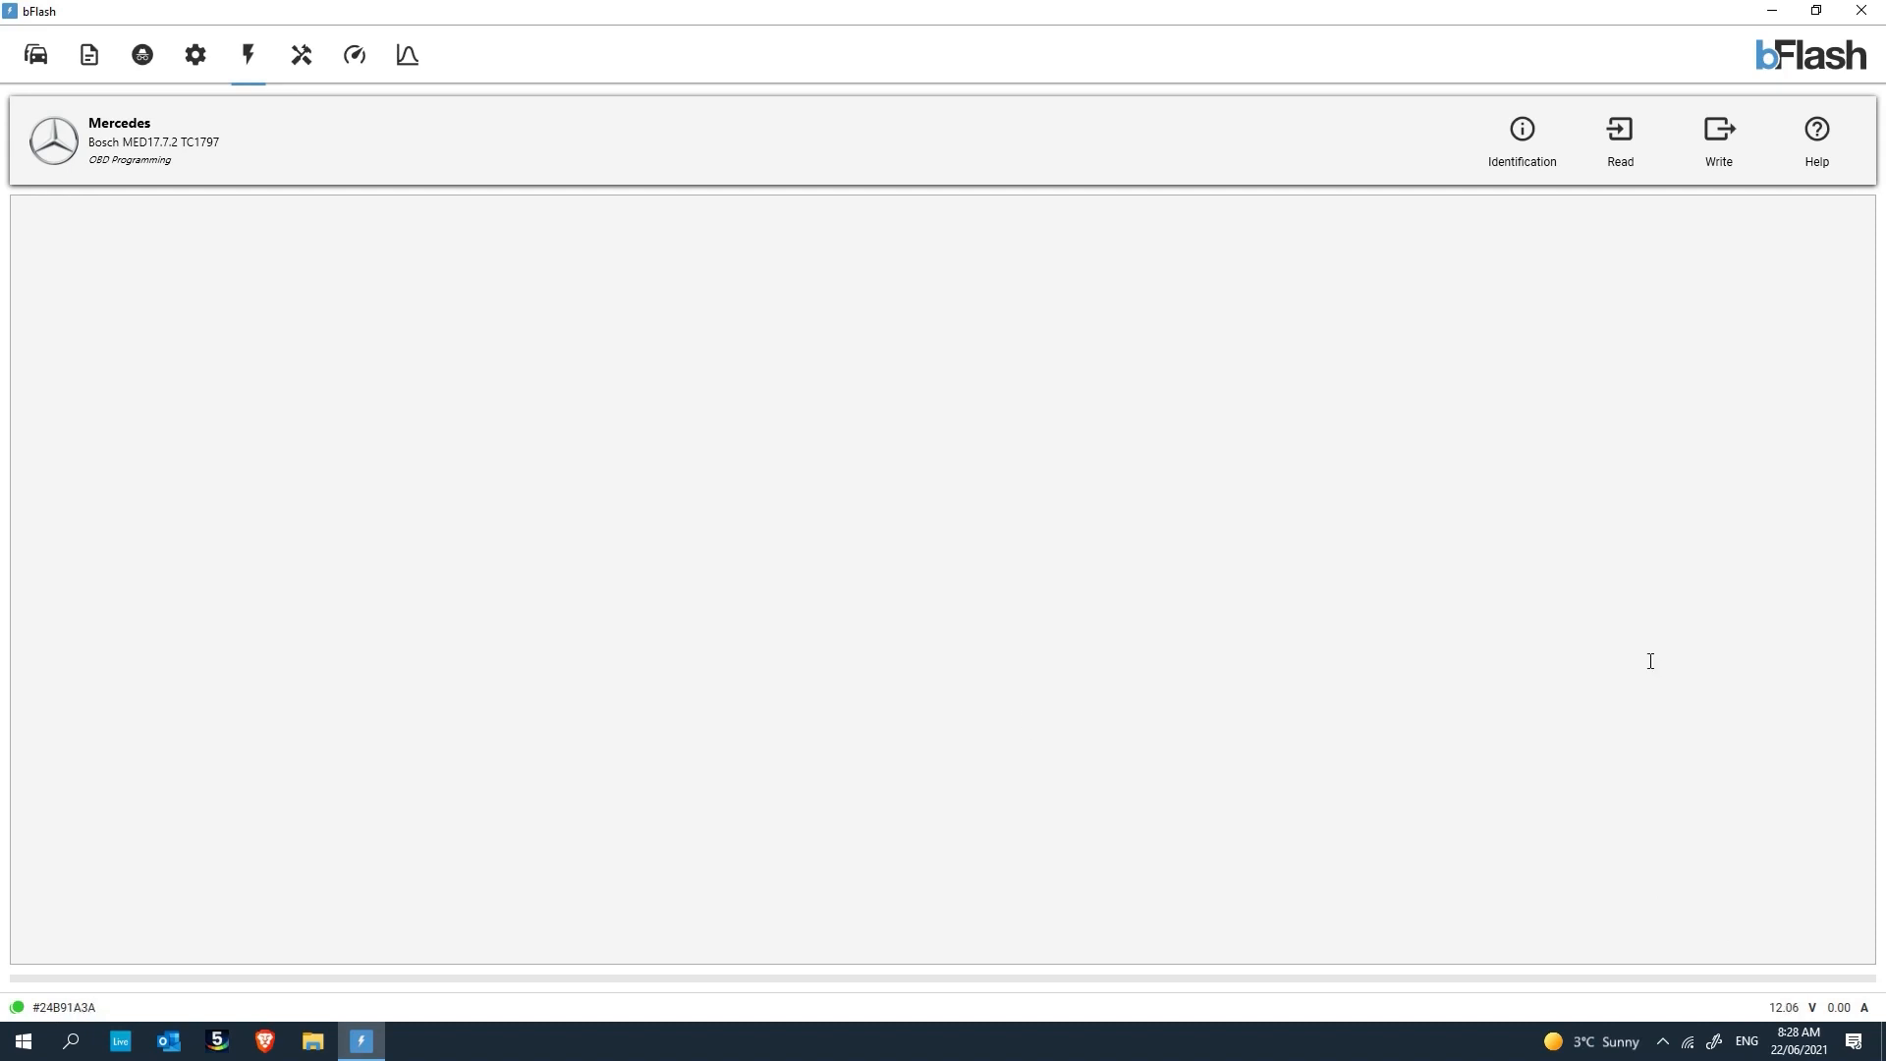
Run Identification on the connected Mercedes ECU, detecting MED1772 with VIN and references.
click(1717, 136)
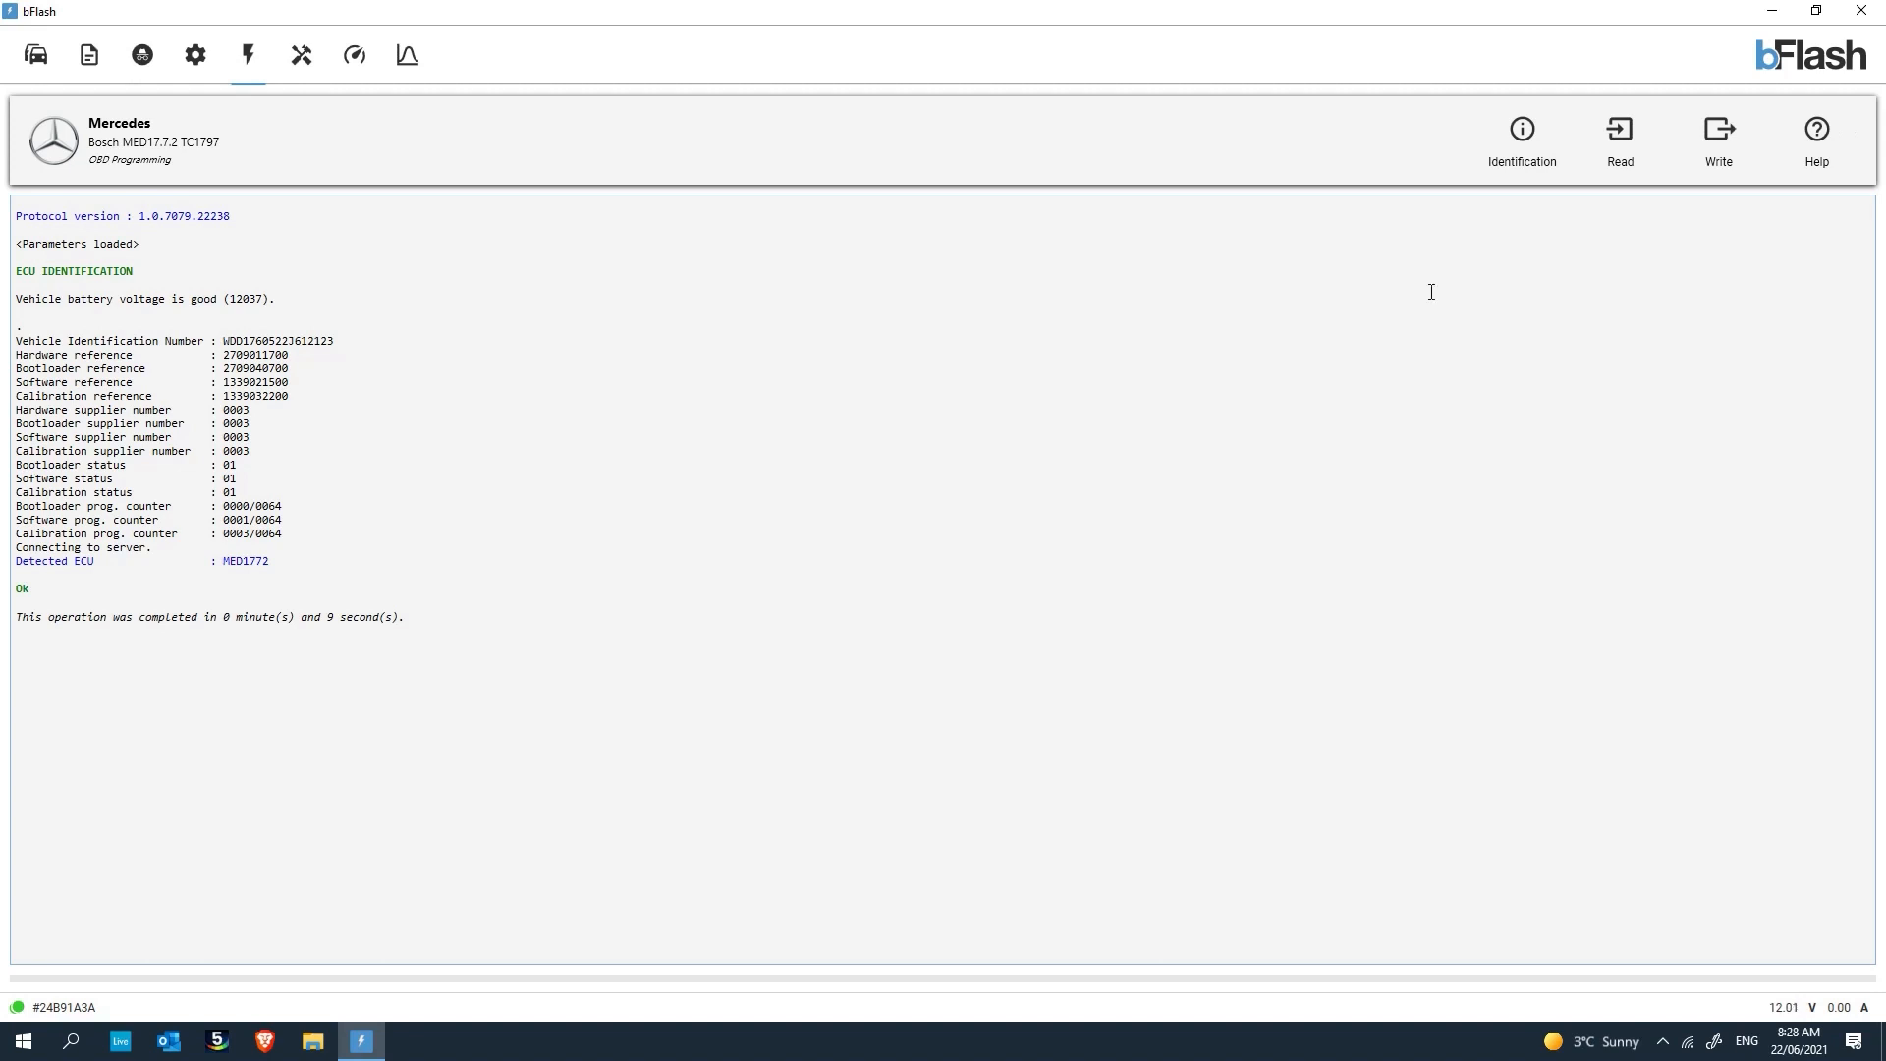
Read the ECU memory and save it to the desktop as A45_VR_W176_NOEL.bdc.
click(1619, 137)
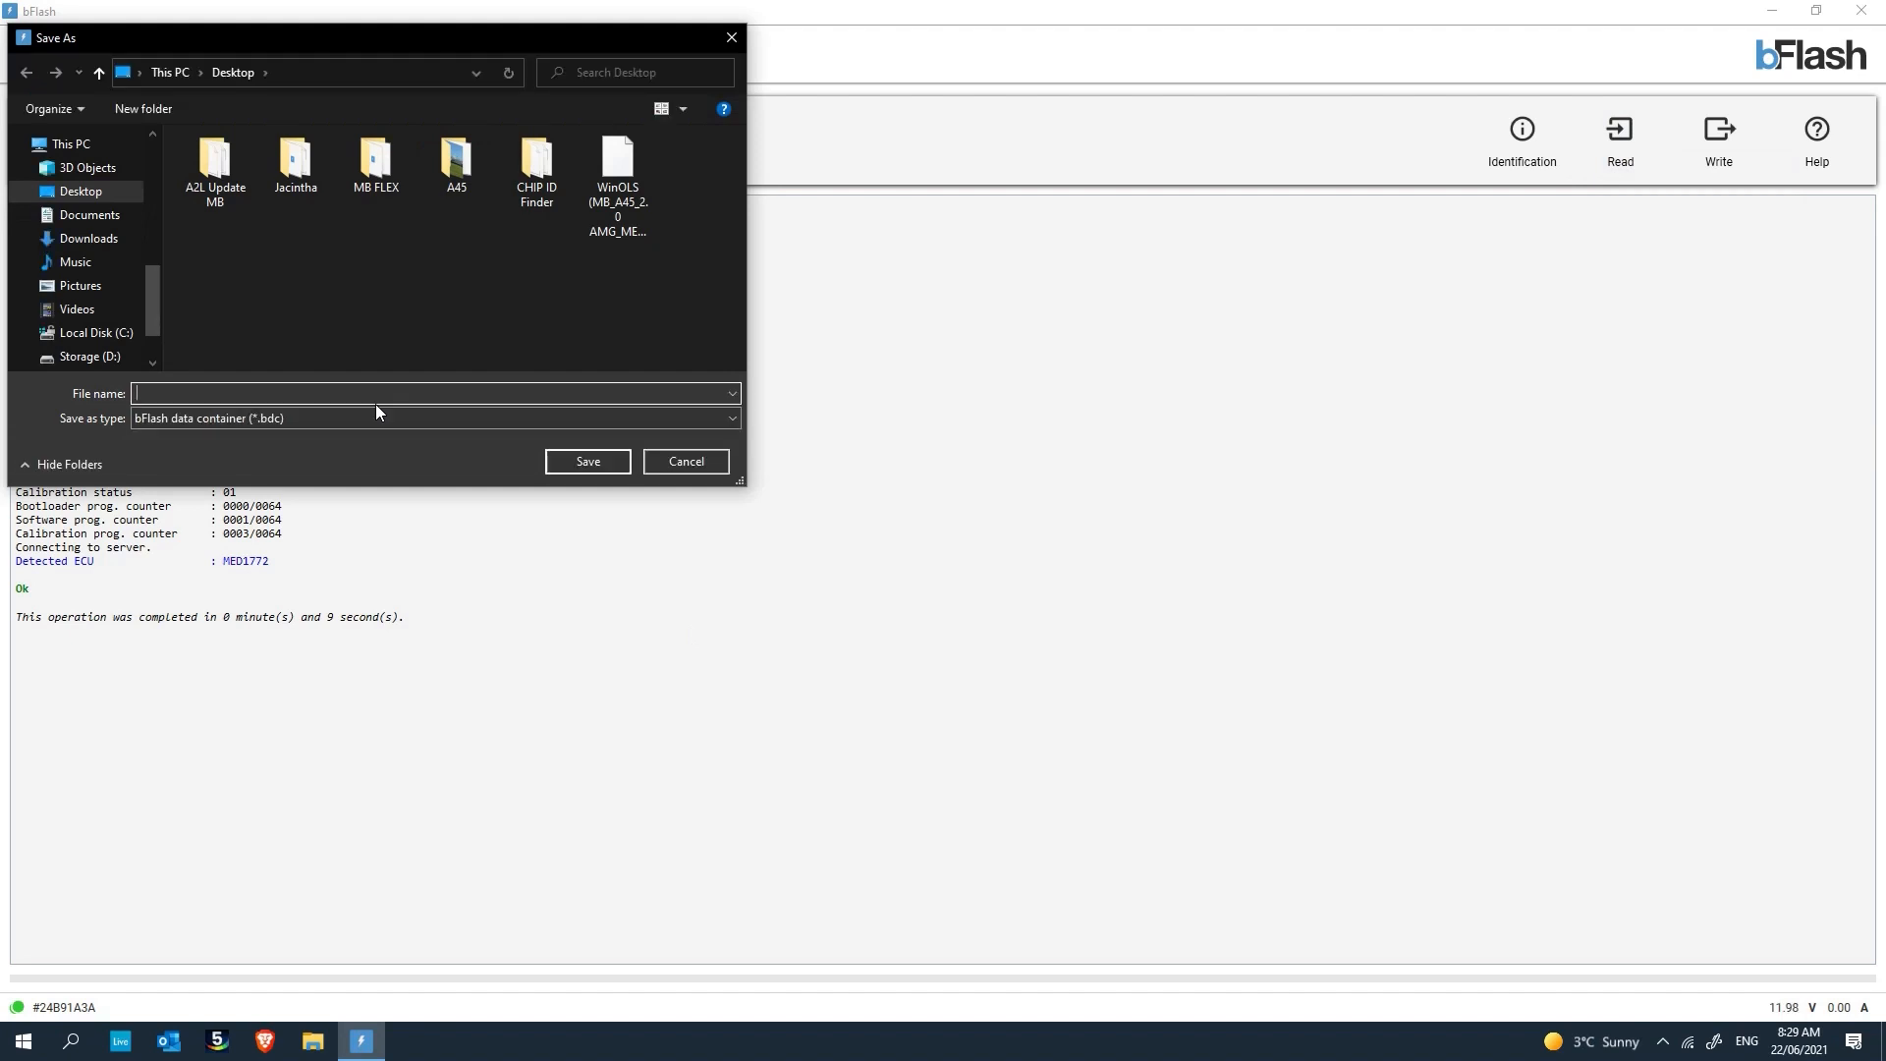
text(A45_VR_W176)
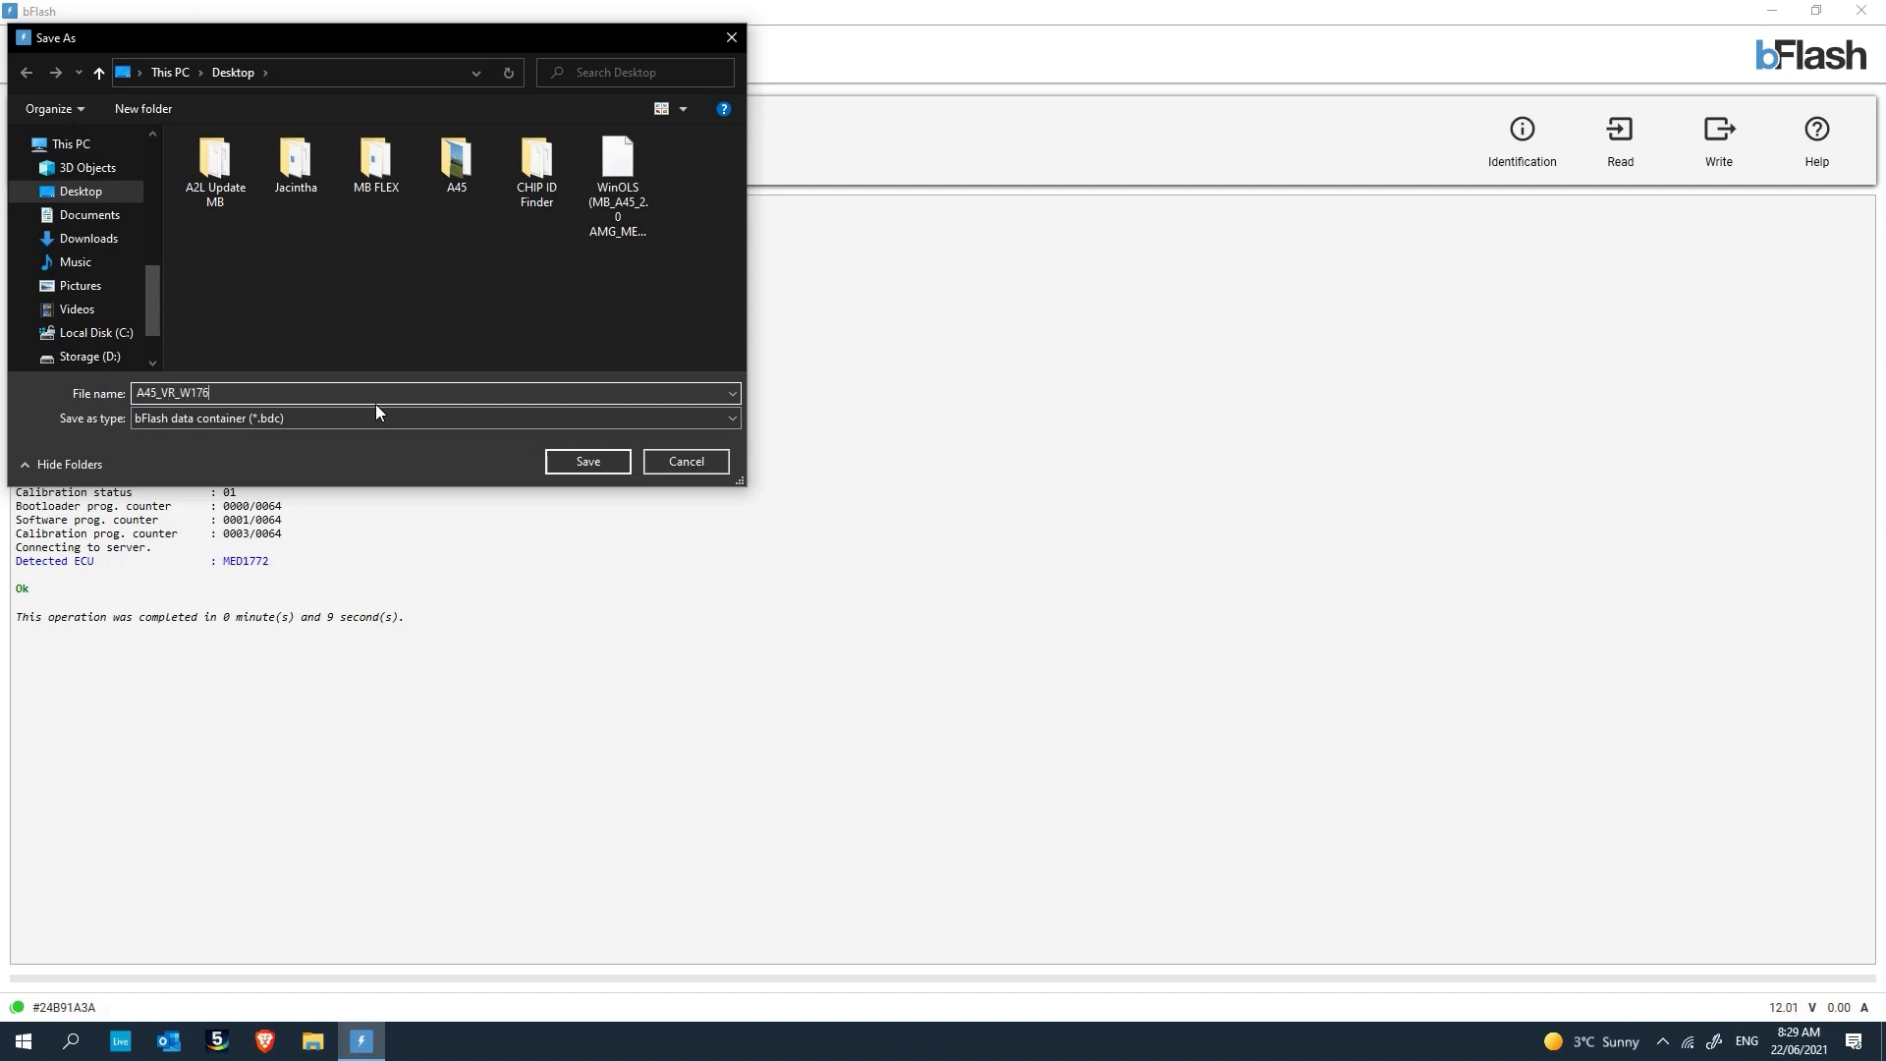
text(_NOEL)
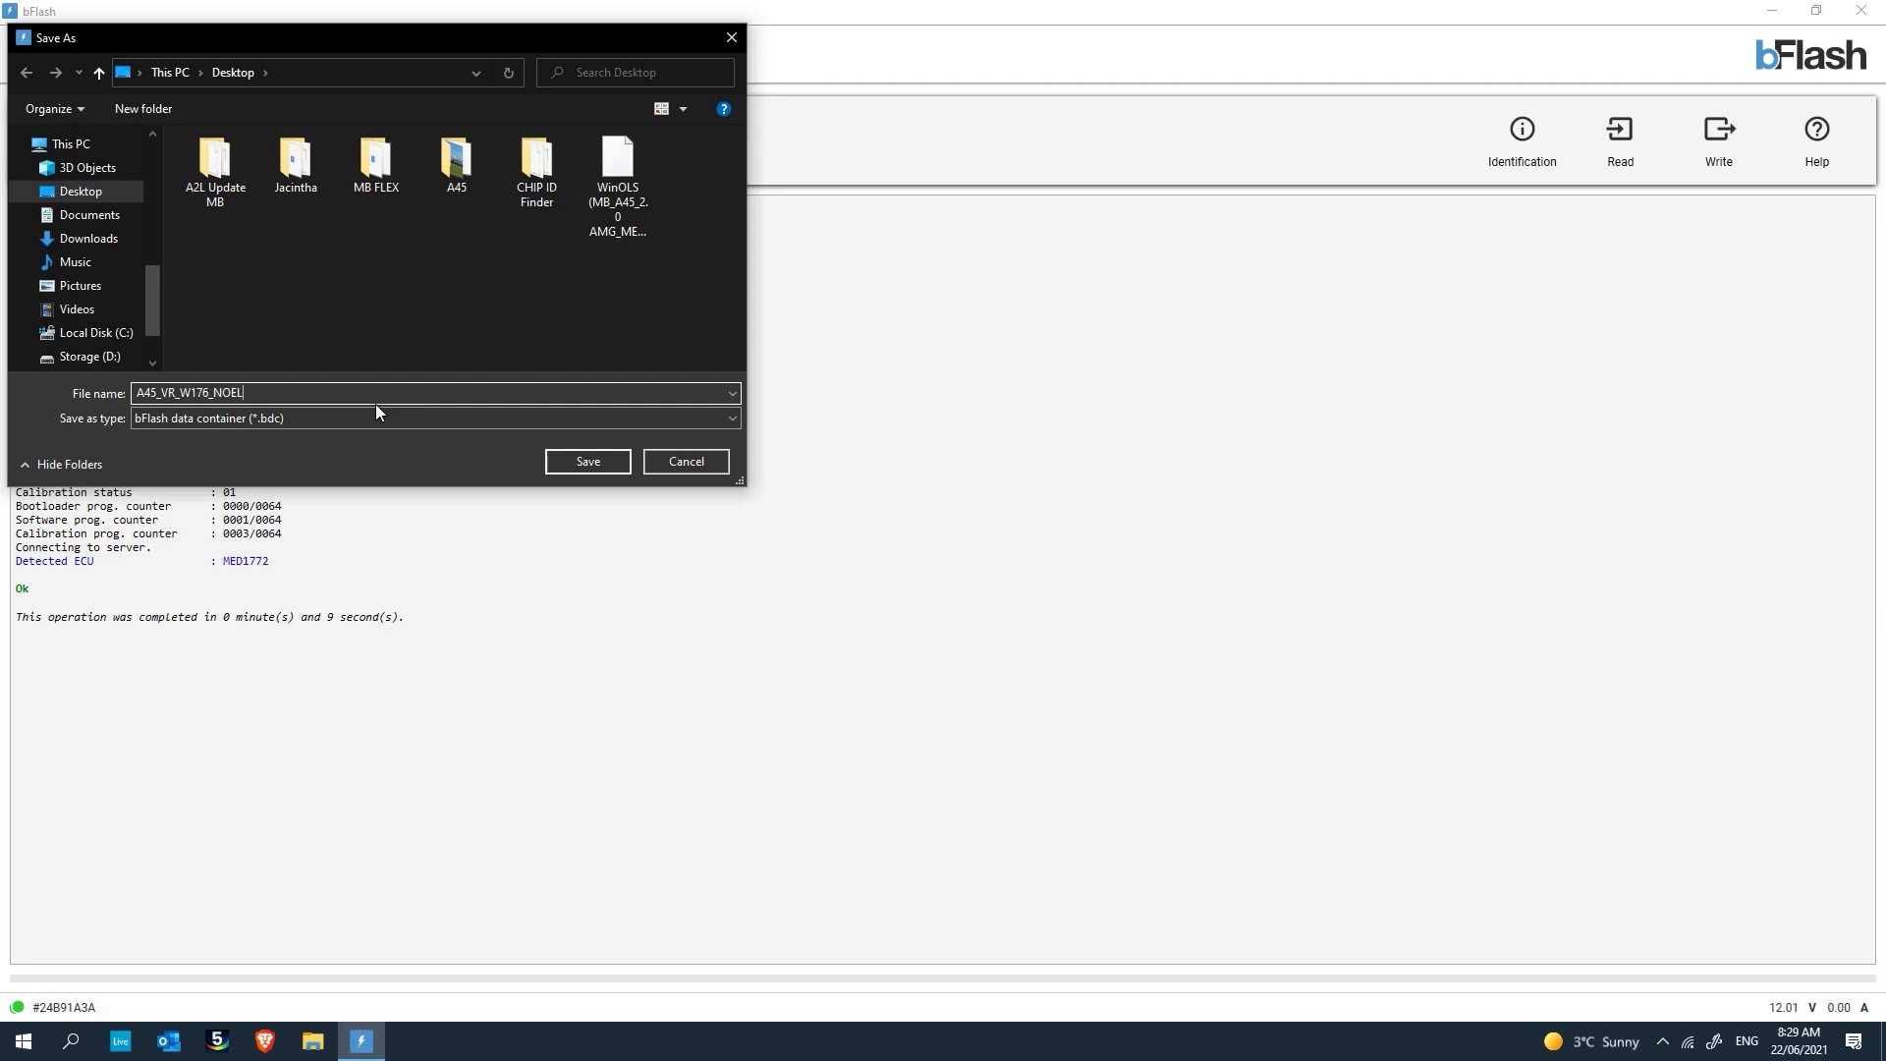
click(588, 460)
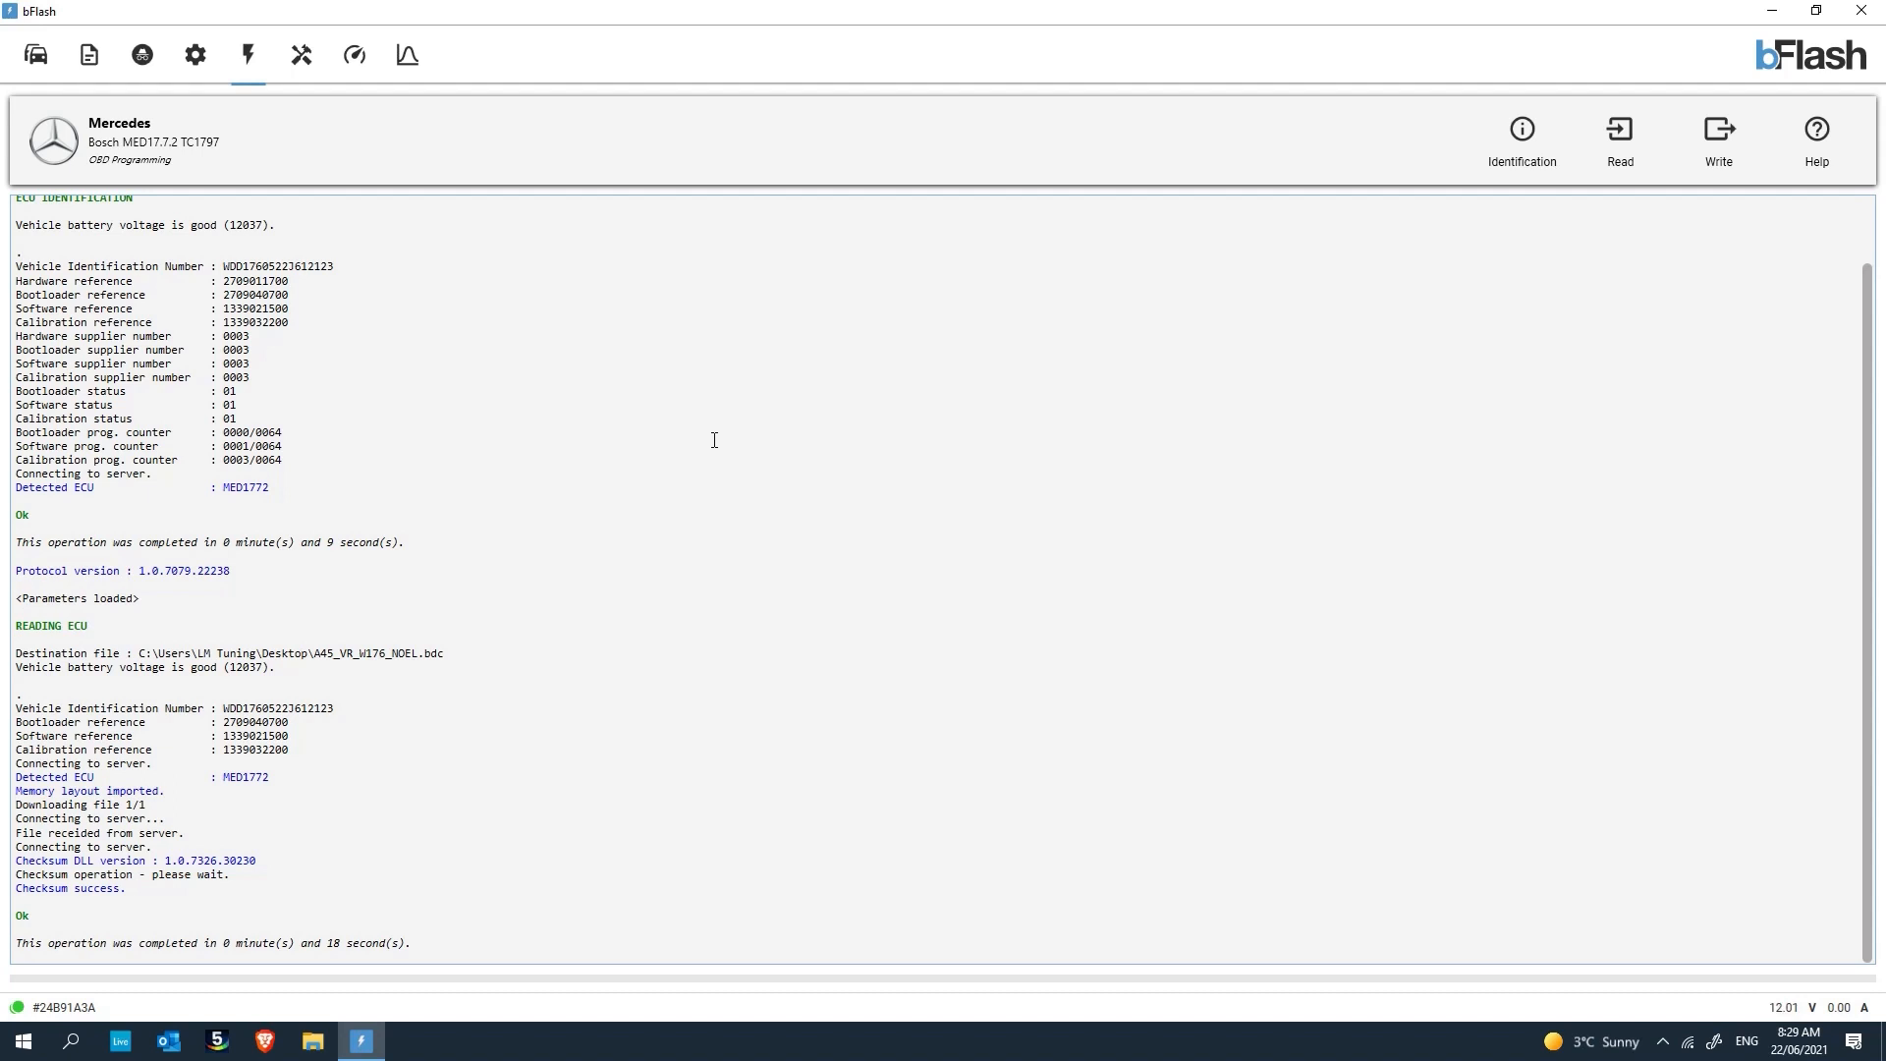
mouse_move(747, 613)
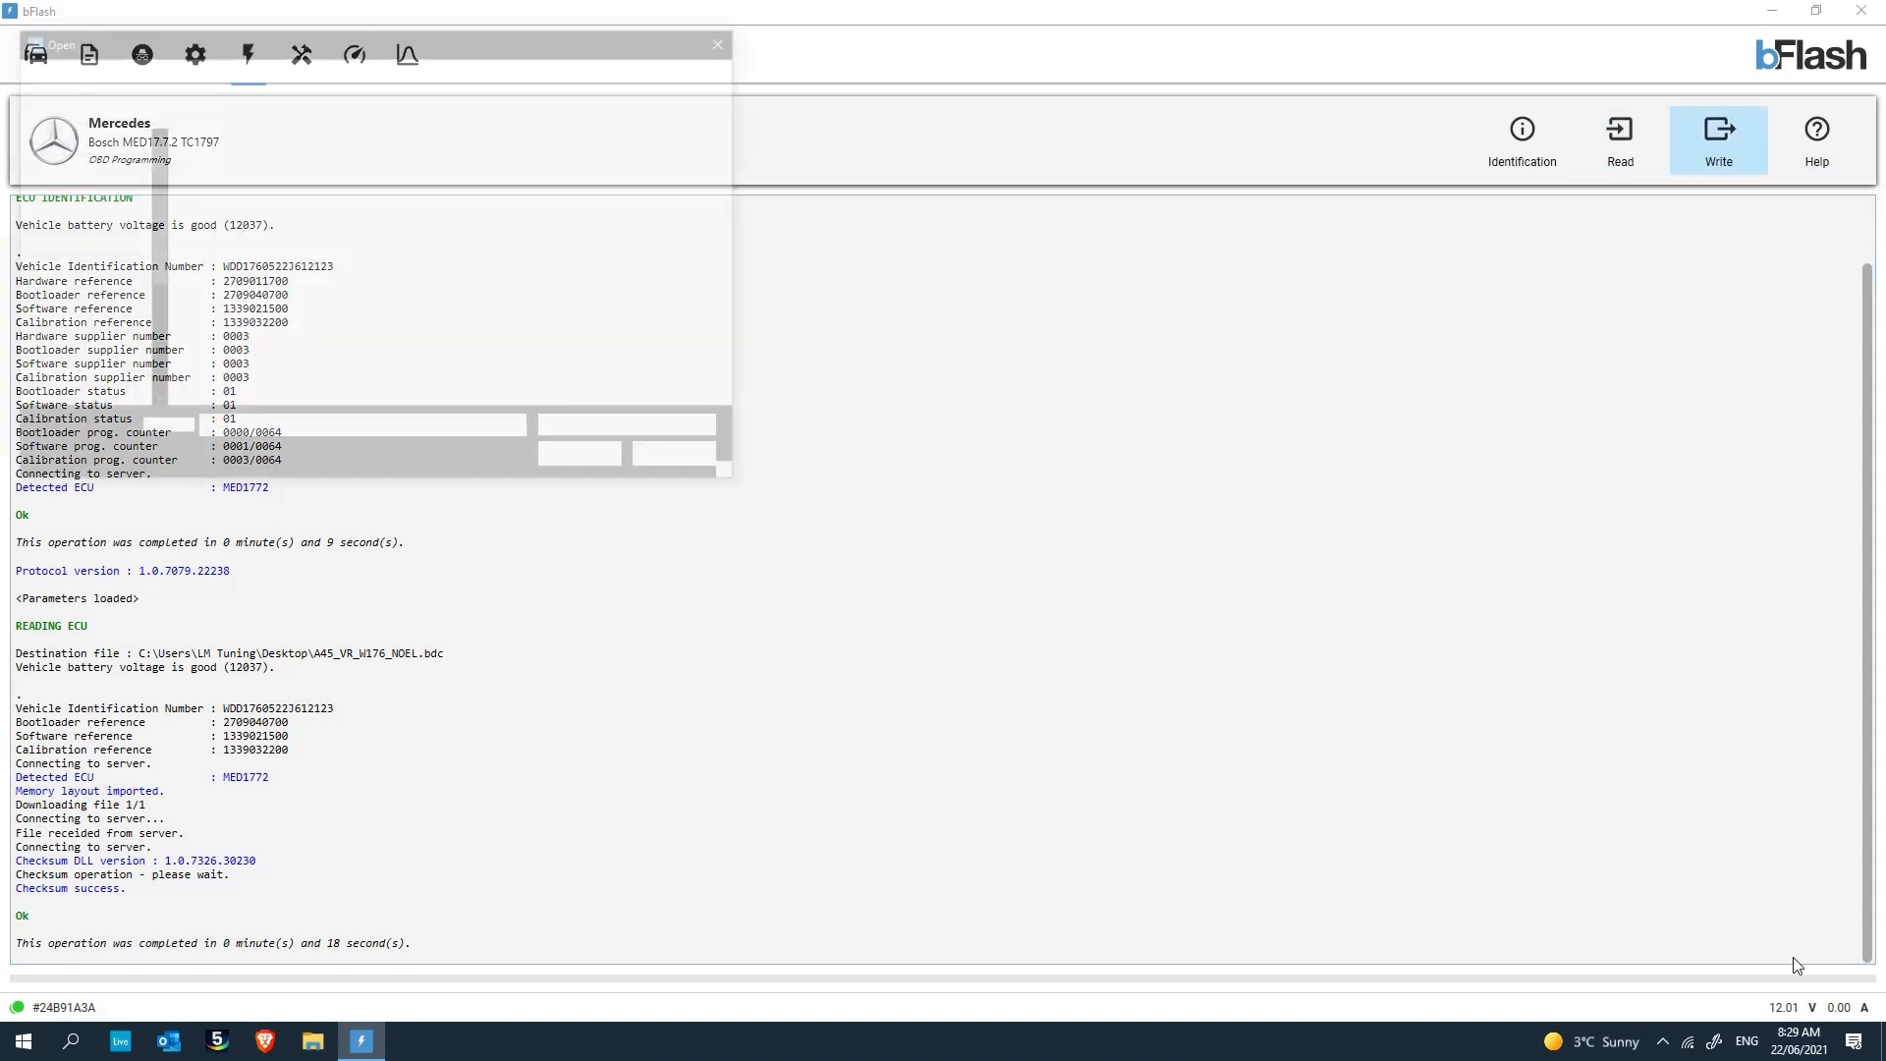
Start a Write and load the WinOLS MB_A45 STG1_V2_NOEL.bdc file from the desktop.
click(1717, 137)
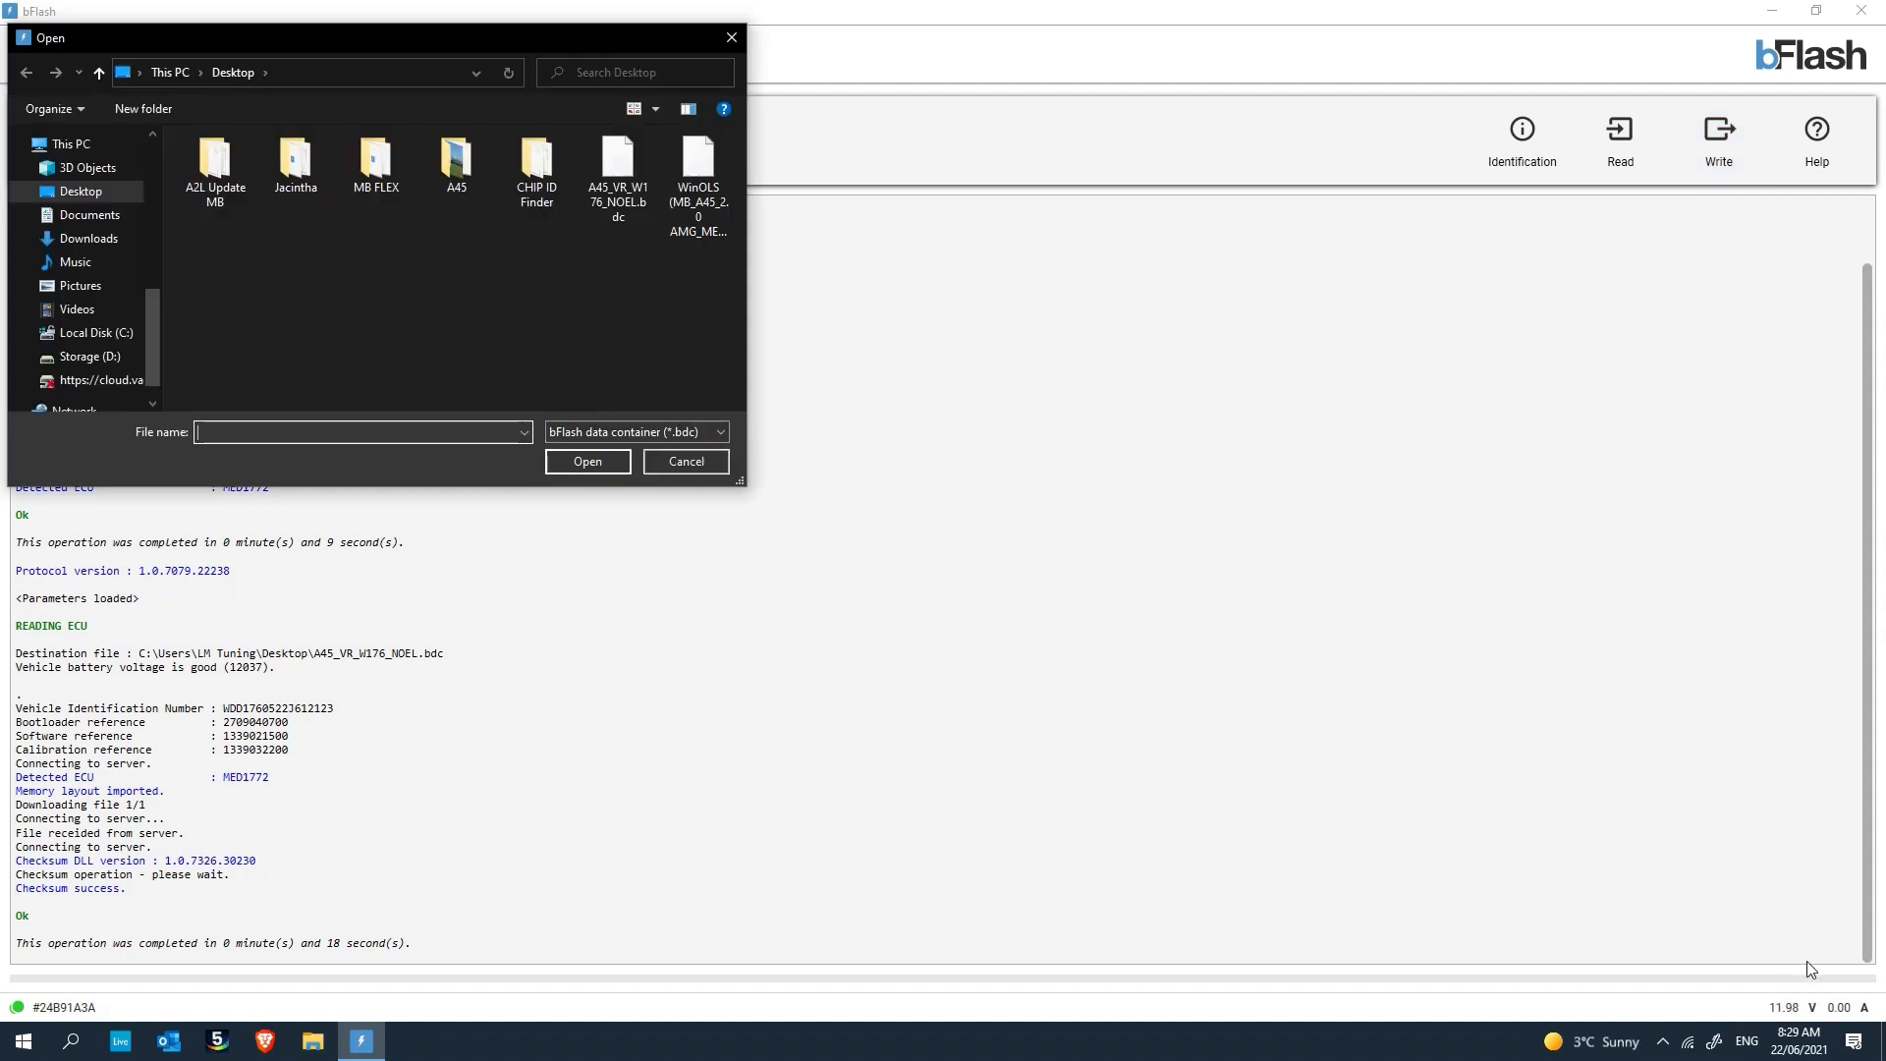
mouse_move(1724, 865)
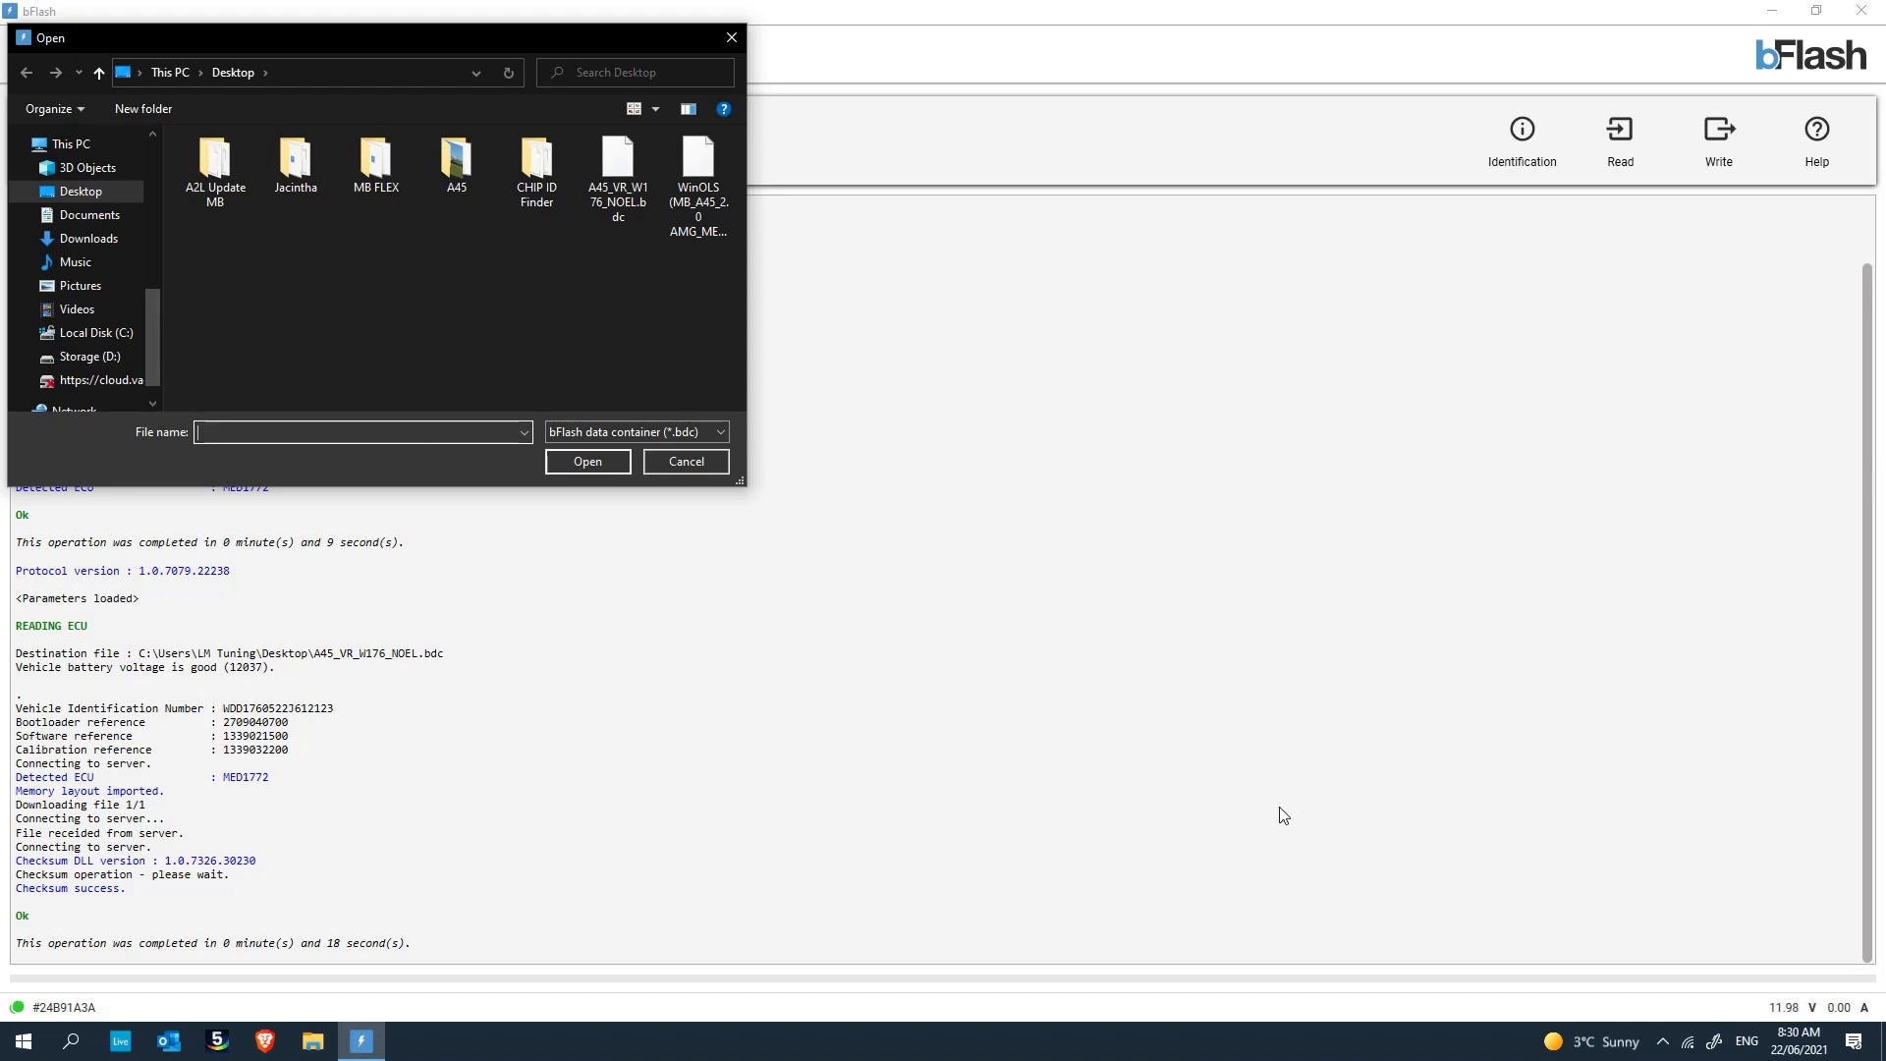
click(698, 163)
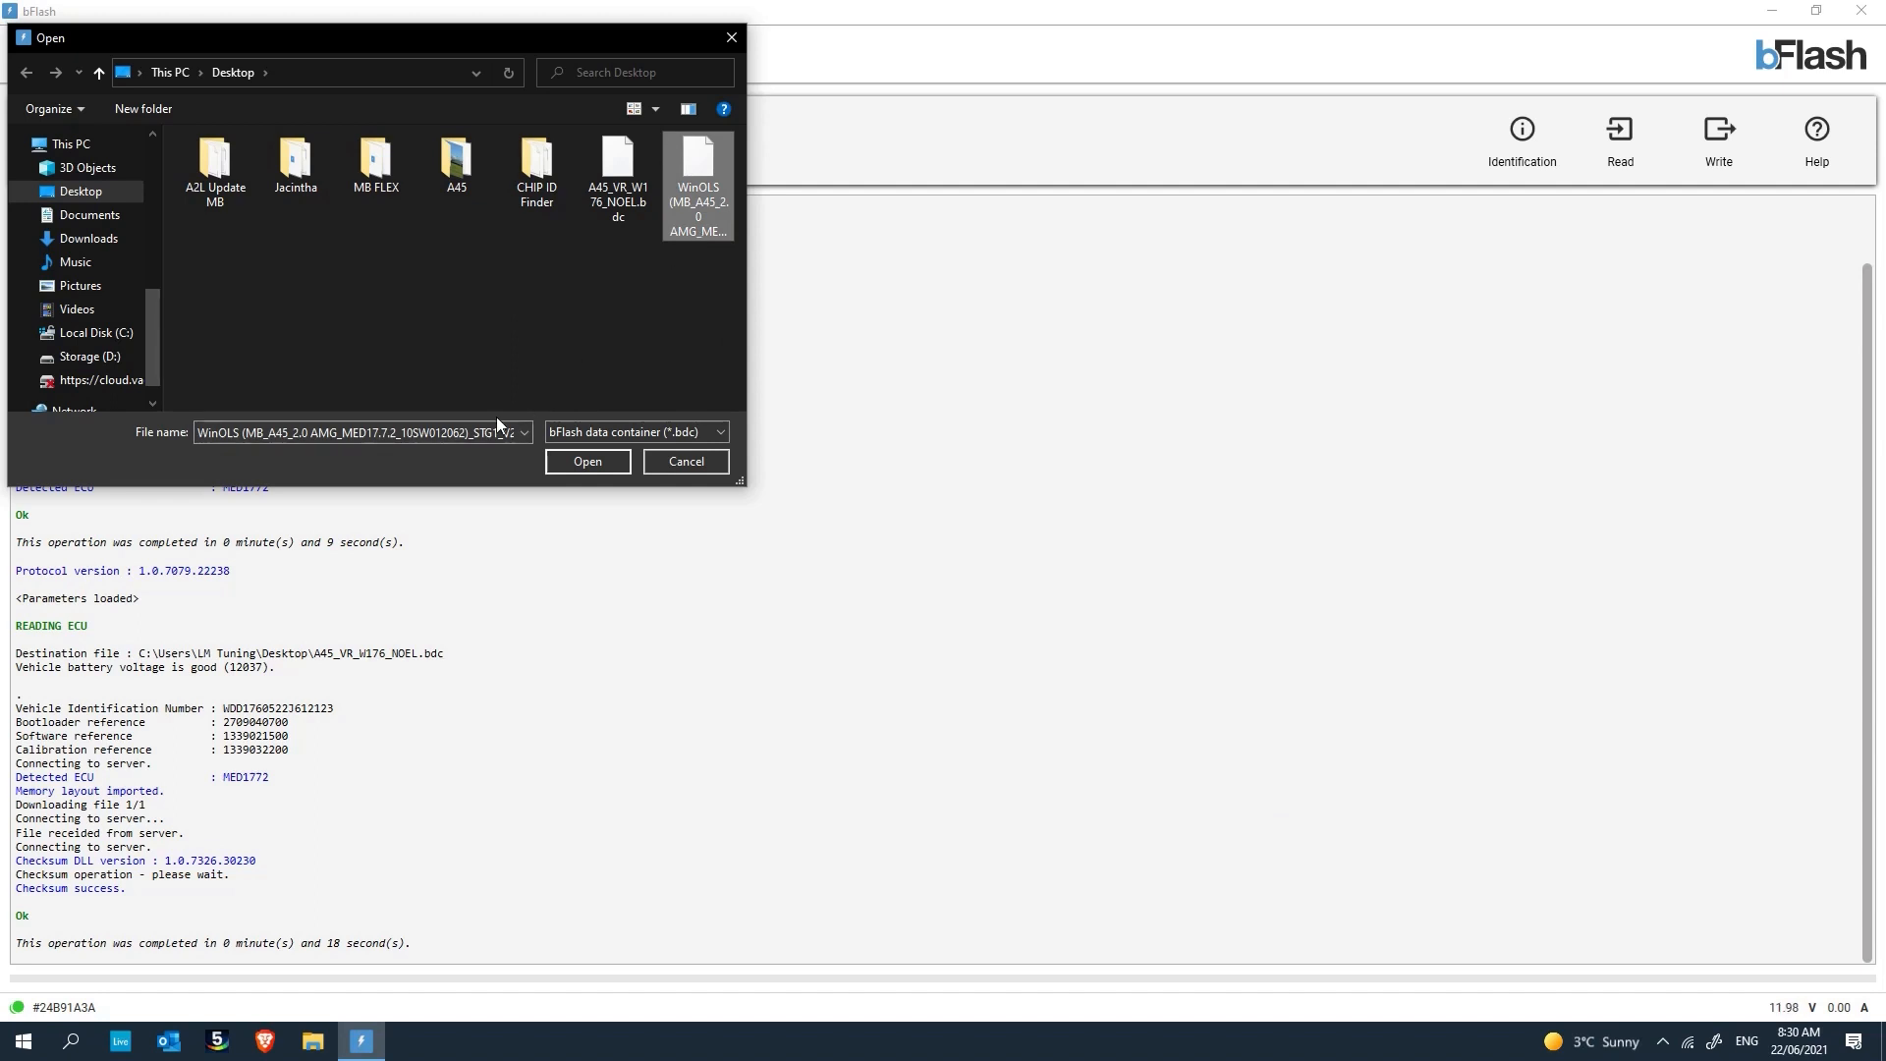
click(585, 460)
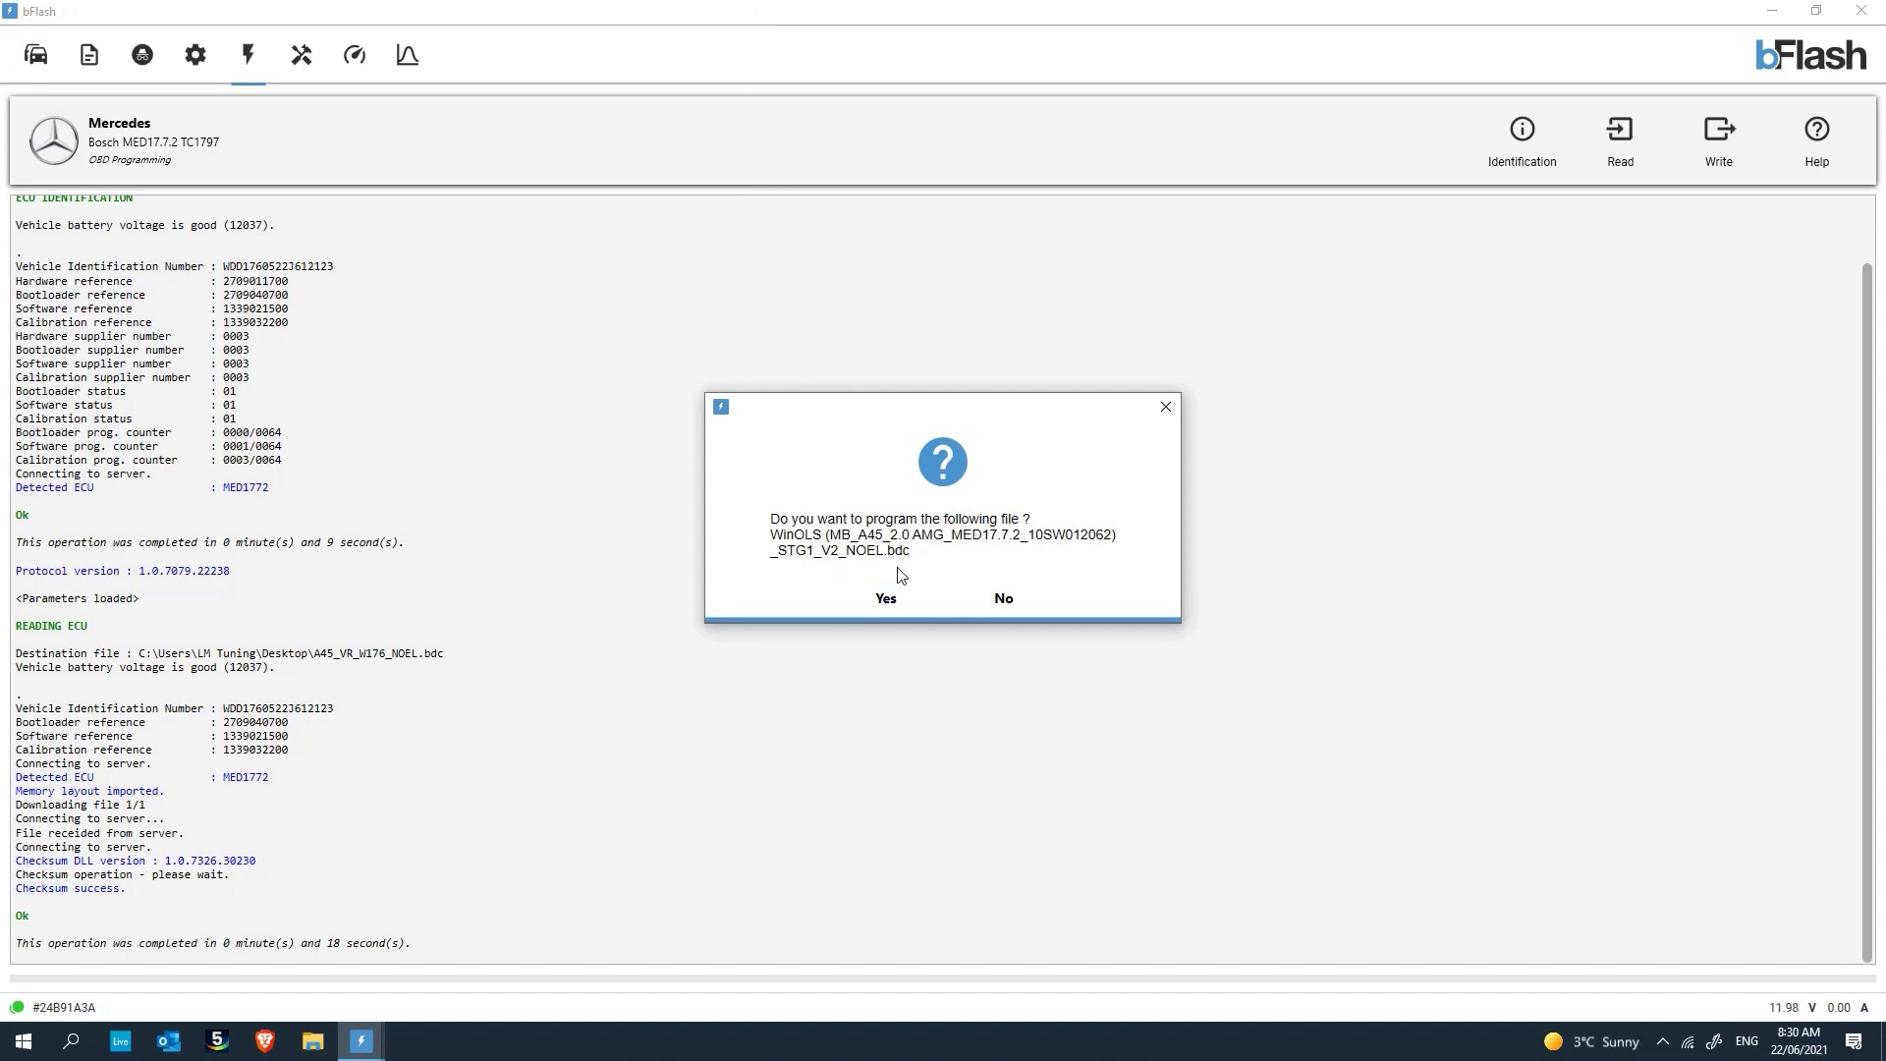
Confirm programming the stage 1 file until complete, then move to the Diagnostic fault-code workspace.
click(884, 597)
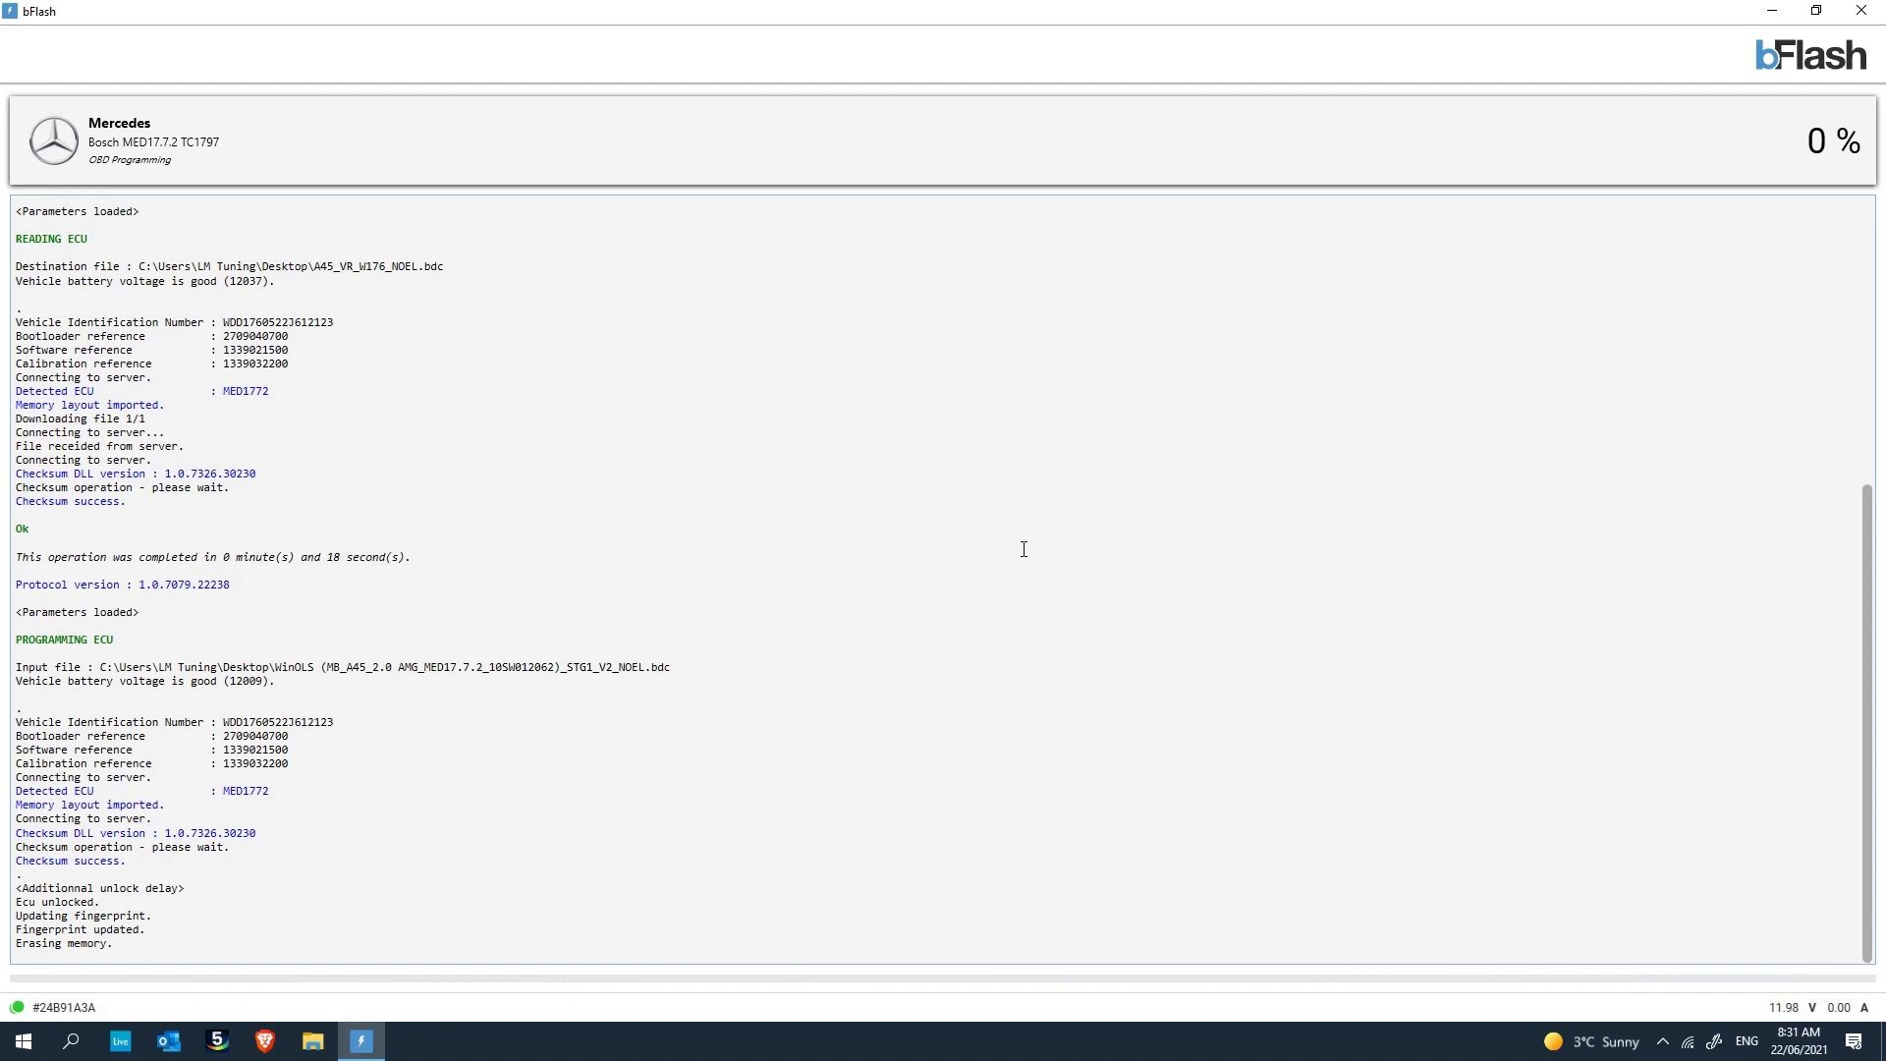
scroll(down, 3)
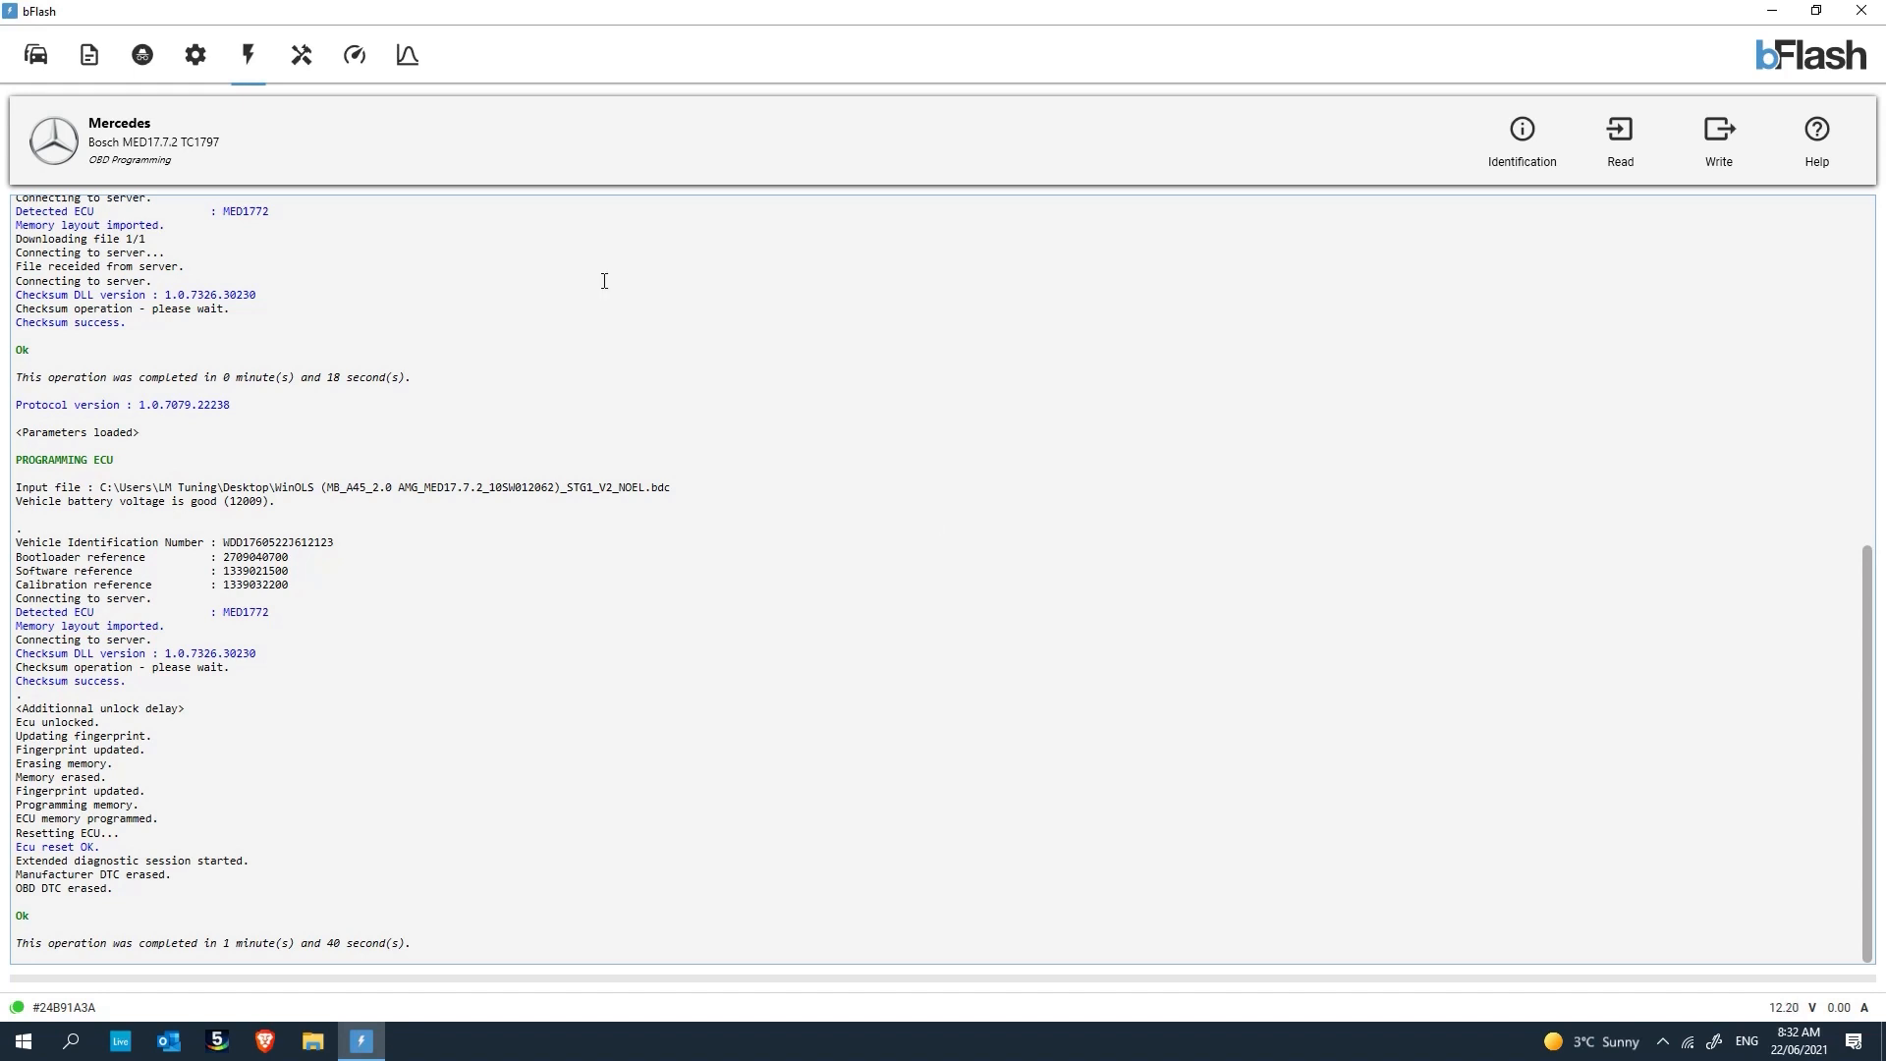
mouse_move(300, 55)
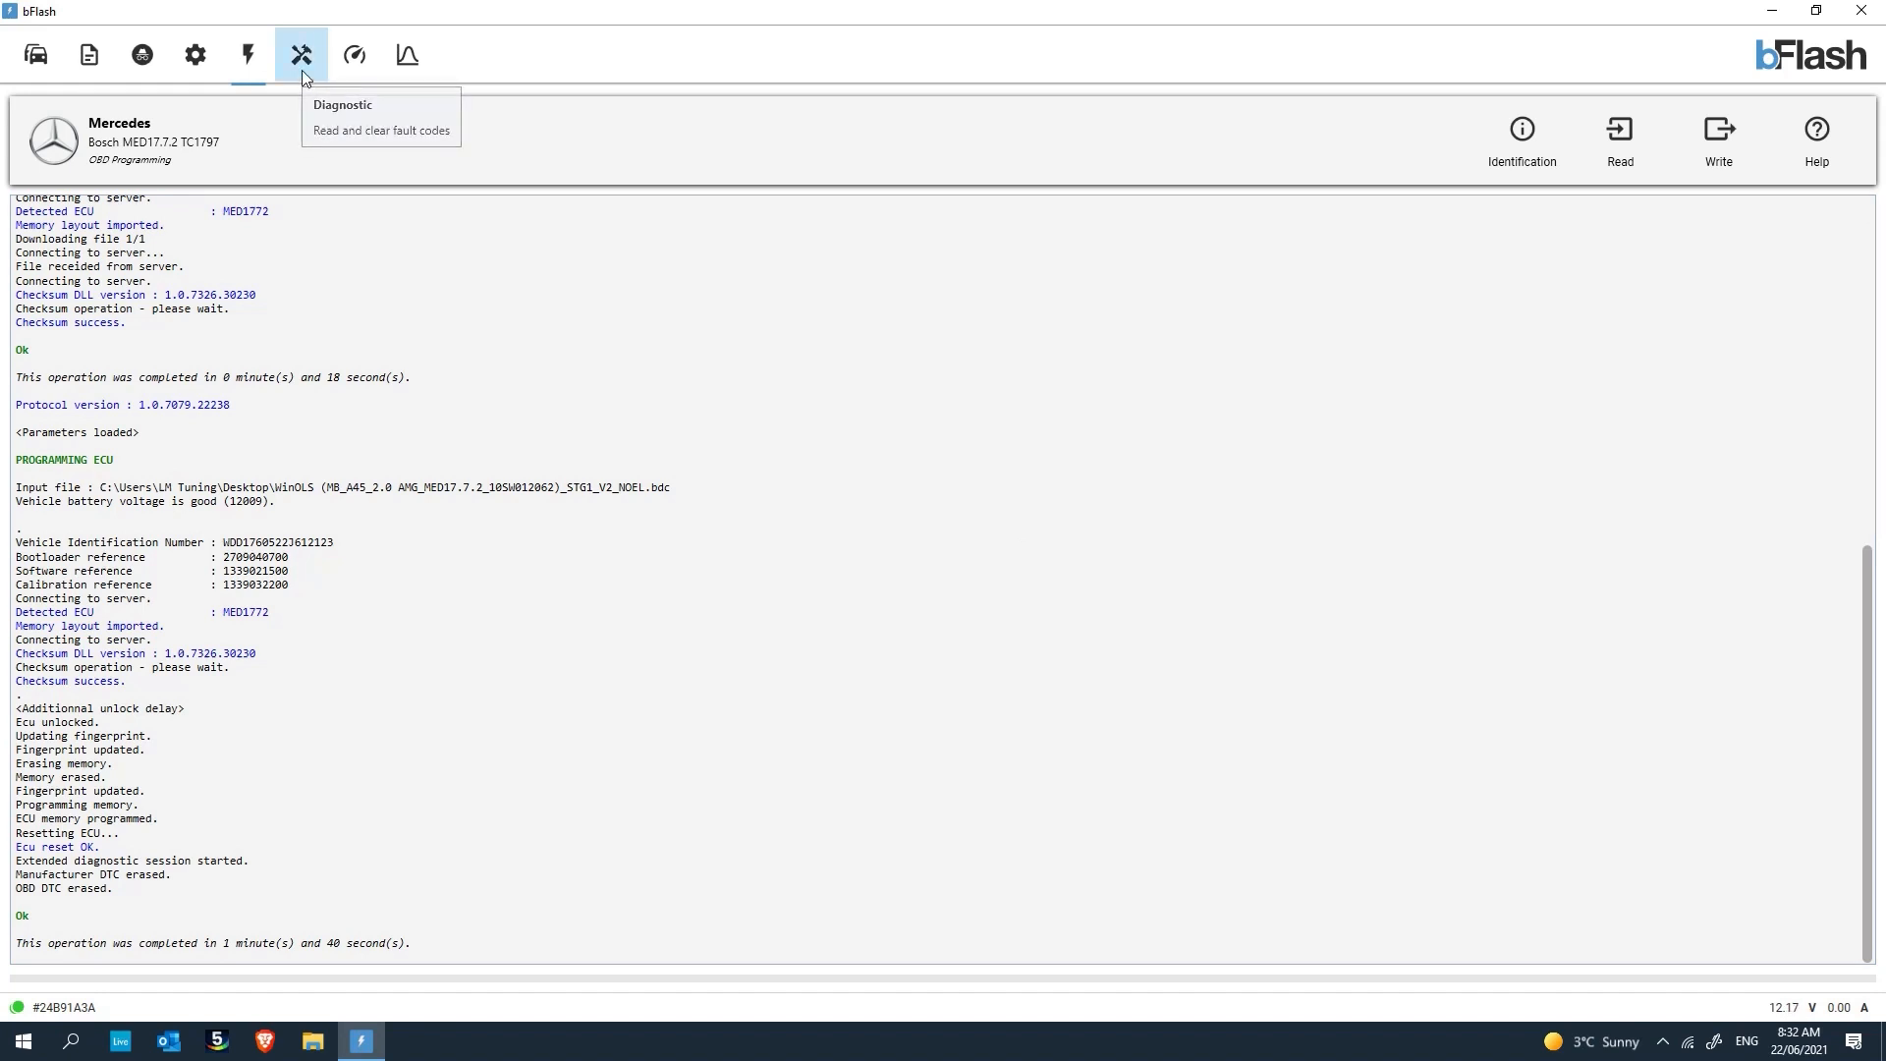
click(301, 55)
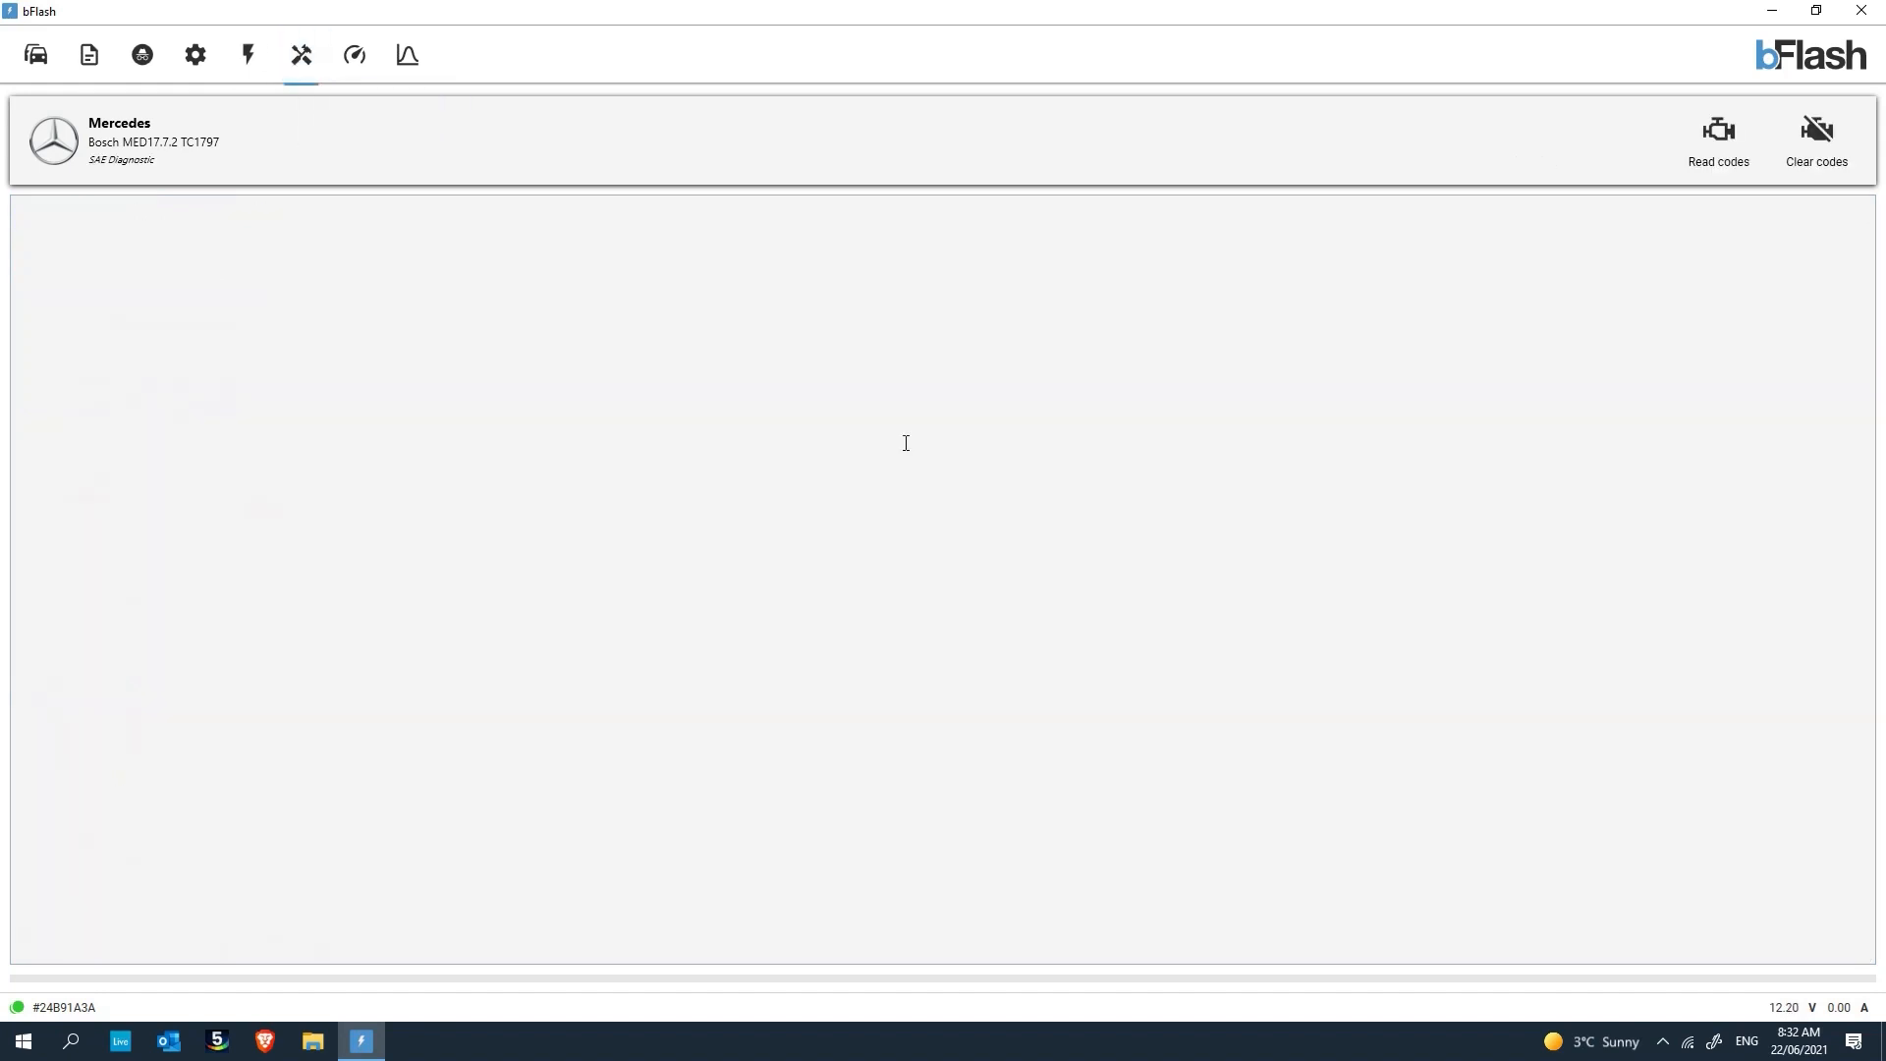